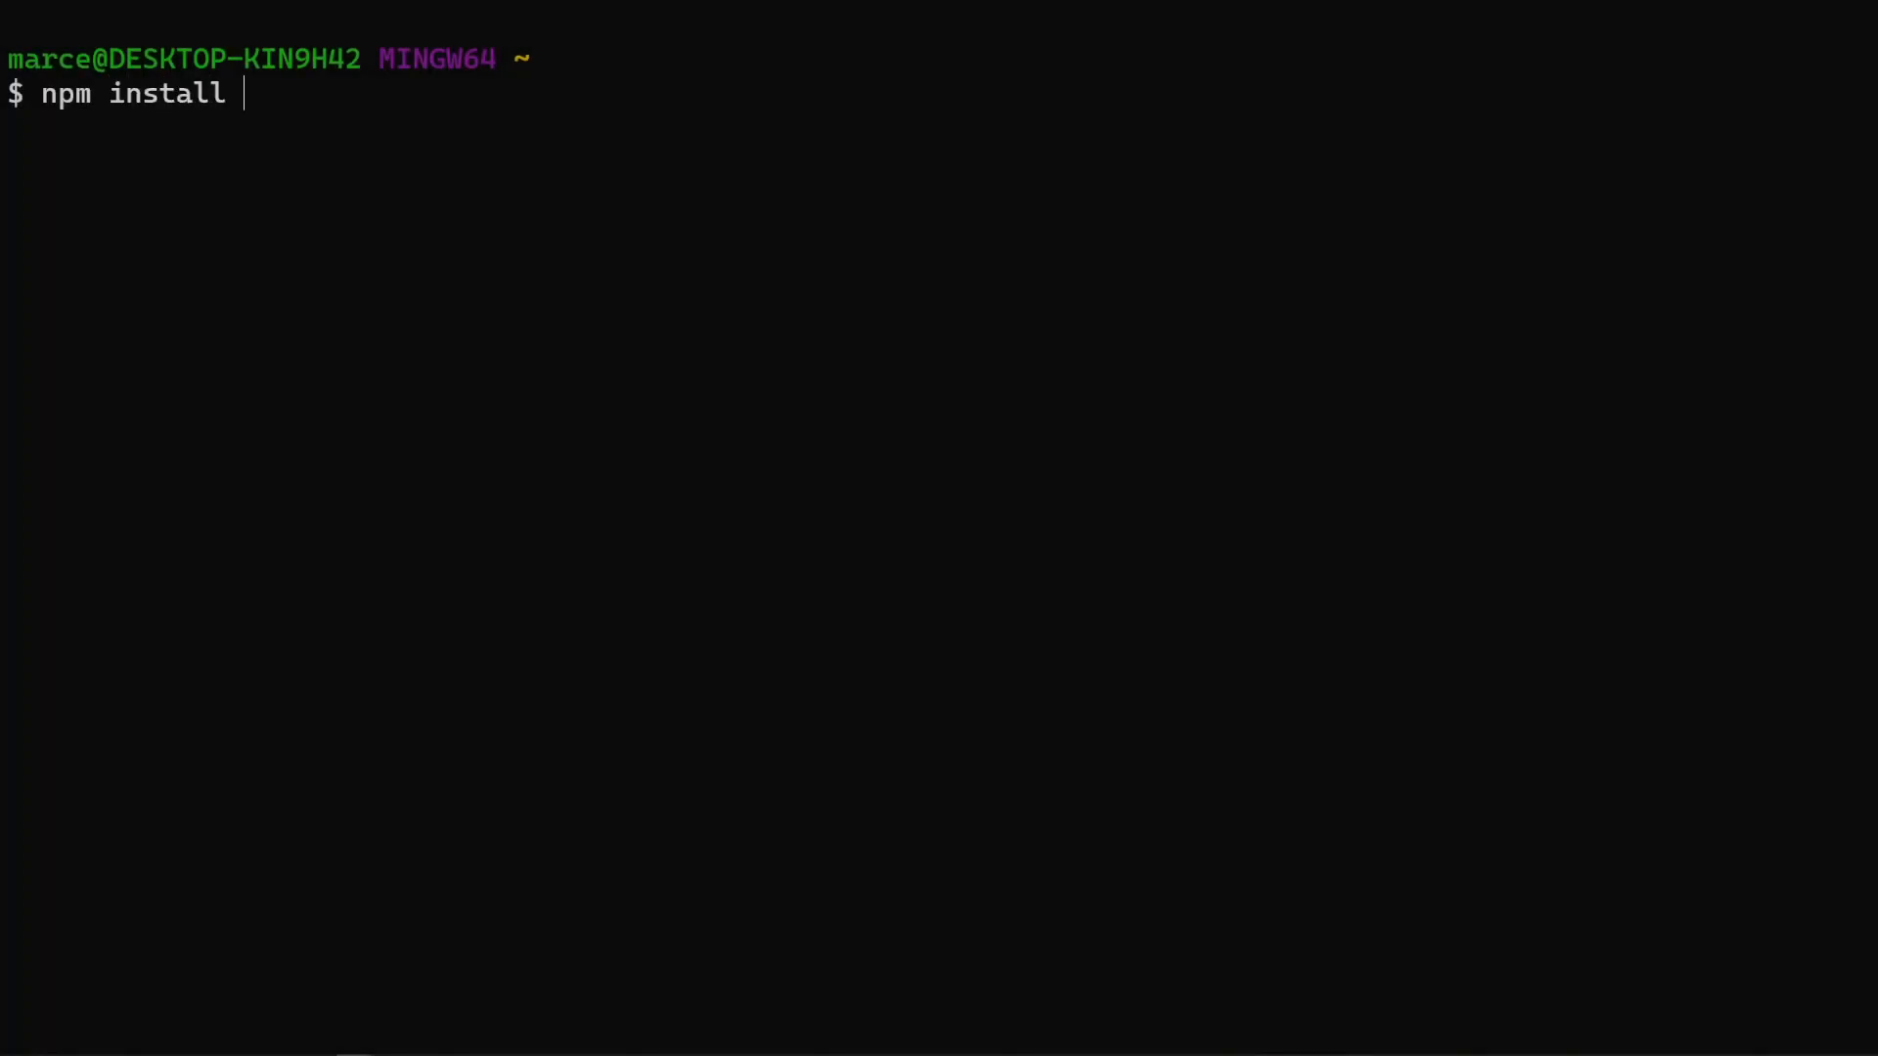
# - Install Verdaccio with npm install --location=global verdaccio, then launch the verdaccio server
pyautogui.write('--location=gl')
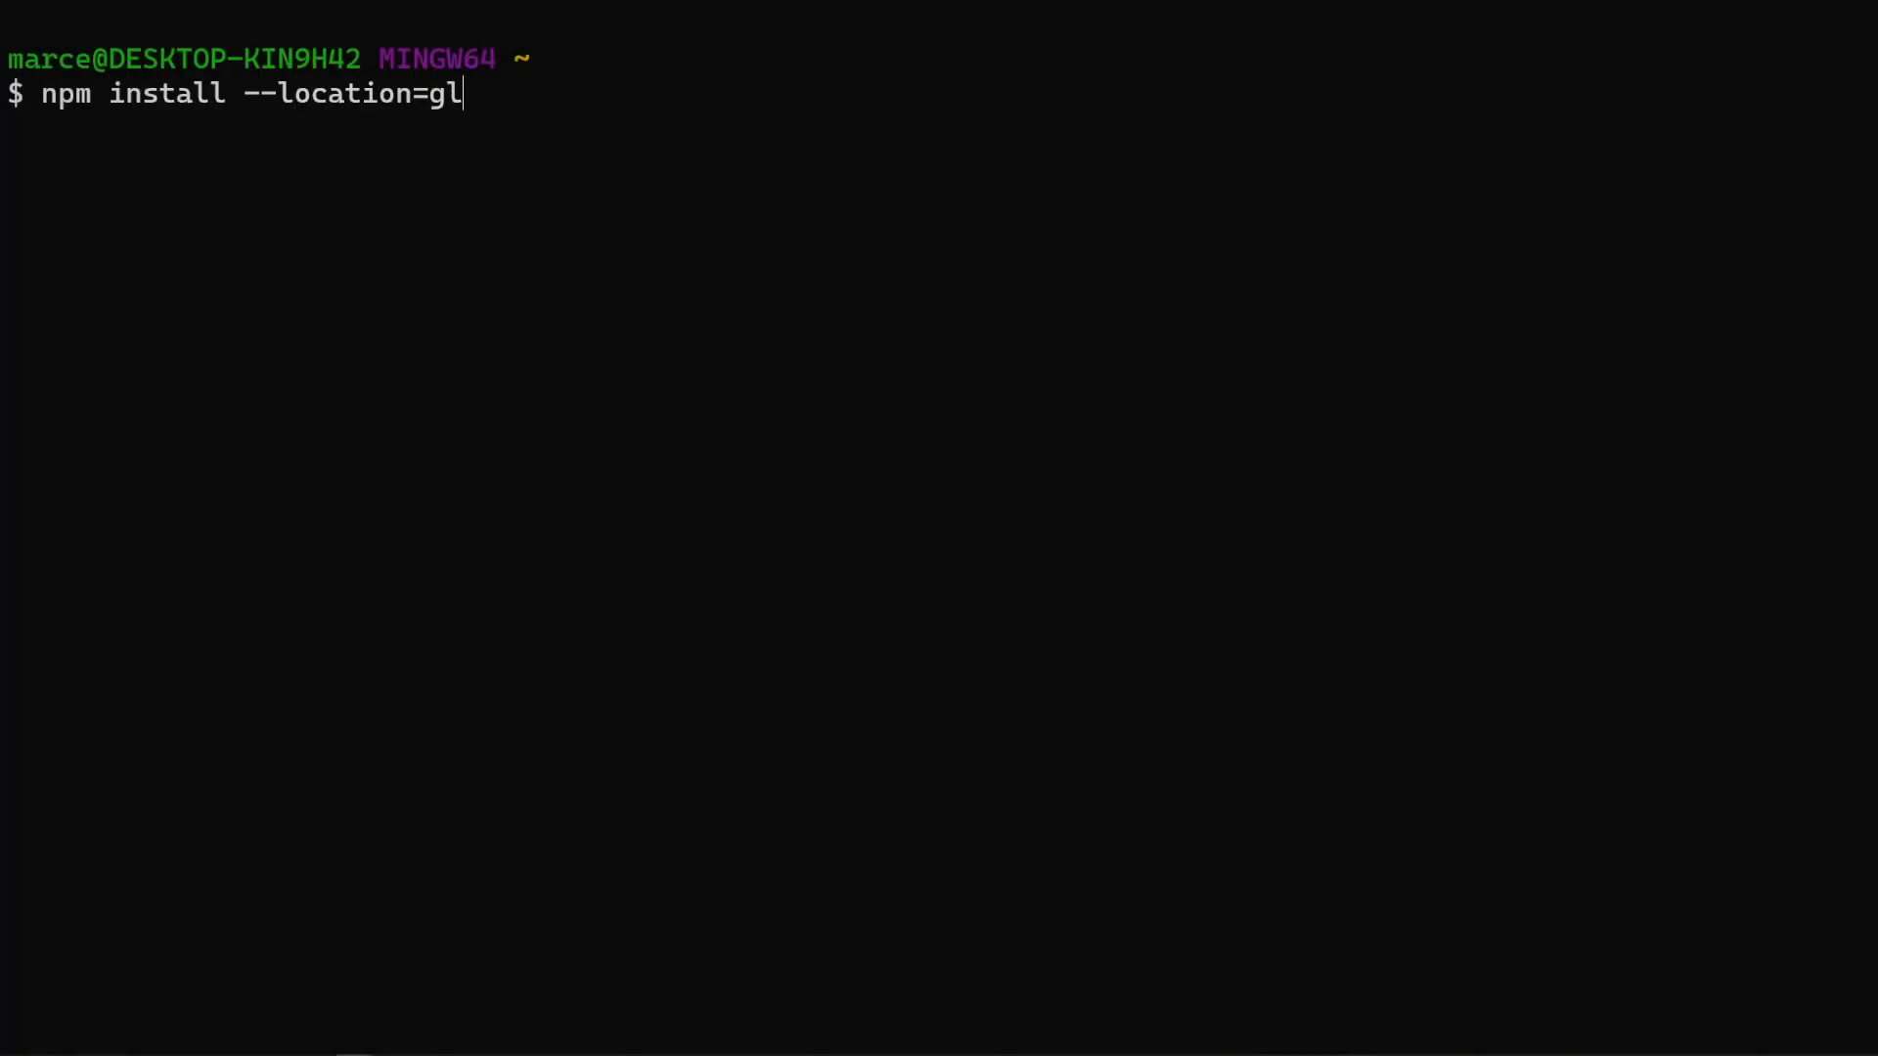
pyautogui.write('obal verdaccio')
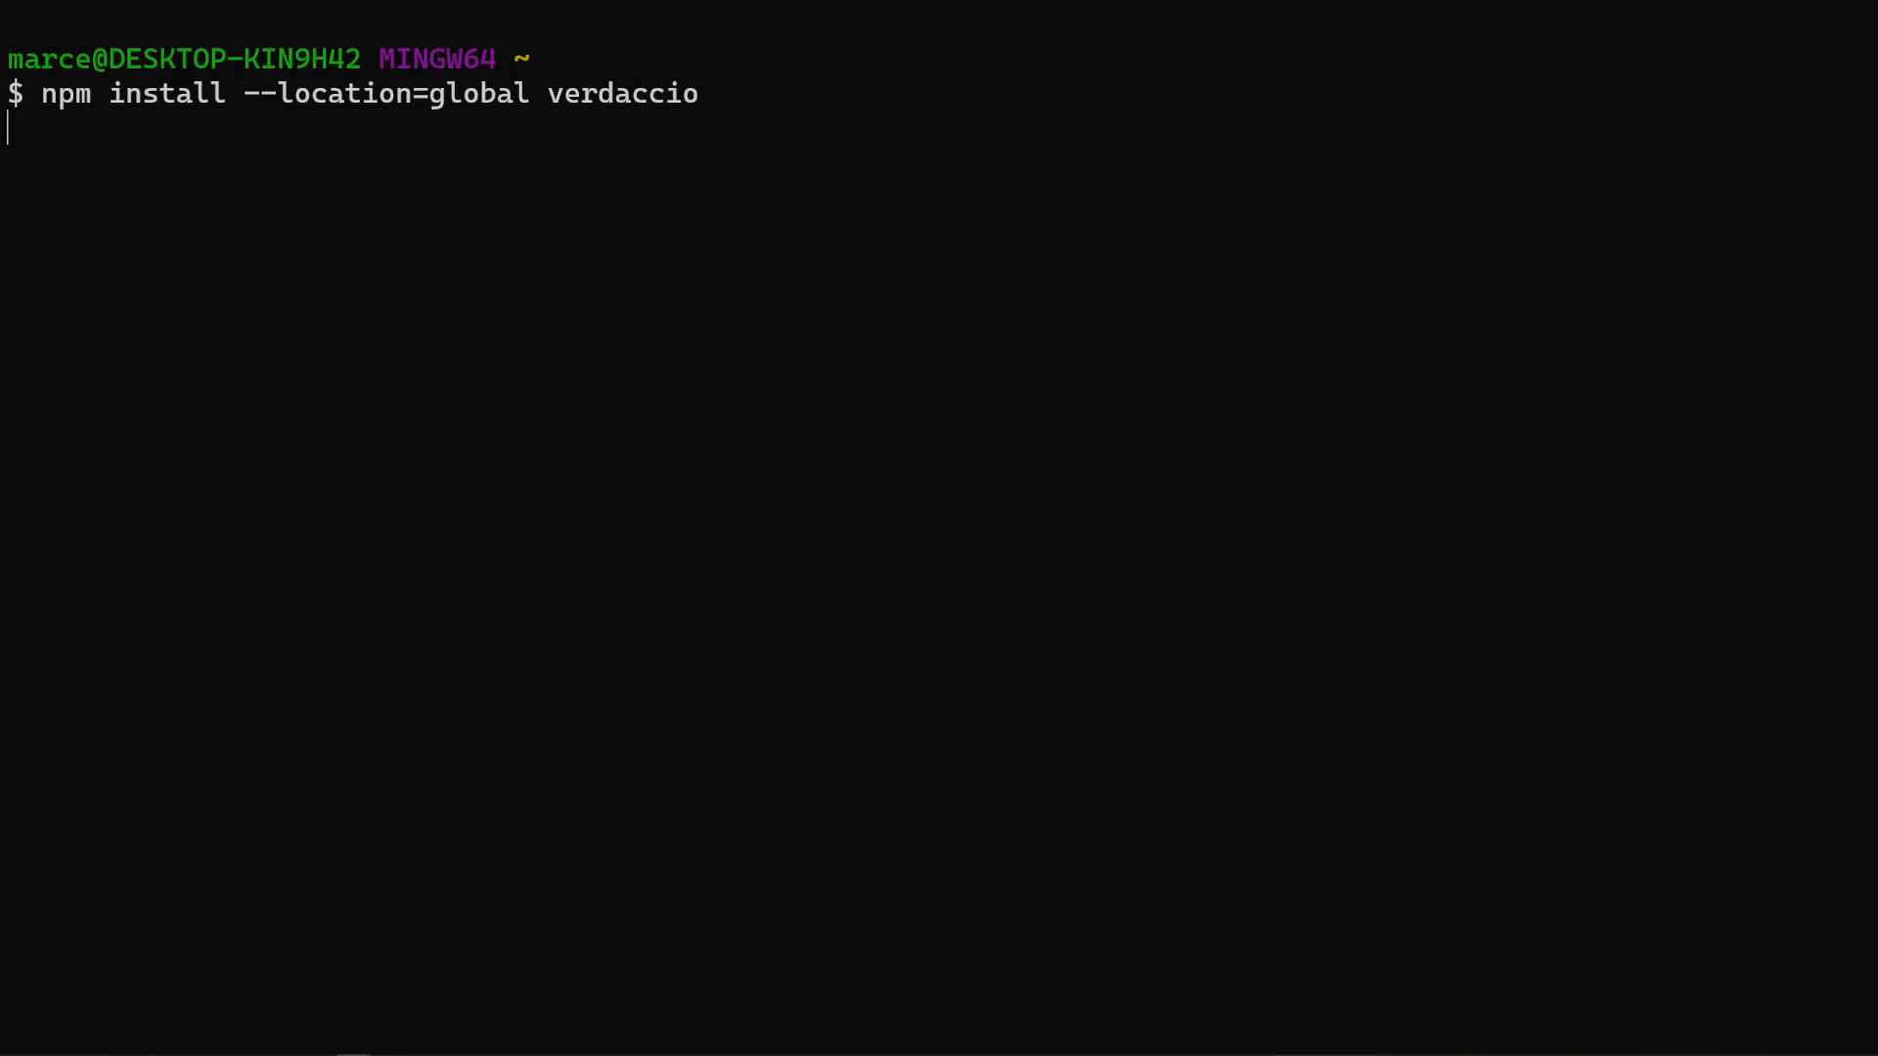
pyautogui.press('Enter')
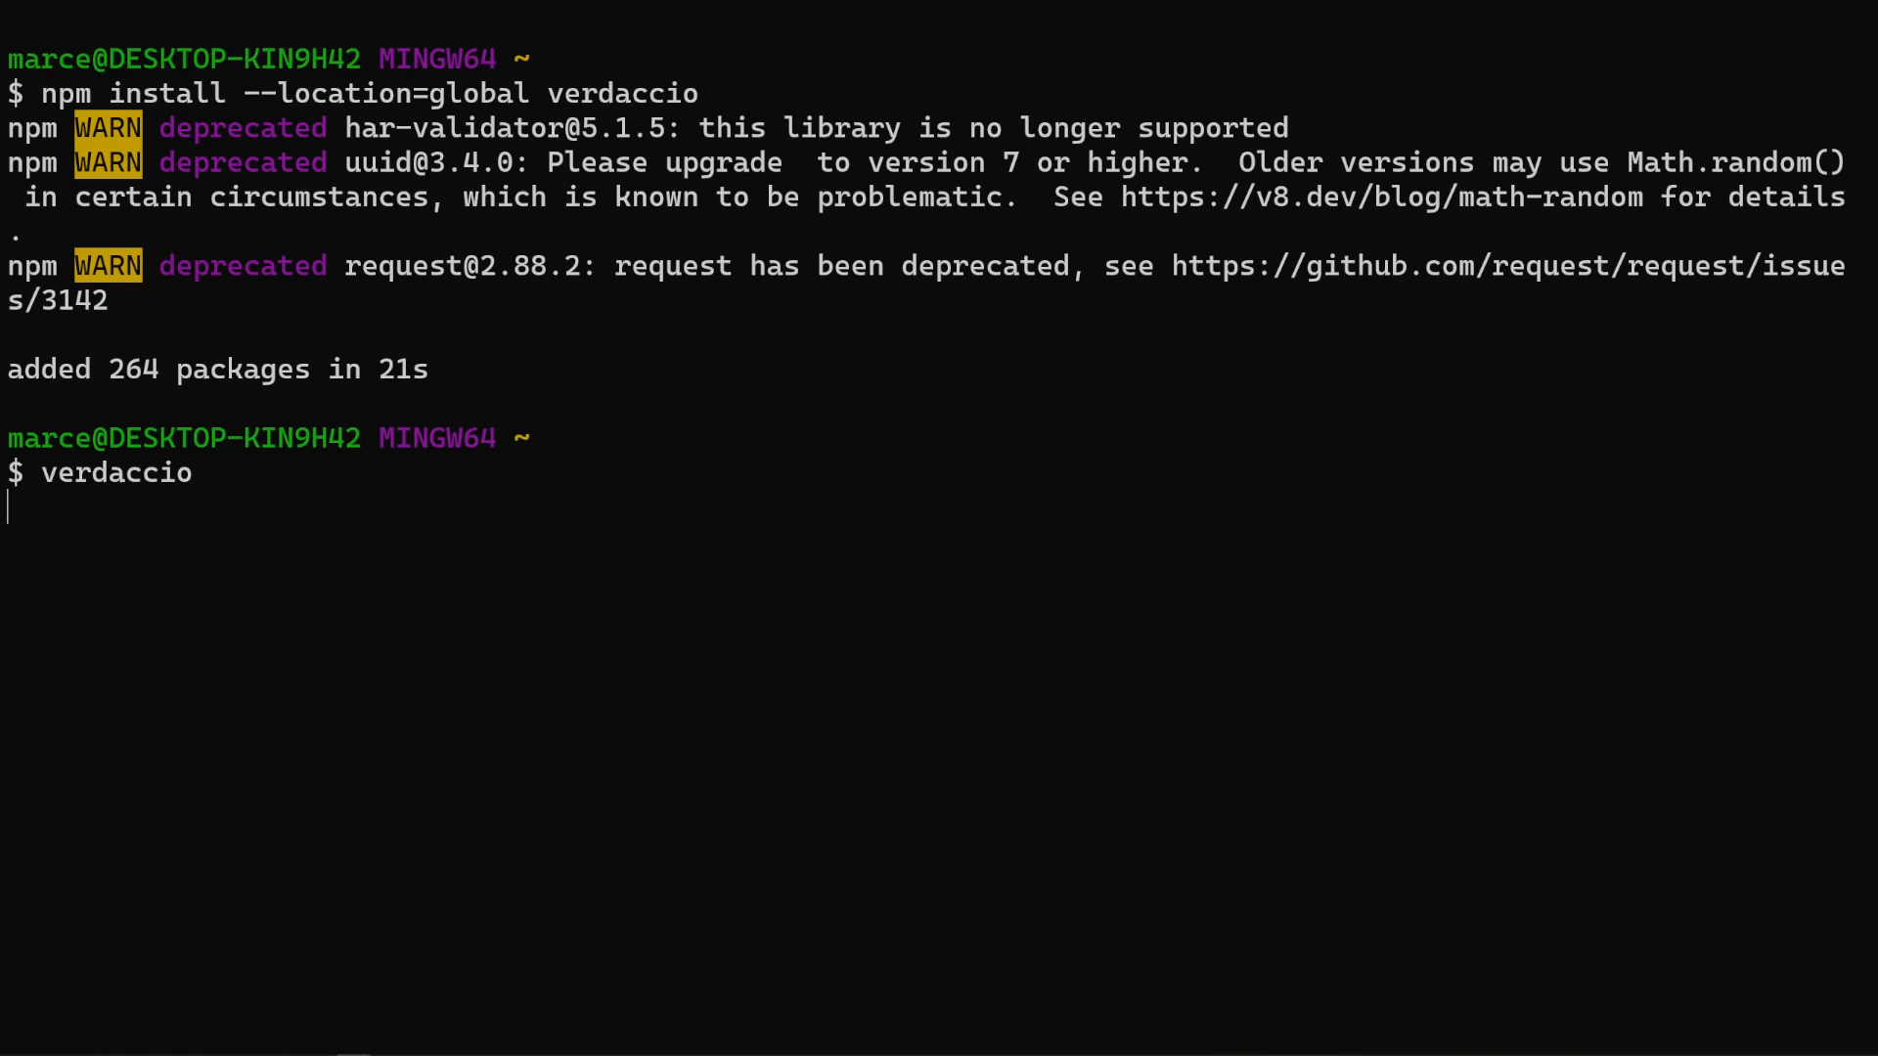
pyautogui.press('Enter')
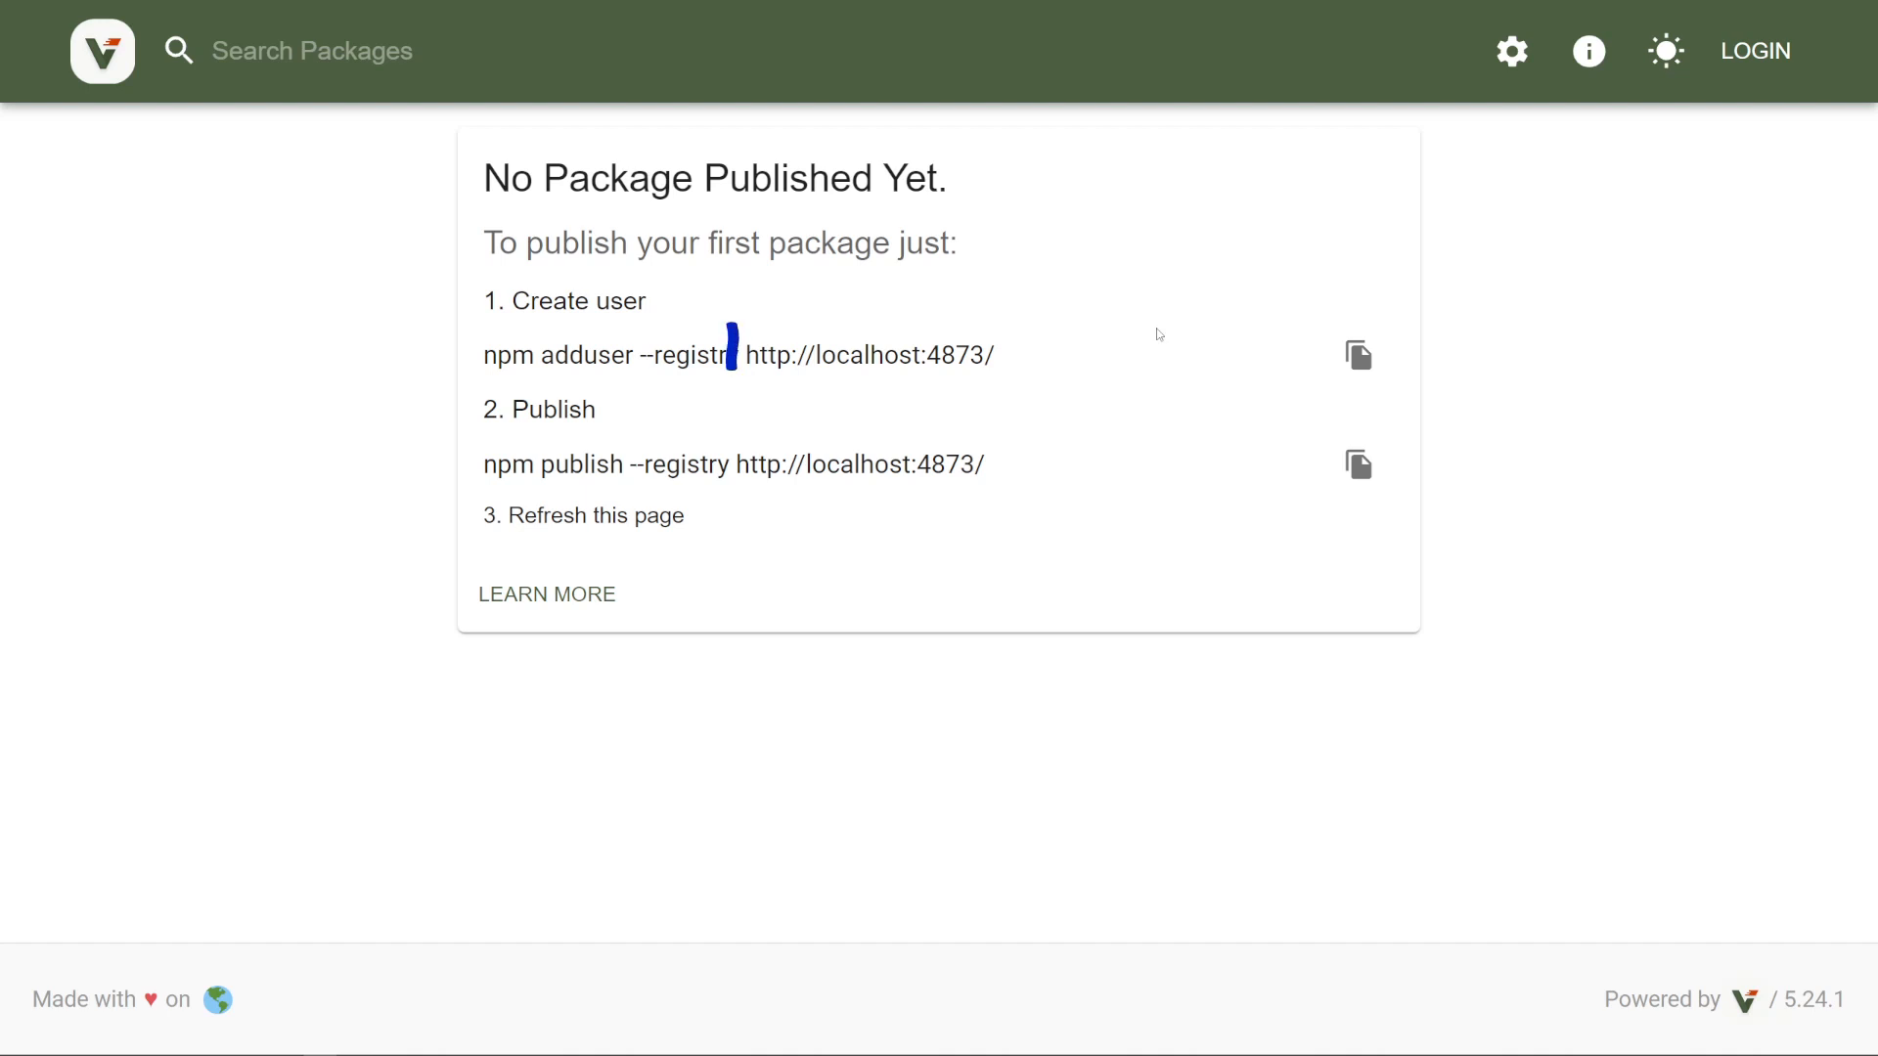
pyautogui.doubleClick(869, 355)
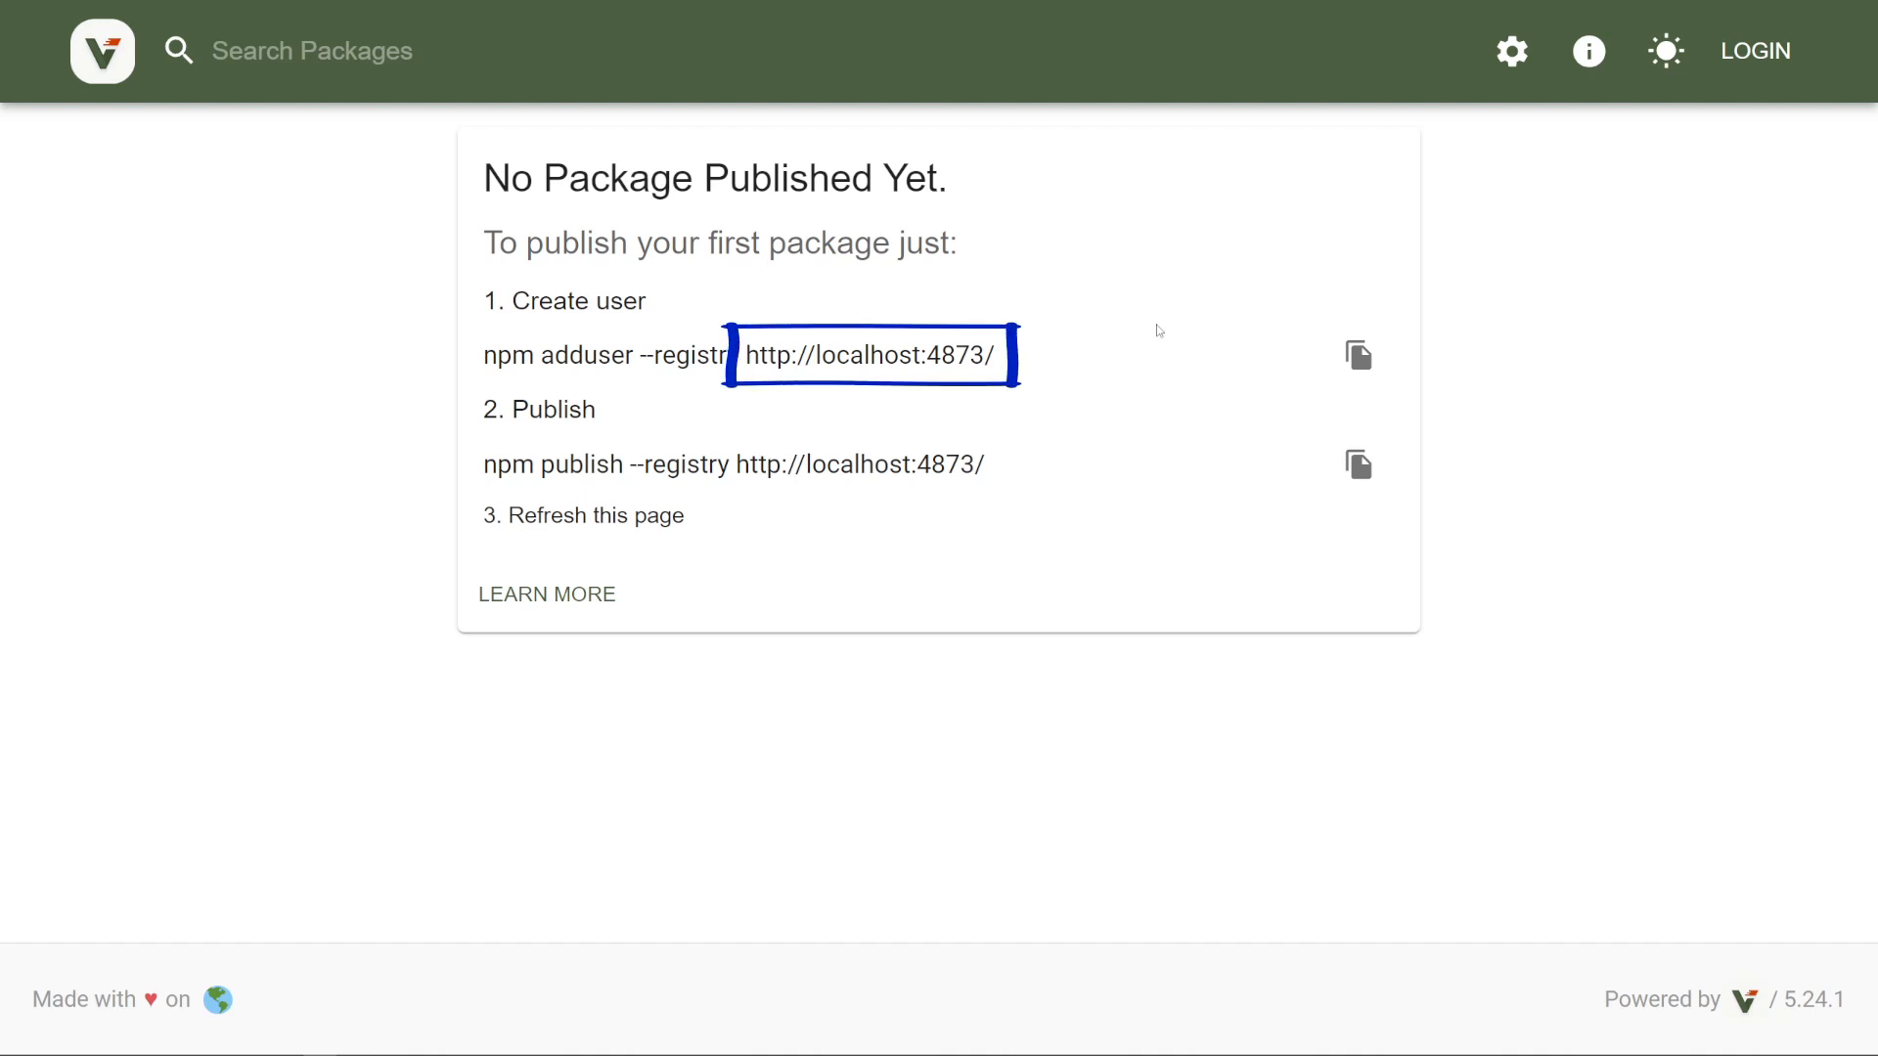
pyautogui.moveTo(1177, 338)
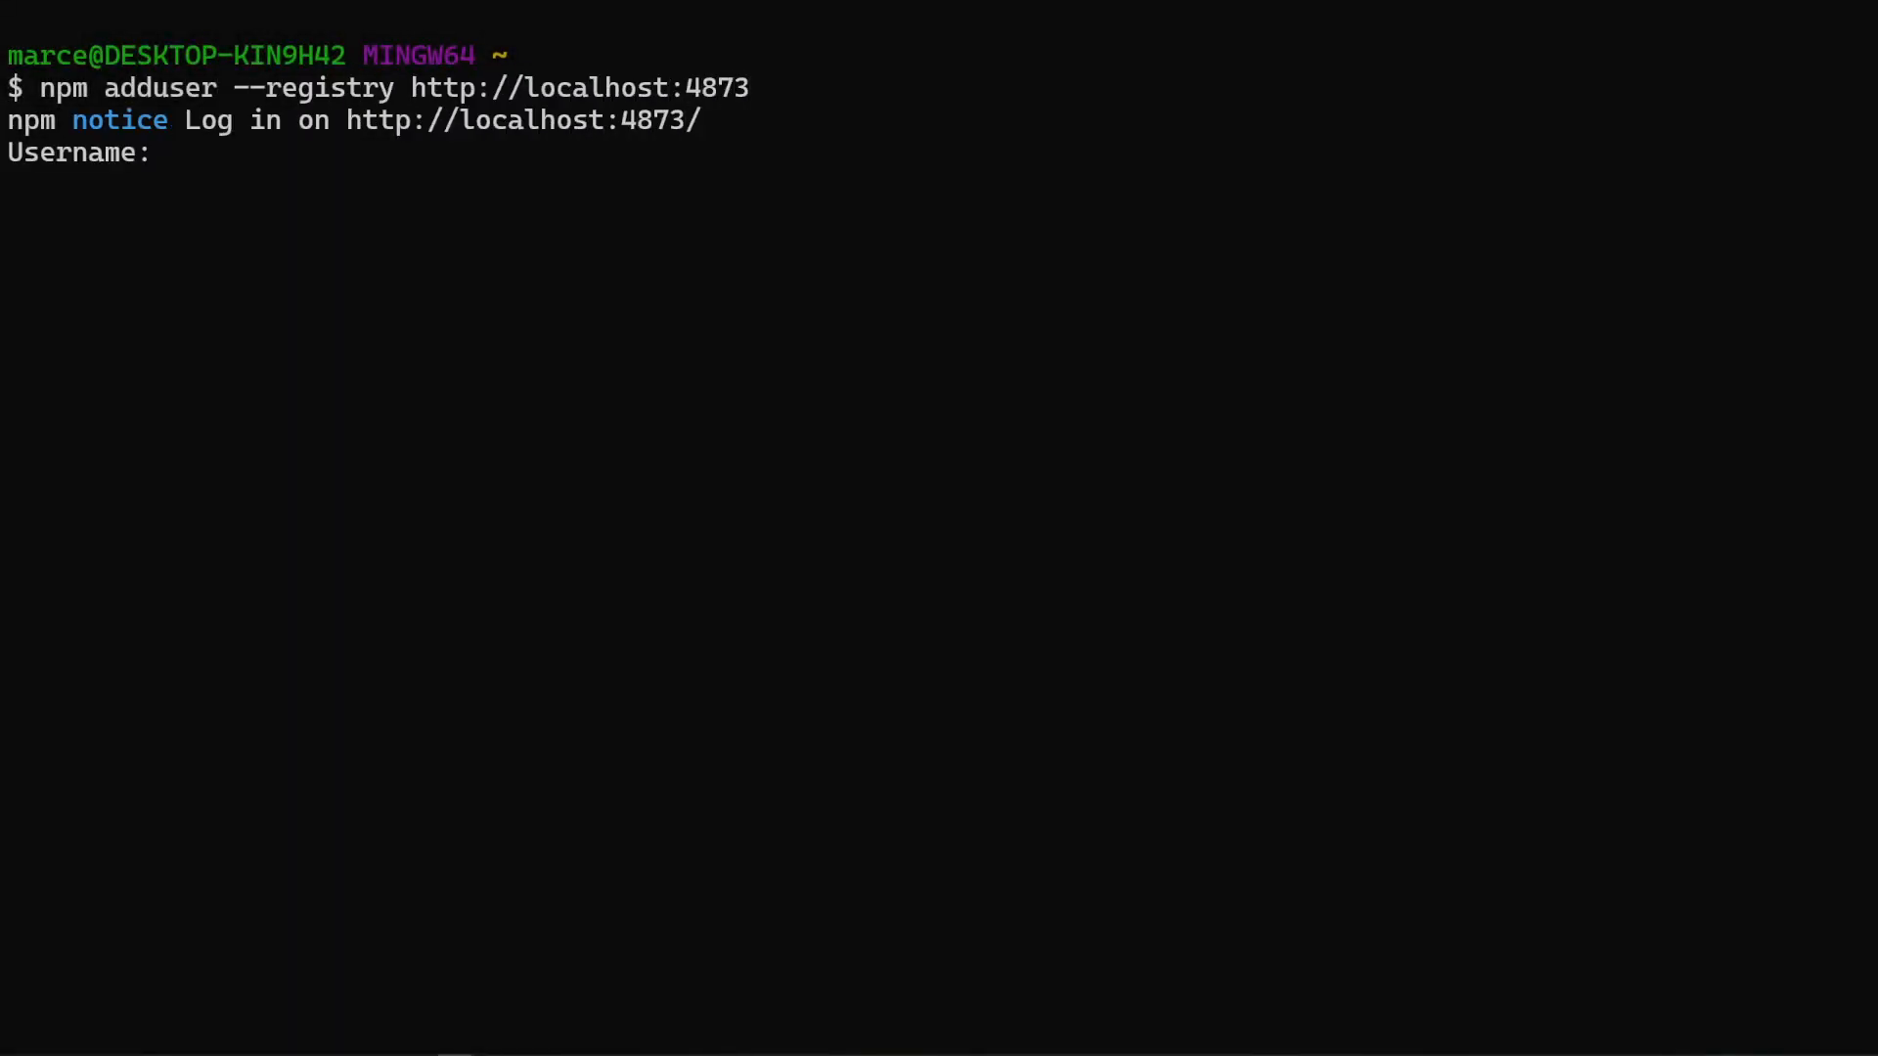
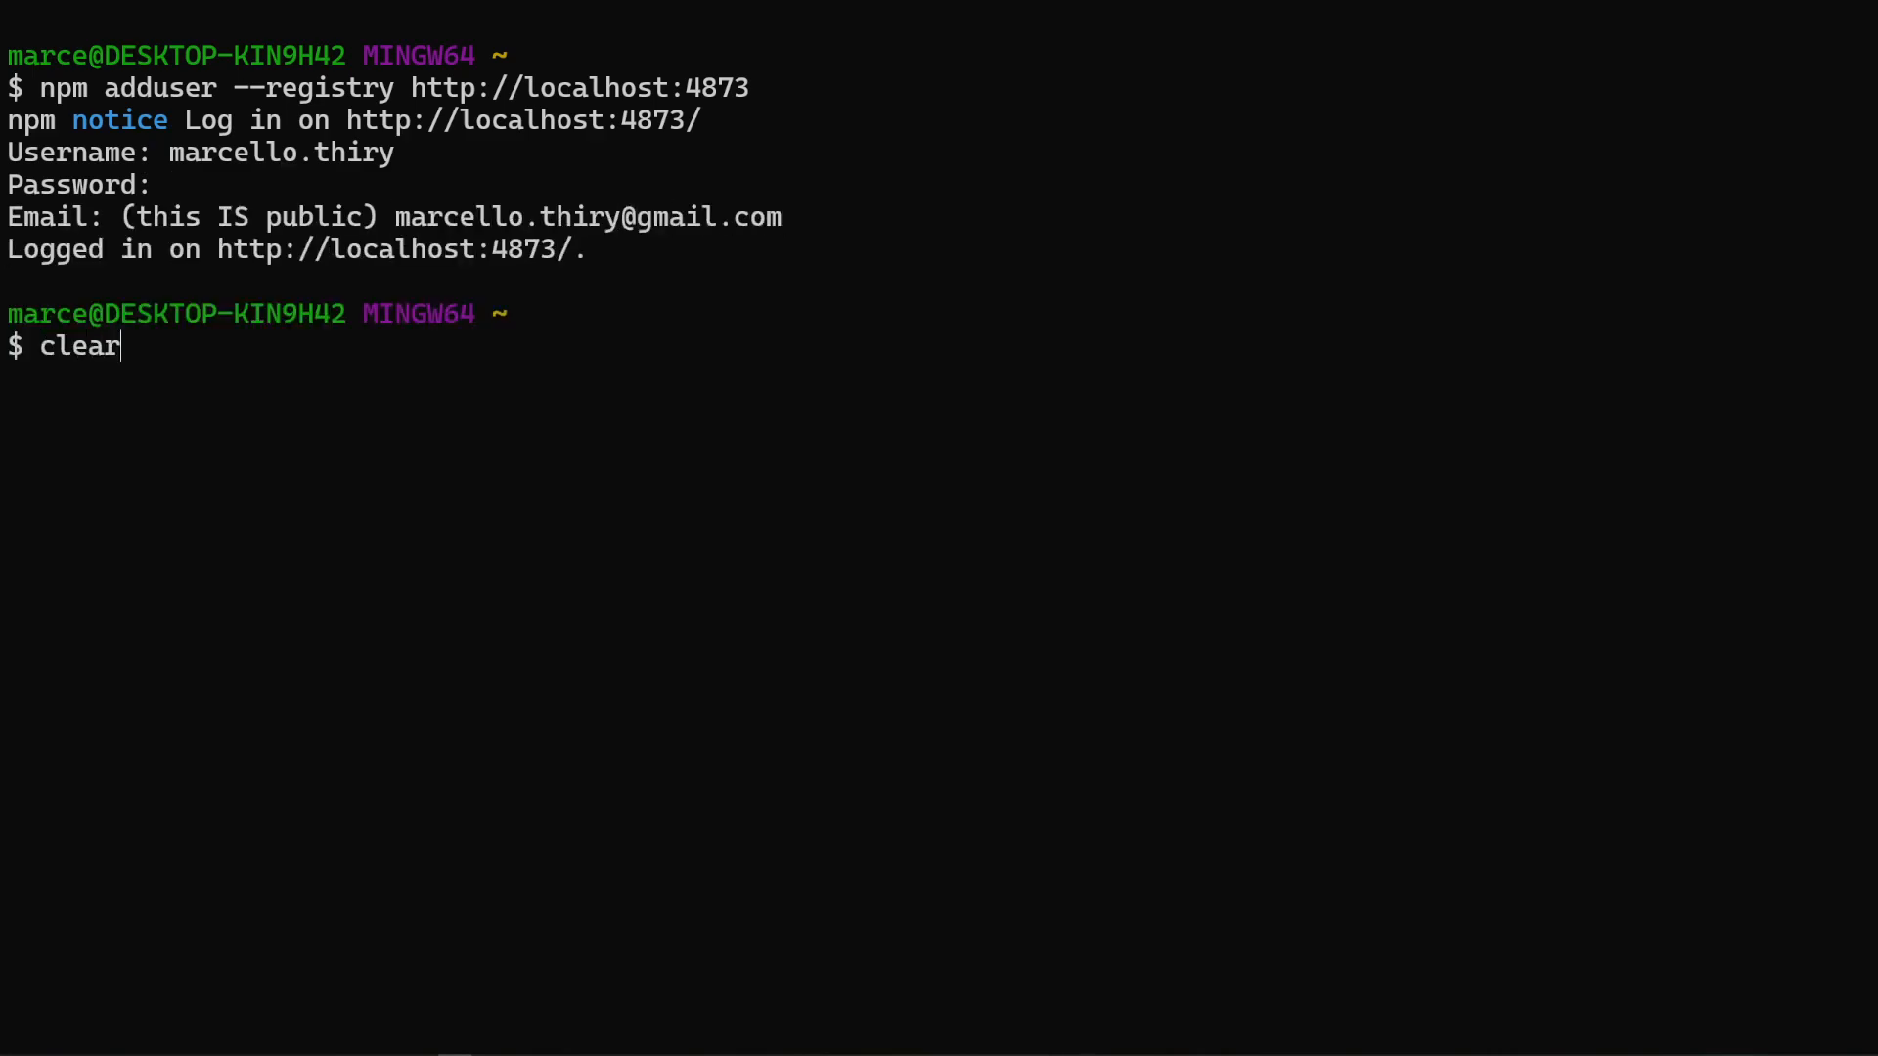
pyautogui.press('Enter')
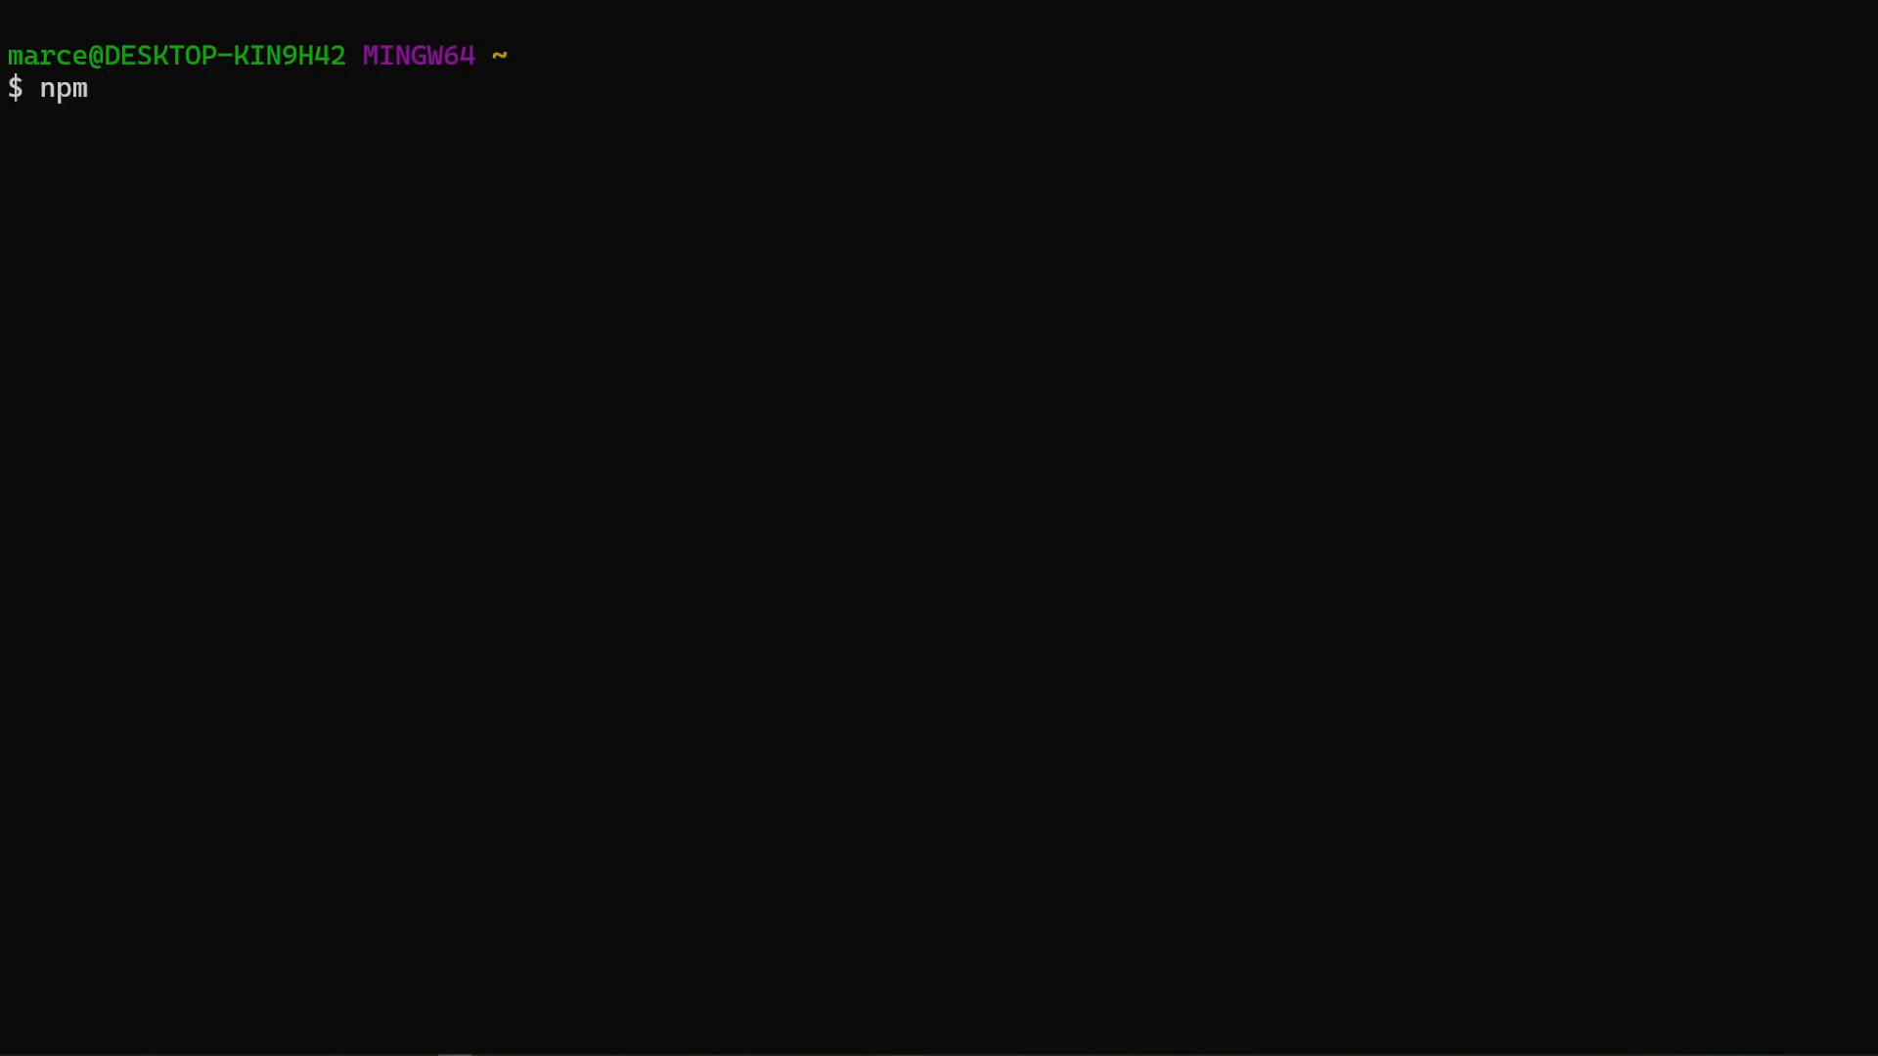
pyautogui.write('config set')
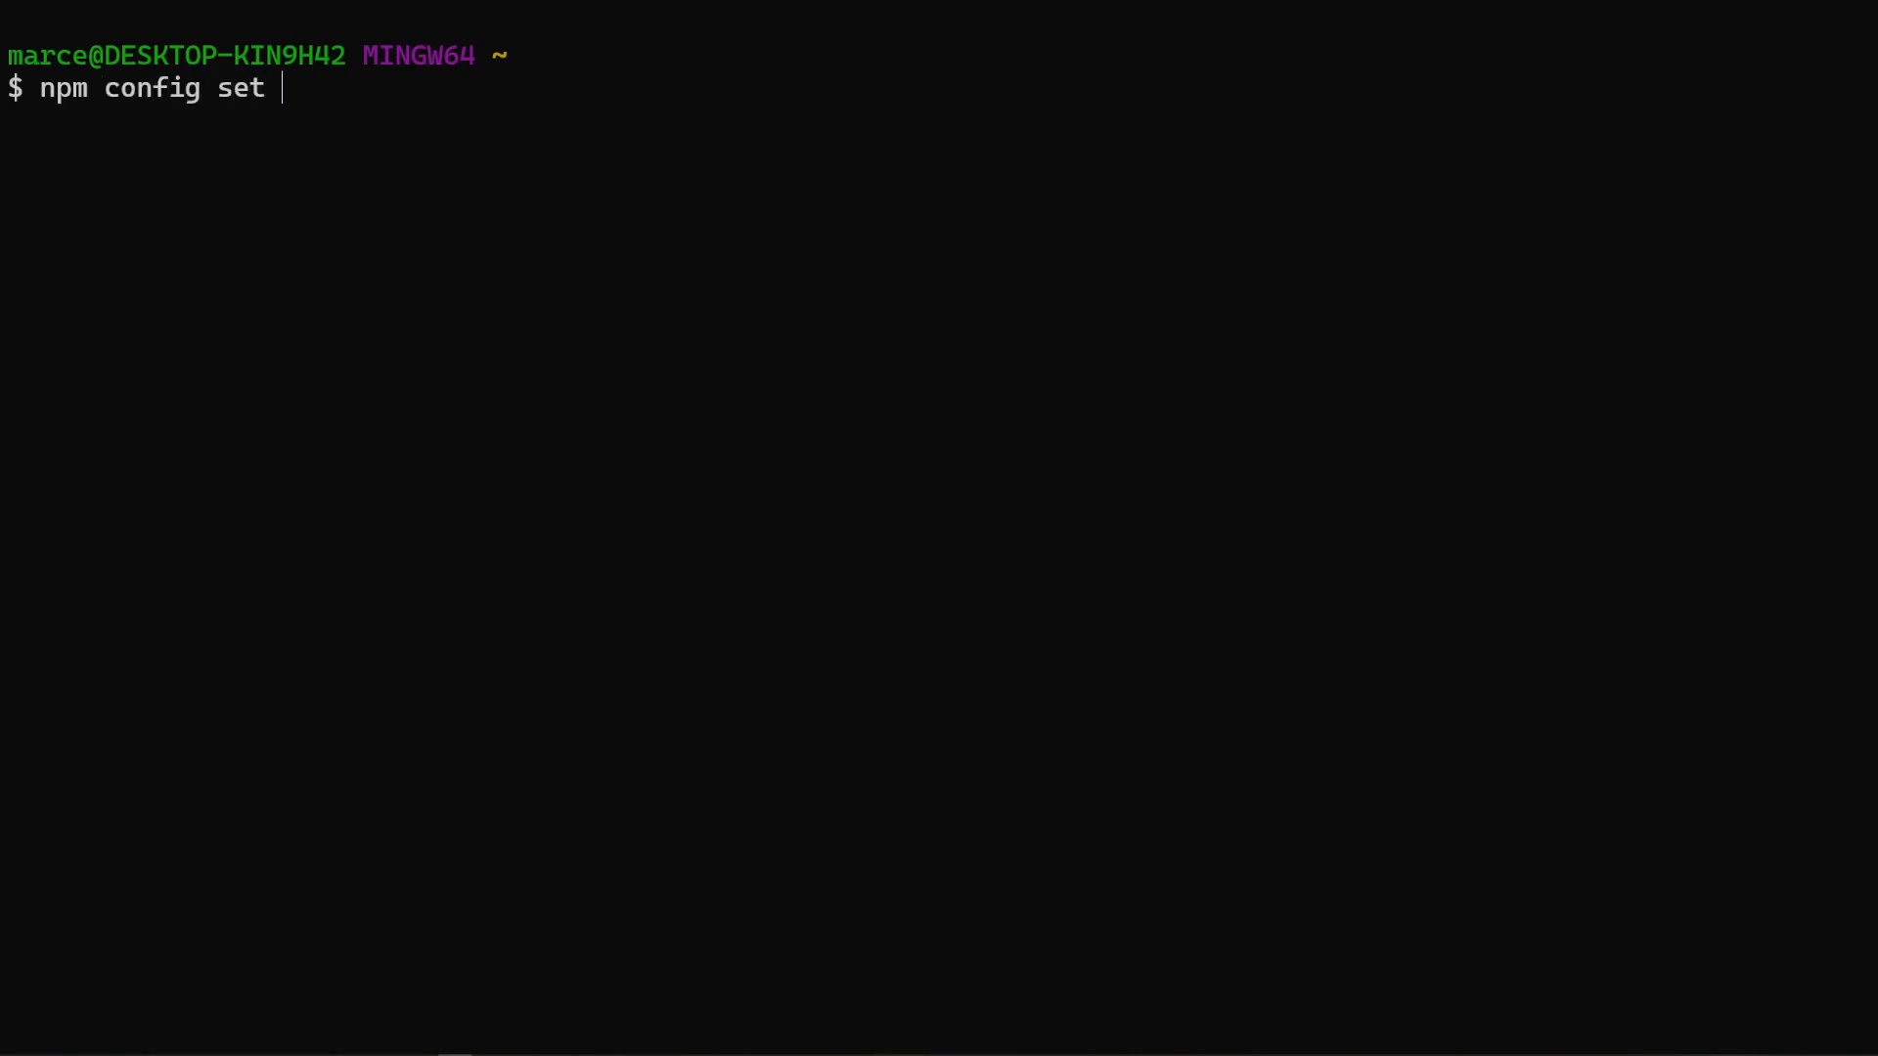
pyautogui.write('@thiry')
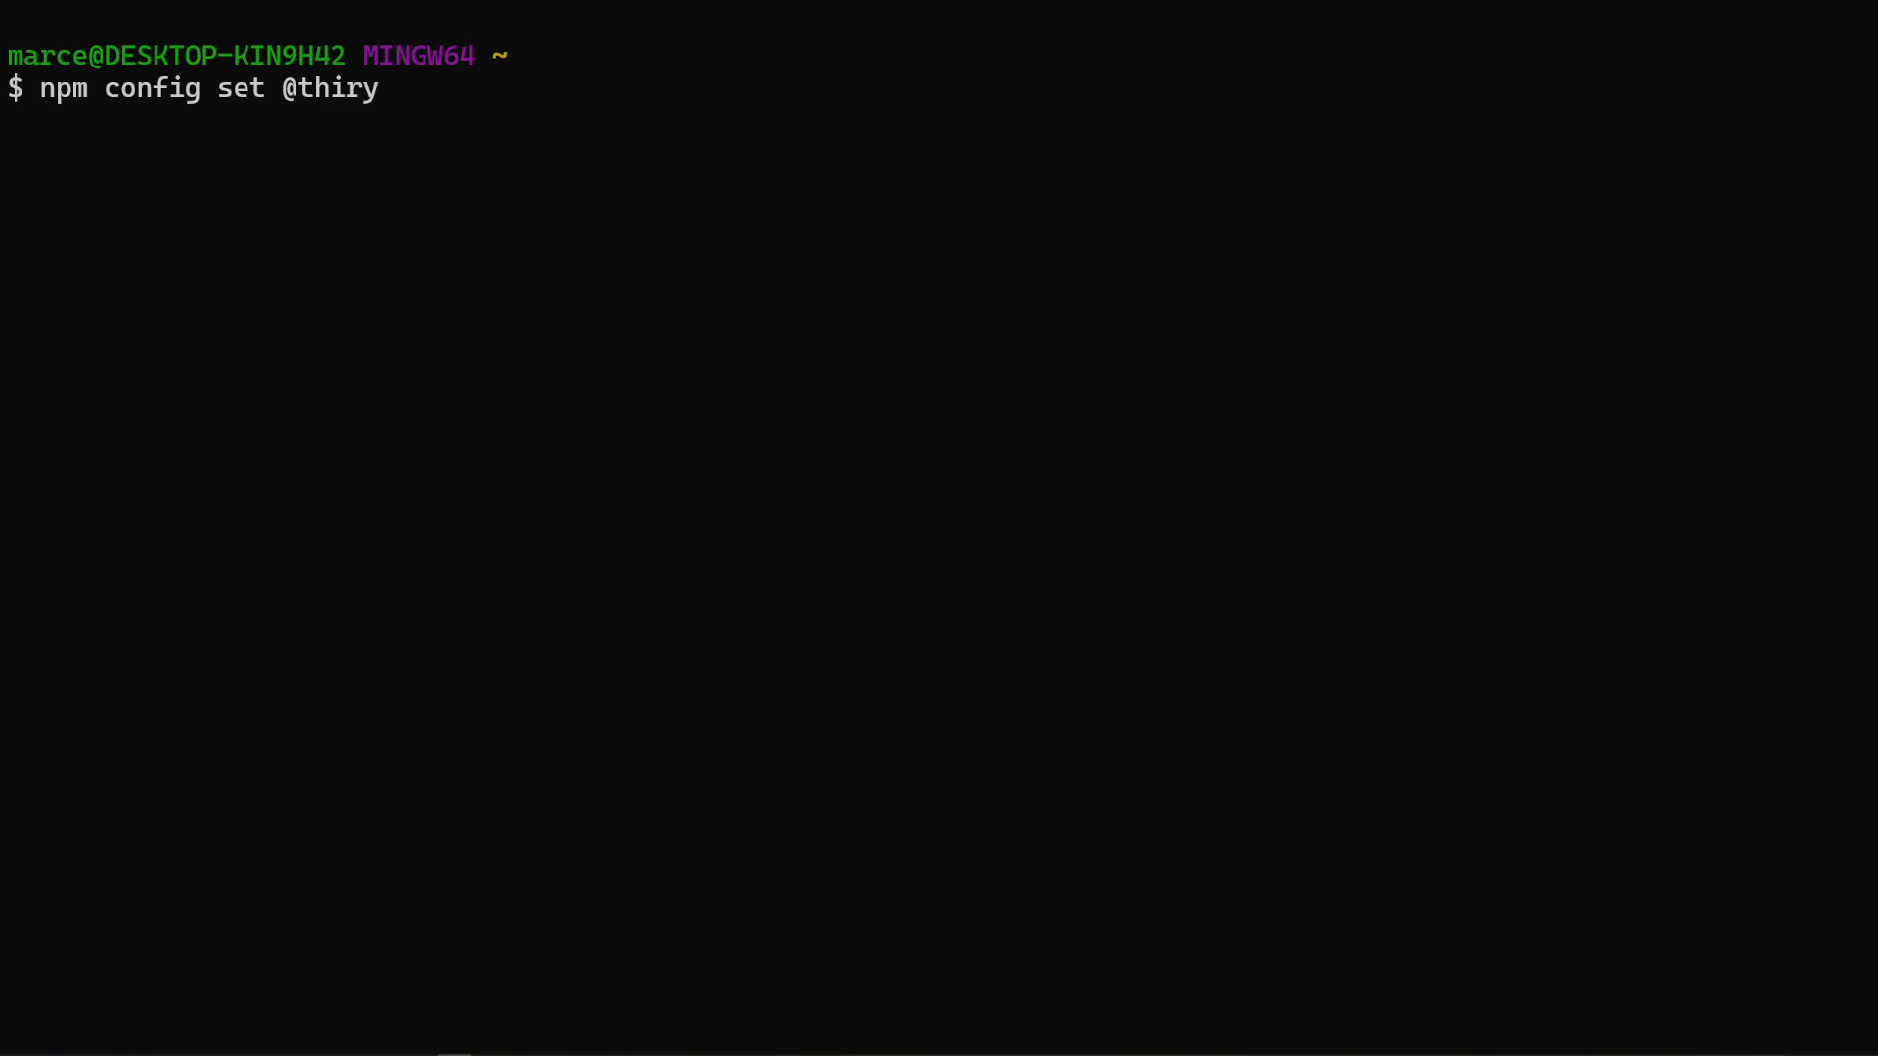
pyautogui.write(':regist')
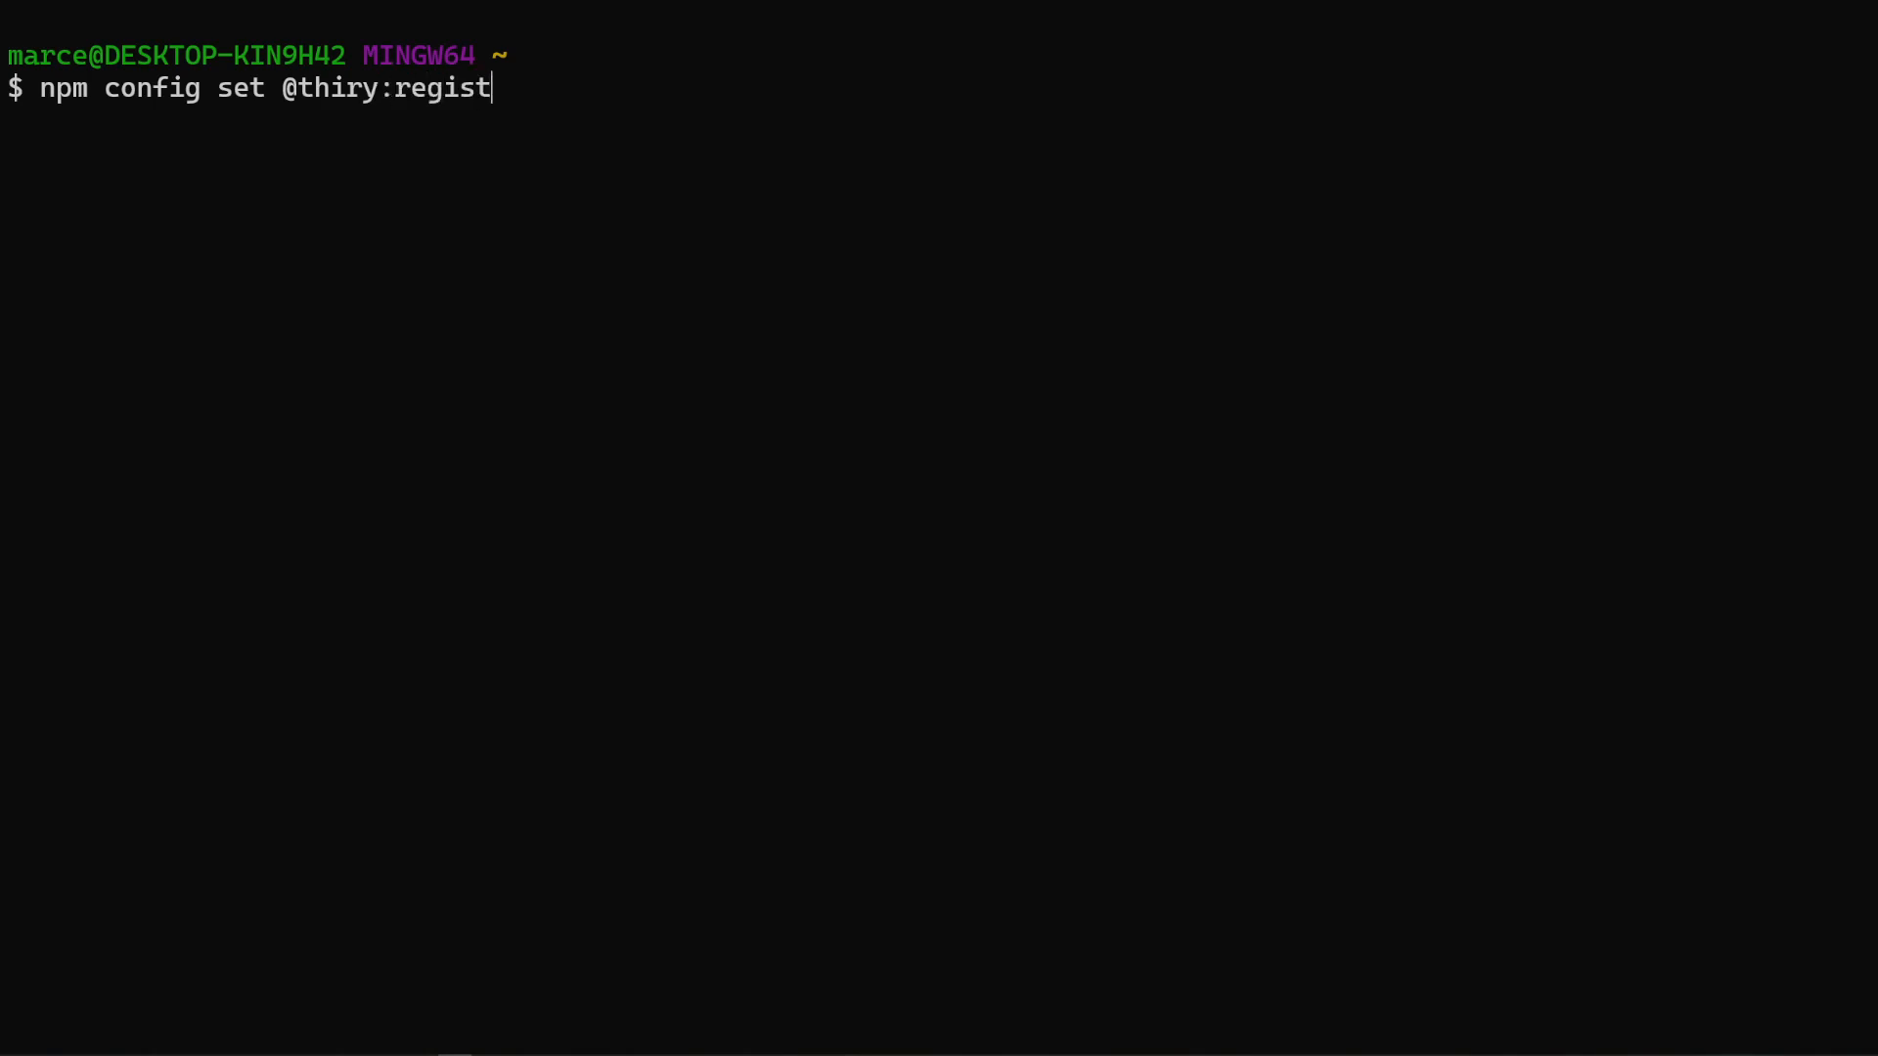
pyautogui.write('ry http')
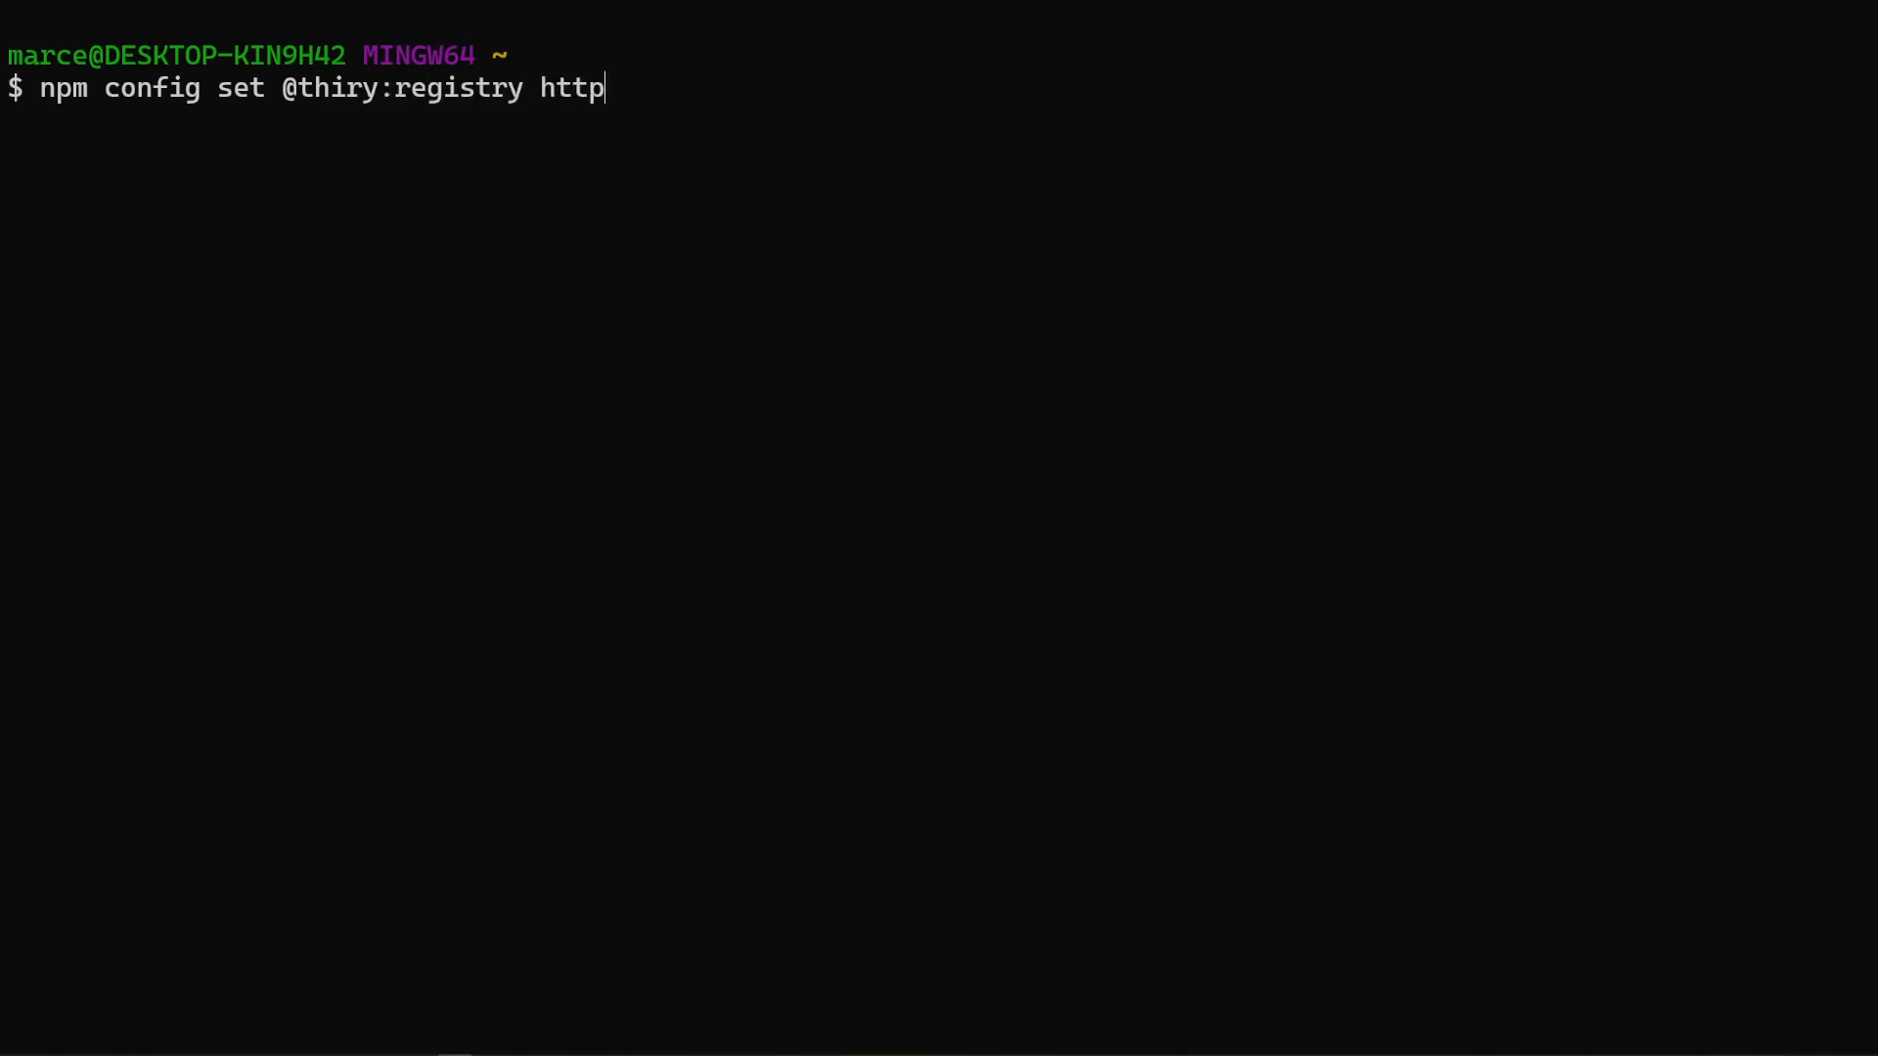
pyautogui.write('://l')
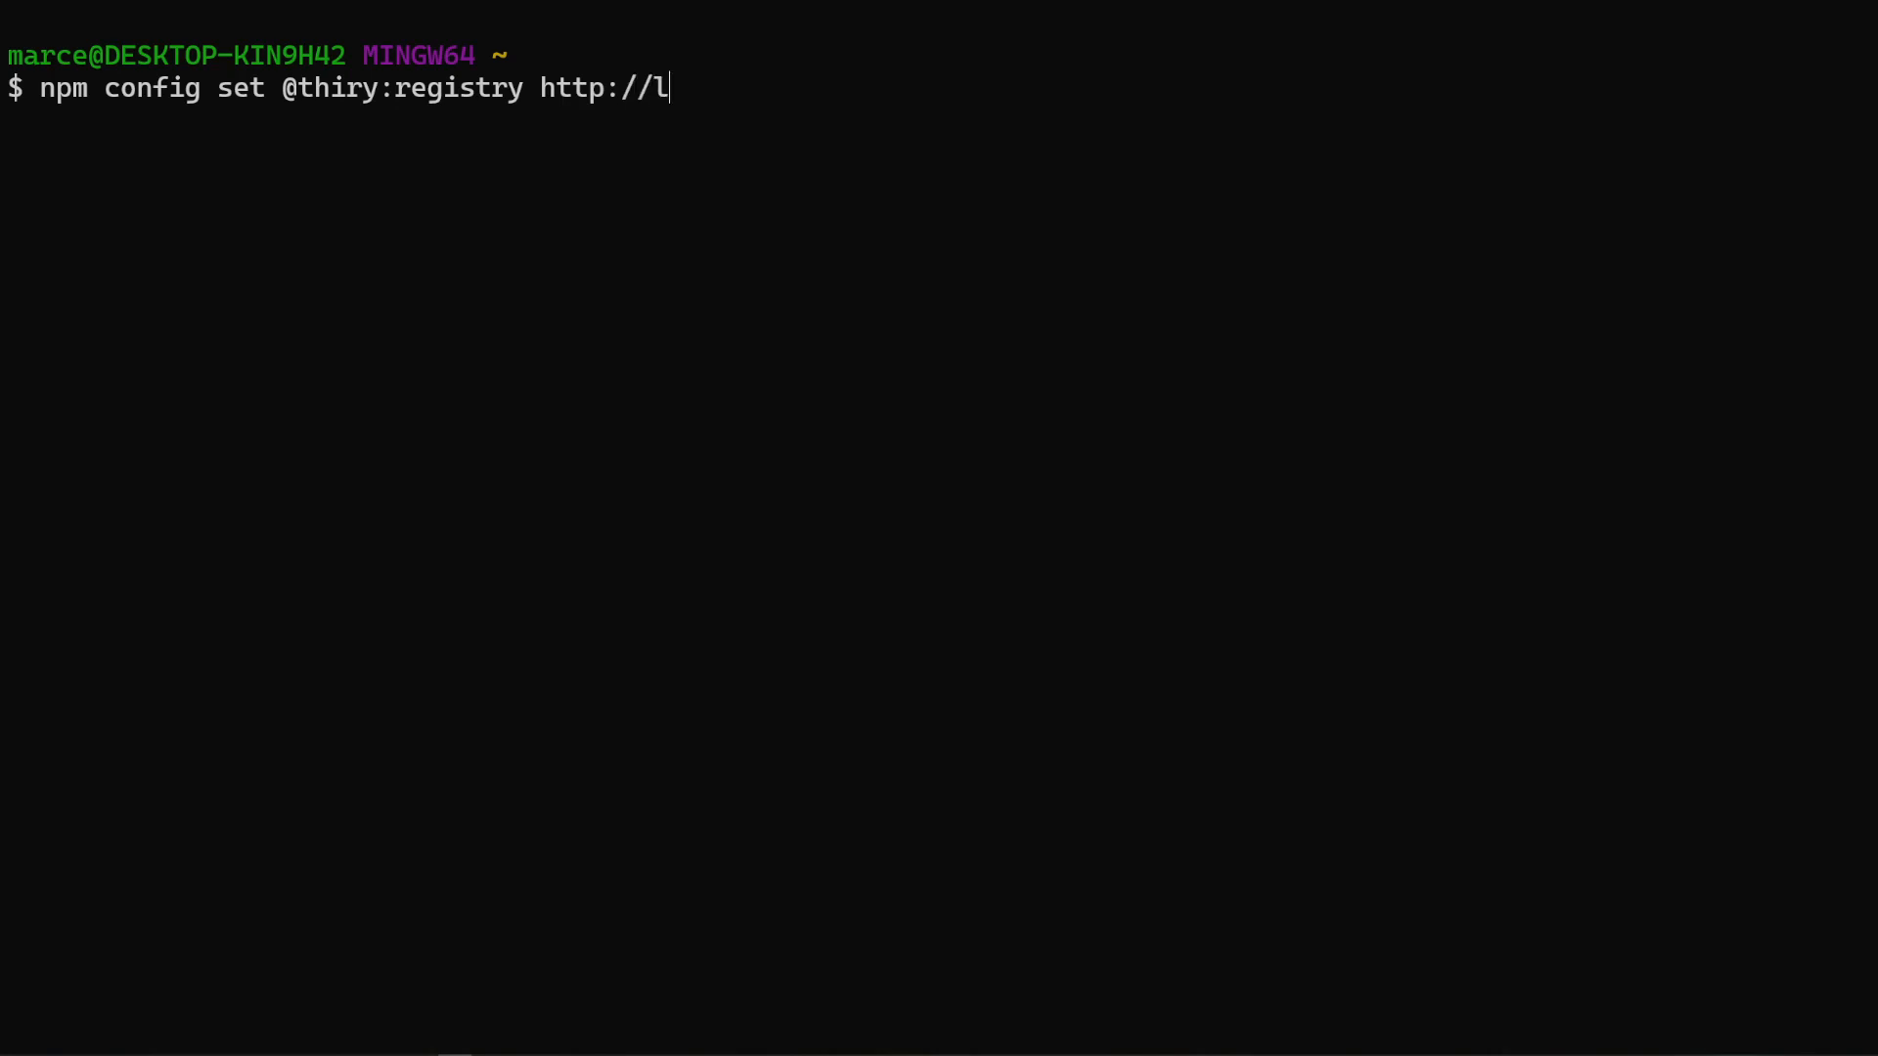
pyautogui.write('ocalhost')
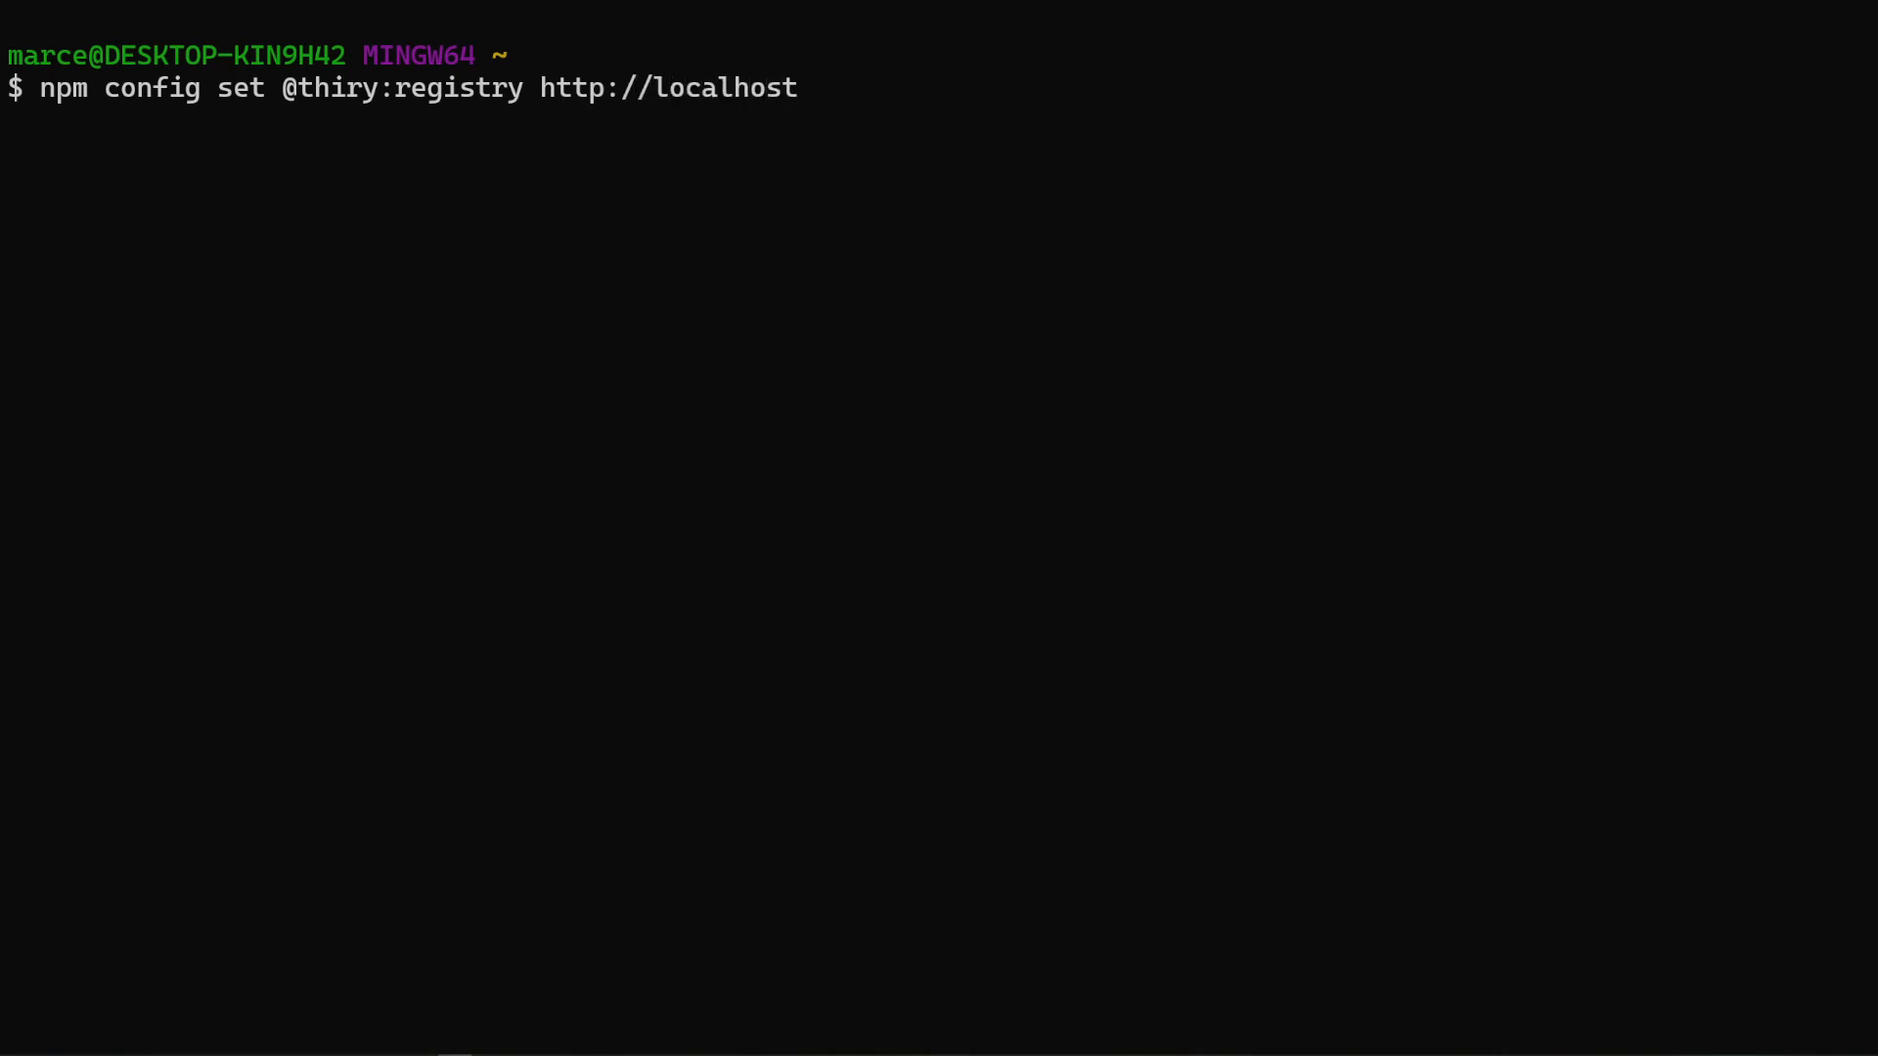
pyautogui.write(':4873')
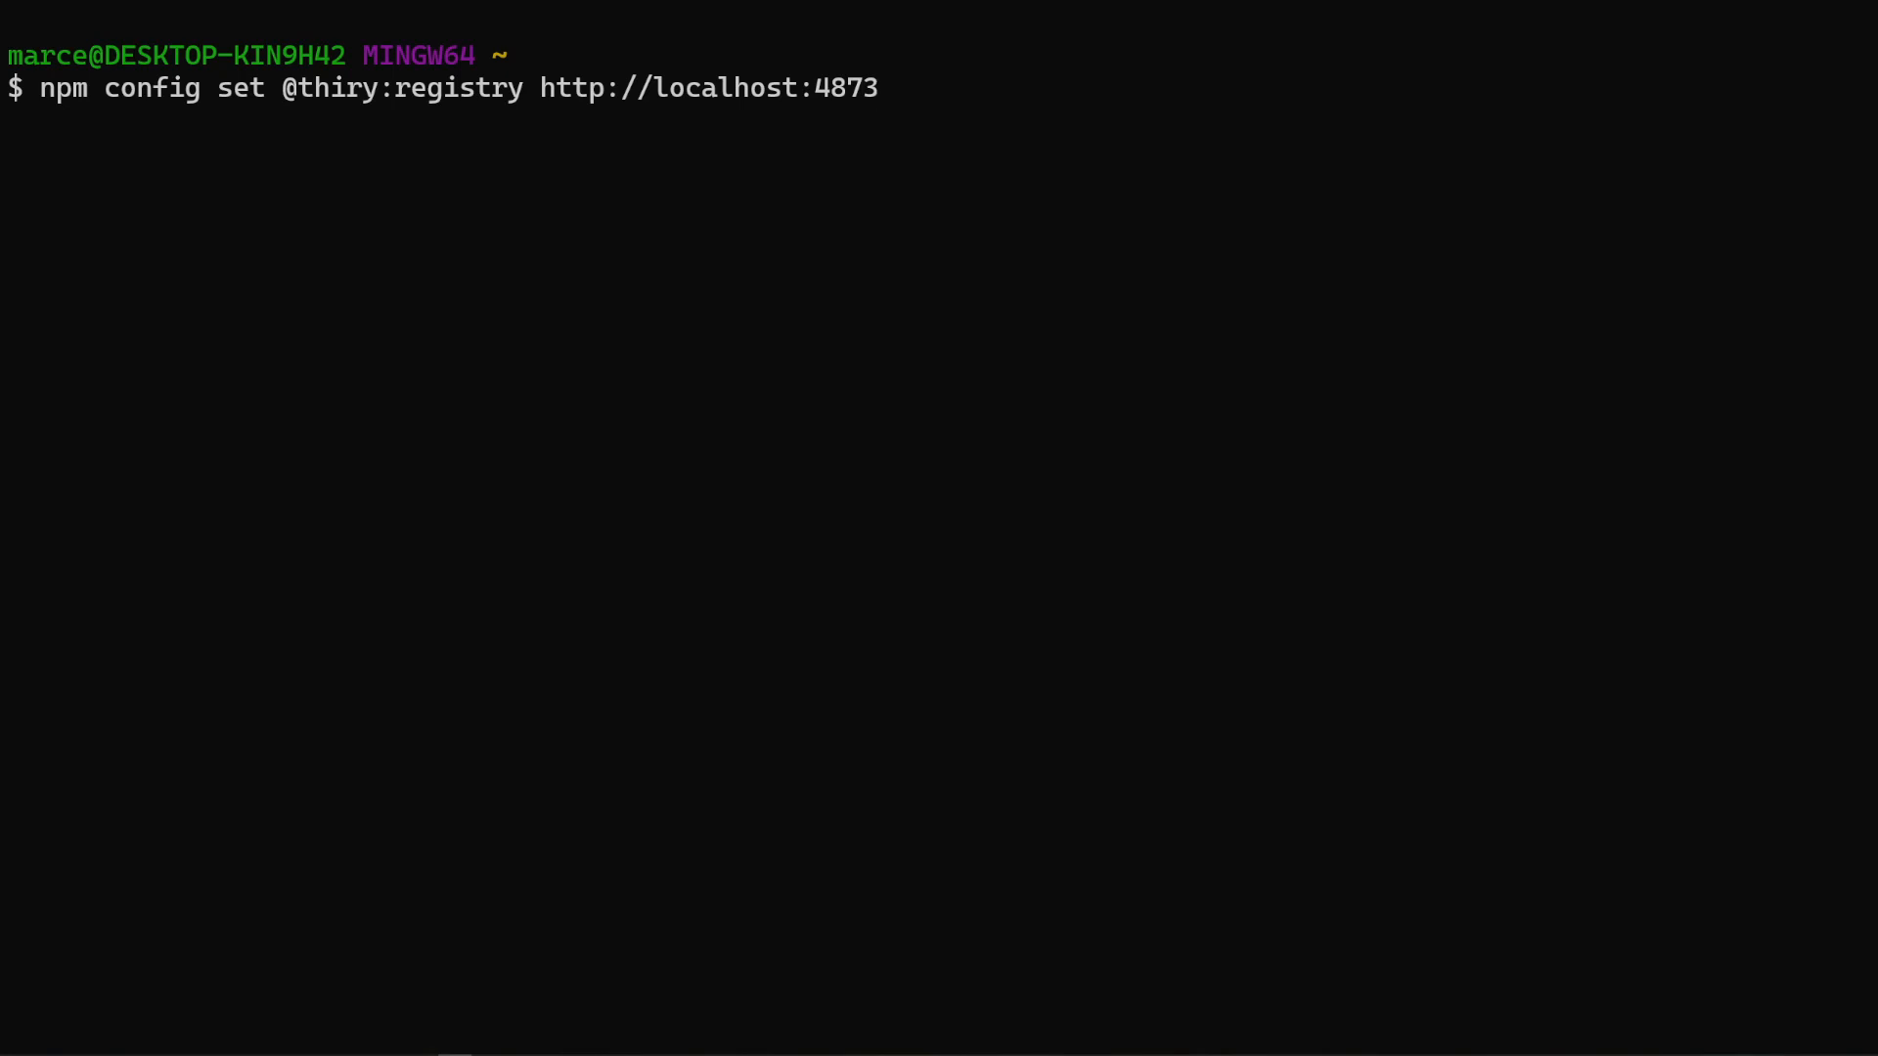
pyautogui.press('Enter')
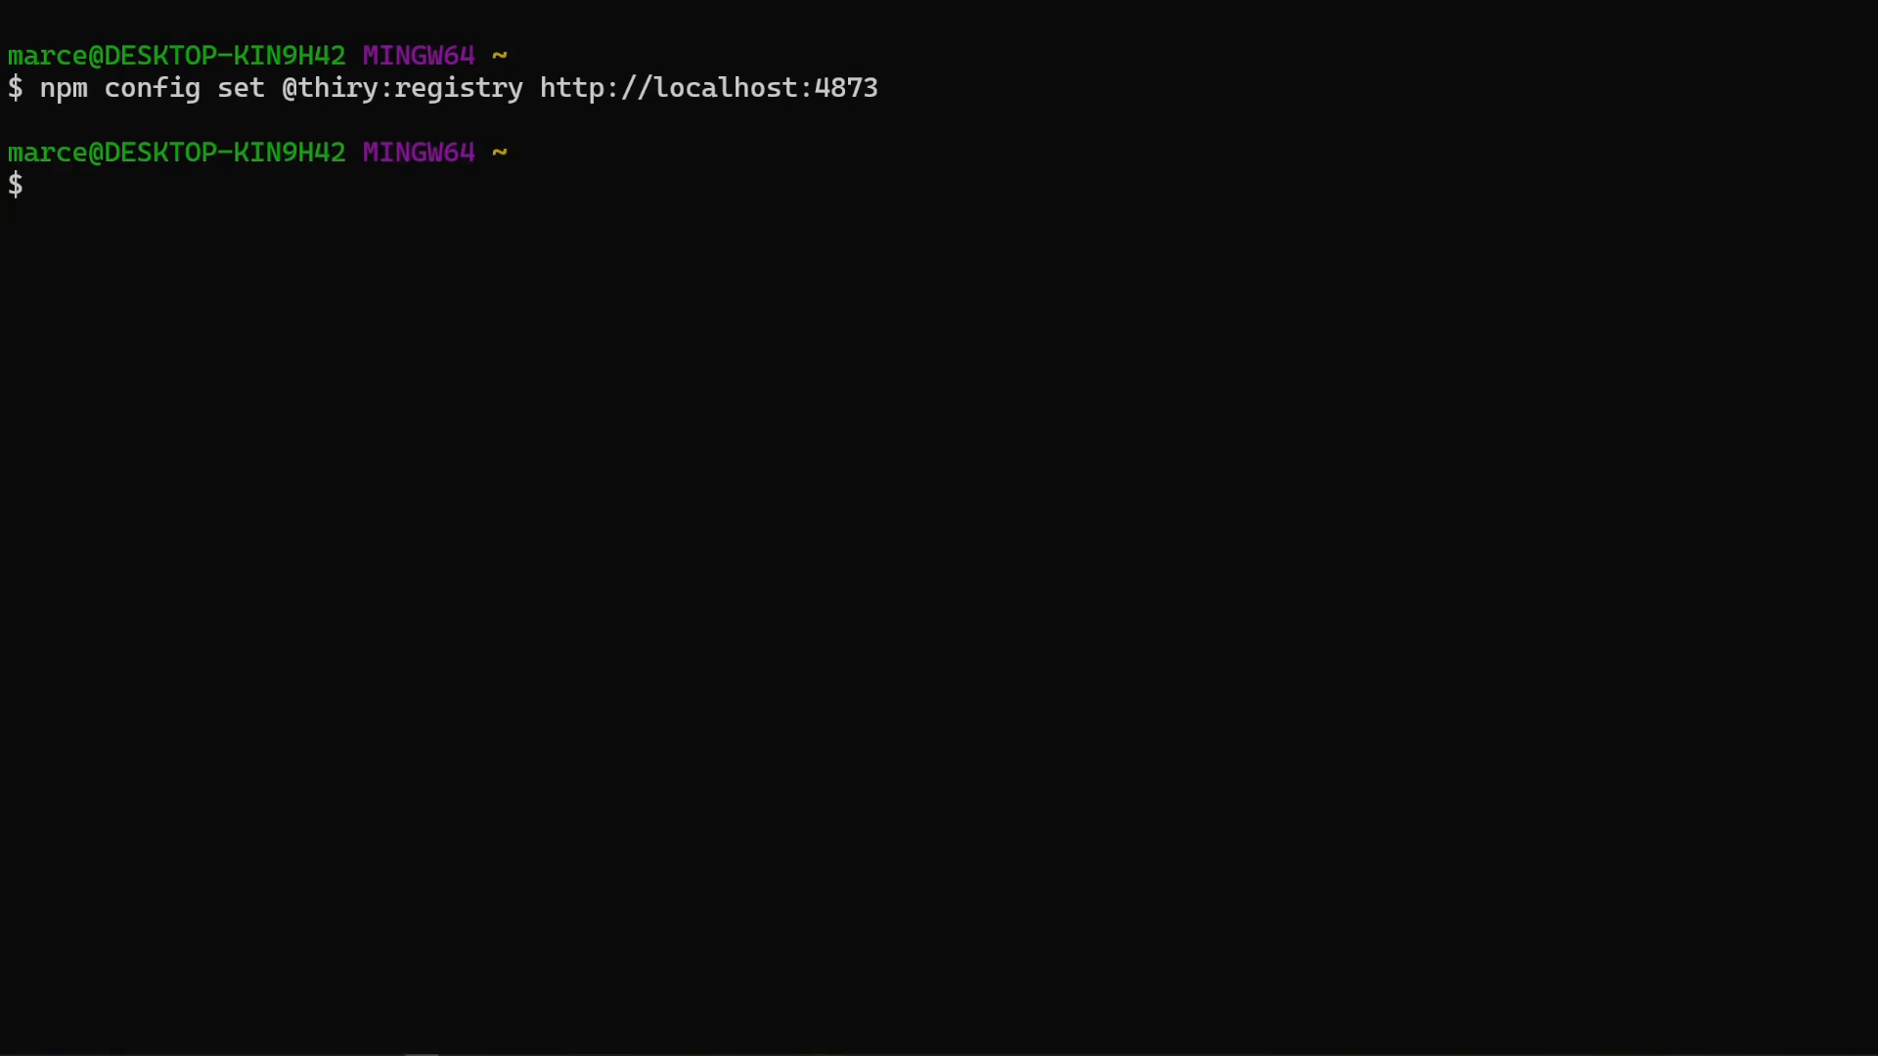
# - Display the contents of the ~/.npmrc config file
pyautogui.write('cat ~')
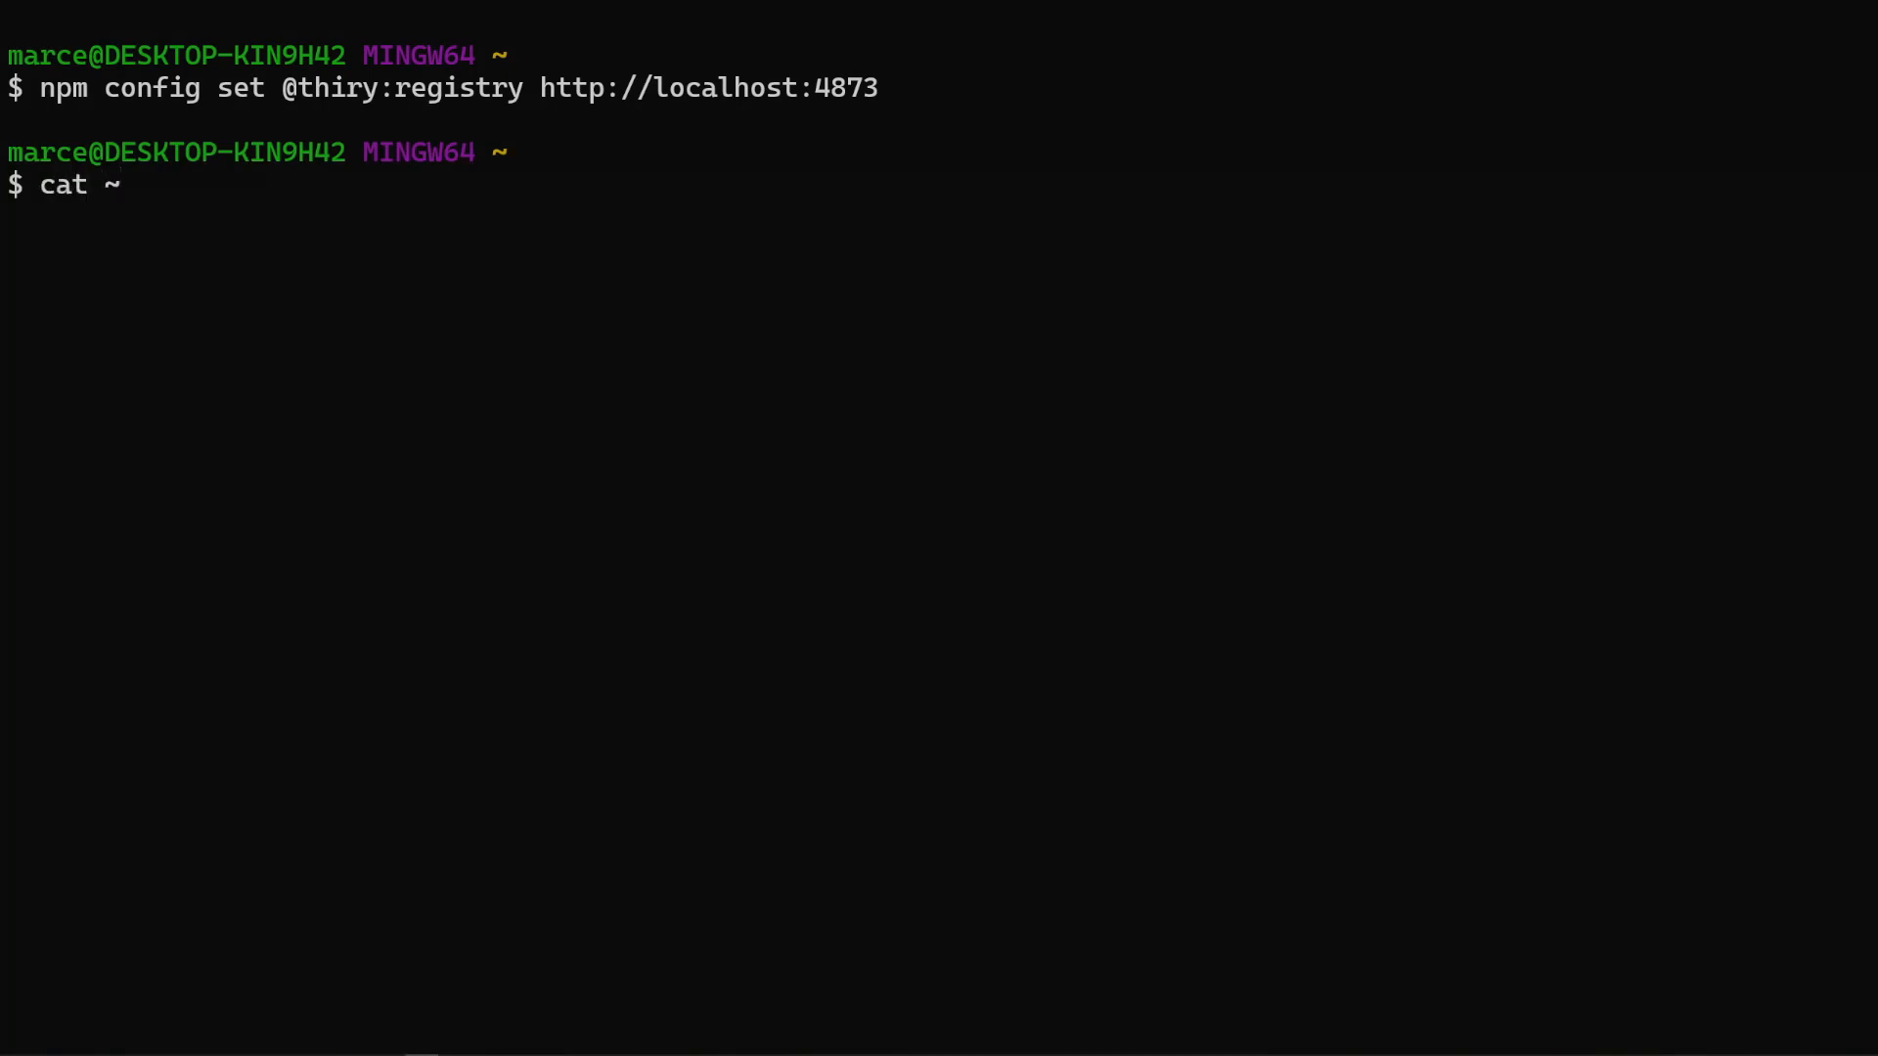
pyautogui.write('/.np')
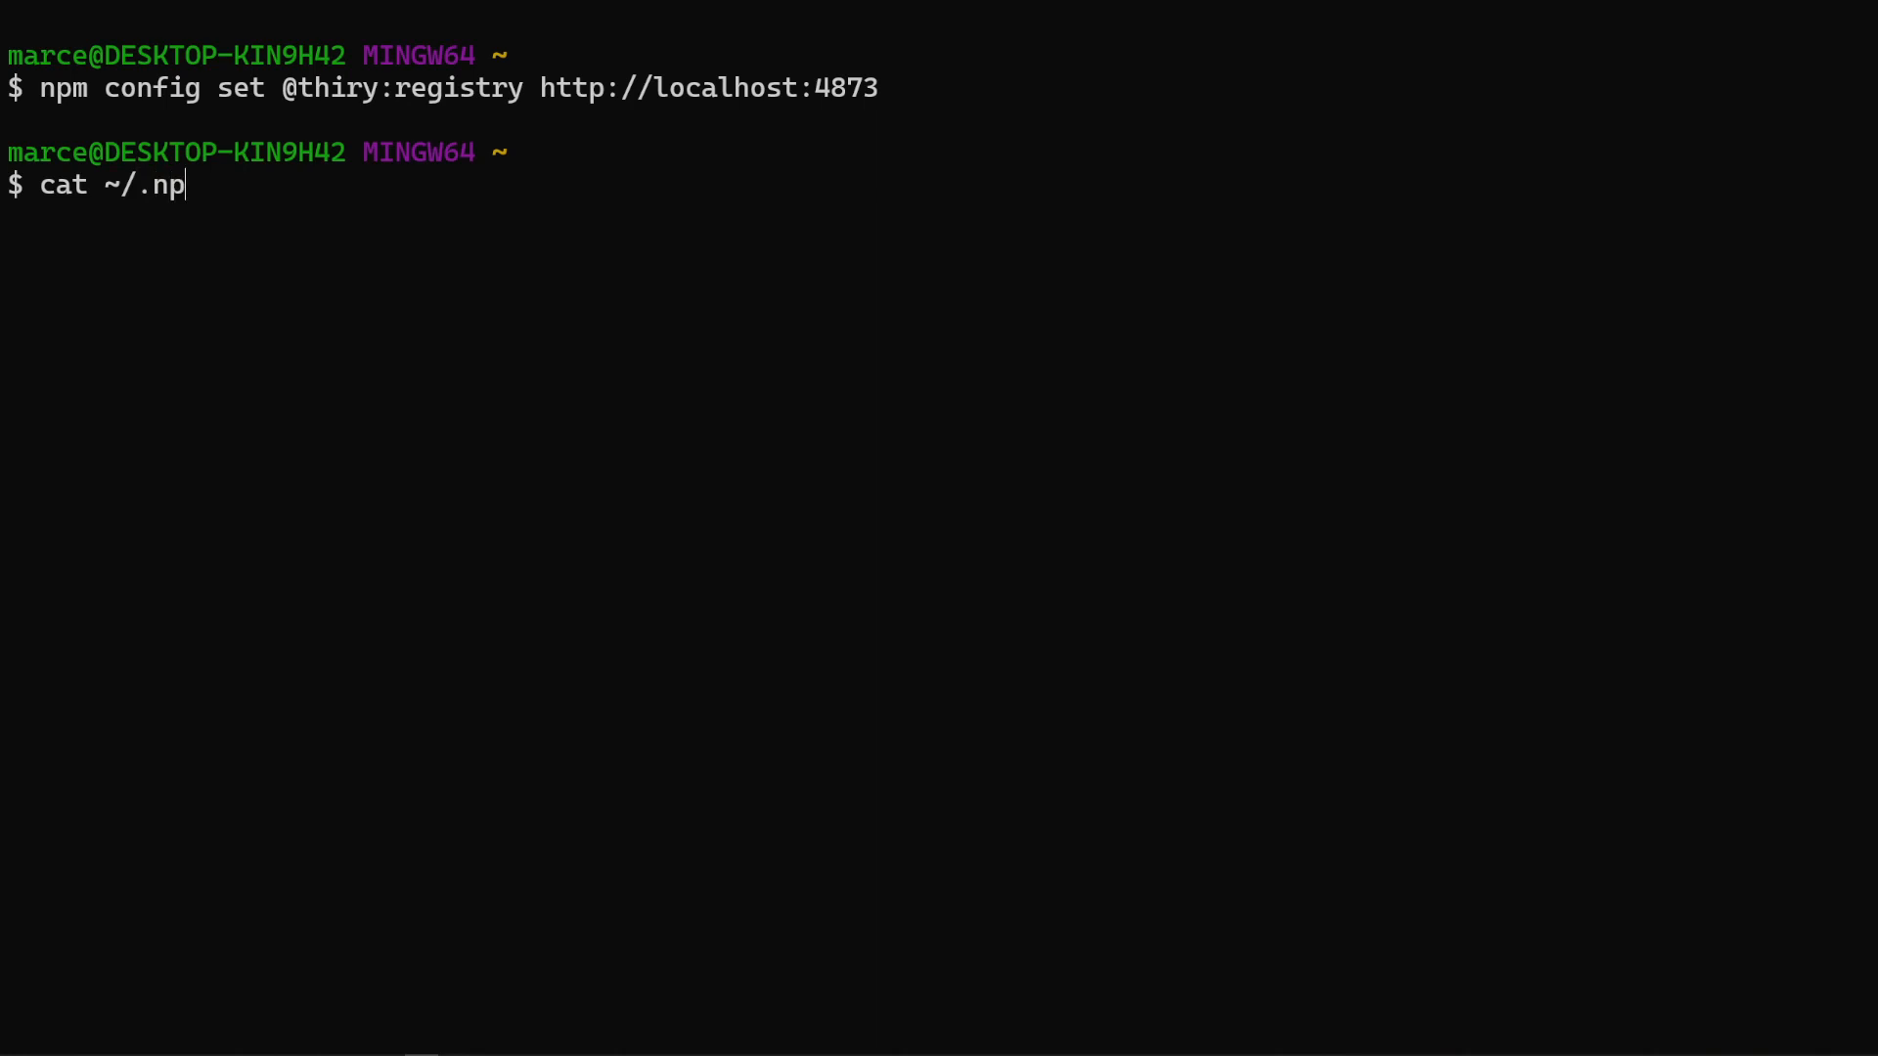
pyautogui.press('Enter')
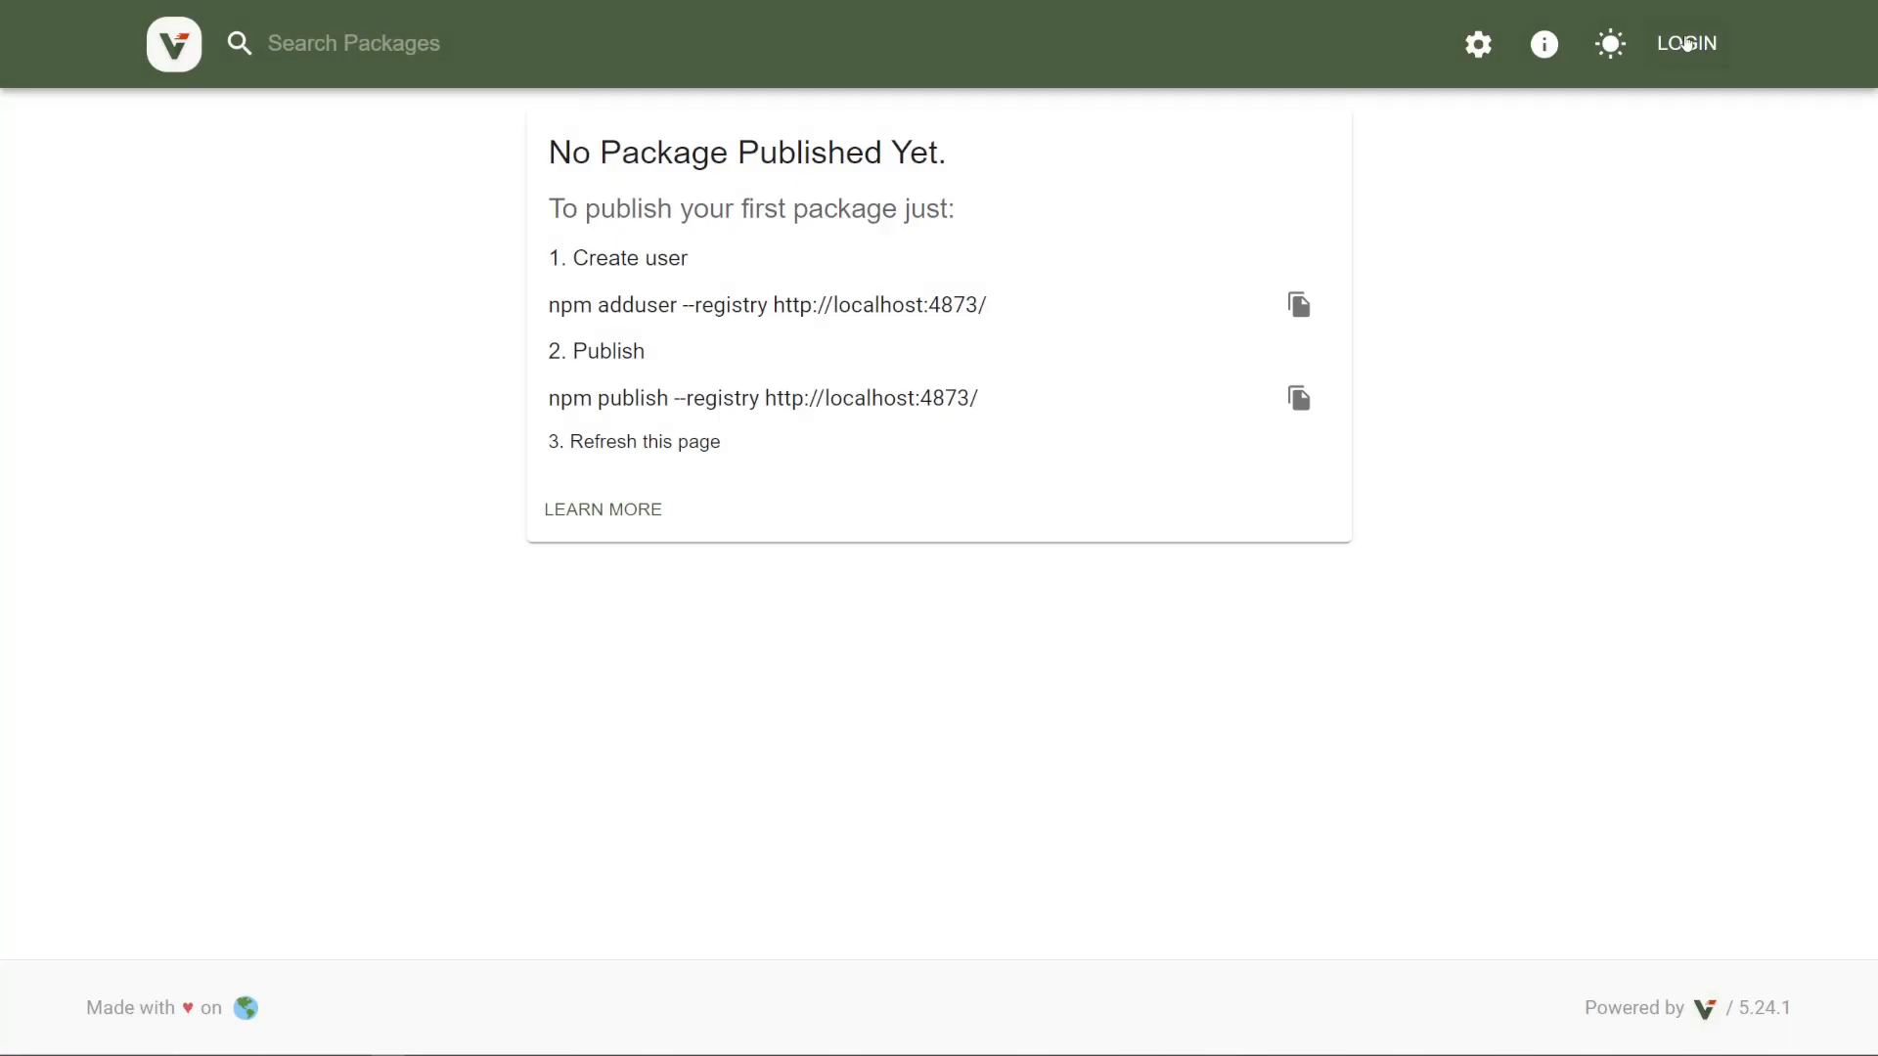
# - Log in to the Verdaccio web page with the registered user's credentials
pyautogui.click(1686, 43)
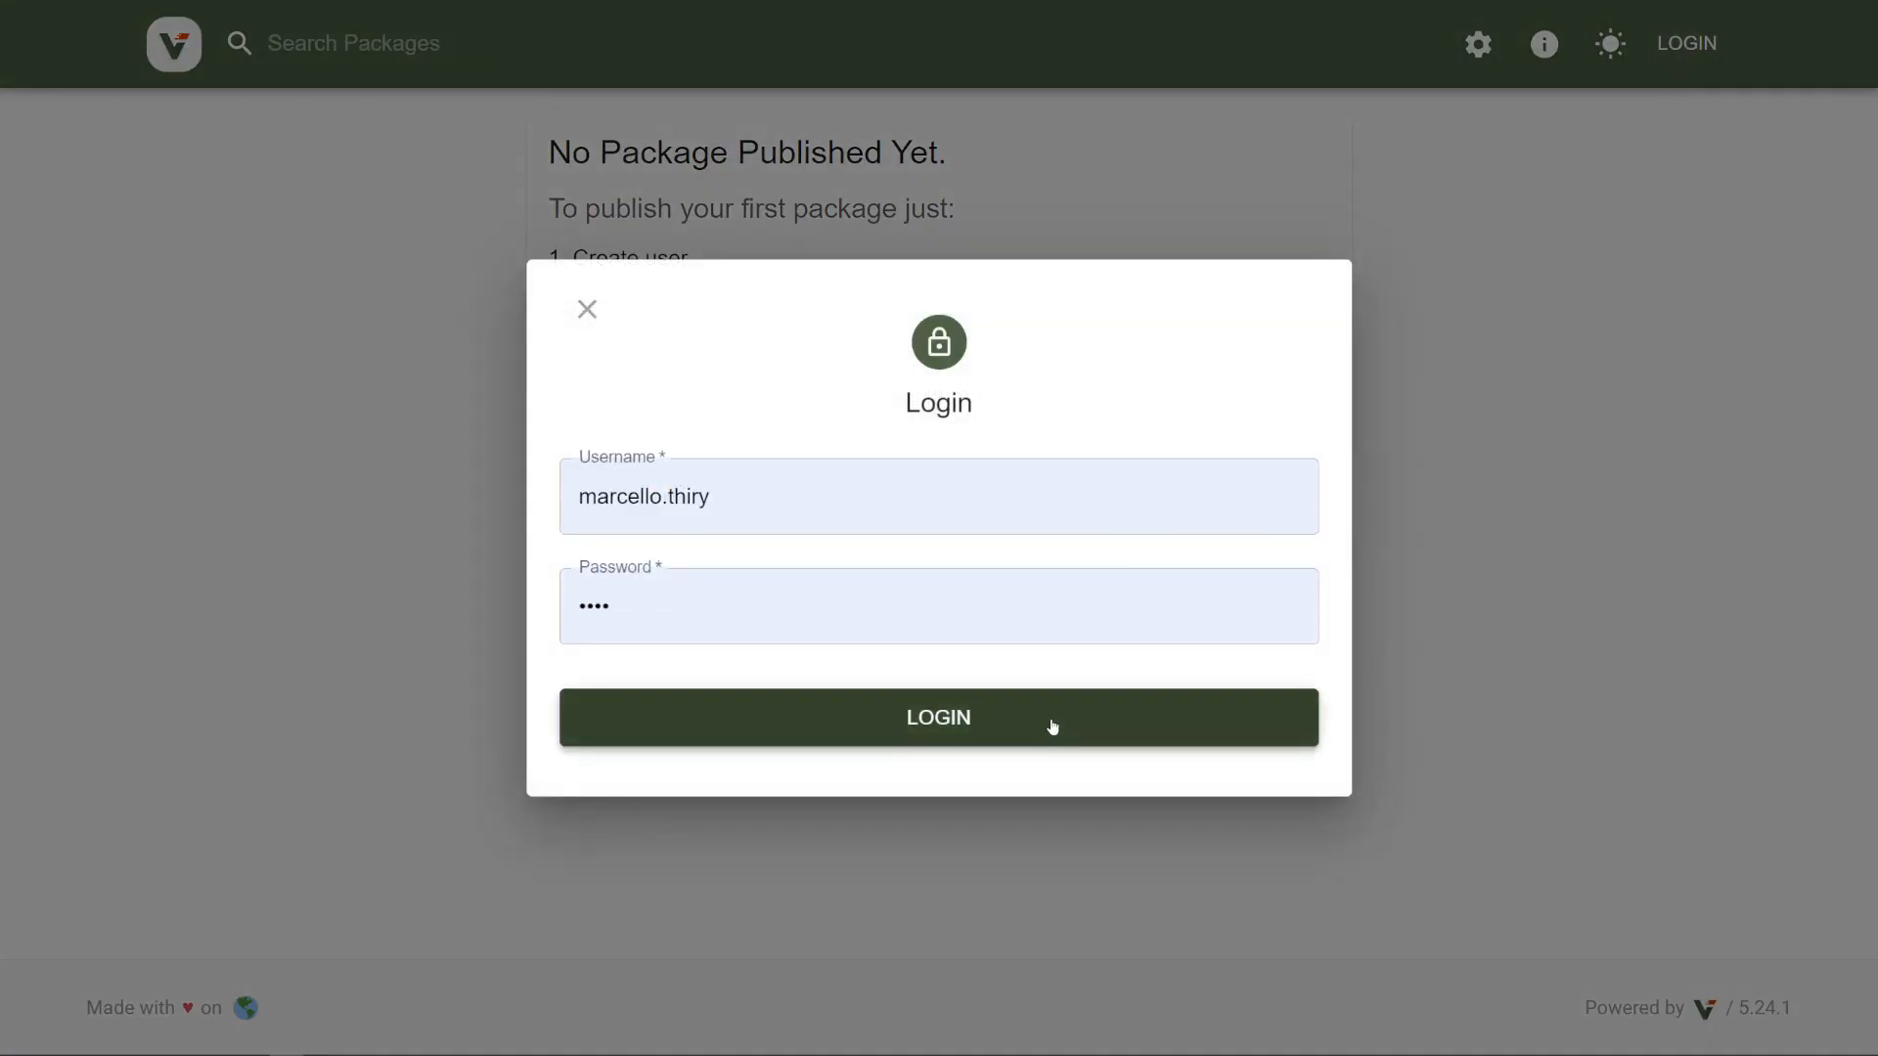
pyautogui.click(937, 718)
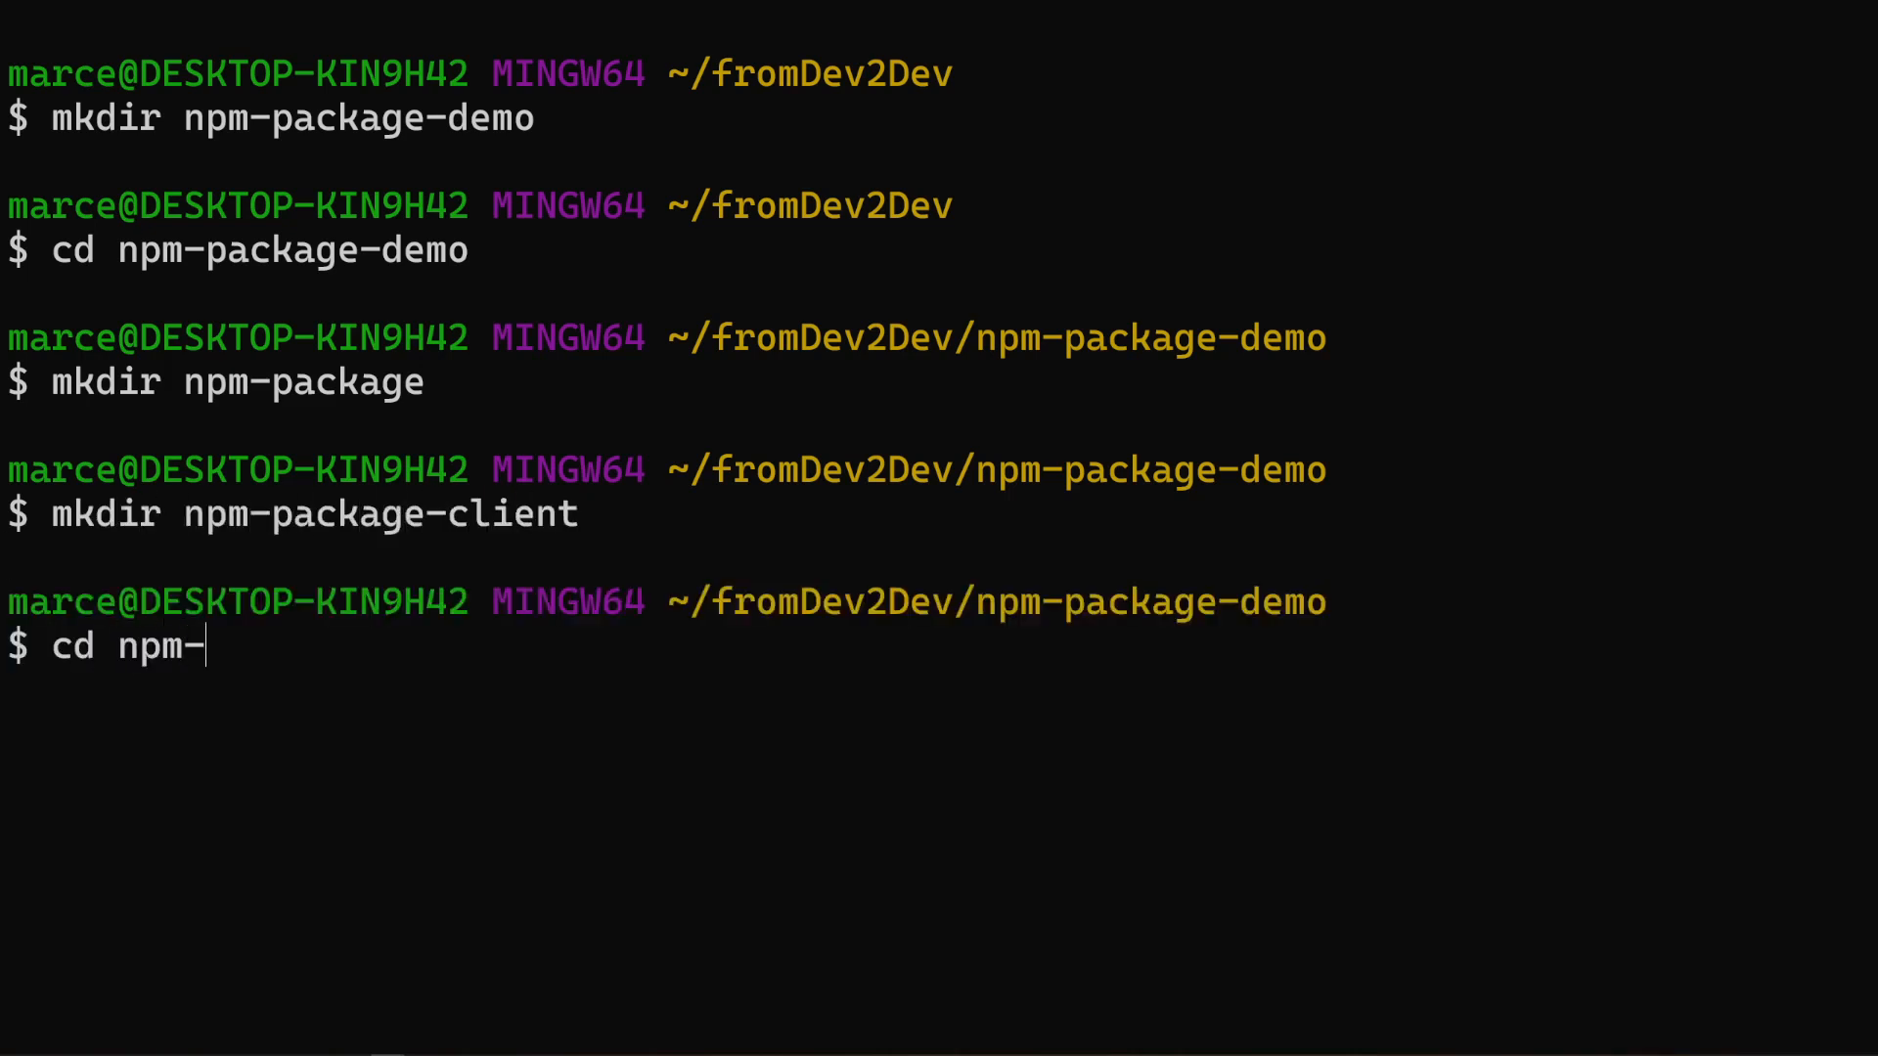
pyautogui.write('package')
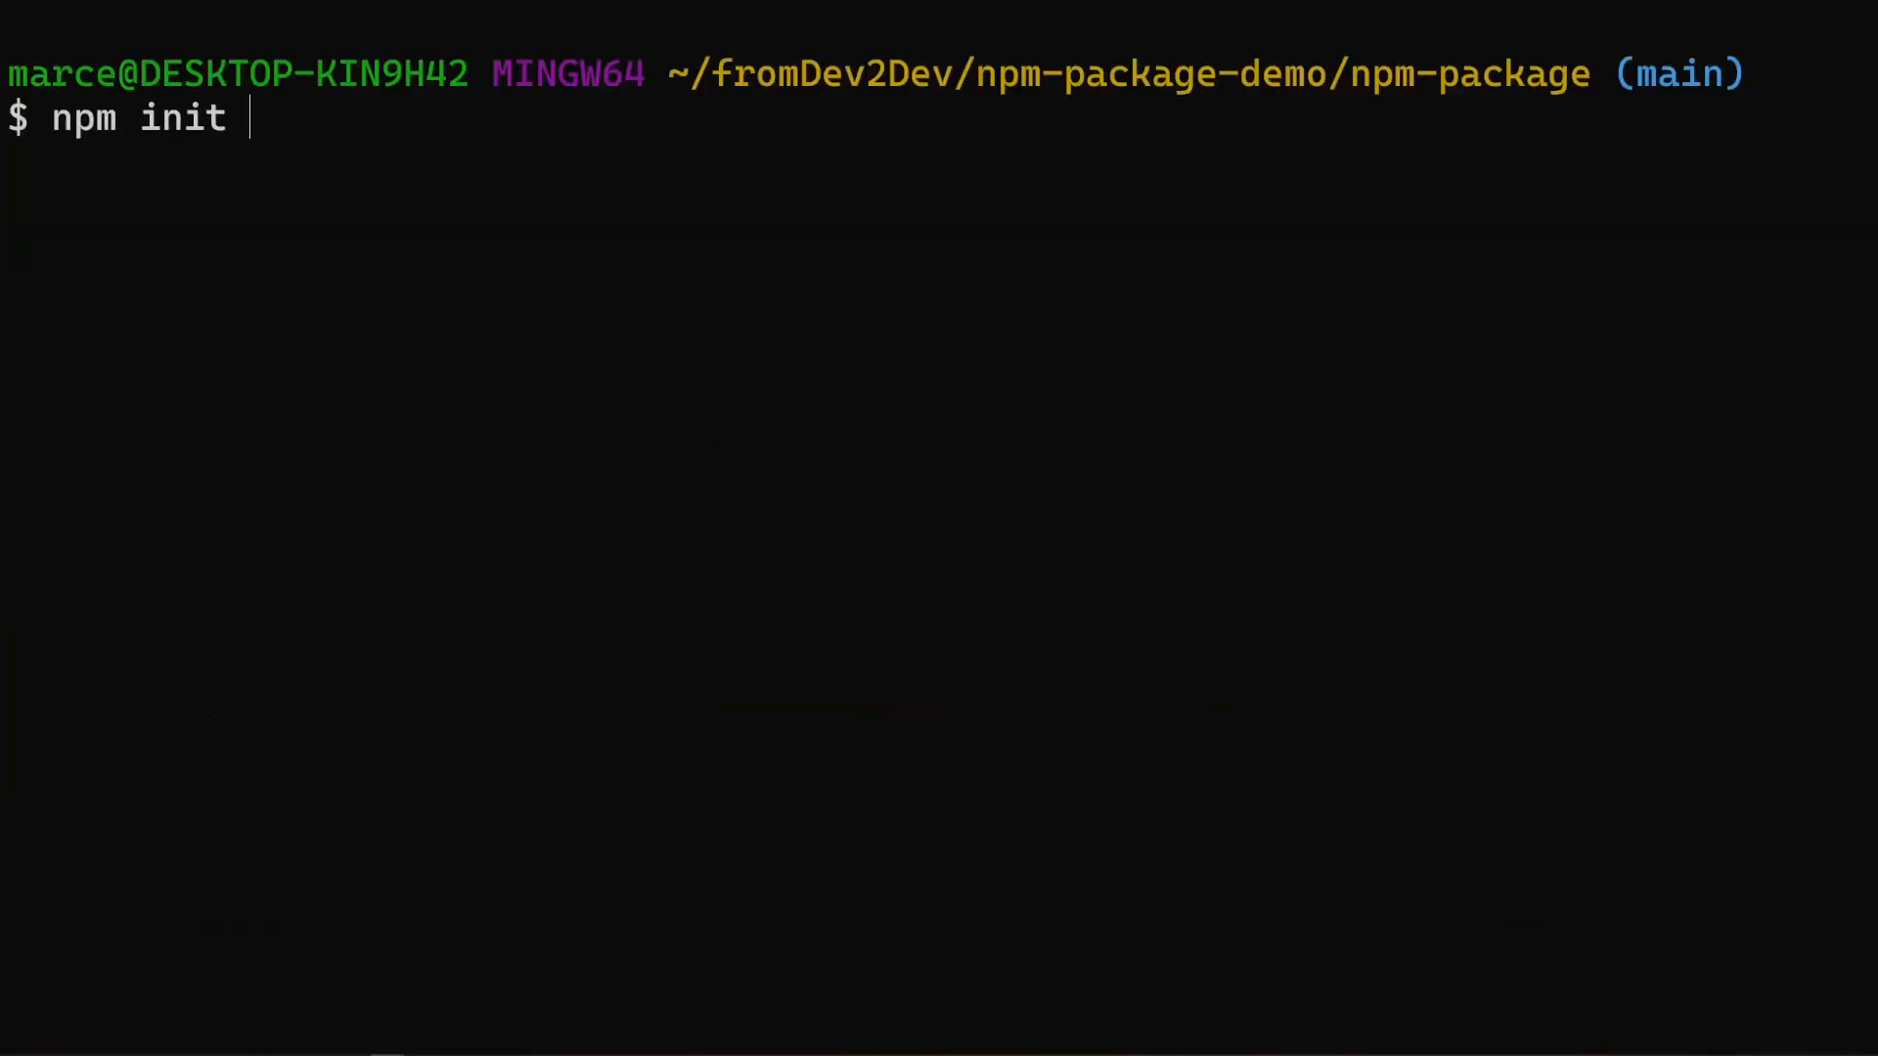
pyautogui.write('-y')
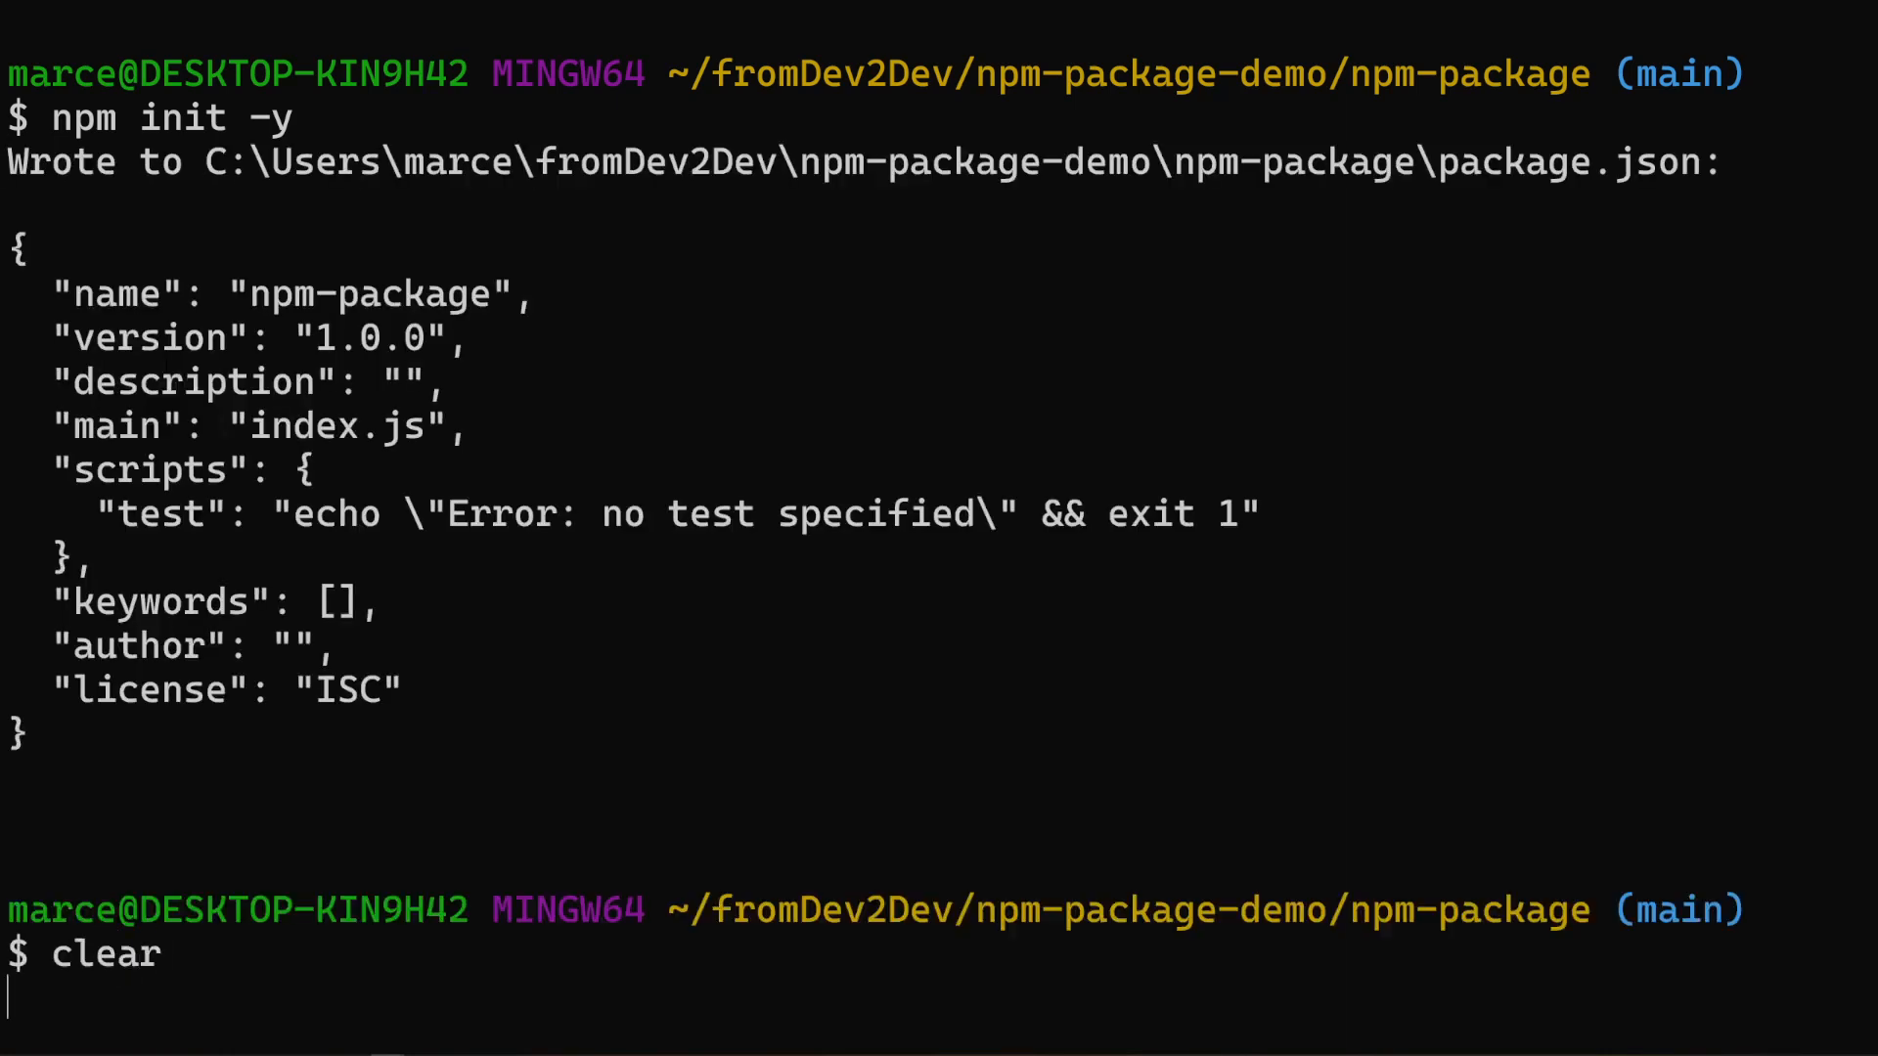
pyautogui.write('npm i -')
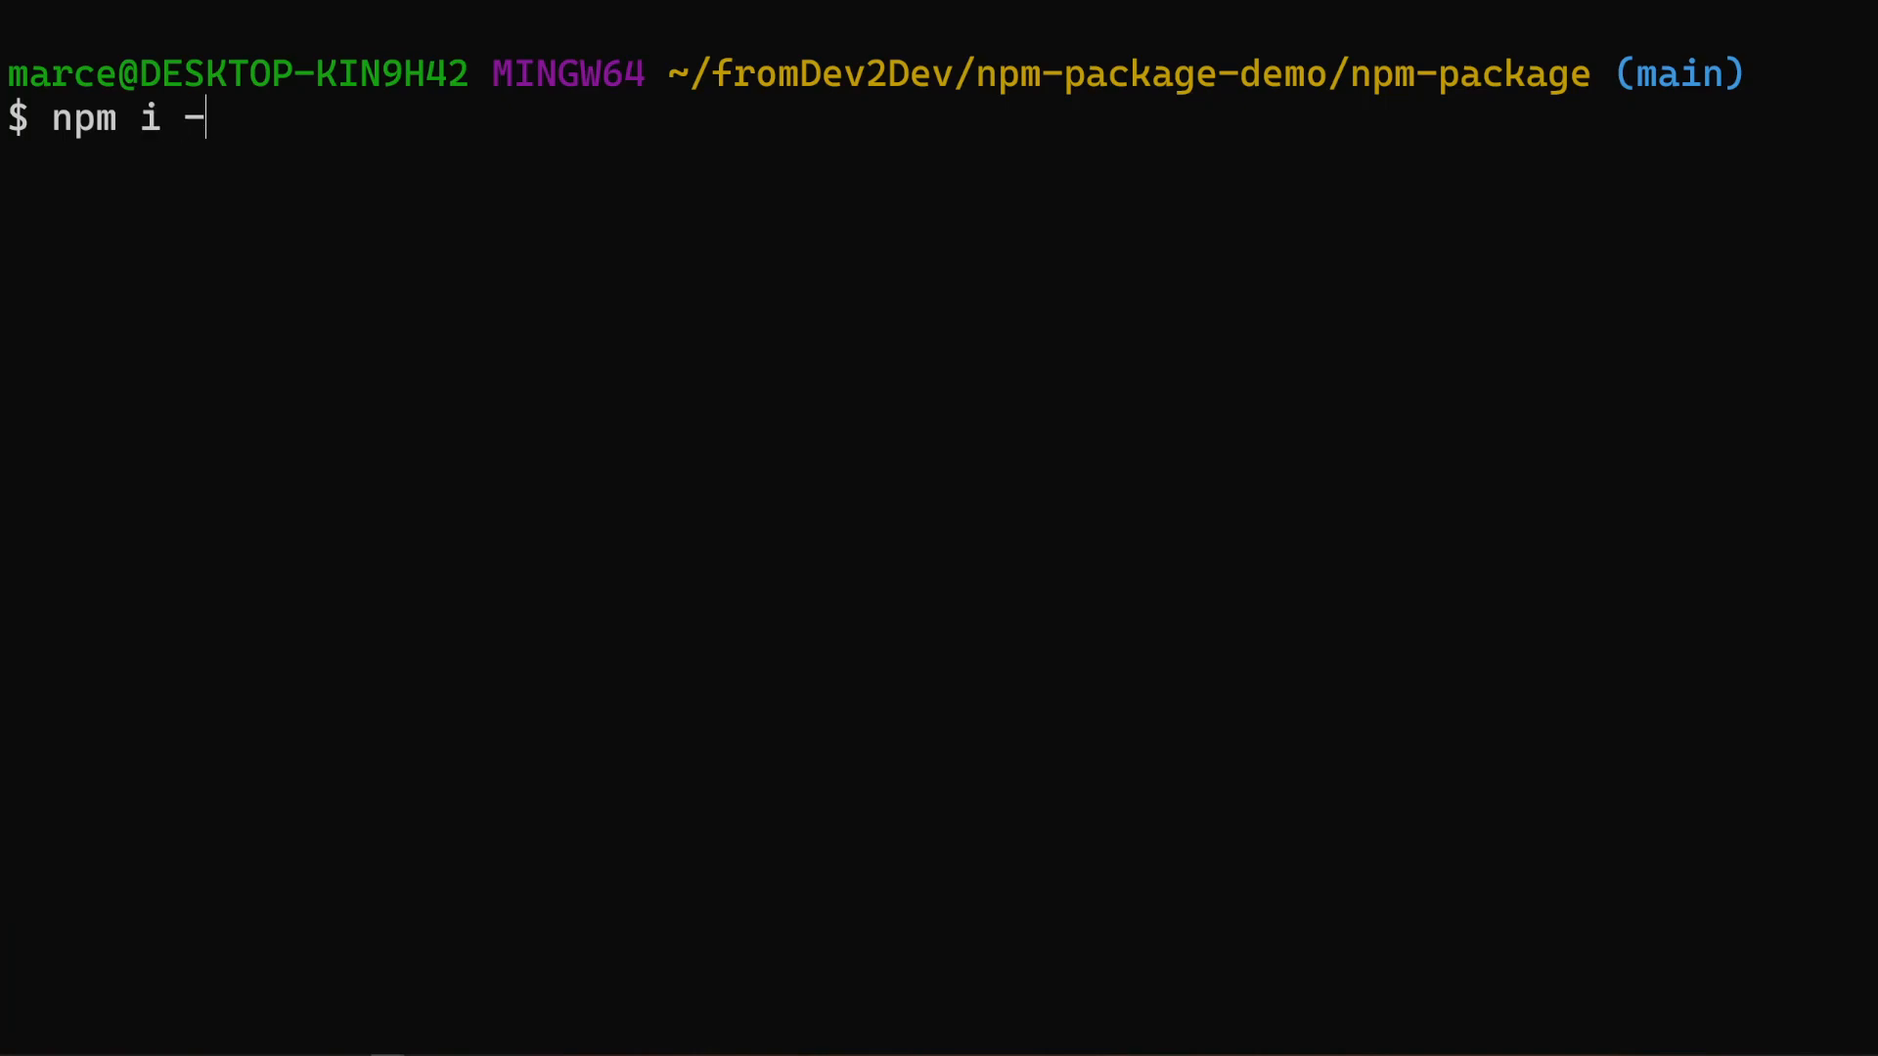
pyautogui.write('D typescript')
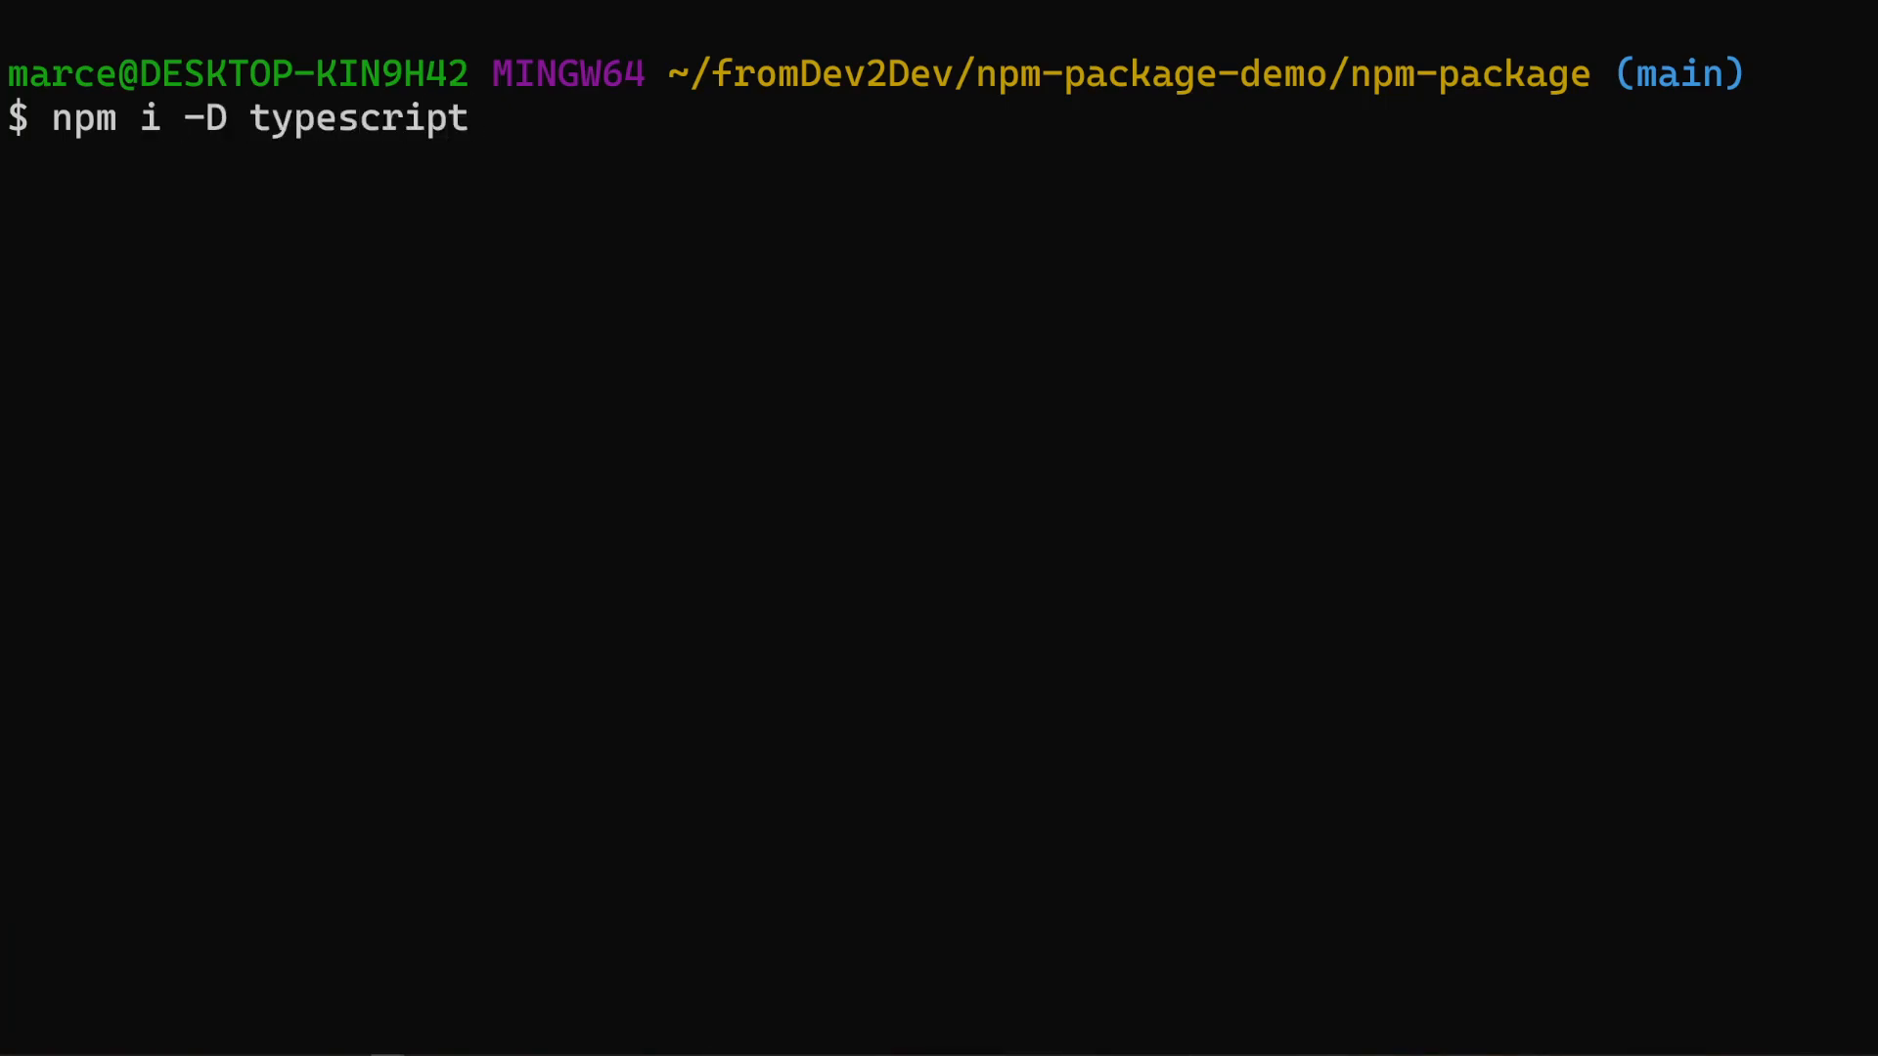
pyautogui.write('@types/node')
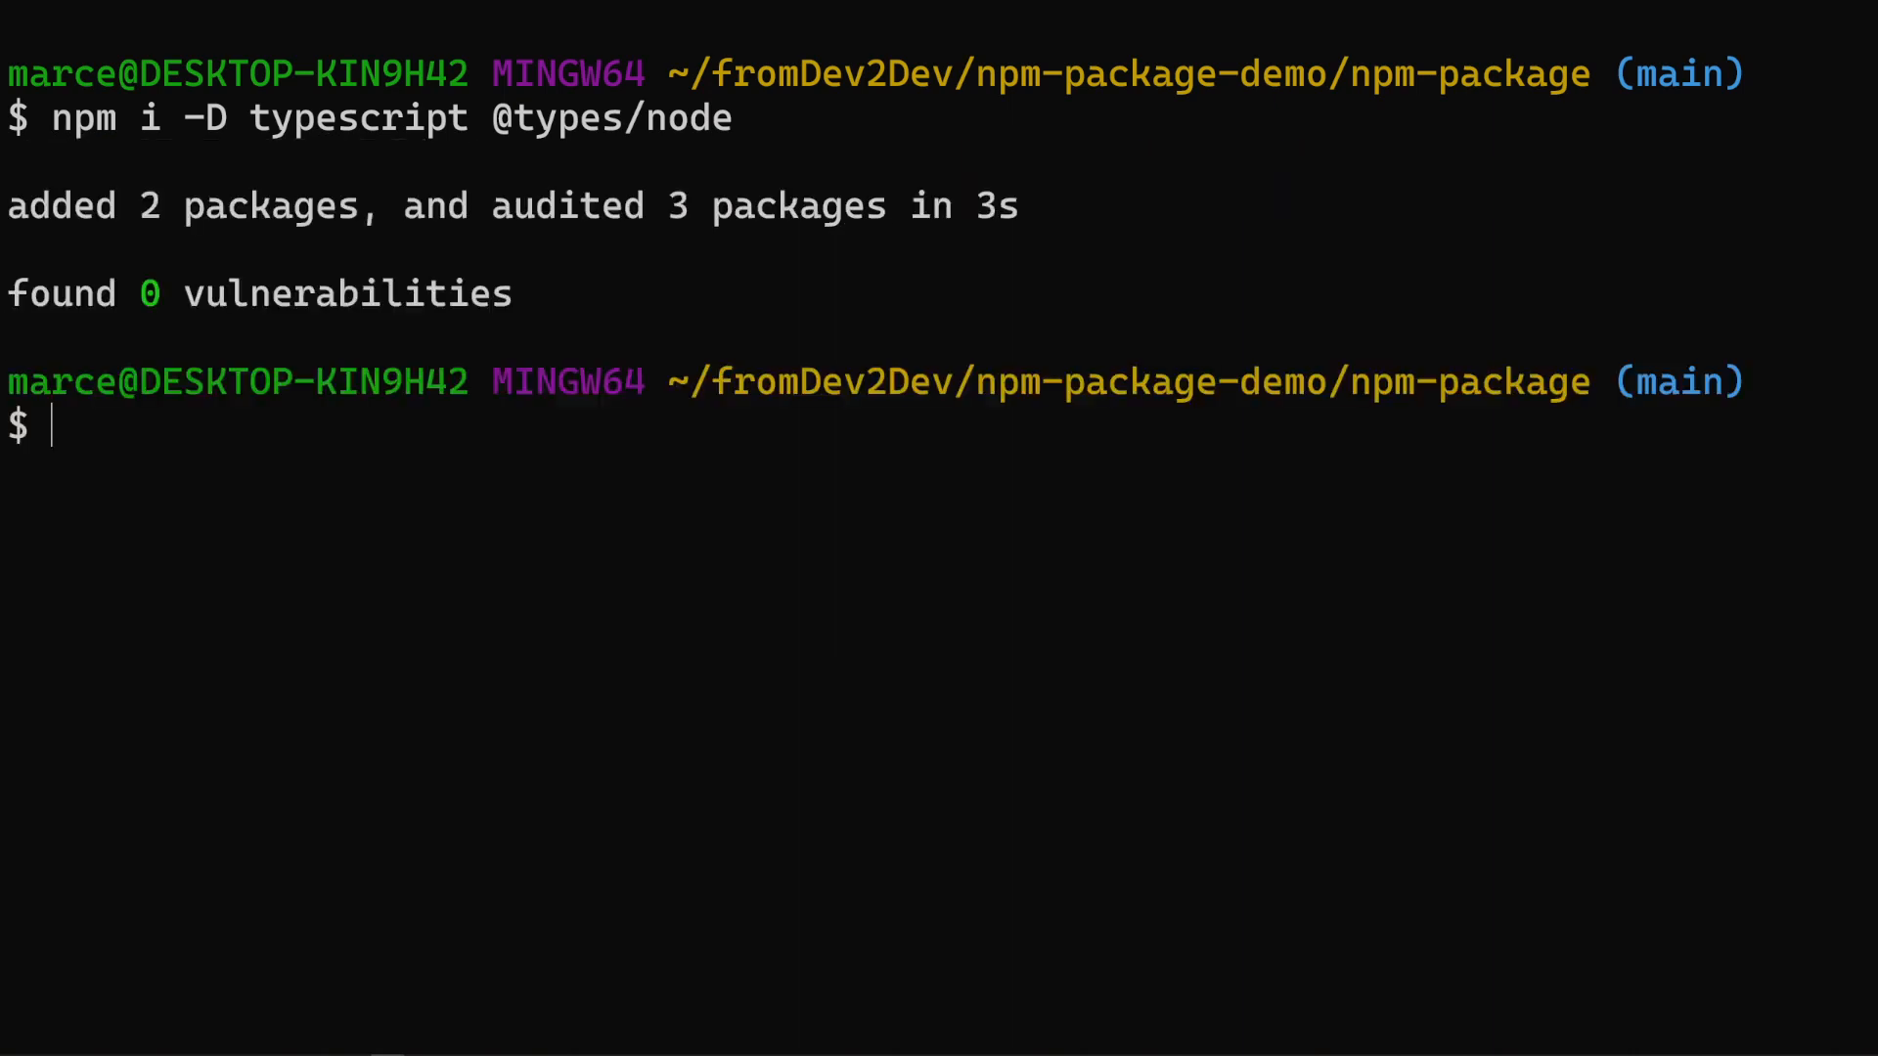
# - Generate default tsconfig.json files with npx tsc --init in the package and client projects
pyautogui.write('npx tsc')
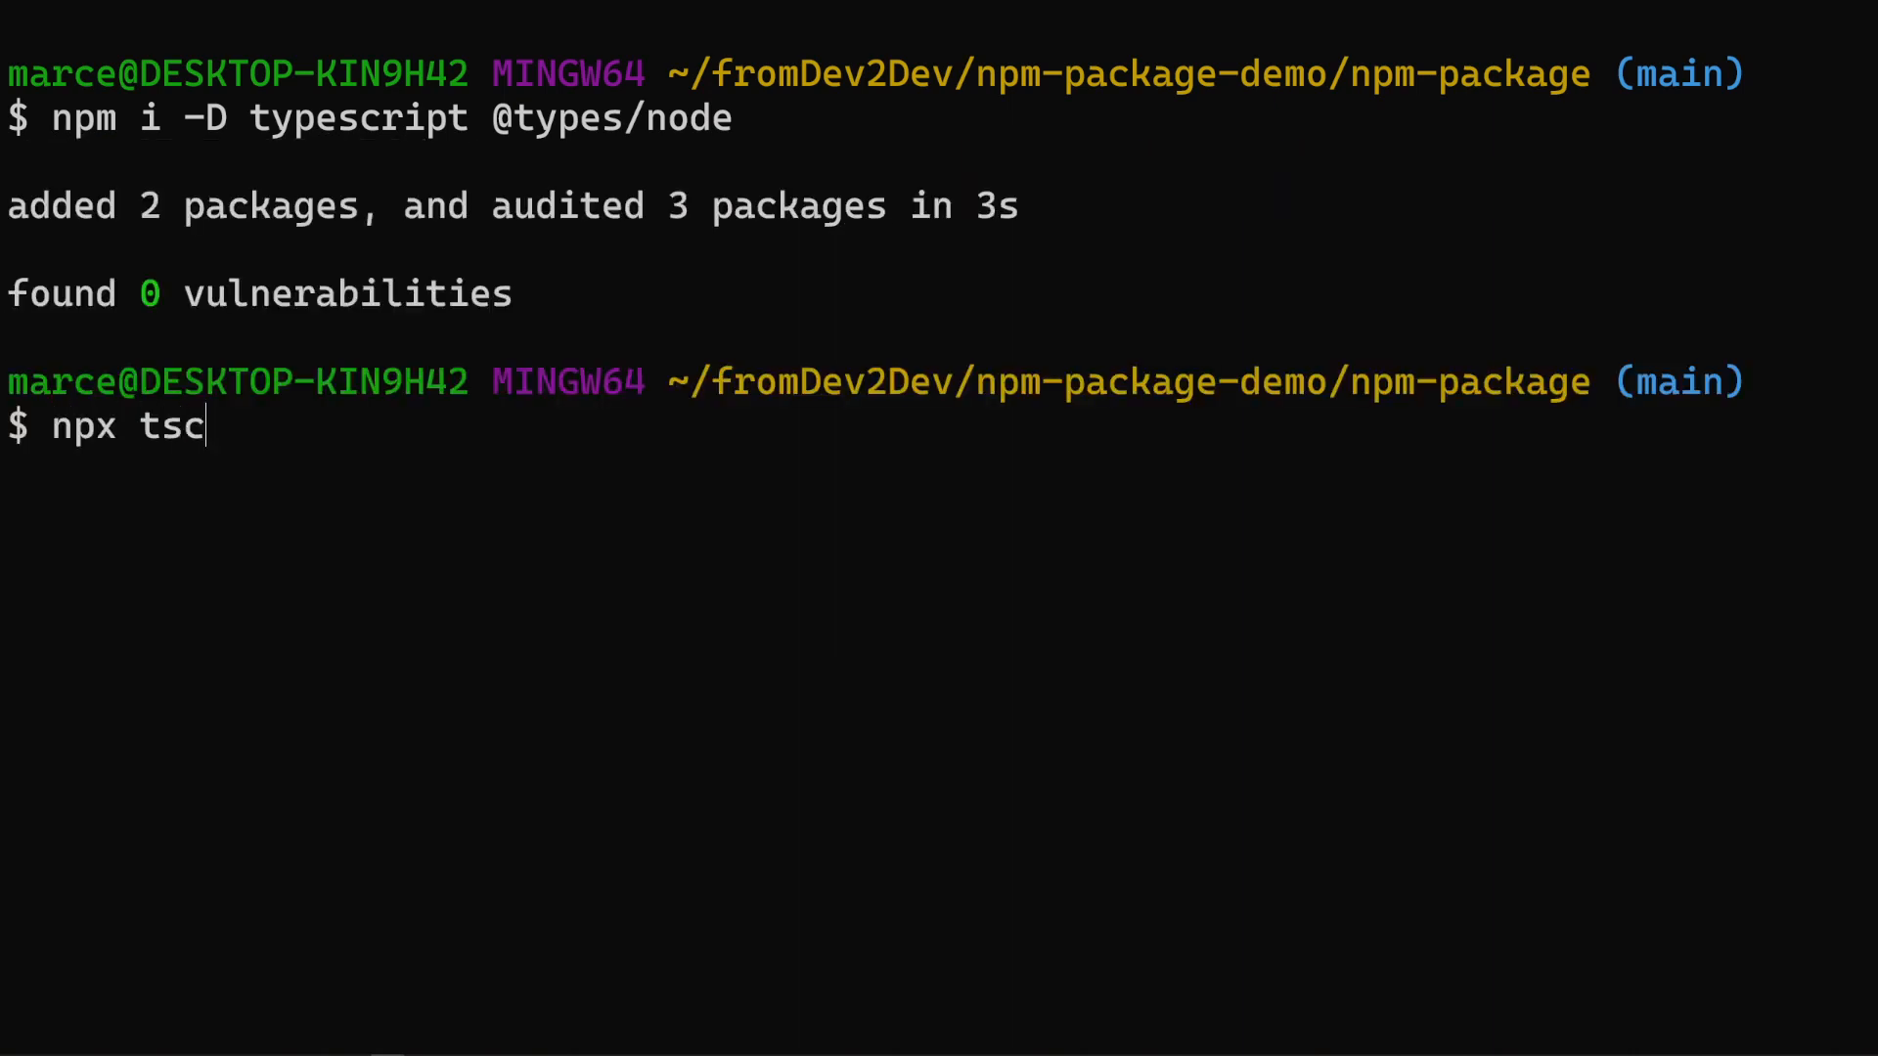
pyautogui.write('--init')
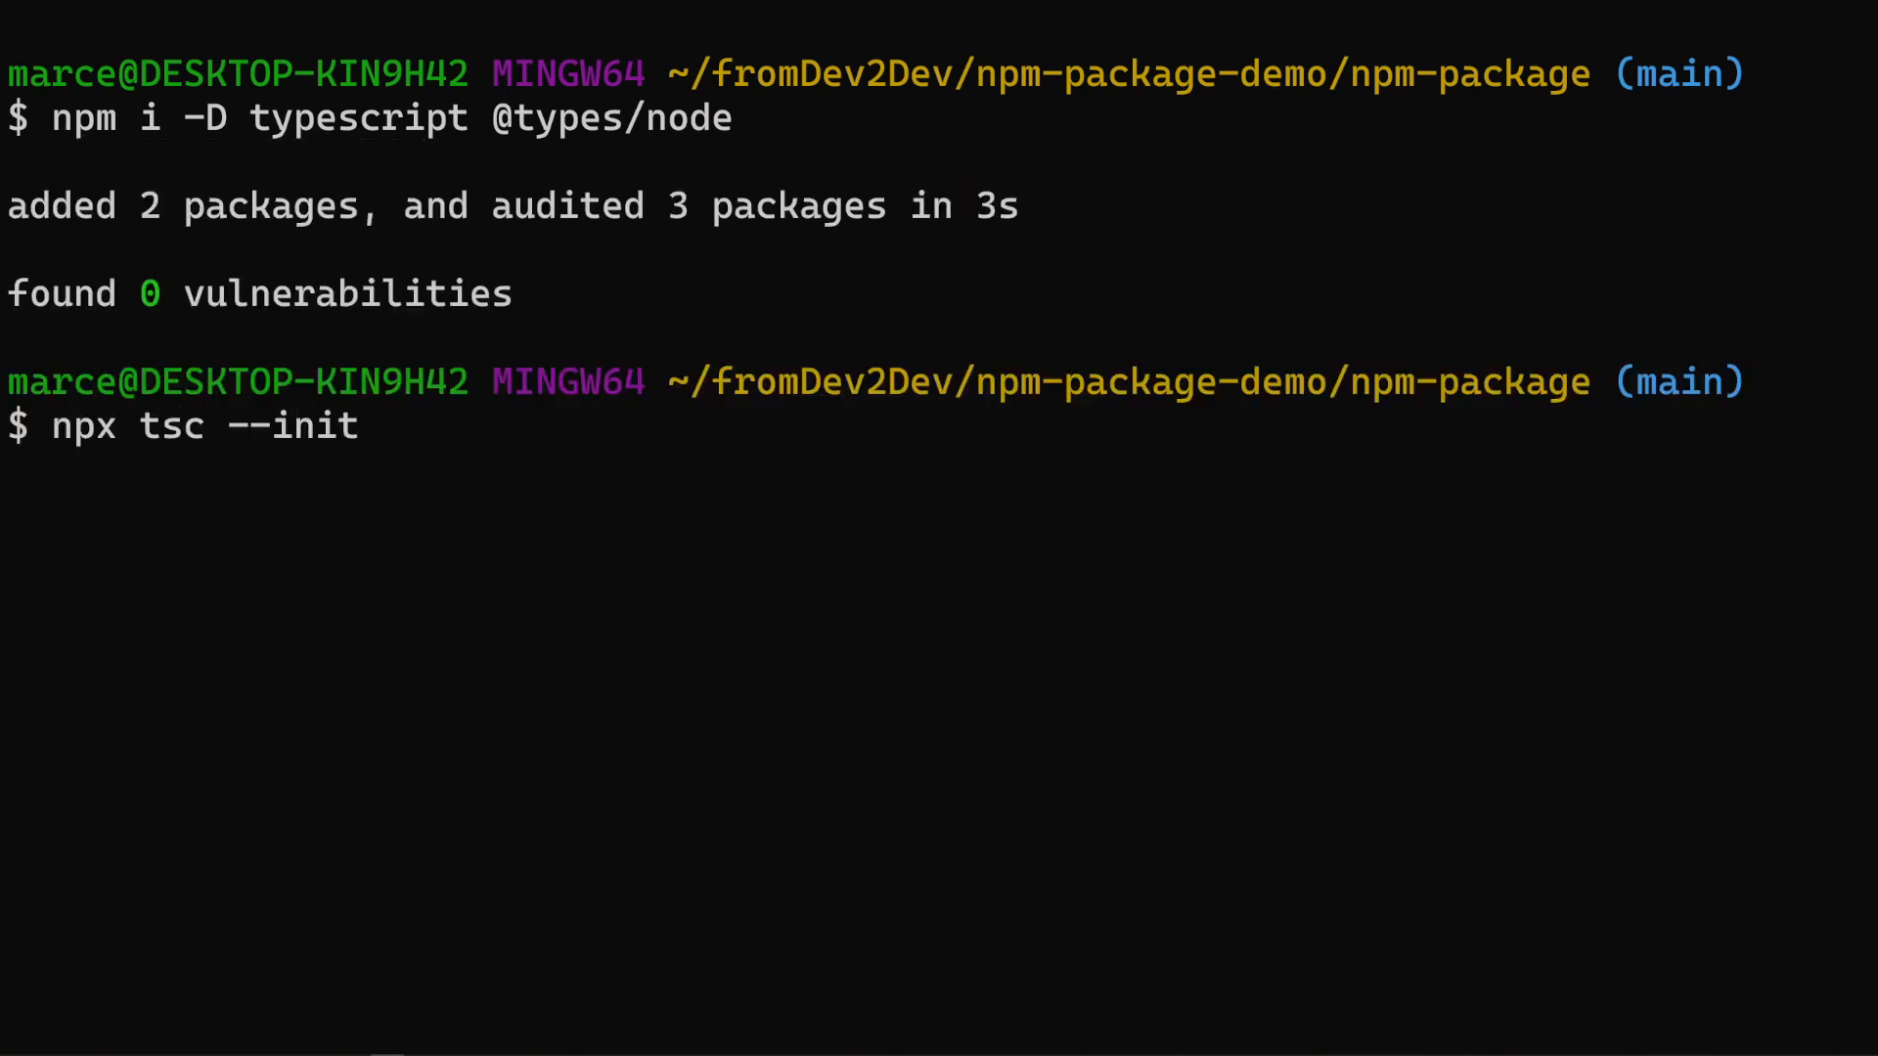
pyautogui.write('clear')
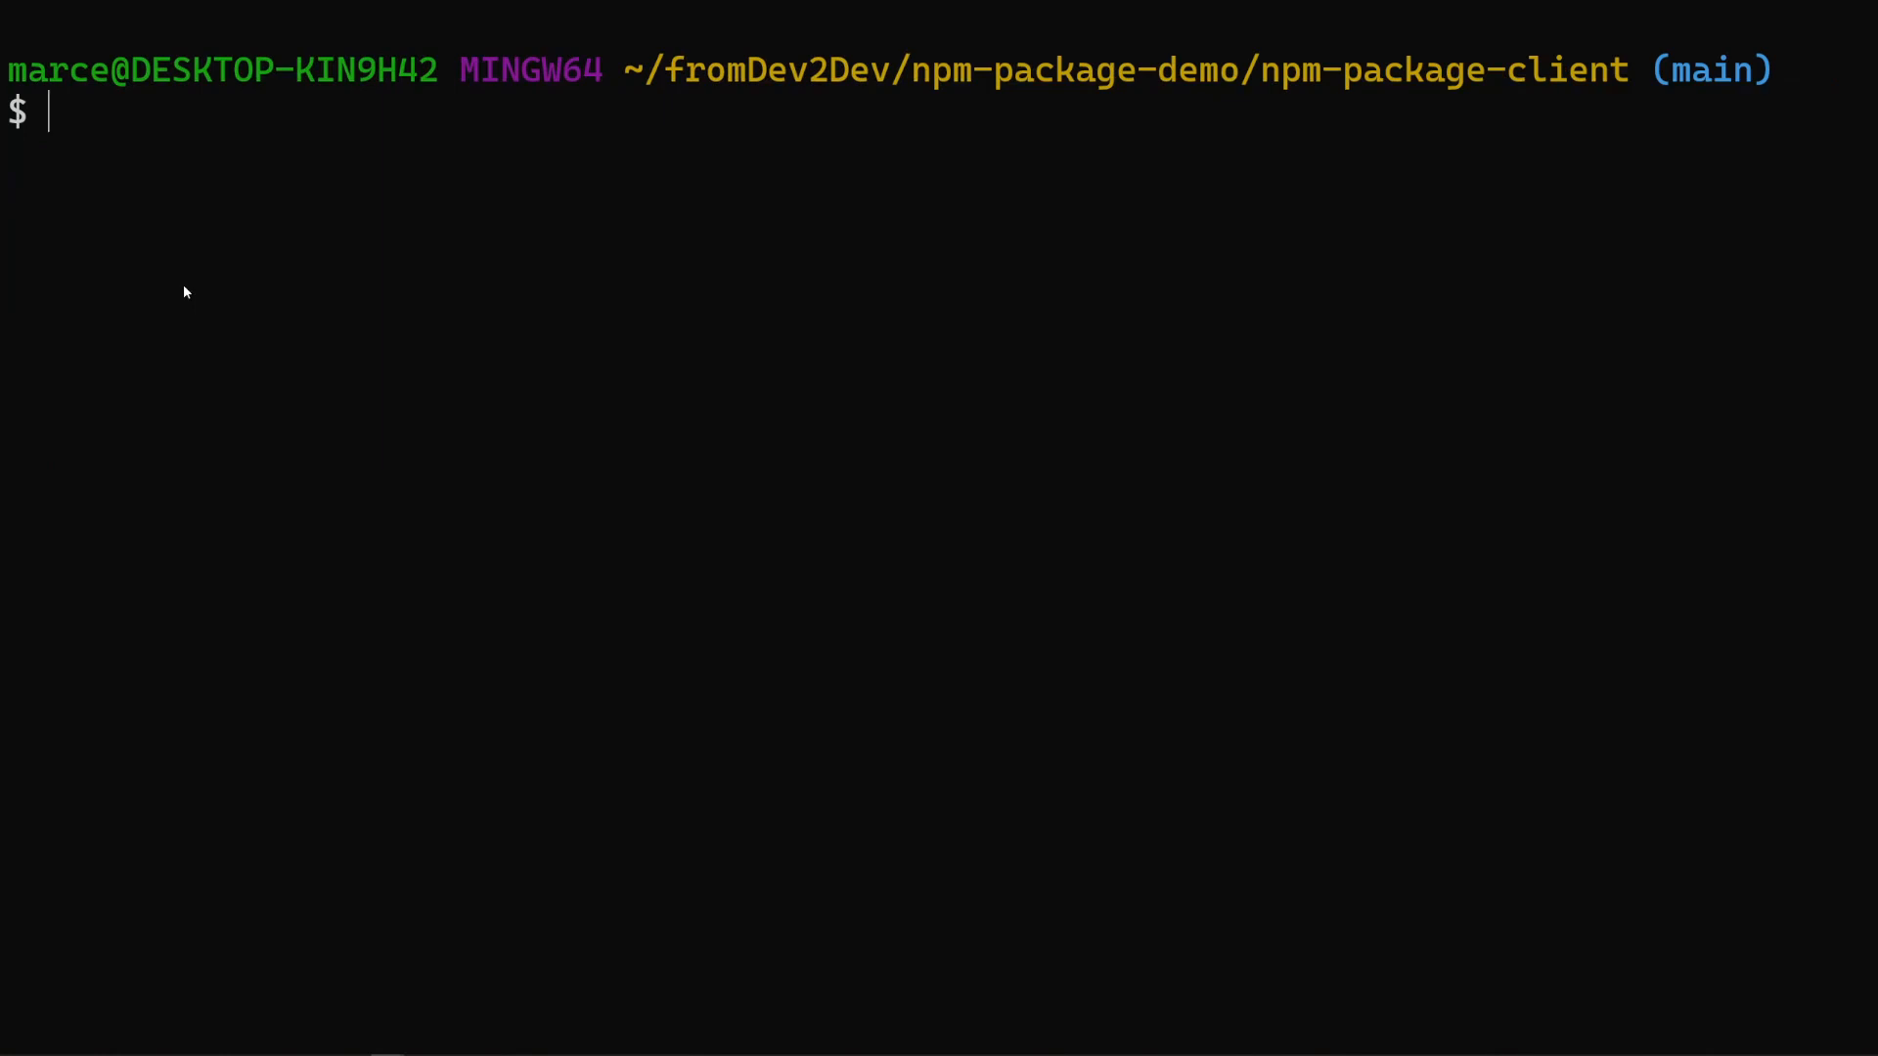
pyautogui.write('npm i -D ty')
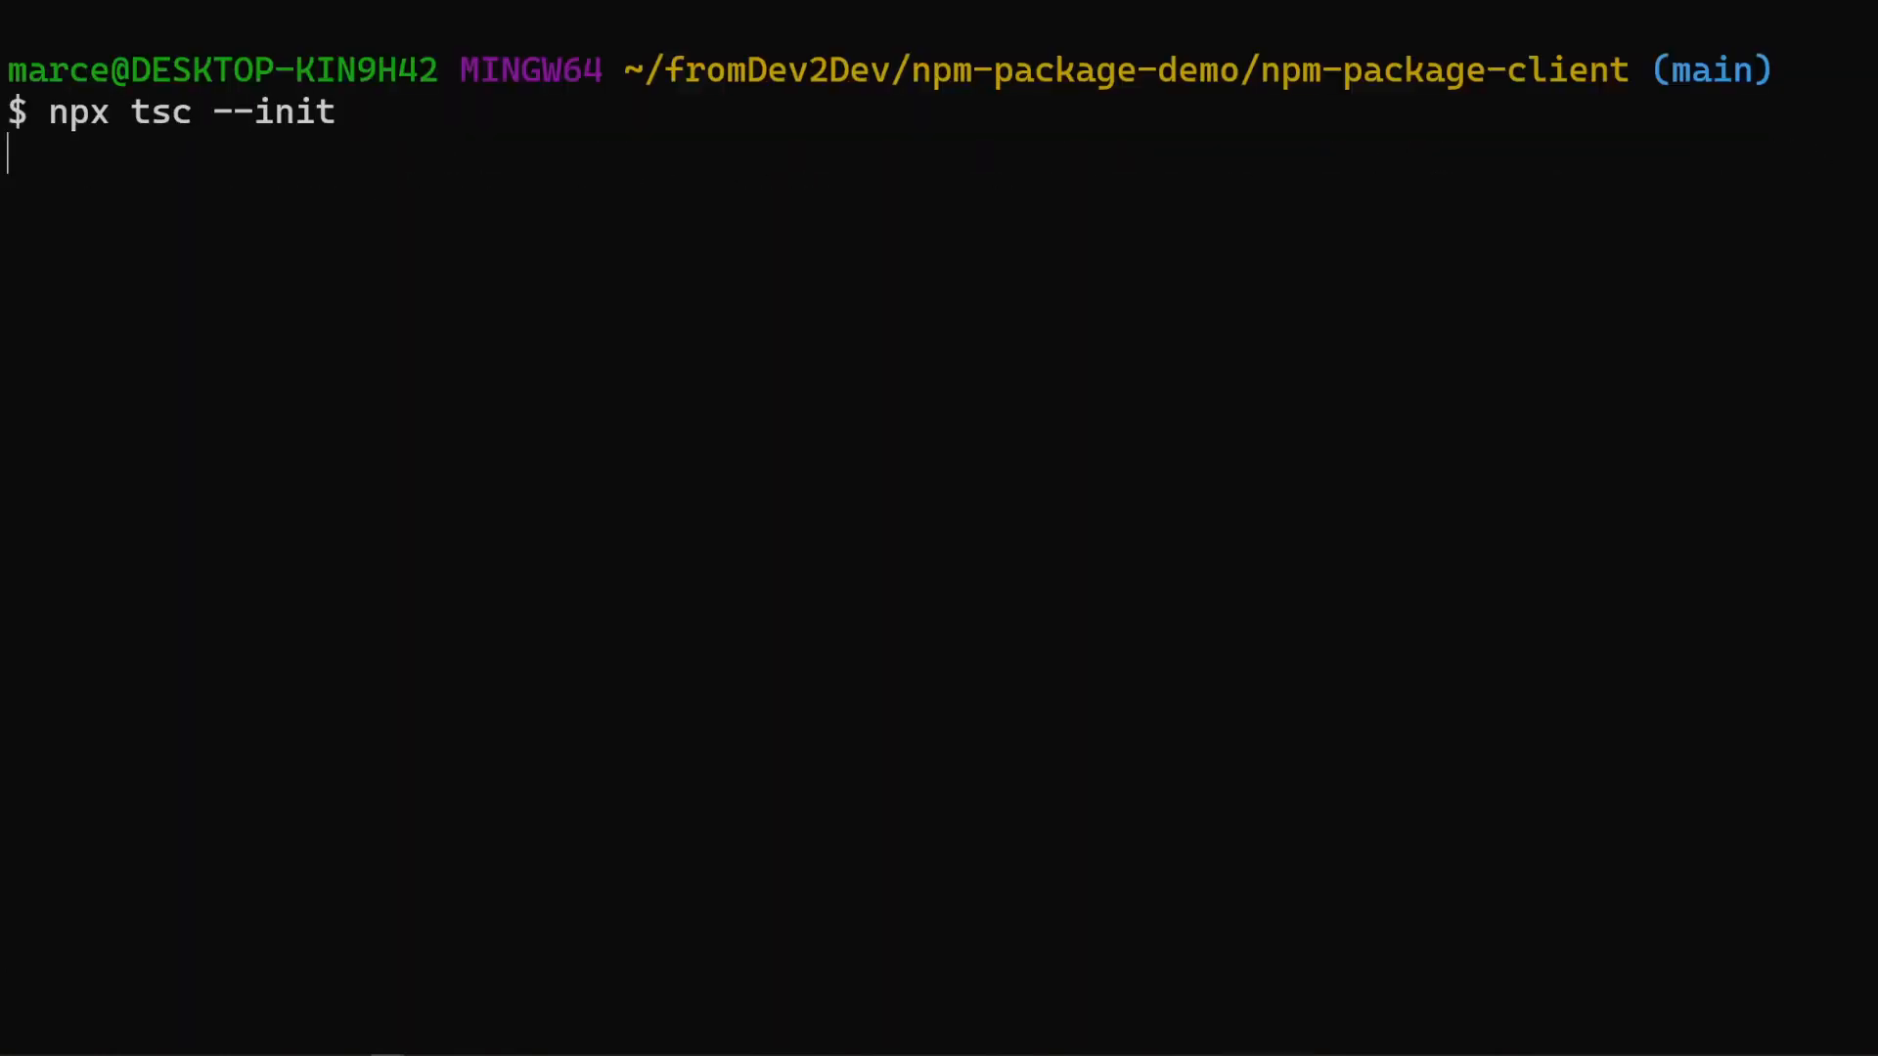
pyautogui.press('Enter')
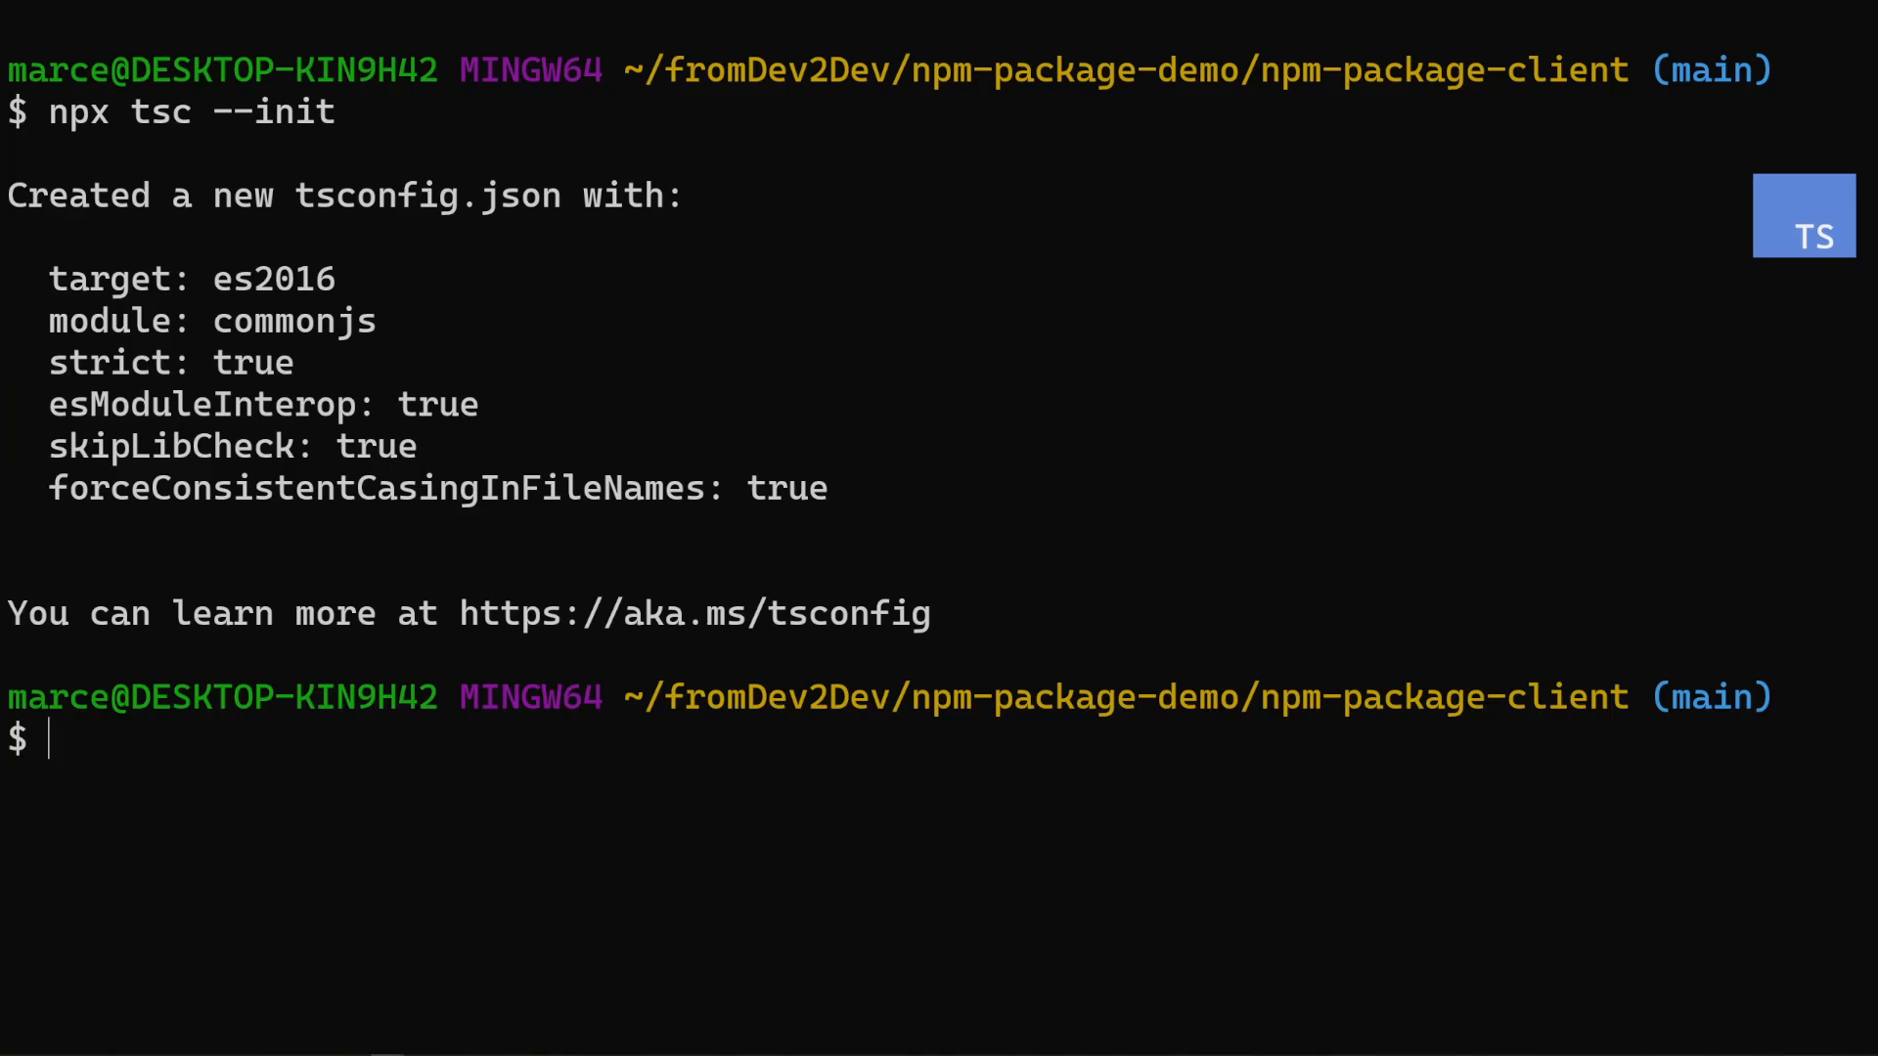
pyautogui.write('c')
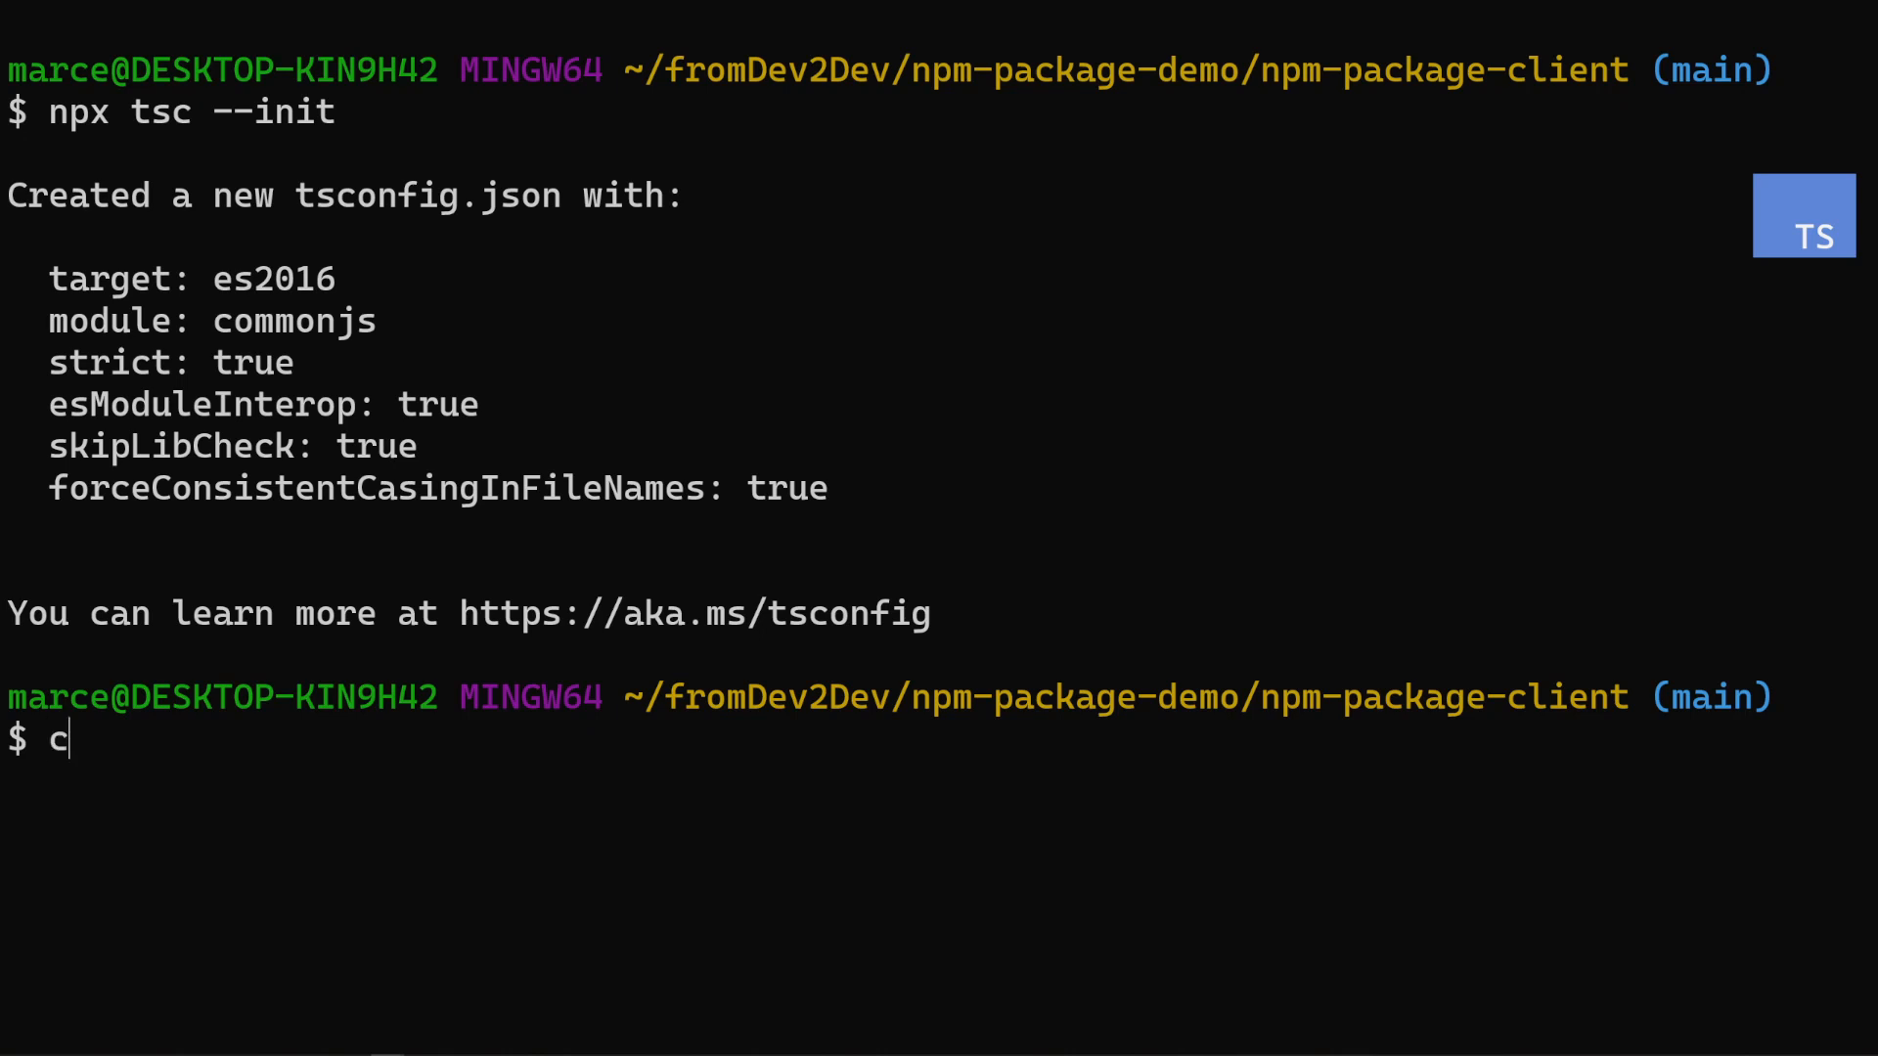
pyautogui.press('Enter')
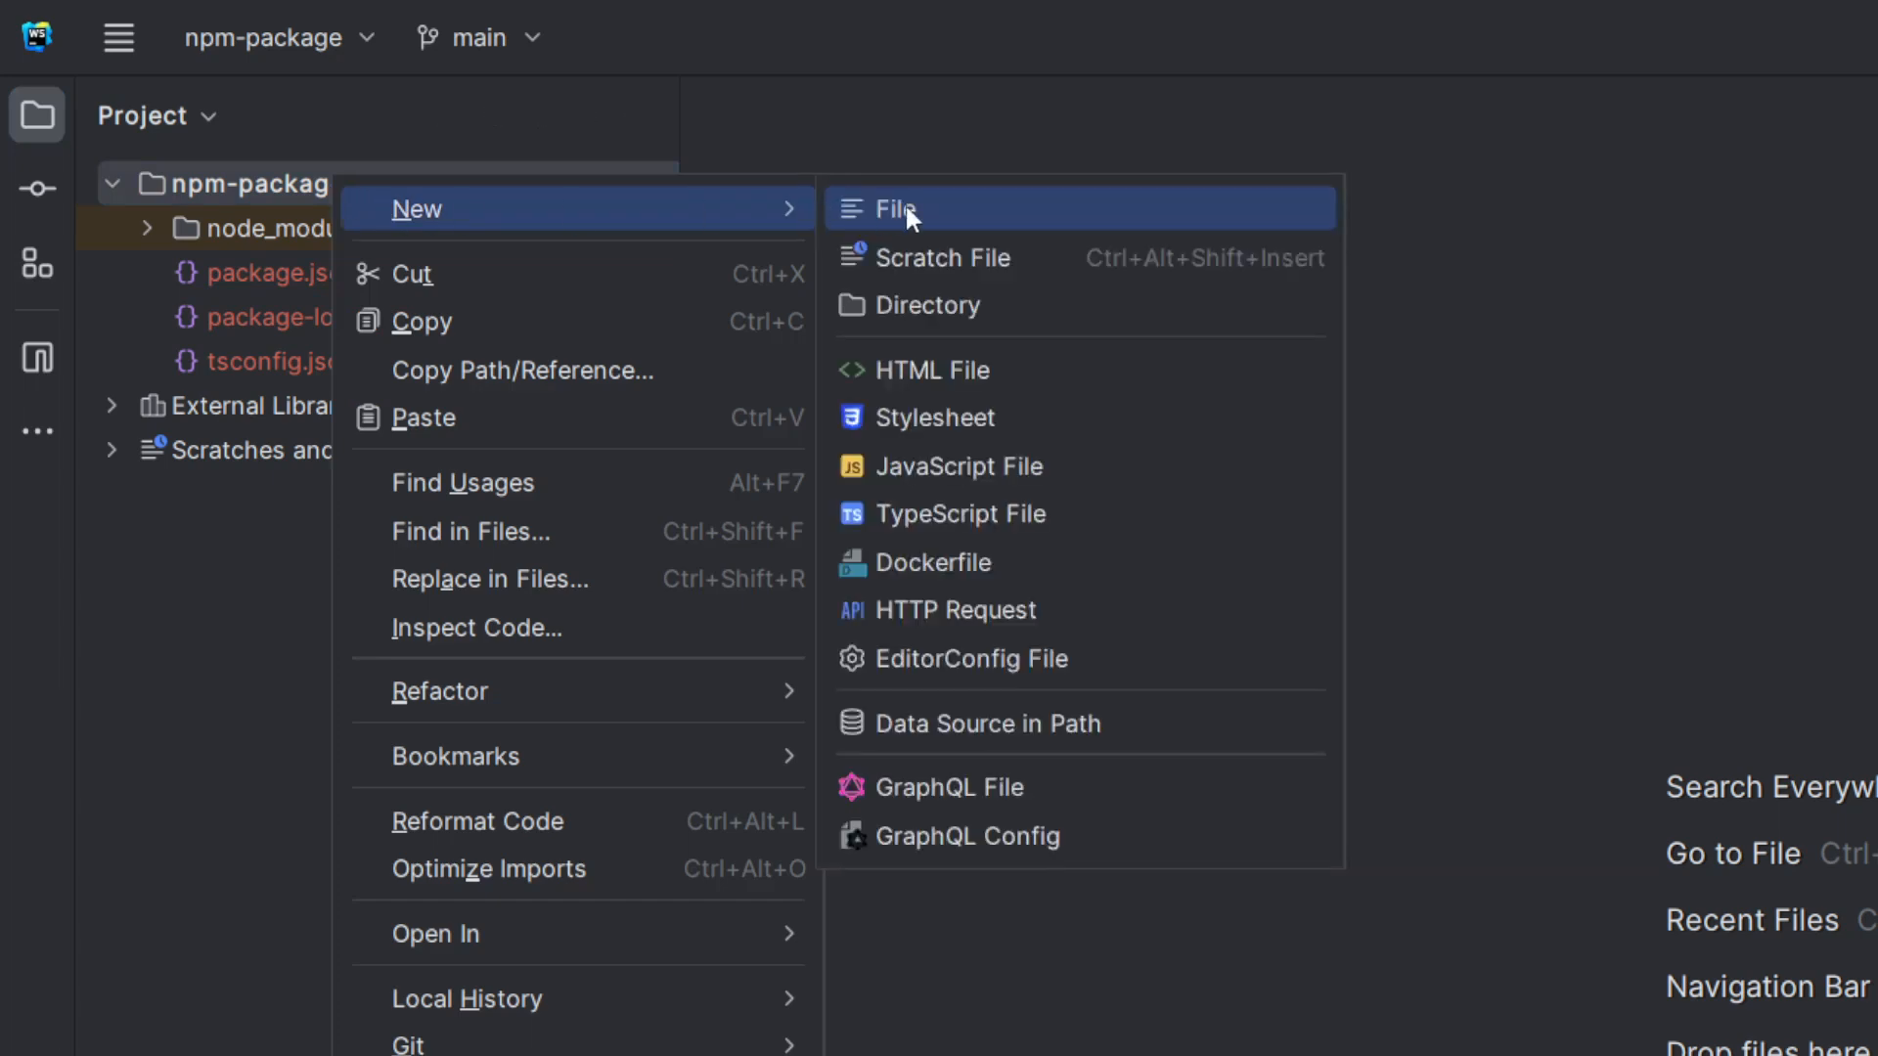
# - Create a .gitignore containing .idea/, dist/ and node_modules/ and close it
pyautogui.click(891, 208)
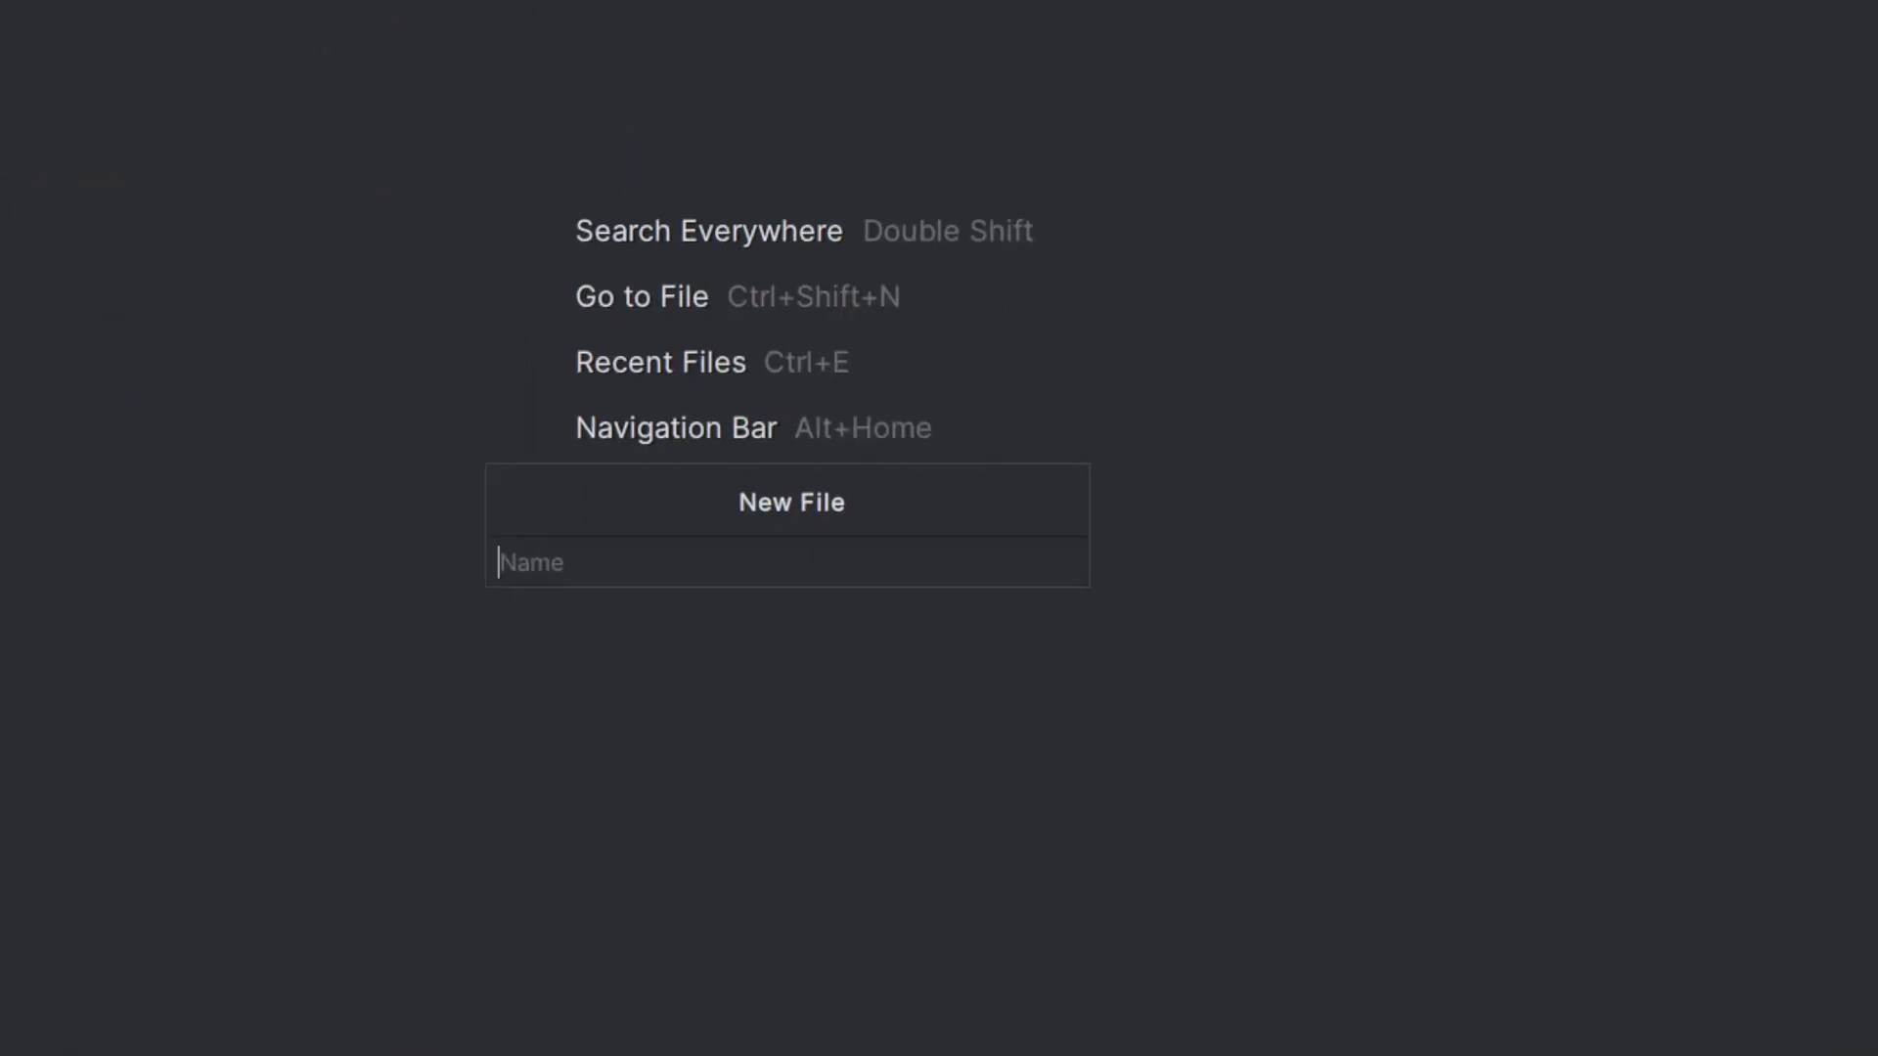
pyautogui.write('.gitign')
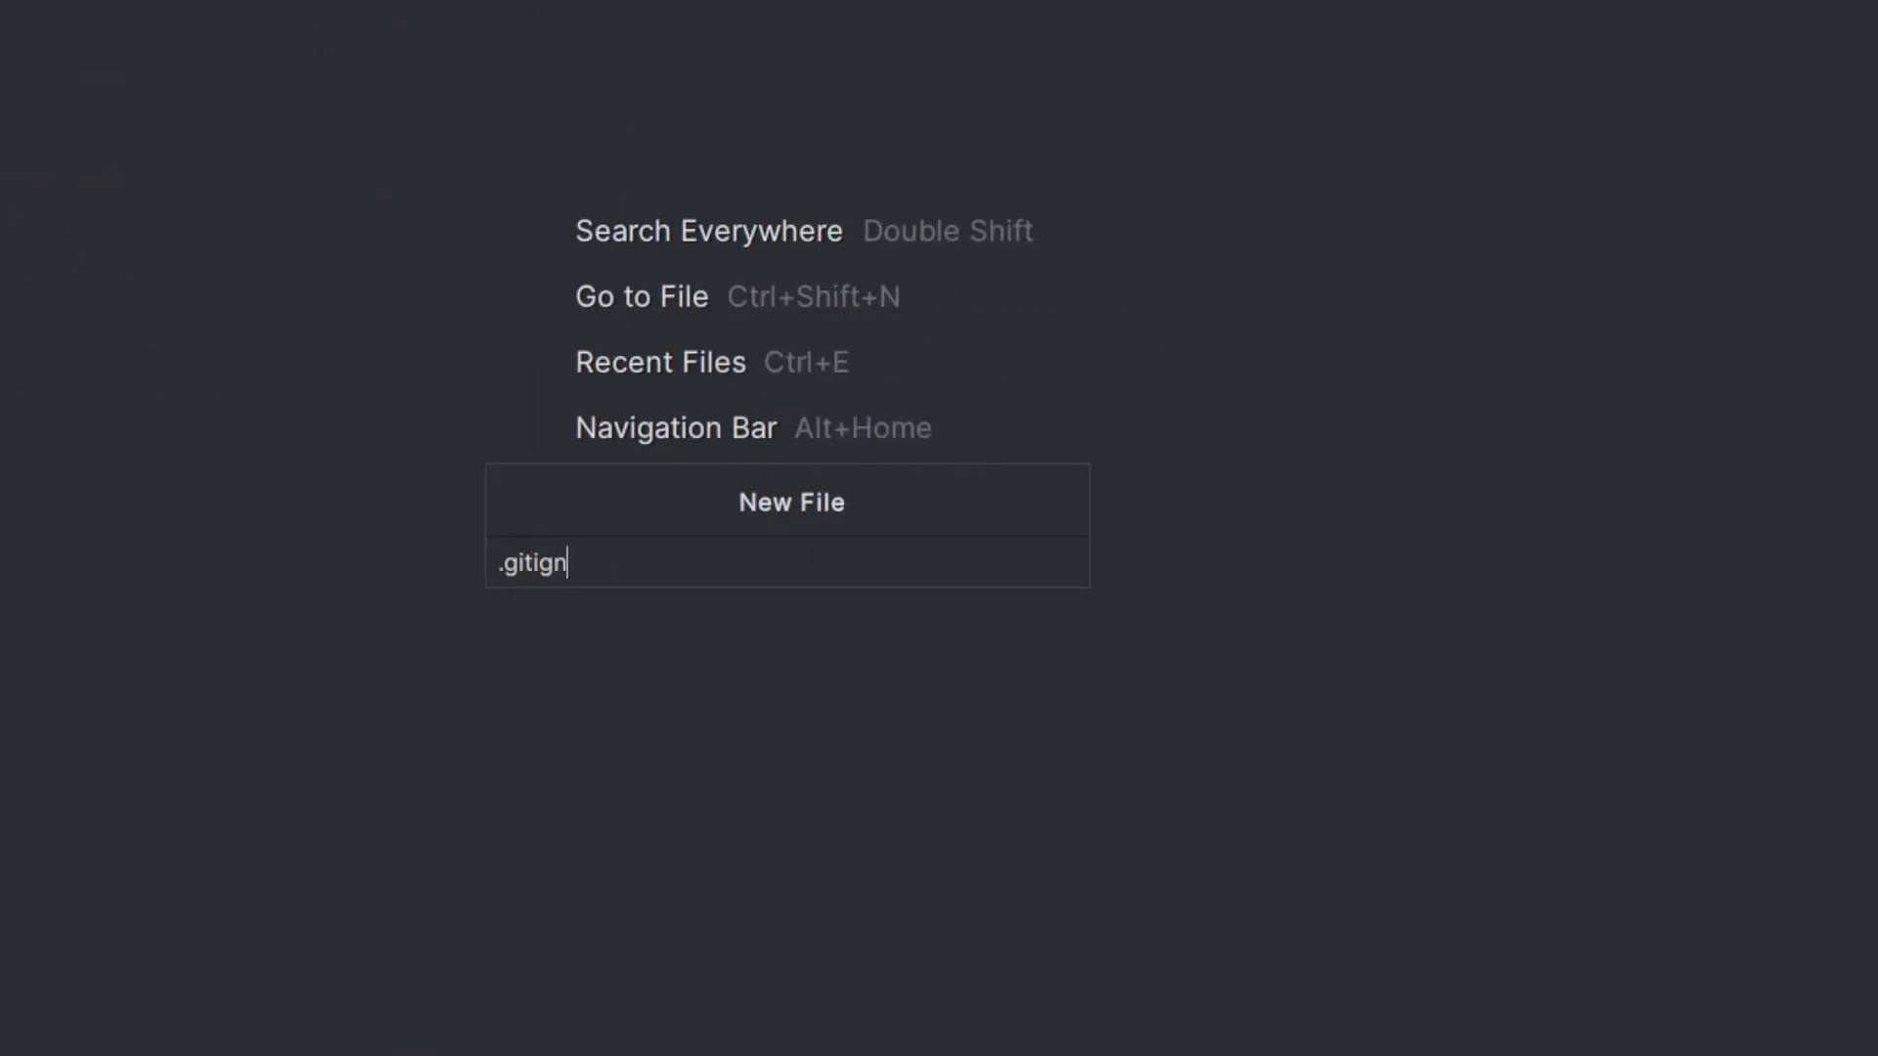
pyautogui.press('Enter')
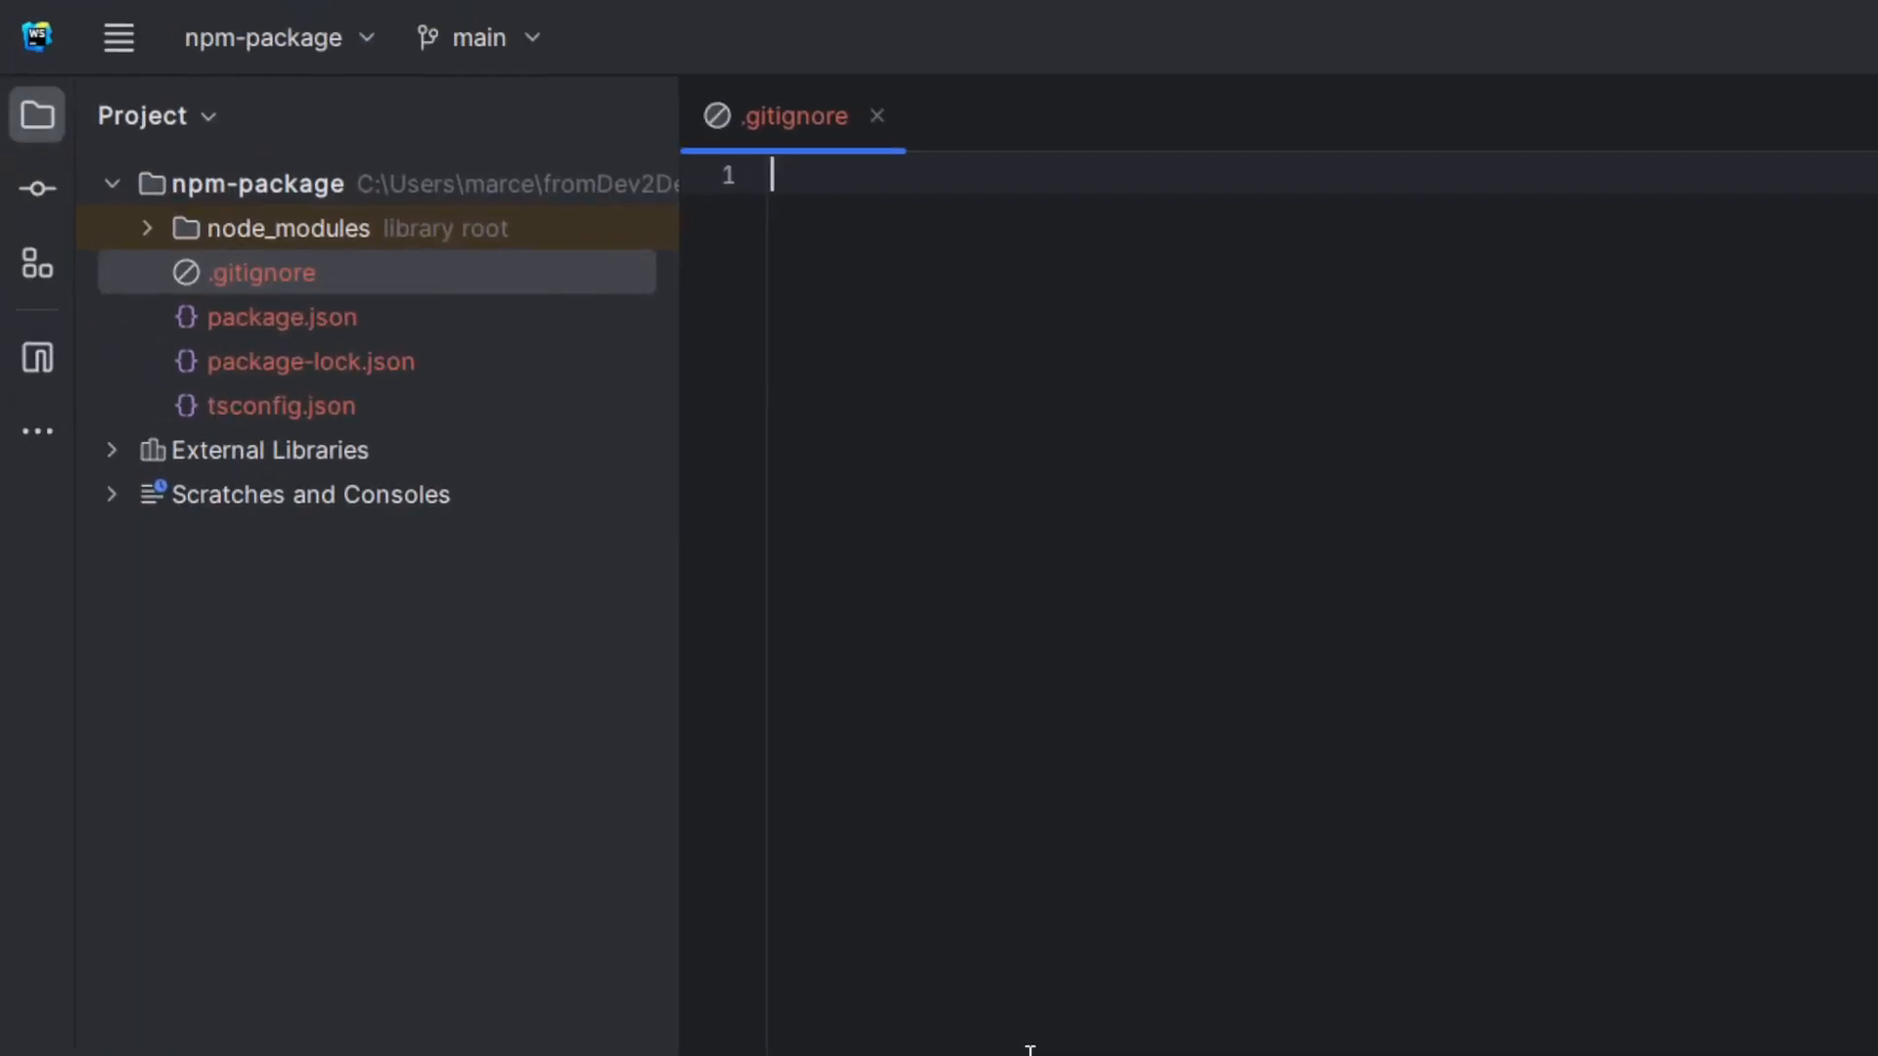
pyautogui.moveTo(1427, 715)
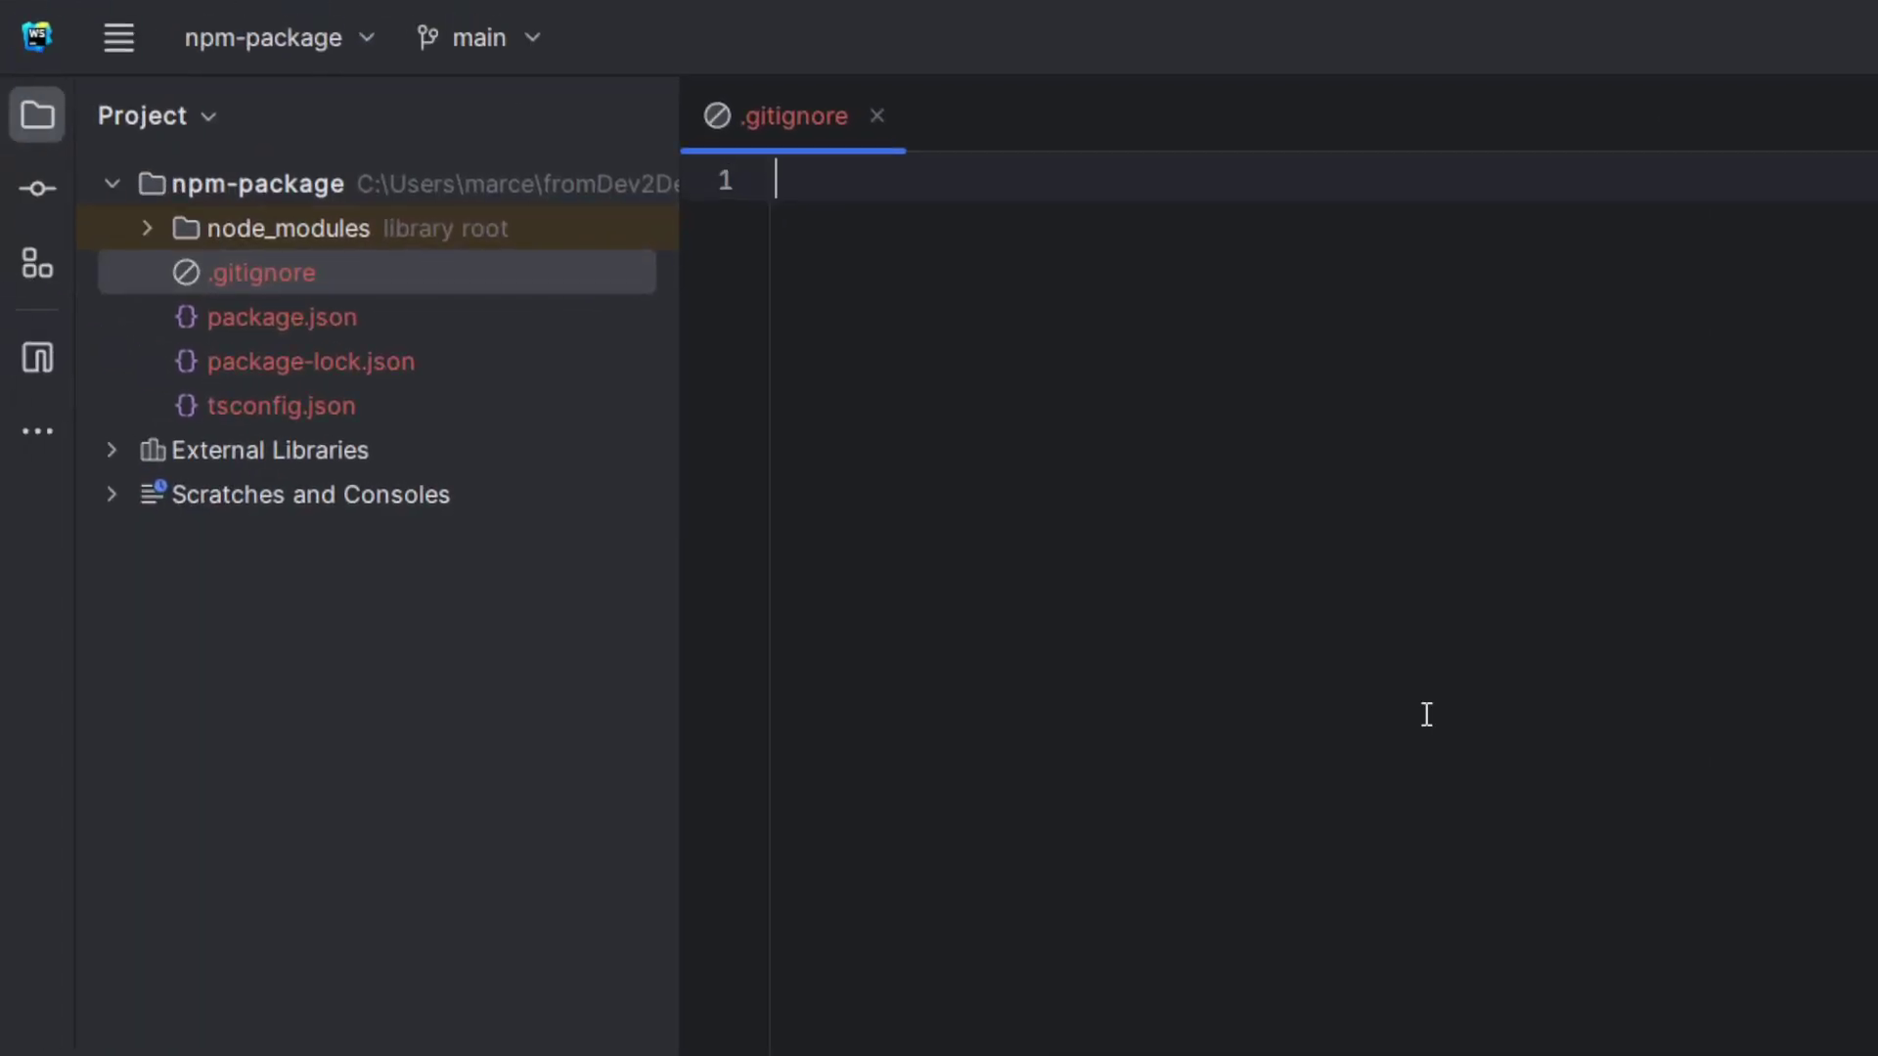
pyautogui.write('.idea/')
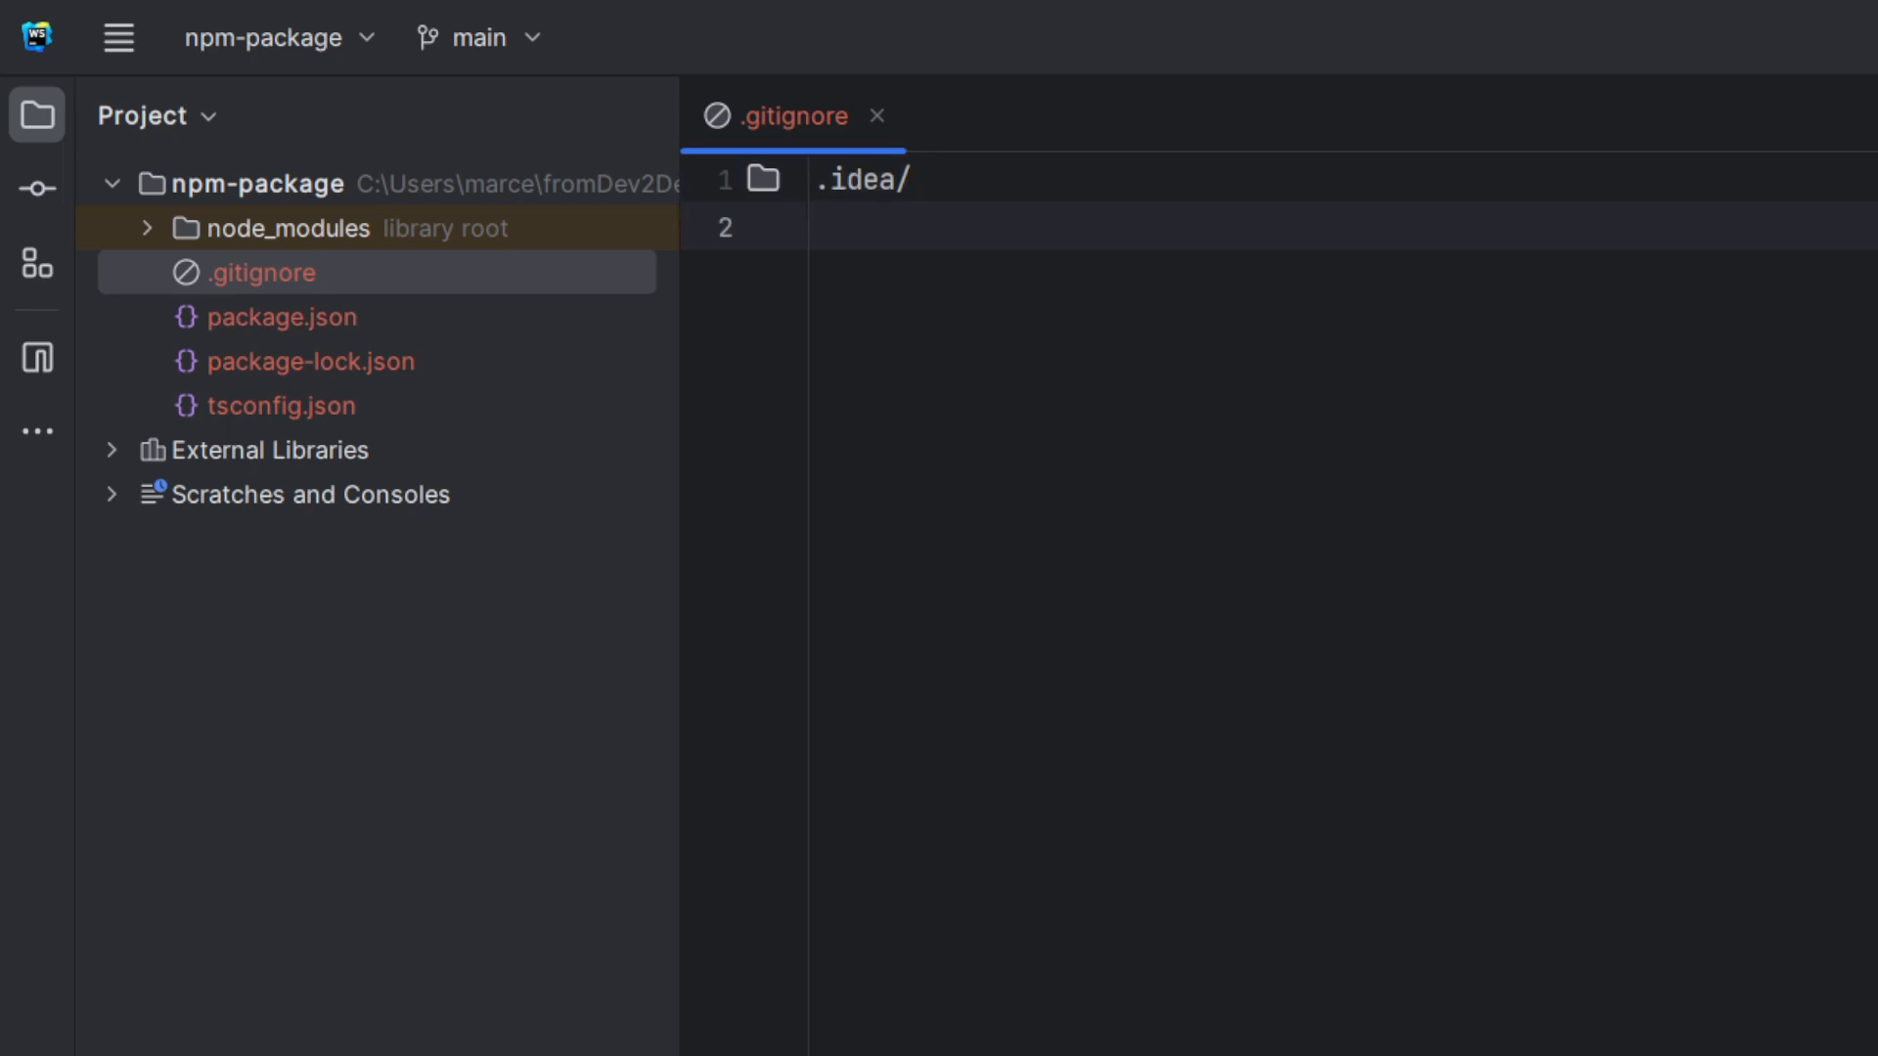
pyautogui.write('dist/')
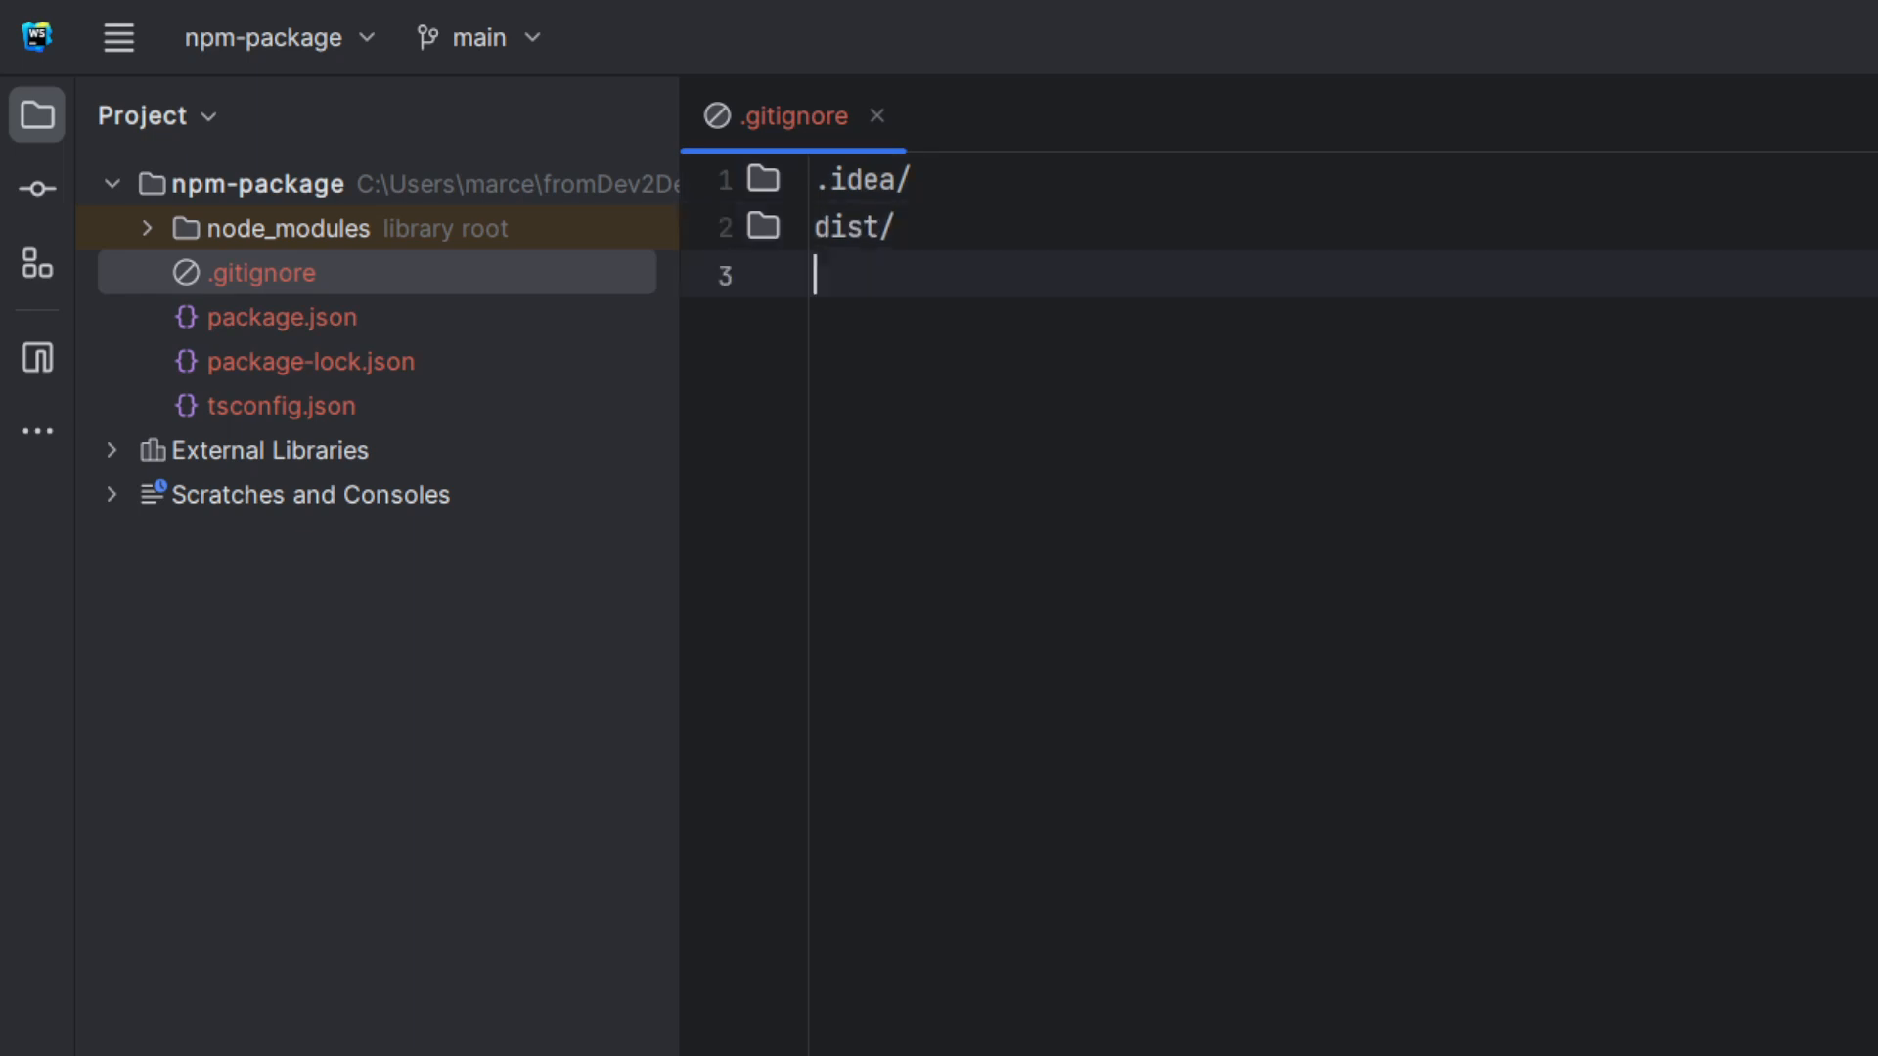
pyautogui.write('node_modules')
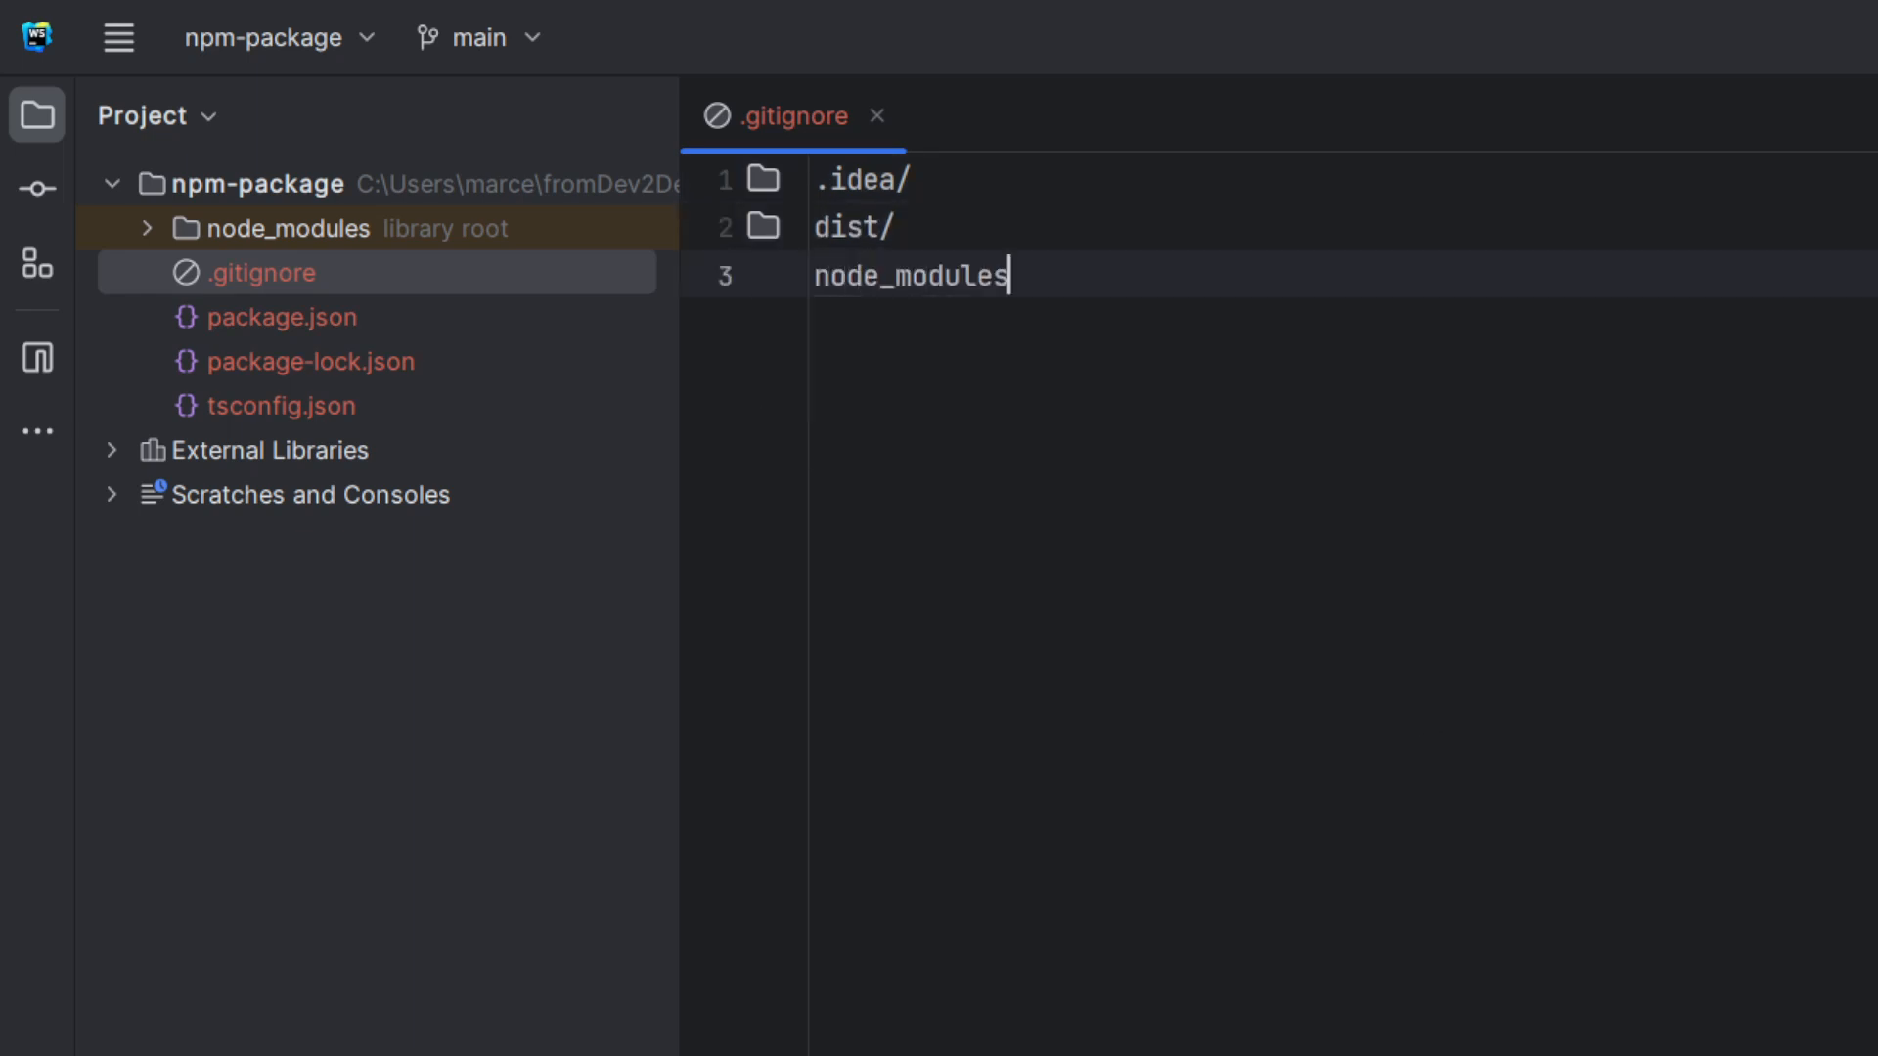
pyautogui.write('/')
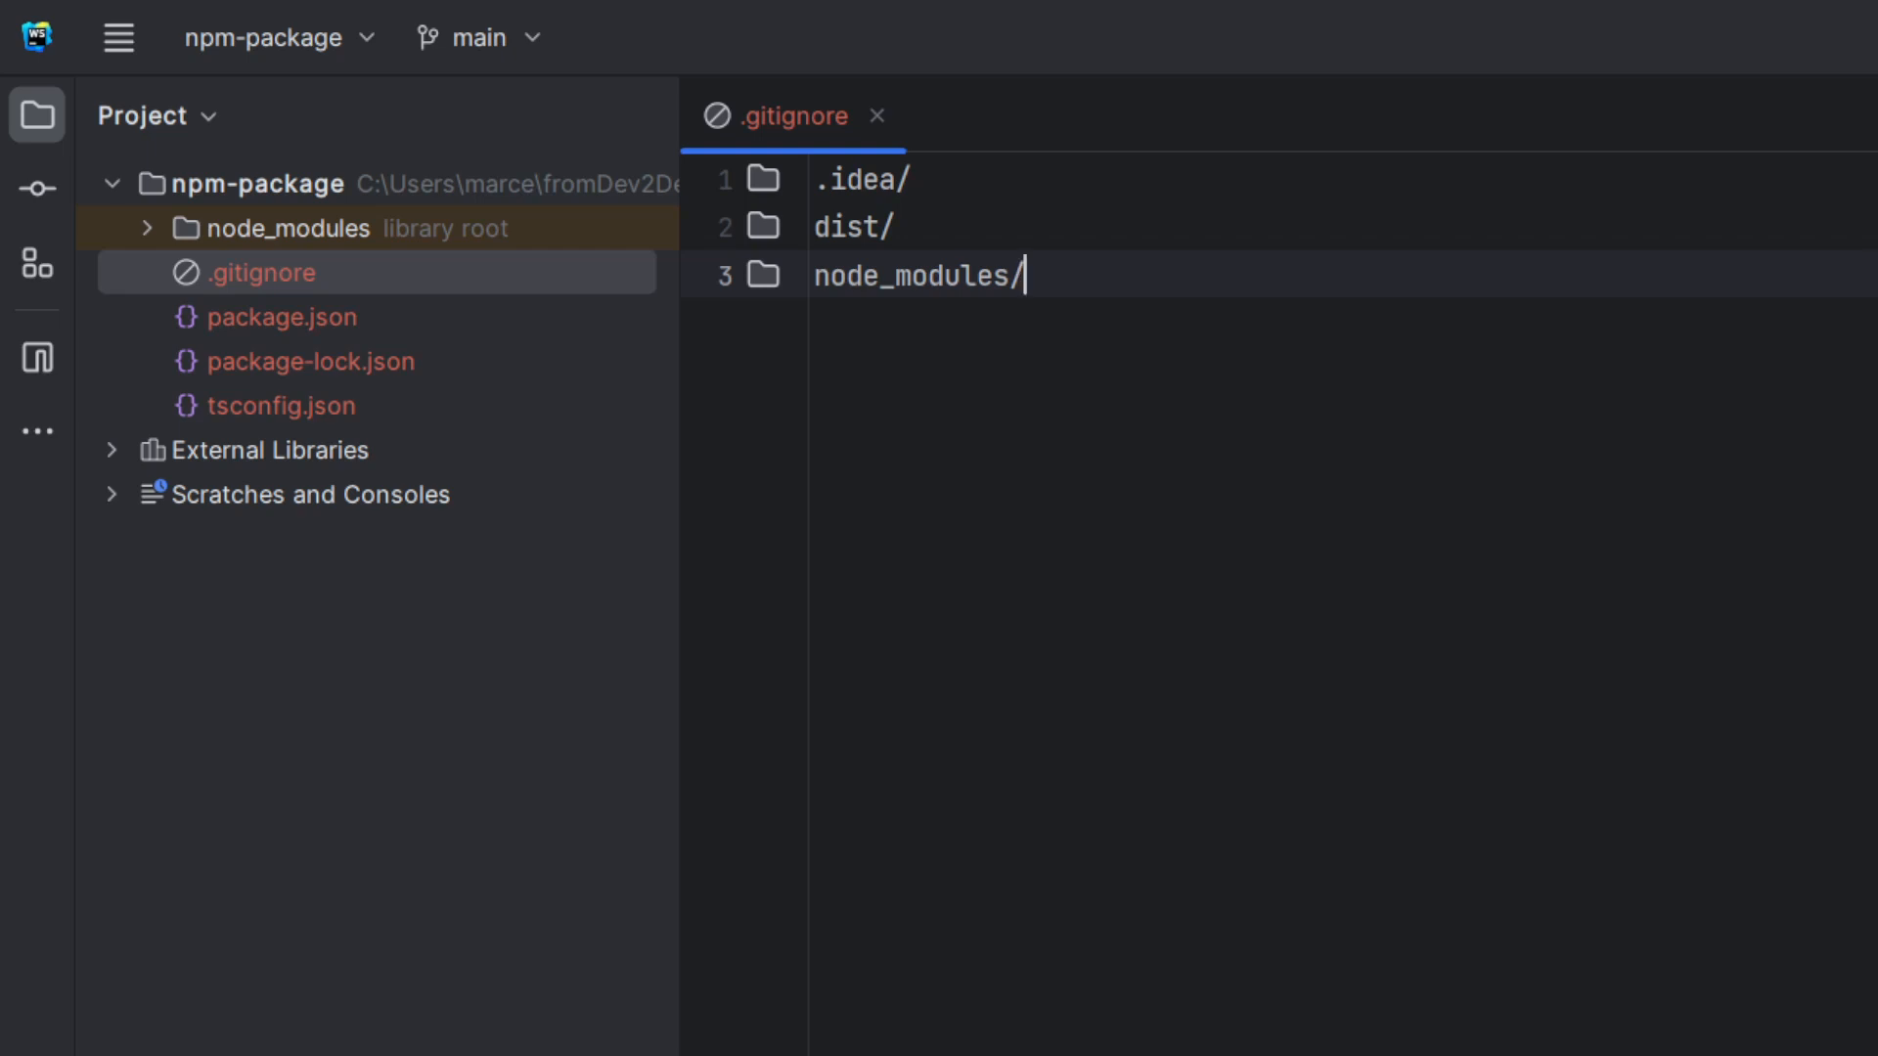
pyautogui.moveTo(878, 117)
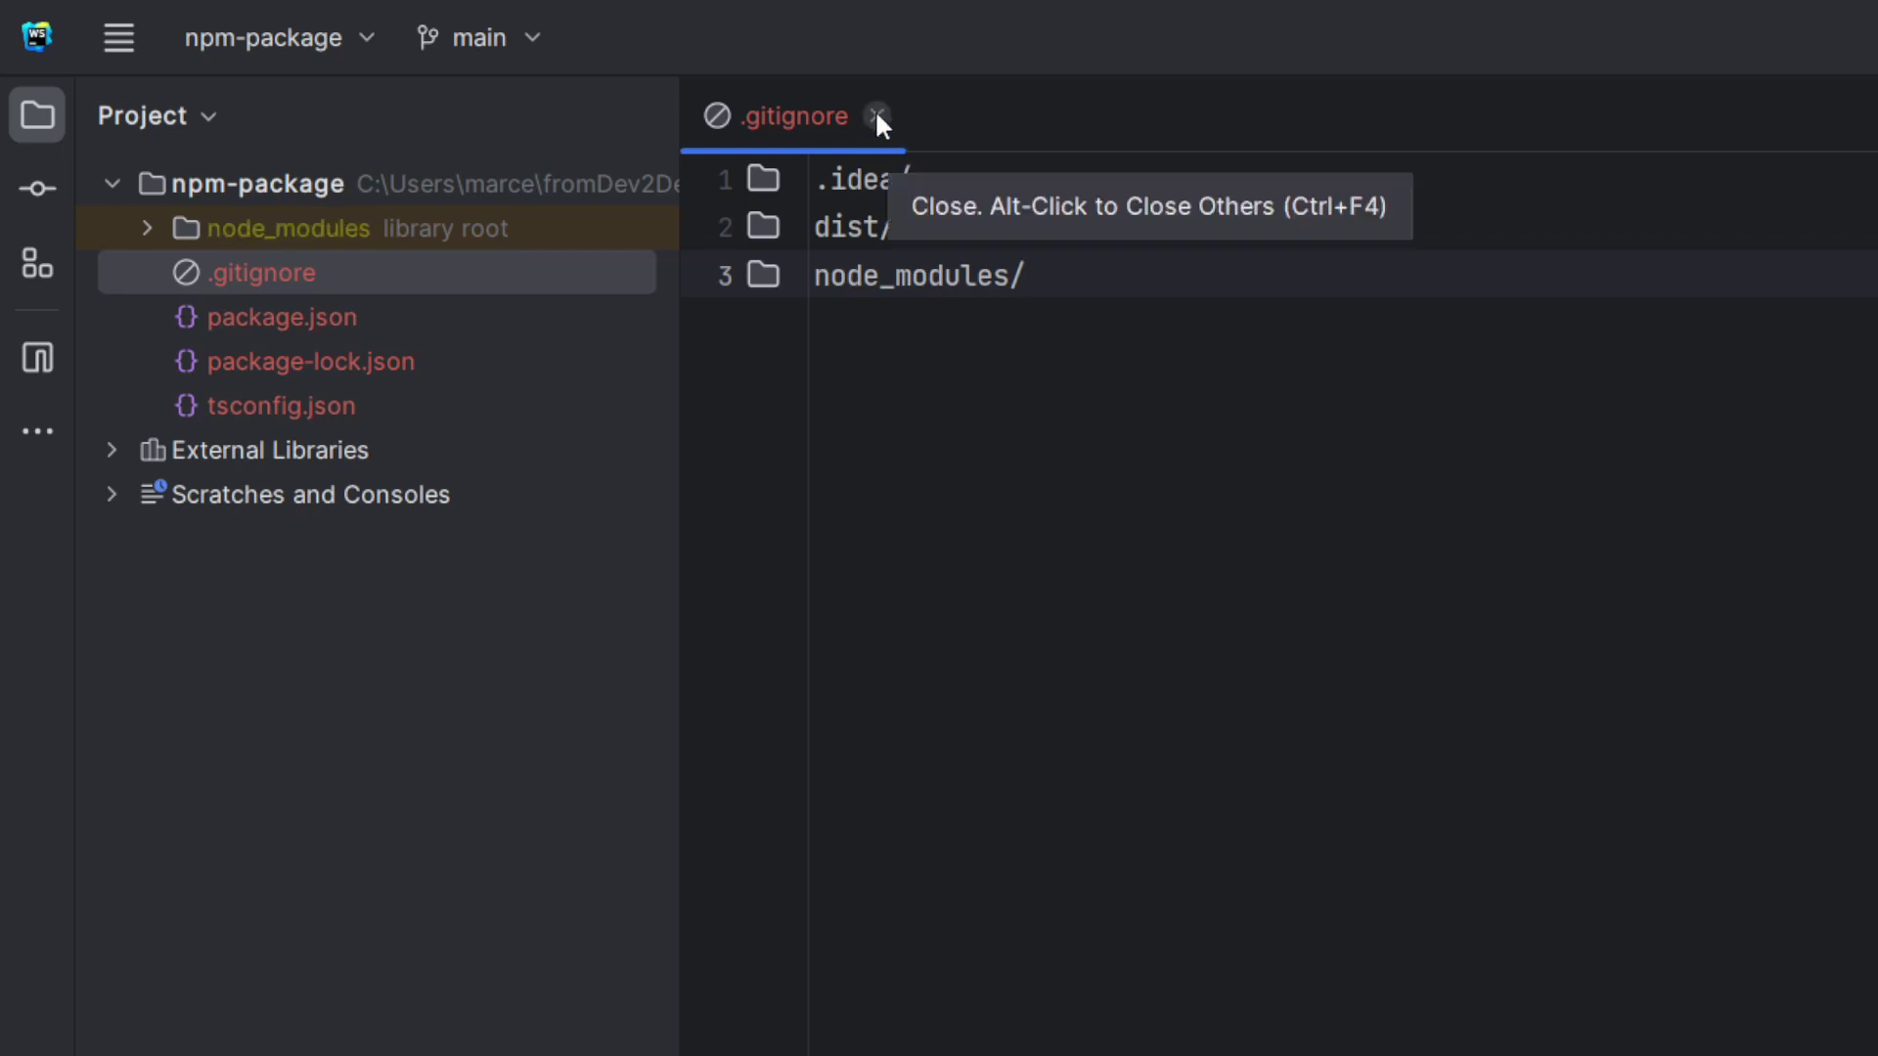
pyautogui.click(877, 115)
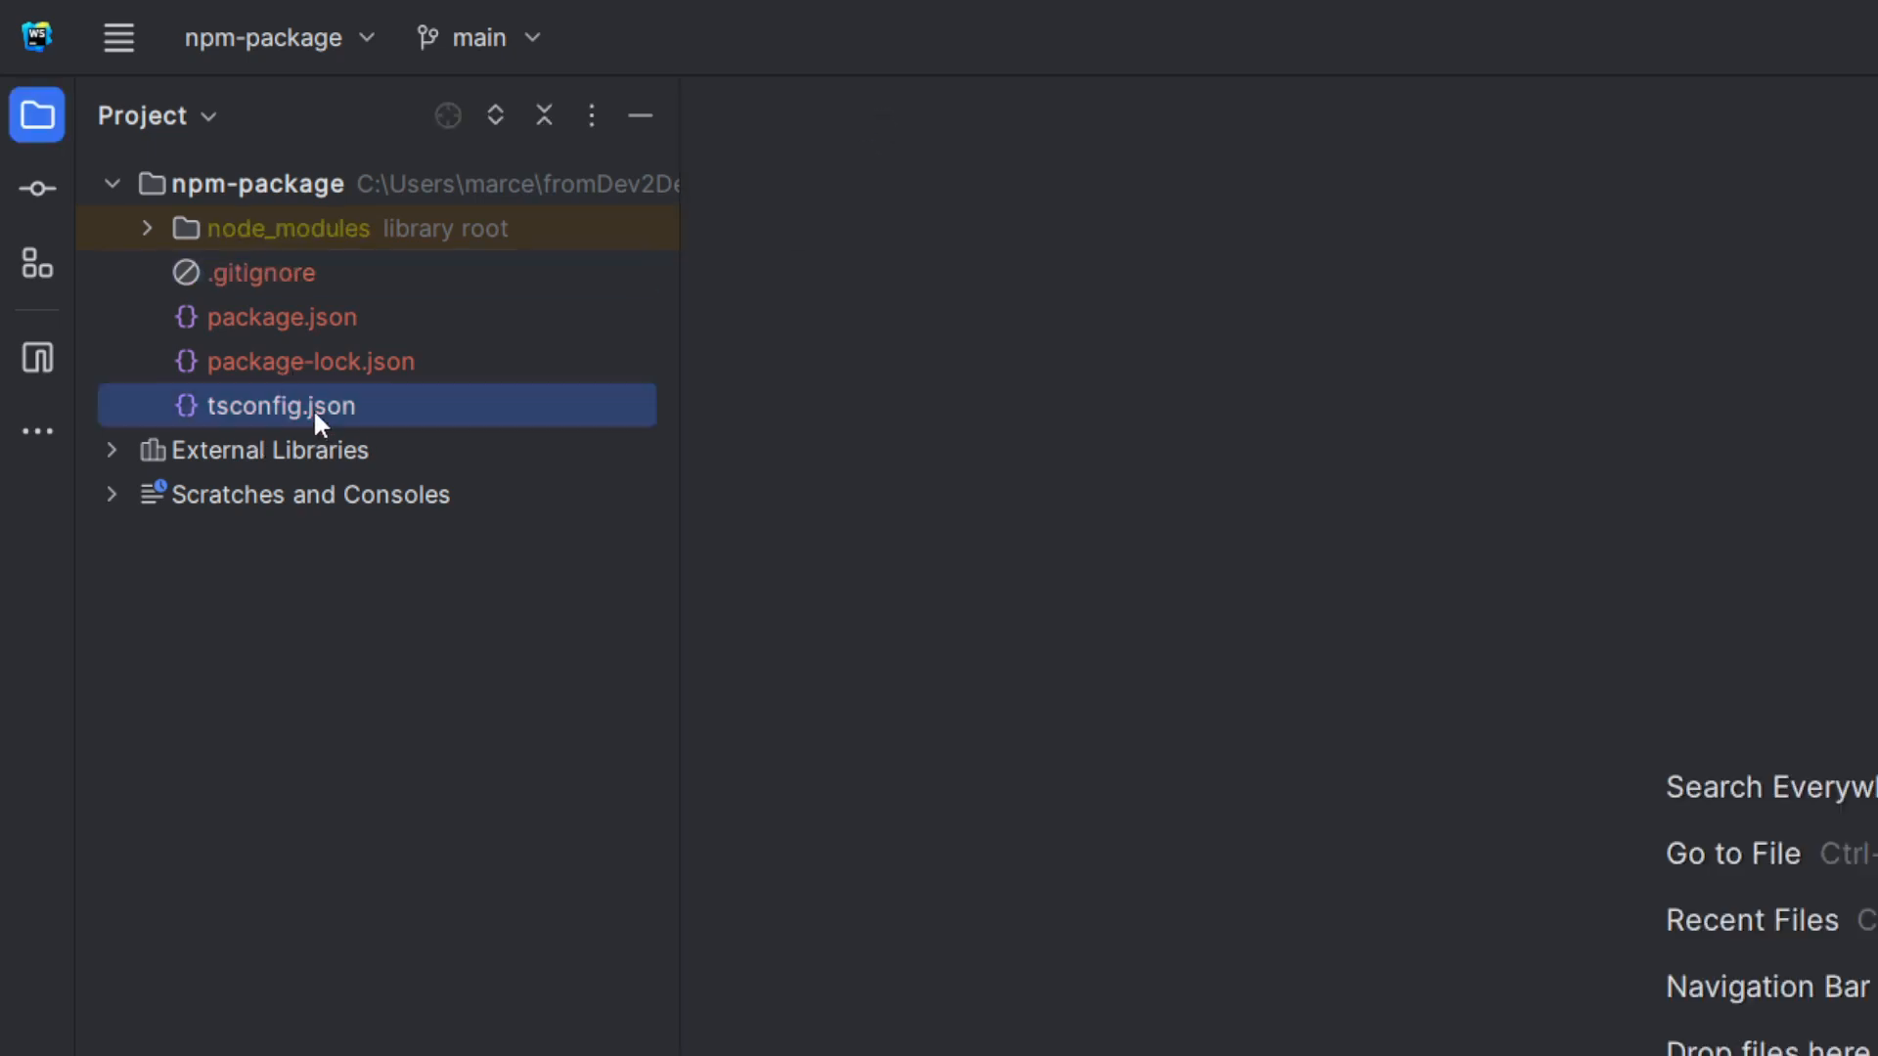
# - Edit tsconfig.json to es2022 target and module, outDir ./dist and declaration true
pyautogui.doubleClick(281, 406)
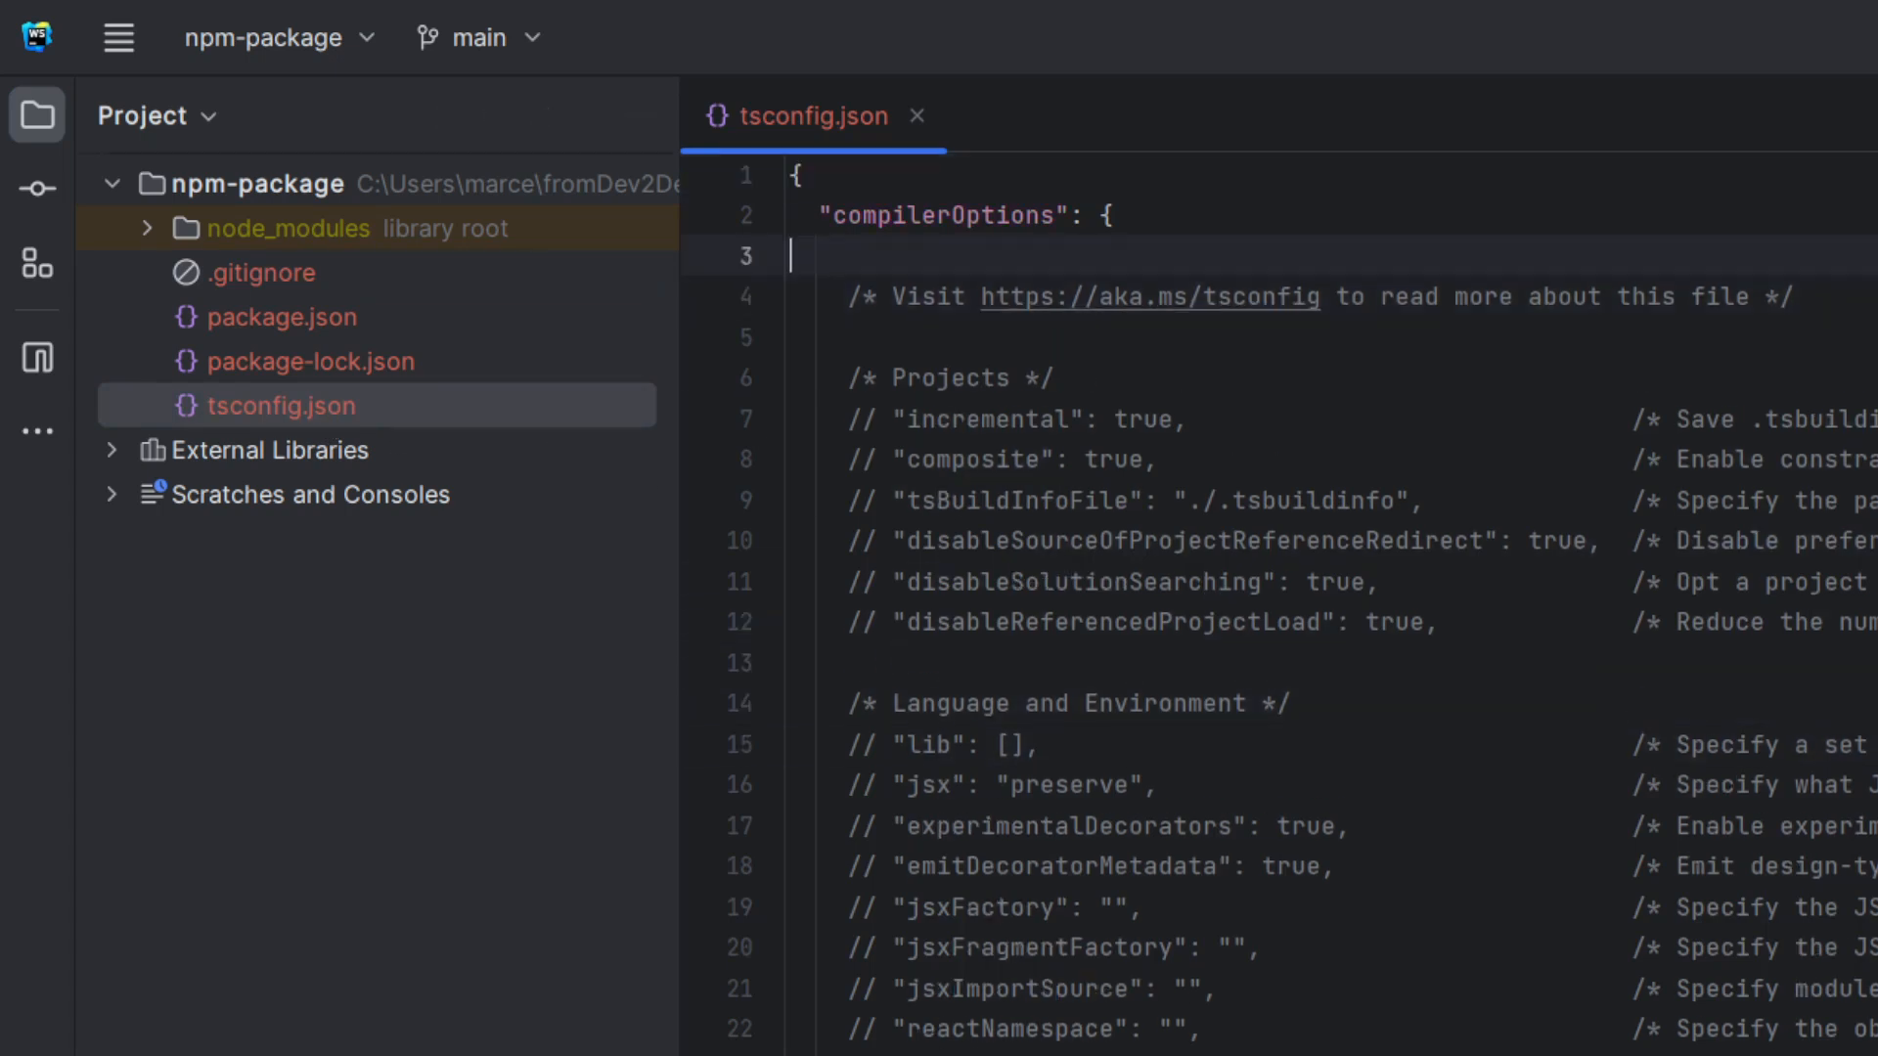
pyautogui.write('"target": "es2016",')
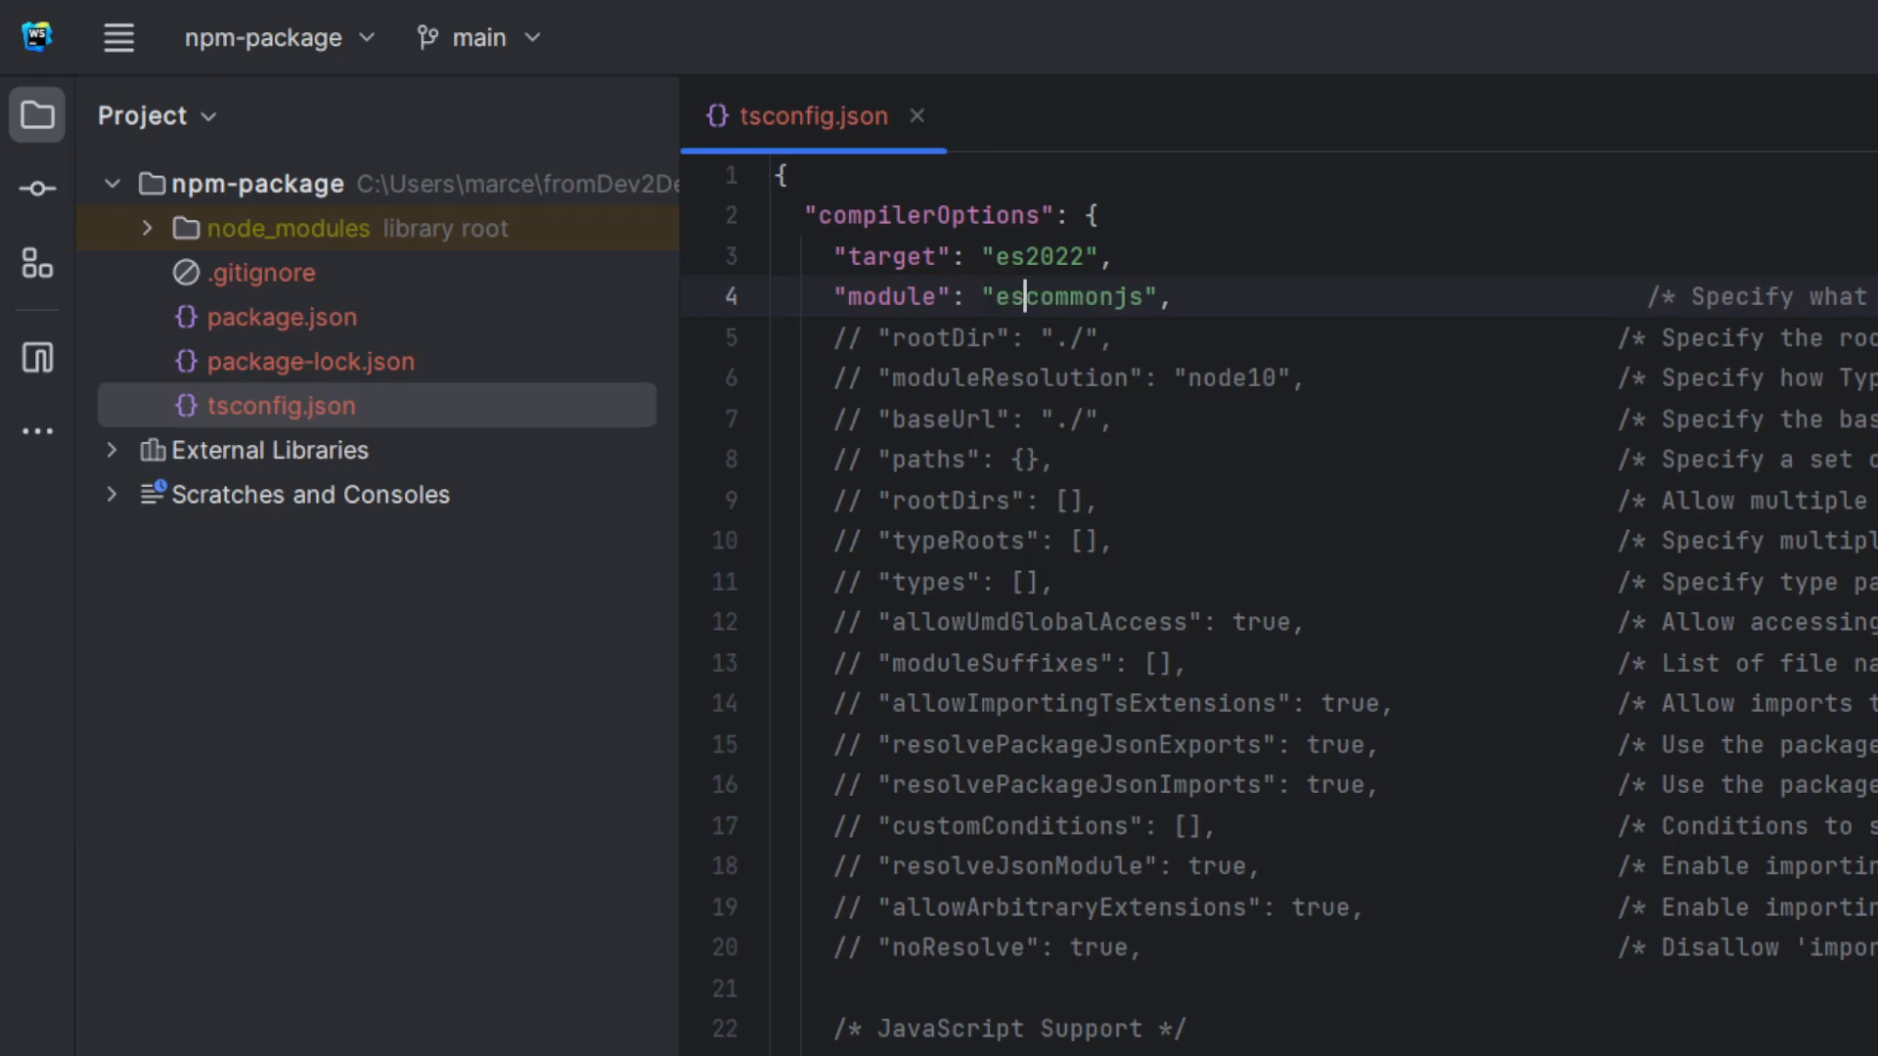
pyautogui.write('es2022')
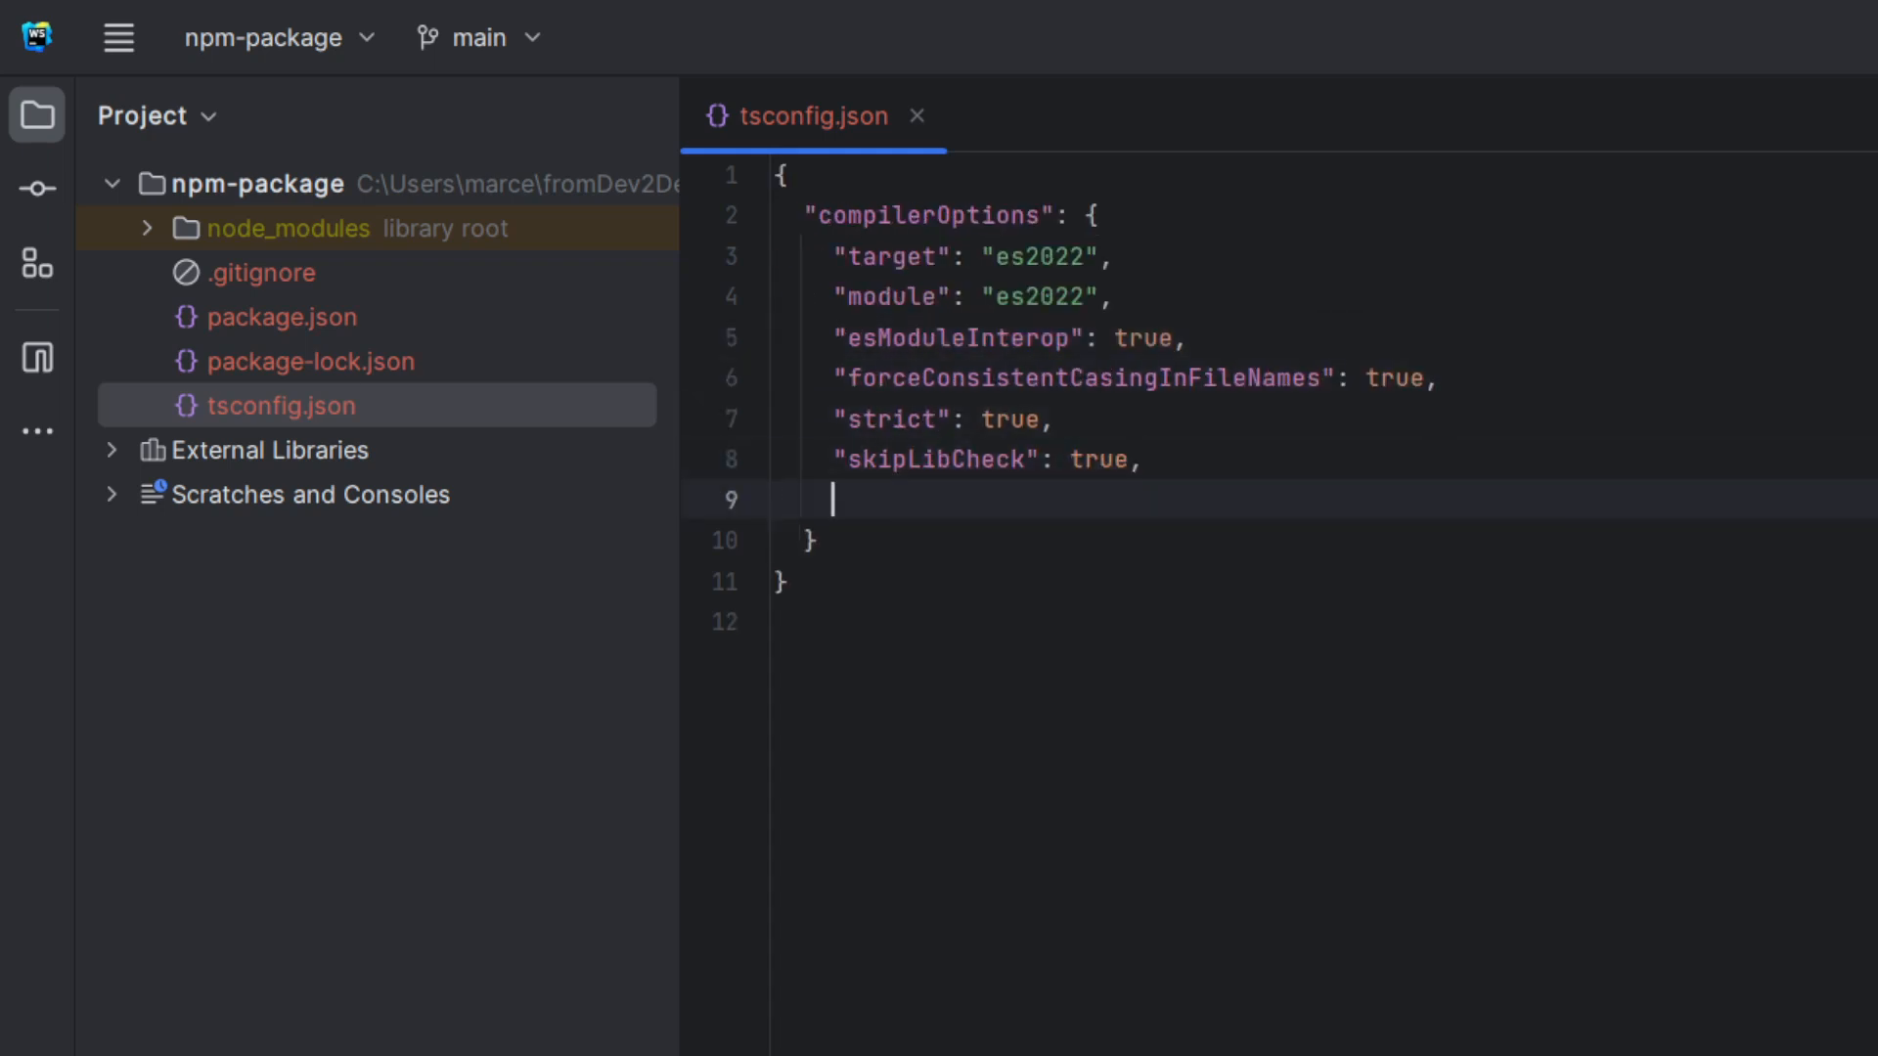
pyautogui.write('"outDir": "./dist",')
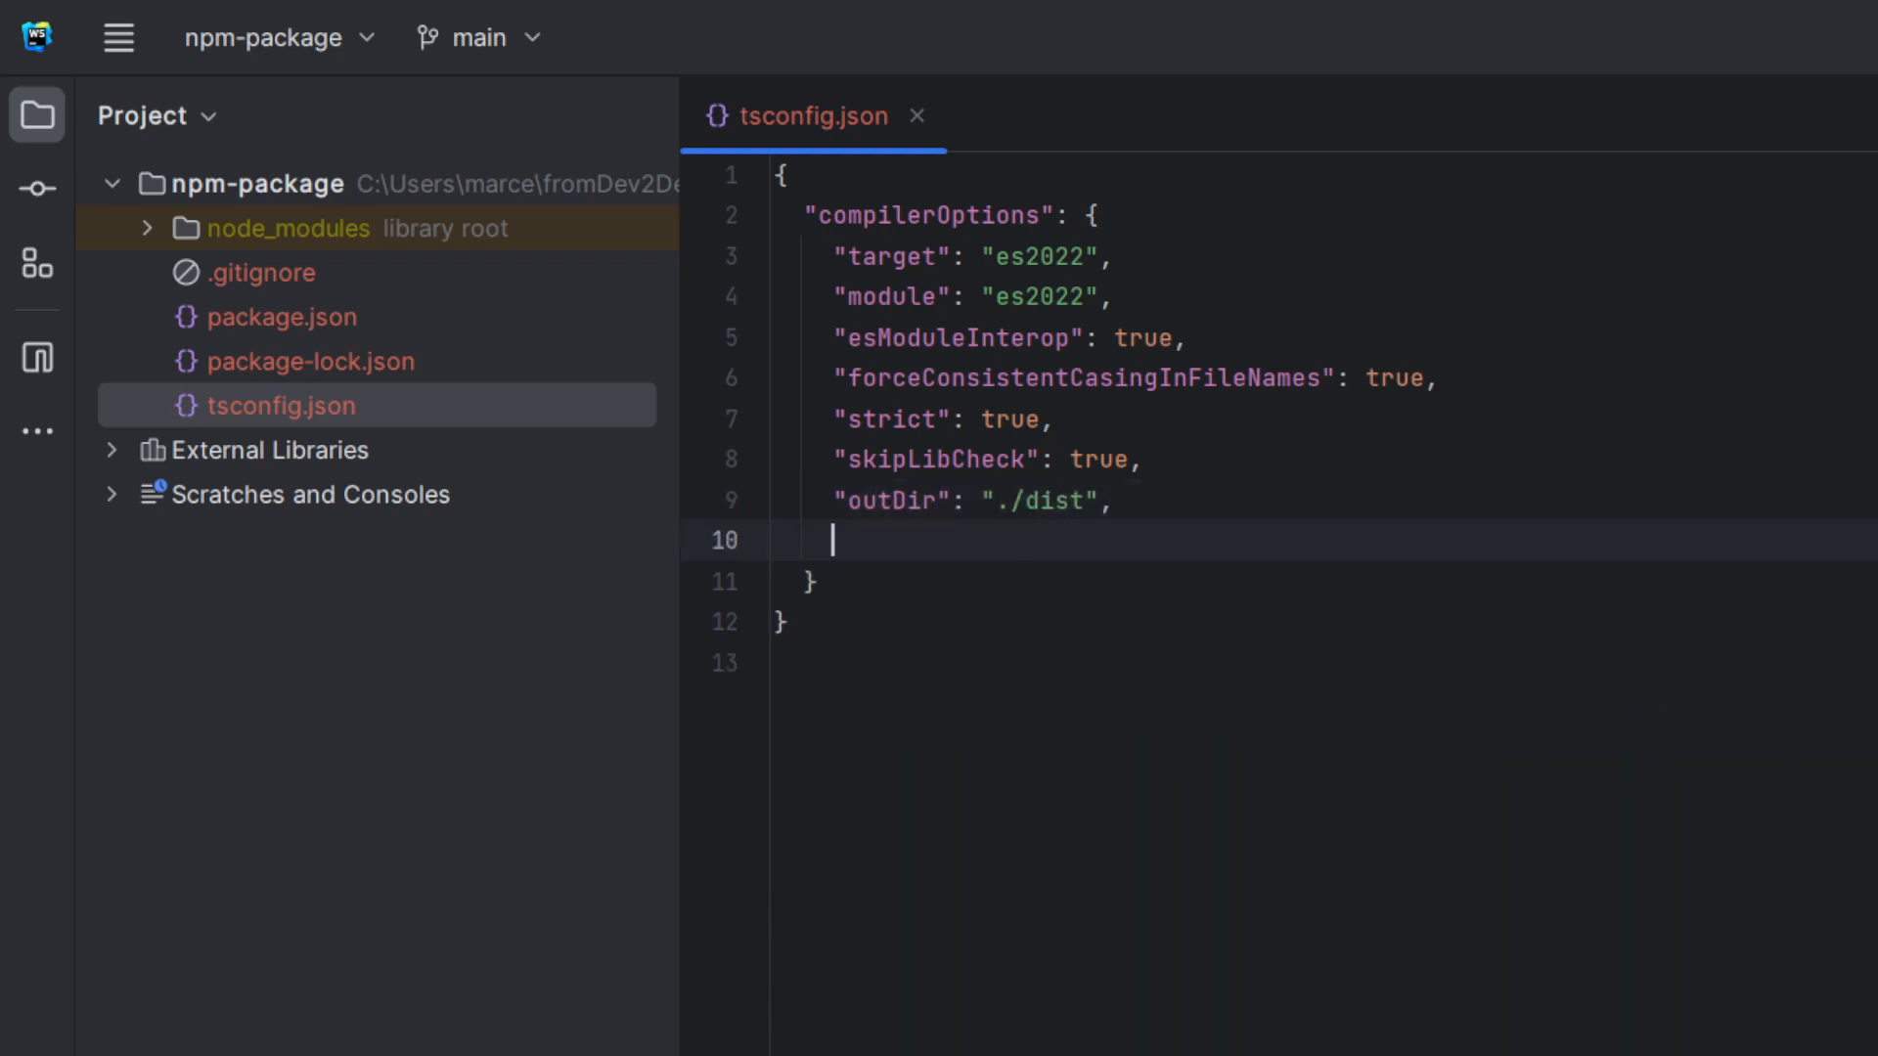
pyautogui.write('"declaration": true')
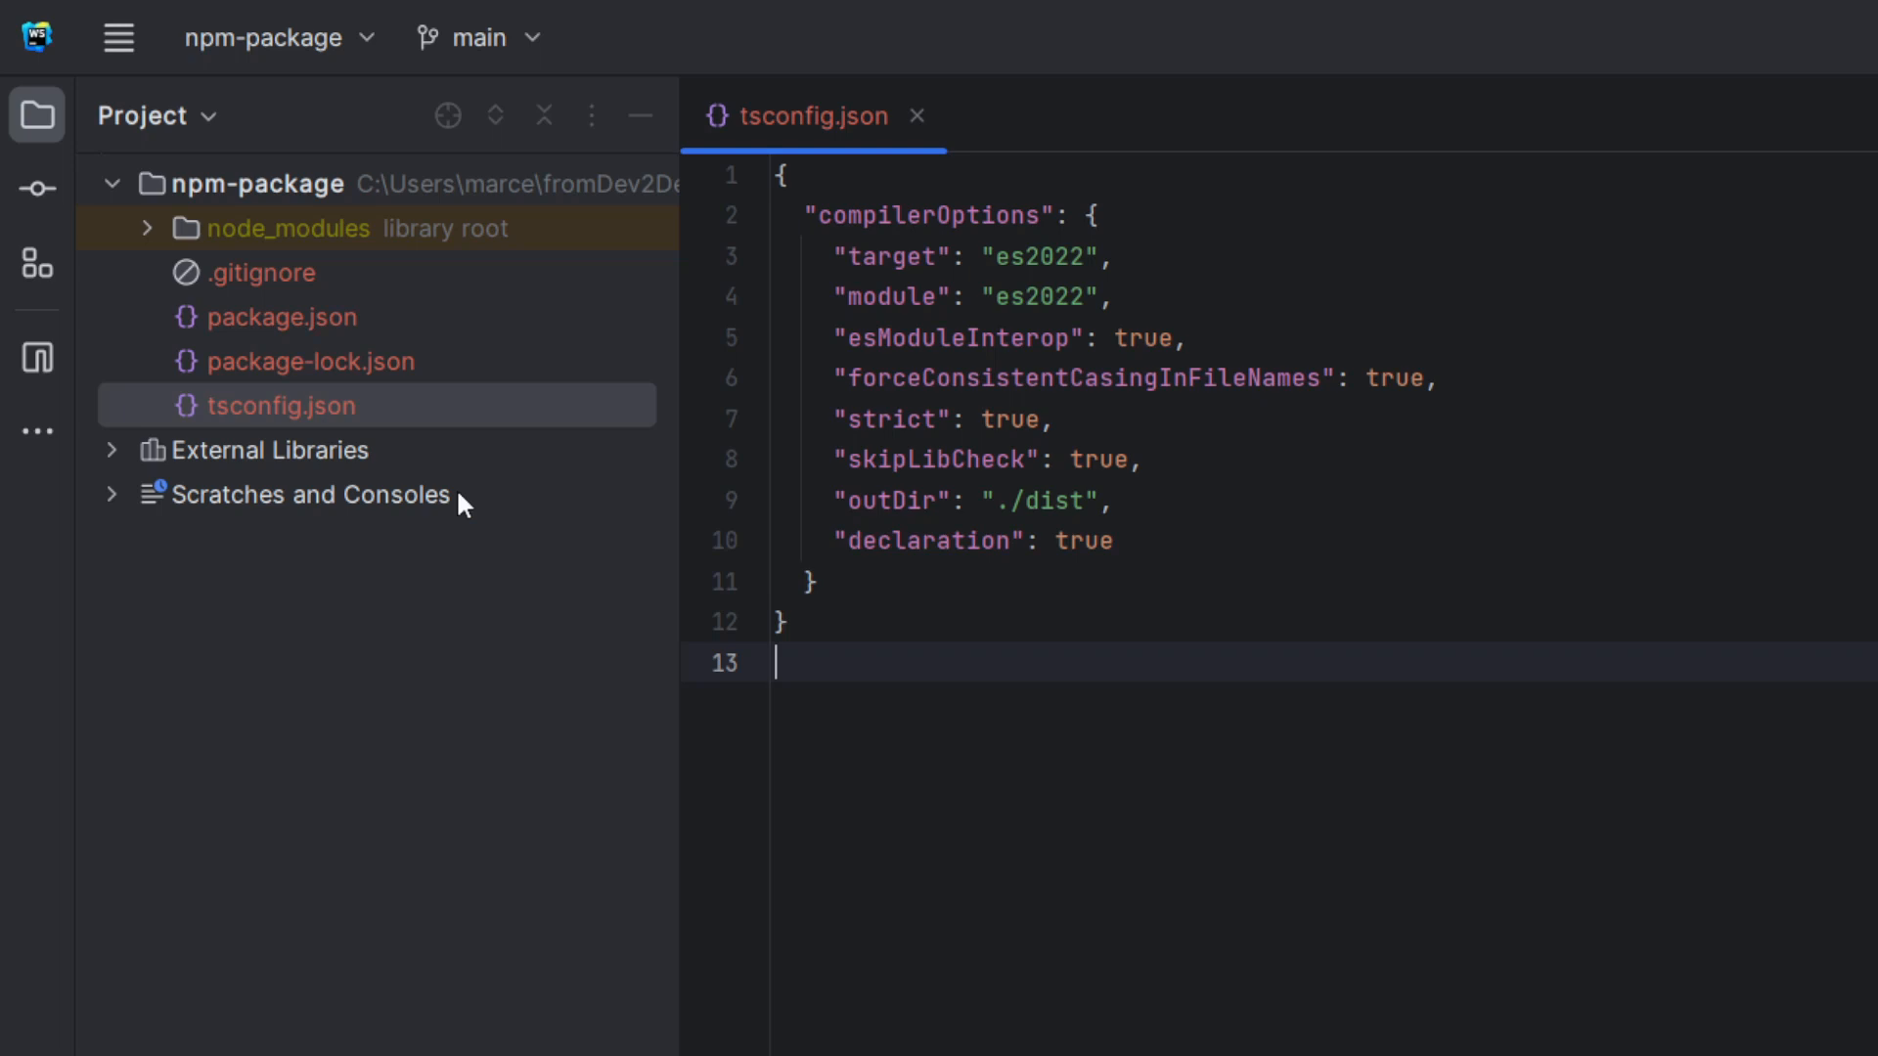
pyautogui.doubleClick(281, 317)
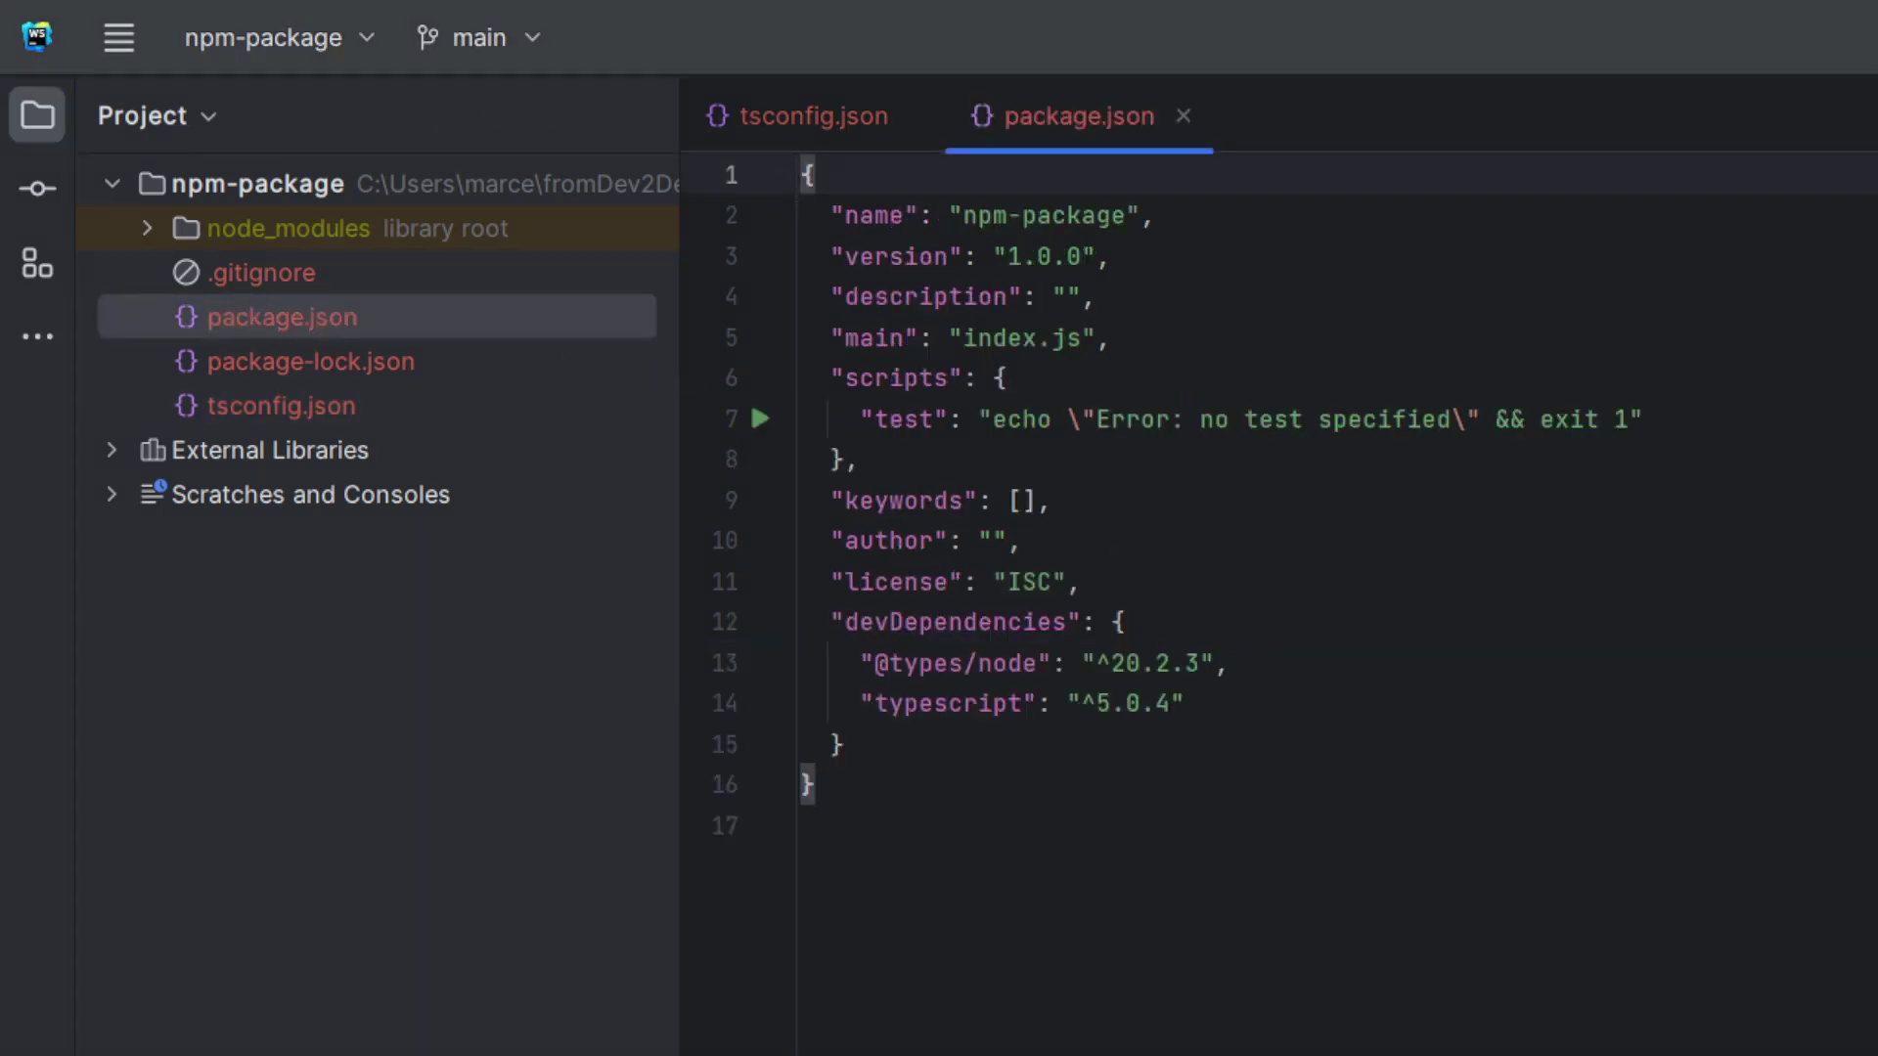
# - Add the @ scope to the package name and a 'Demo package to show Verdaccio as local registry' description
pyautogui.click(949, 216)
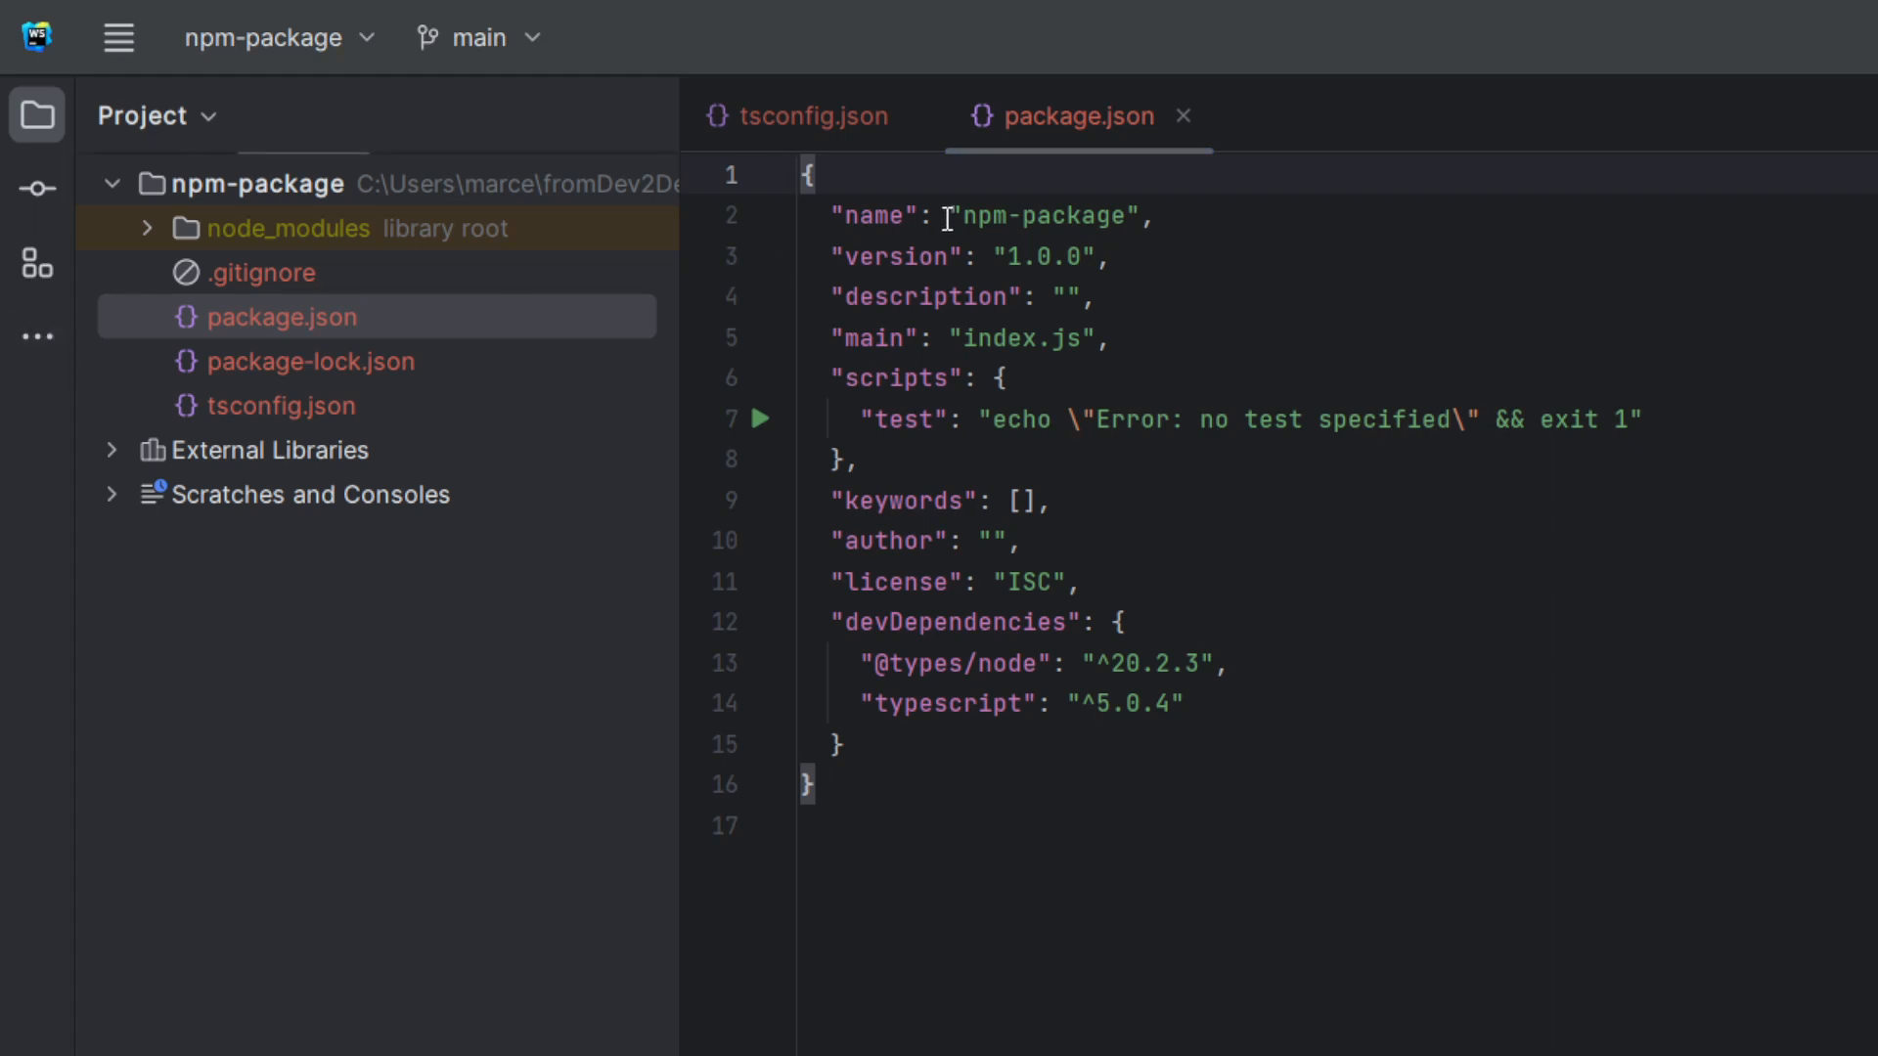
pyautogui.write('@thiry/')
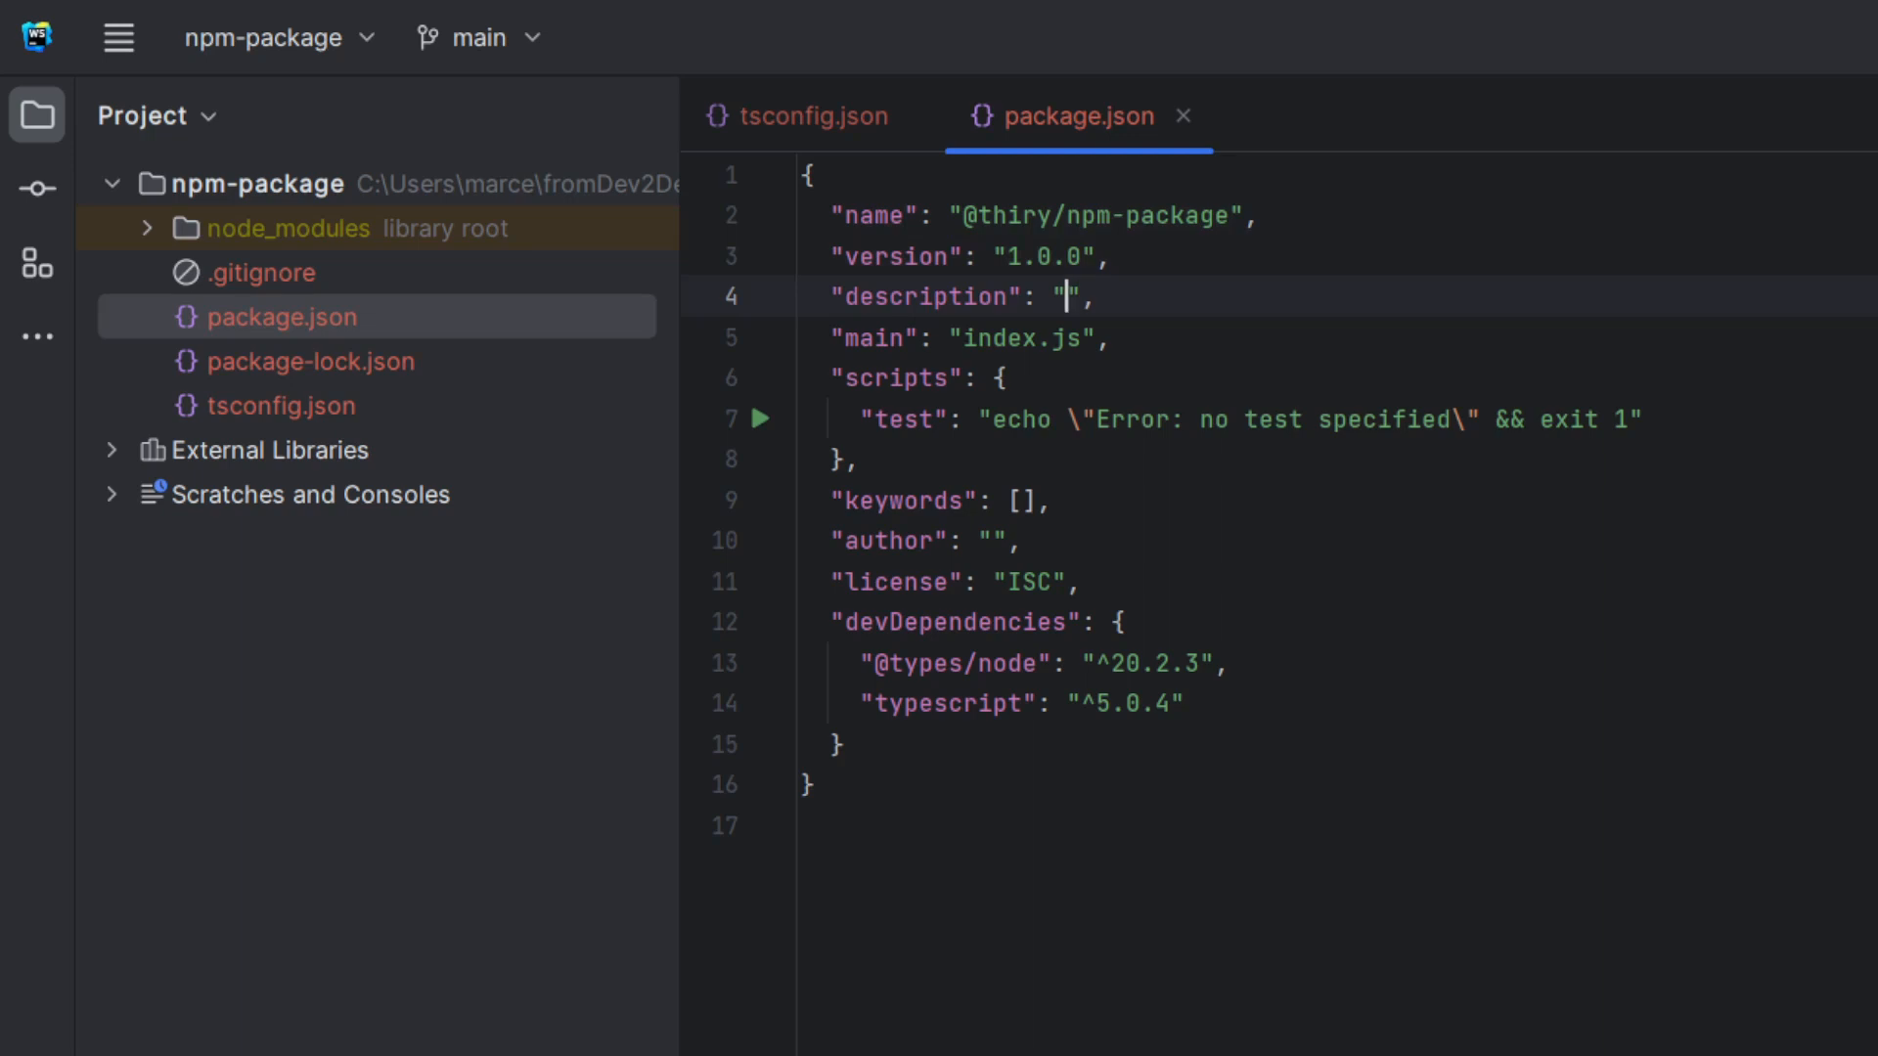
pyautogui.write('Demo pac')
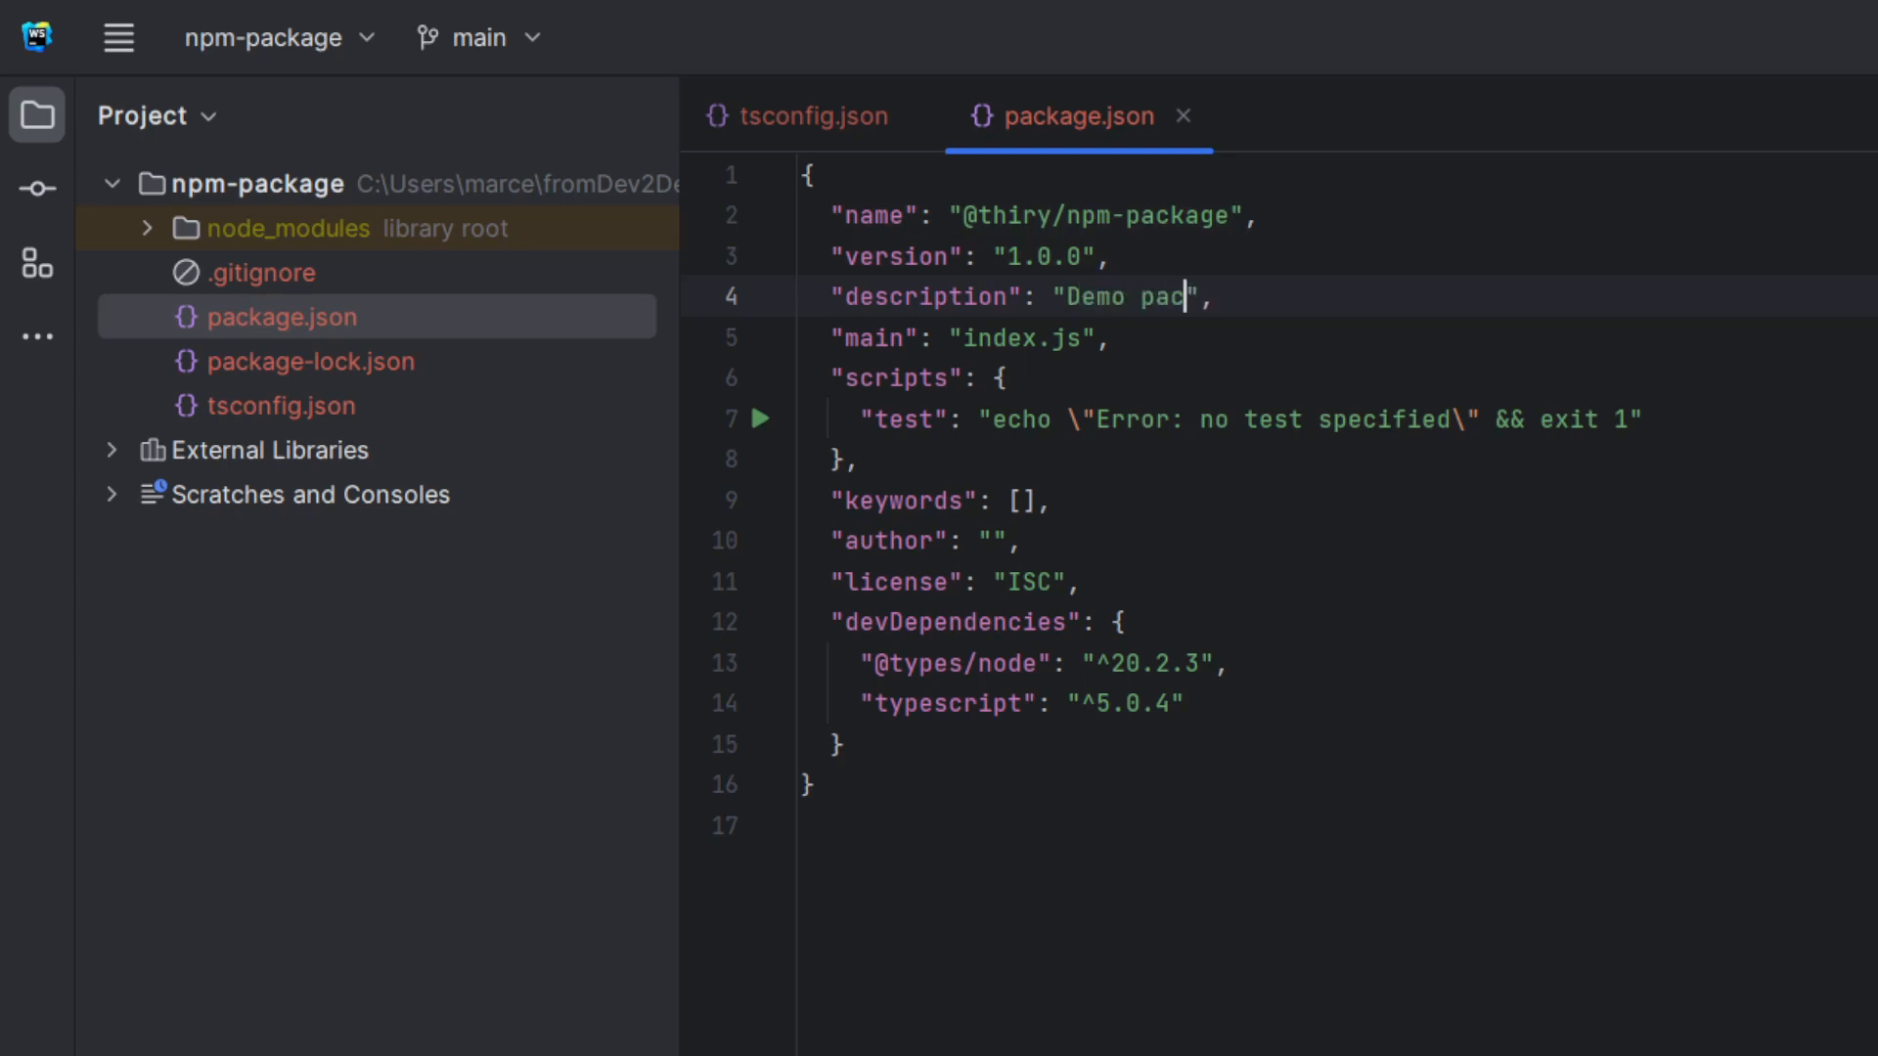
pyautogui.write('kage to')
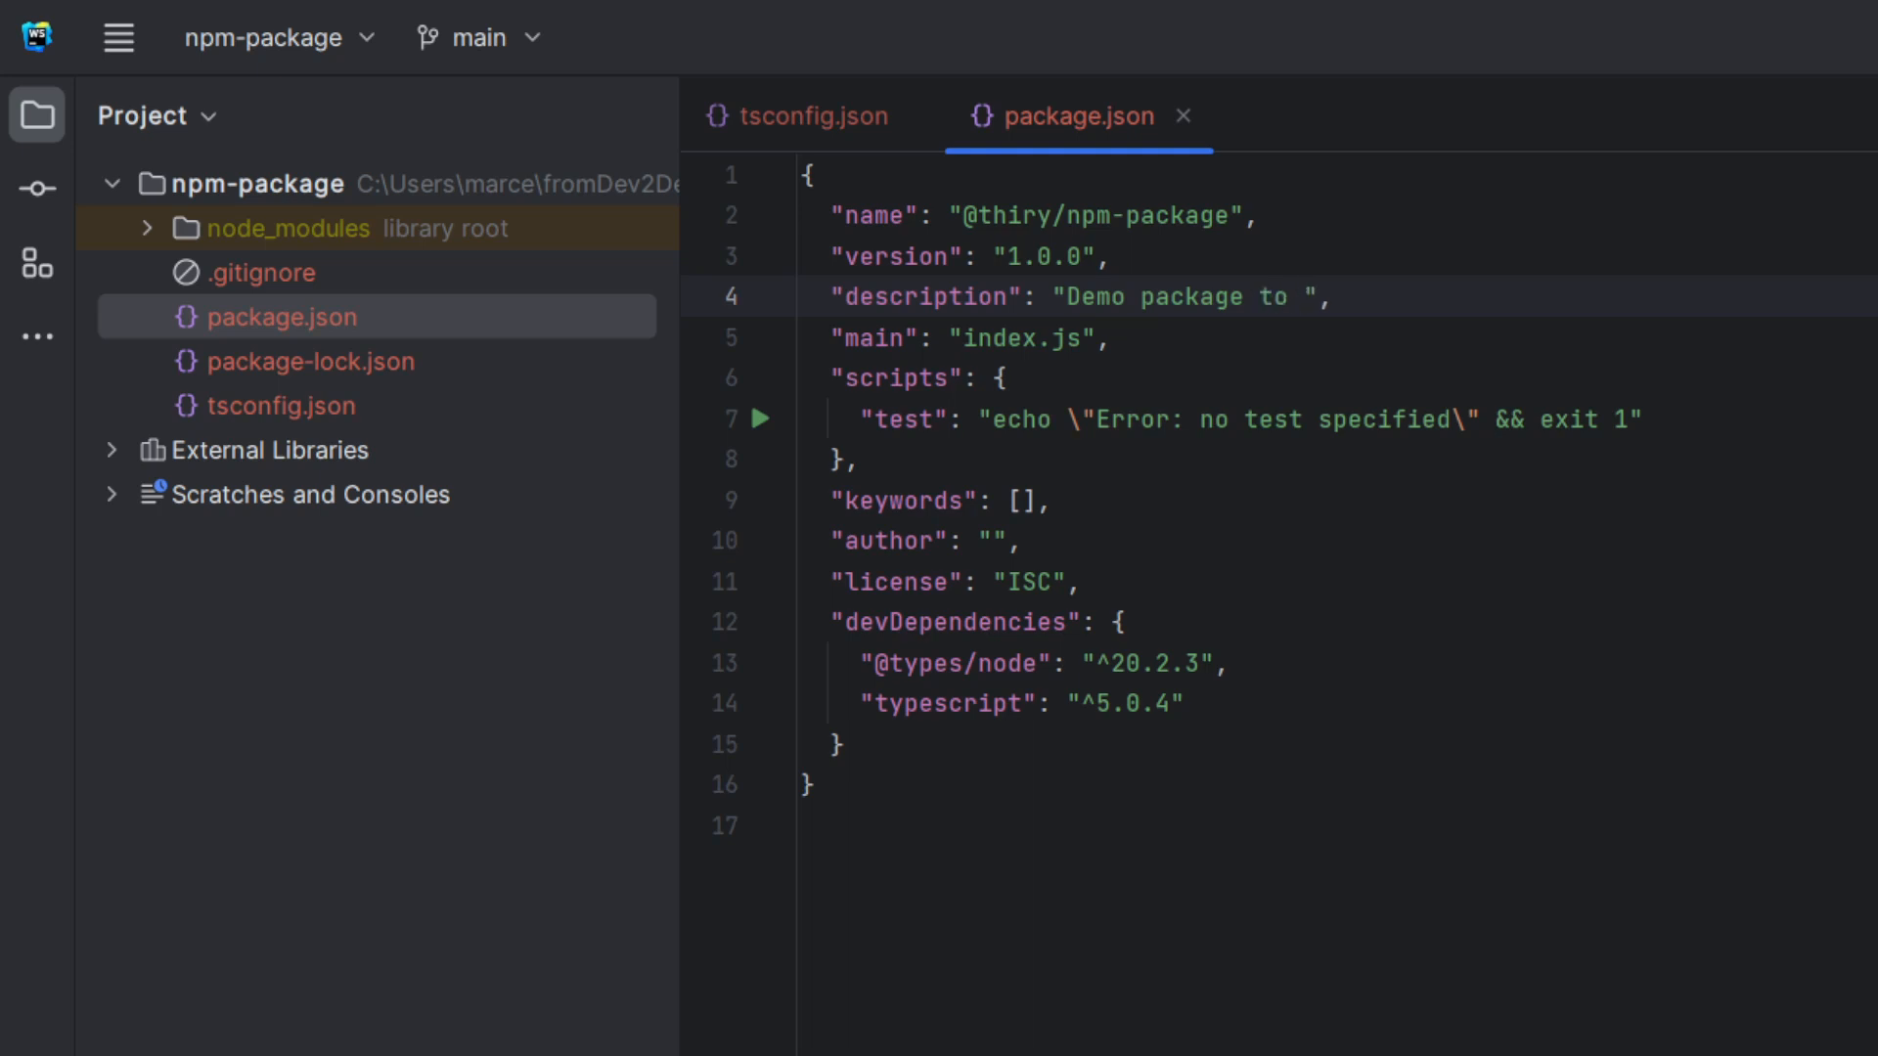
pyautogui.write('show')
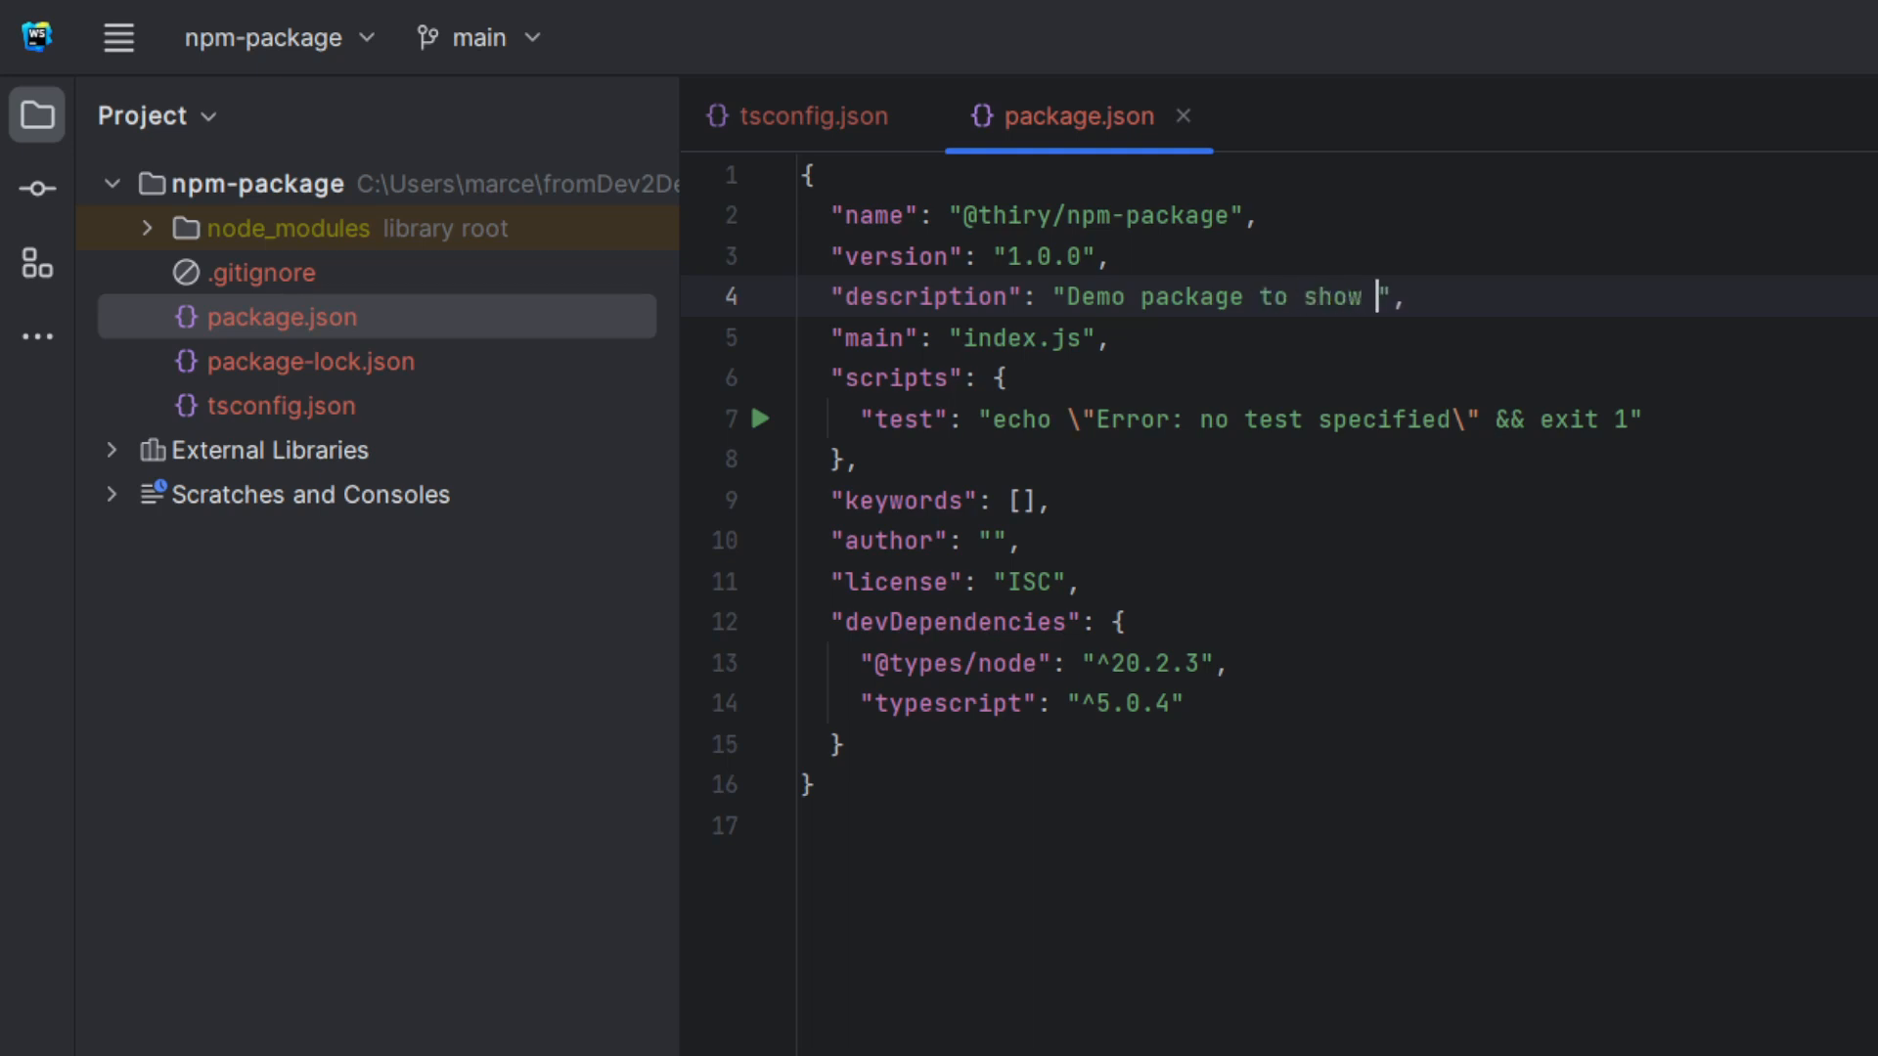
pyautogui.write('Verdaccio as local')
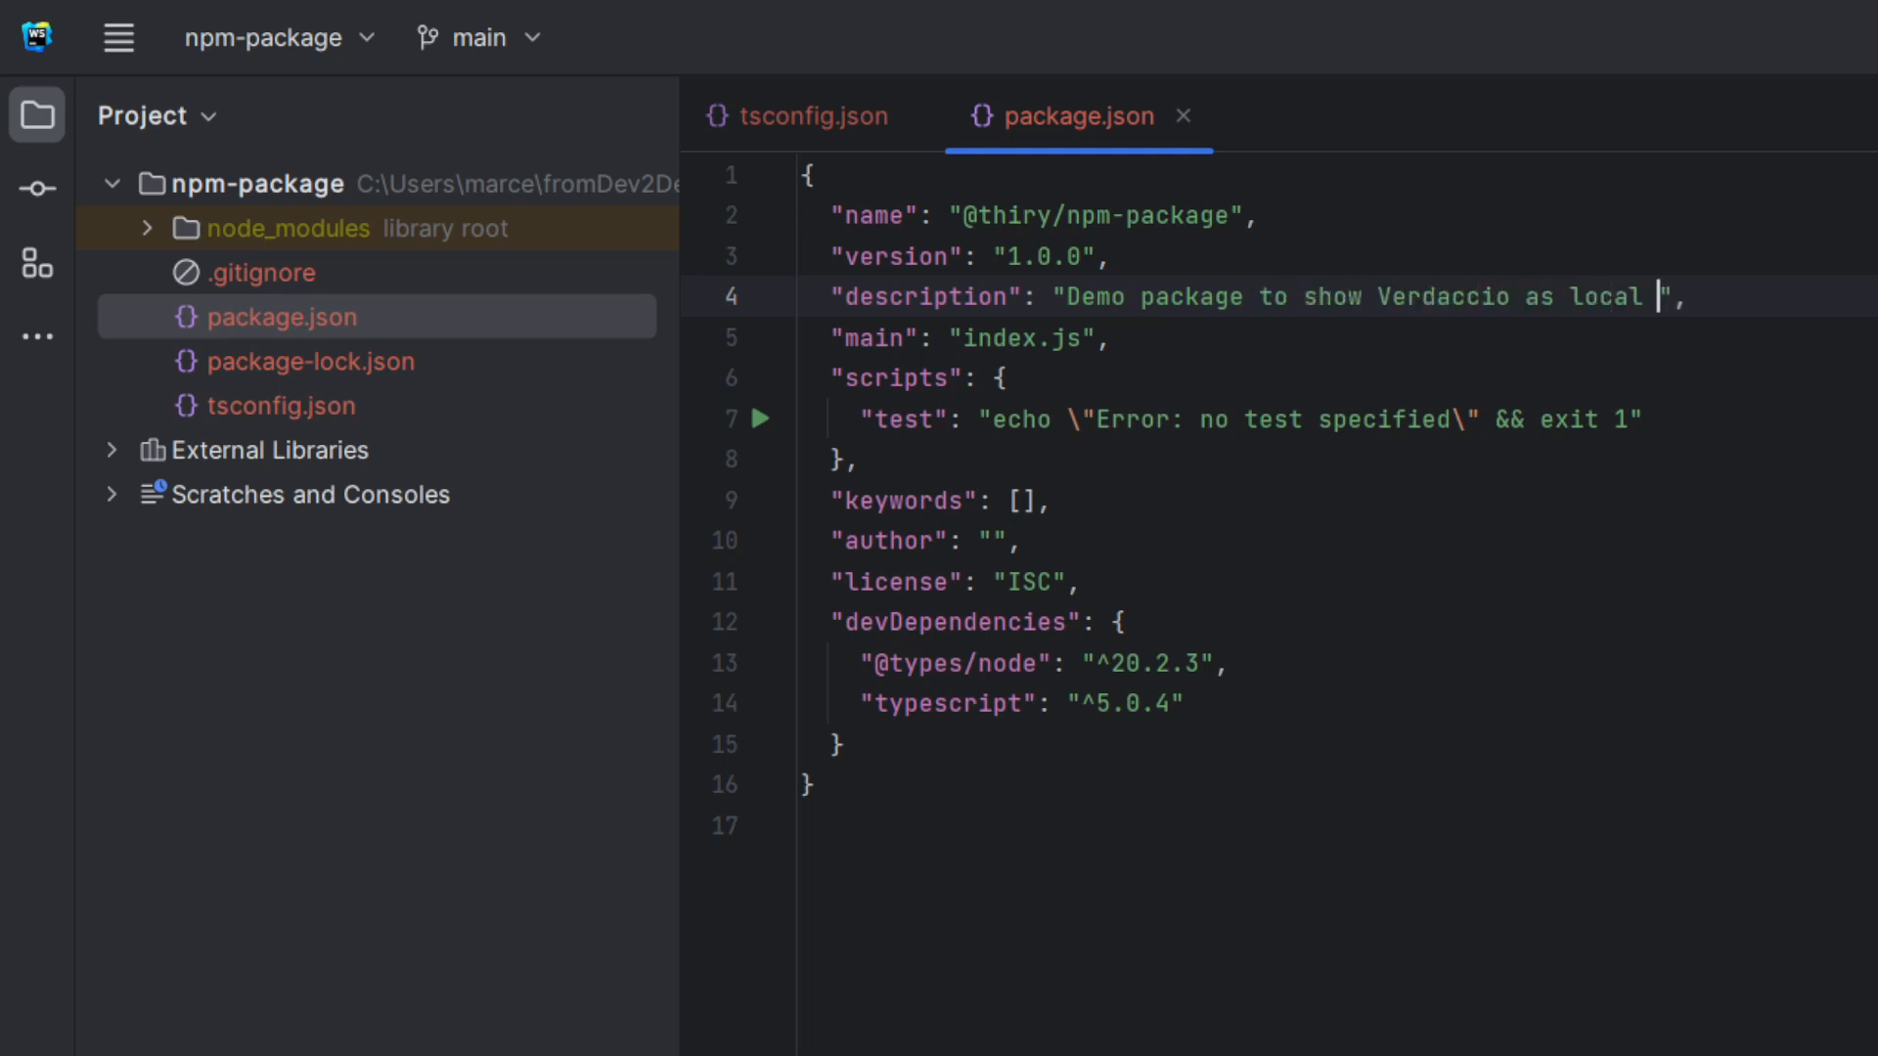
pyautogui.write('registry')
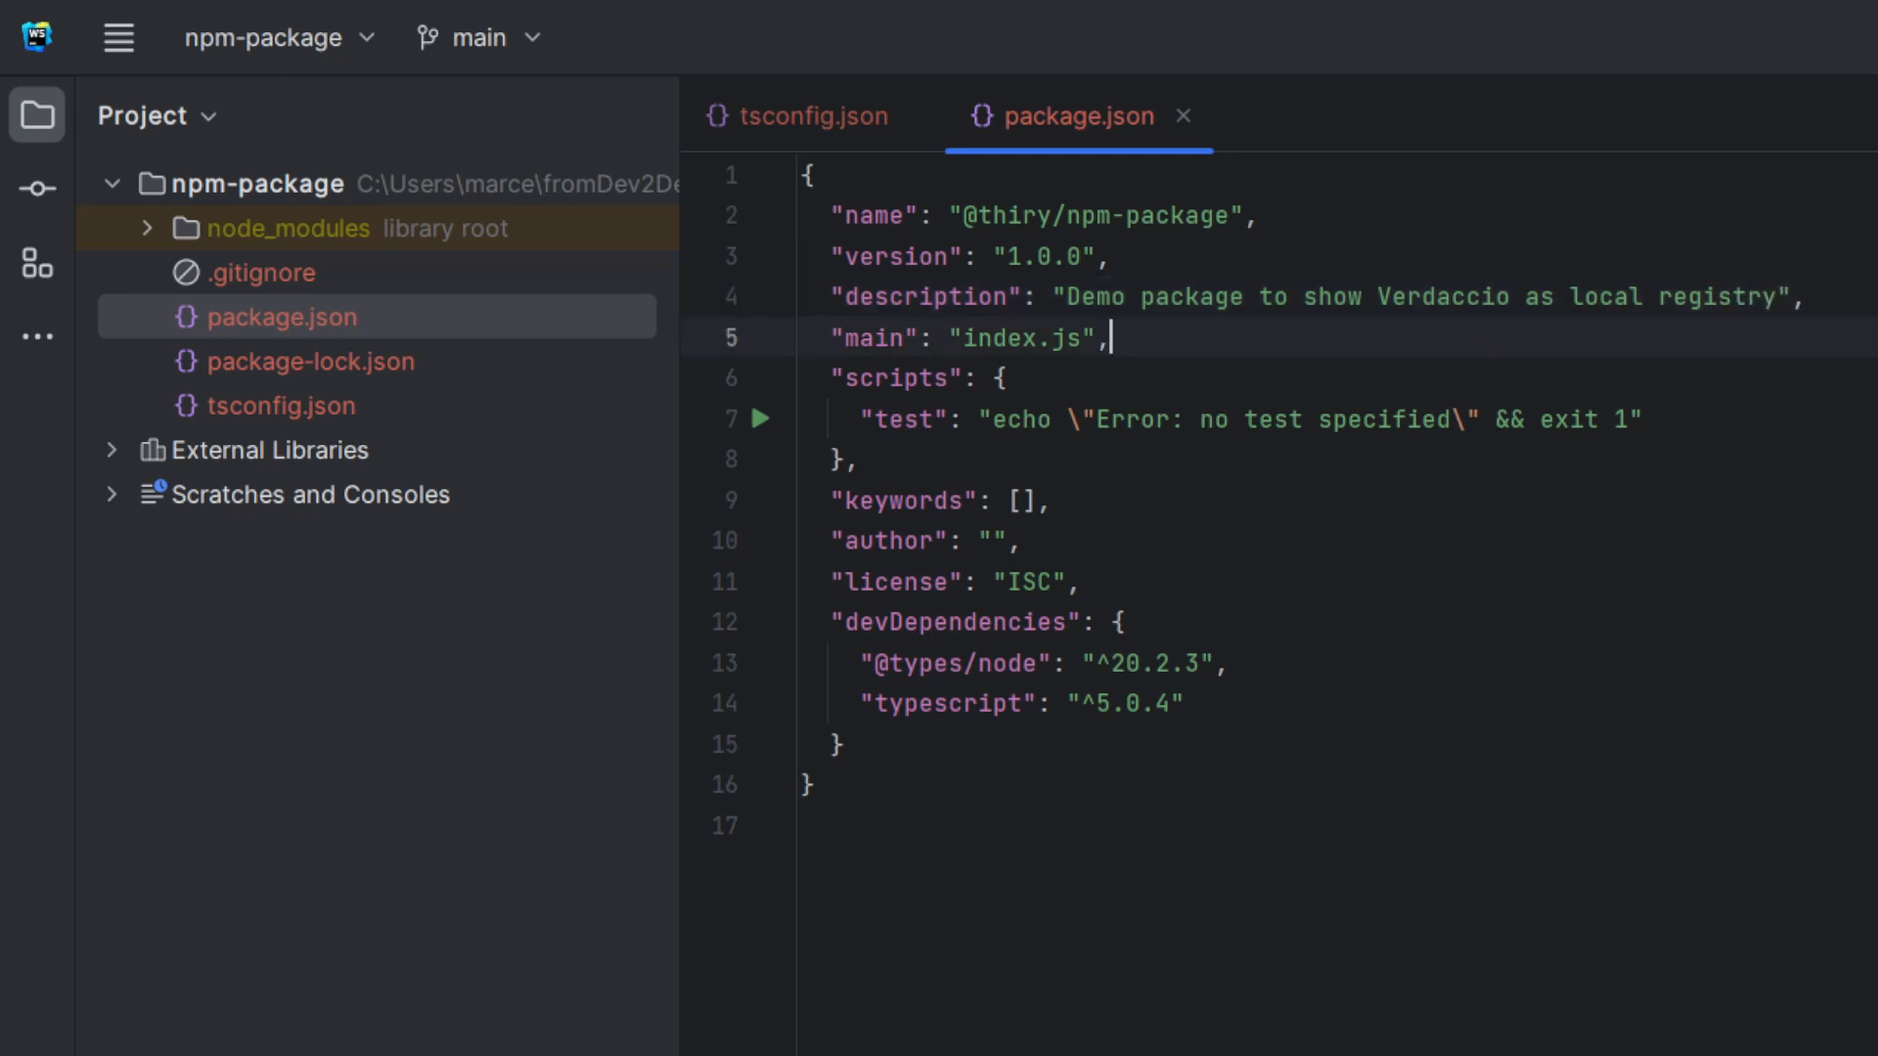
# - Set main to ./dist/index.js and add types ./dist/index.d.ts
pyautogui.write('./')
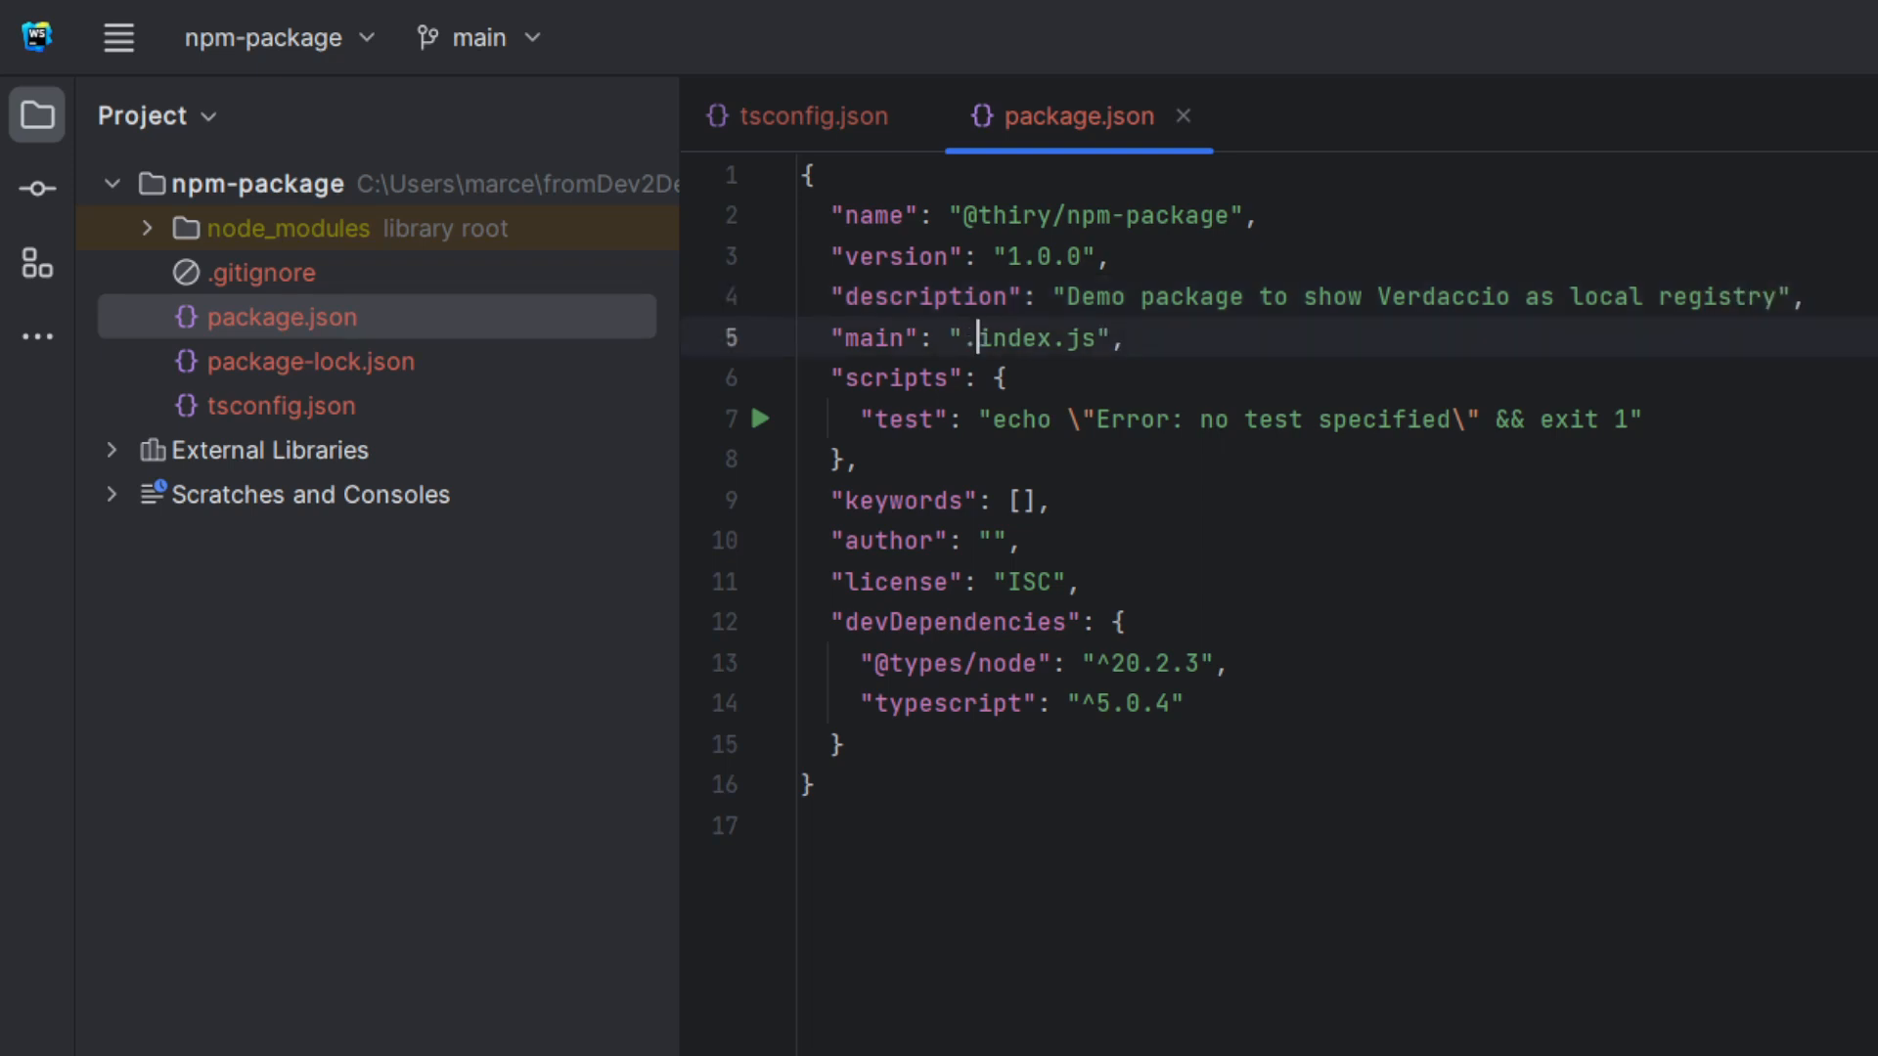
pyautogui.write('dist/')
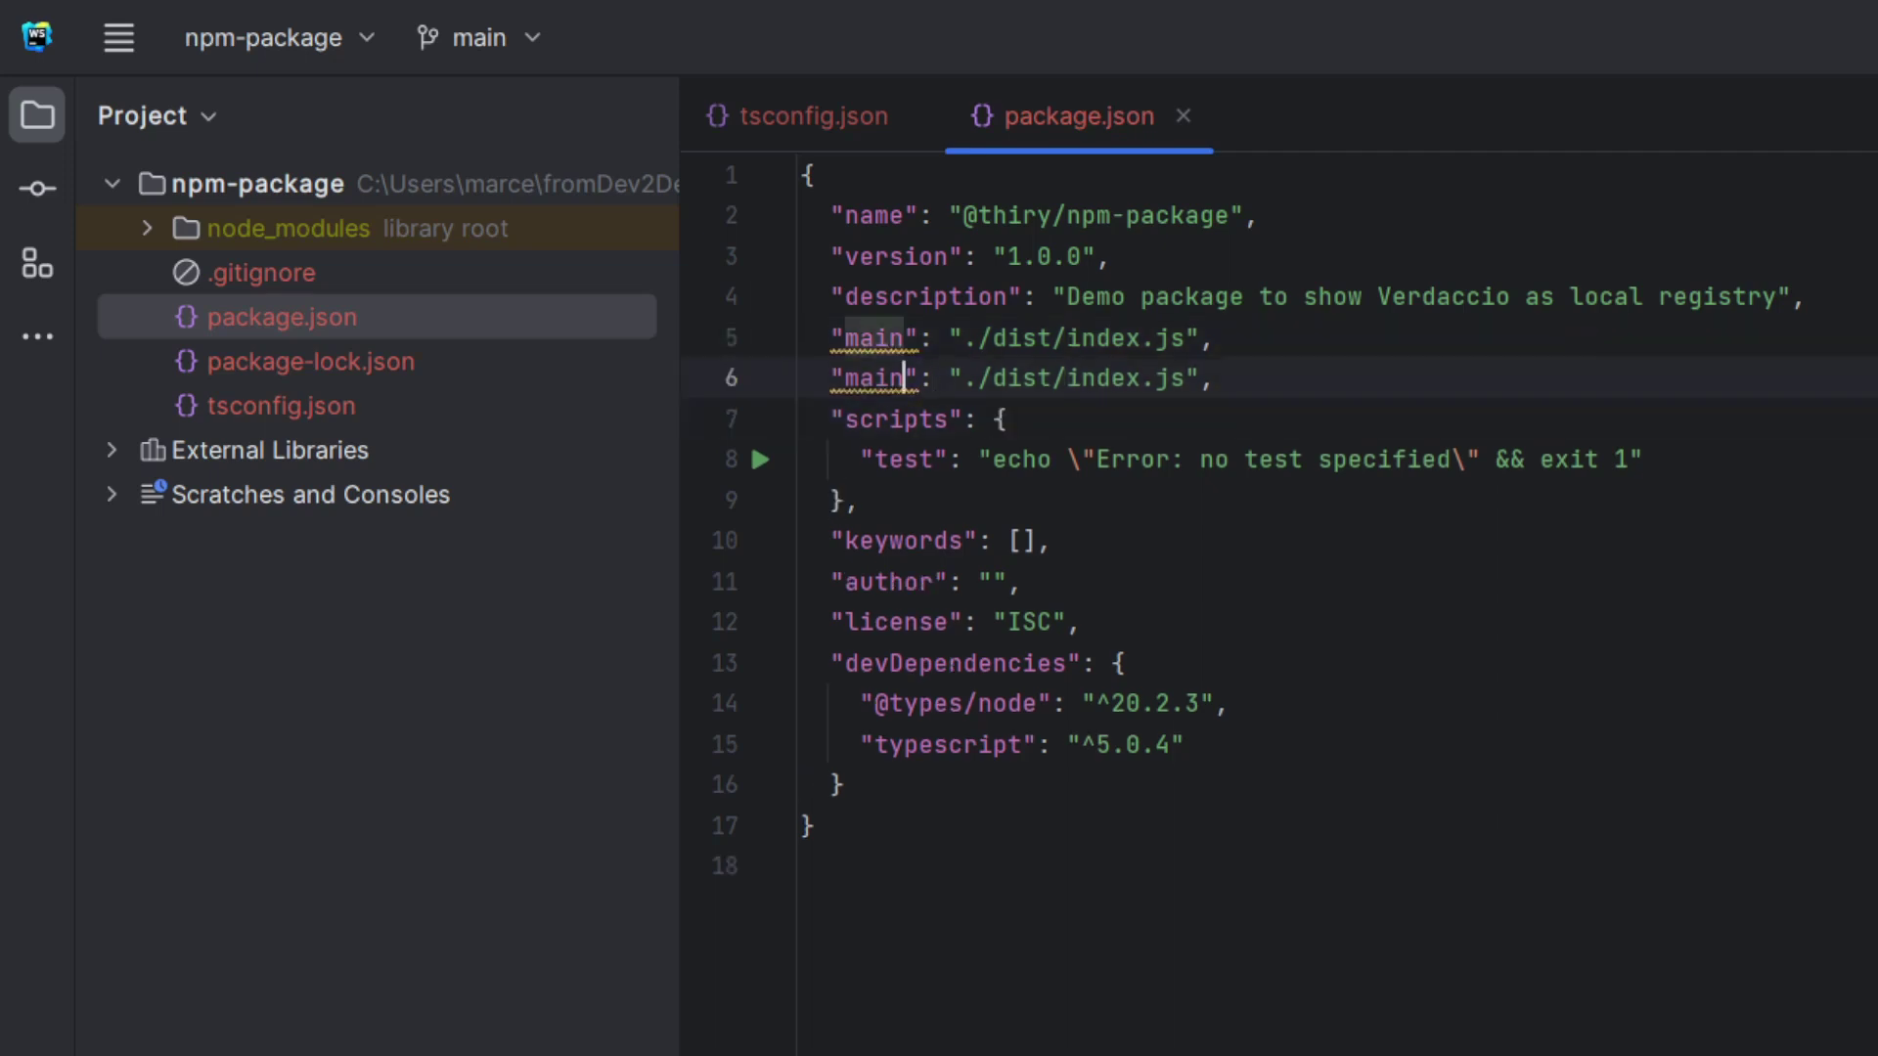
pyautogui.write('types')
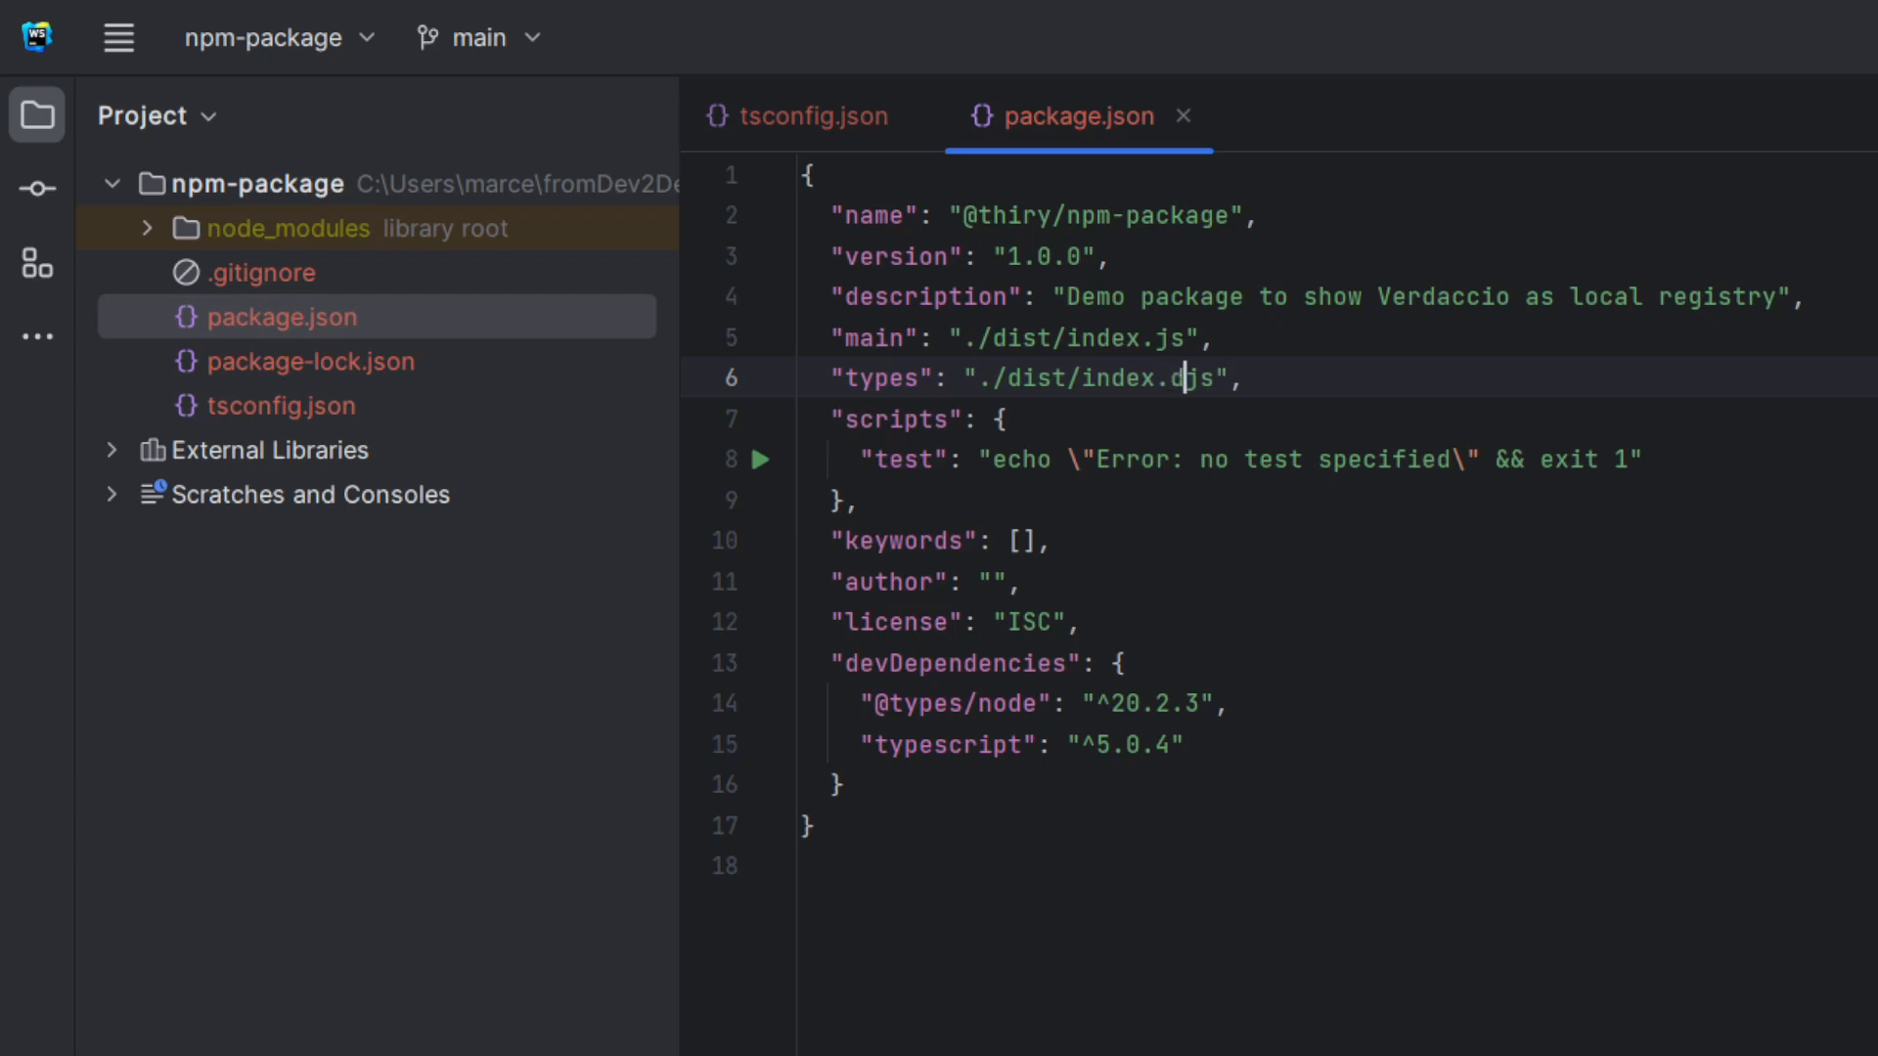
pyautogui.write('.ts')
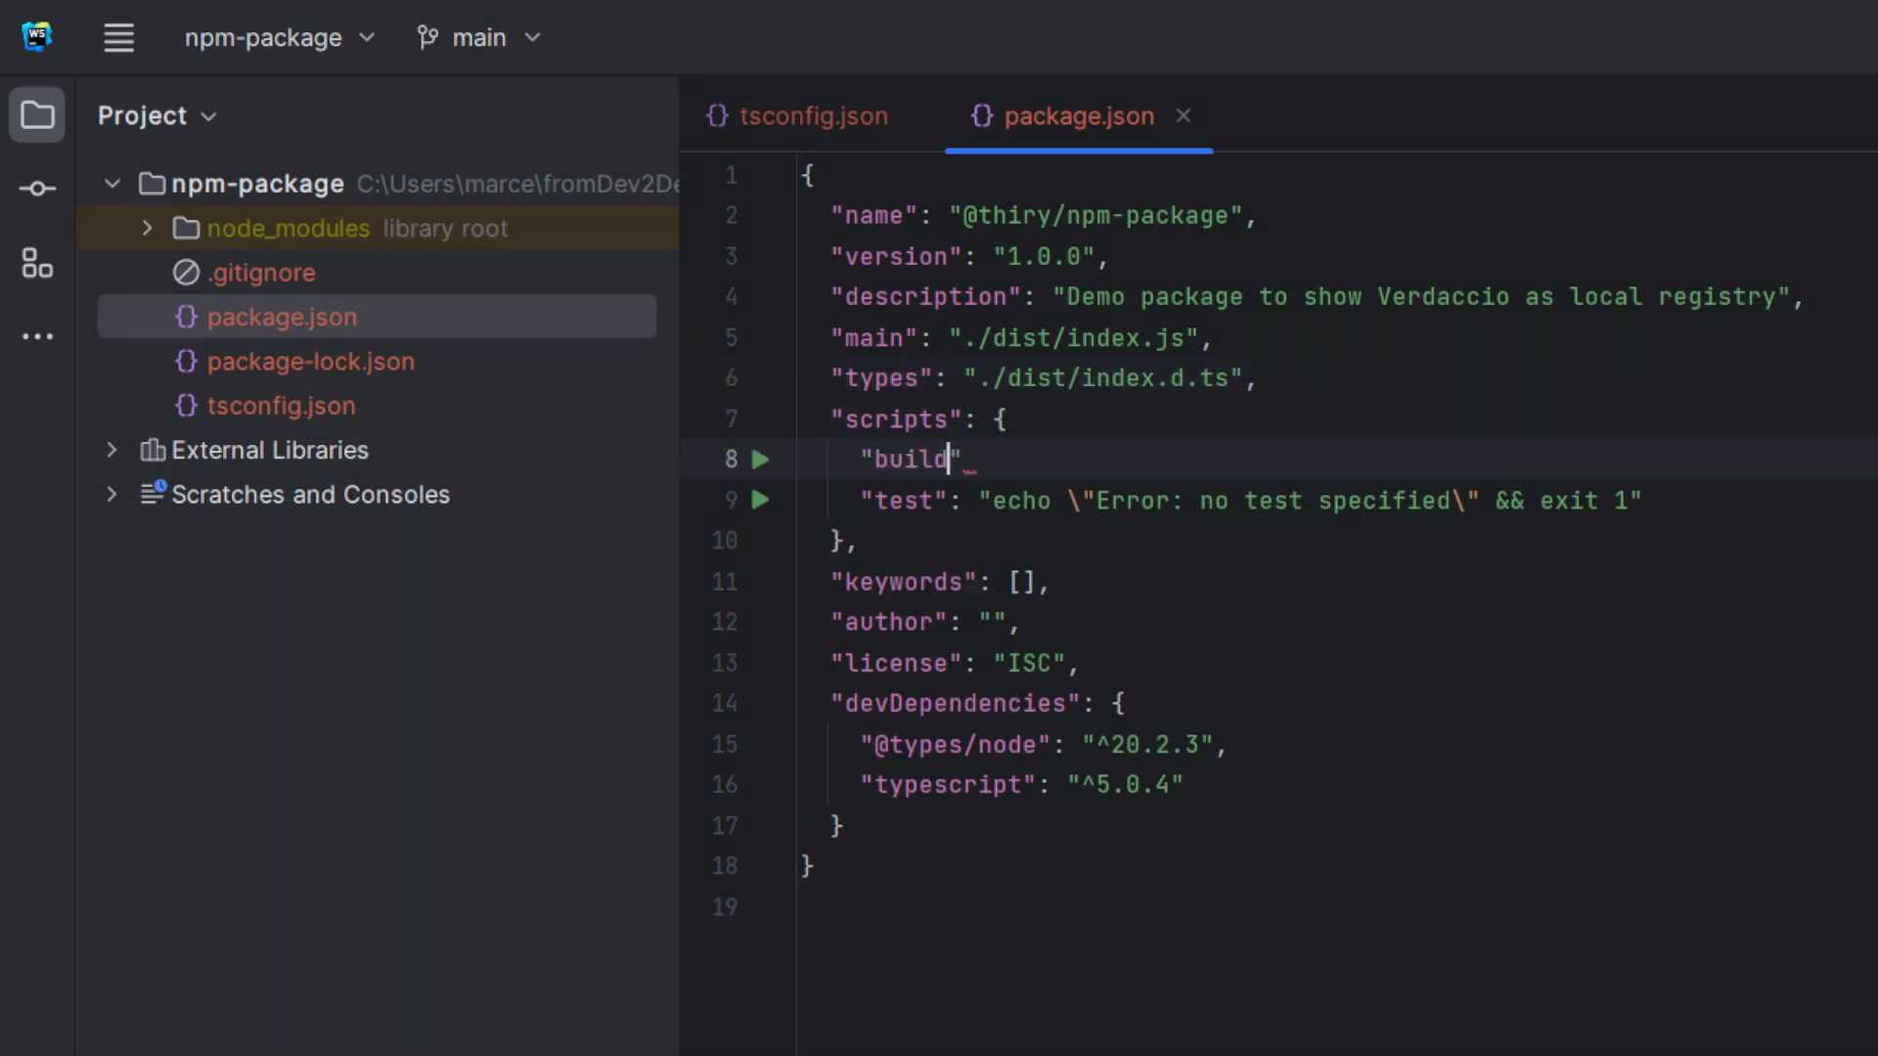
# - Add build script rm -rf ./dist && tsc, author Marcello Thiry and type module, then close package.json
pyautogui.write(': rm')
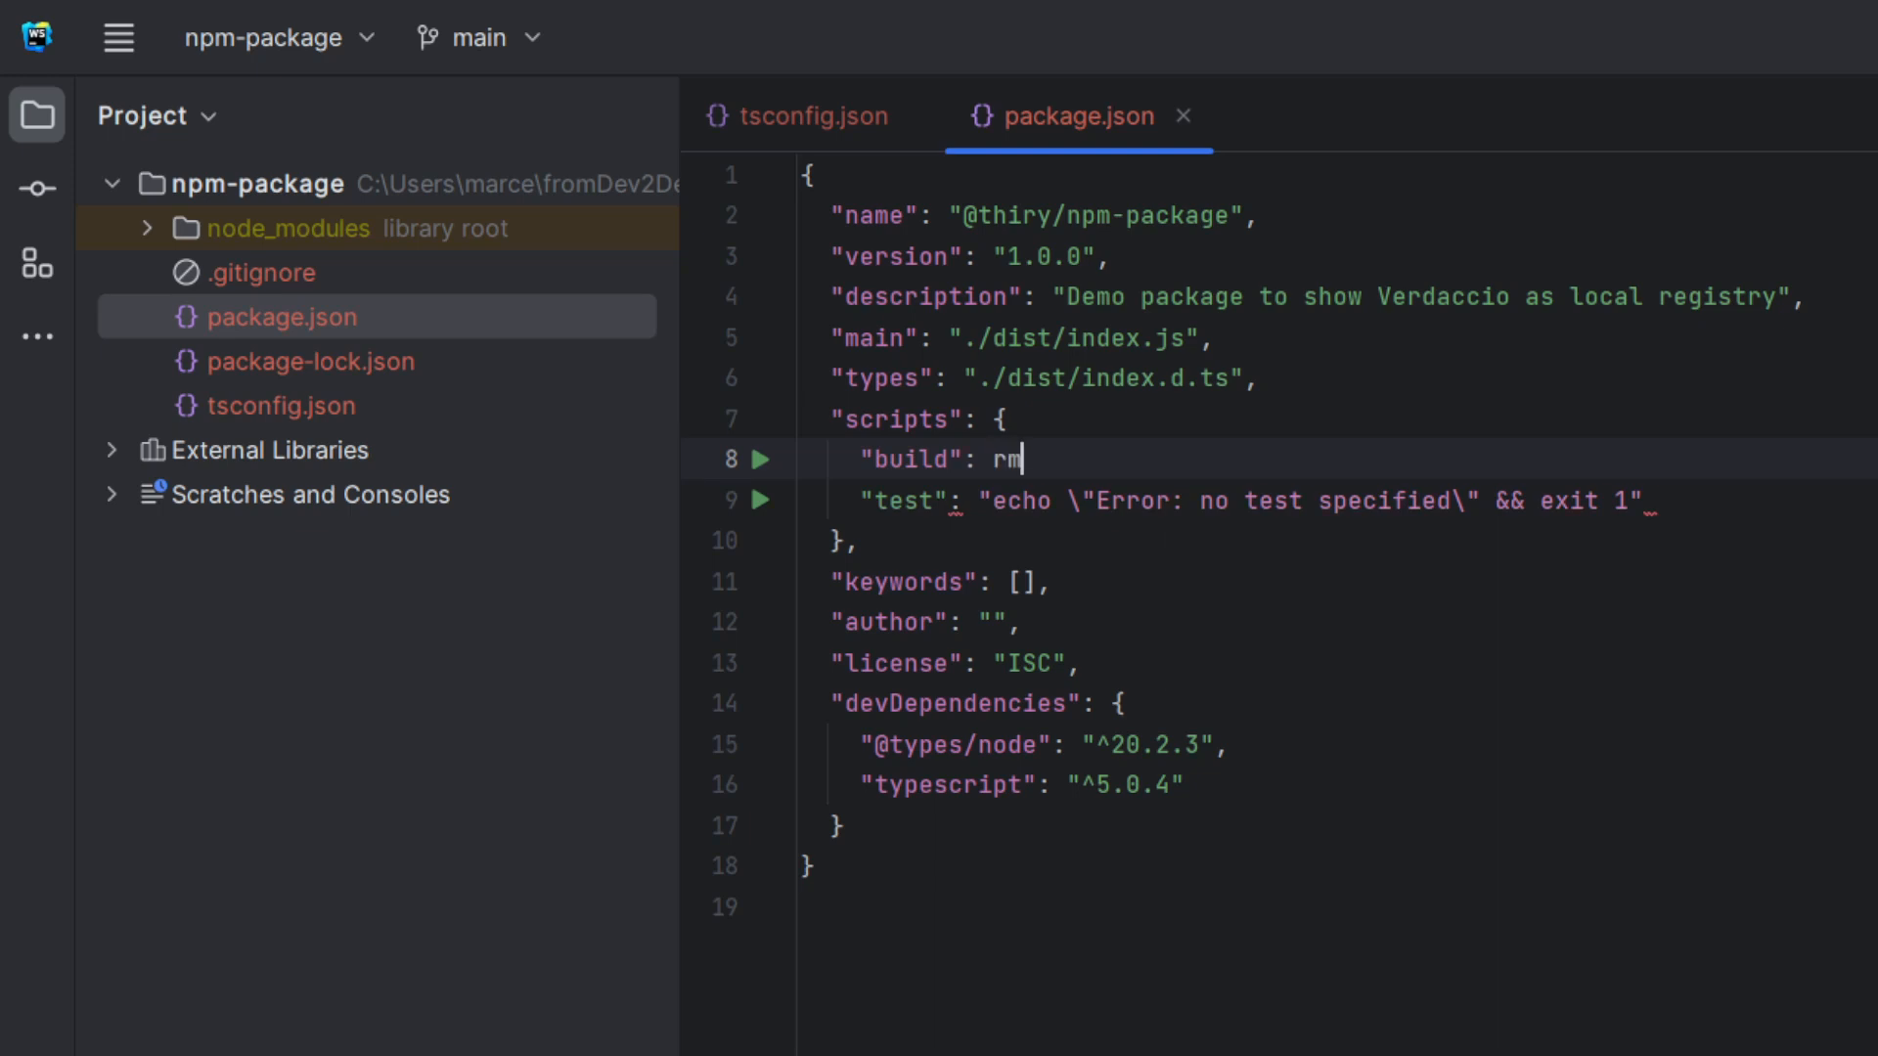
pyautogui.write('"rm ",')
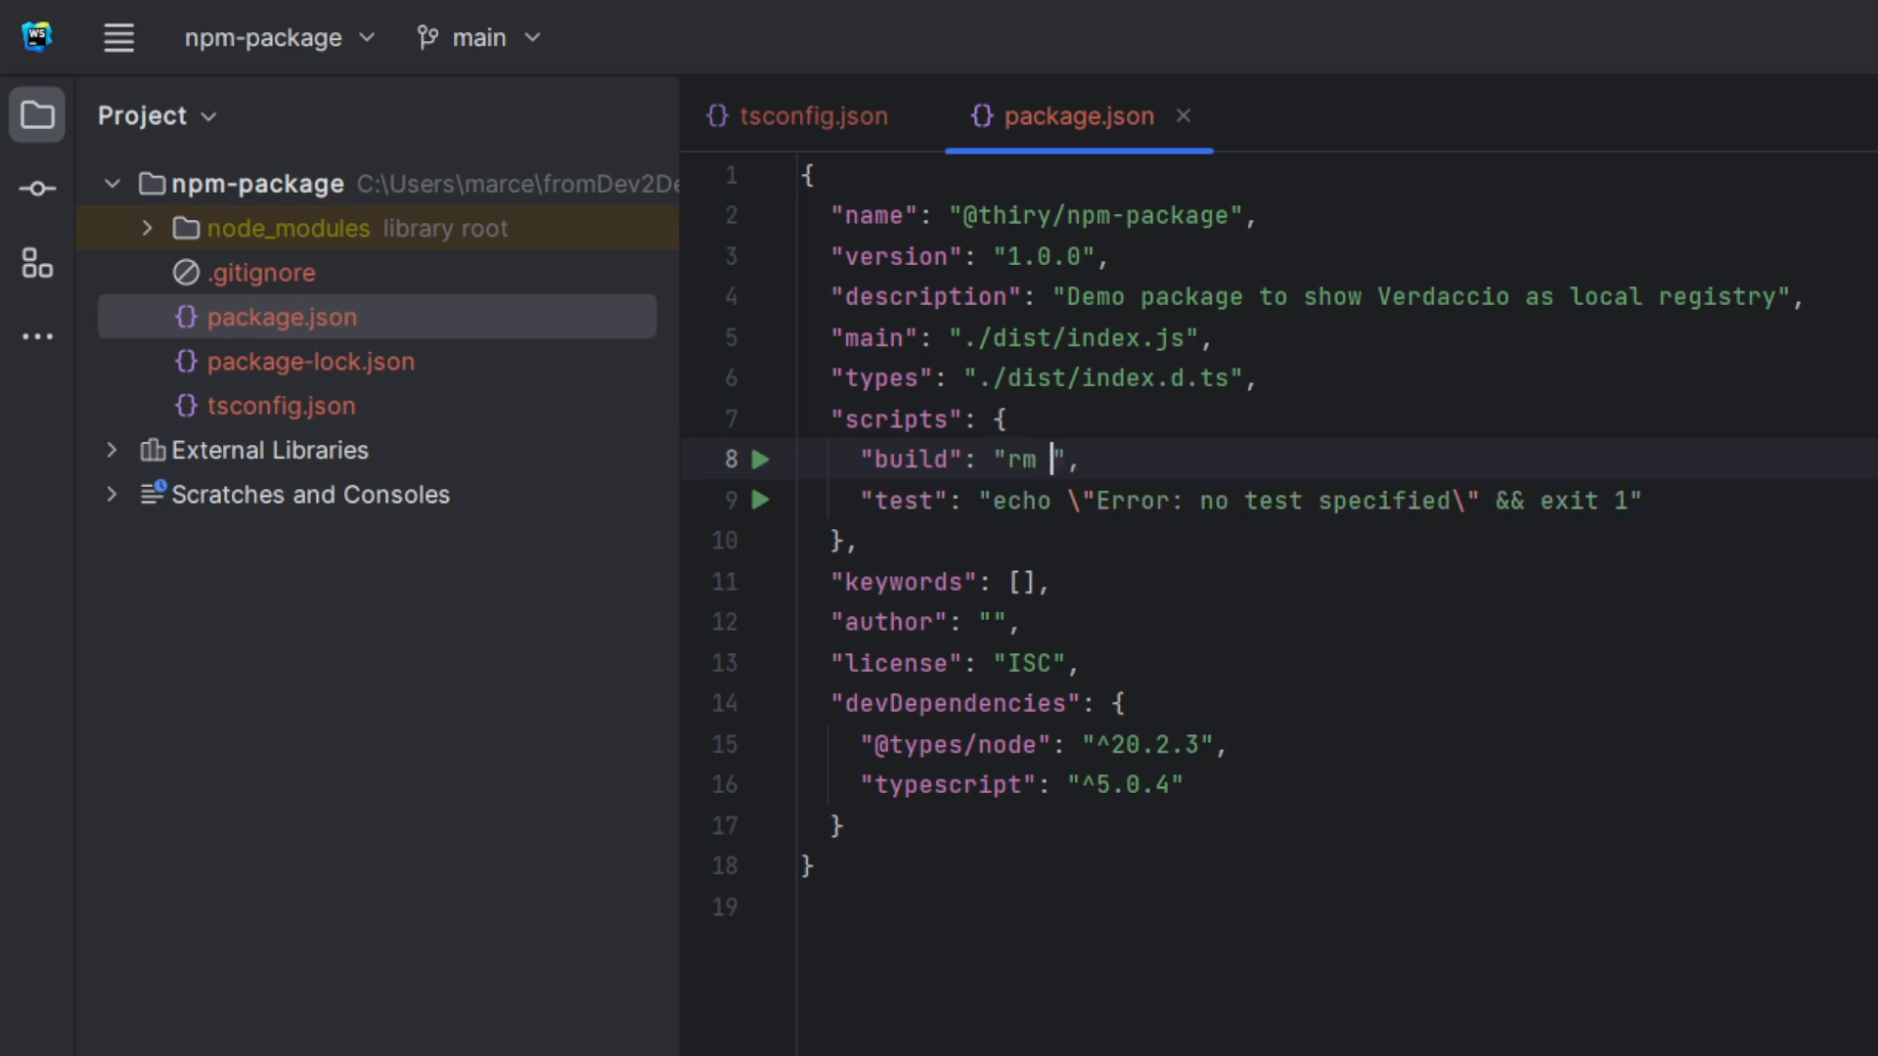
pyautogui.write('-rf ./dist && tsc')
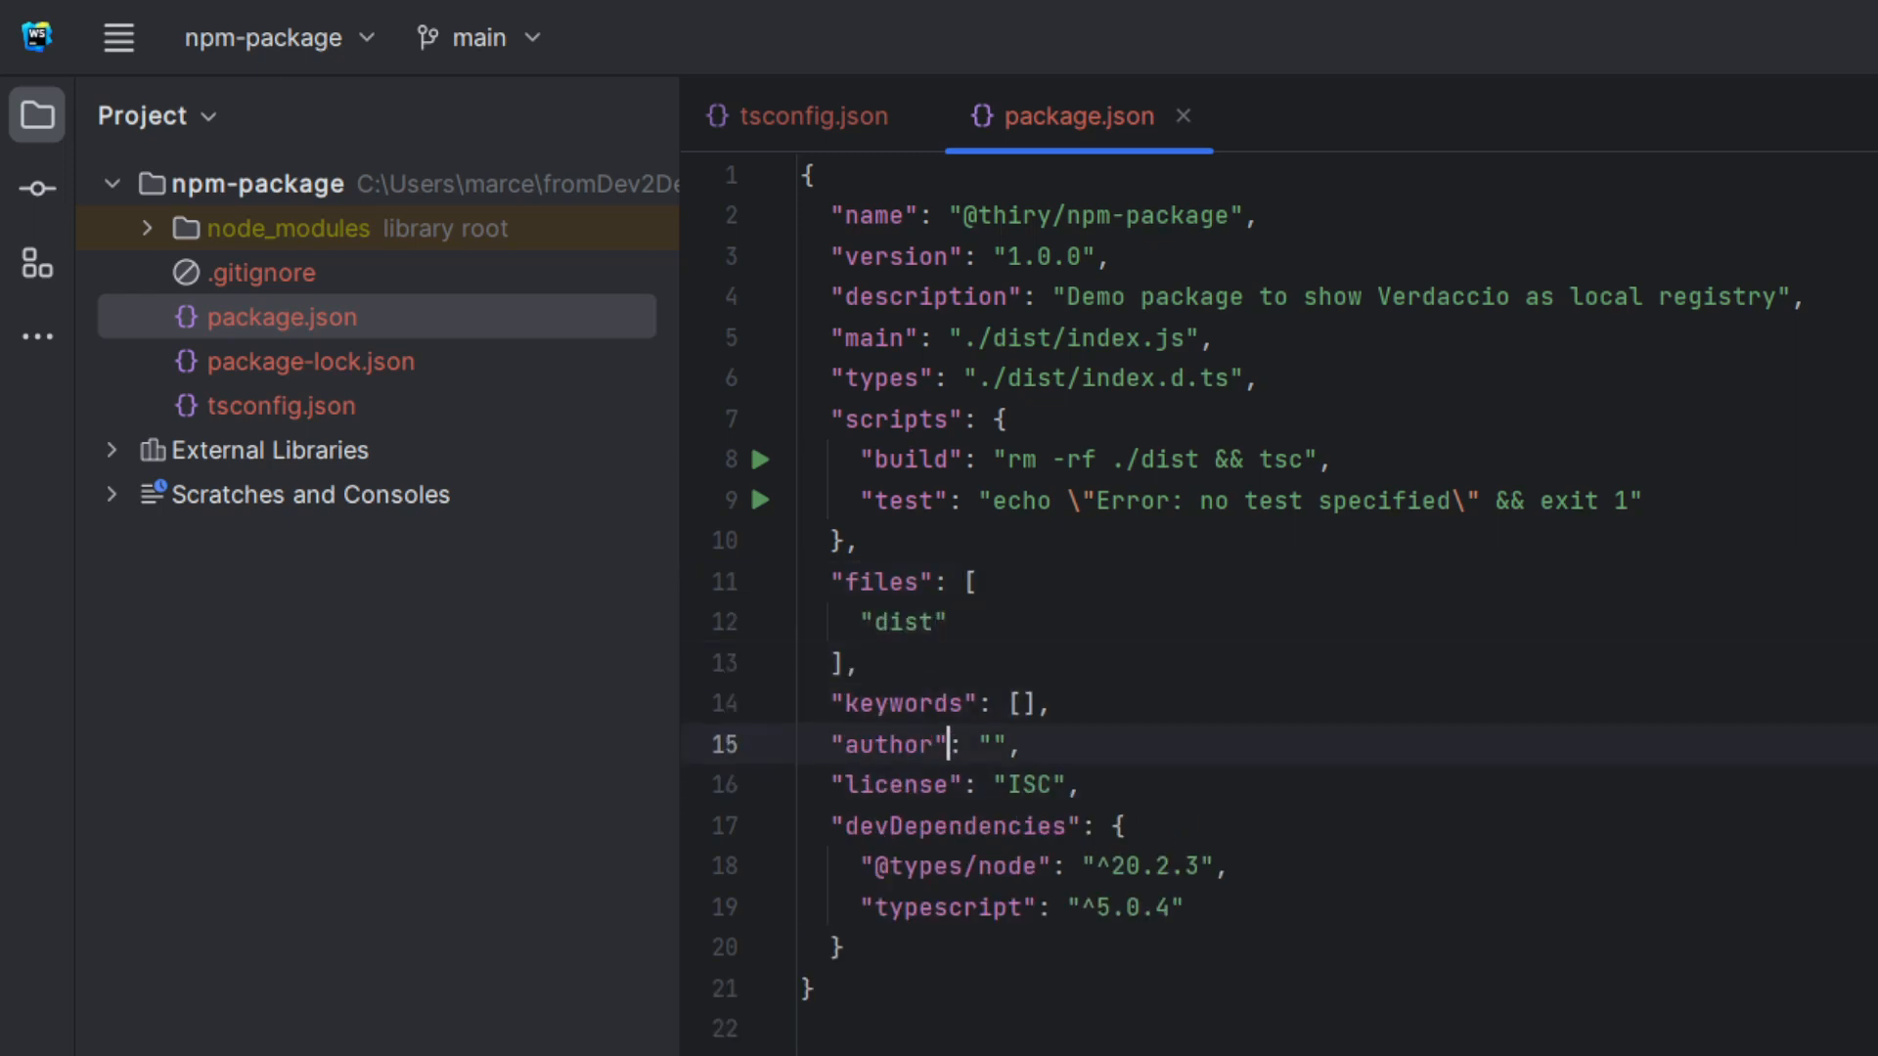
pyautogui.write('Marcello Thiry')
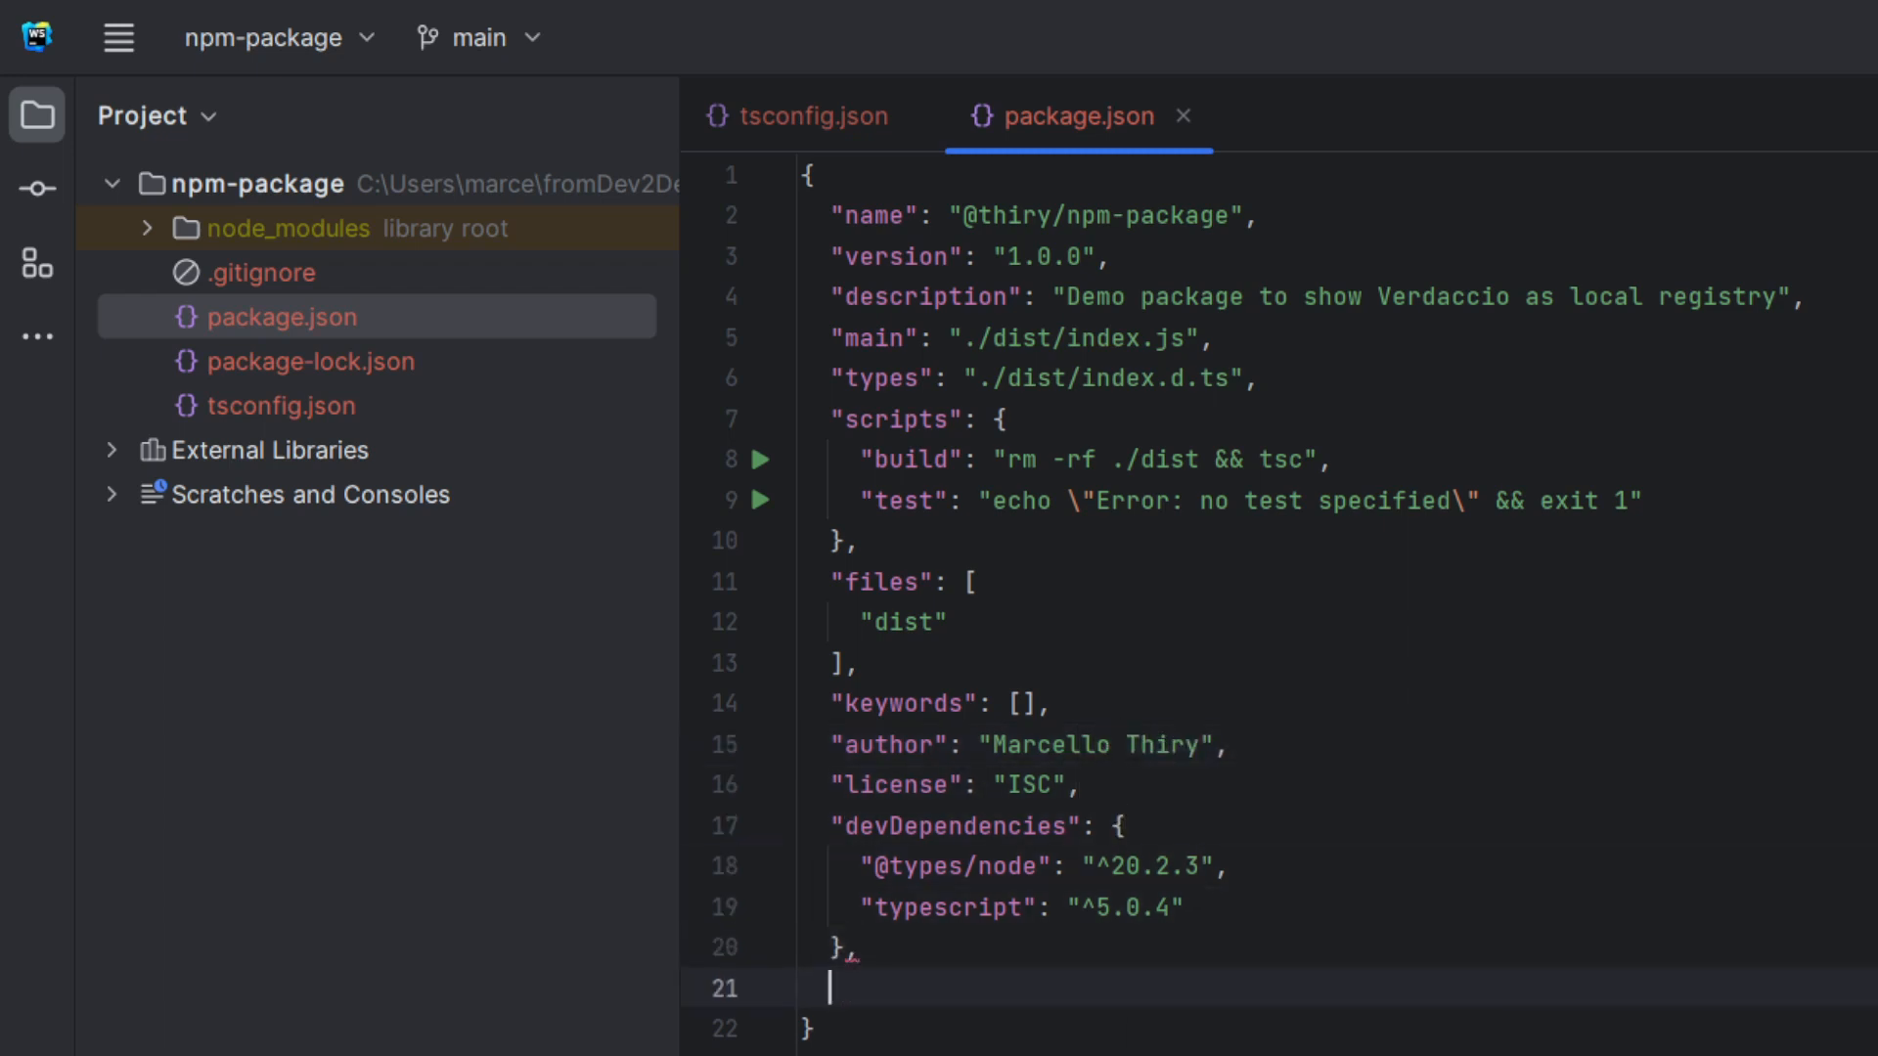
pyautogui.write('"type": "module"')
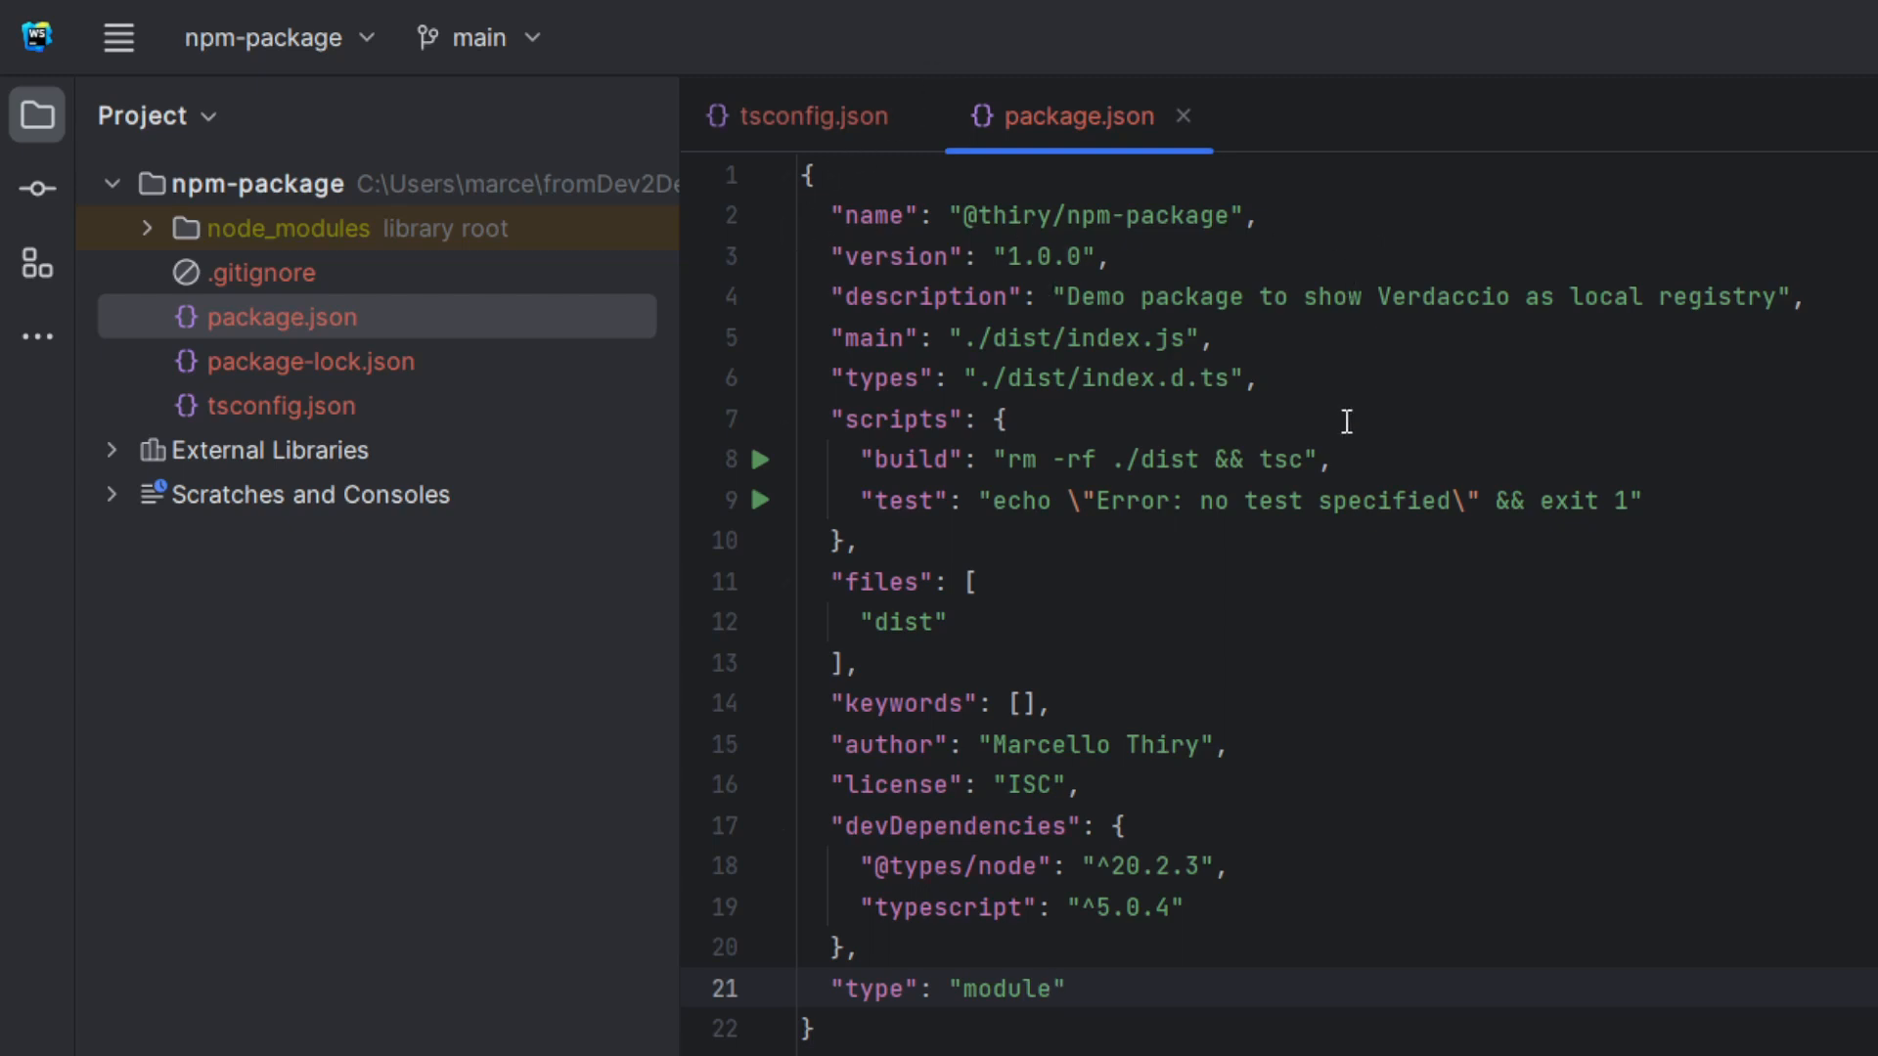
pyautogui.moveTo(1326, 659)
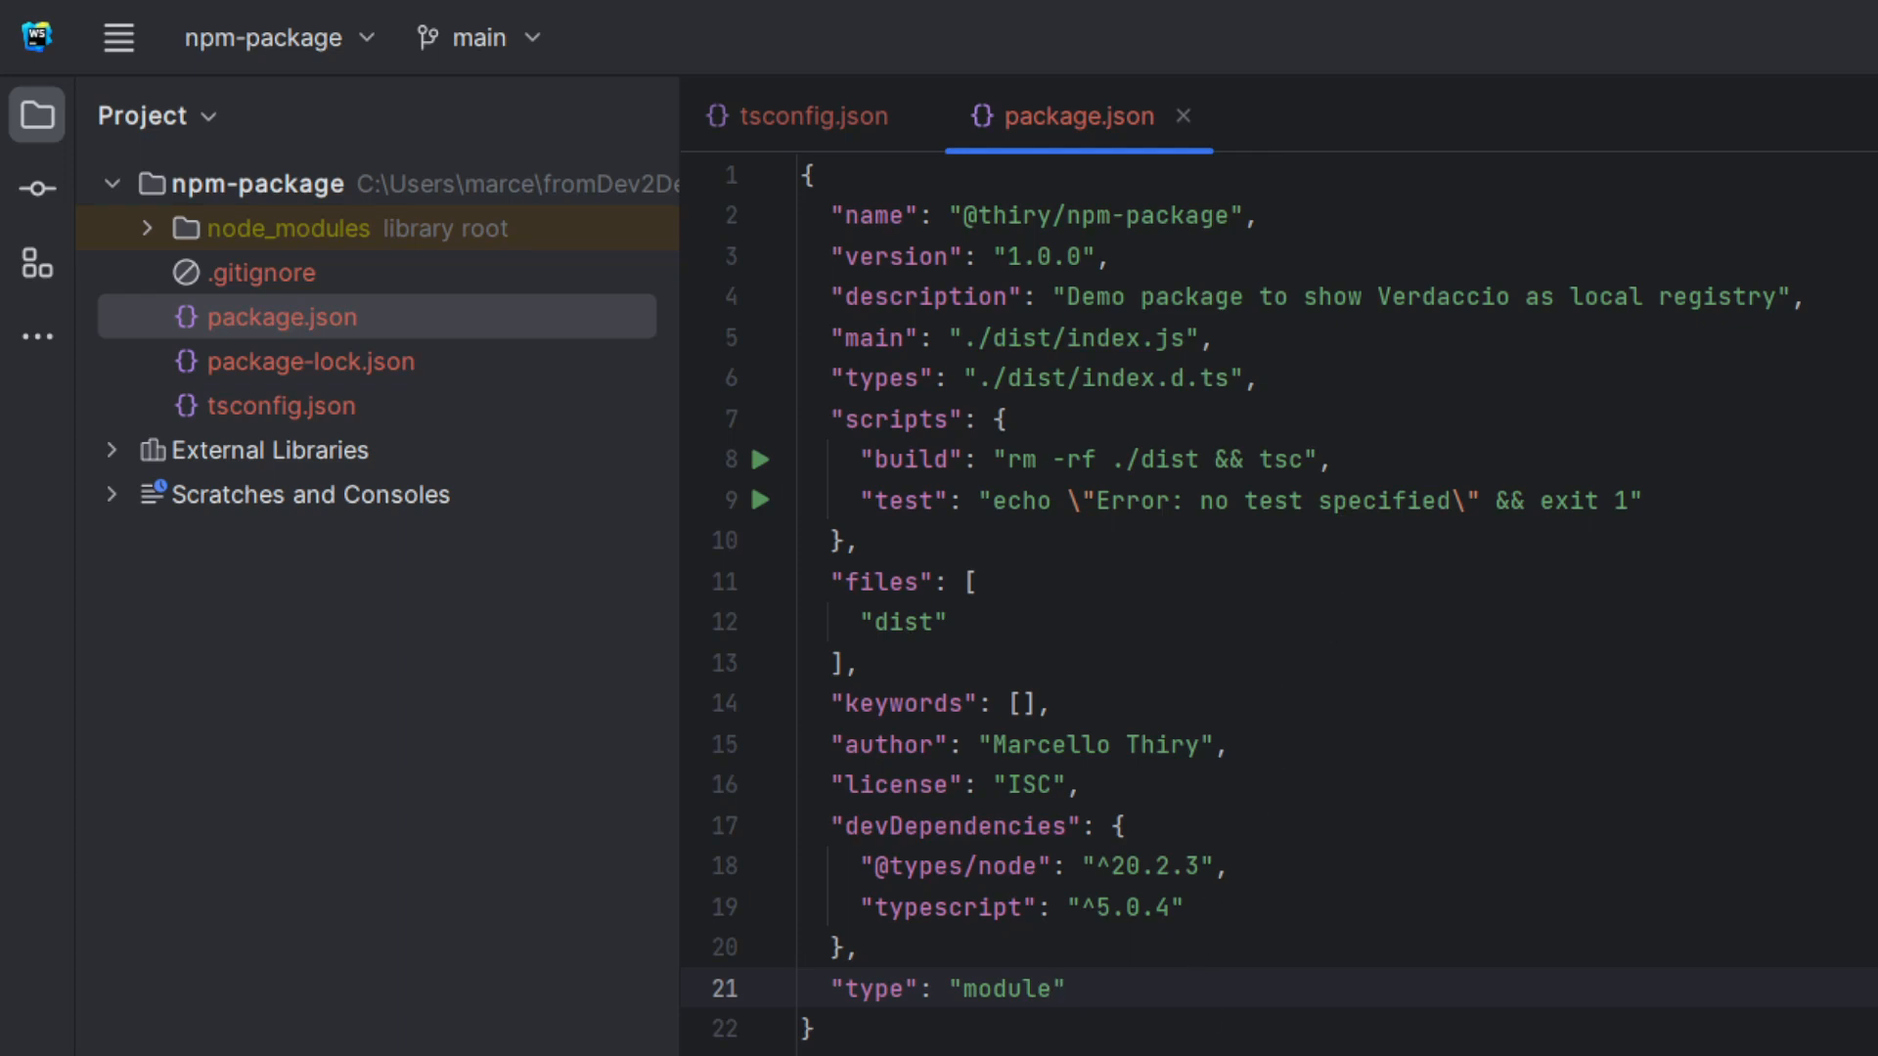
pyautogui.moveTo(1182, 118)
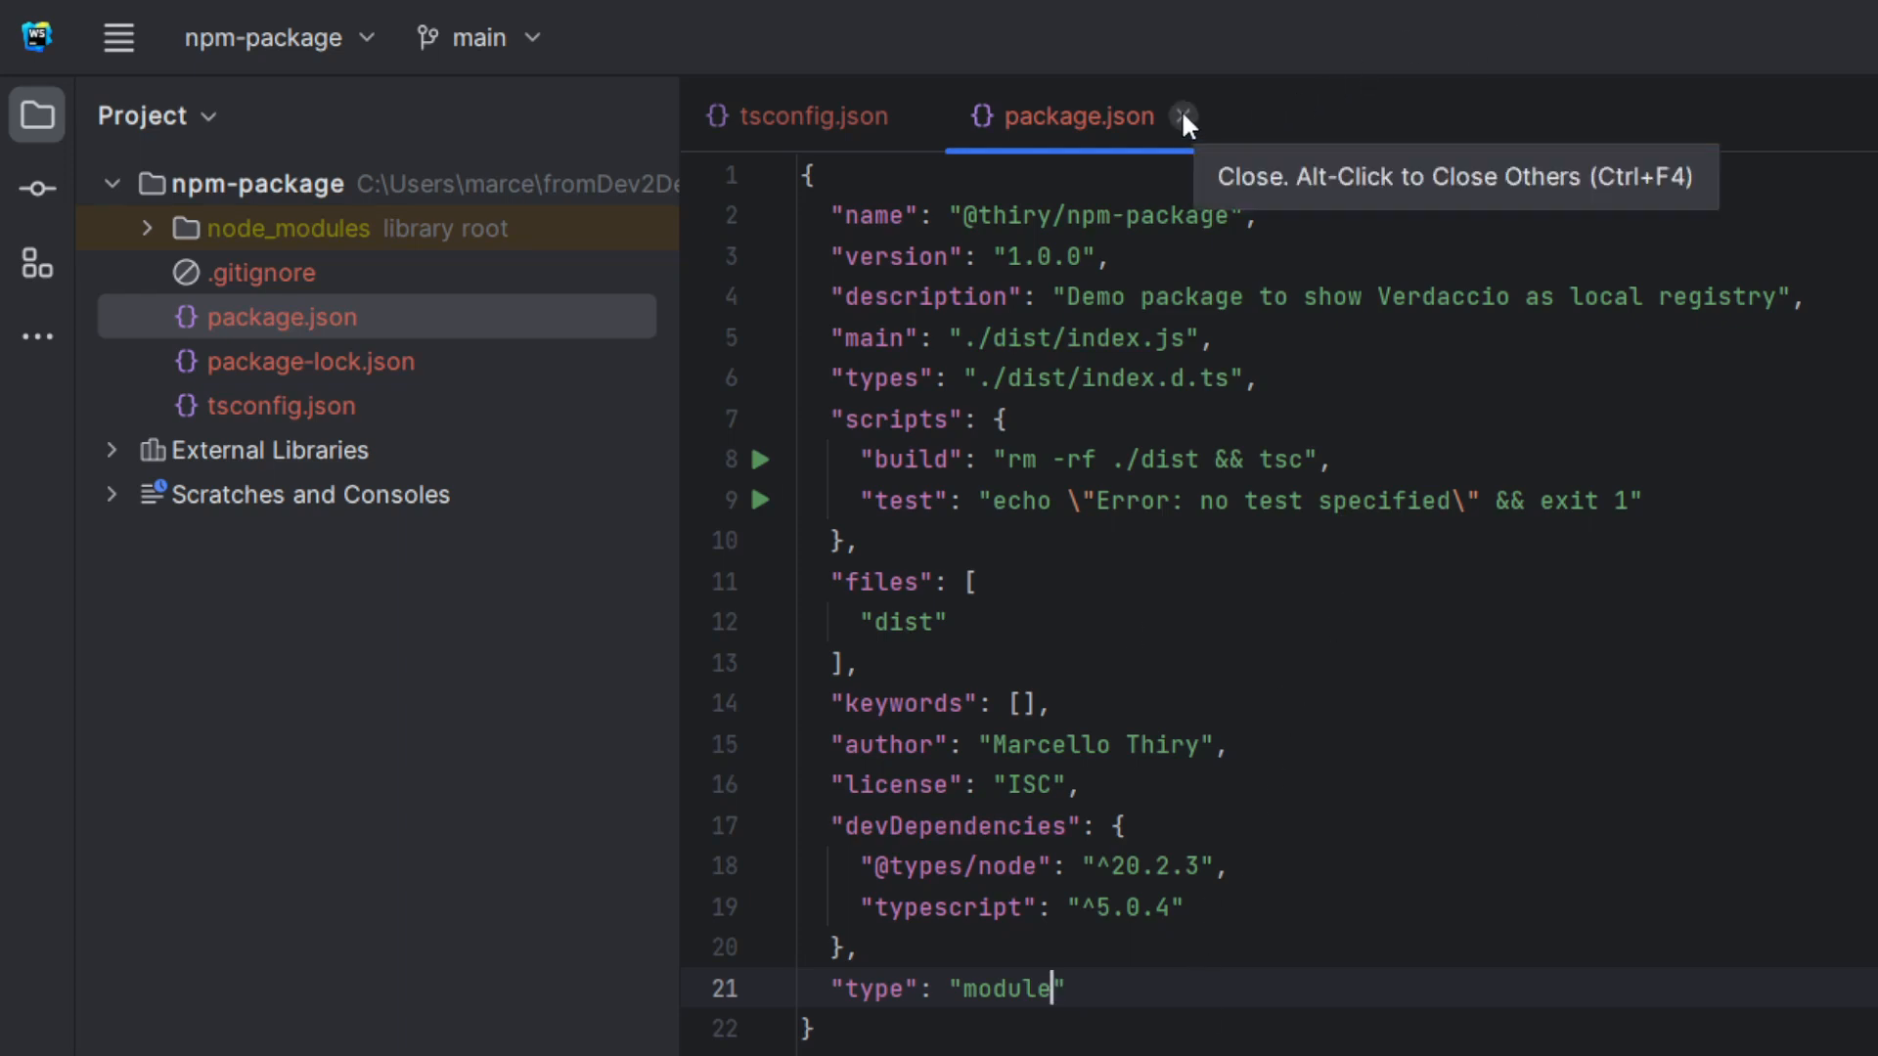
pyautogui.click(1179, 116)
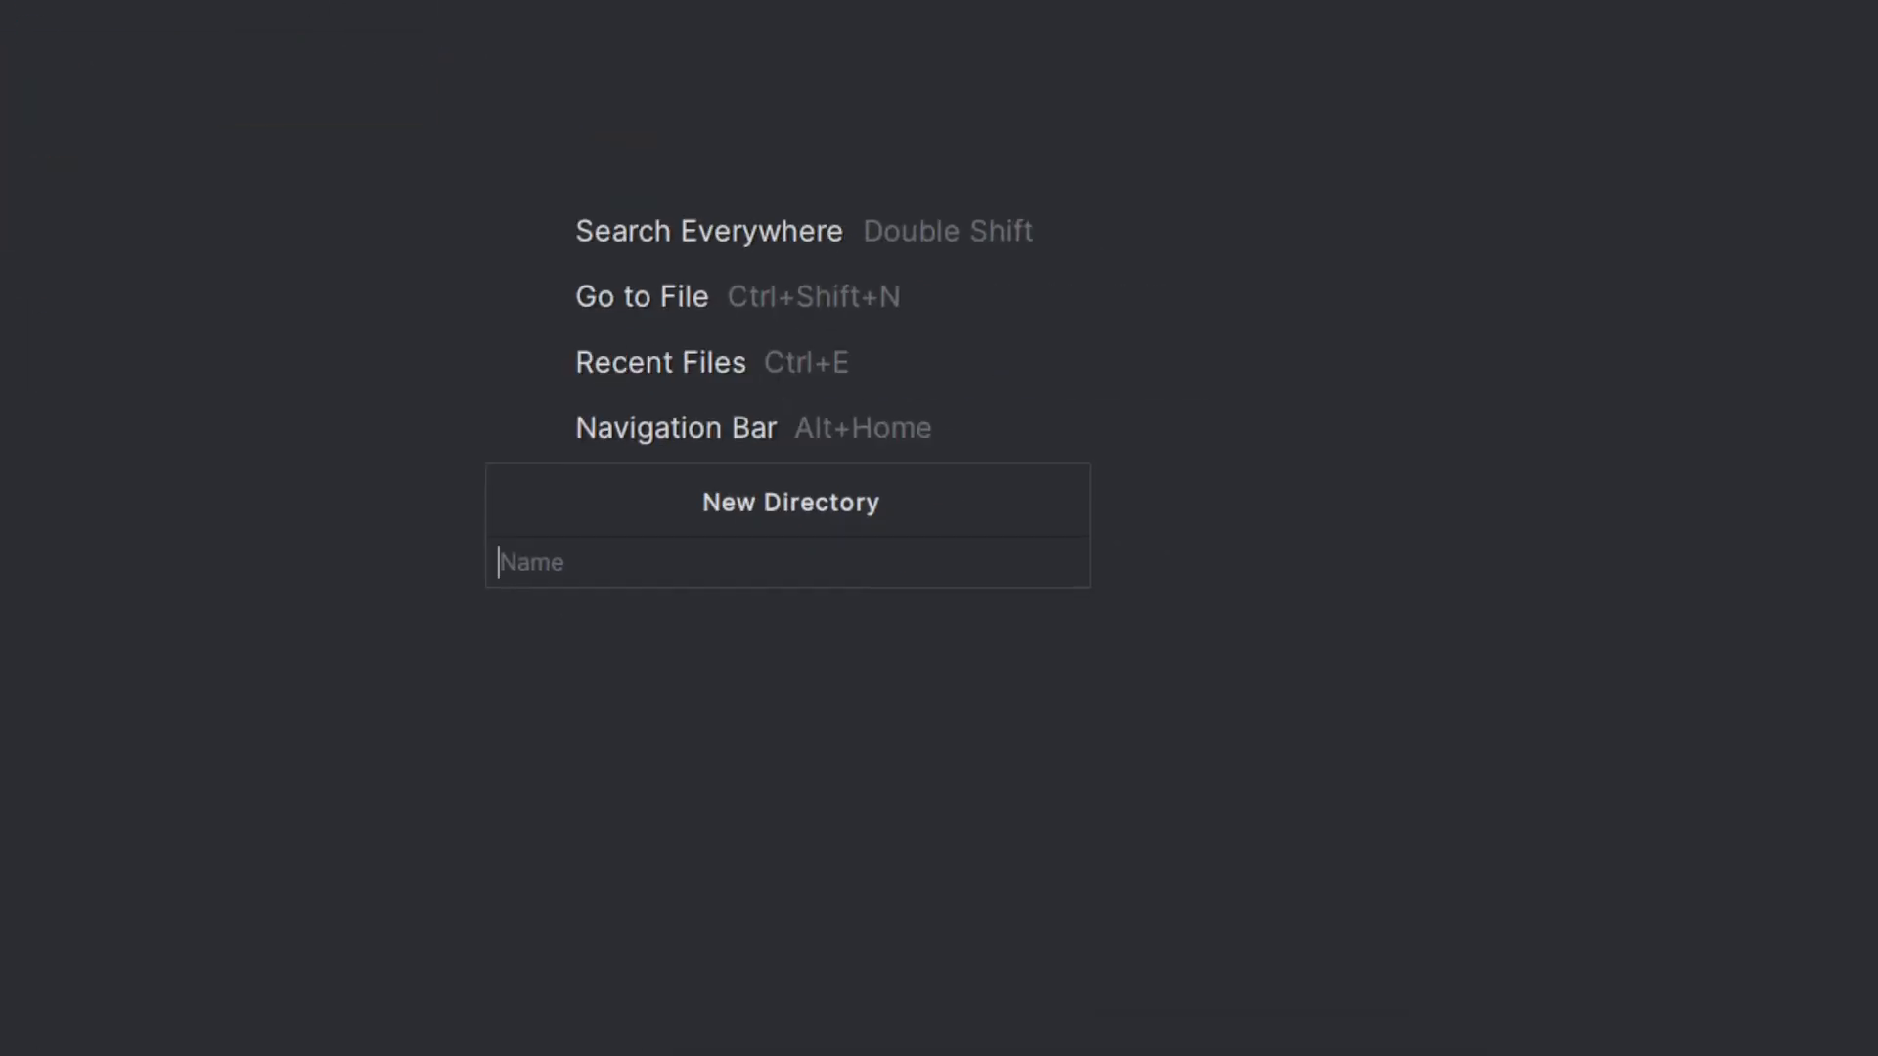
# - Create the src/types directory and a caseStyles directory inside src
pyautogui.press('Escape')
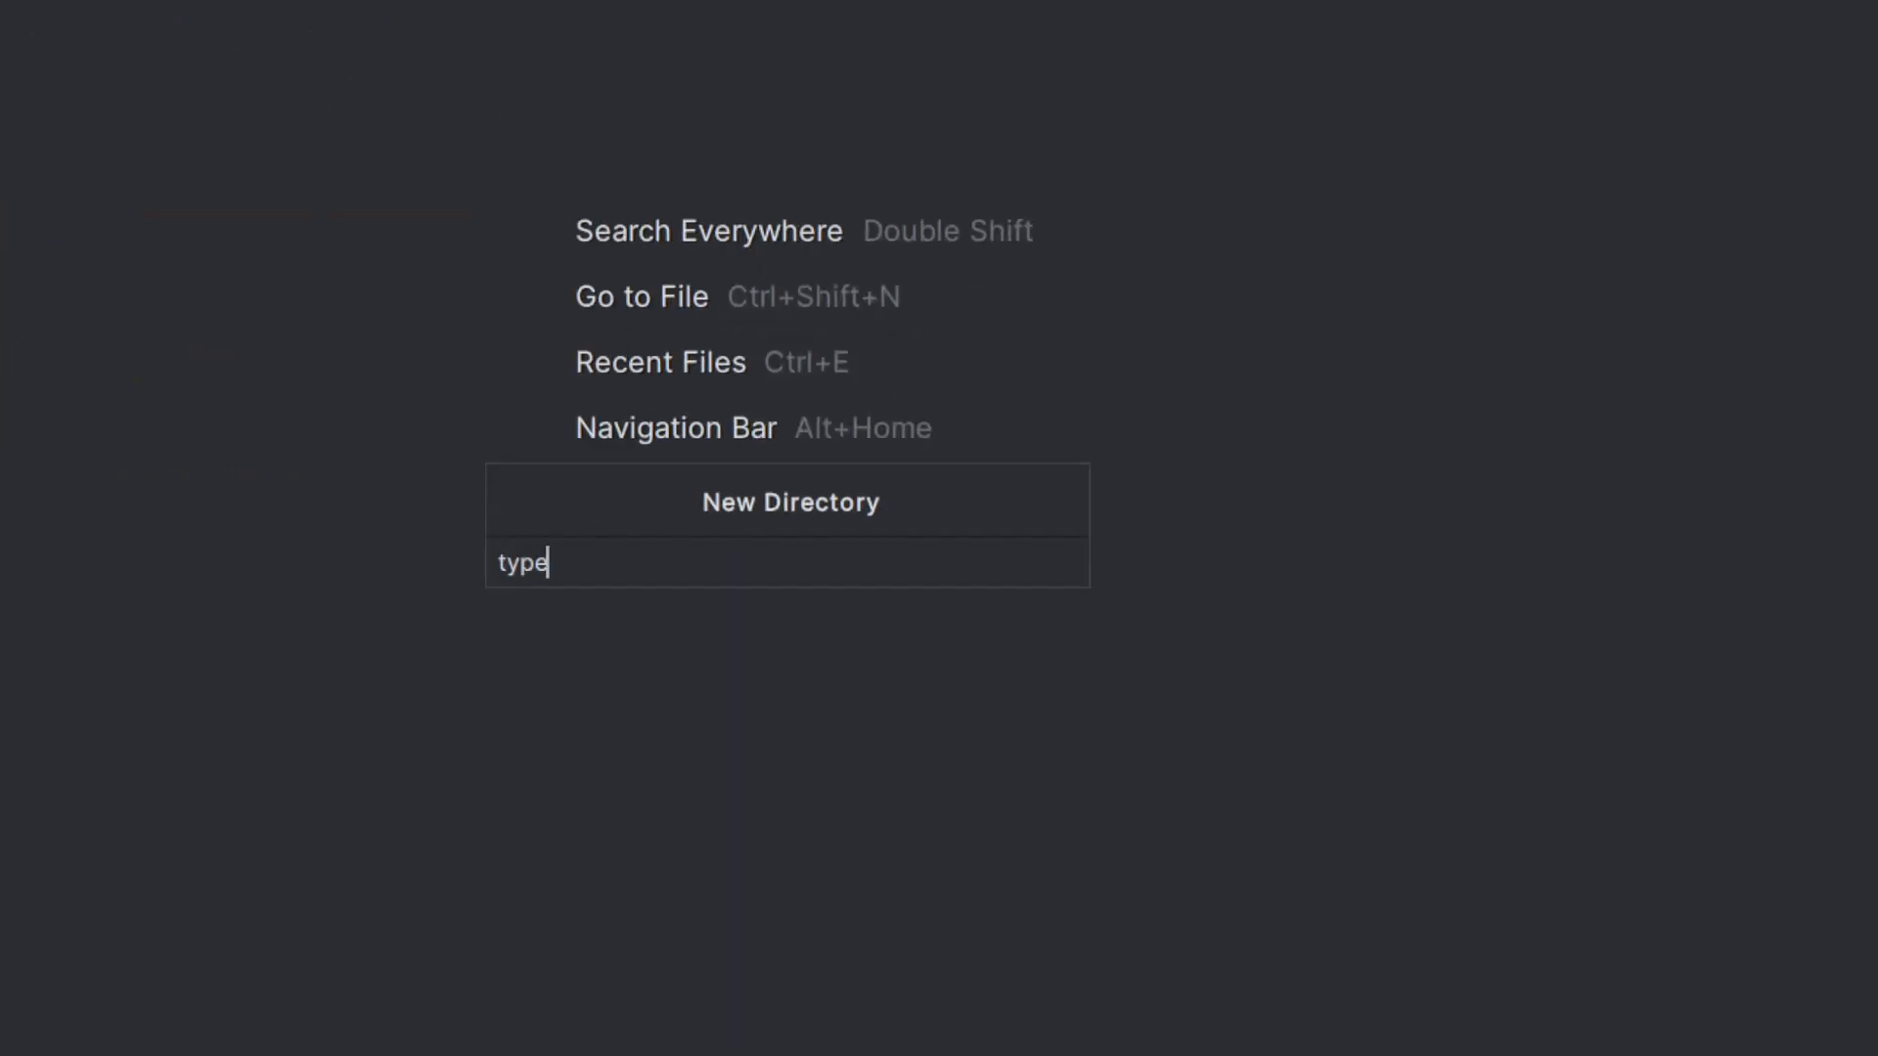
pyautogui.press('Escape')
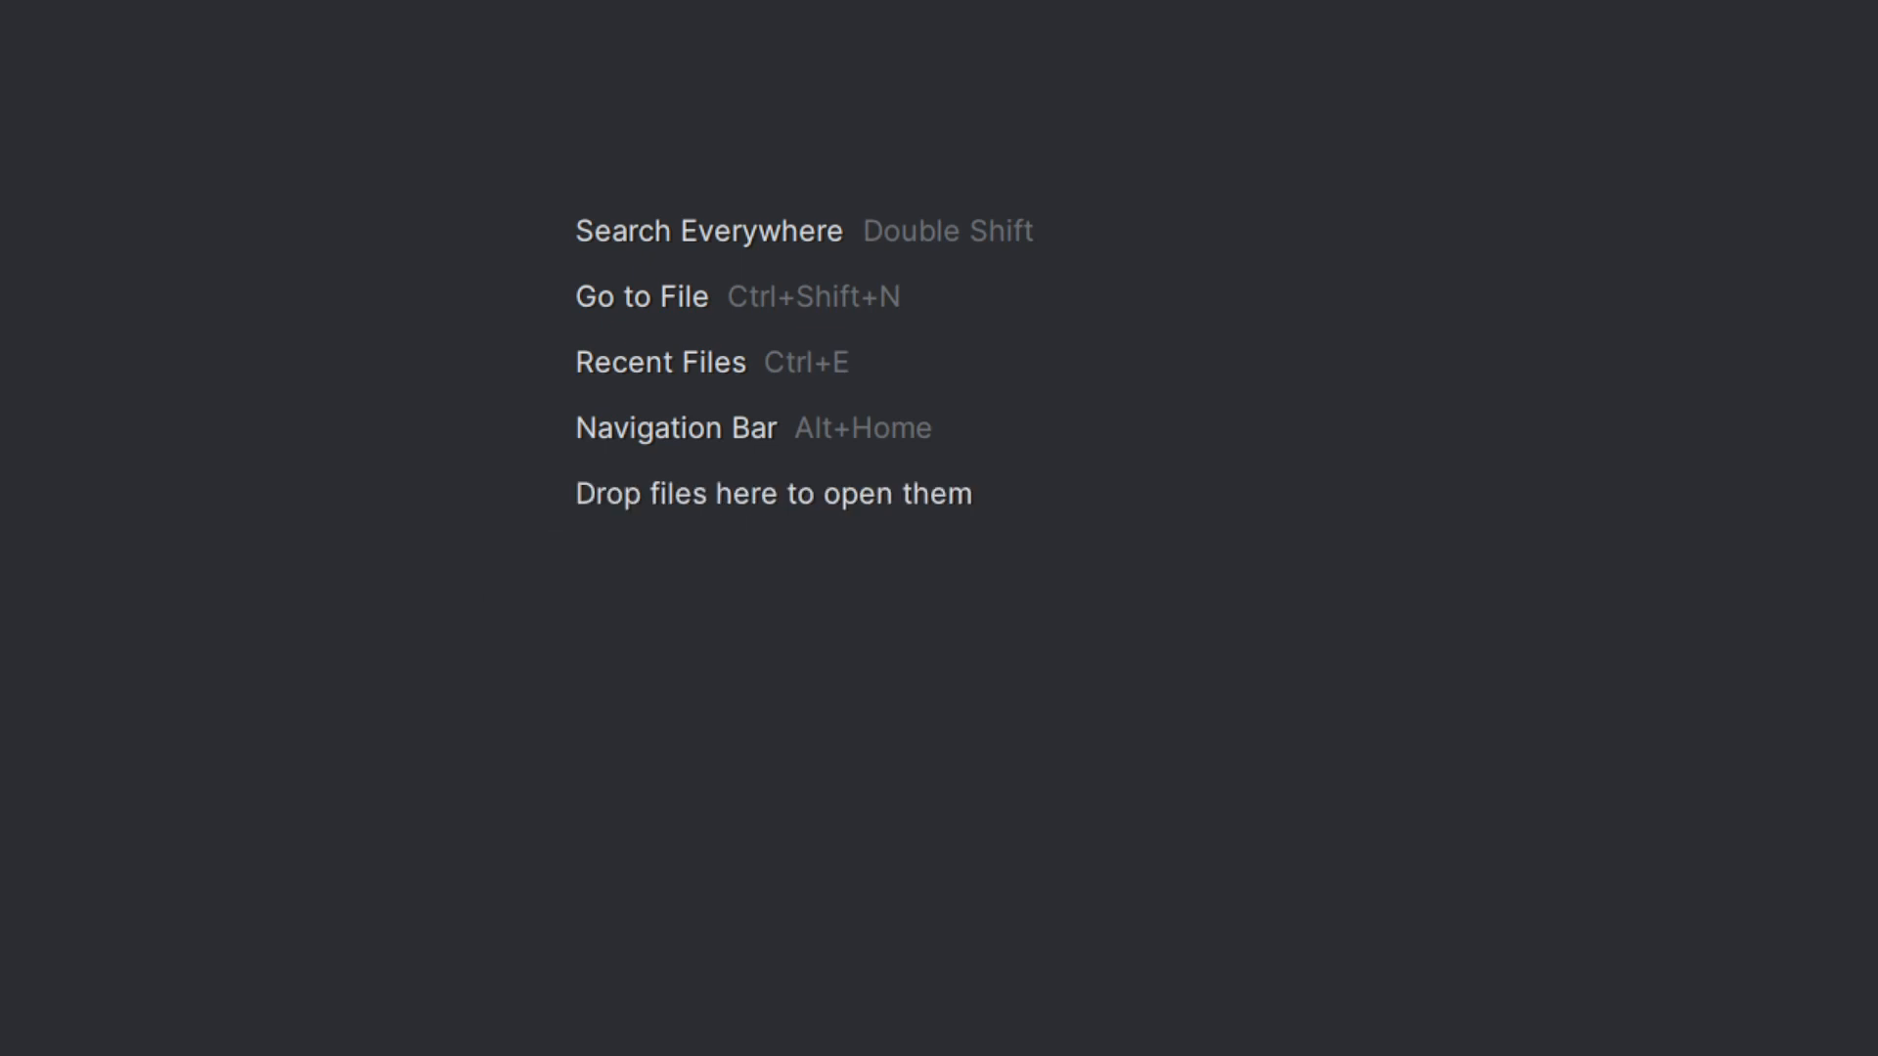
pyautogui.rightClick(222, 273)
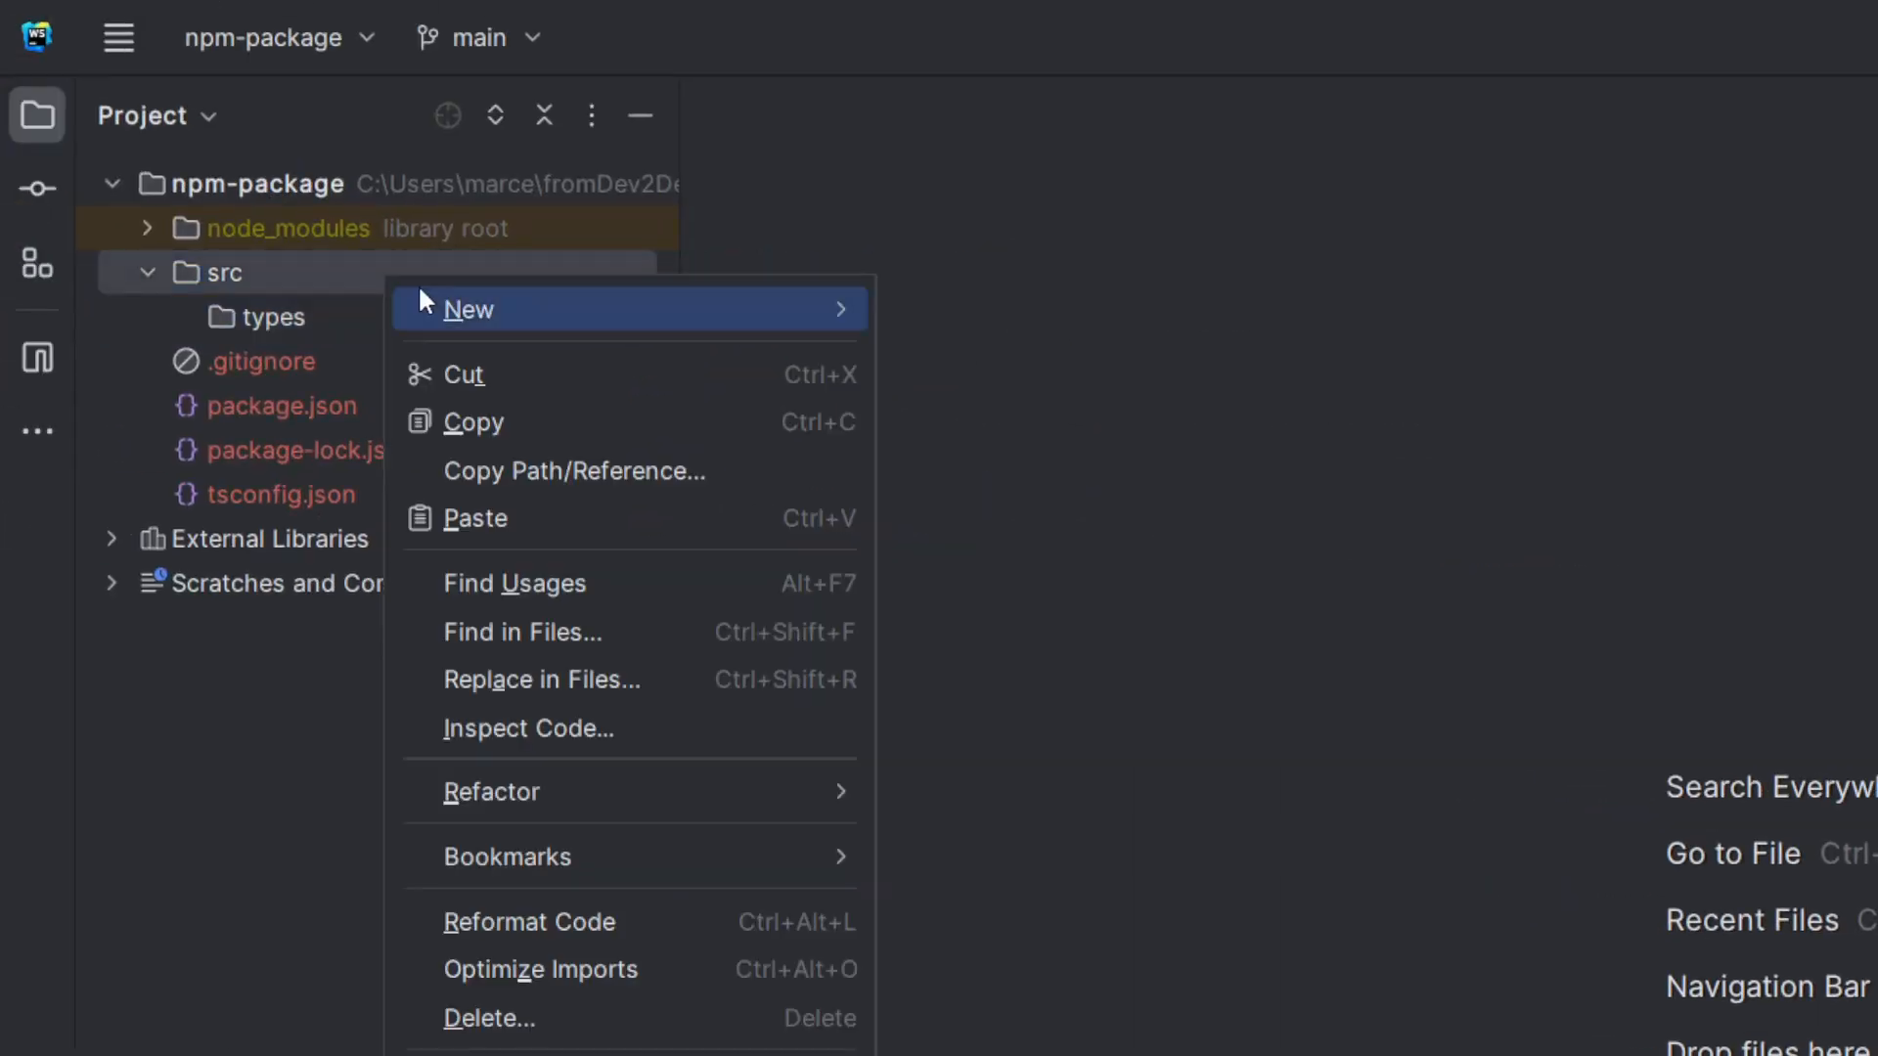
pyautogui.click(468, 309)
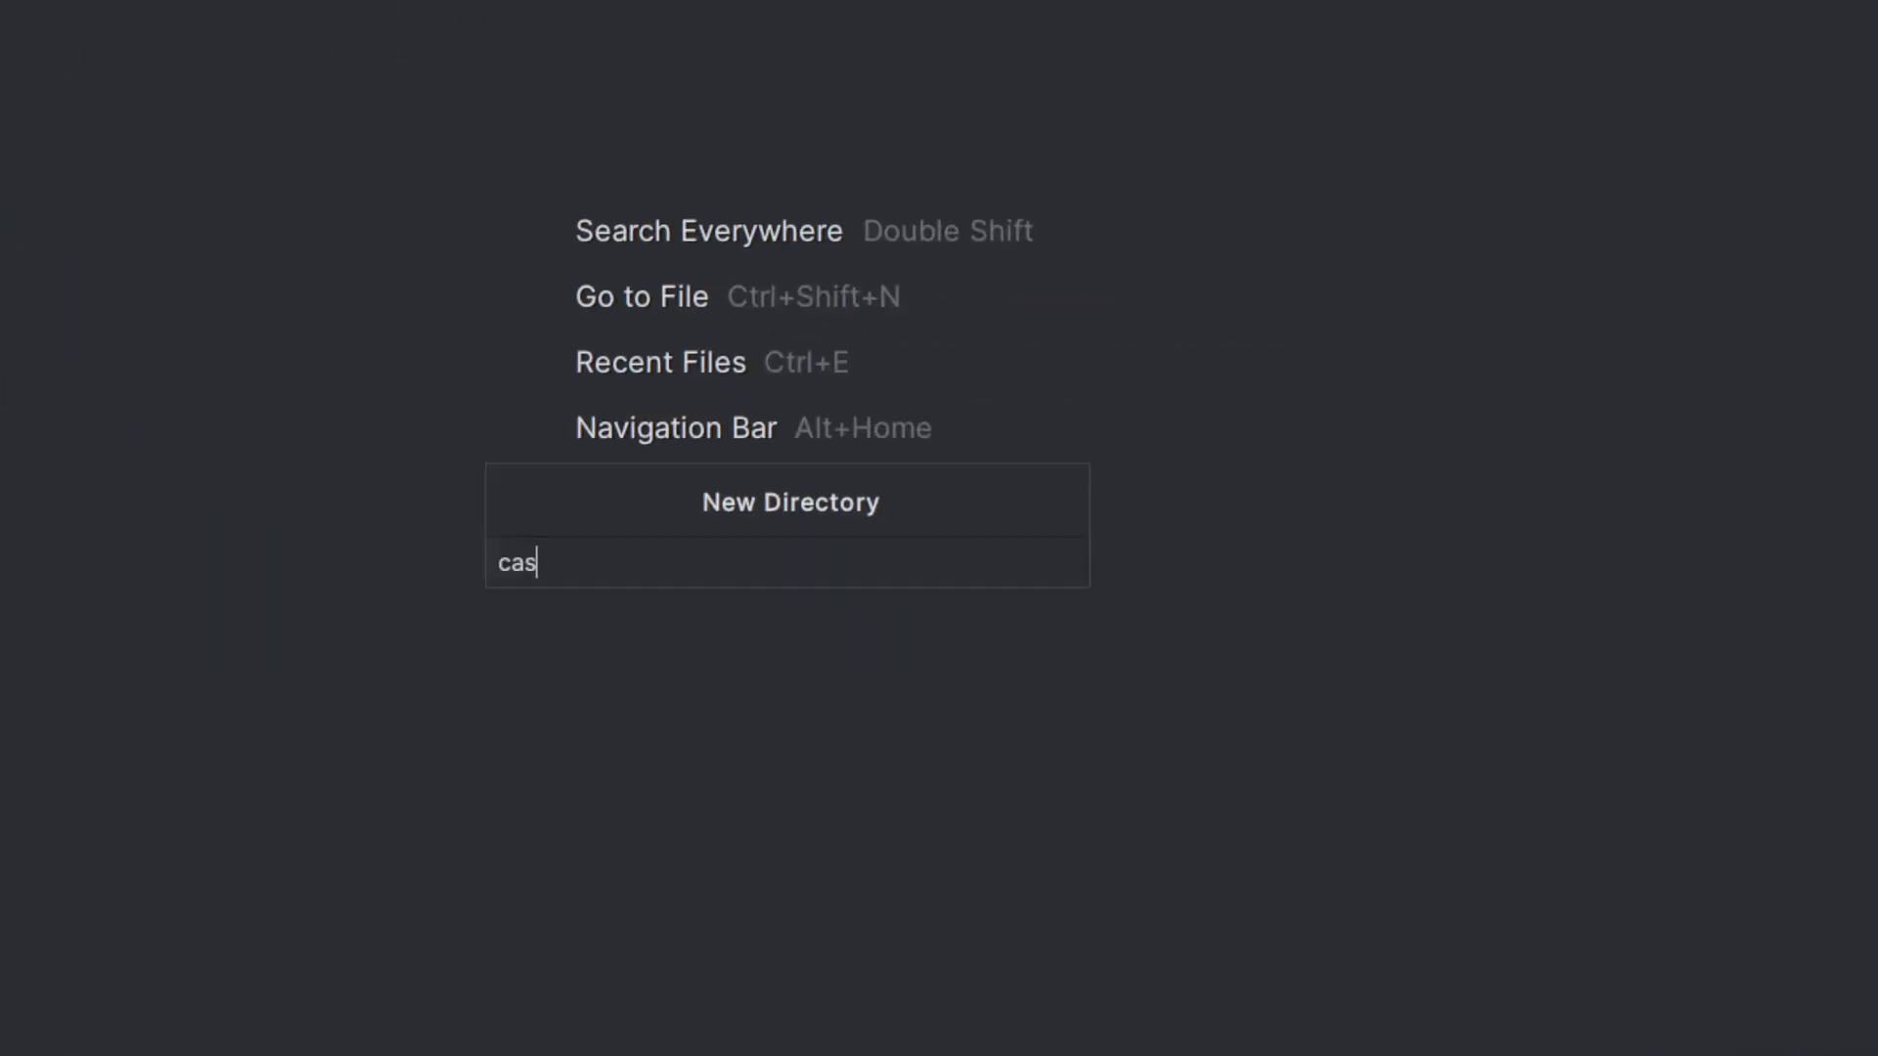
pyautogui.write('eStyles')
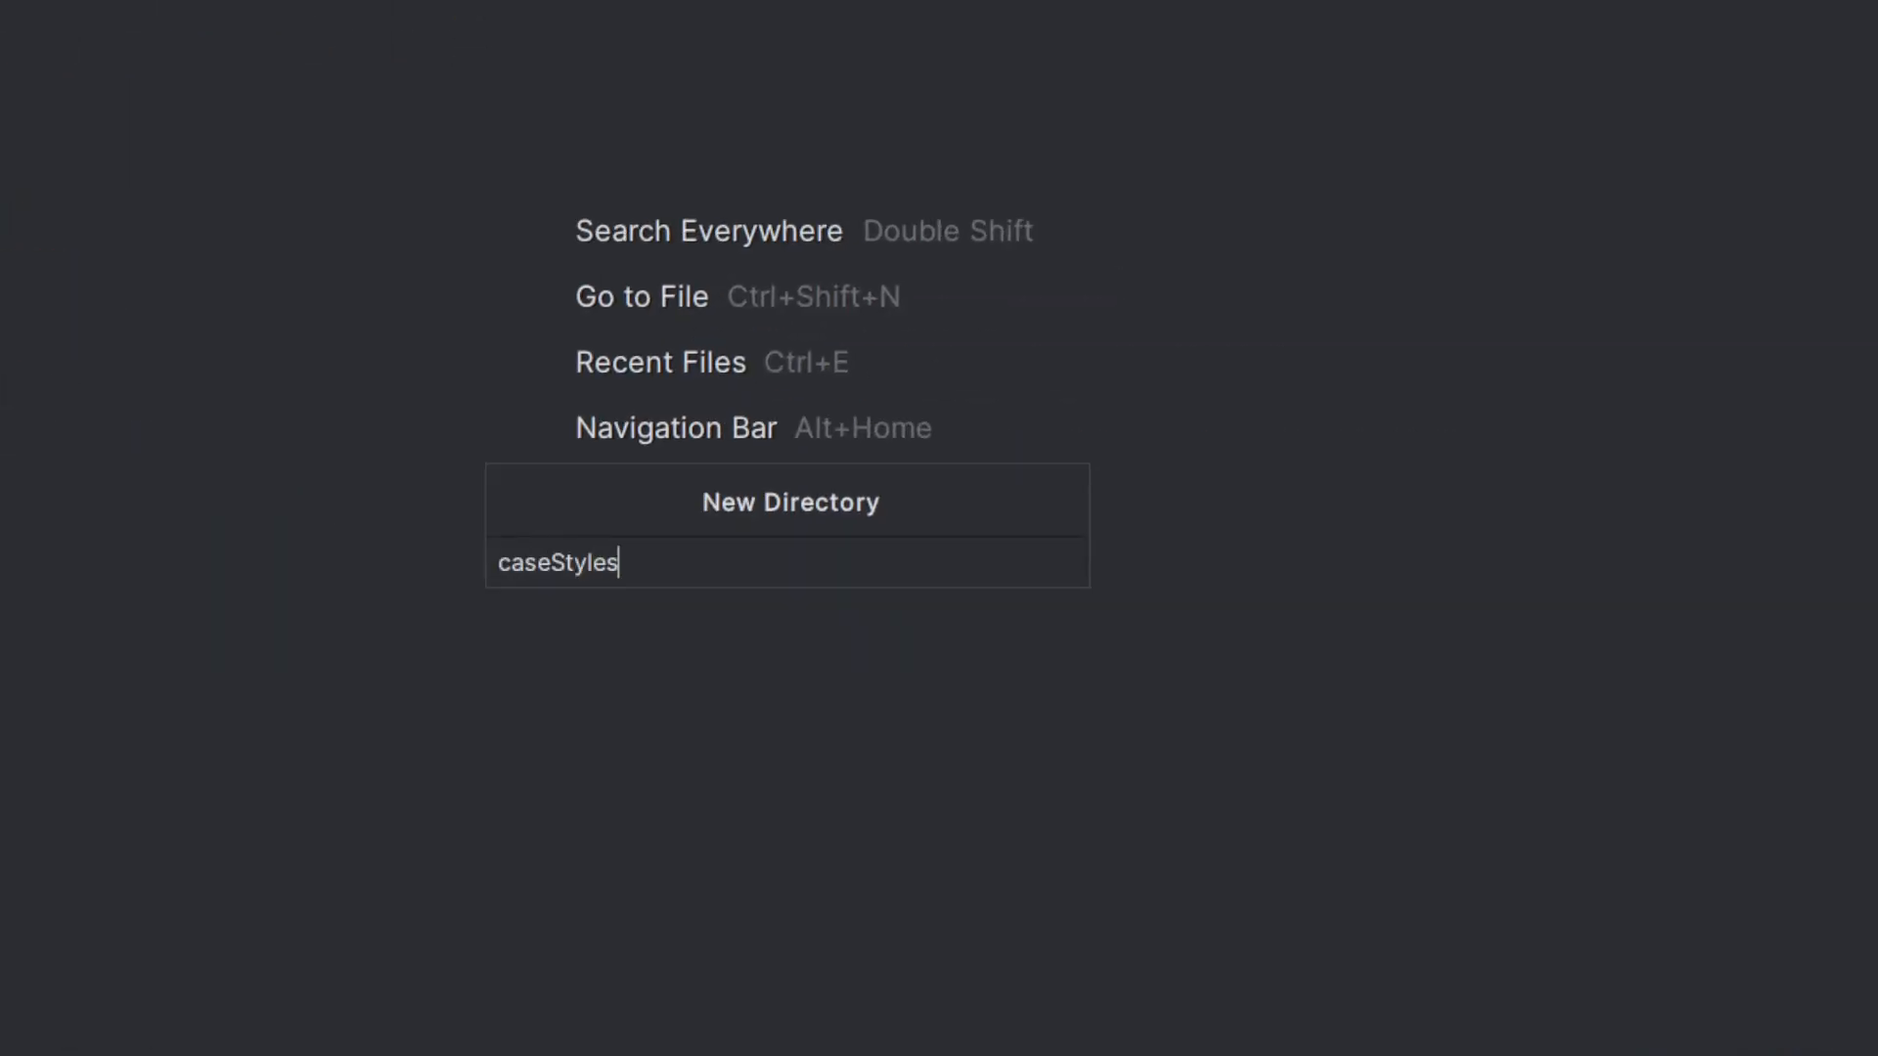
pyautogui.press('Enter')
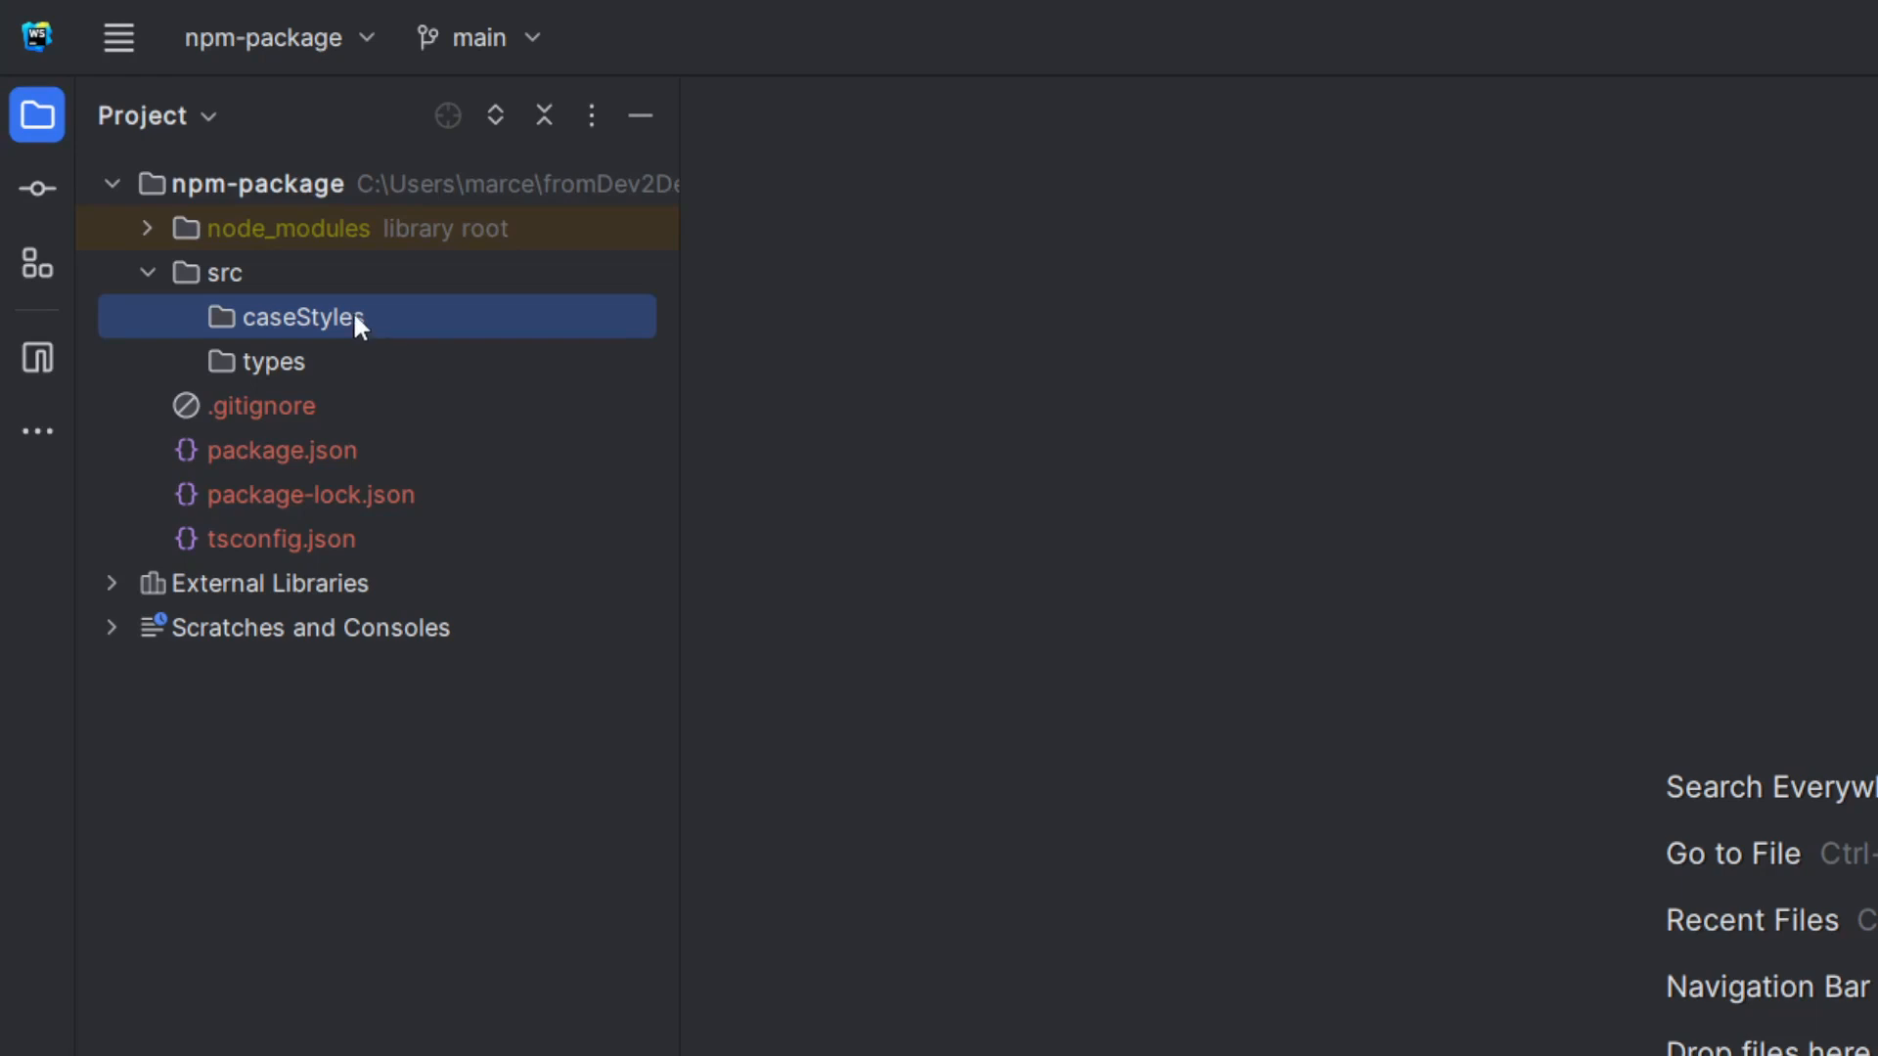
pyautogui.rightClick(306, 317)
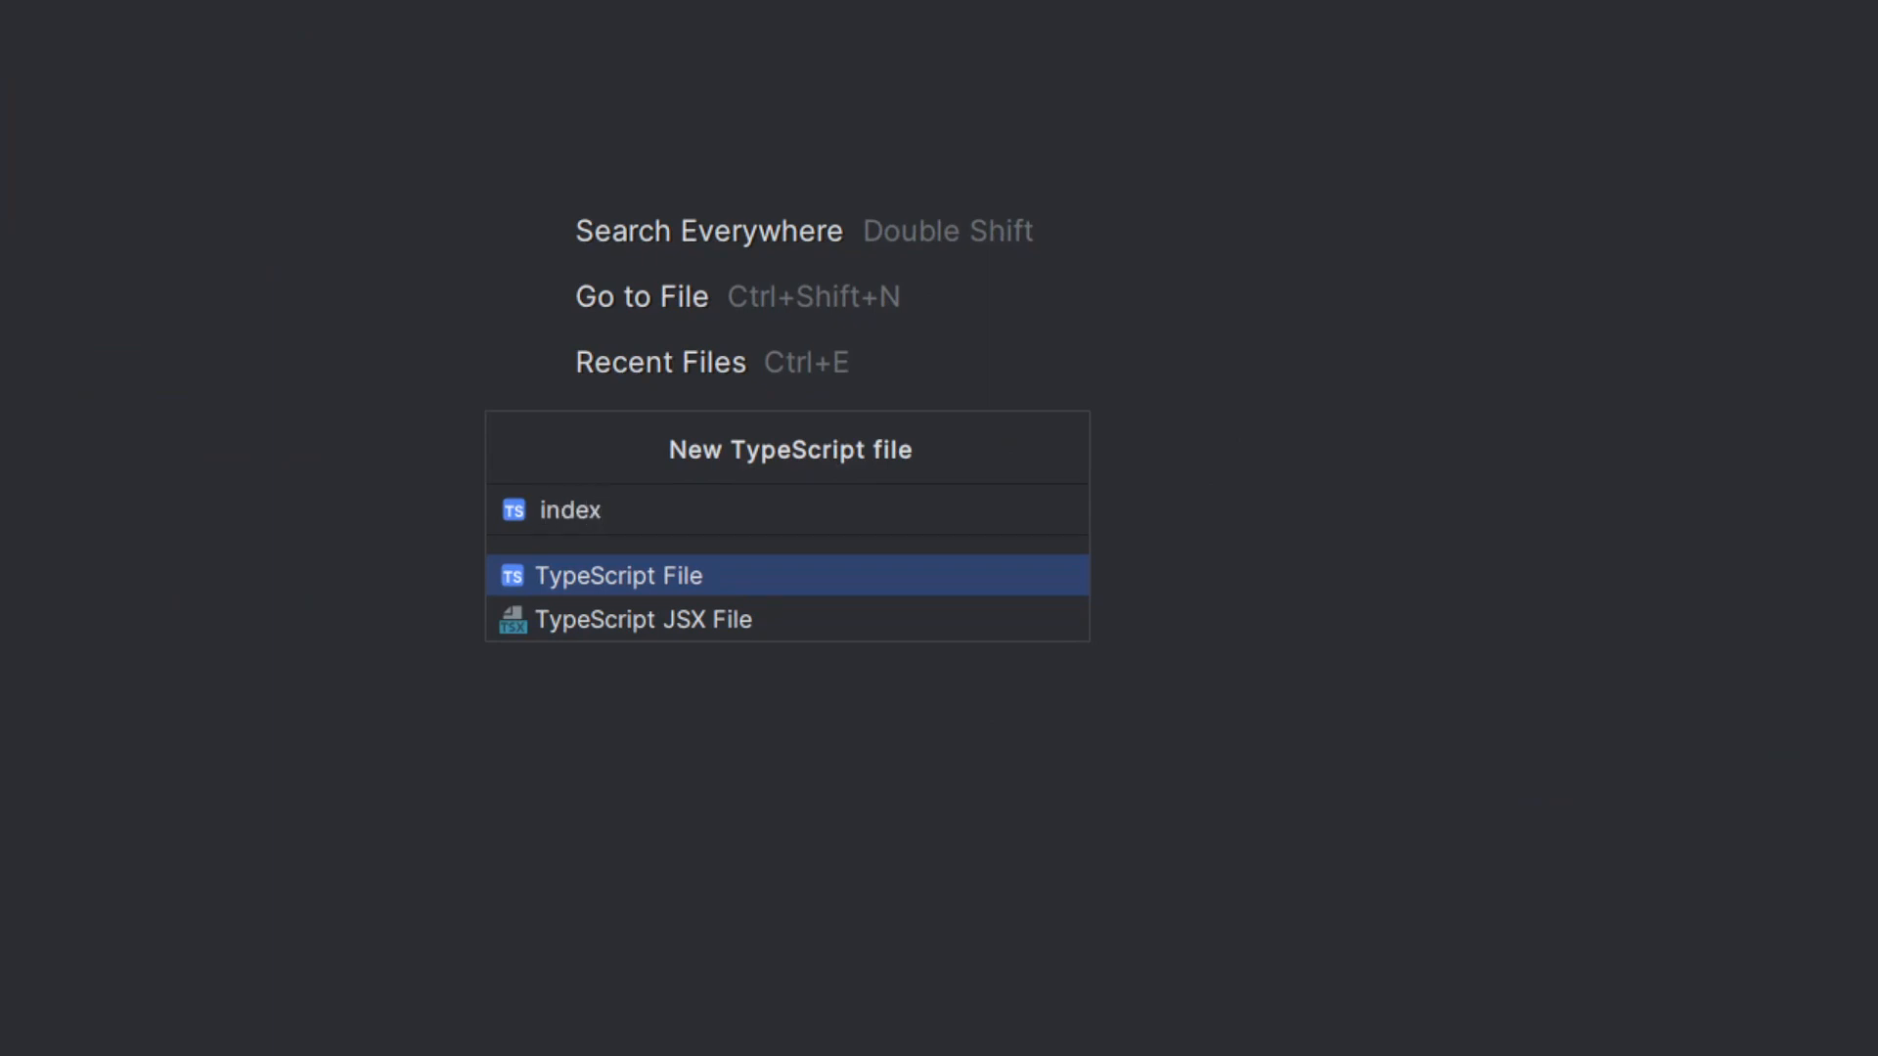
# - Add TypeScript files index.ts in src, and index.ts and camelCase.ts in caseStyles
pyautogui.click(614, 575)
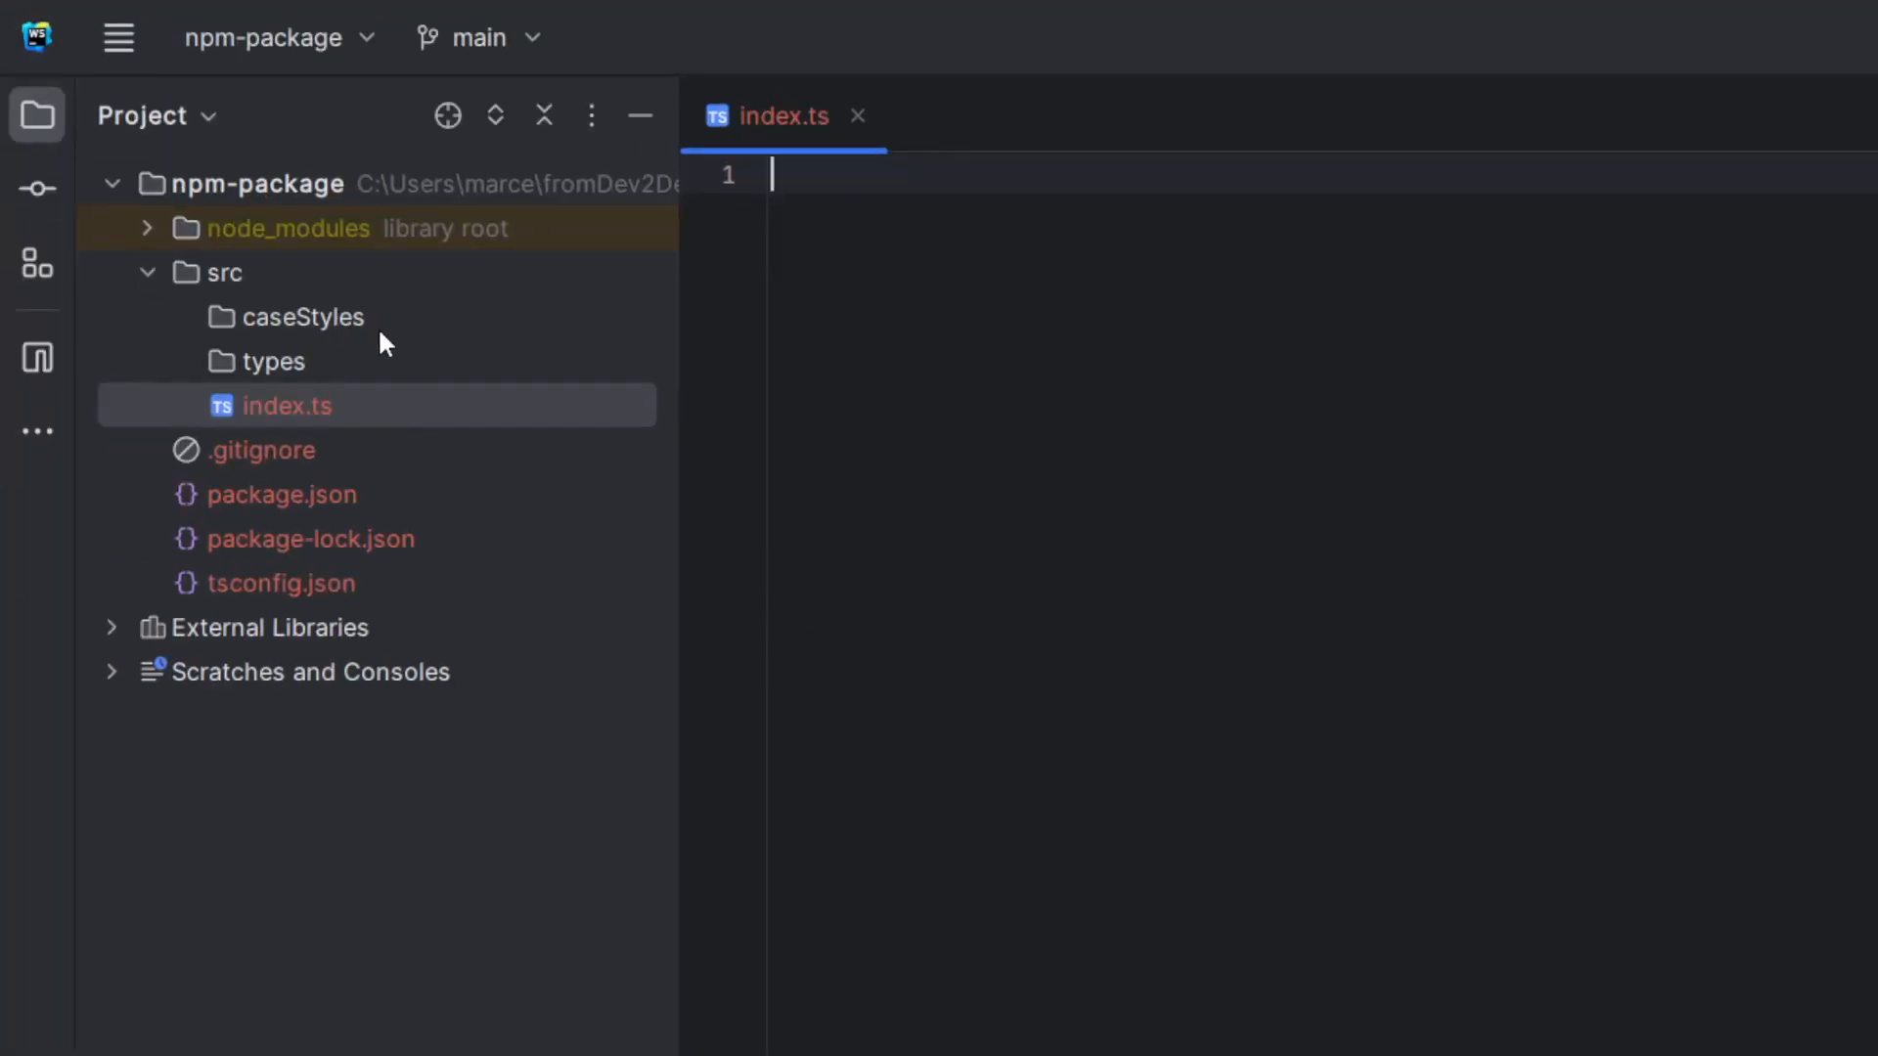
pyautogui.rightClick(299, 316)
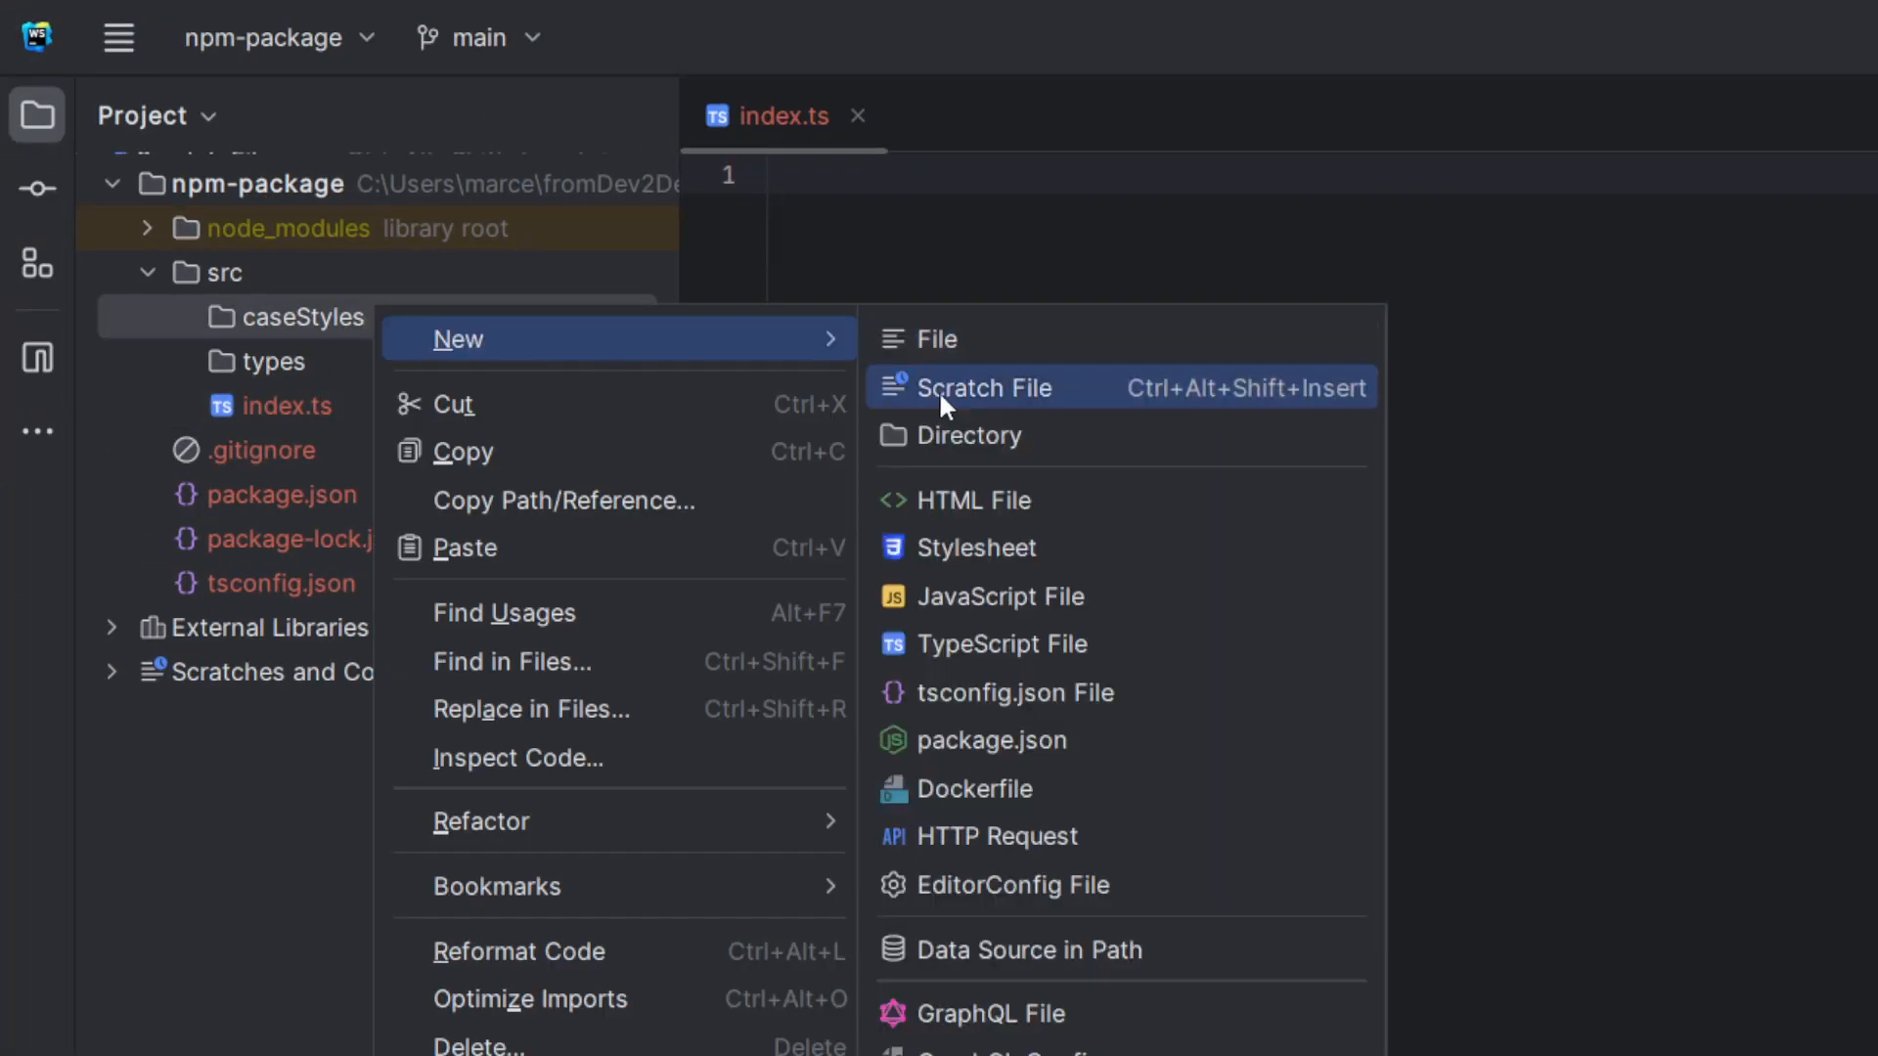
pyautogui.click(1001, 644)
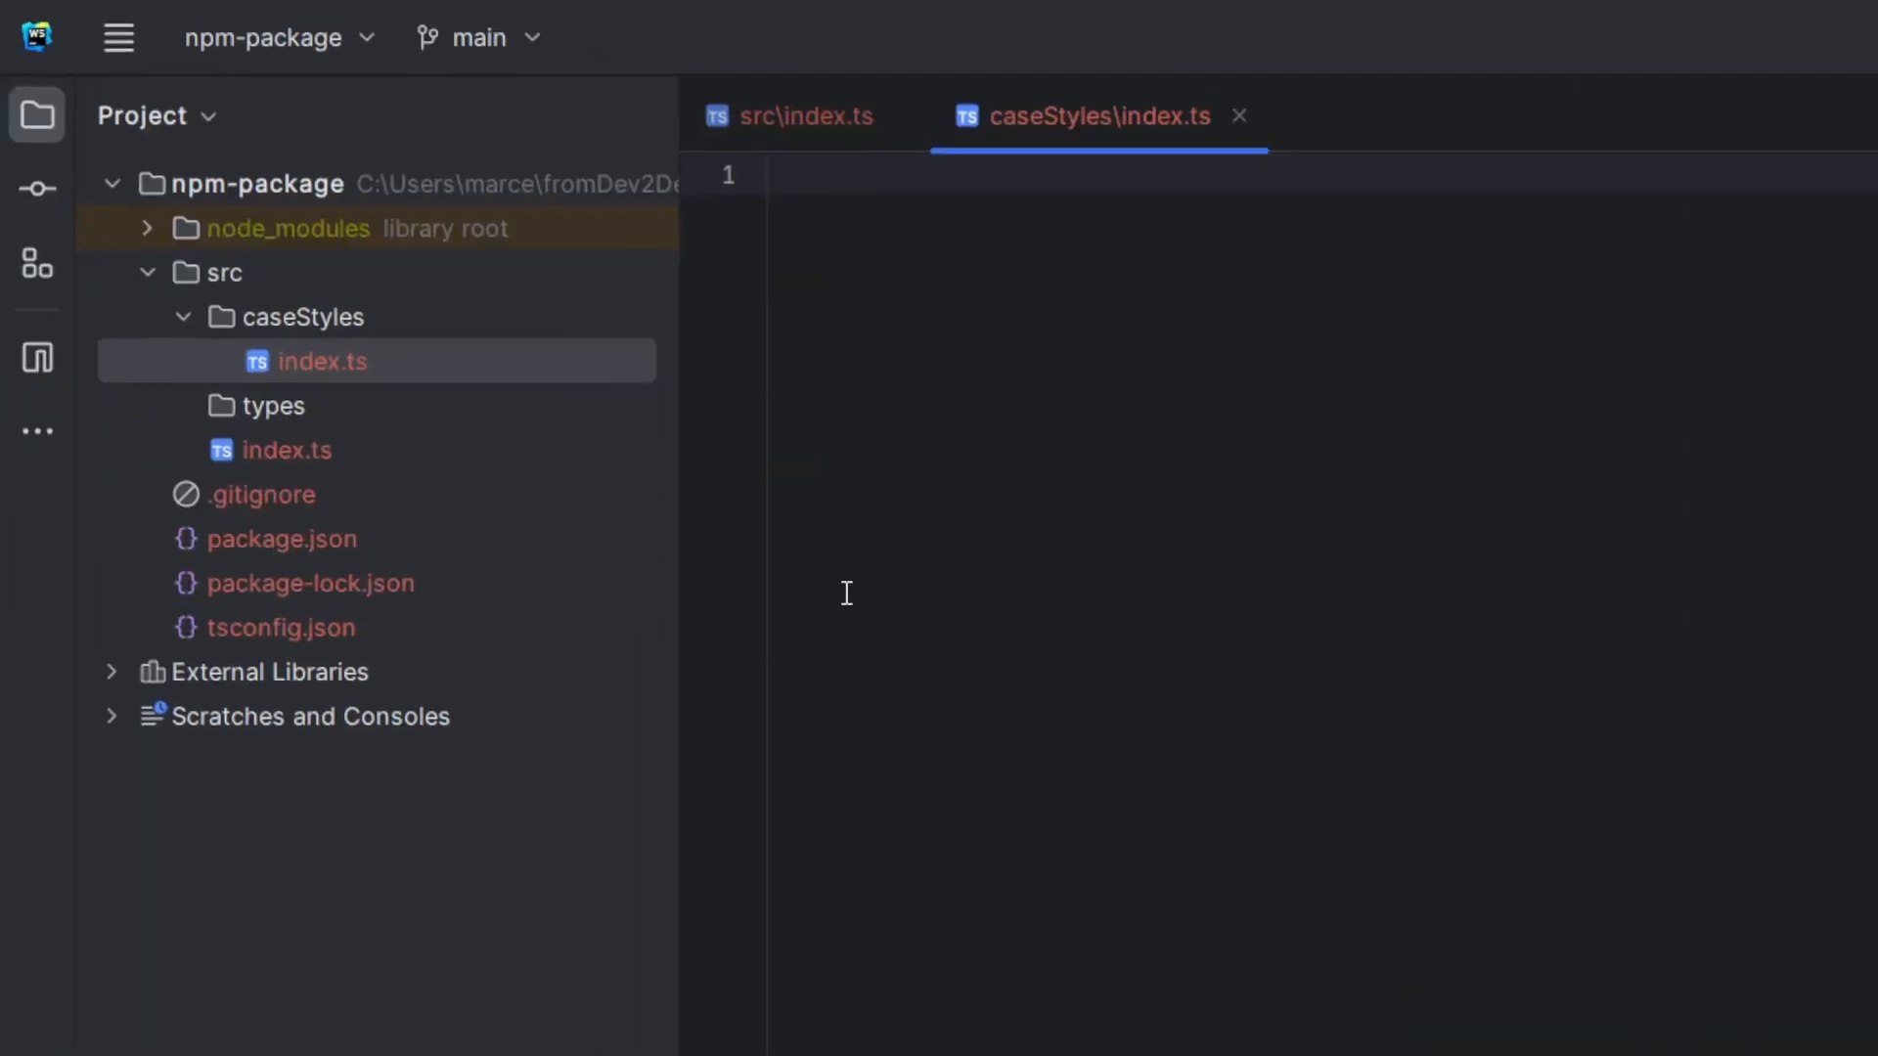
pyautogui.rightClick(298, 316)
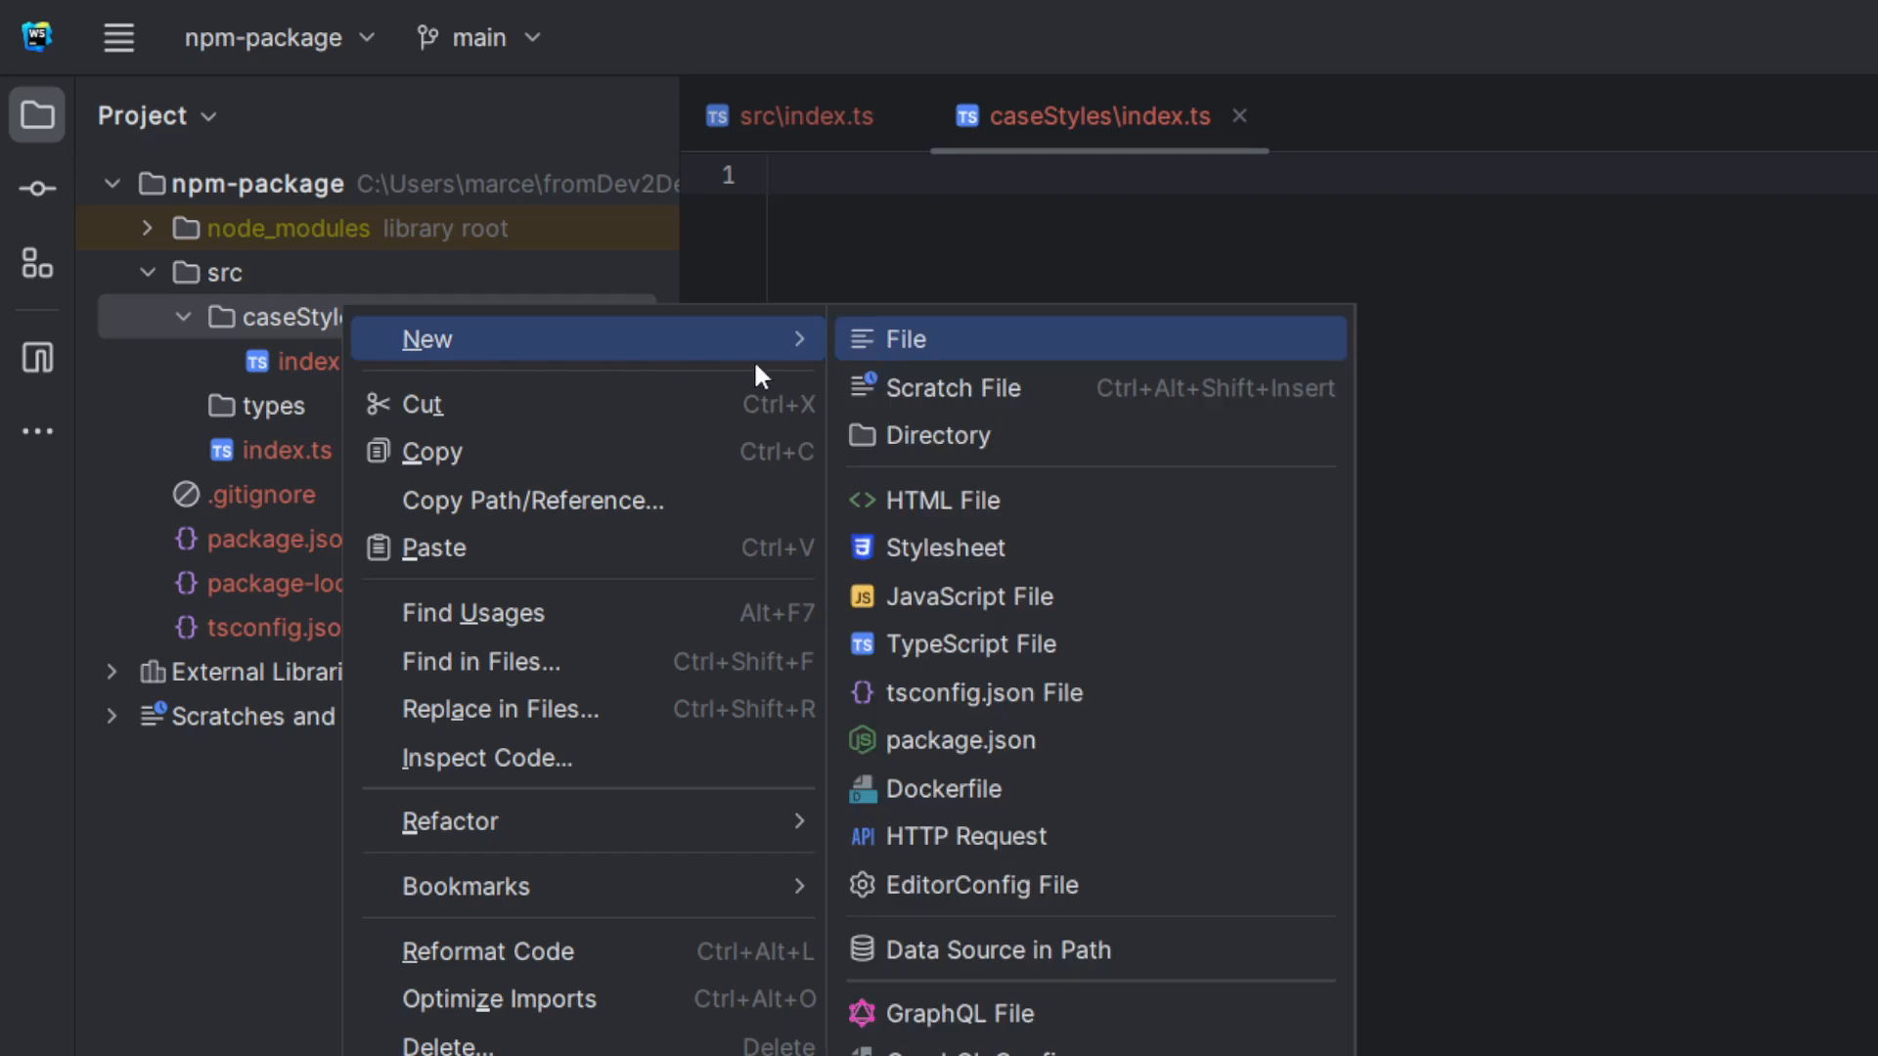
pyautogui.click(971, 644)
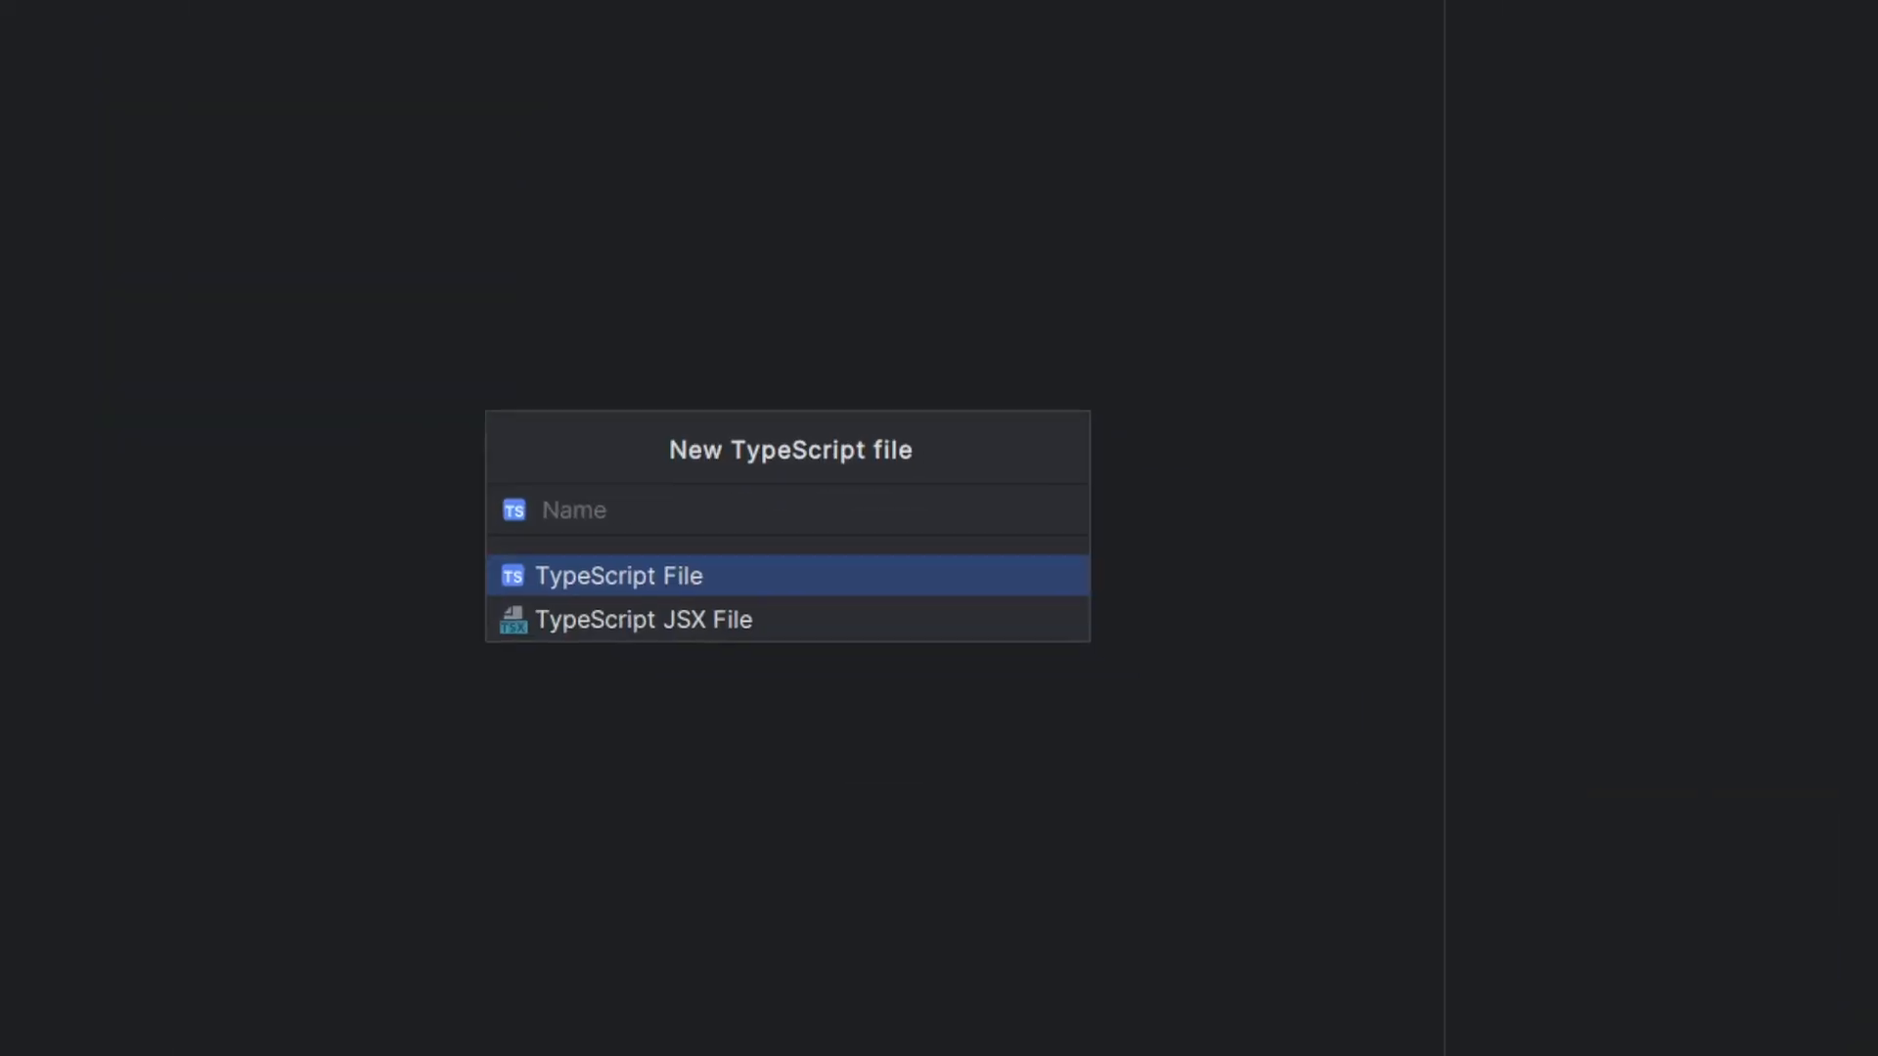
pyautogui.write('camelCase')
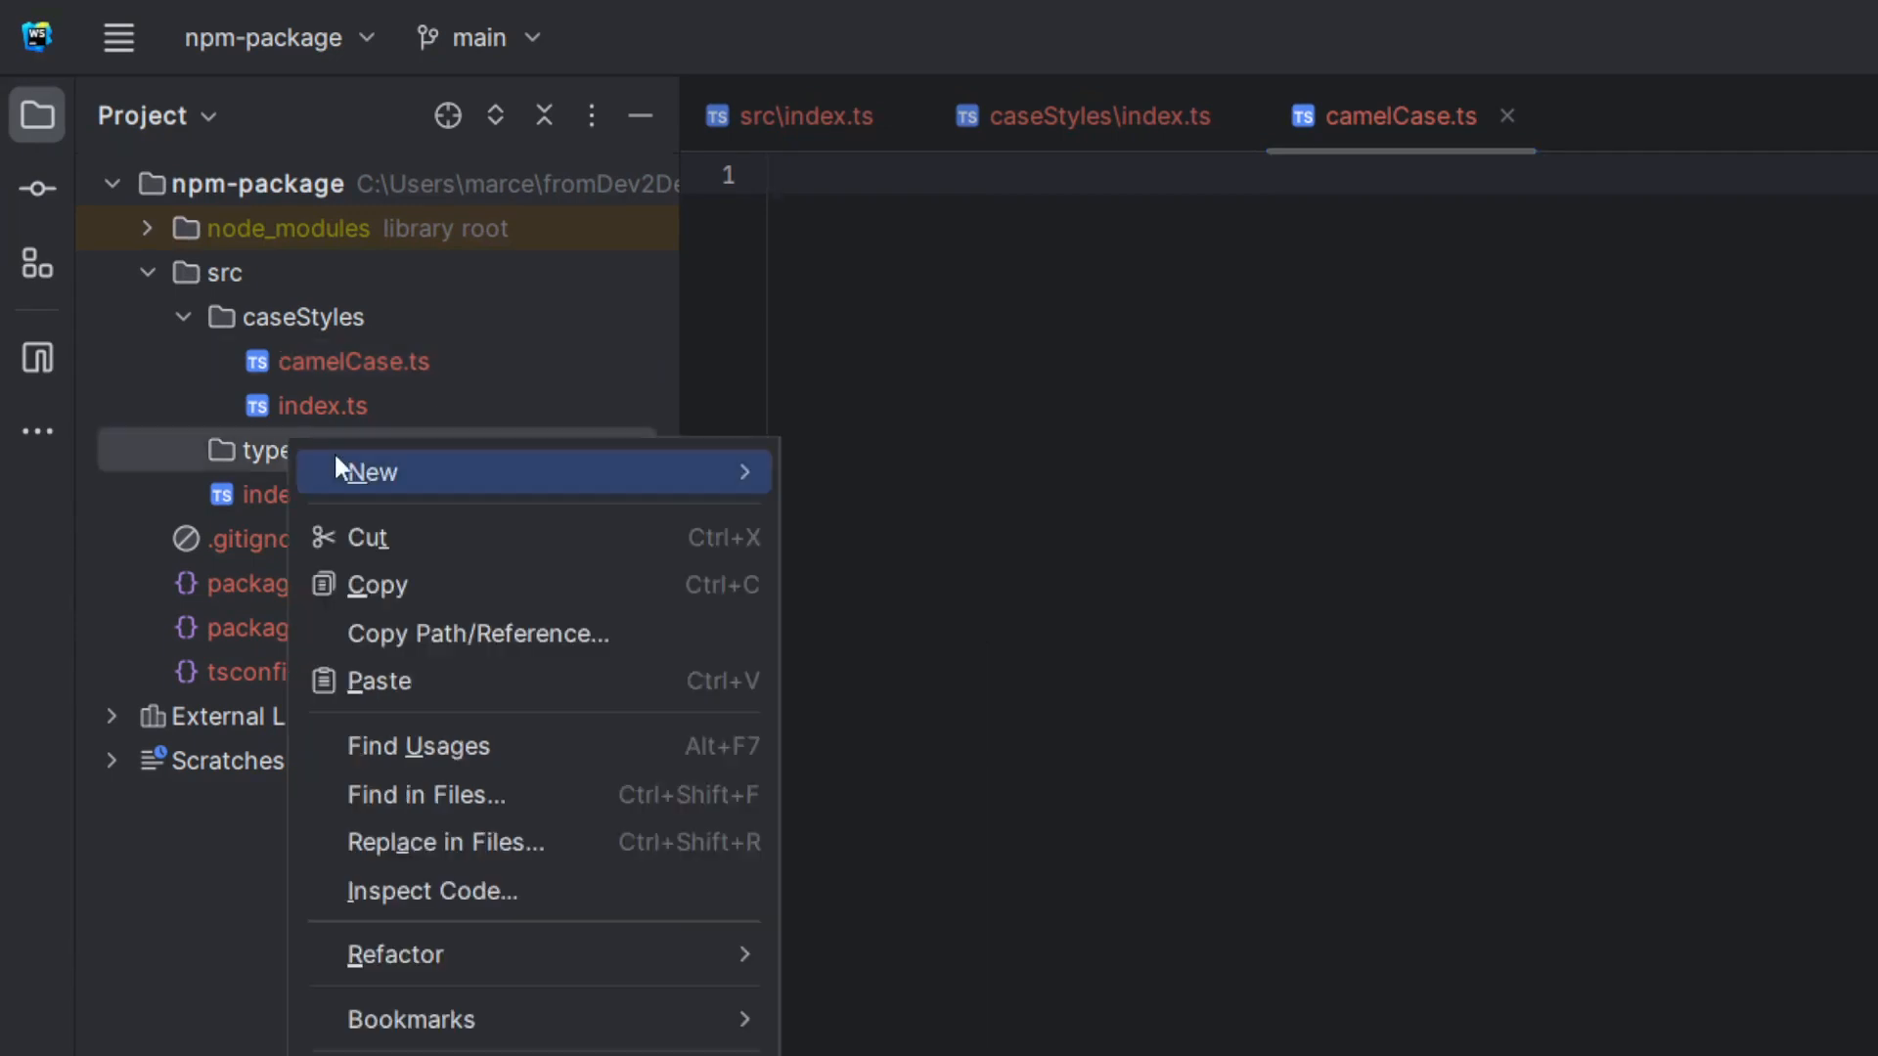
# - Finish creating index.ts in the types folder and begin adding User.ts beside it
pyautogui.click(369, 473)
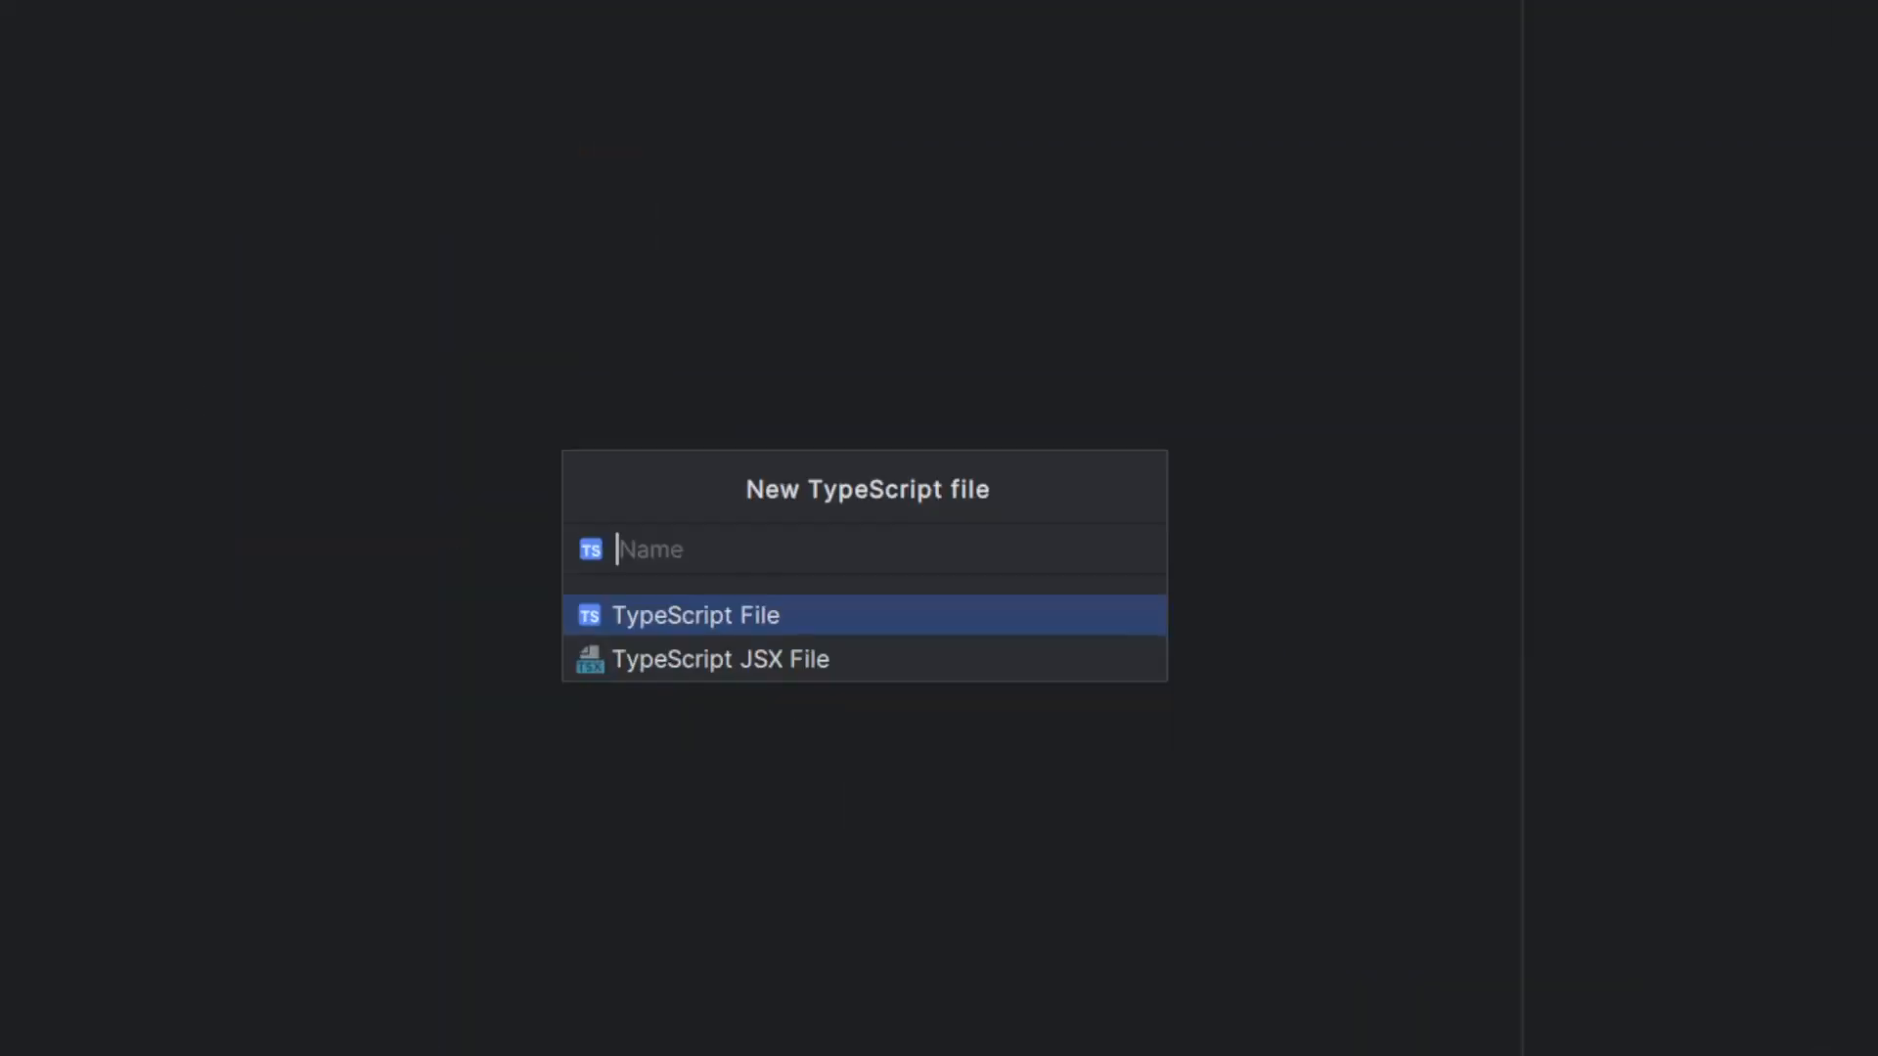
pyautogui.press('Enter')
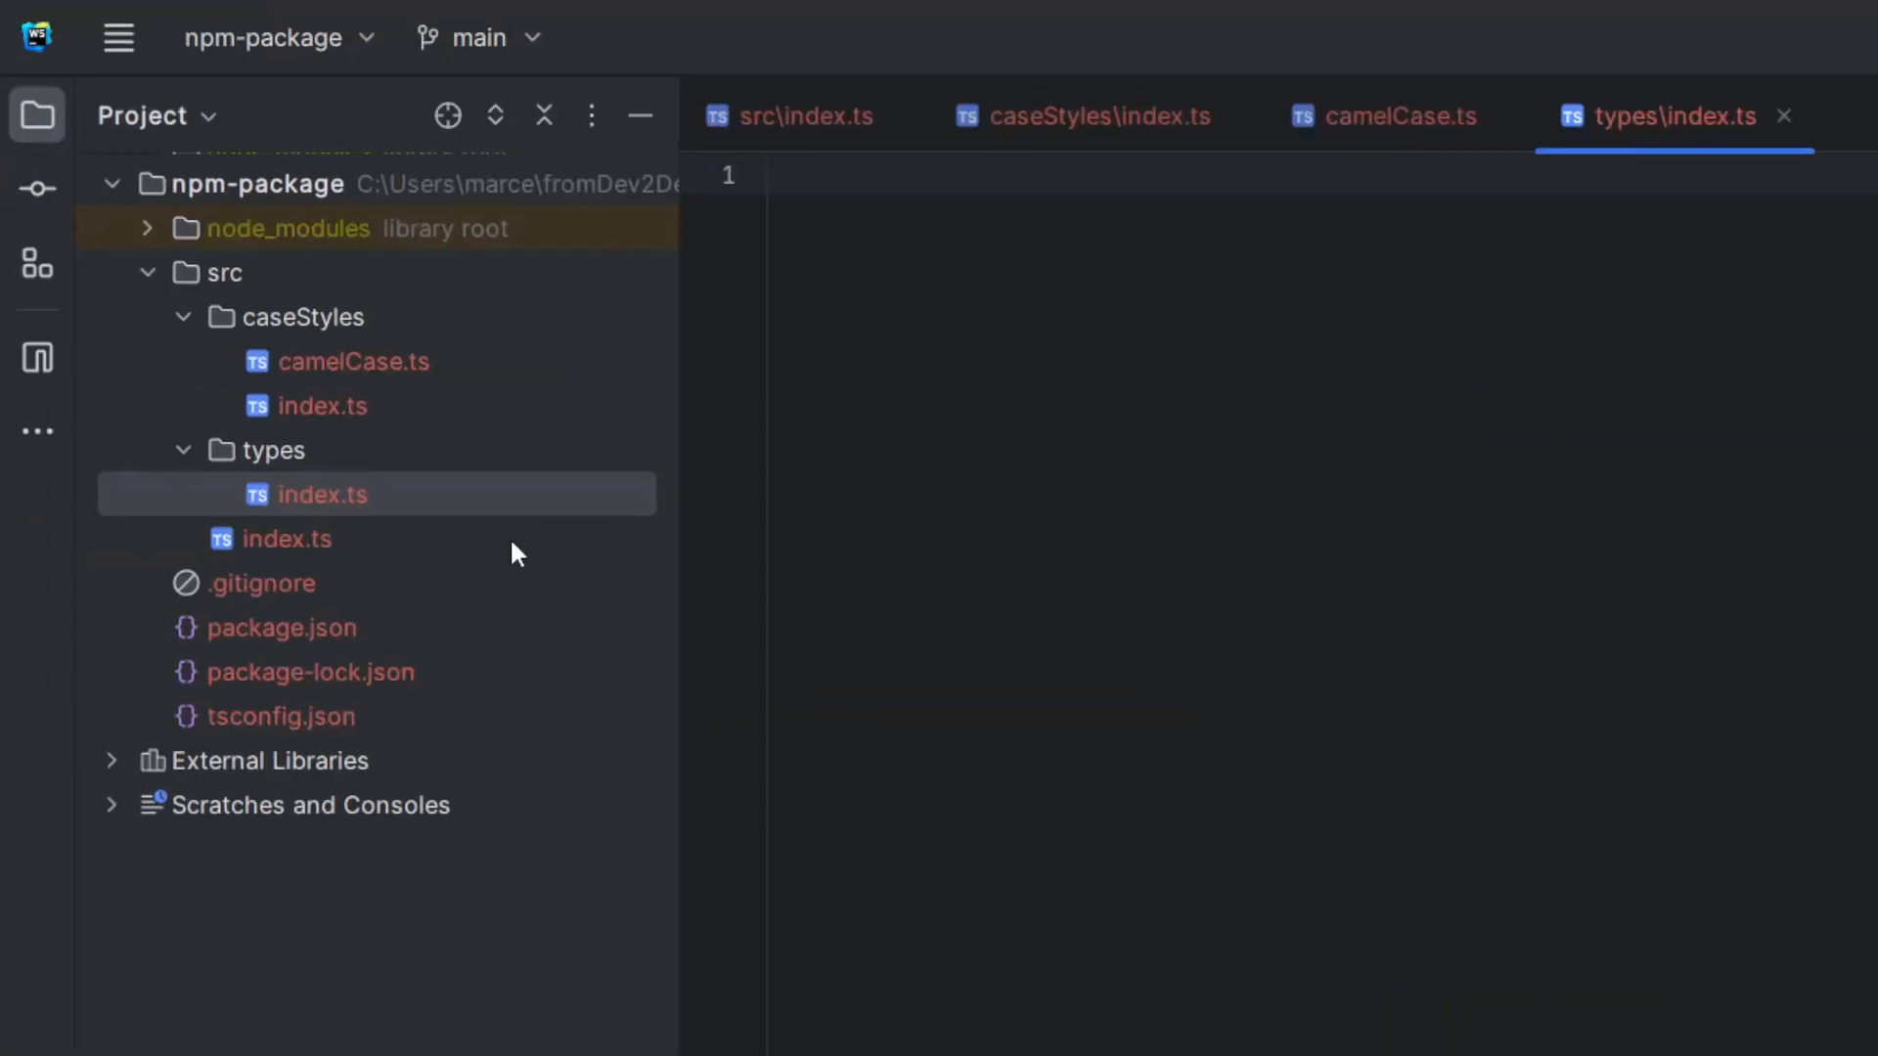
pyautogui.rightClick(274, 450)
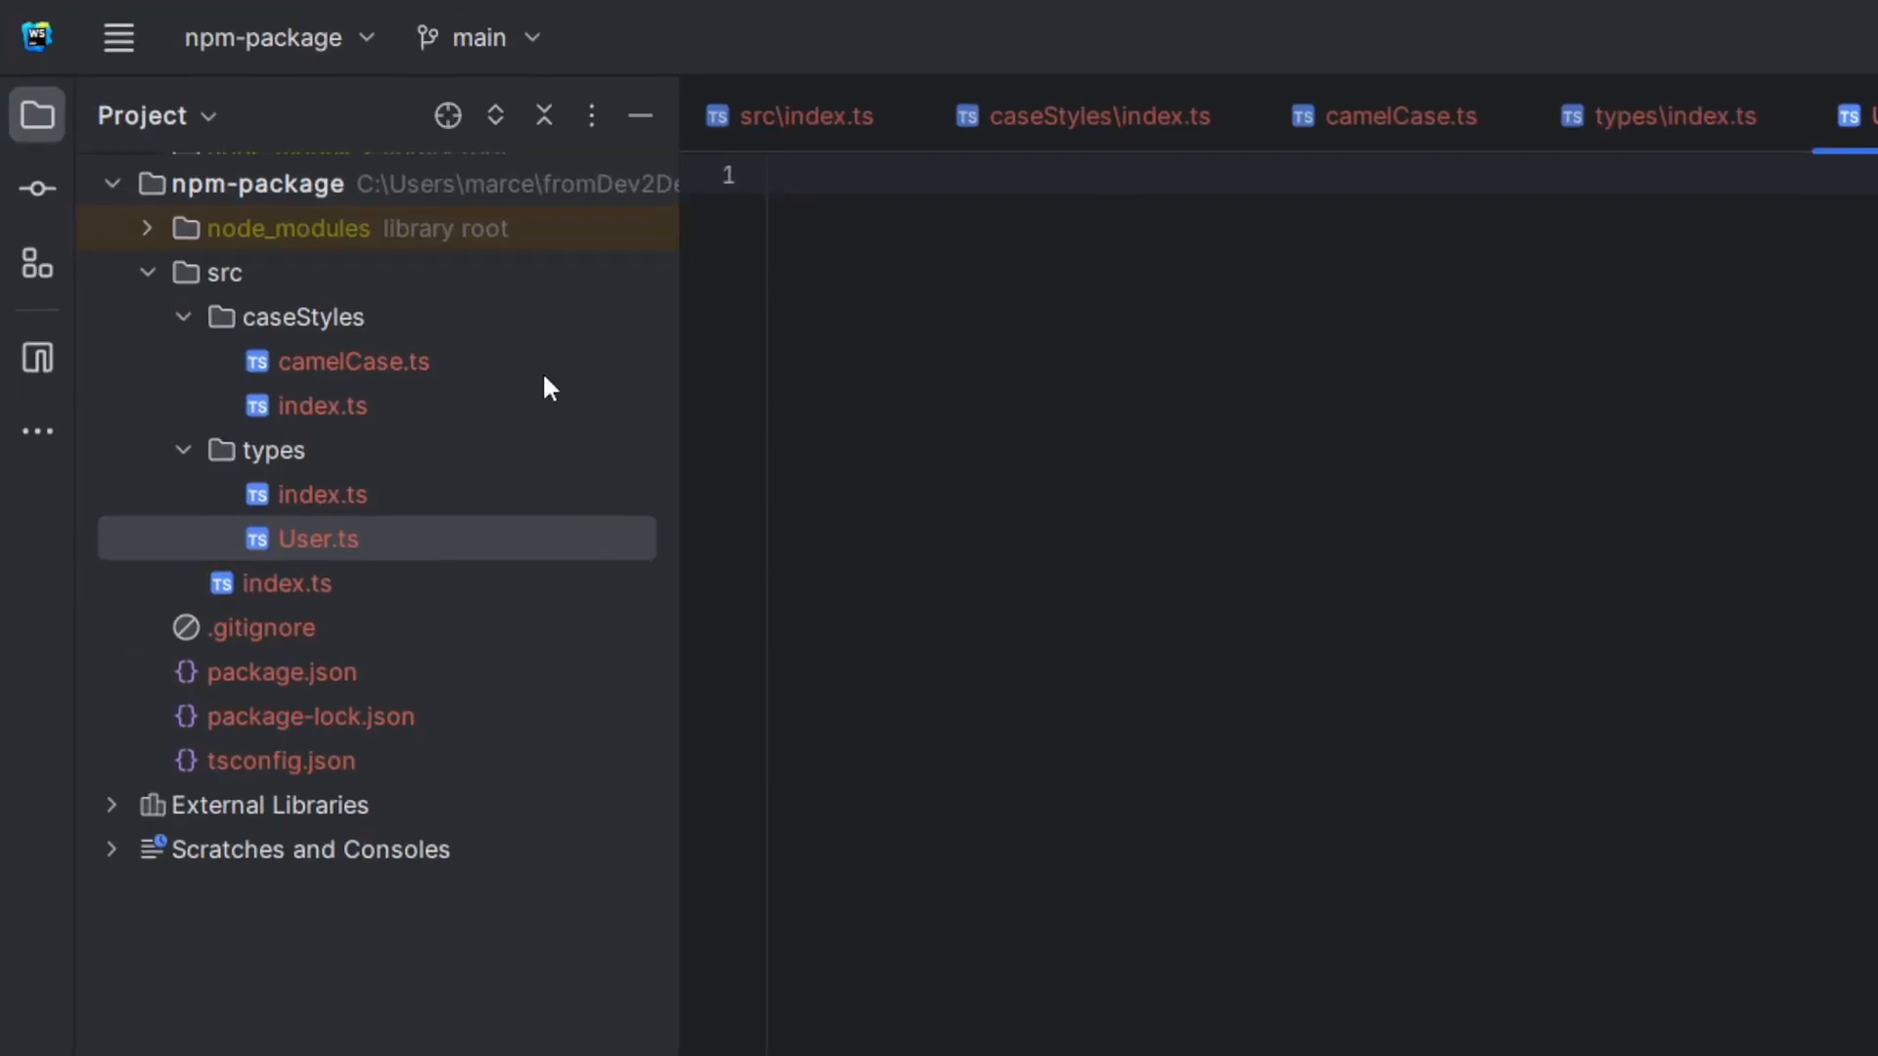
pyautogui.moveTo(413, 552)
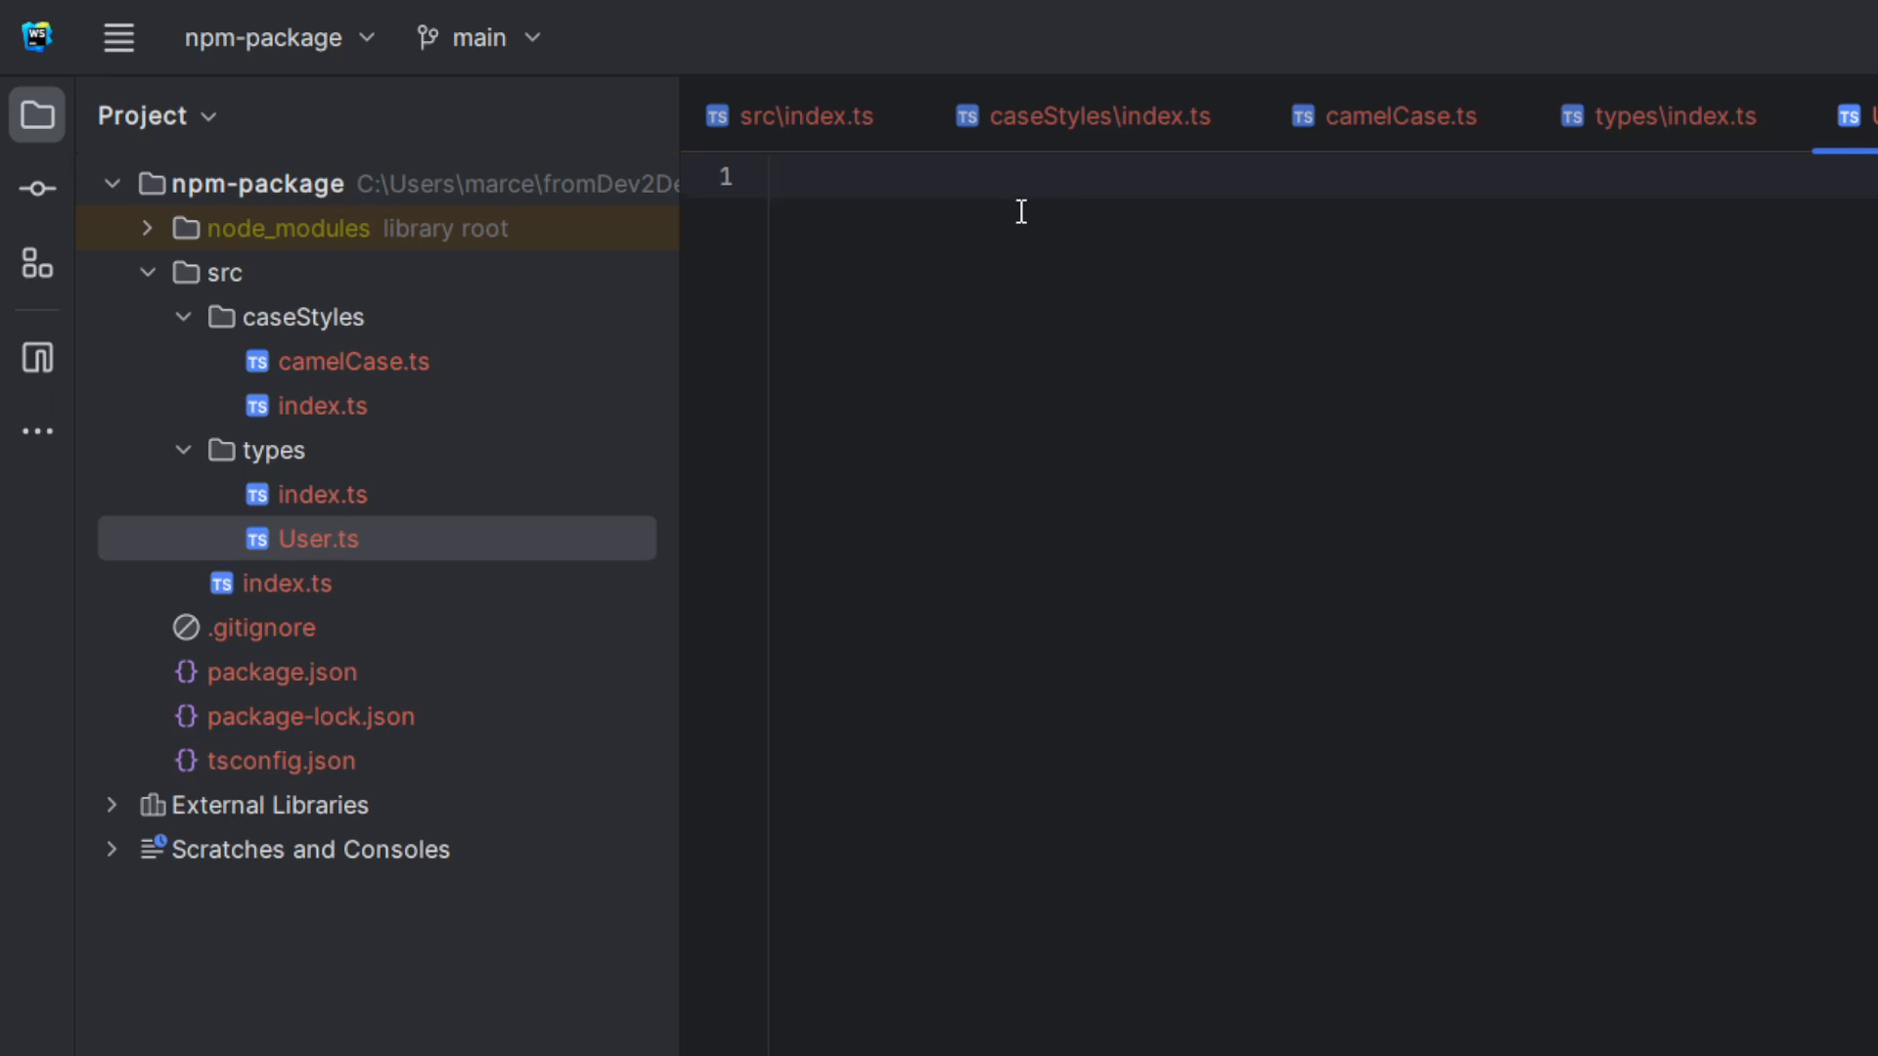
# - Write 'export type User' with name: string and birth: Date in User.ts
pyautogui.write('type')
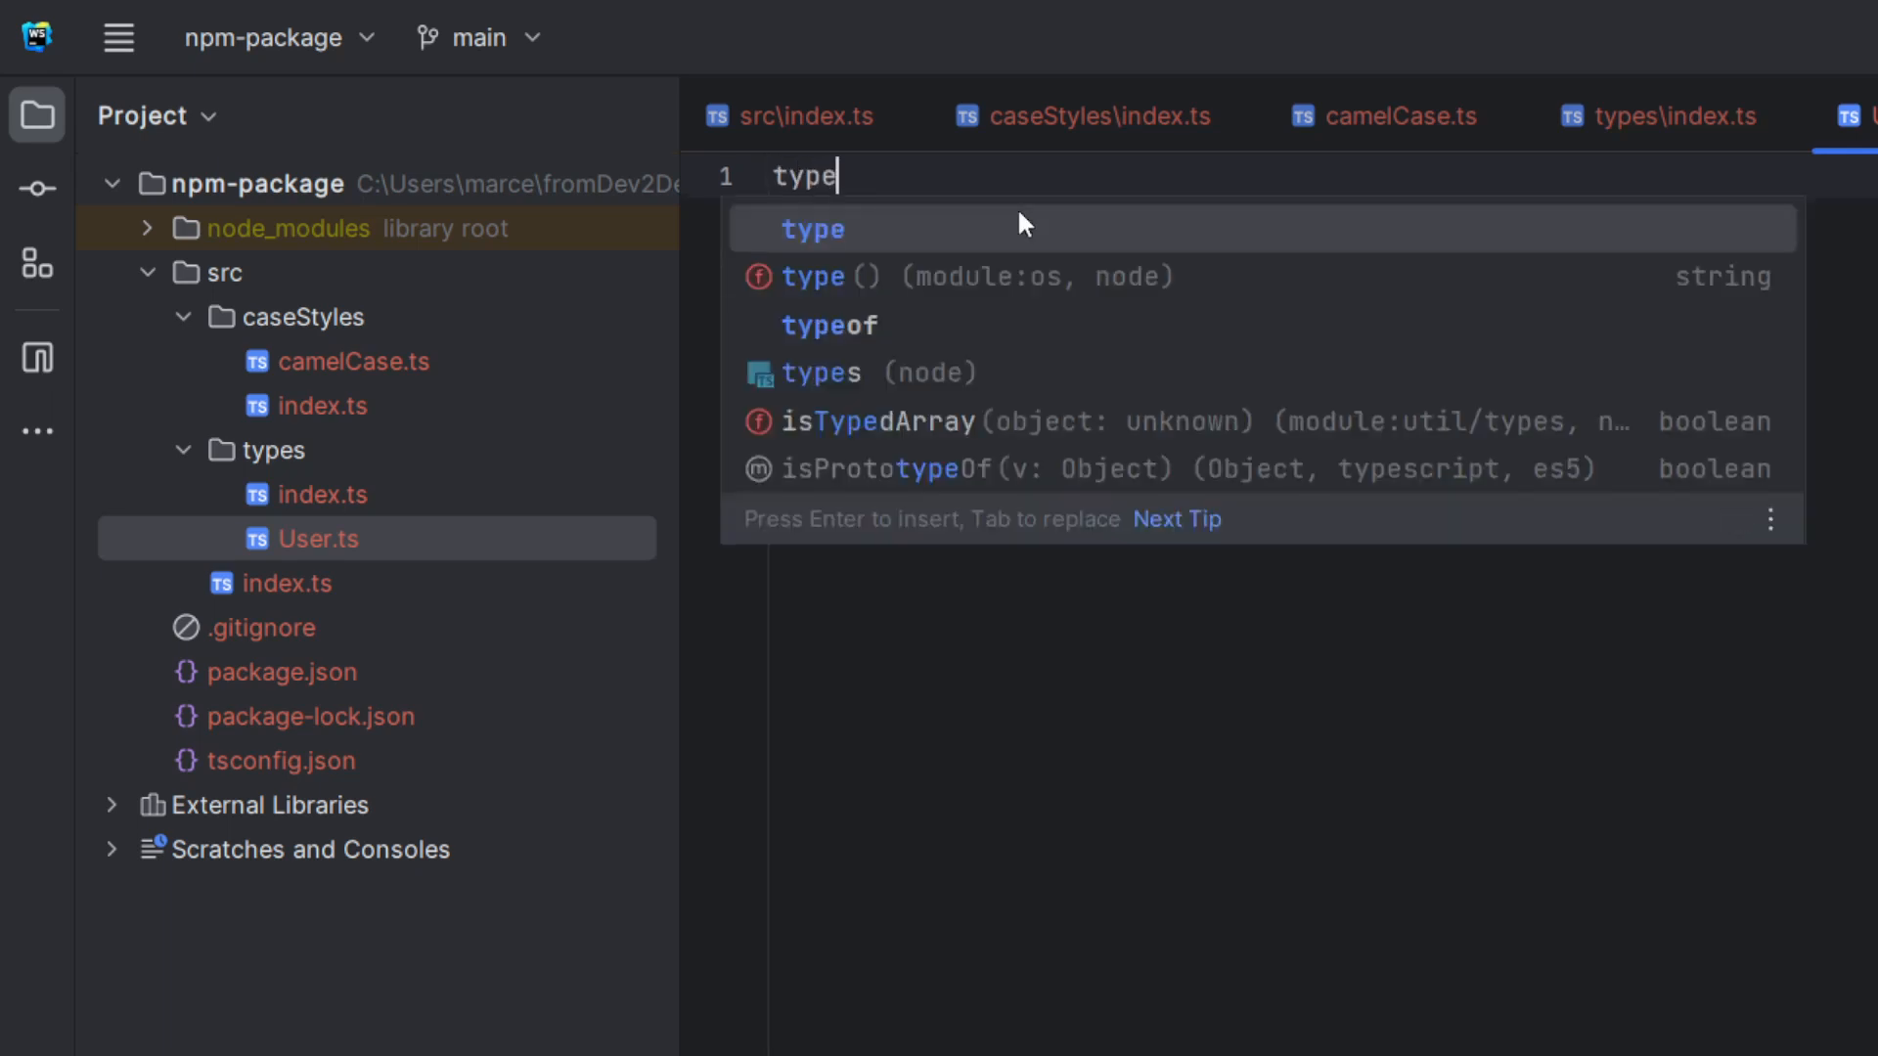
pyautogui.write('expor')
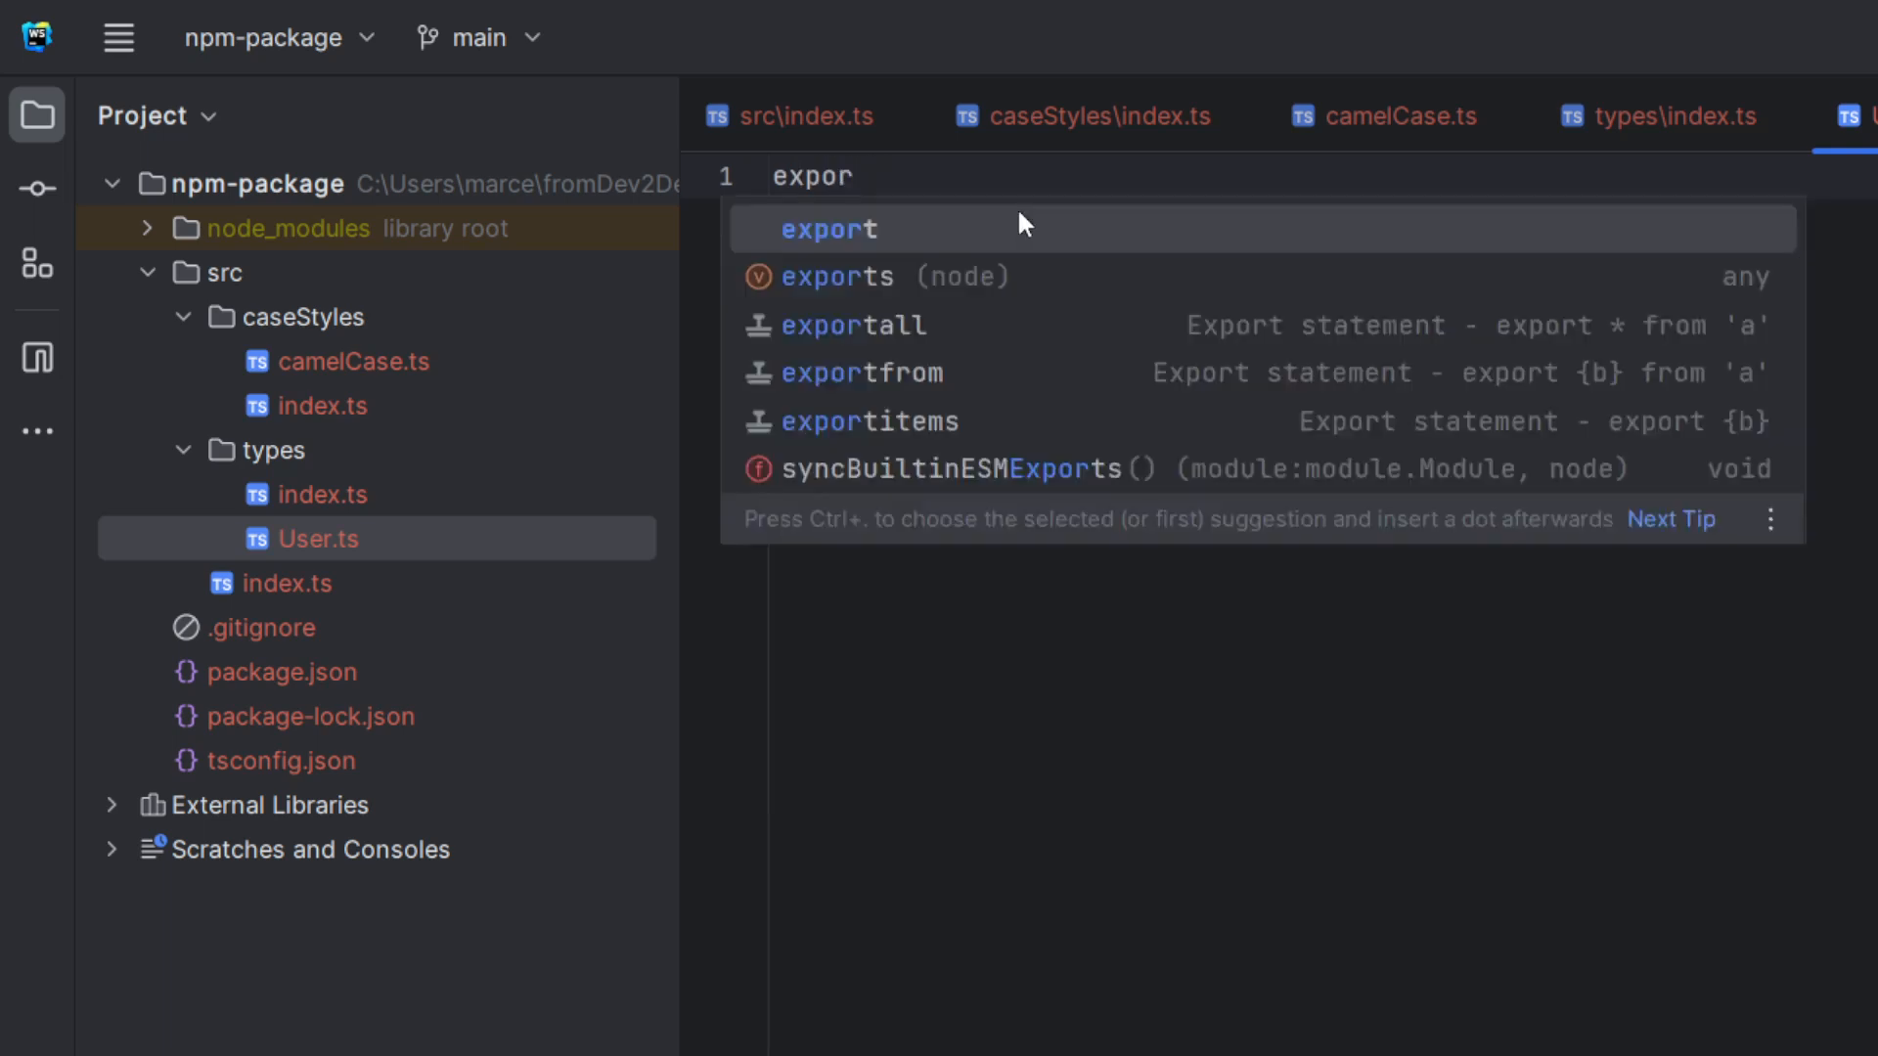
pyautogui.write('export type User = {')
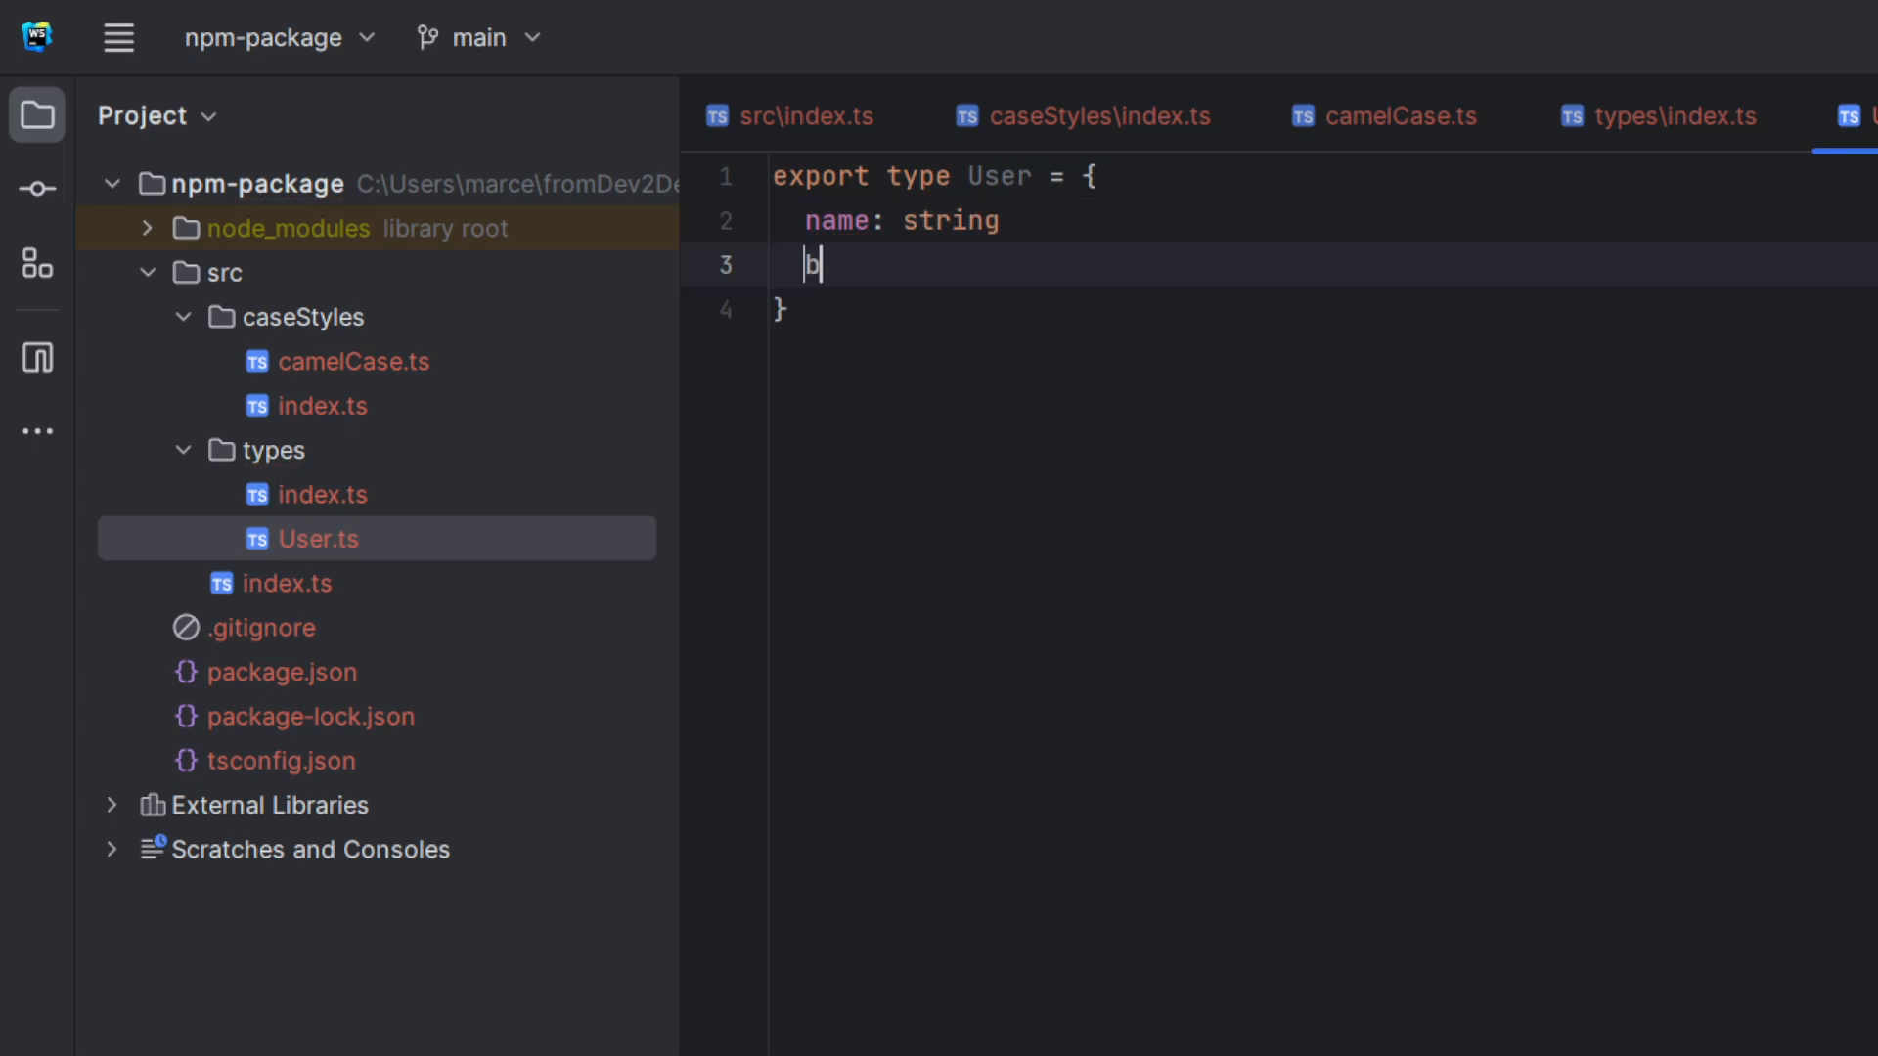
pyautogui.write('birth: Date')
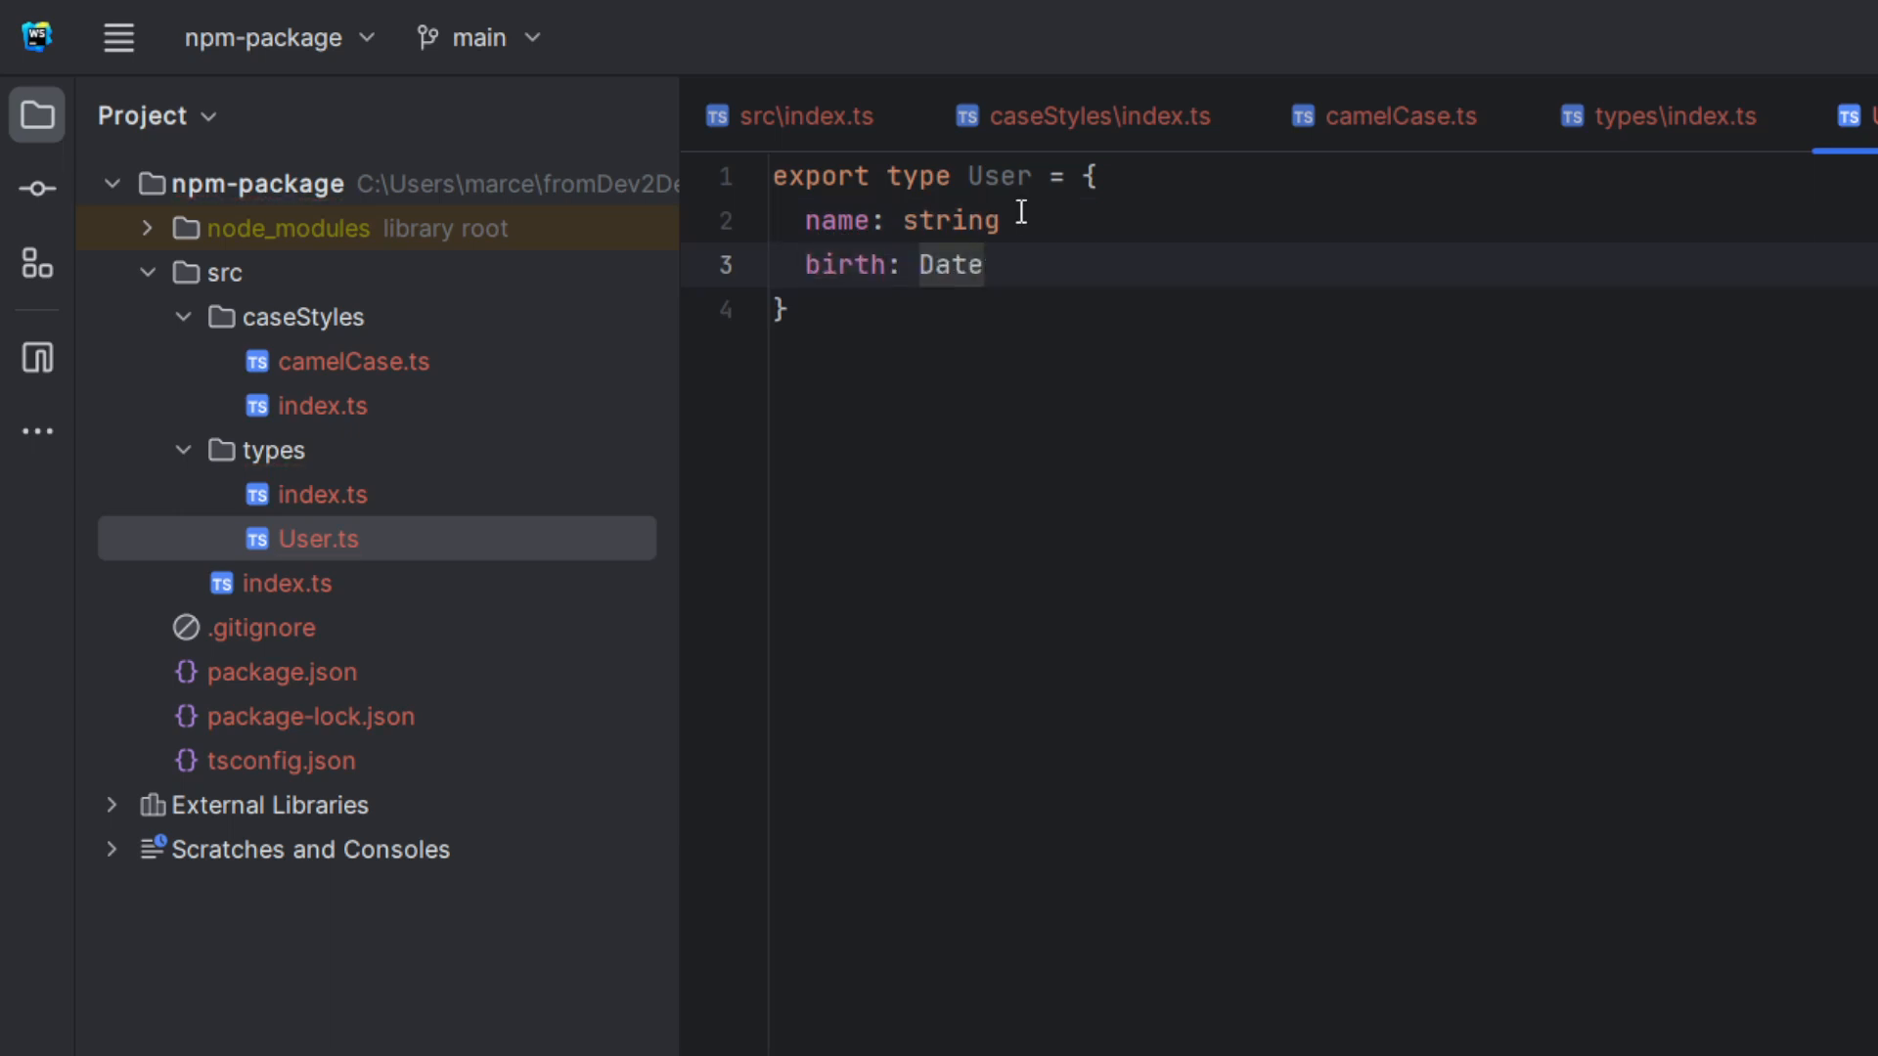
# - Add export * from './User.js' to types/index.ts
pyautogui.click(1676, 115)
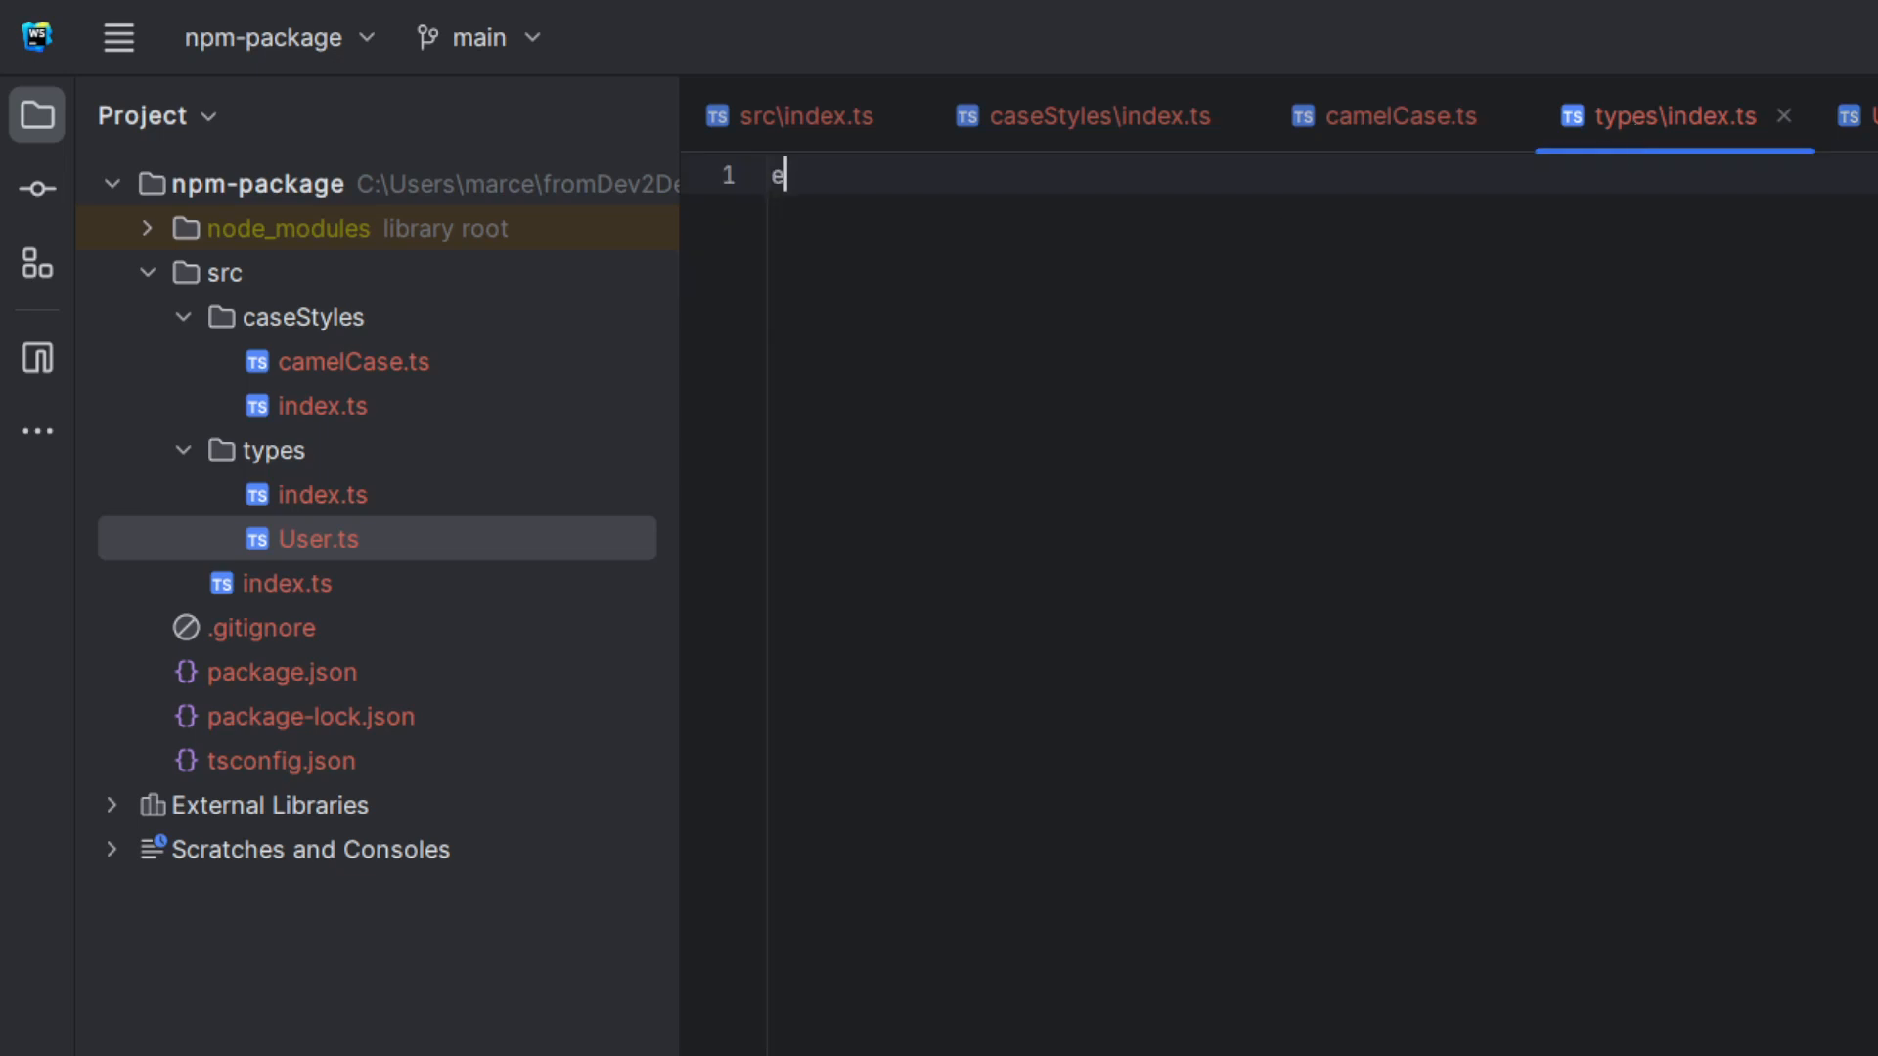
pyautogui.write('xport * from')
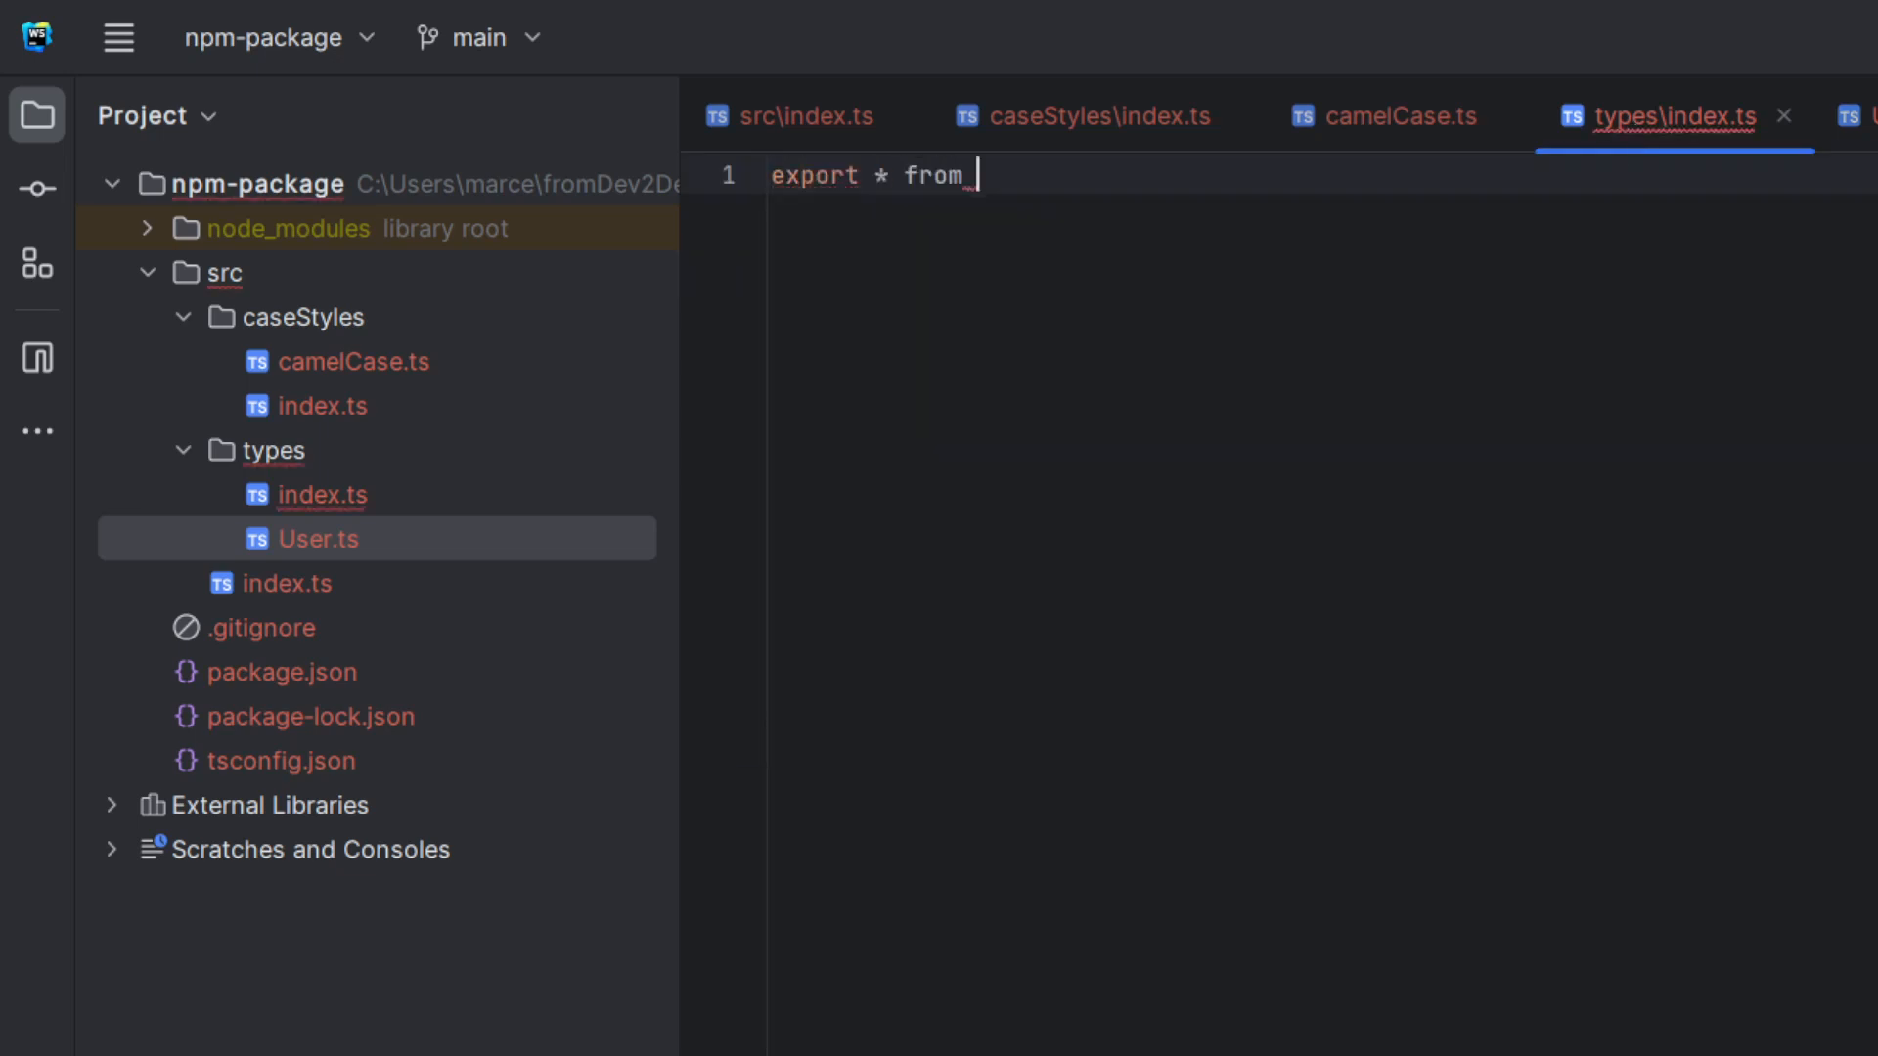
pyautogui.write("'./User.js';")
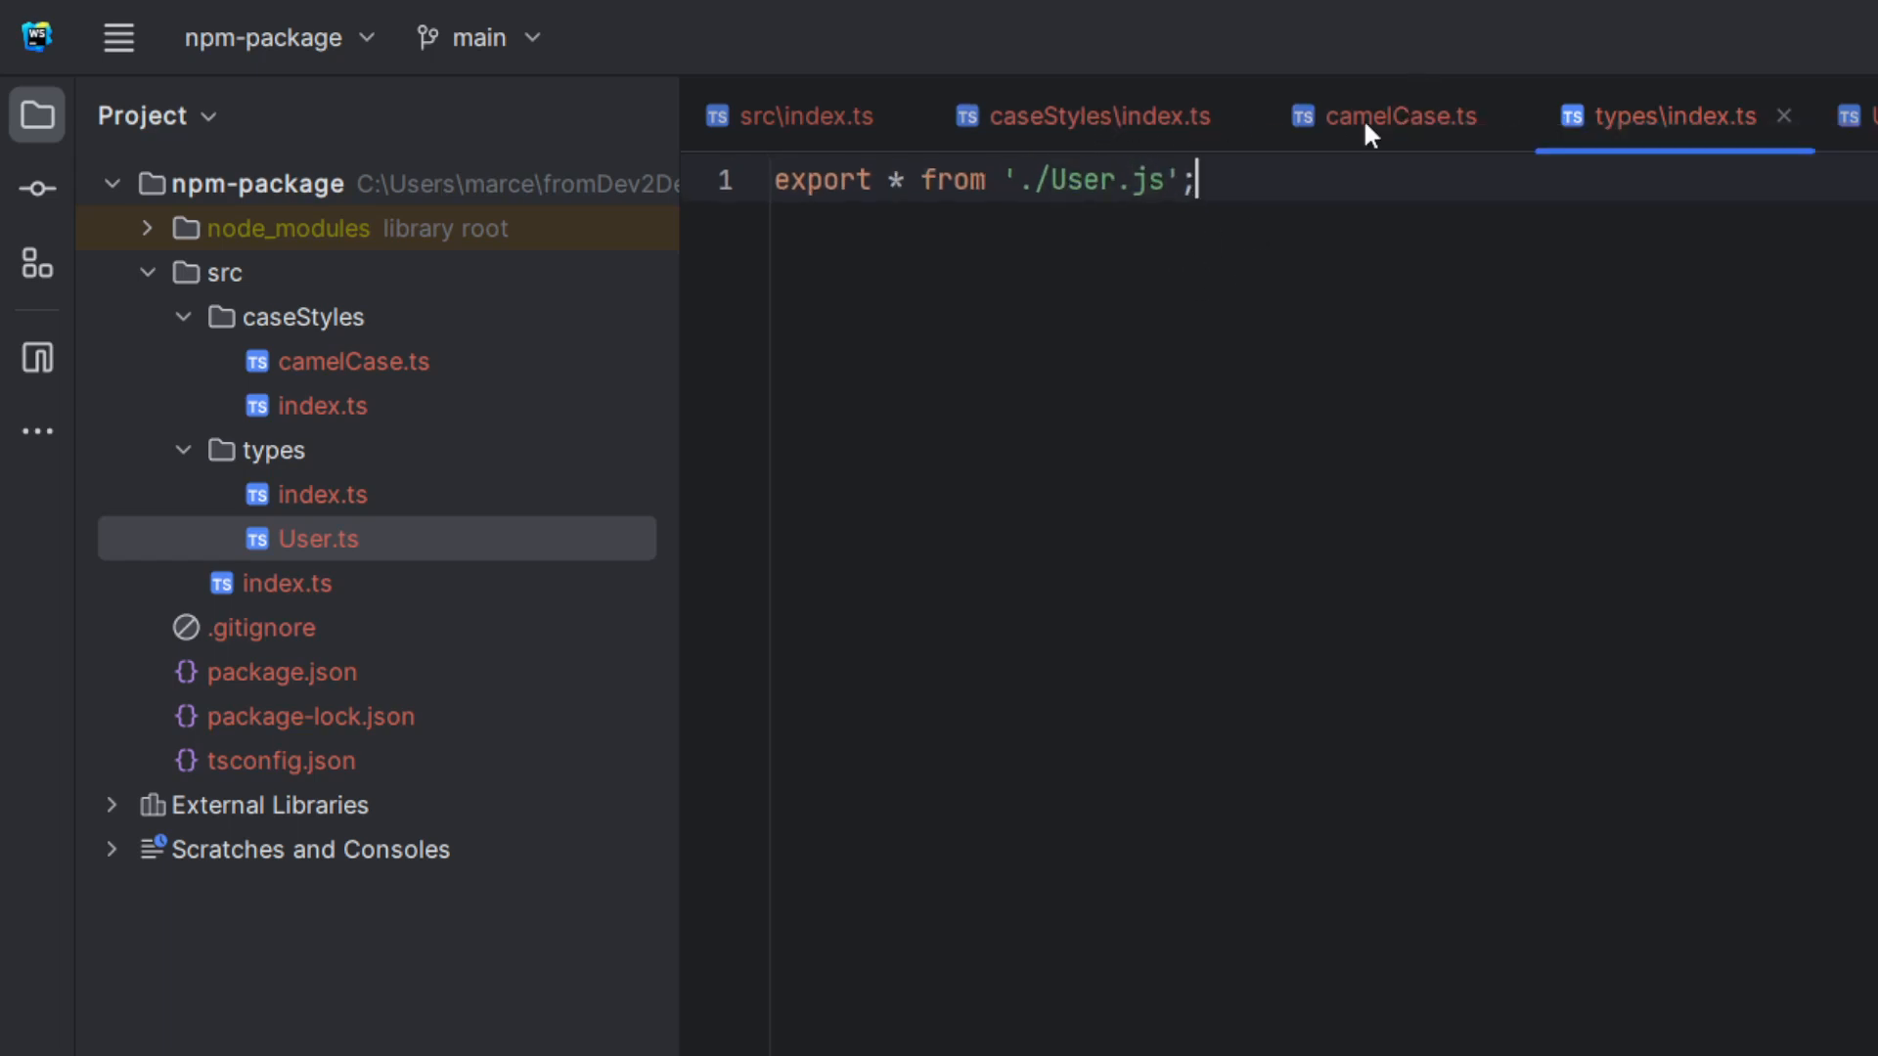
# - Declare export const toUpperCamelCase(text: string): string in camelCase.ts with an empty-text check
pyautogui.click(1402, 117)
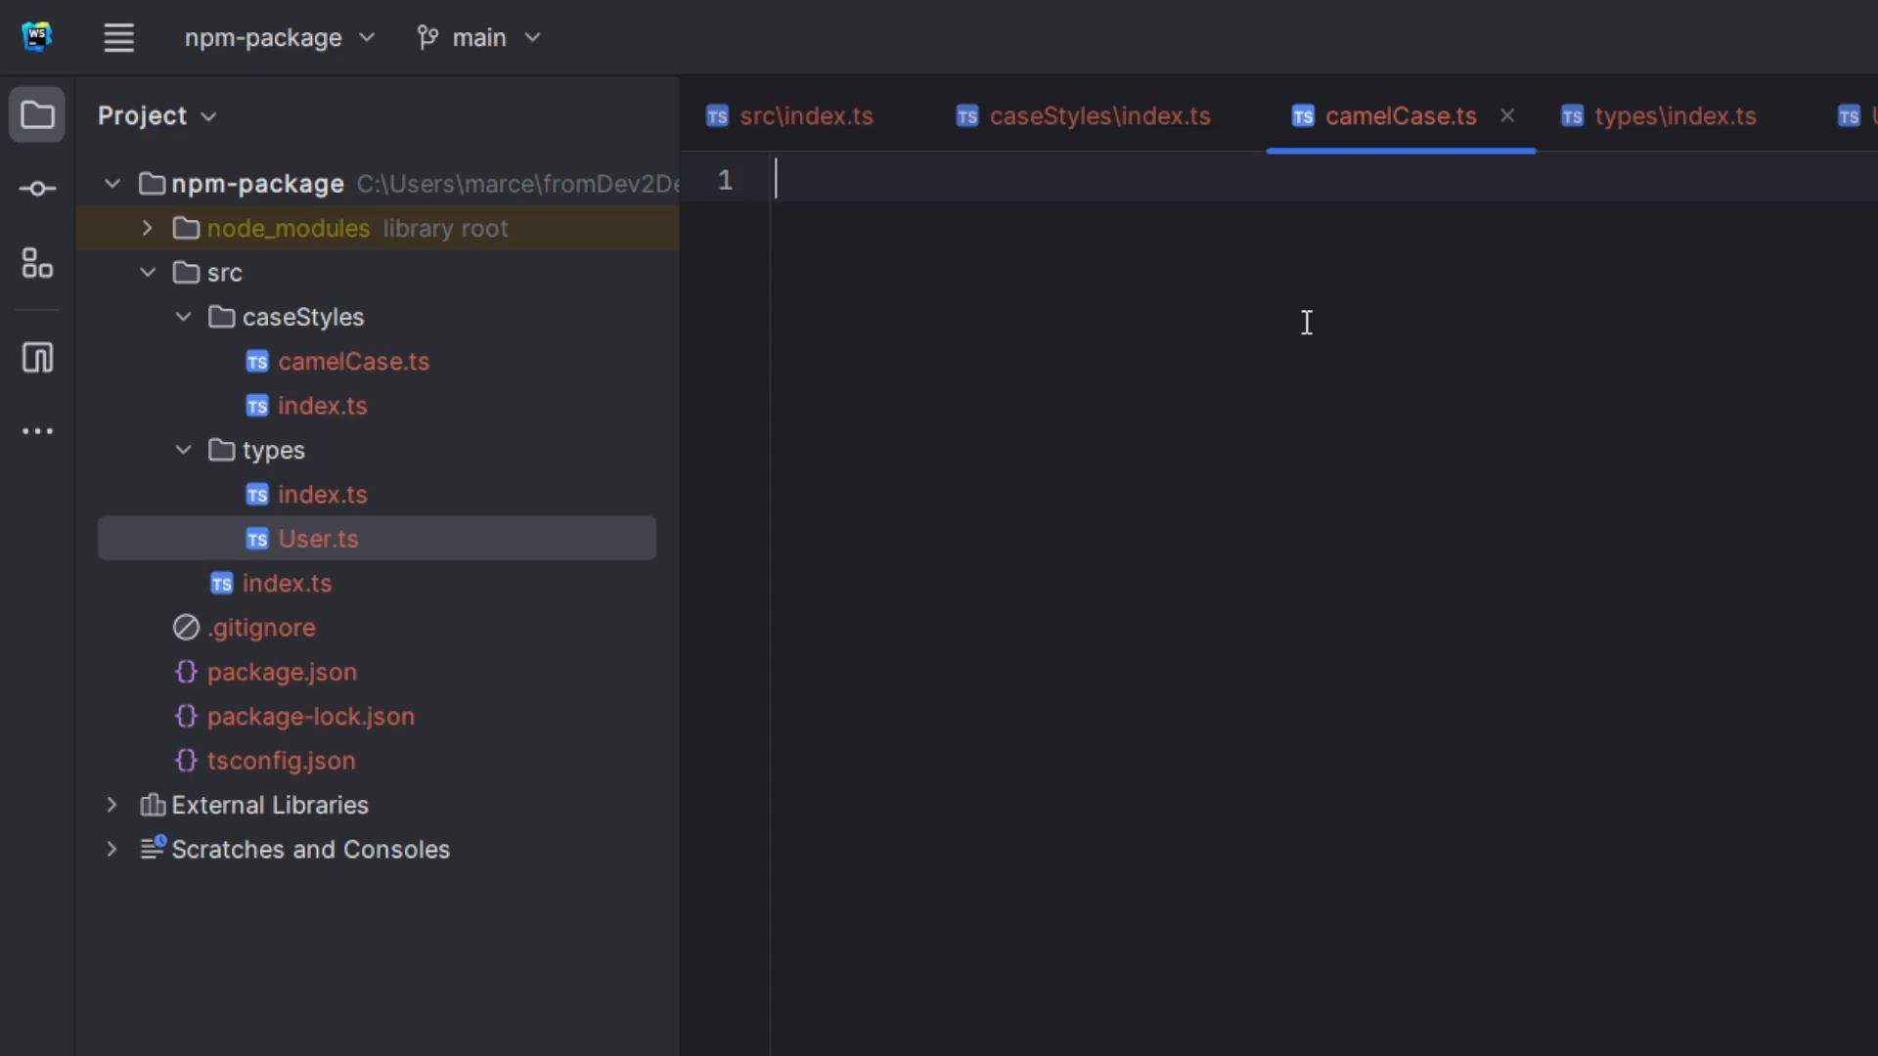
pyautogui.write('export const')
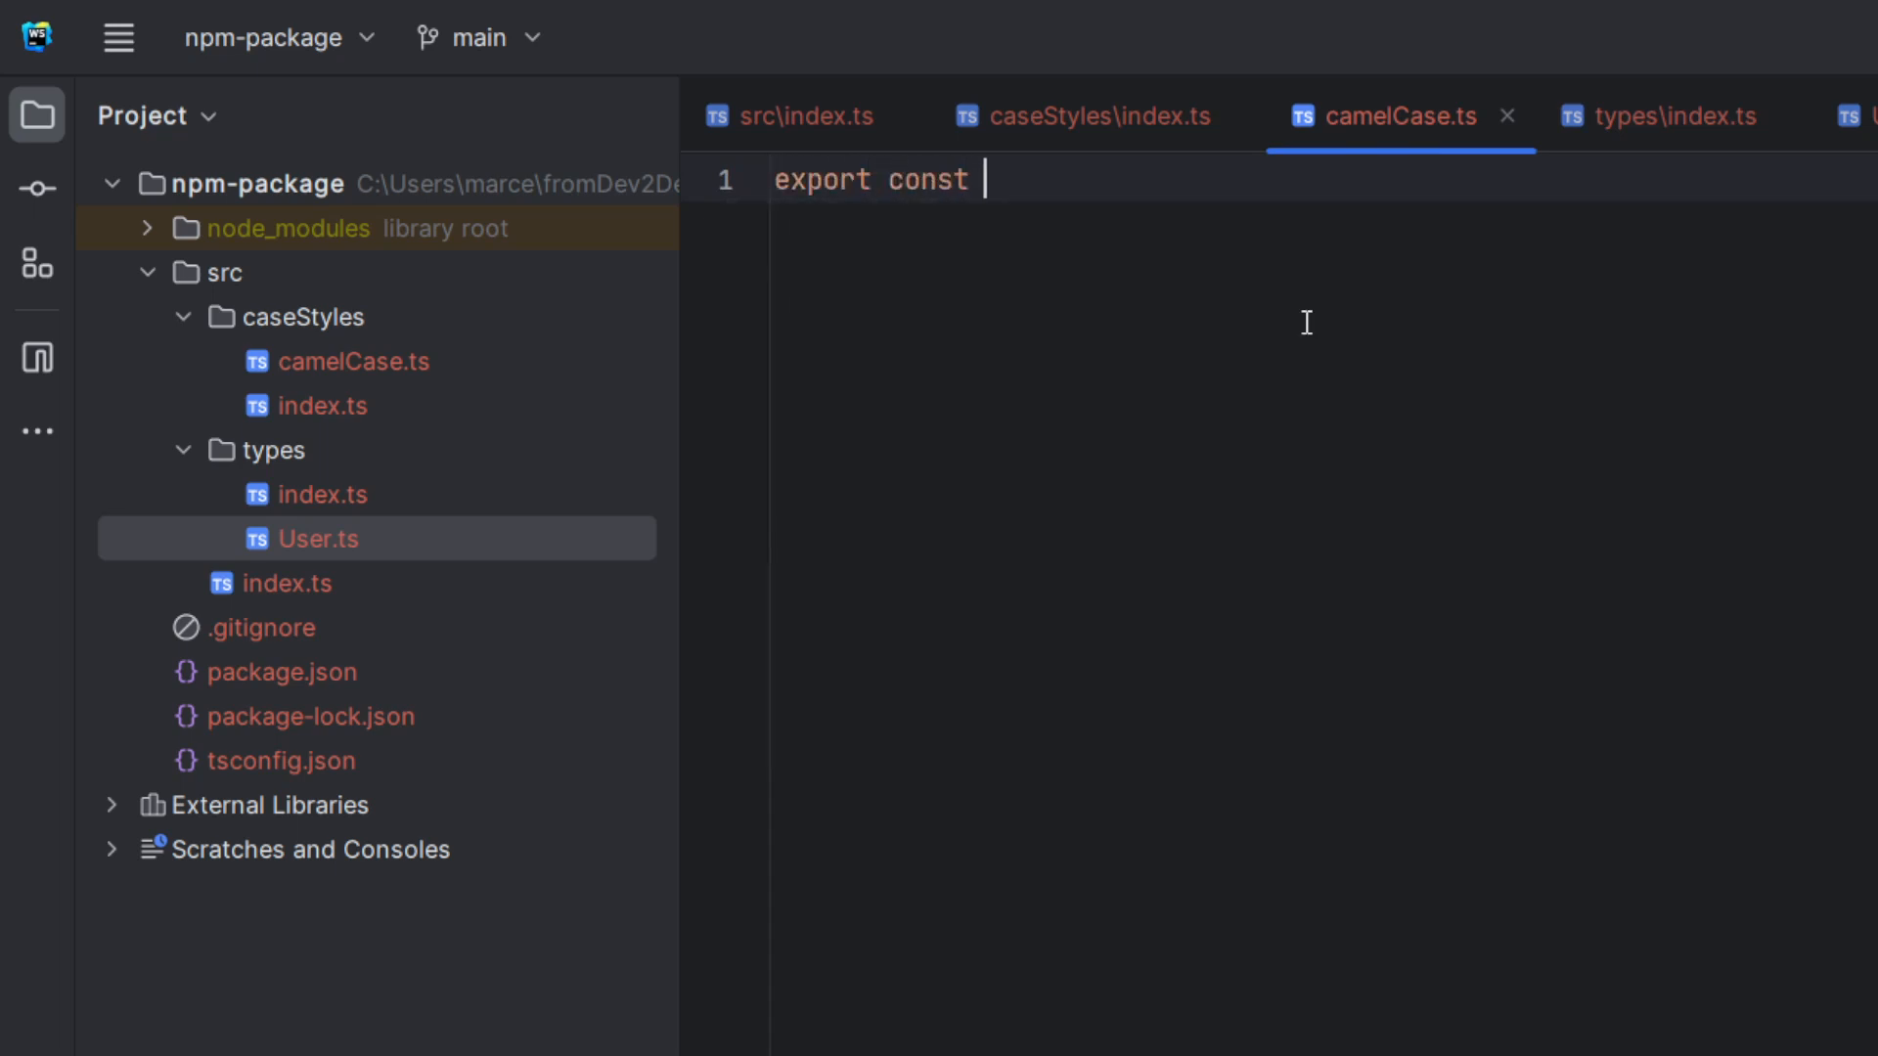
pyautogui.write('toUpperCamelCase = (')
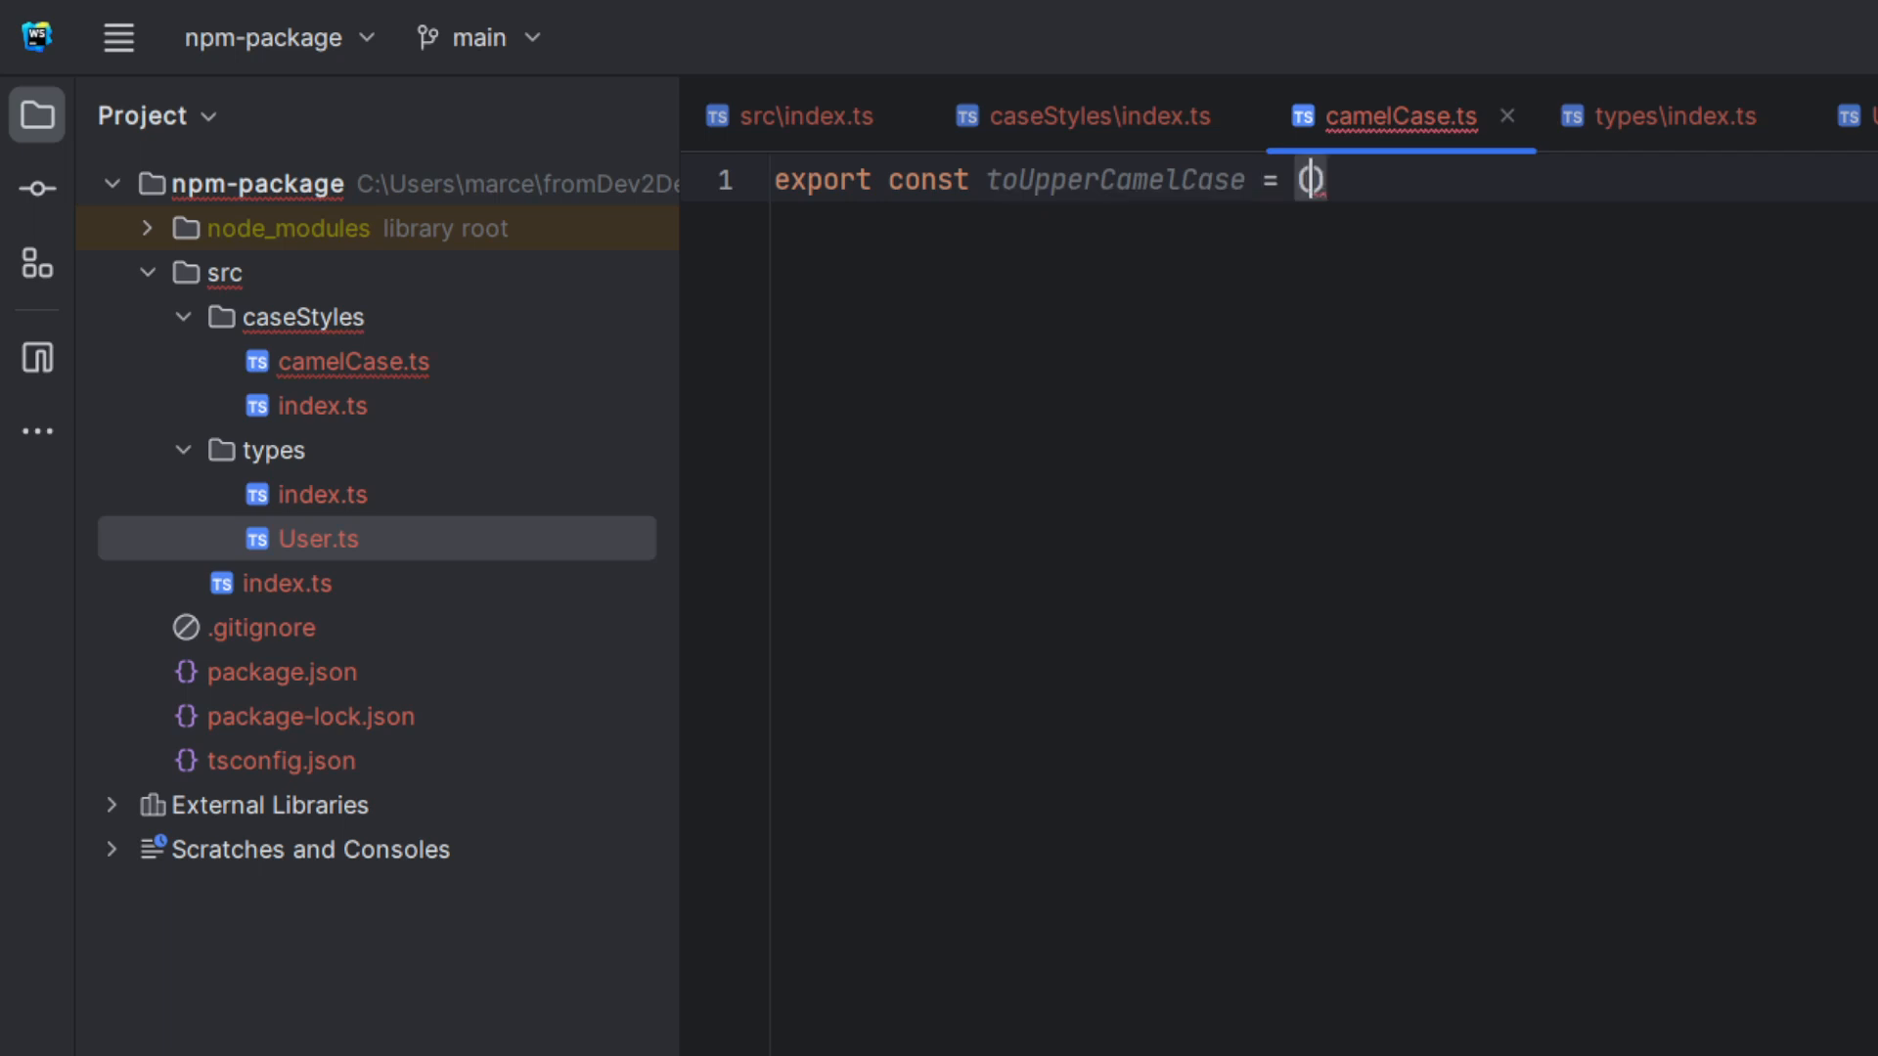
pyautogui.write('(text: string)')
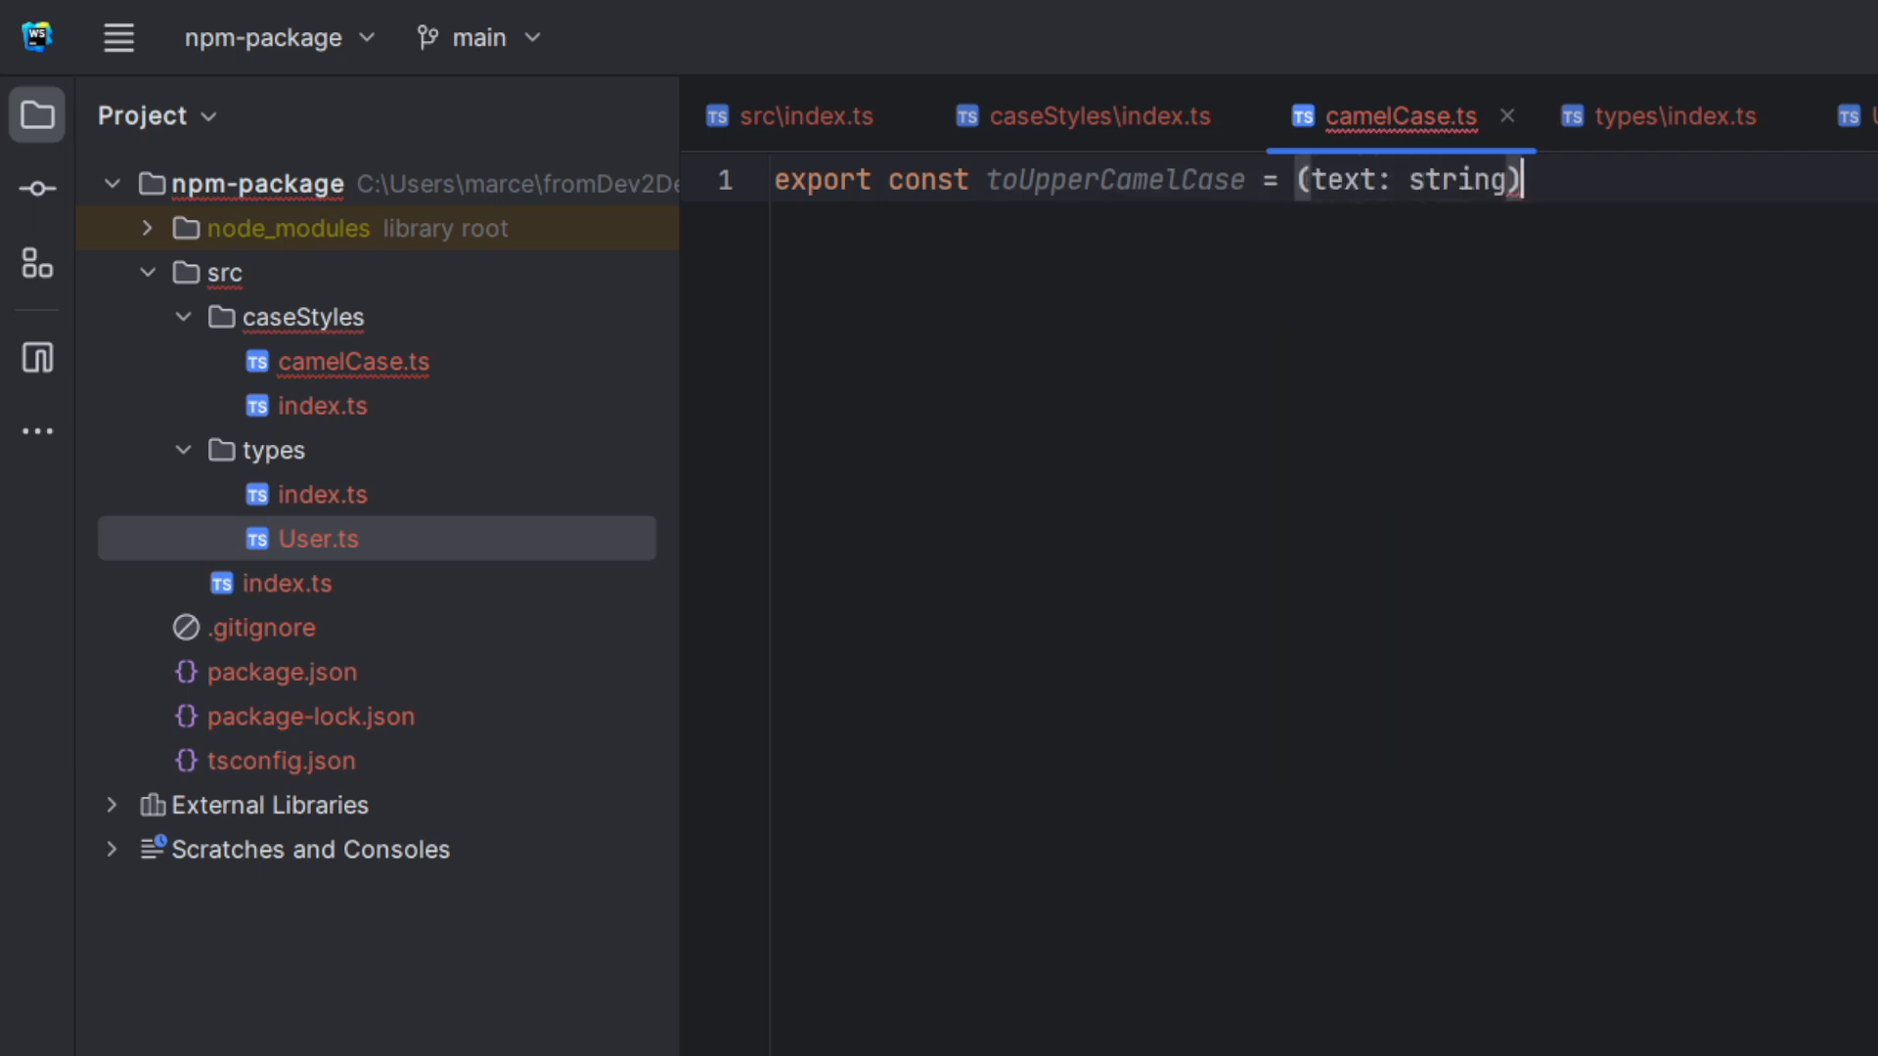
pyautogui.write(': string => {')
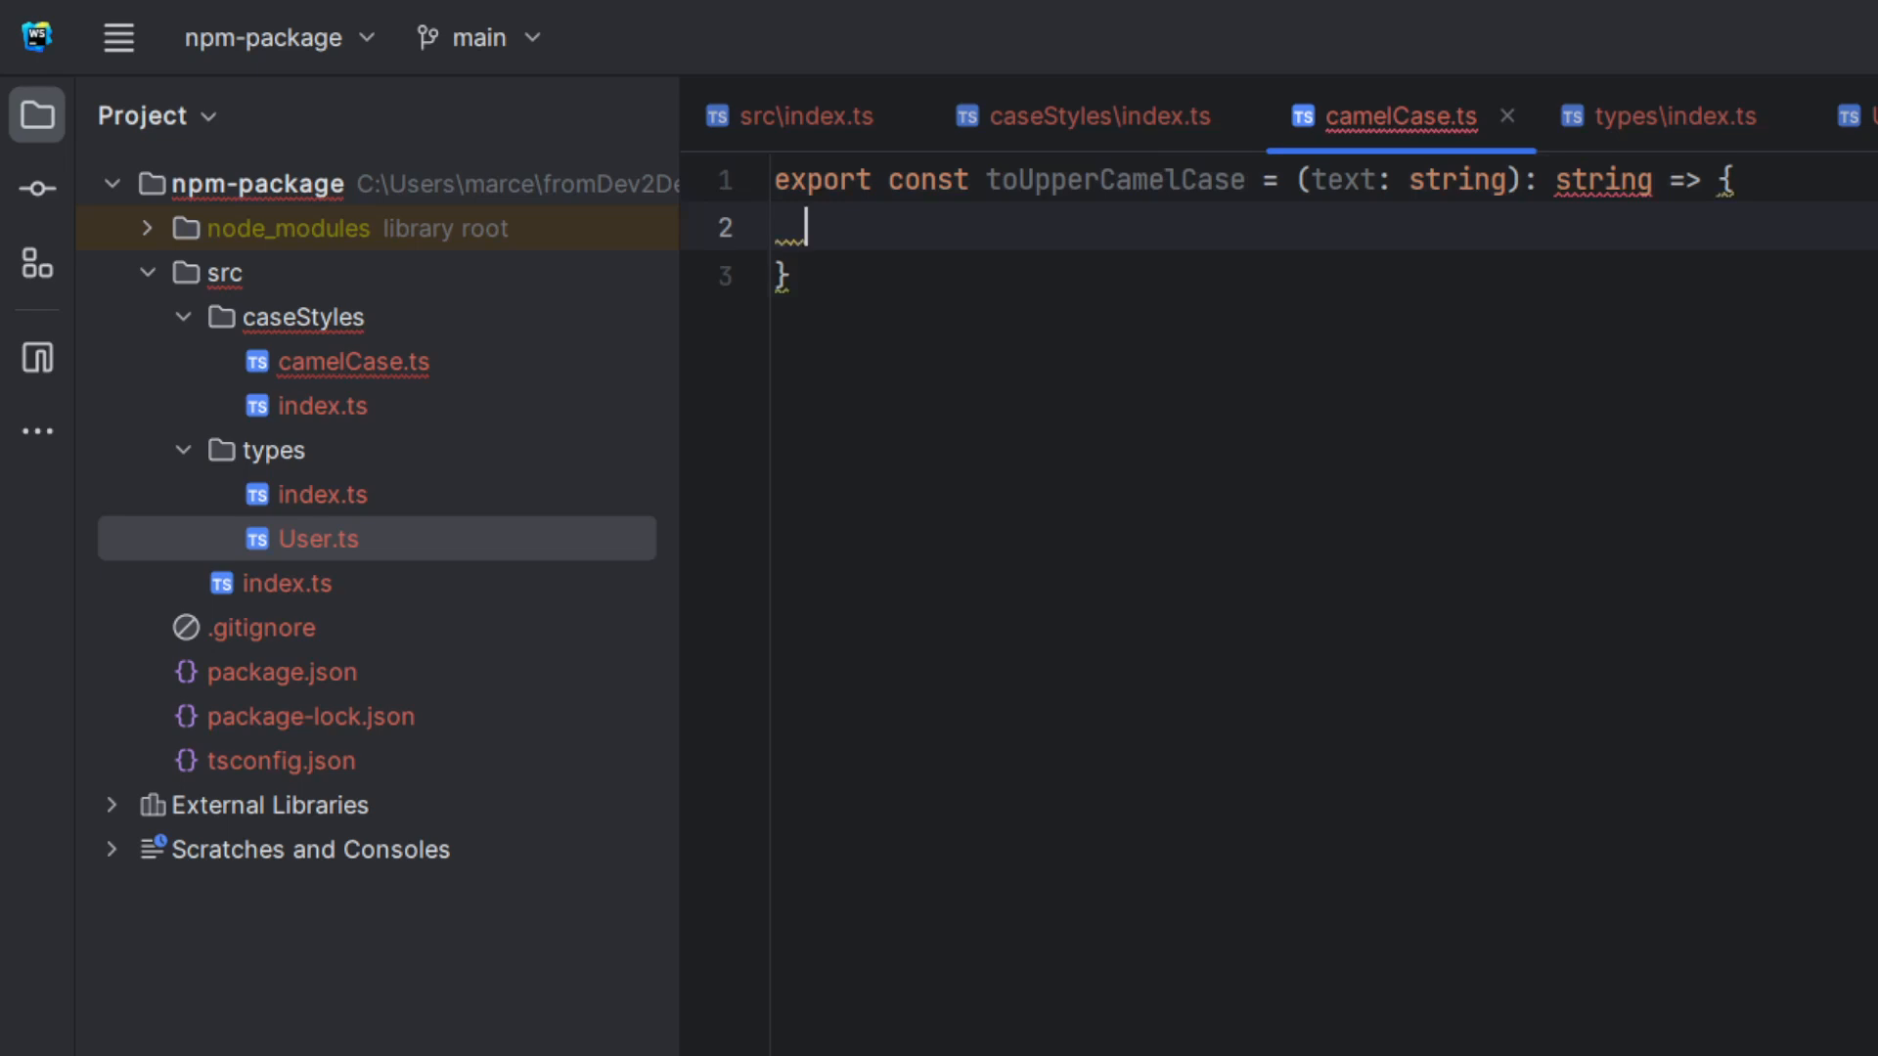
pyautogui.write("if (!text) return '")
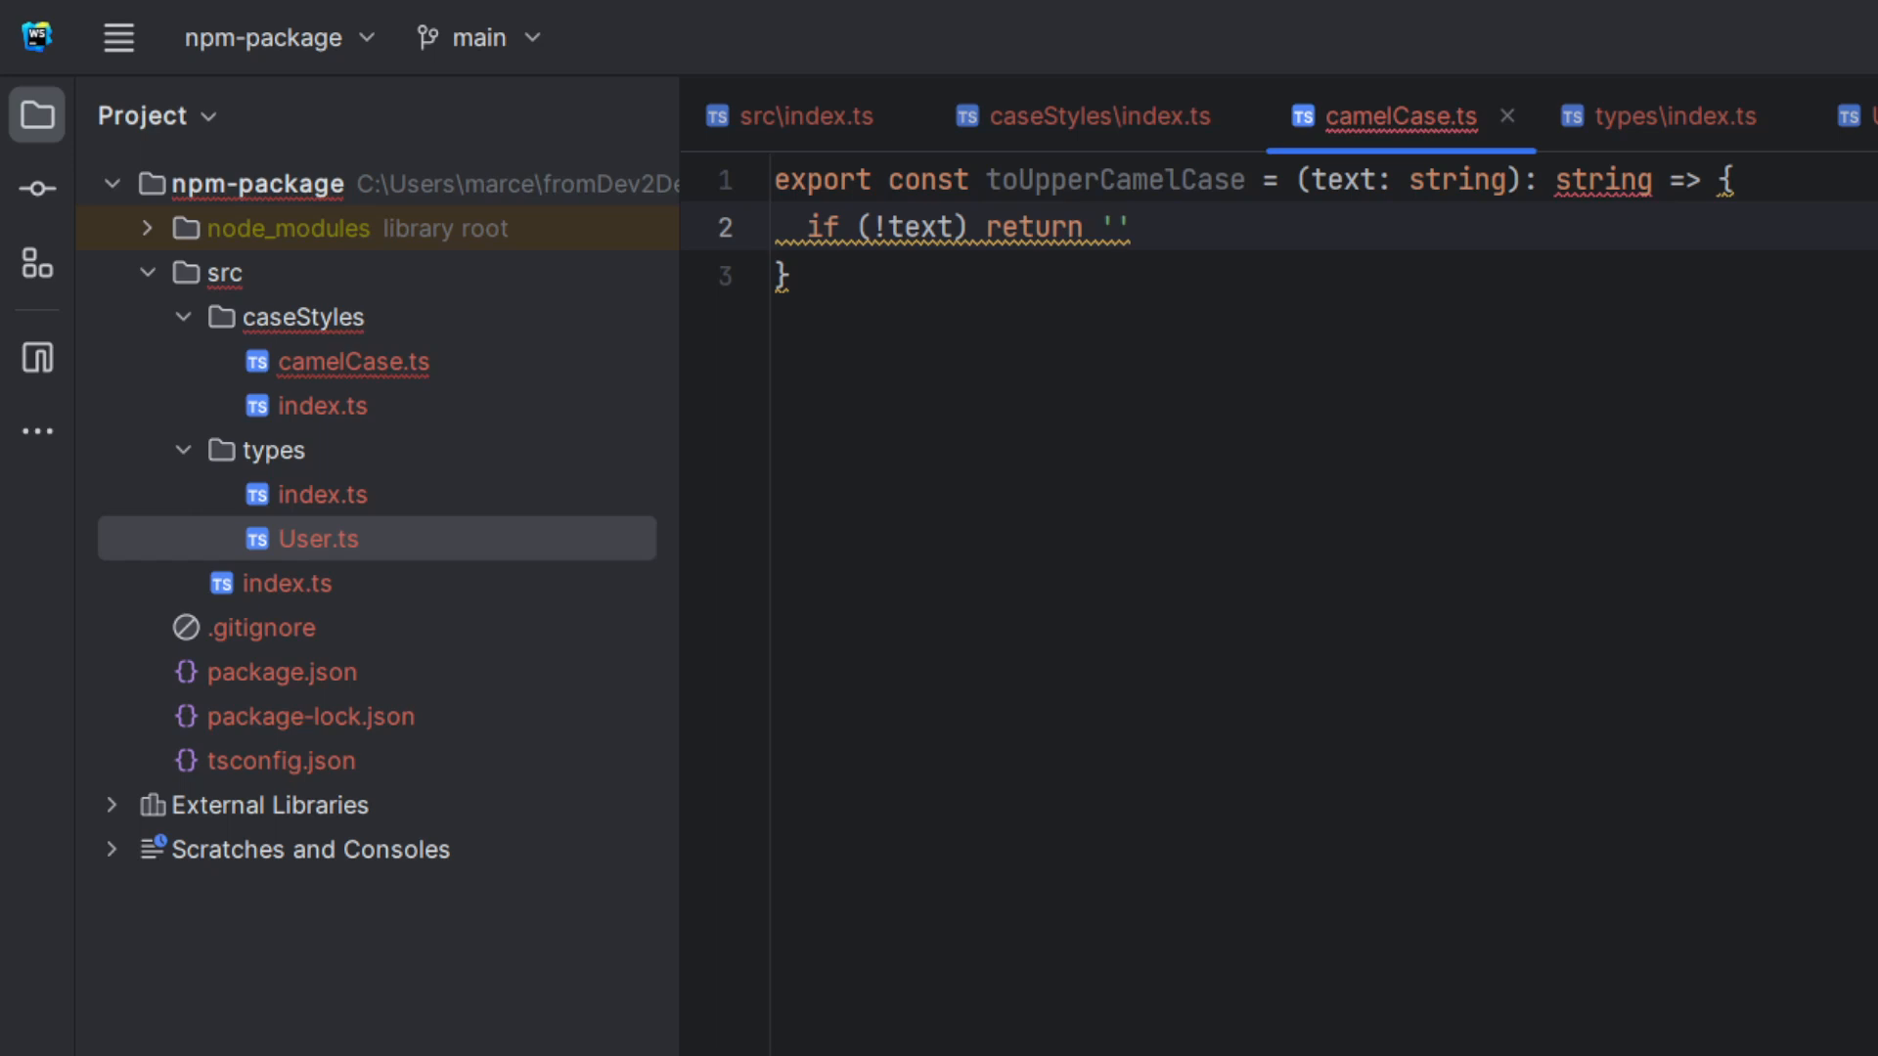
# - Match the words with /[a-z]+/gi and return '' when none are found
pyautogui.write('const words = text.match(/')
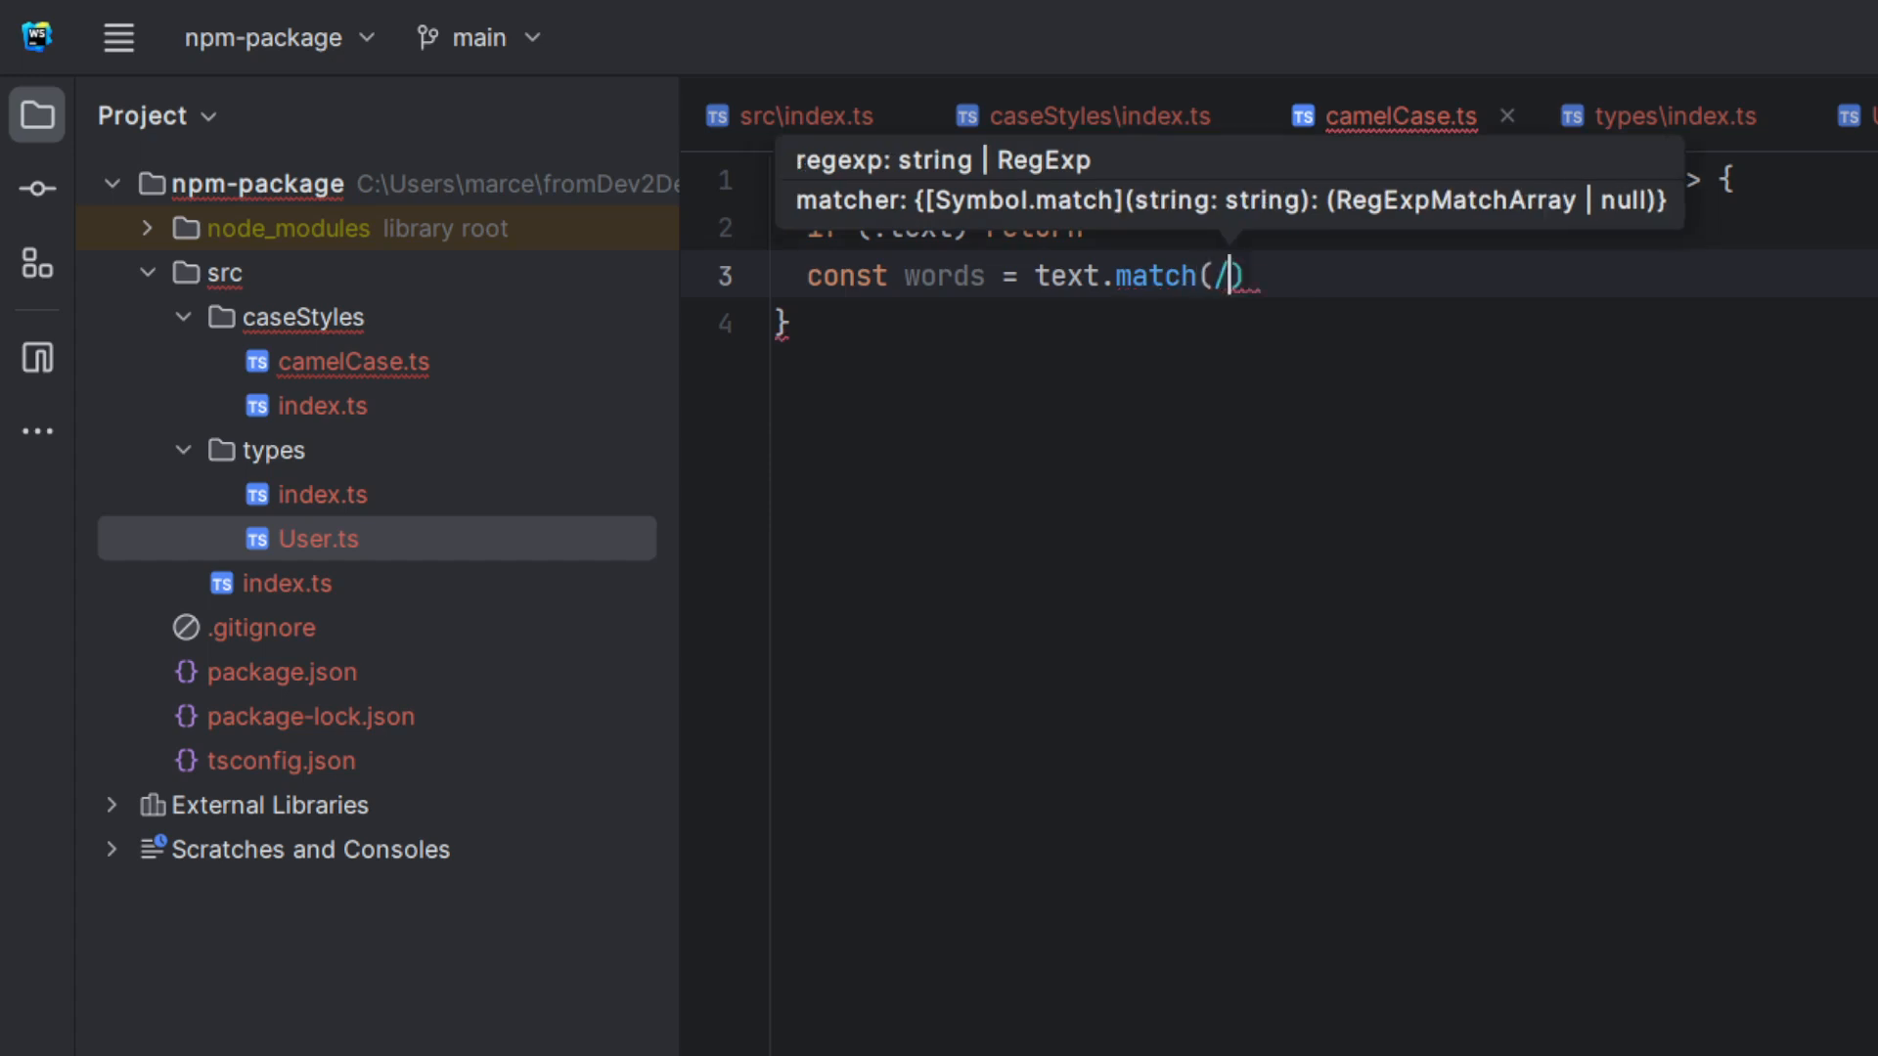
pyautogui.write('[a-z]')
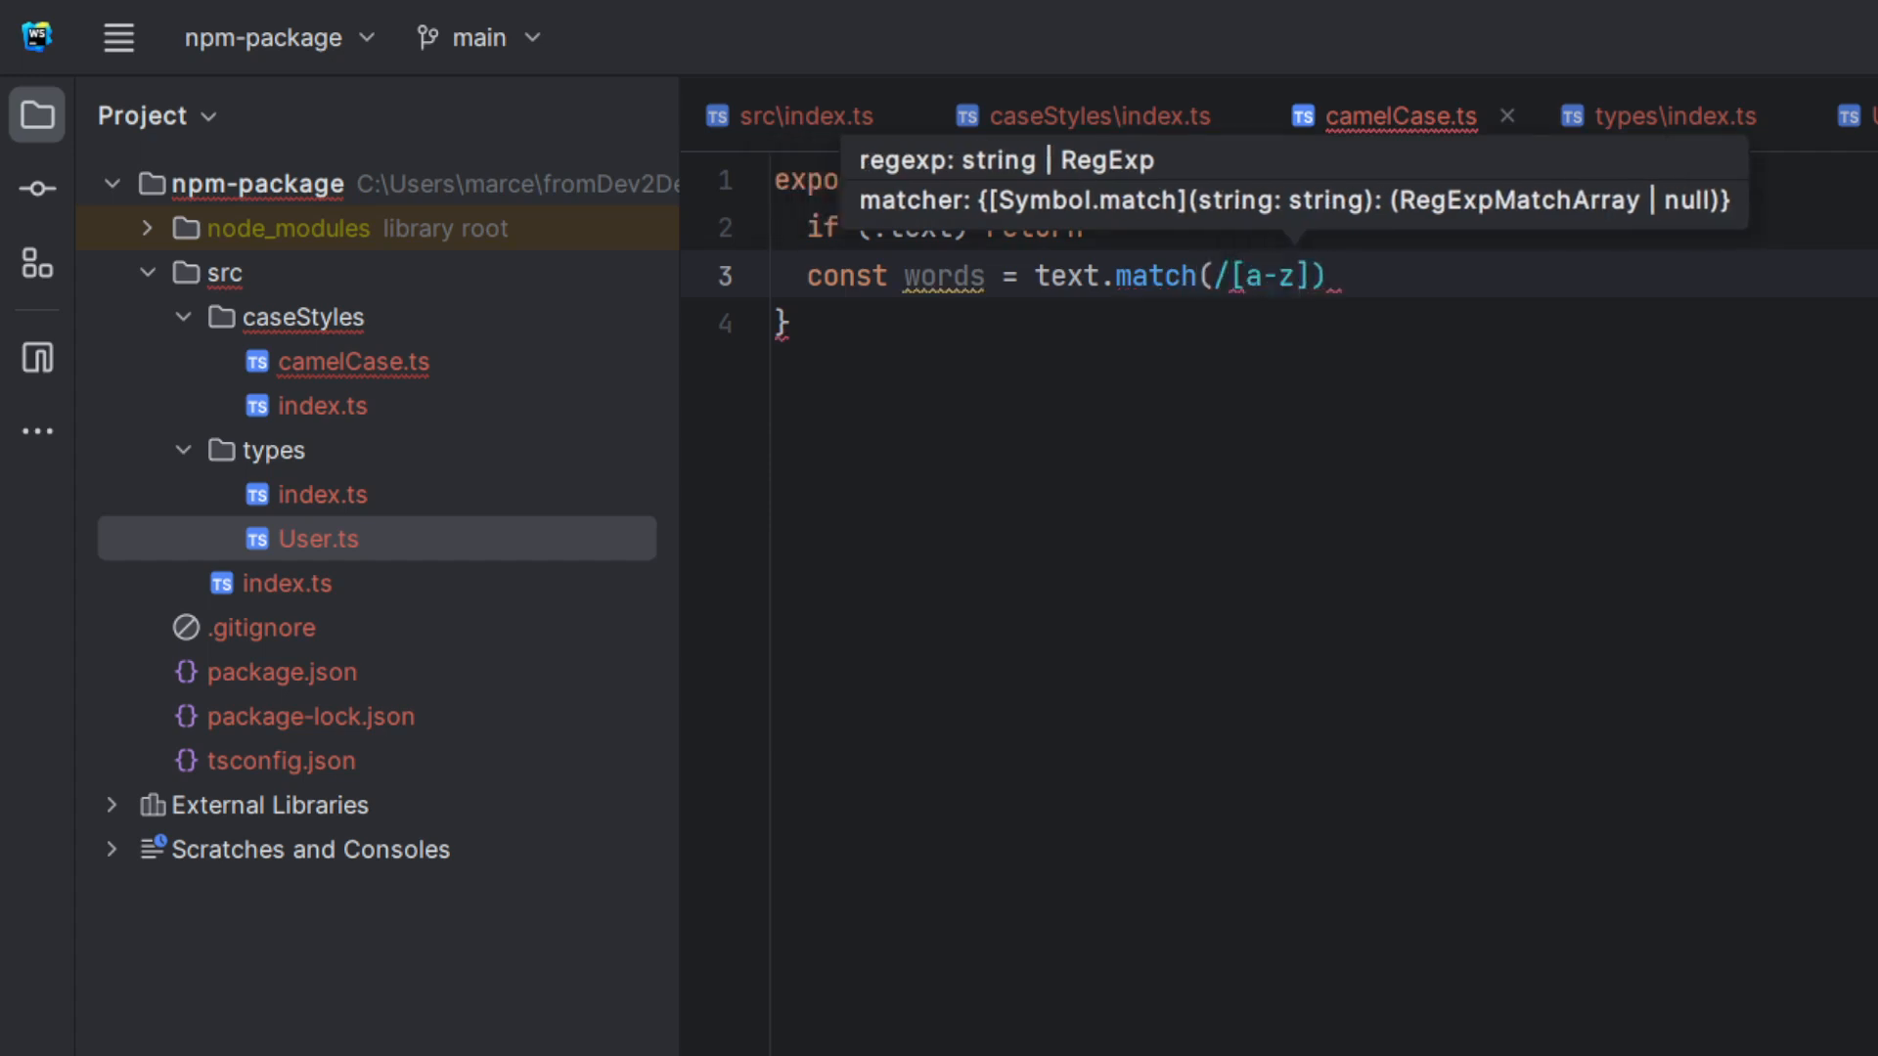
pyautogui.write('+')
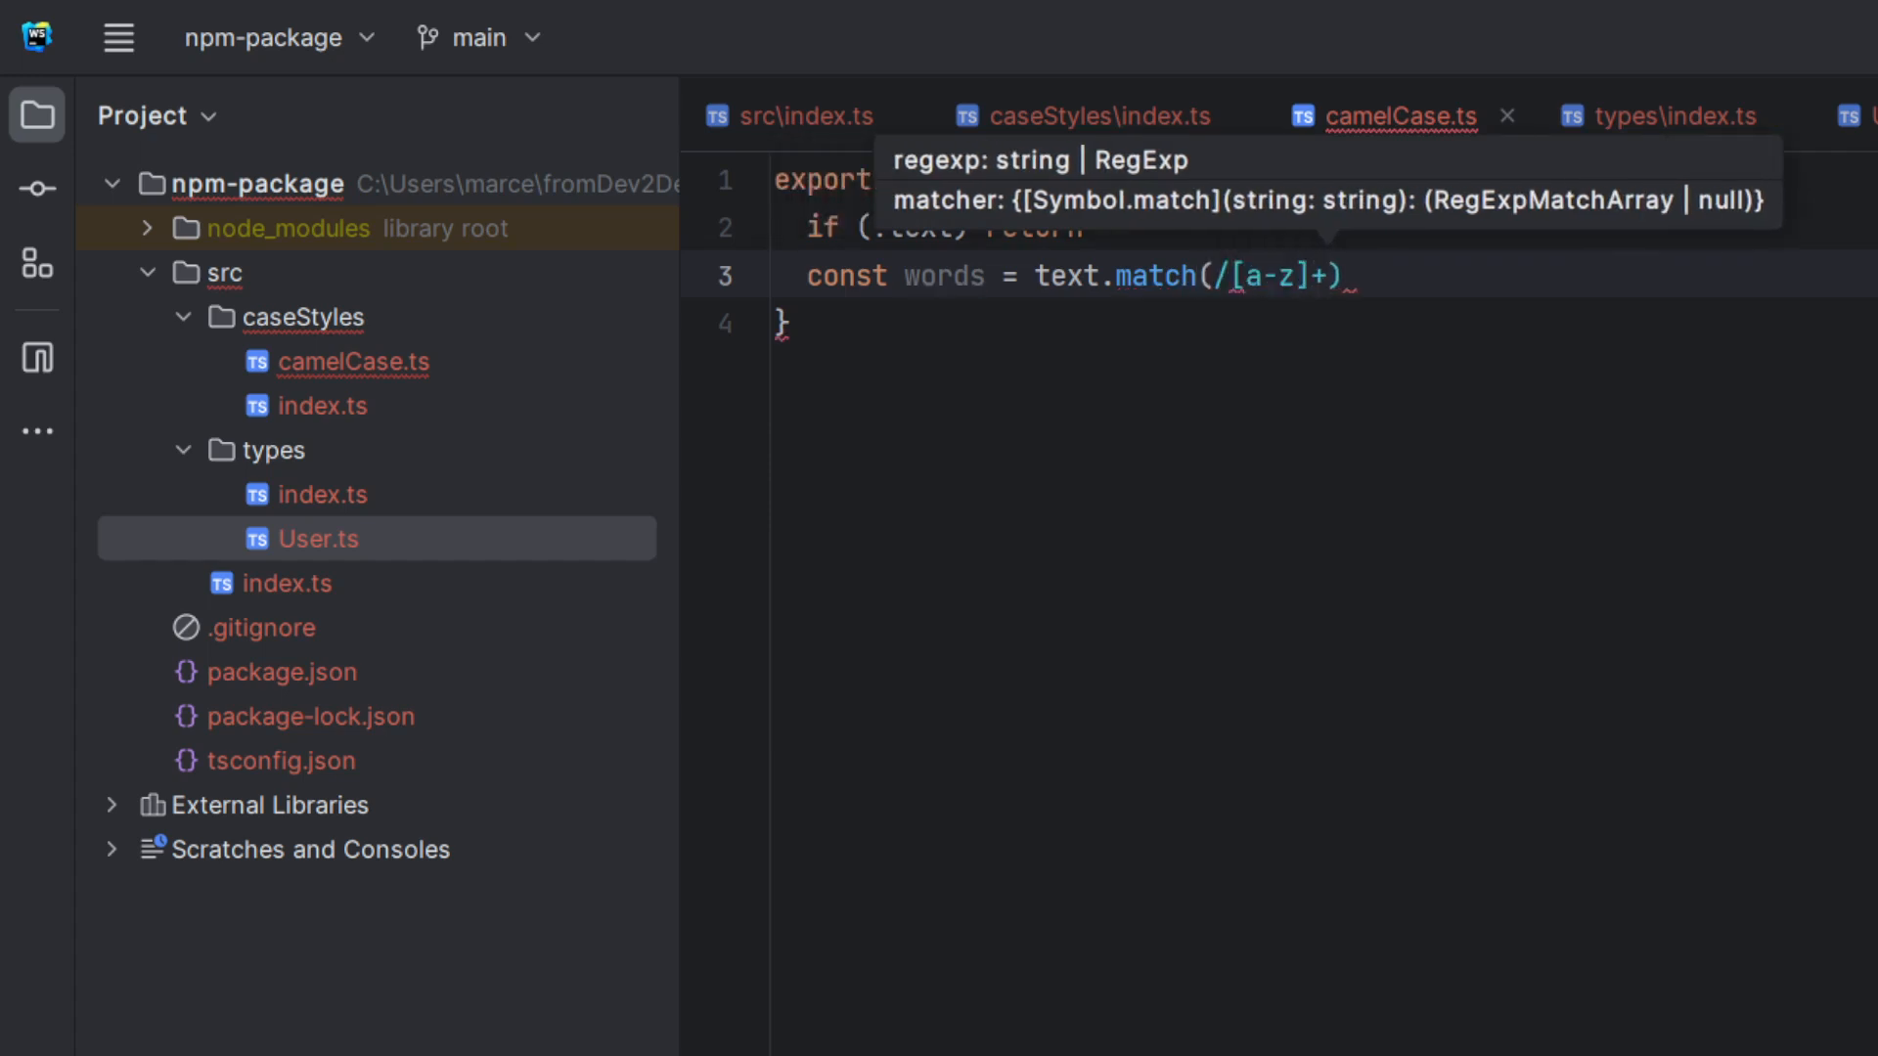
pyautogui.write('/gi')
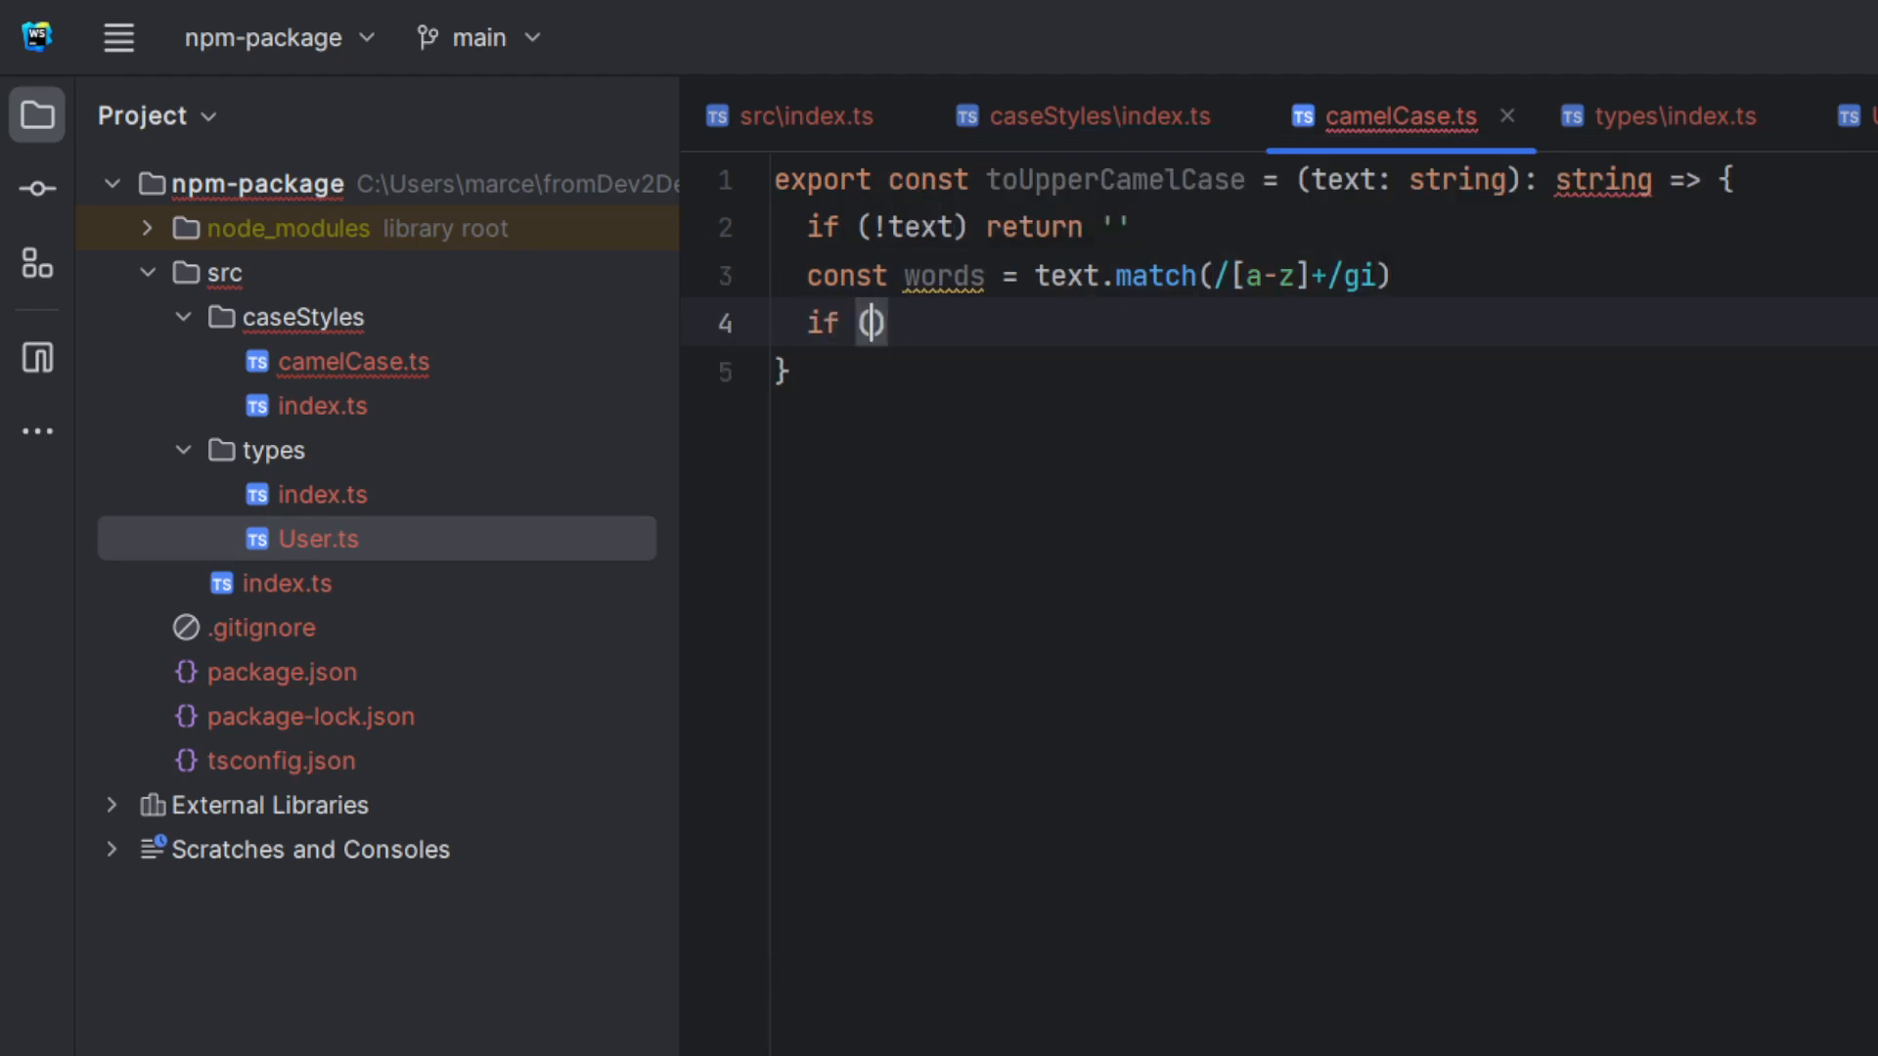
pyautogui.write('!word')
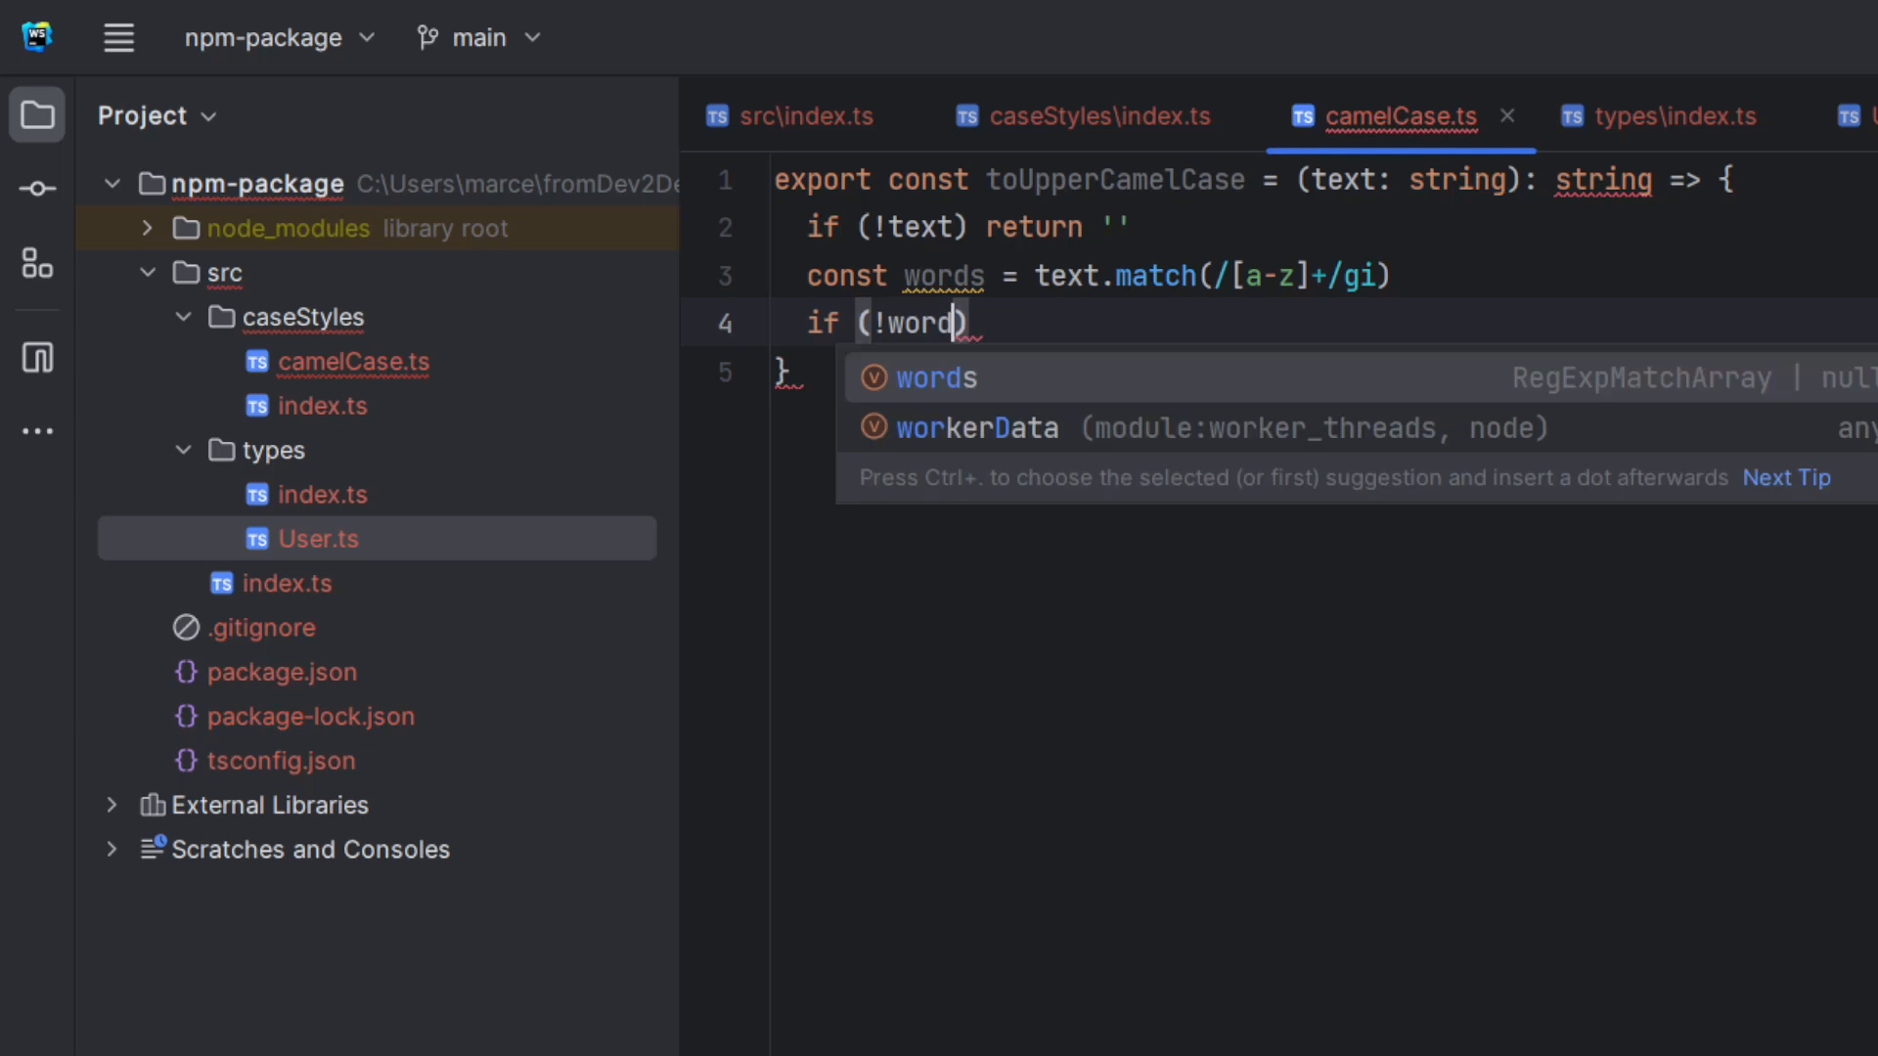
pyautogui.write("s) return ''")
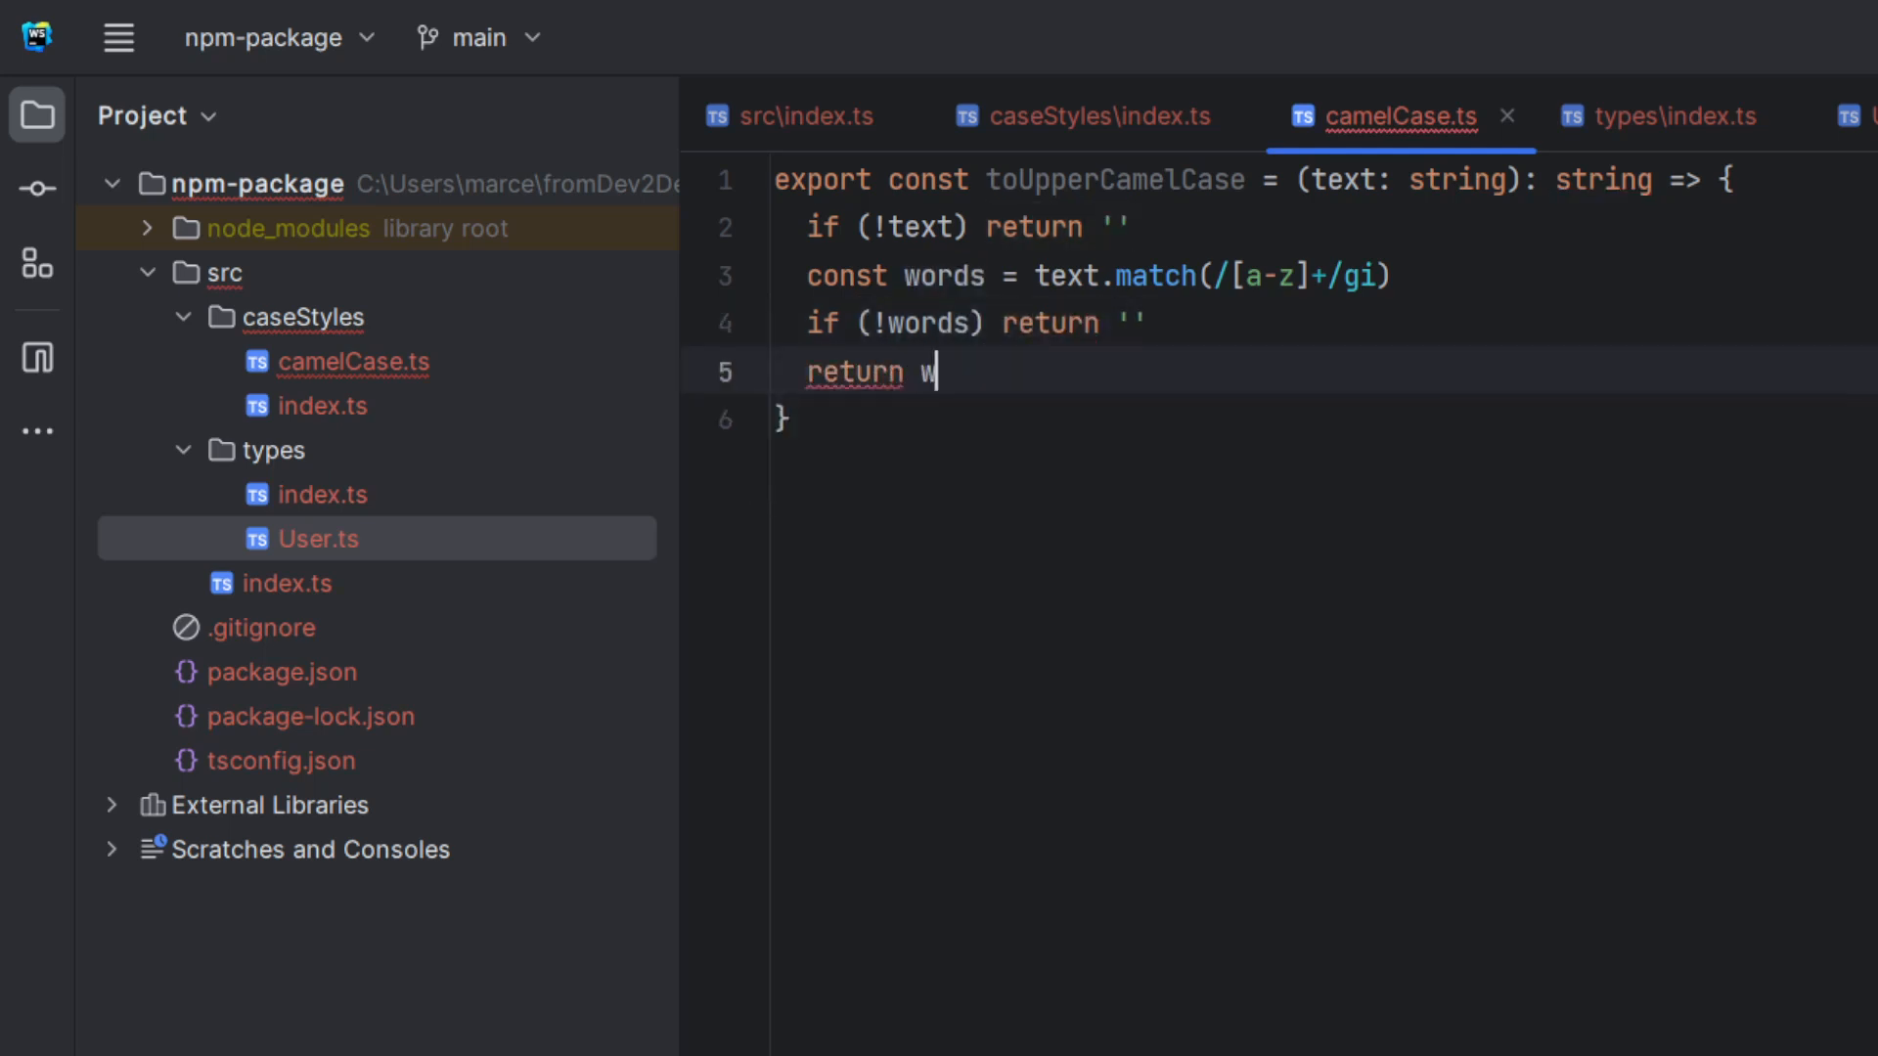
# - Map each word to its capitalised form and combine them with .join('')
pyautogui.write('ords')
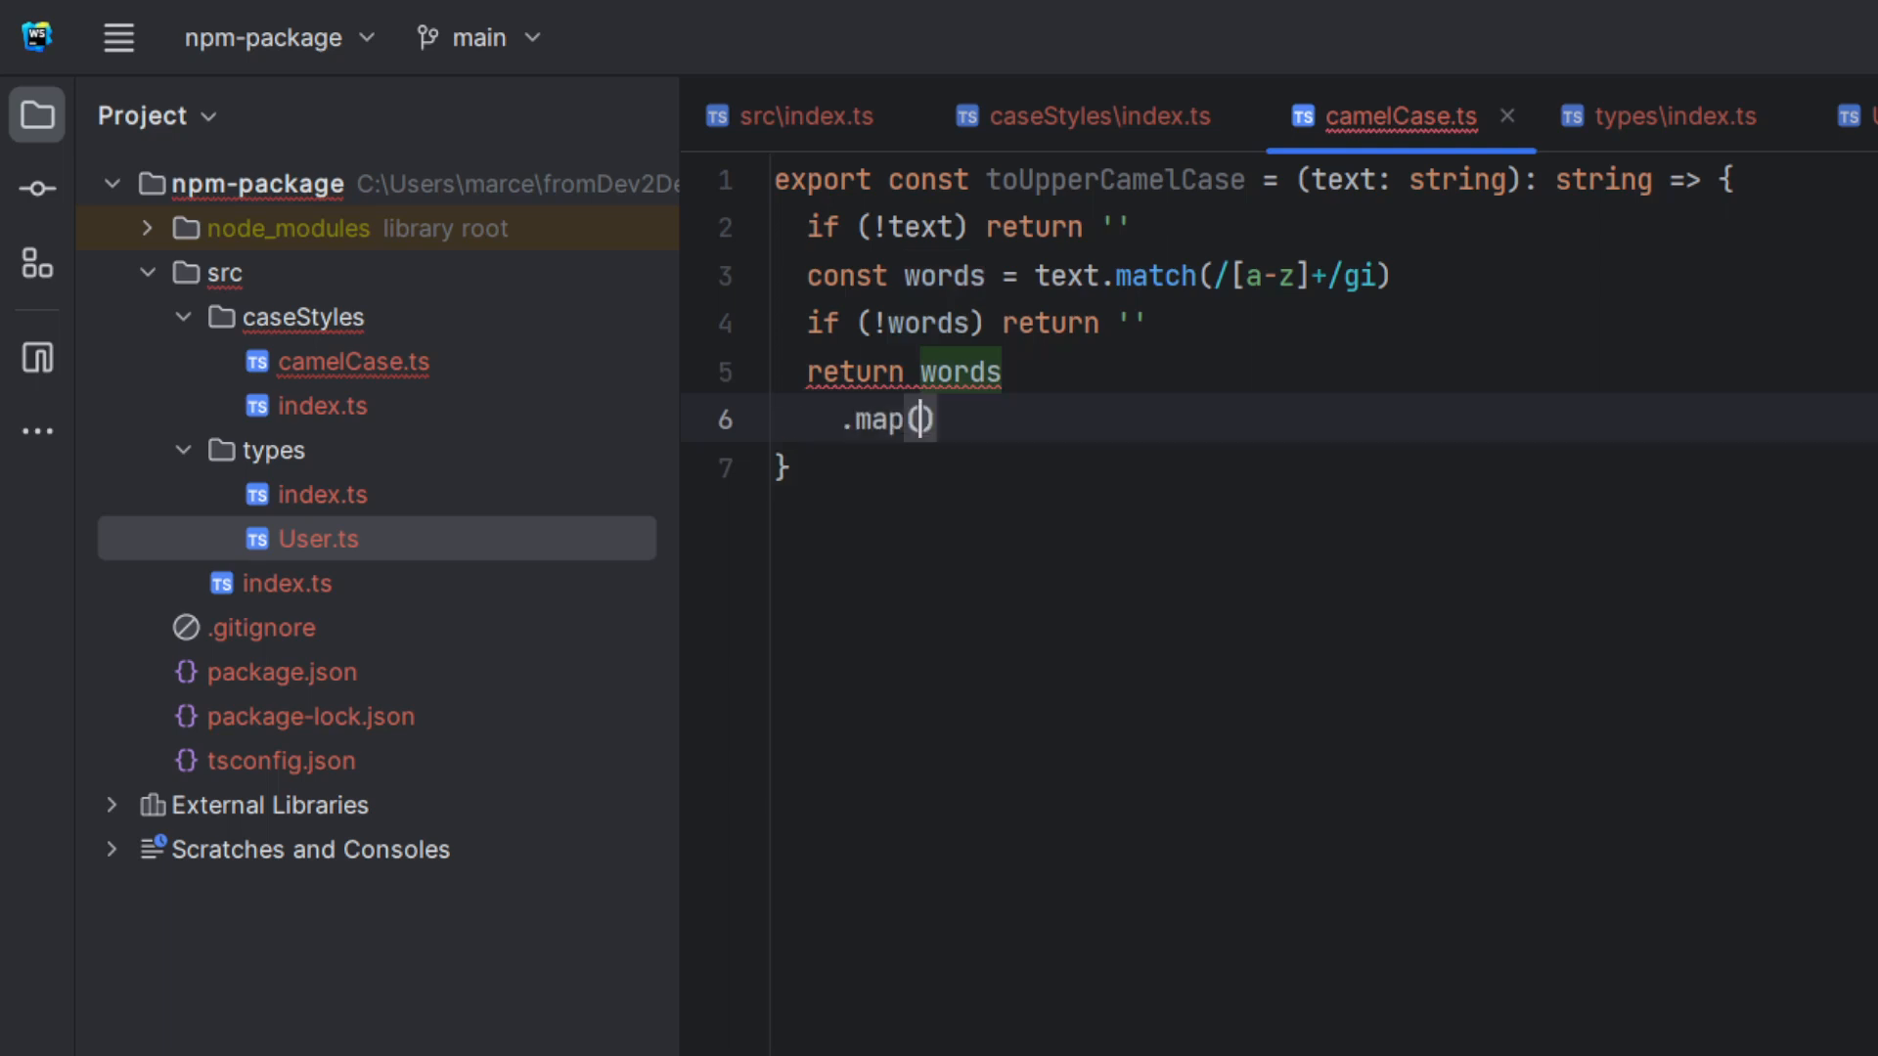
pyautogui.write('(word)')
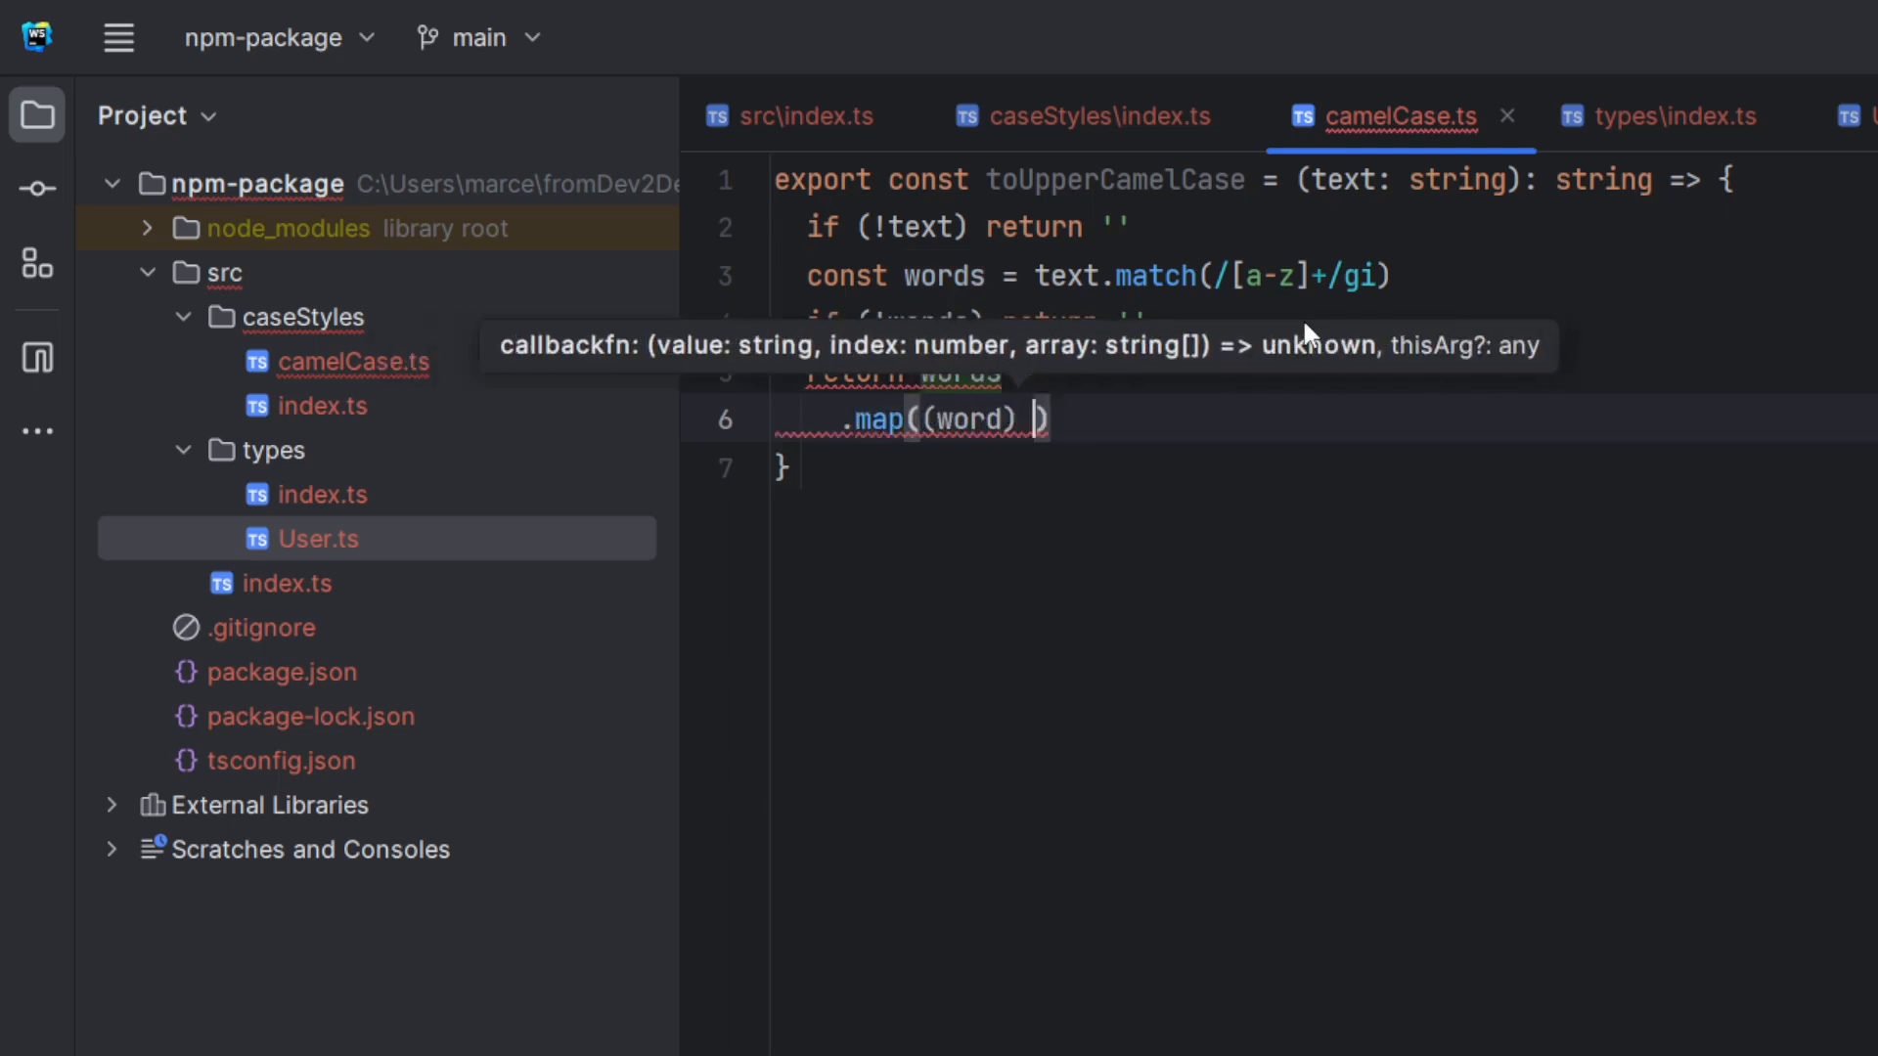
pyautogui.write('=> word')
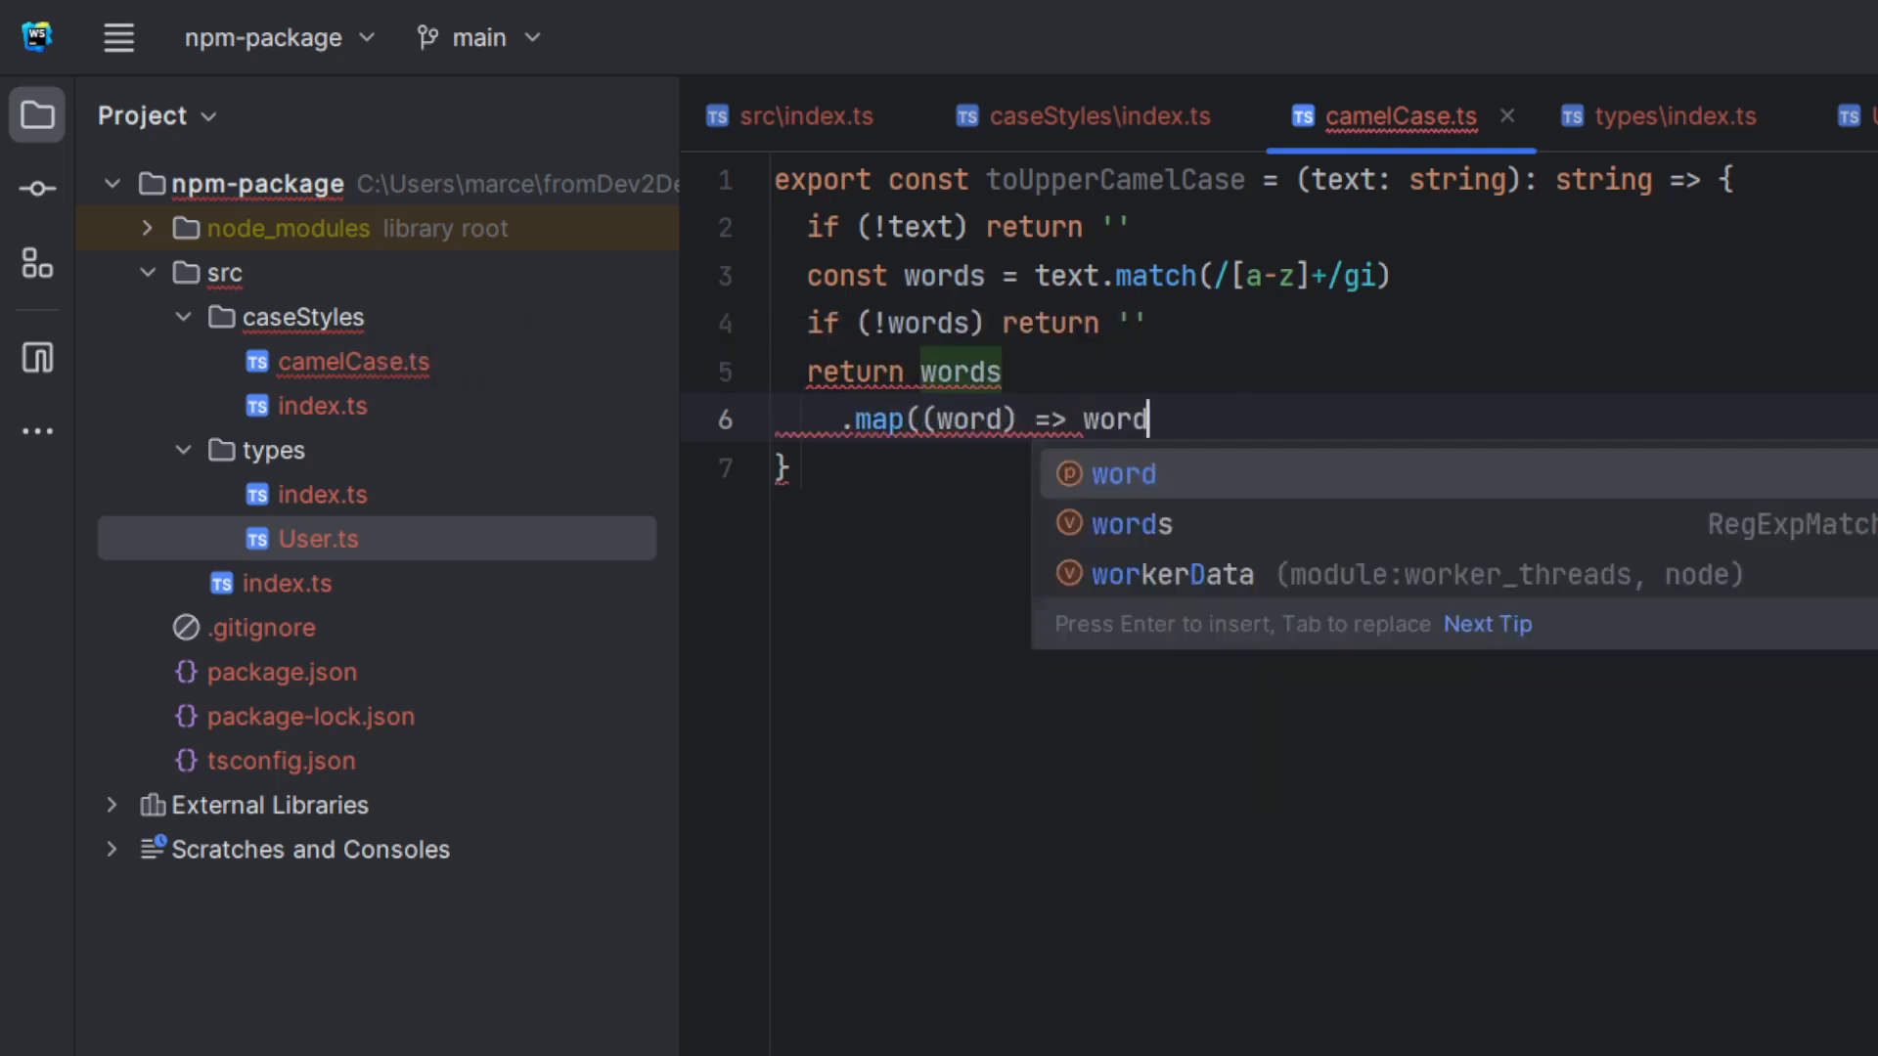
pyautogui.press('Escape')
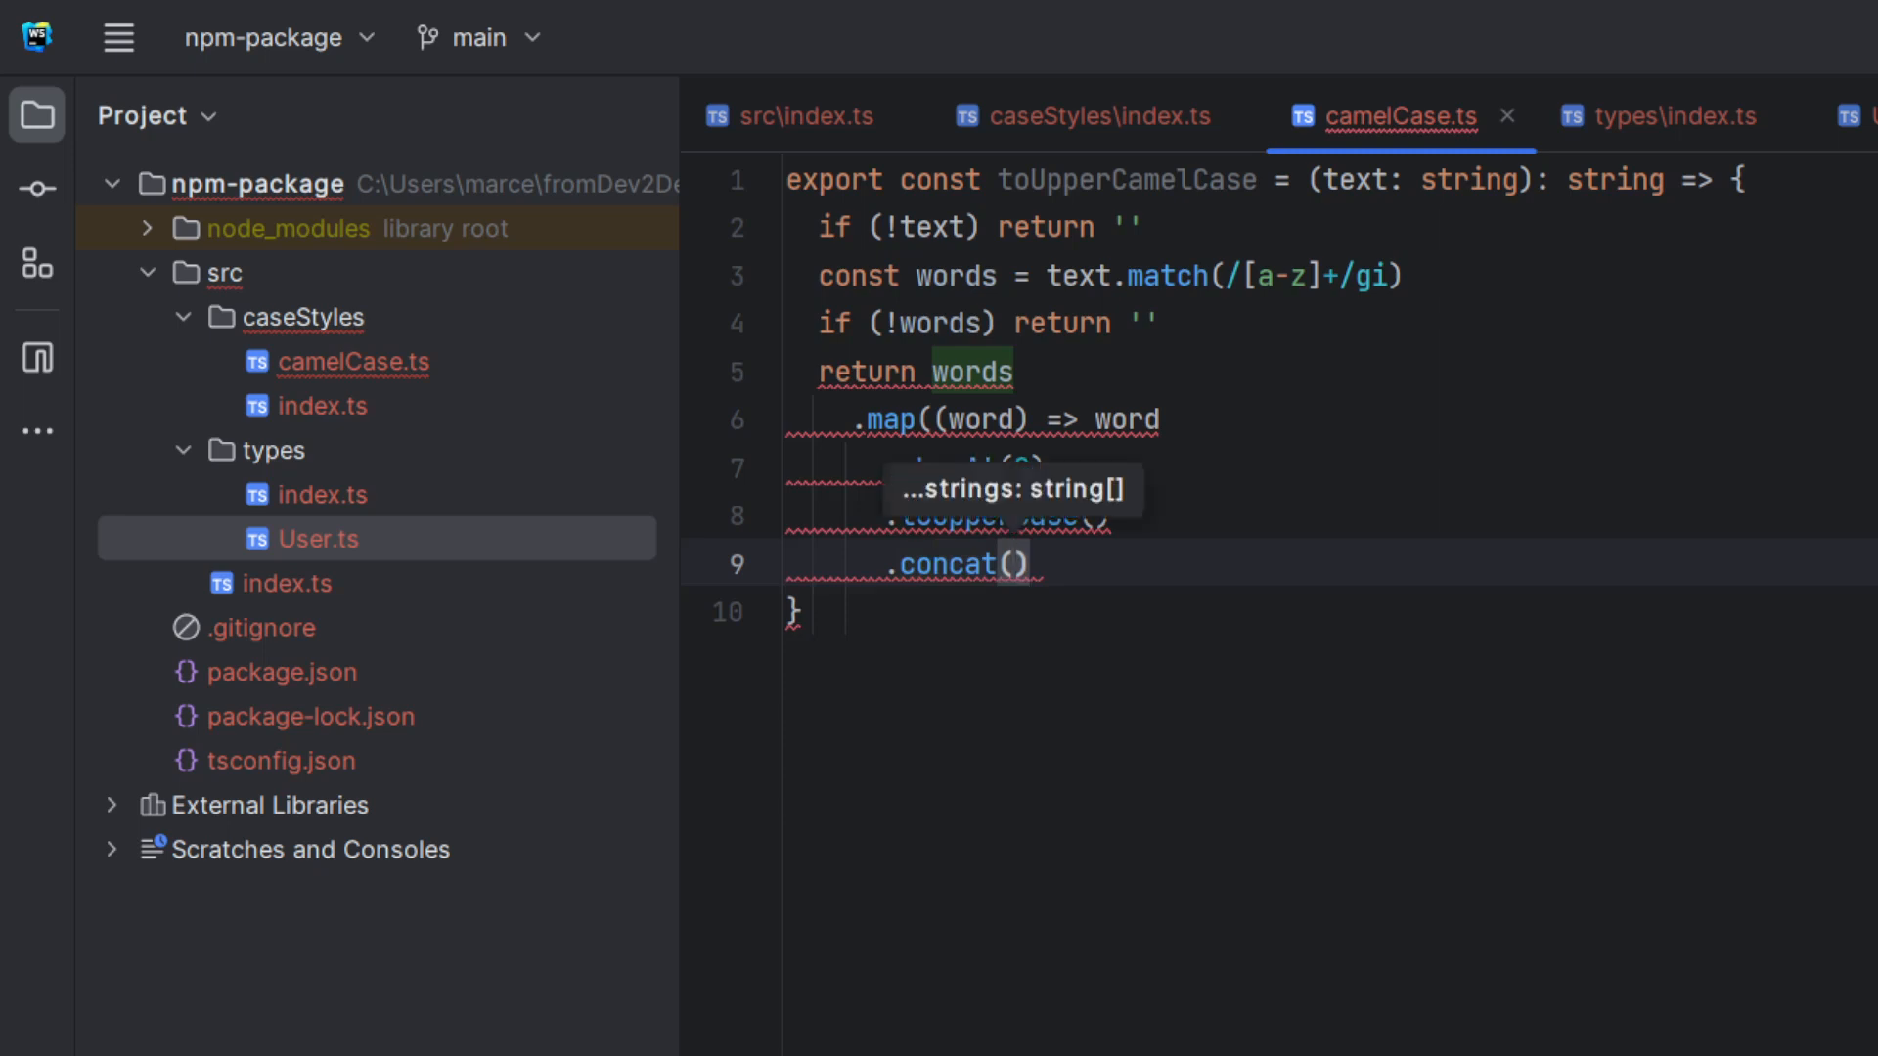
pyautogui.write('word.substring(1')
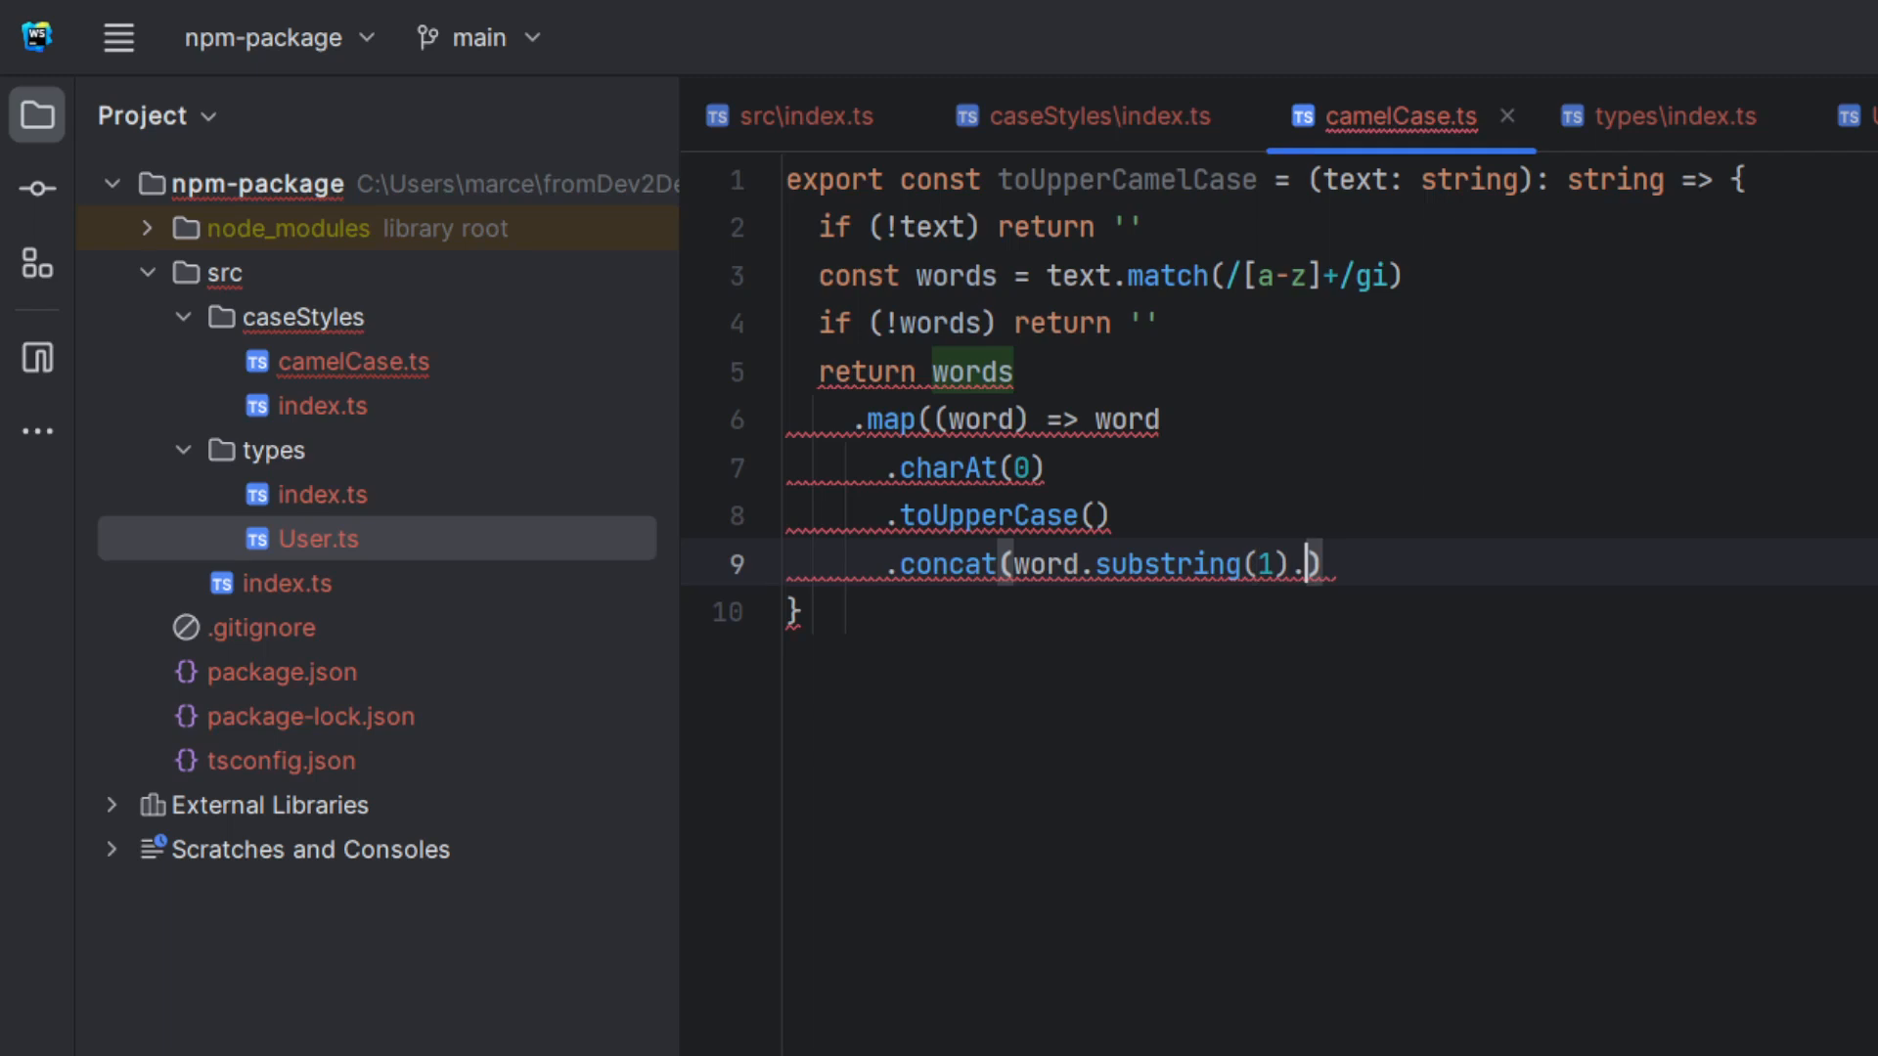
pyautogui.write('toLowerCase()')
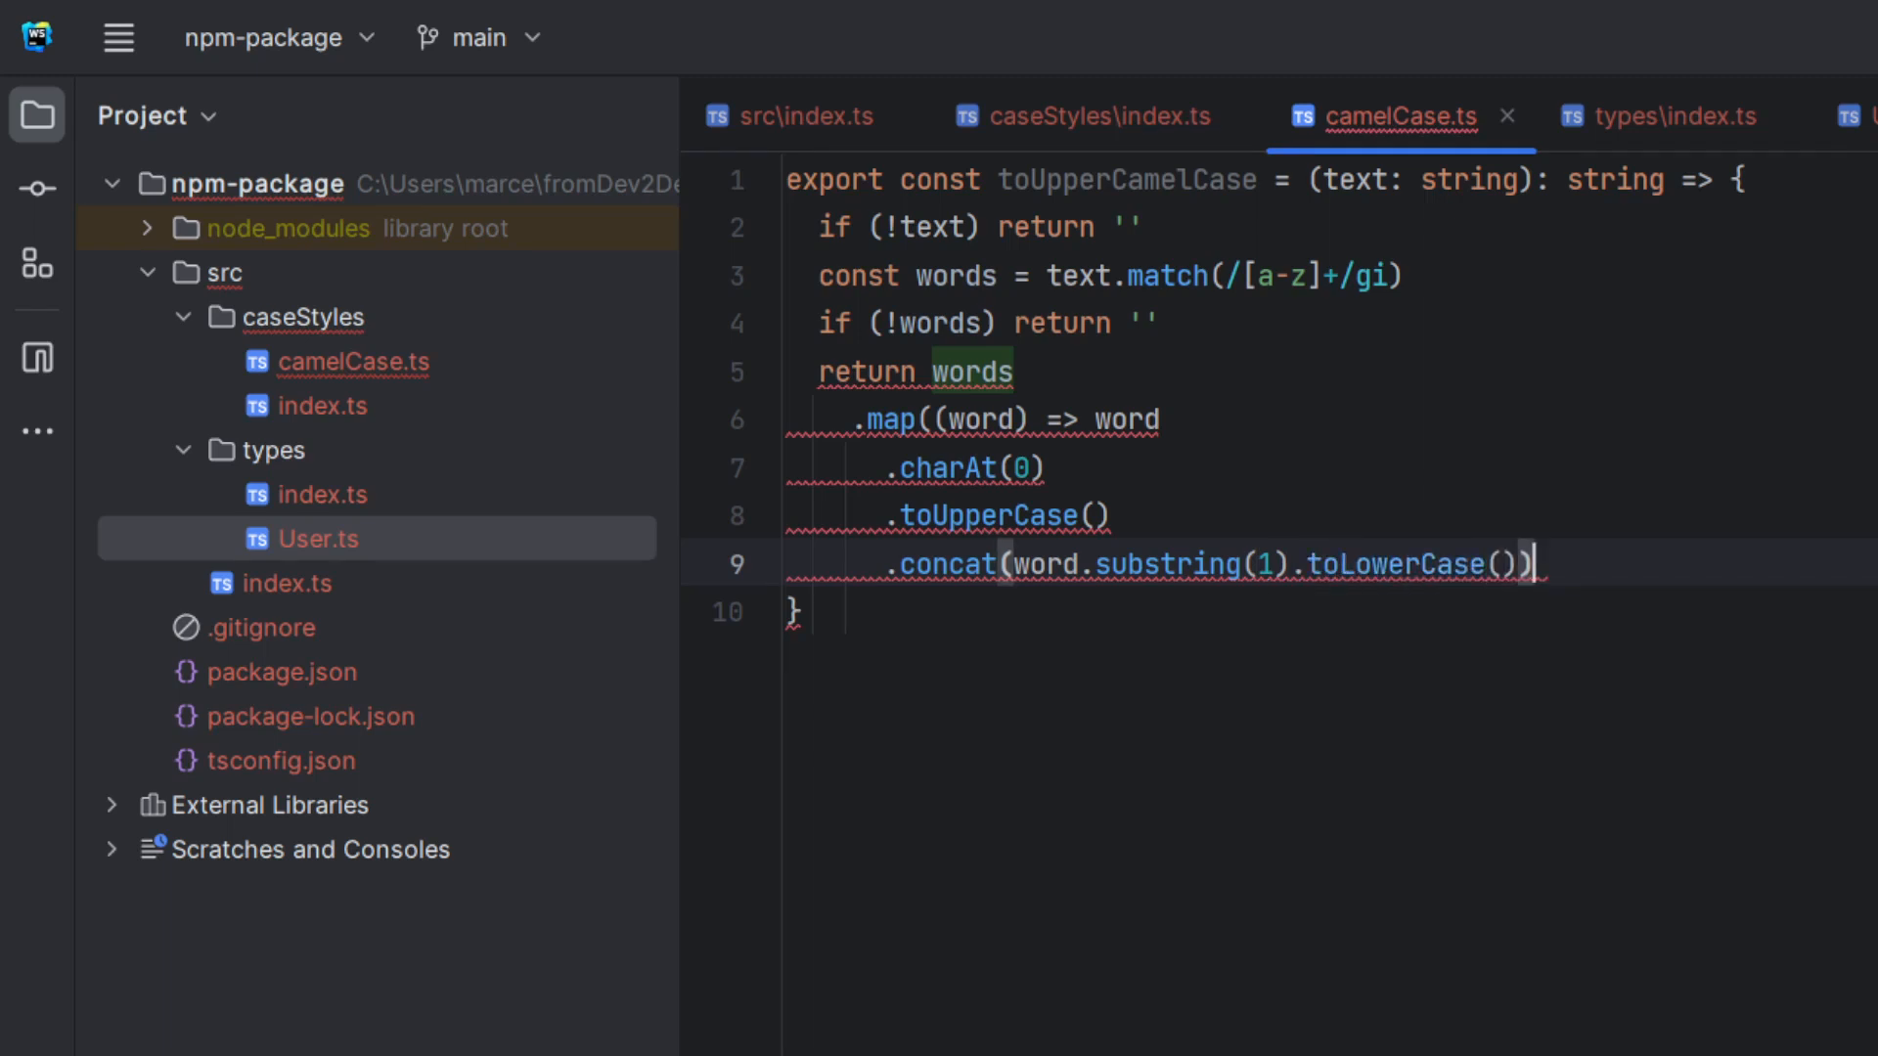
pyautogui.press('Enter')
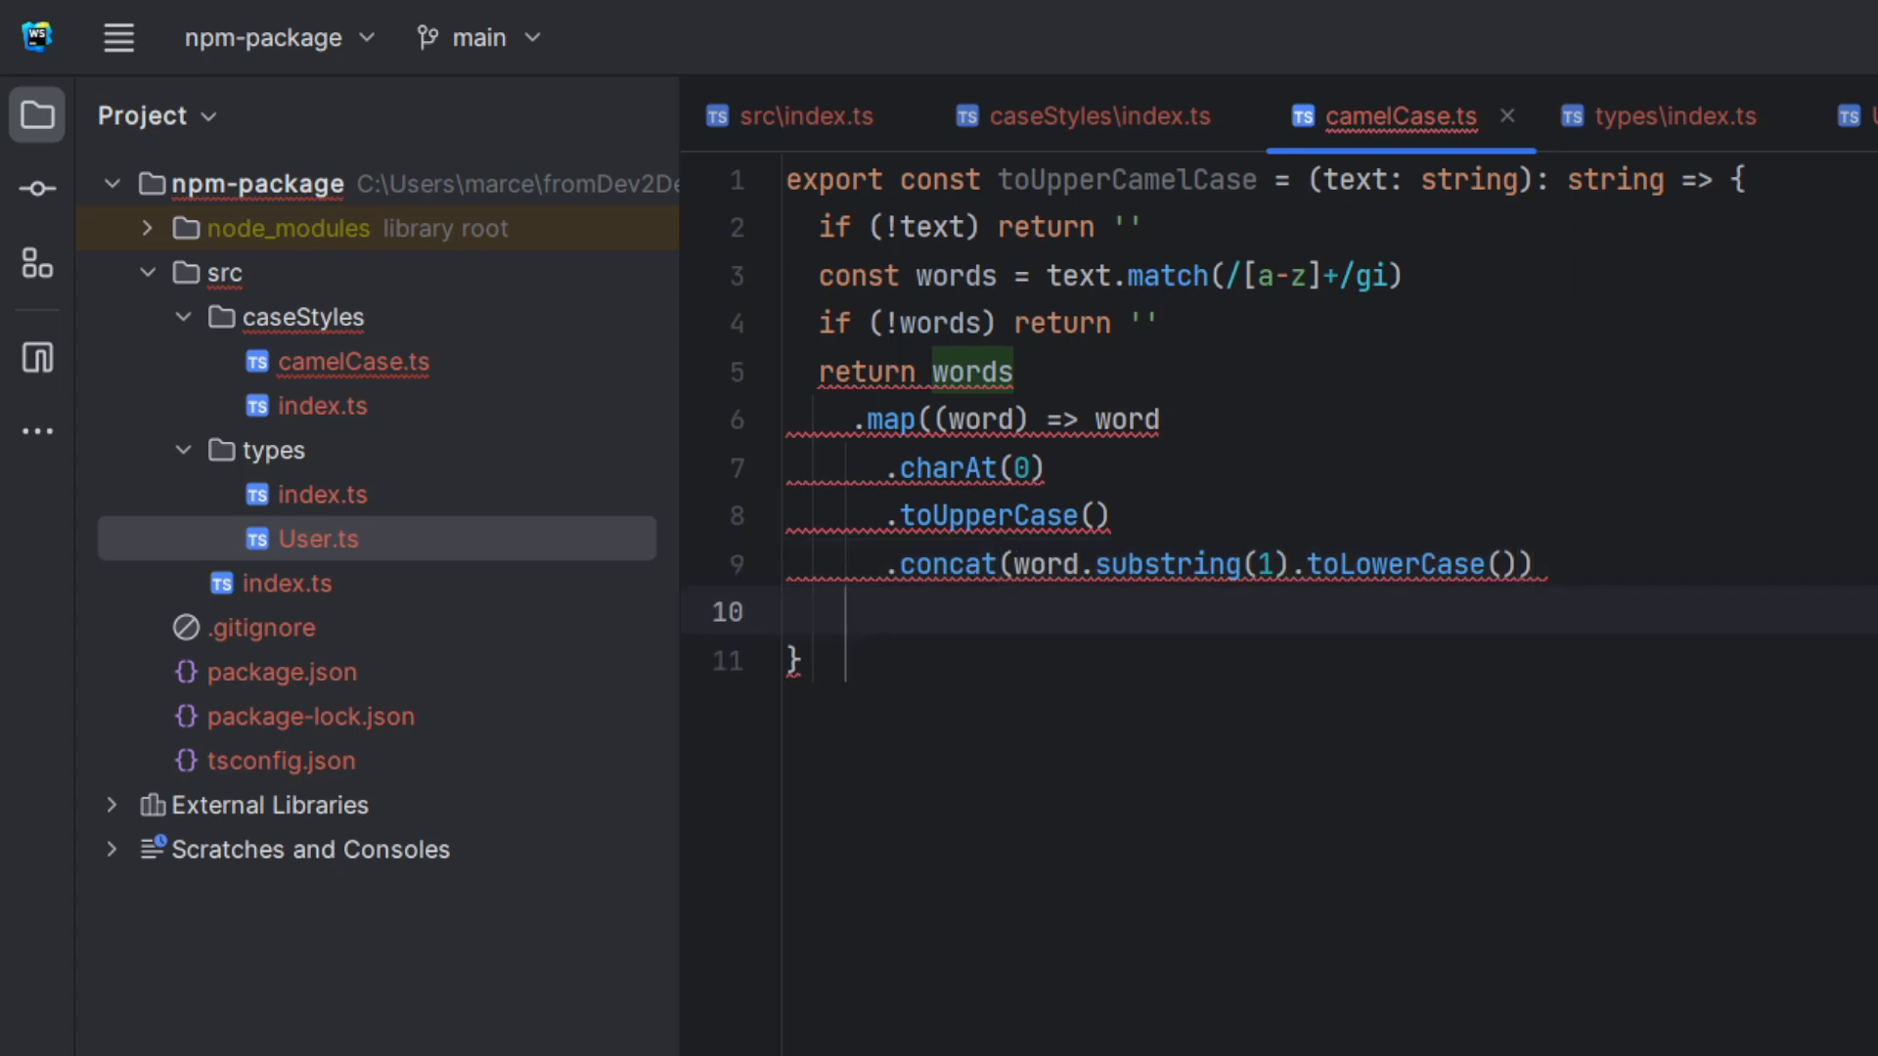
pyautogui.write(')')
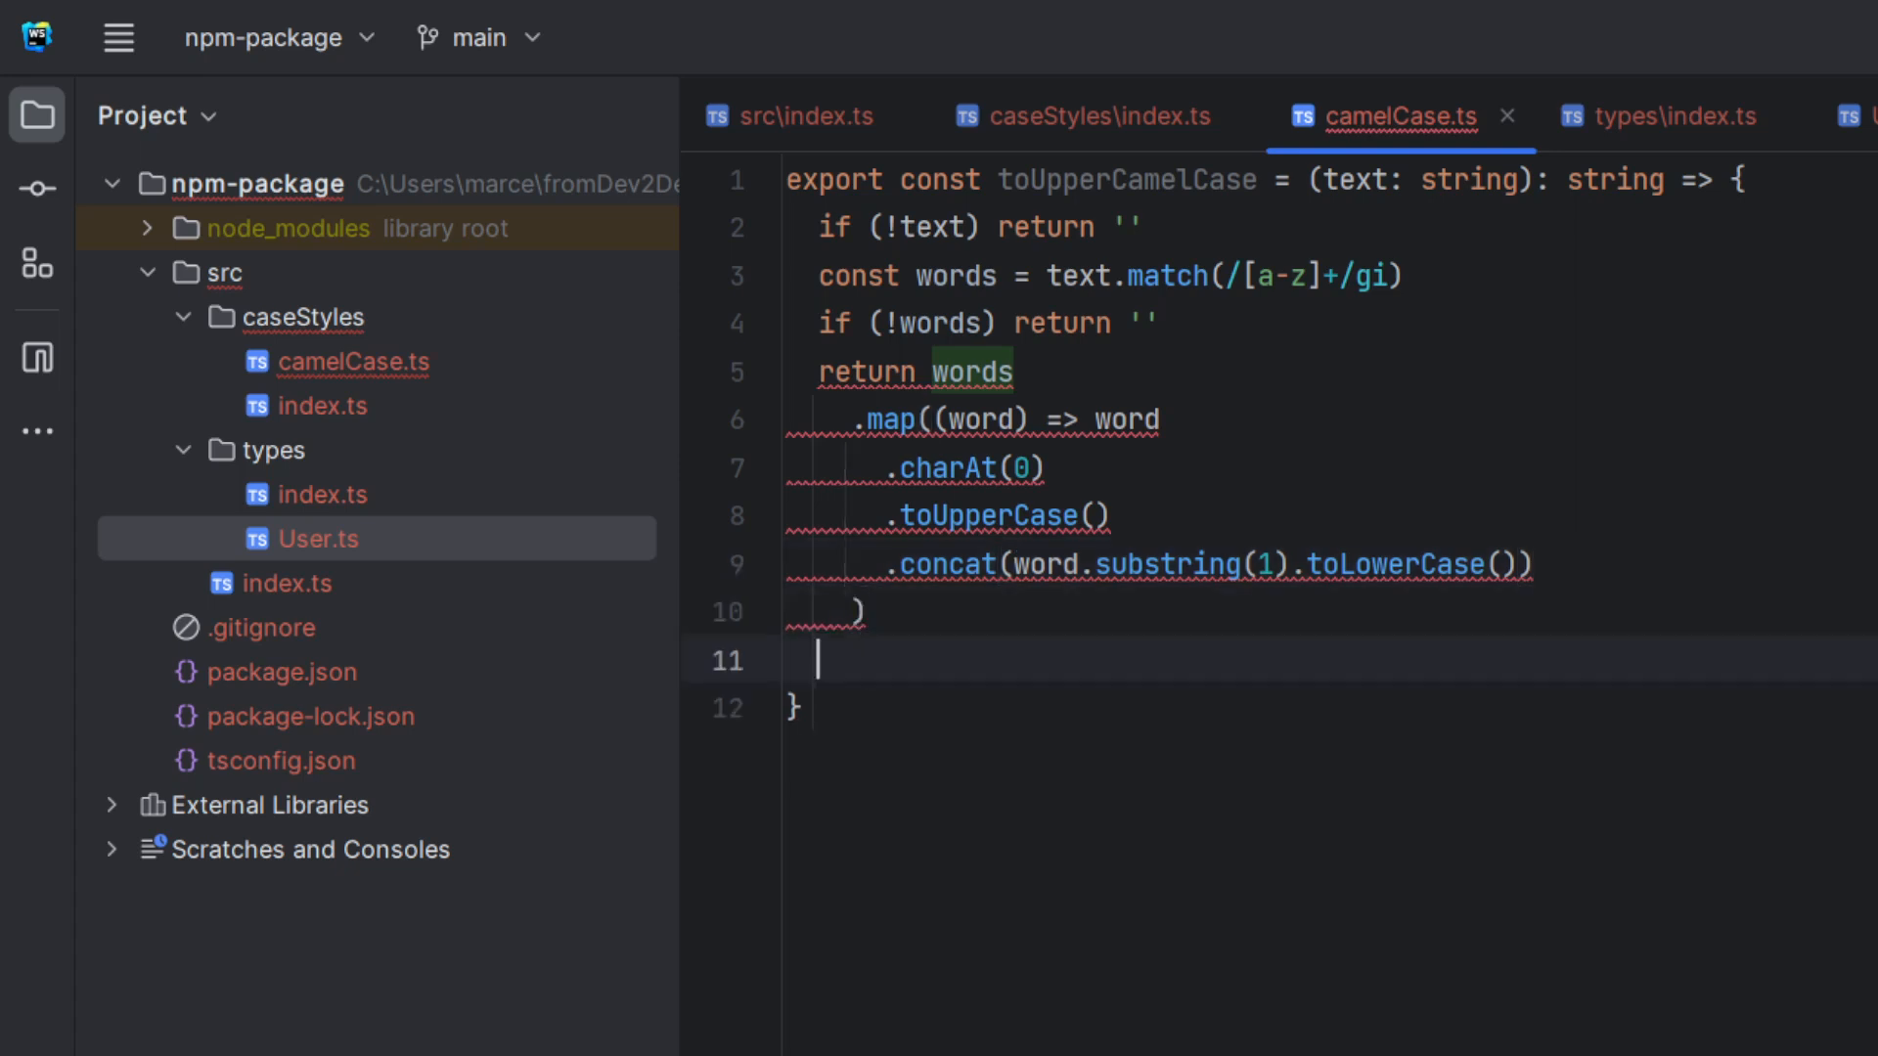
pyautogui.write(".join('');")
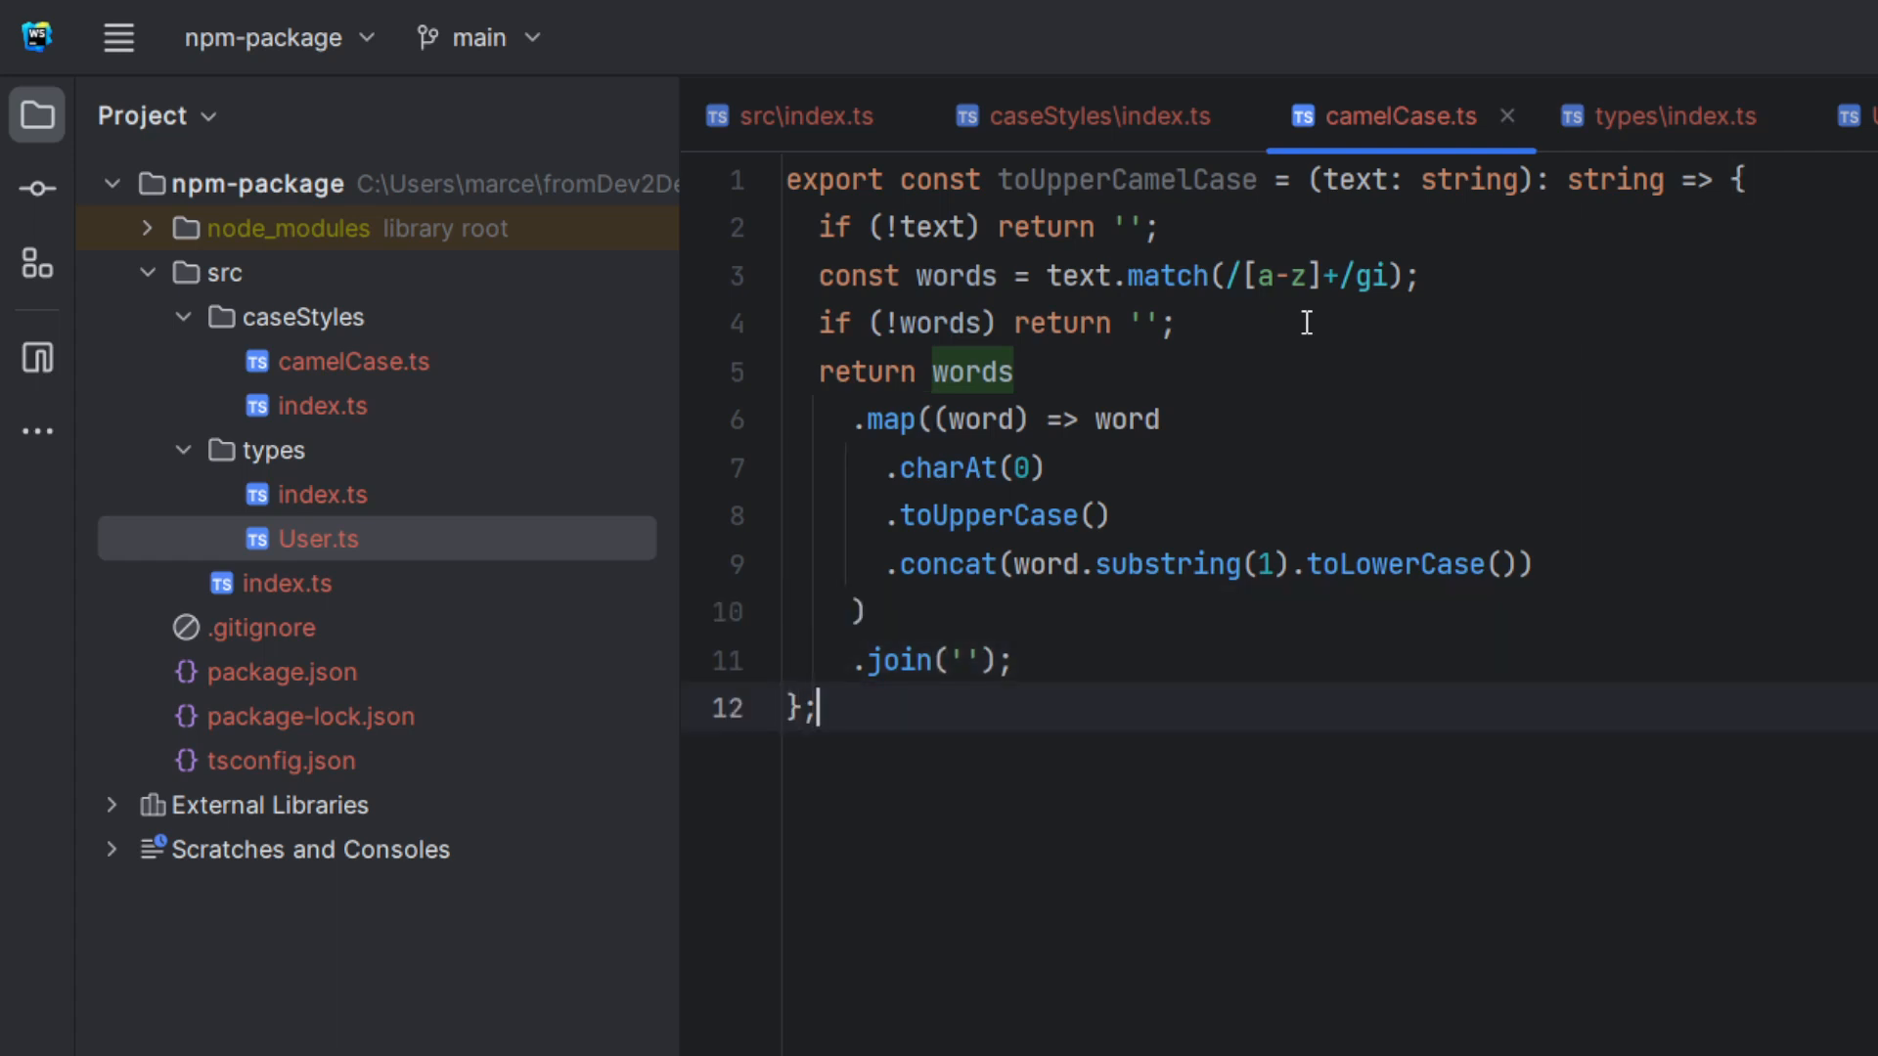
pyautogui.press('Enter')
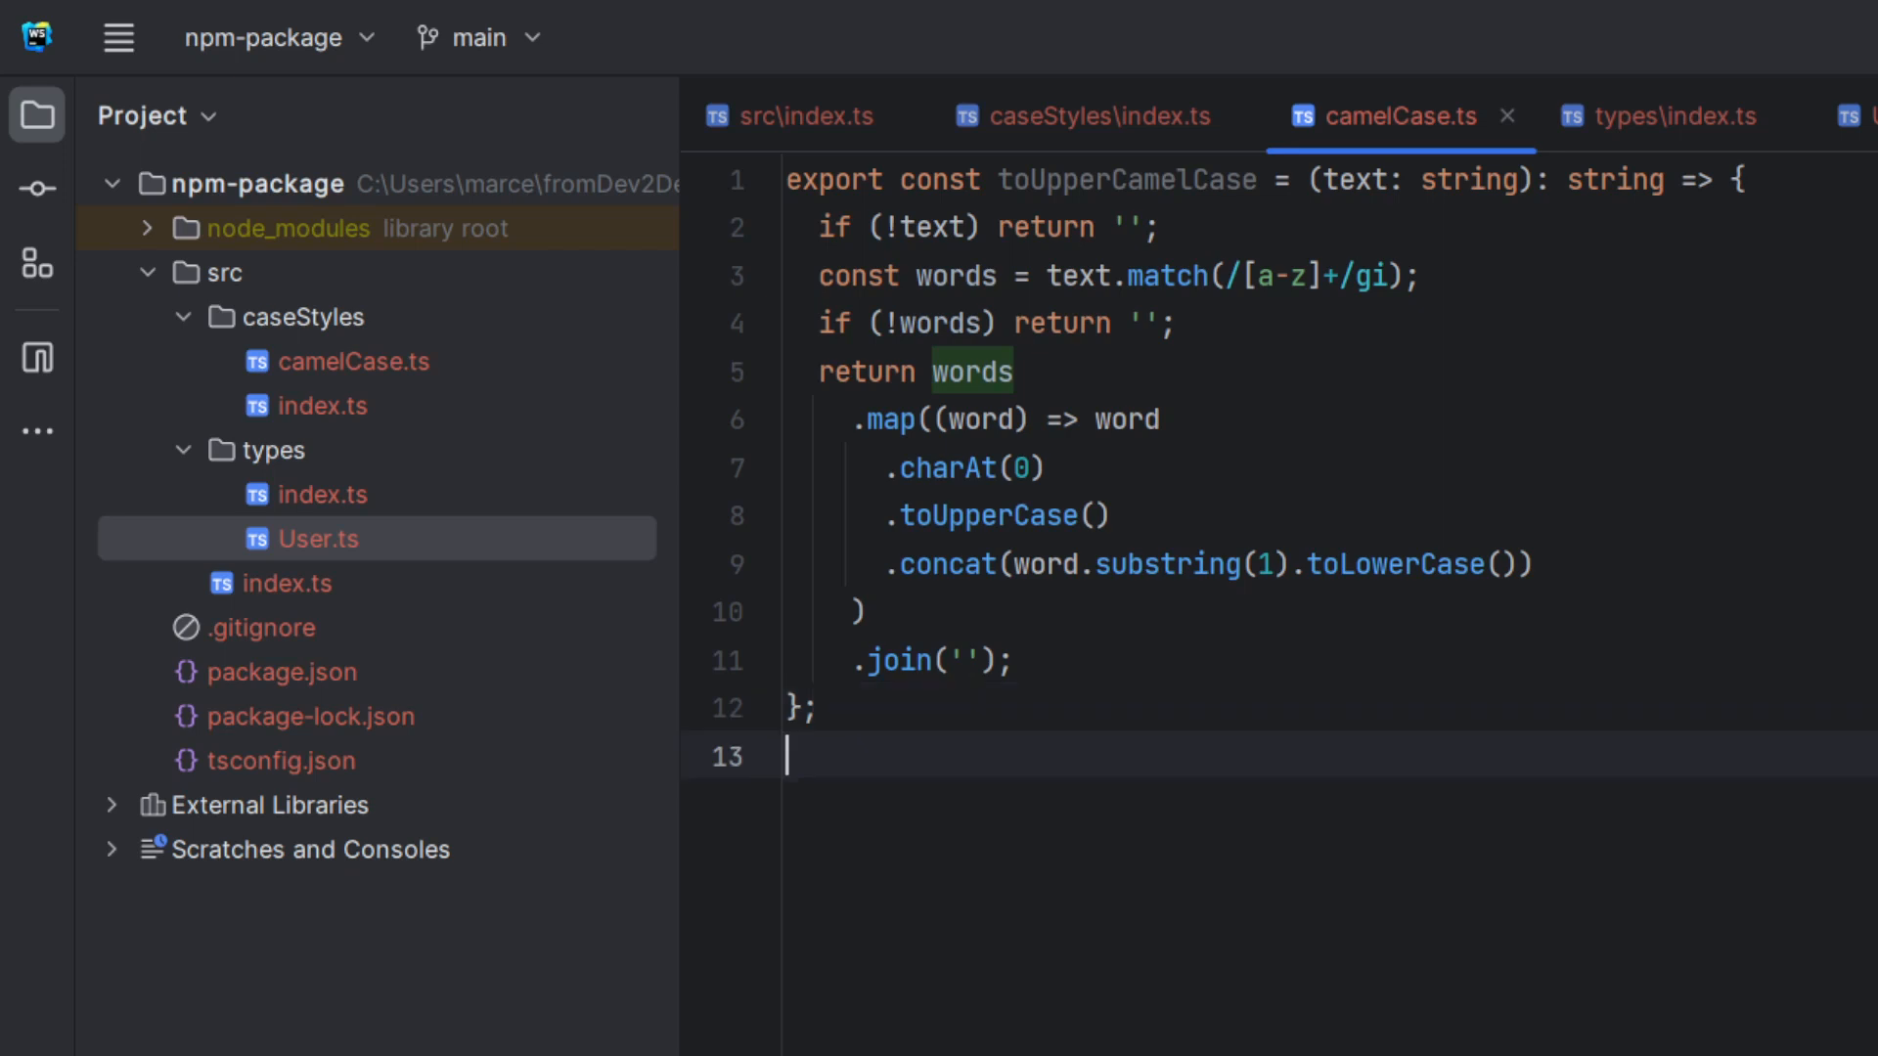
# - Declare toLowerCamelCase storing toUpperCamelCase(text) and returning '' when it is empty
pyautogui.write('export const')
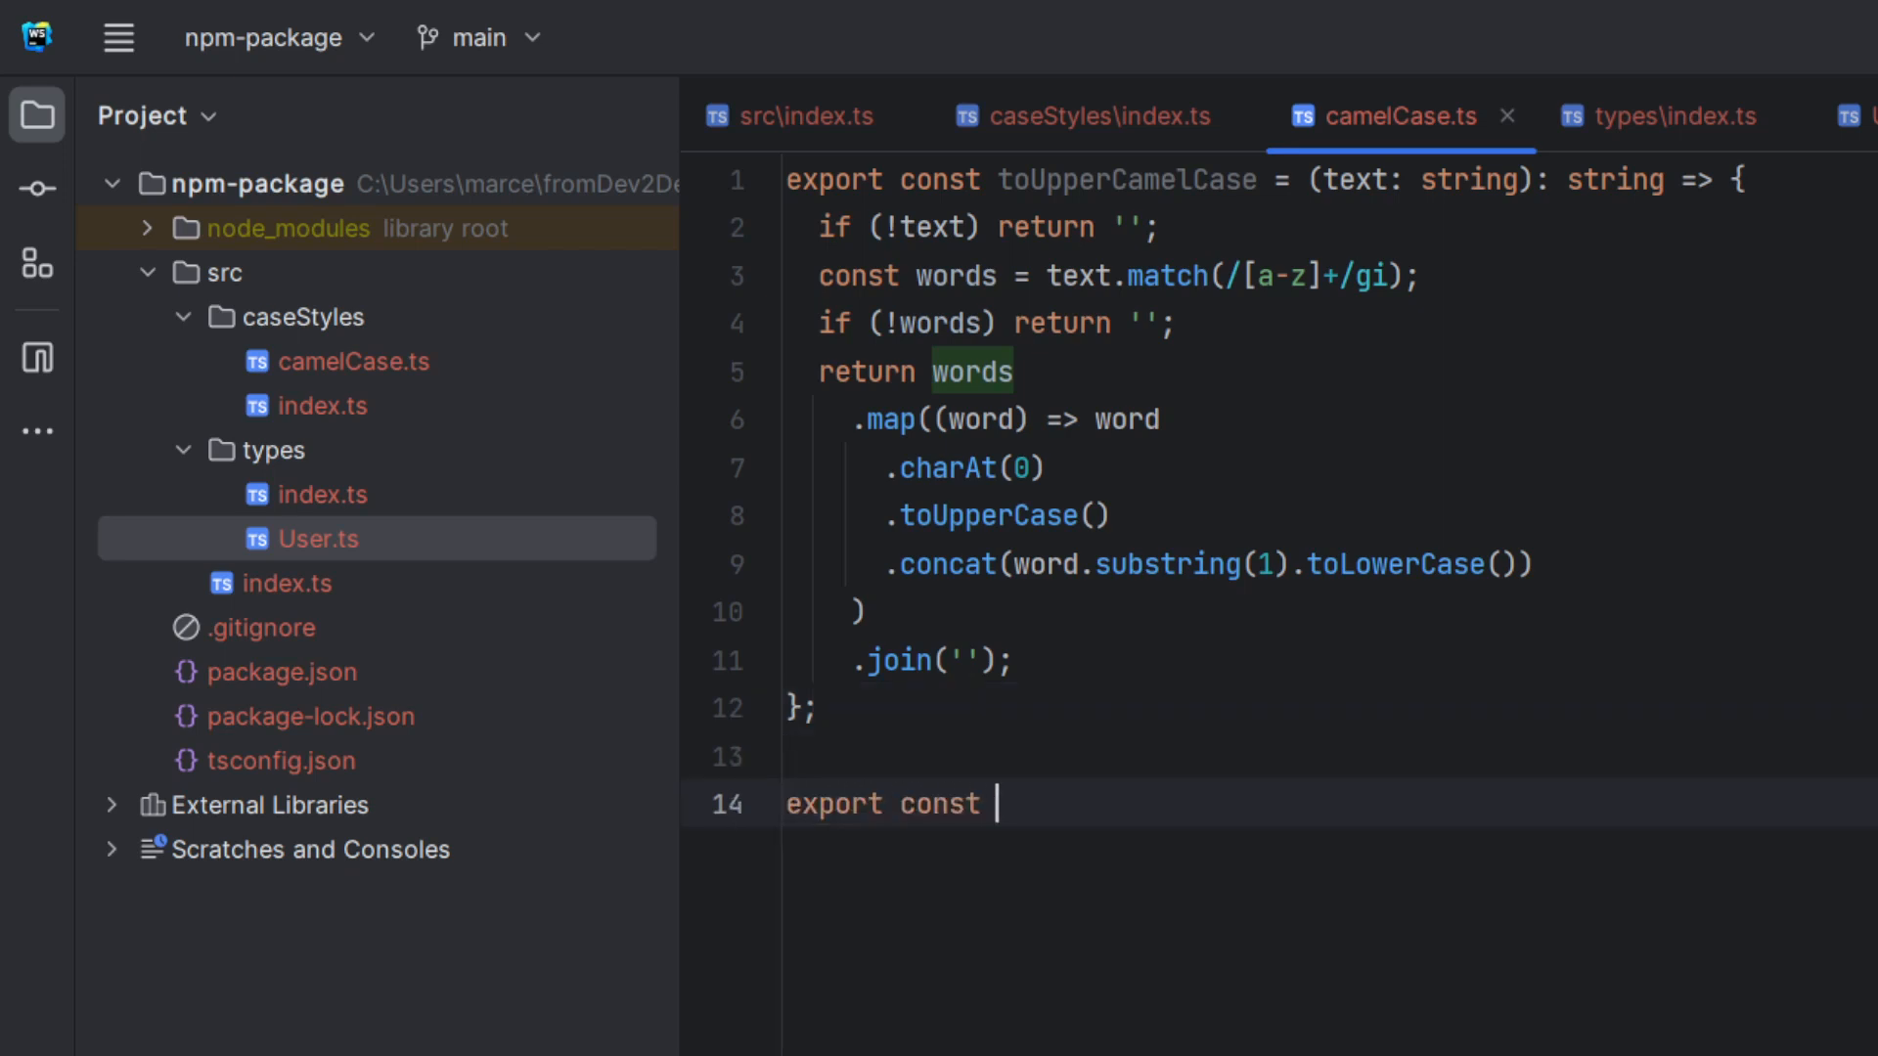
pyautogui.write('to')
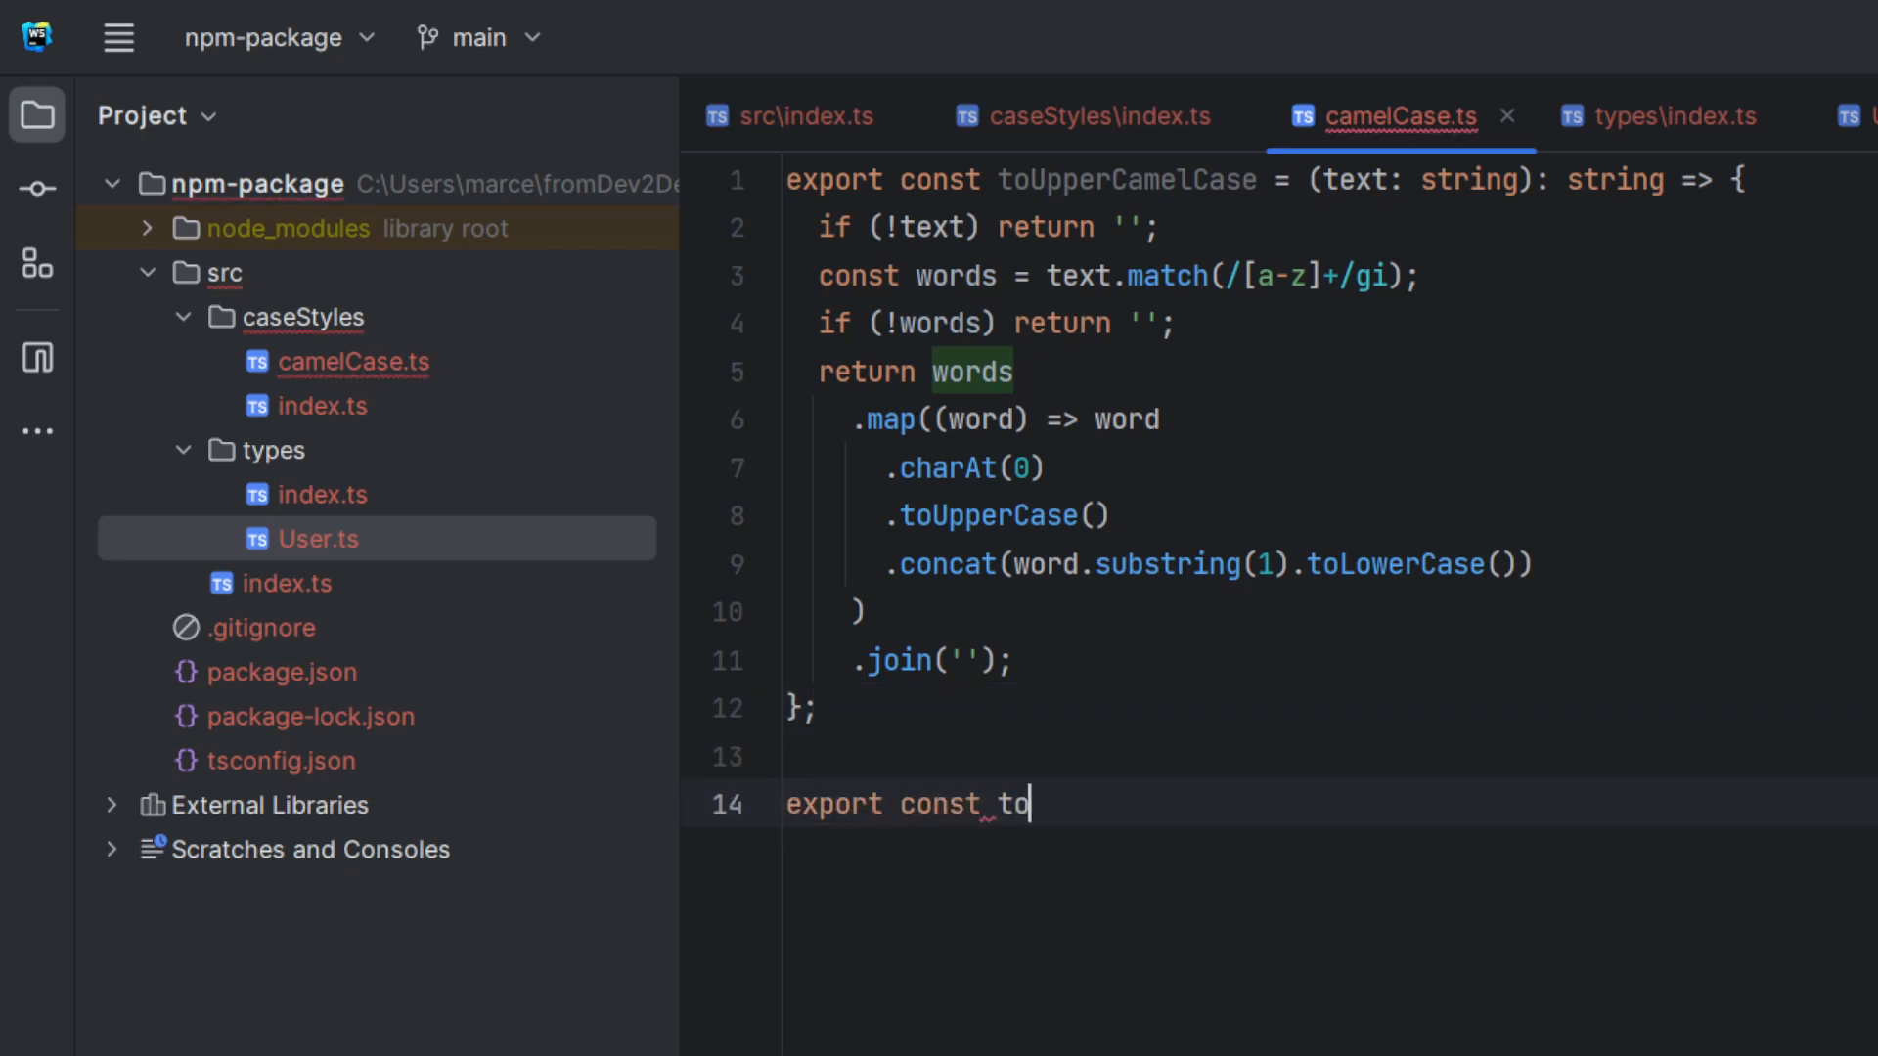
pyautogui.write('LowerCamelCase = (text: string): string =>')
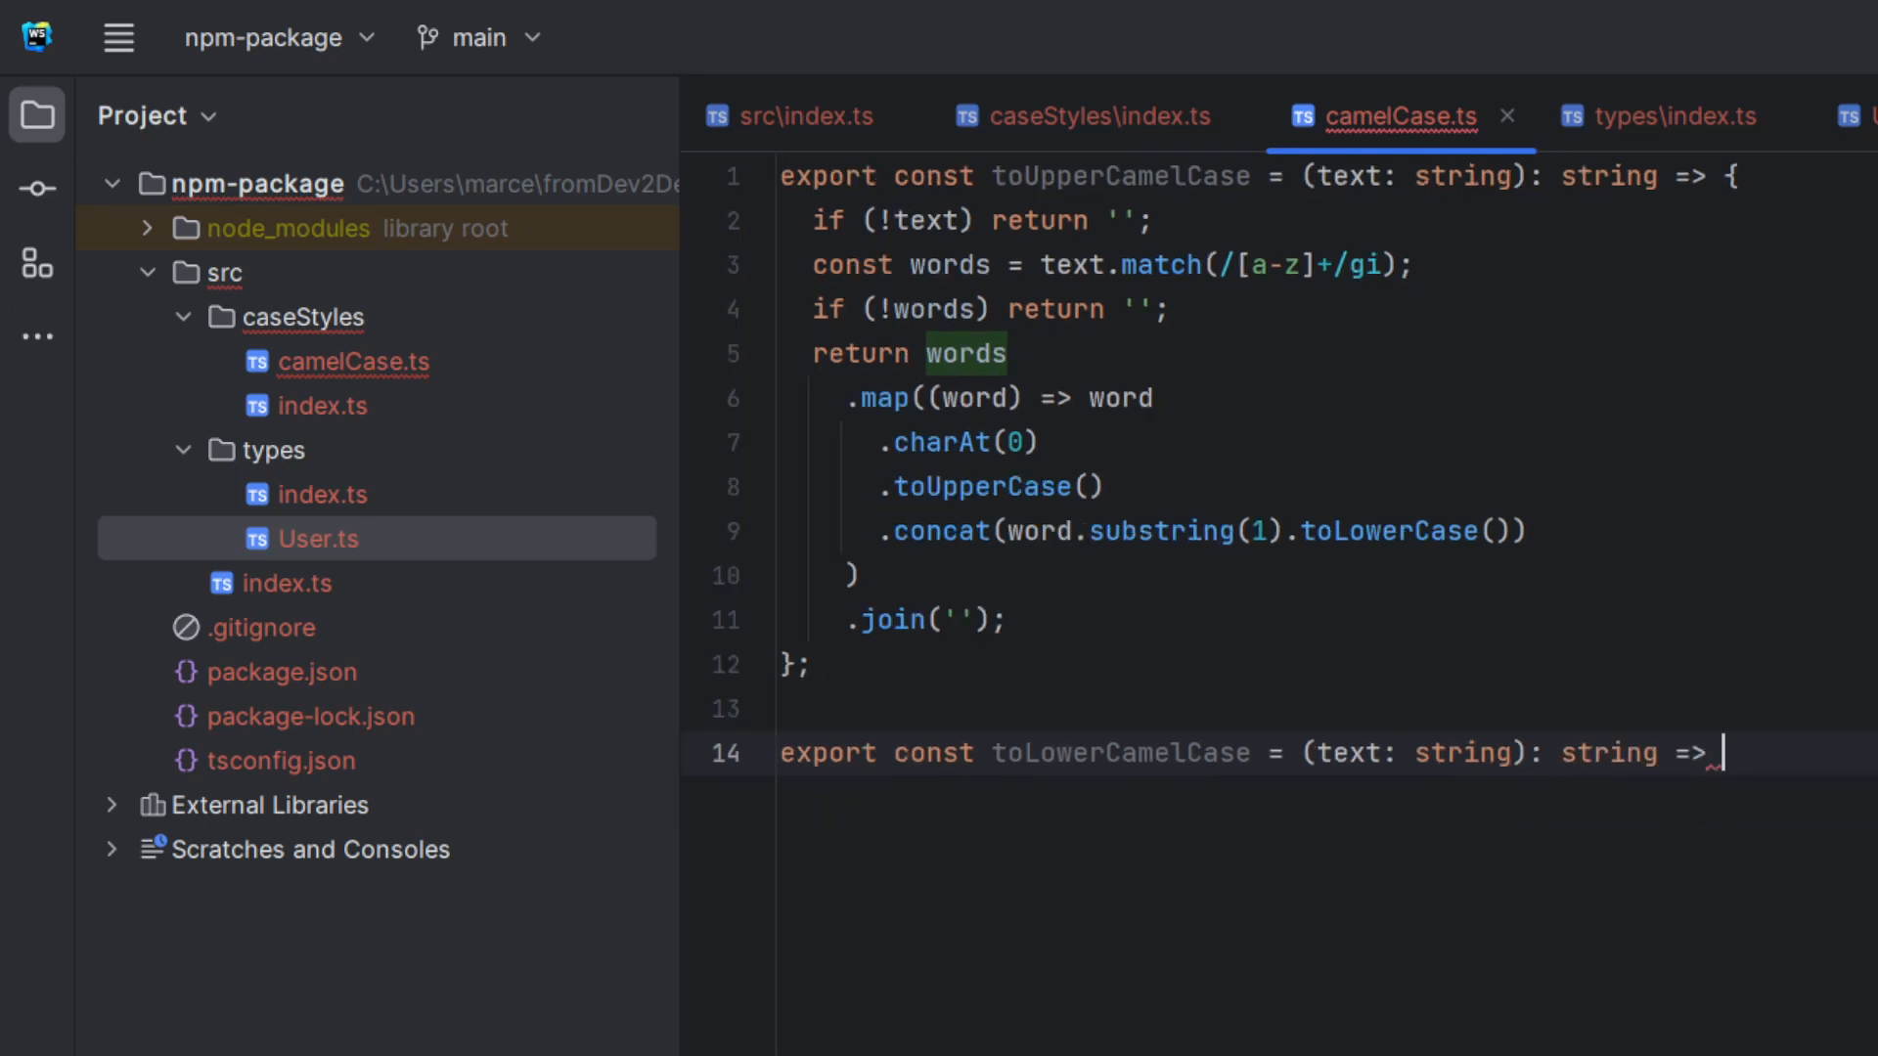
pyautogui.write('{')
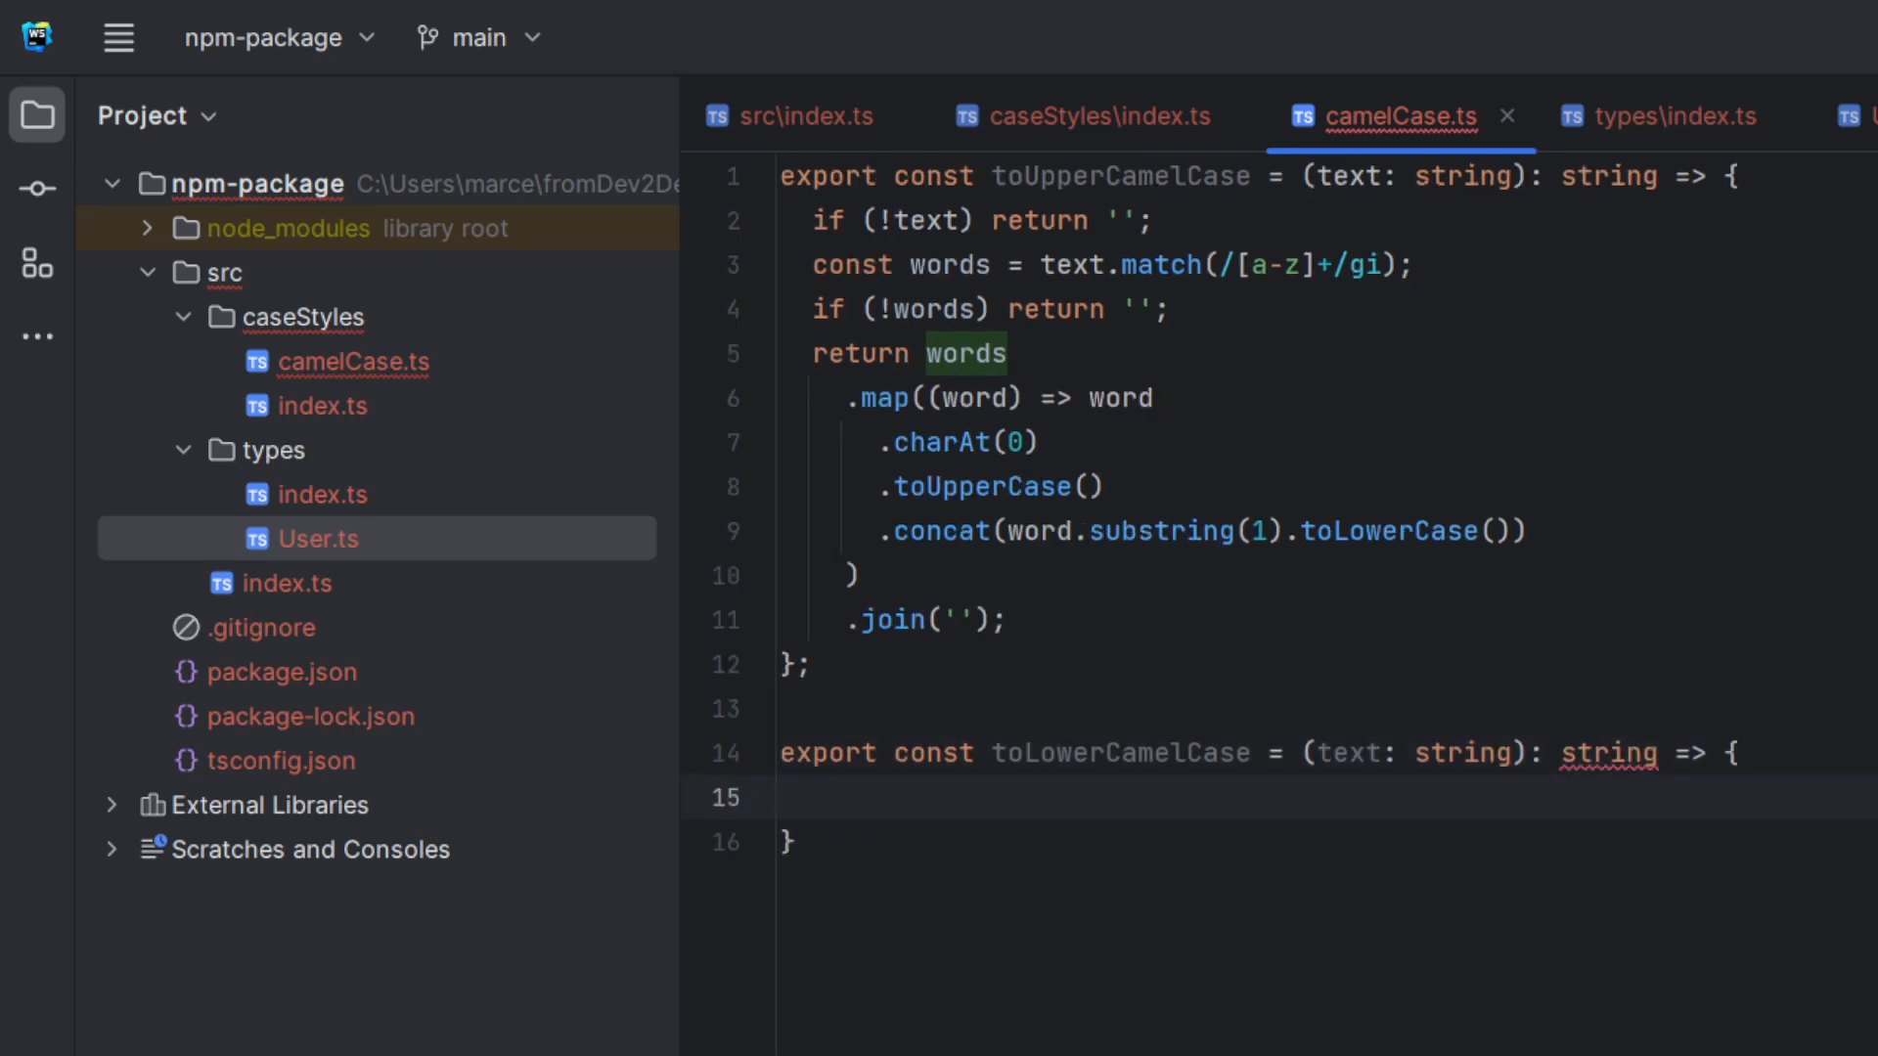
pyautogui.write('const upperCam')
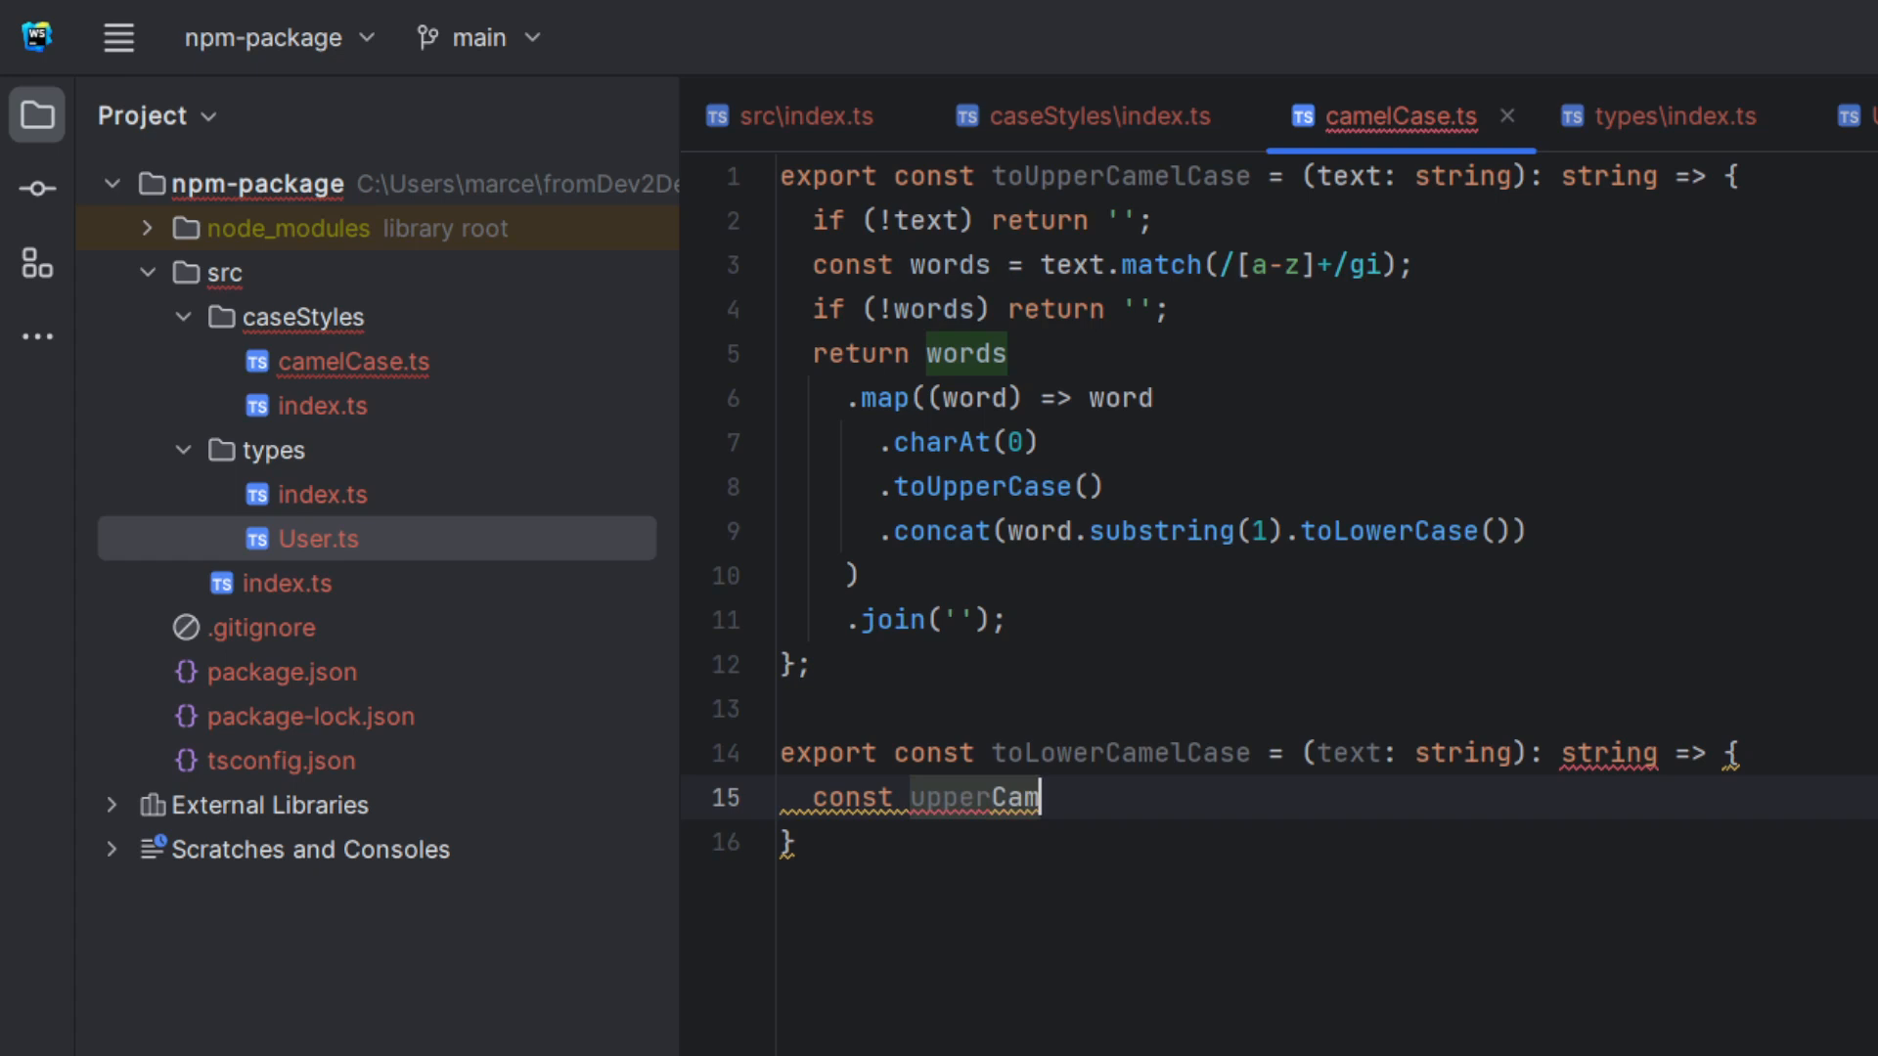
pyautogui.write('elCaseWord = to')
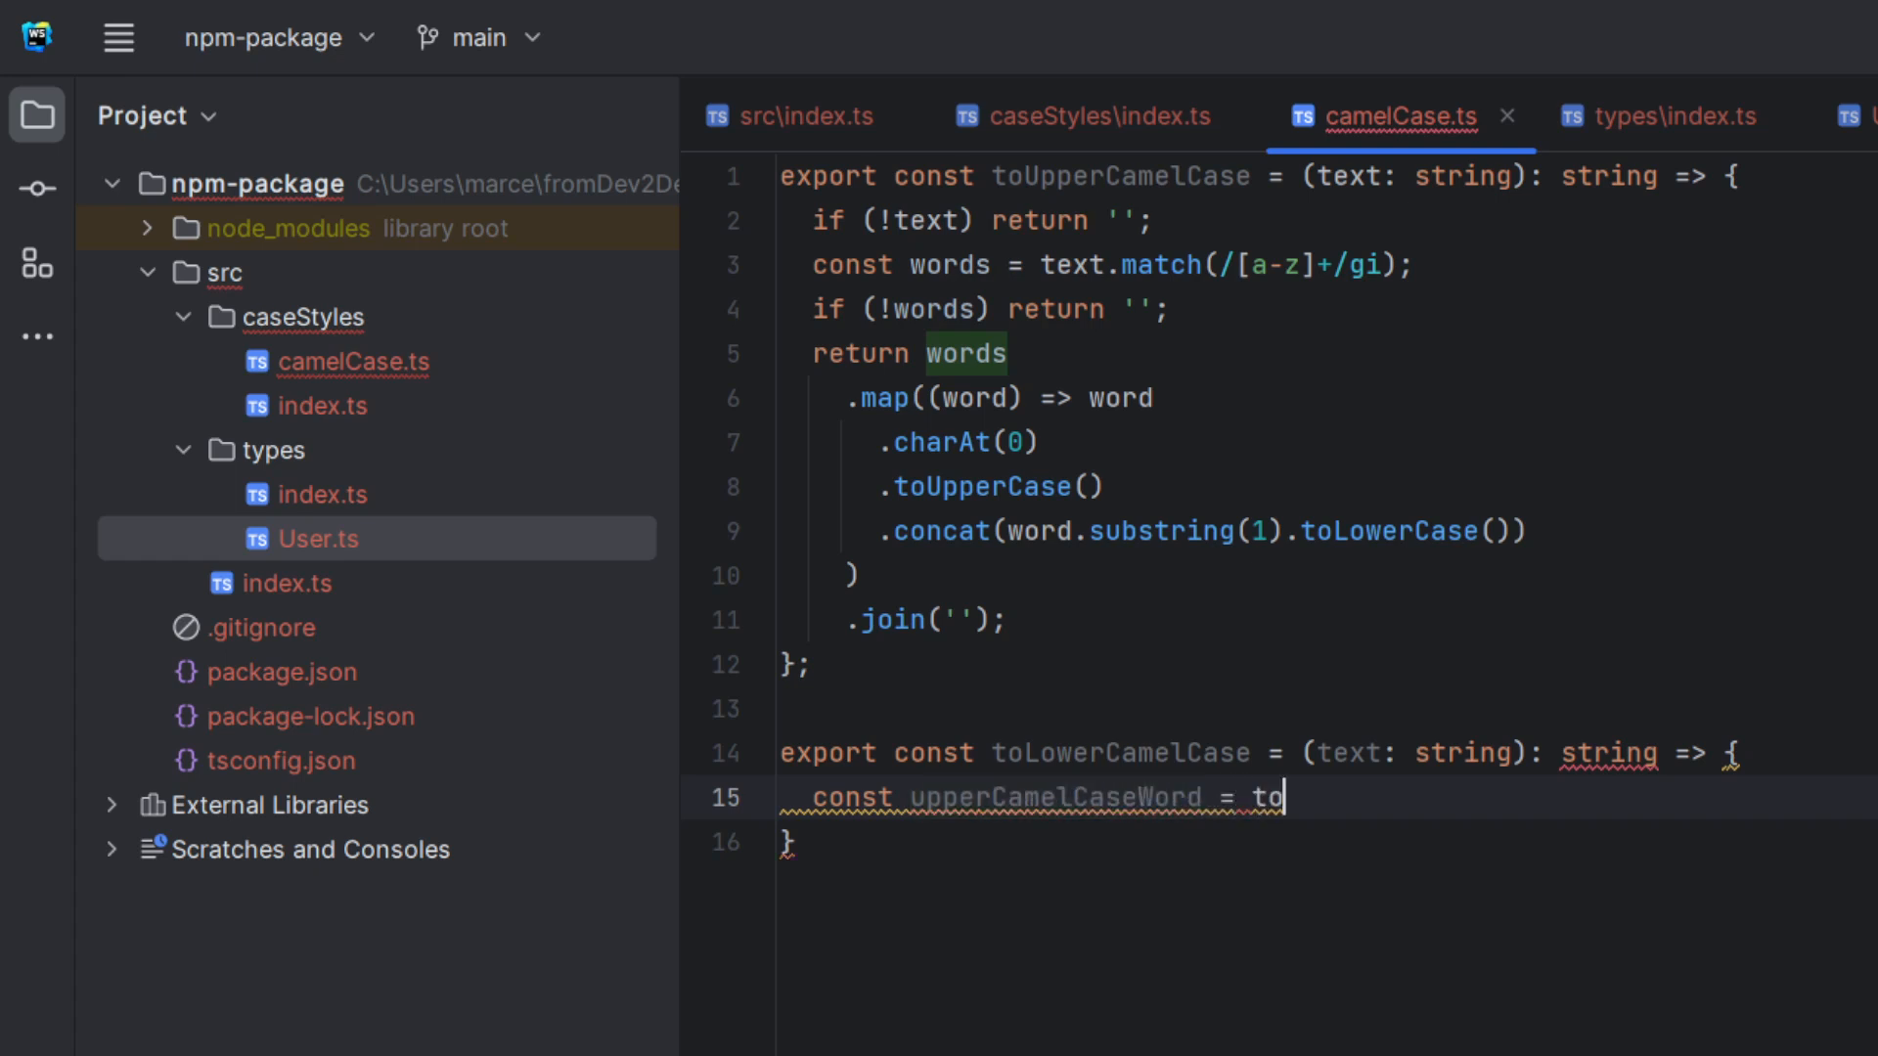
pyautogui.write('UpperCamelCase(text')
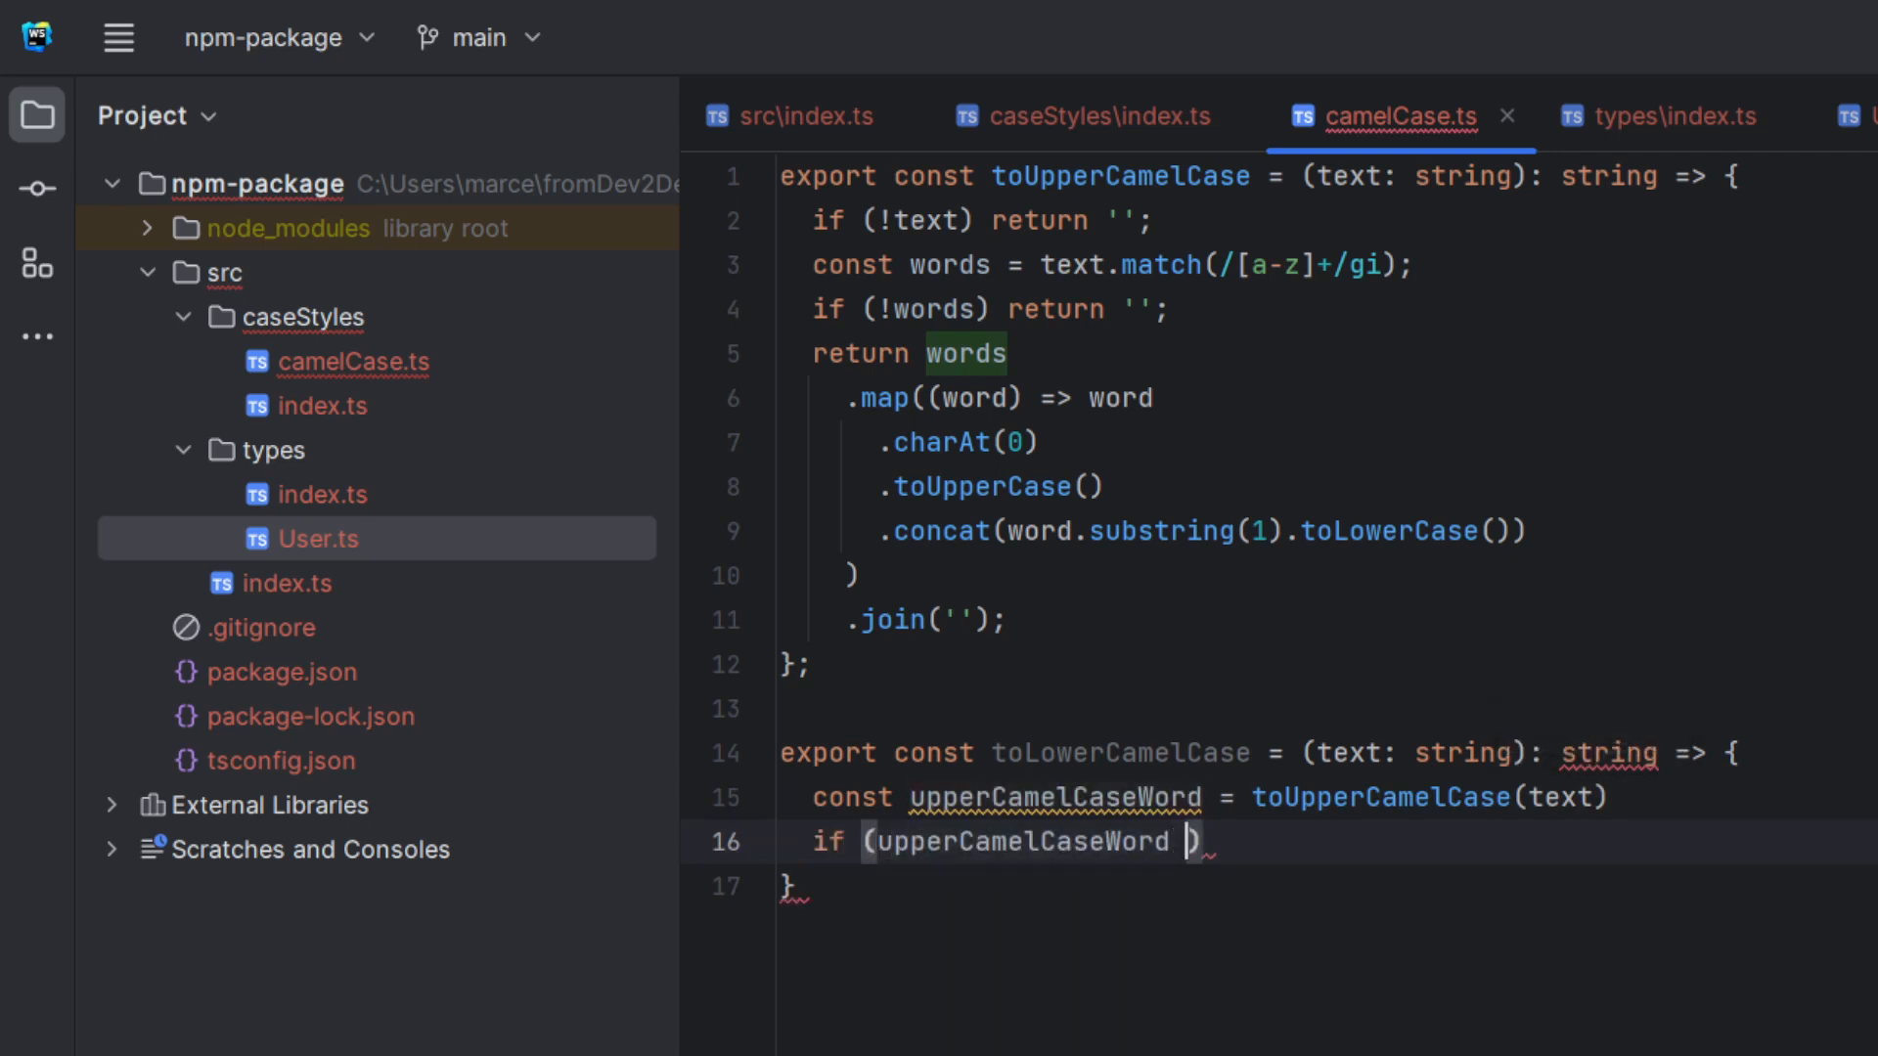
pyautogui.write("=== '') return")
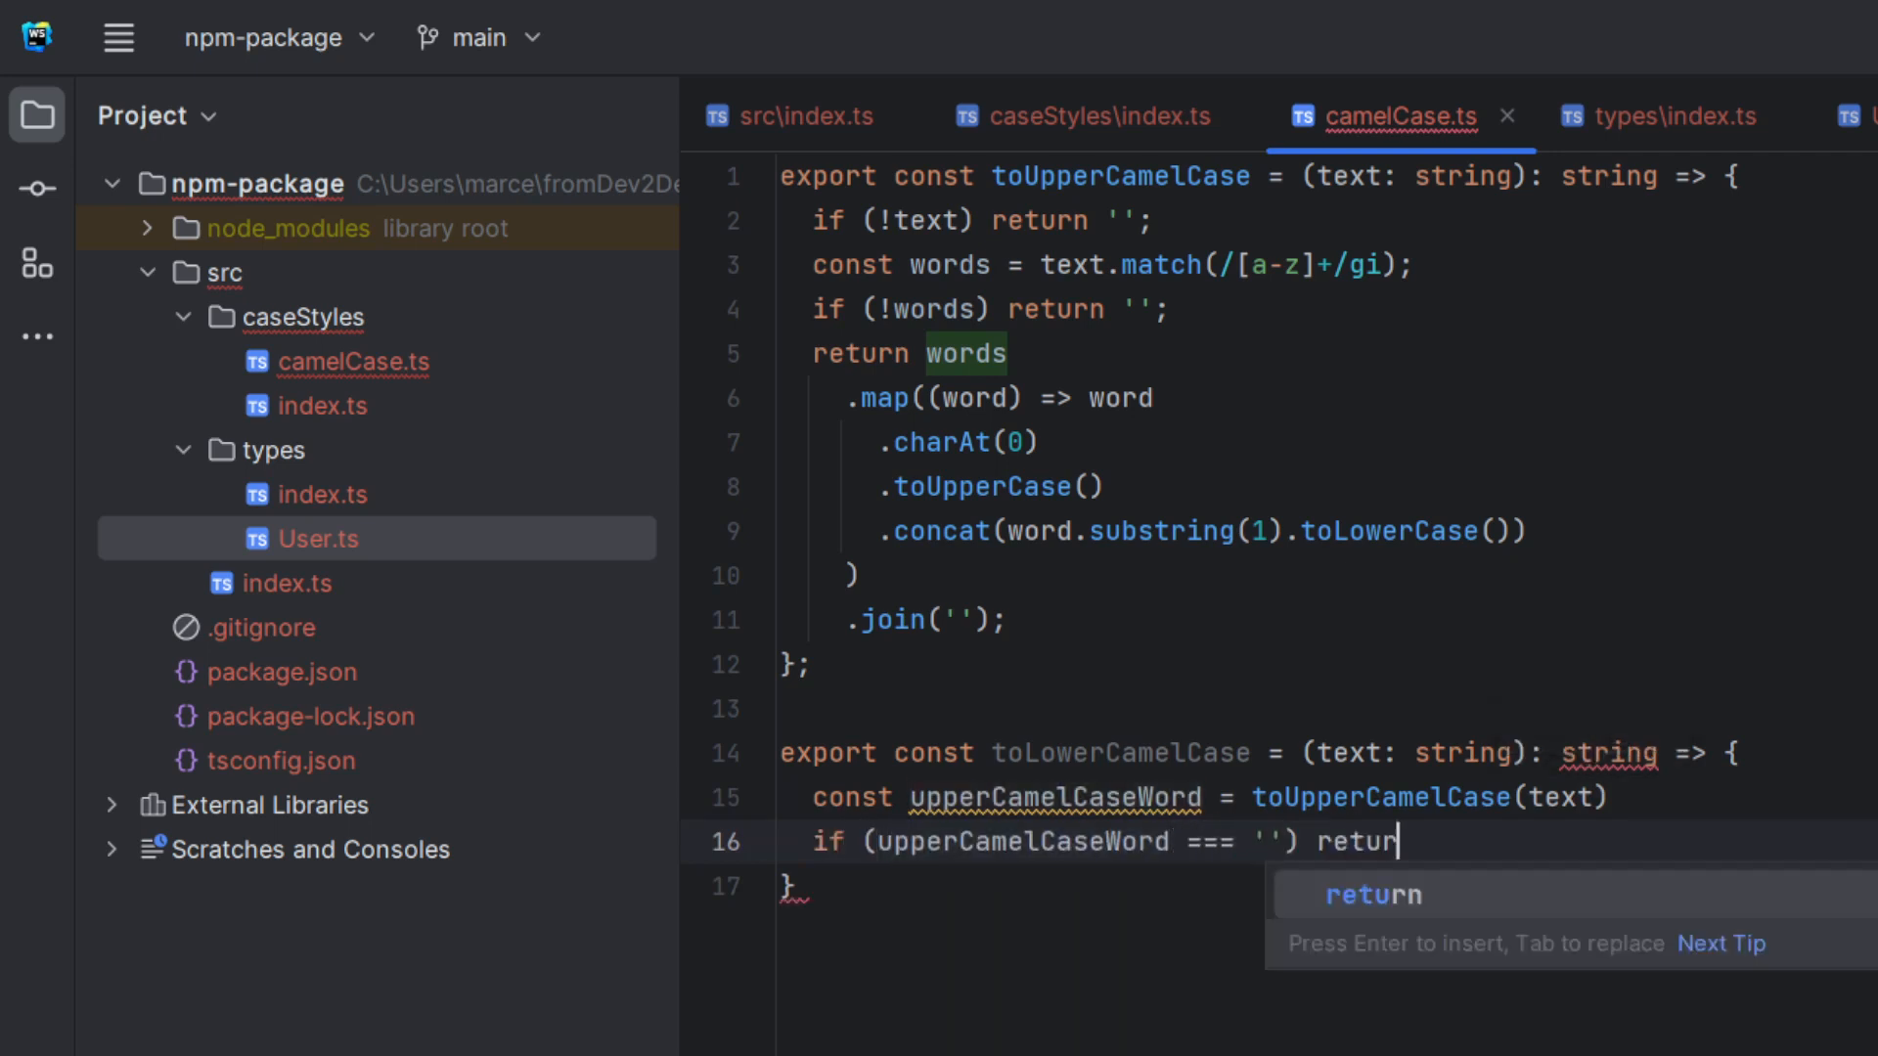
pyautogui.write("''")
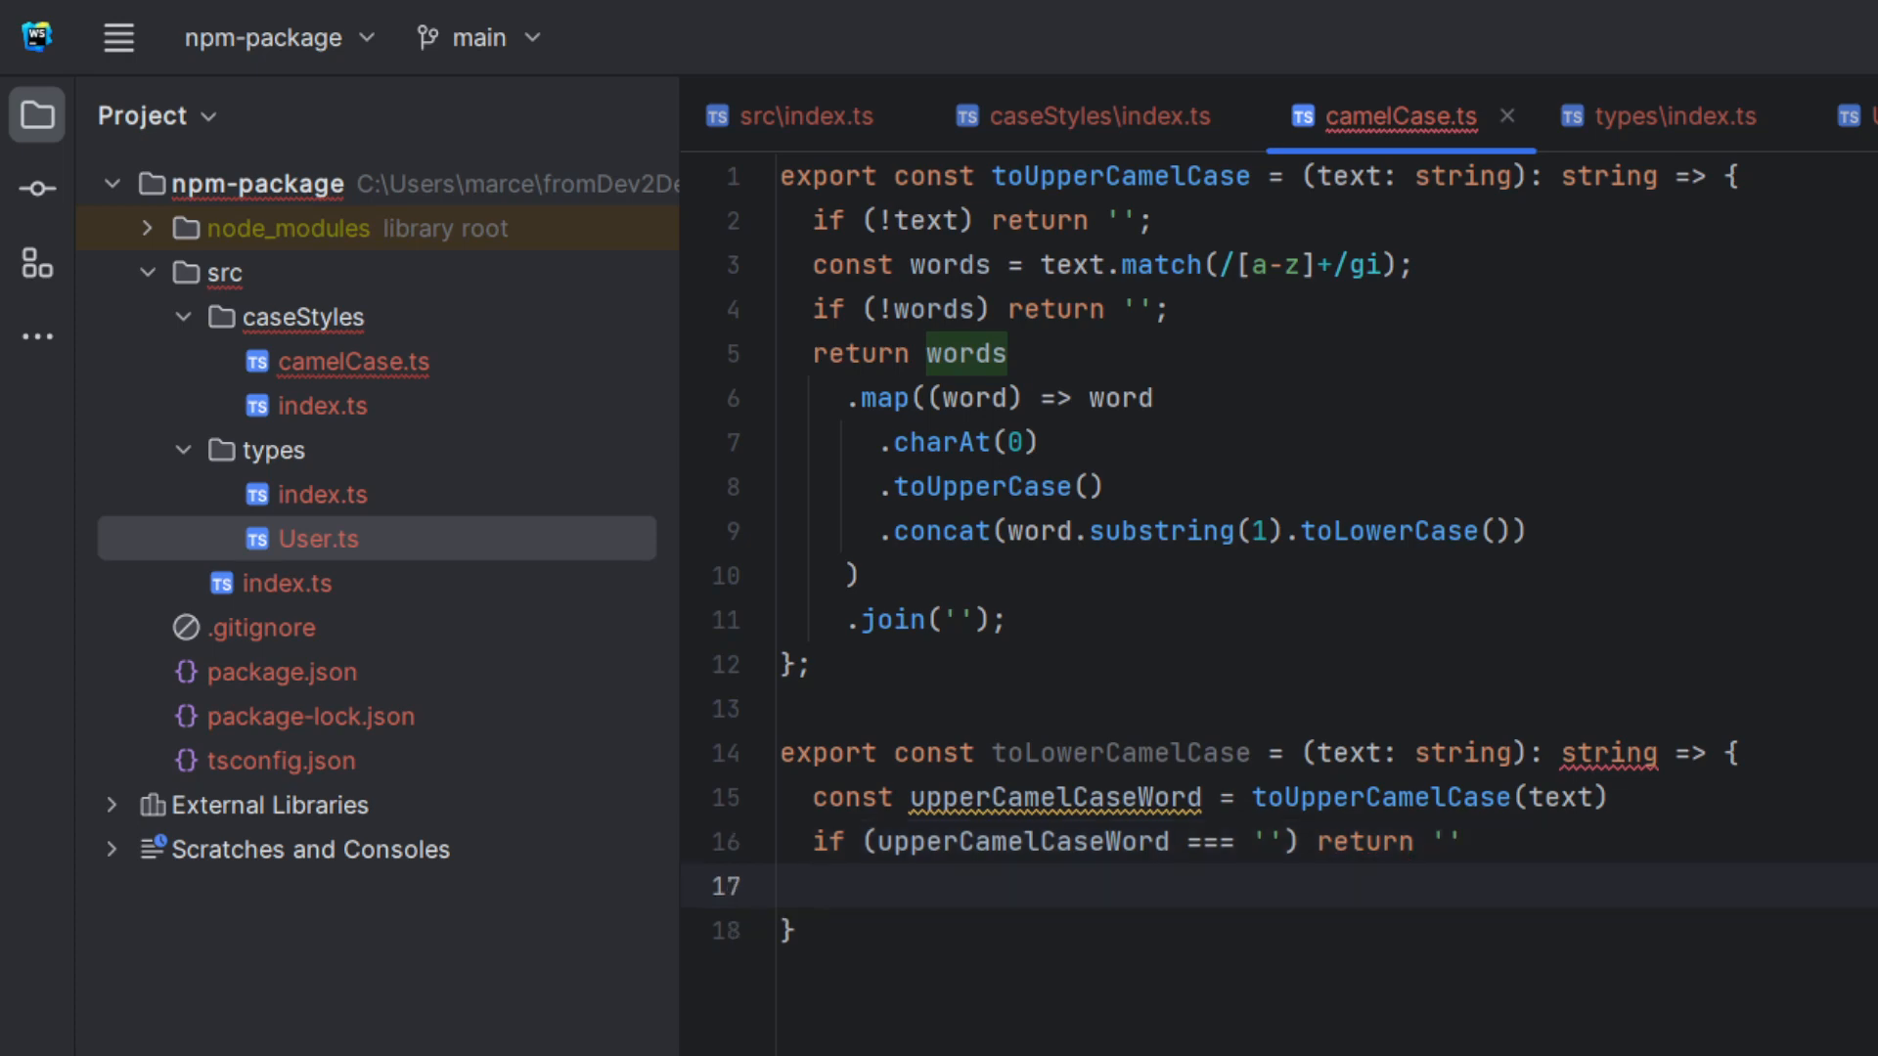
# - Return upperCamelCaseWord[0] lowercased, concatenated with upperCamelCaseWord.substring(1)
pyautogui.scroll(-3)
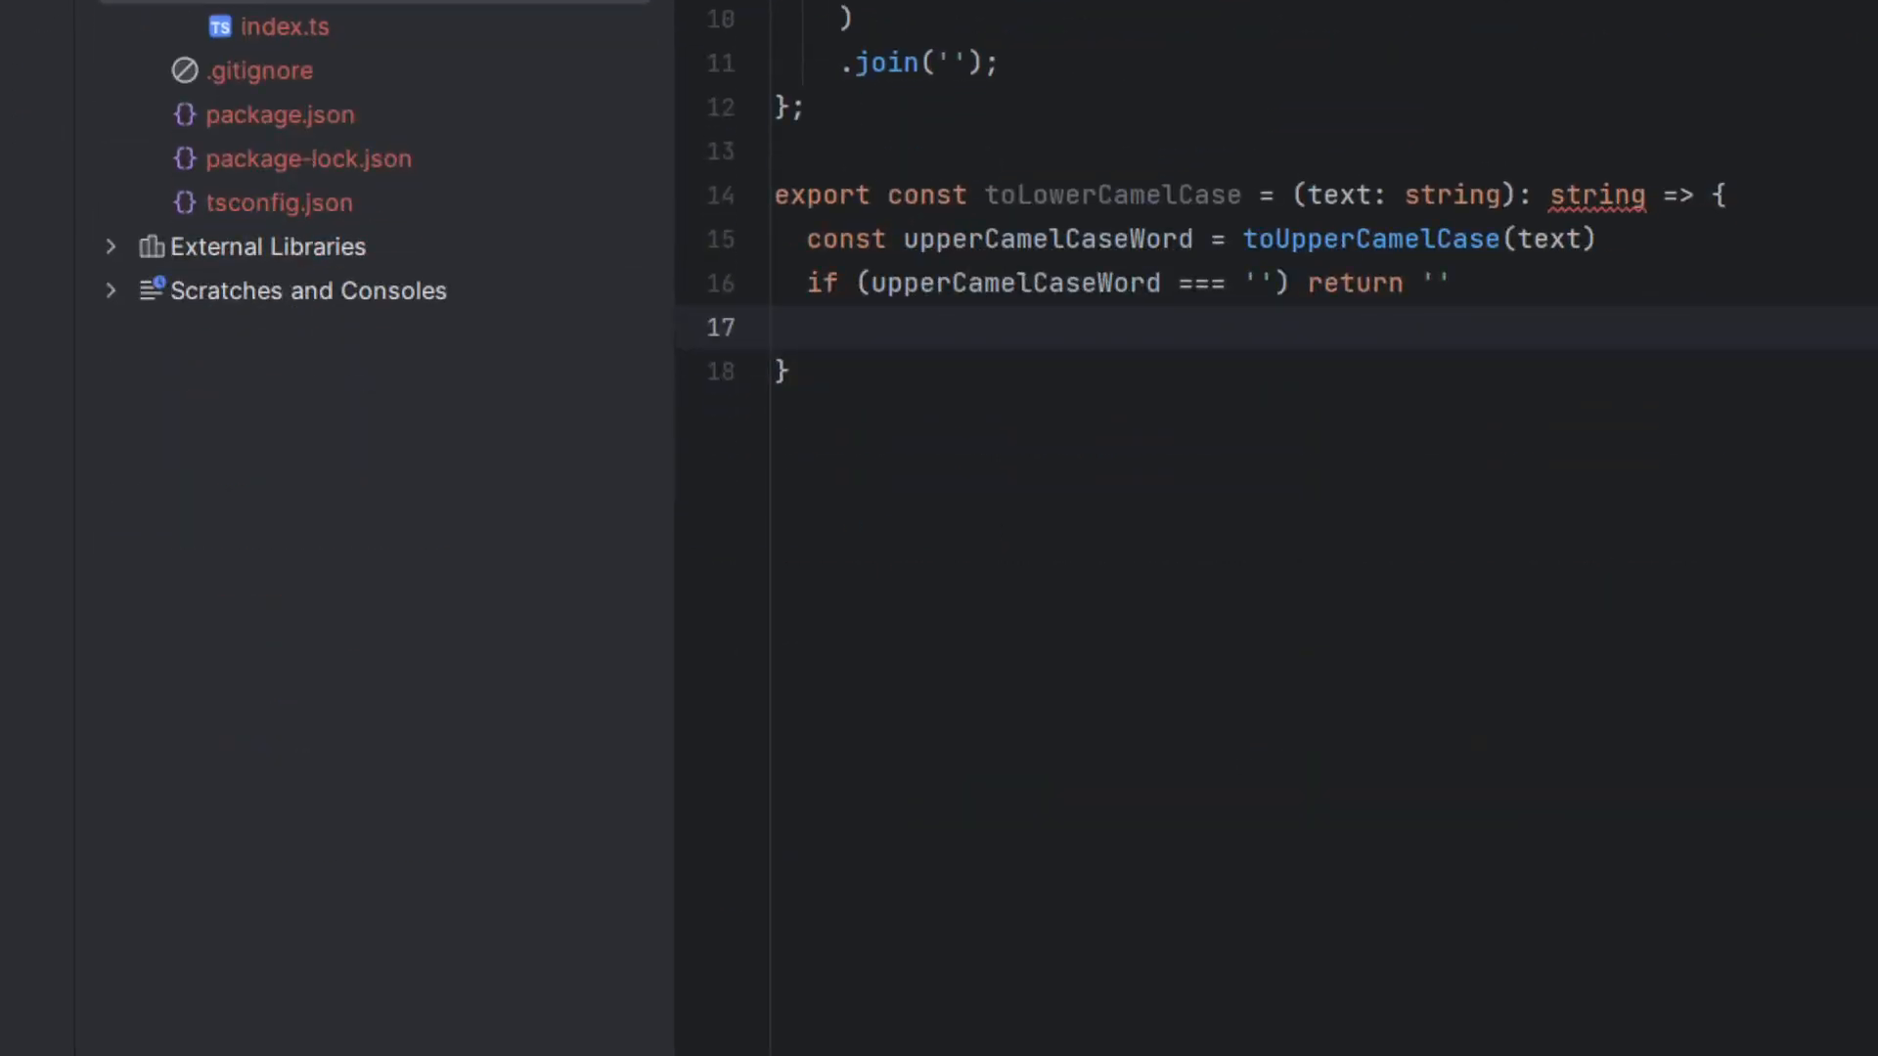
pyautogui.write('r')
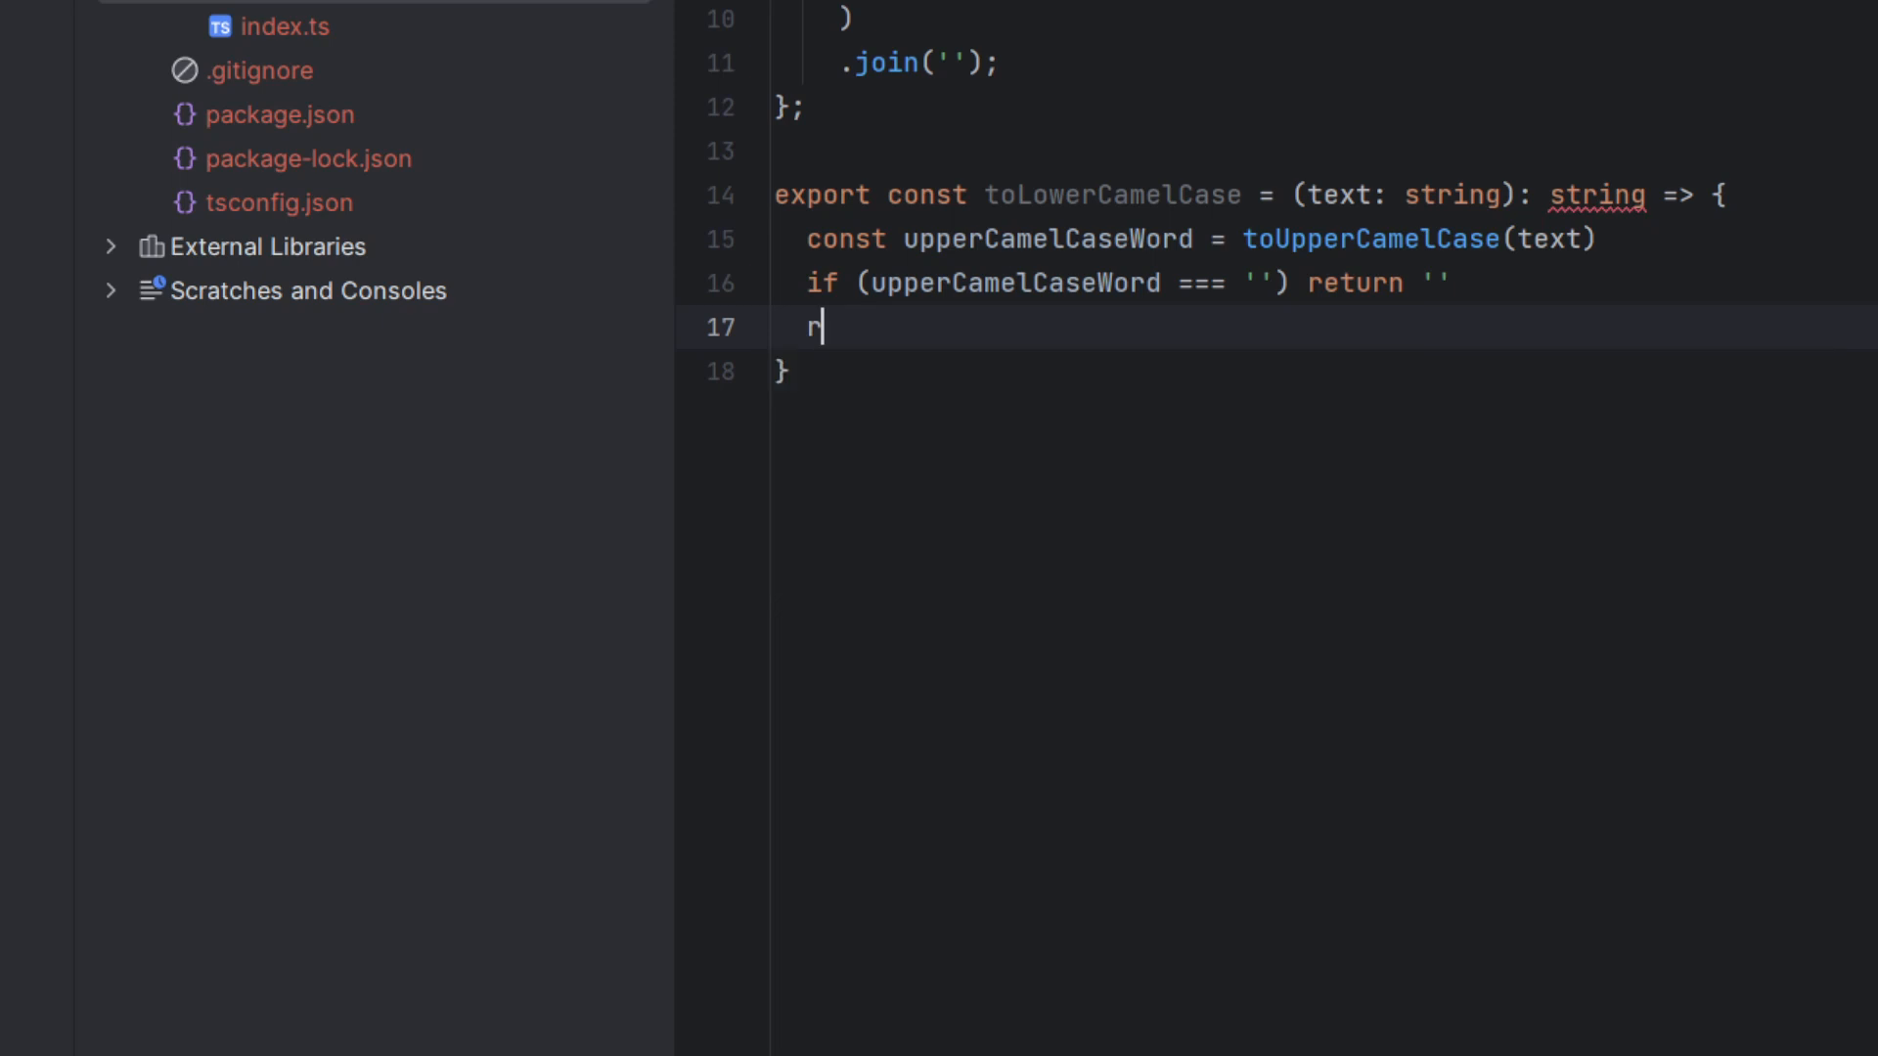
pyautogui.write('eturn')
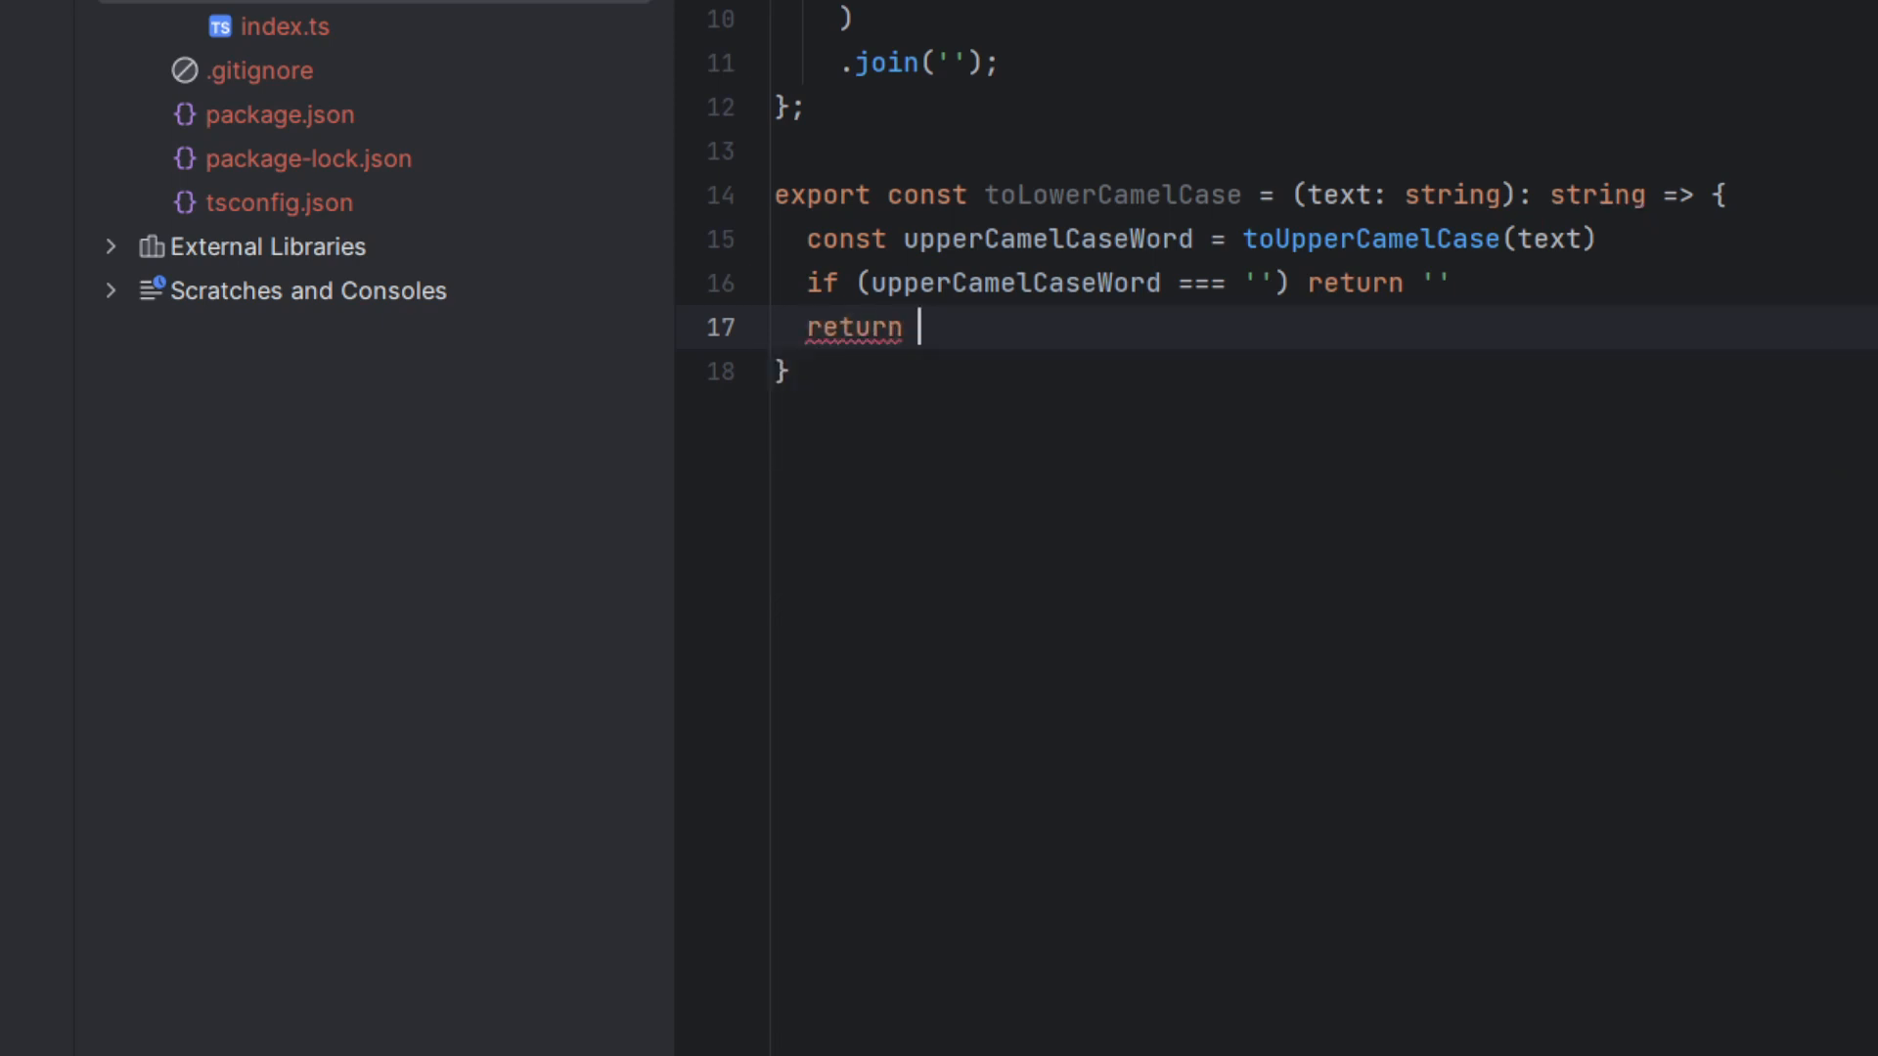
pyautogui.write('upperCamelCaseWord[0]')
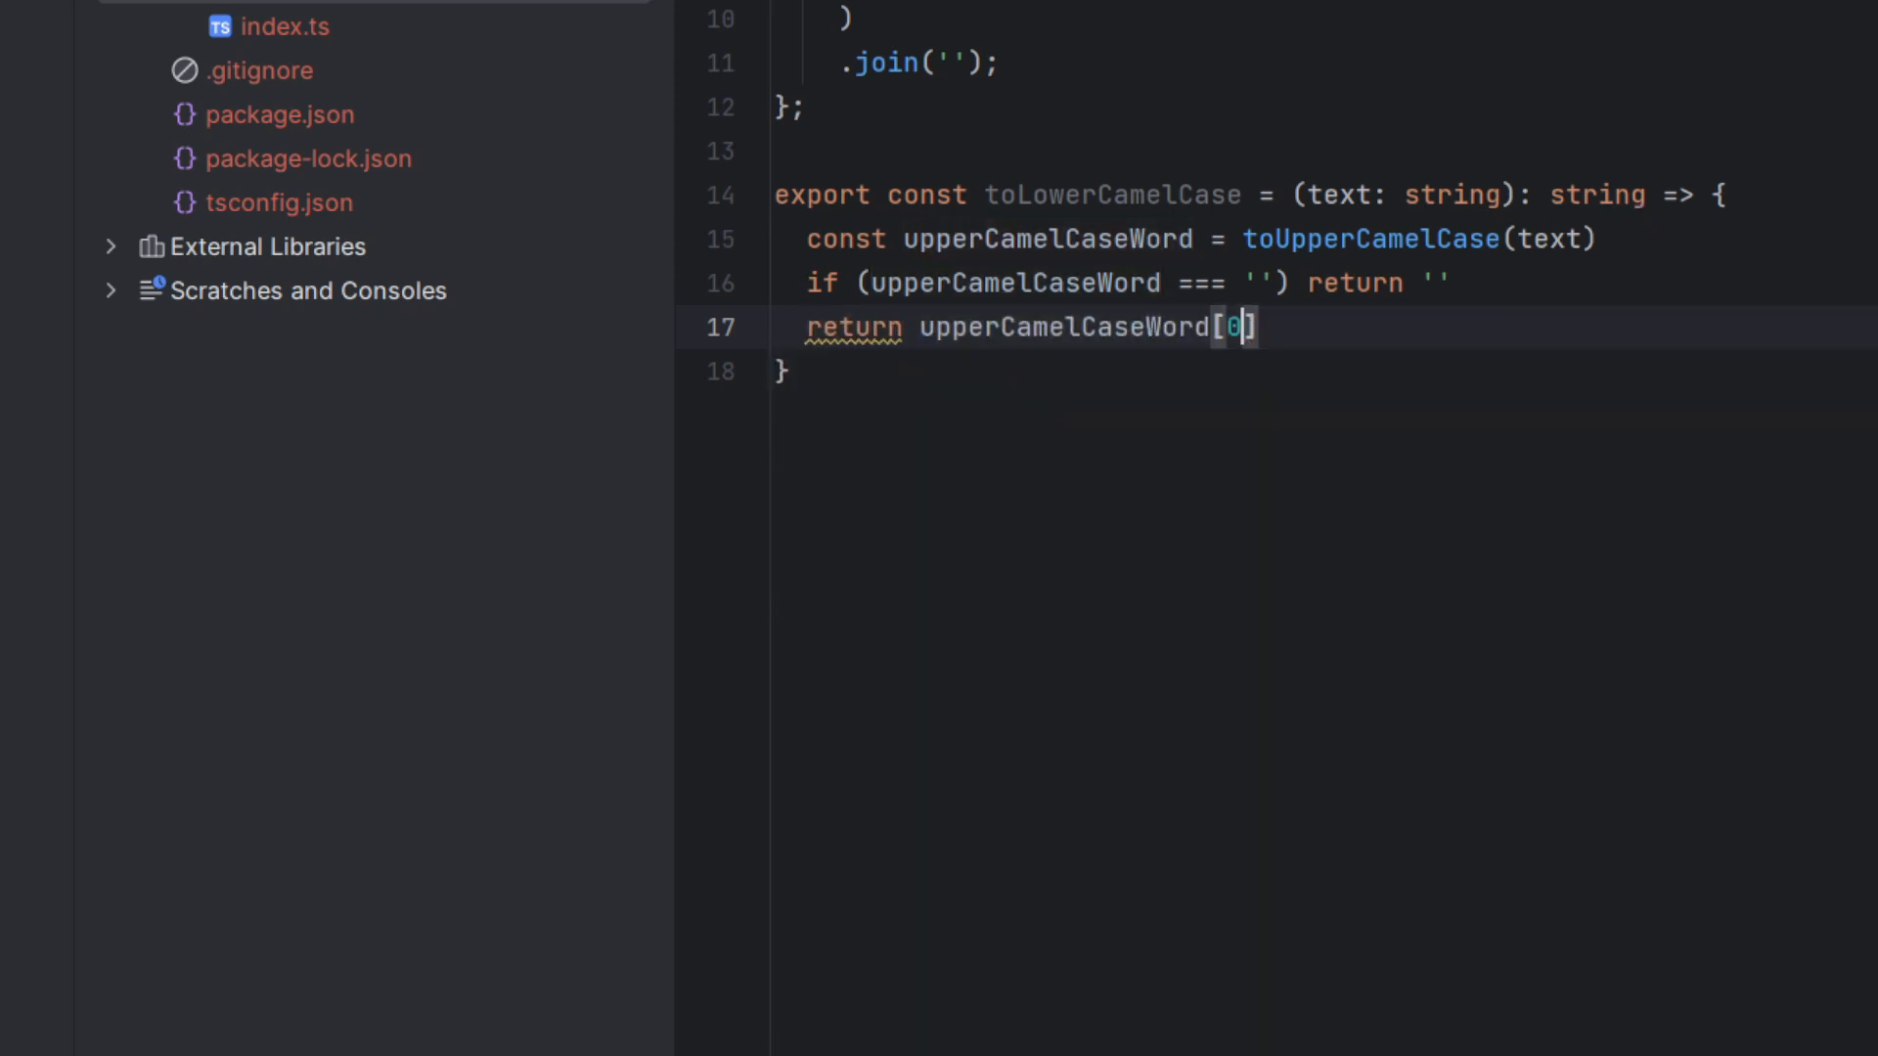
pyautogui.press('Enter')
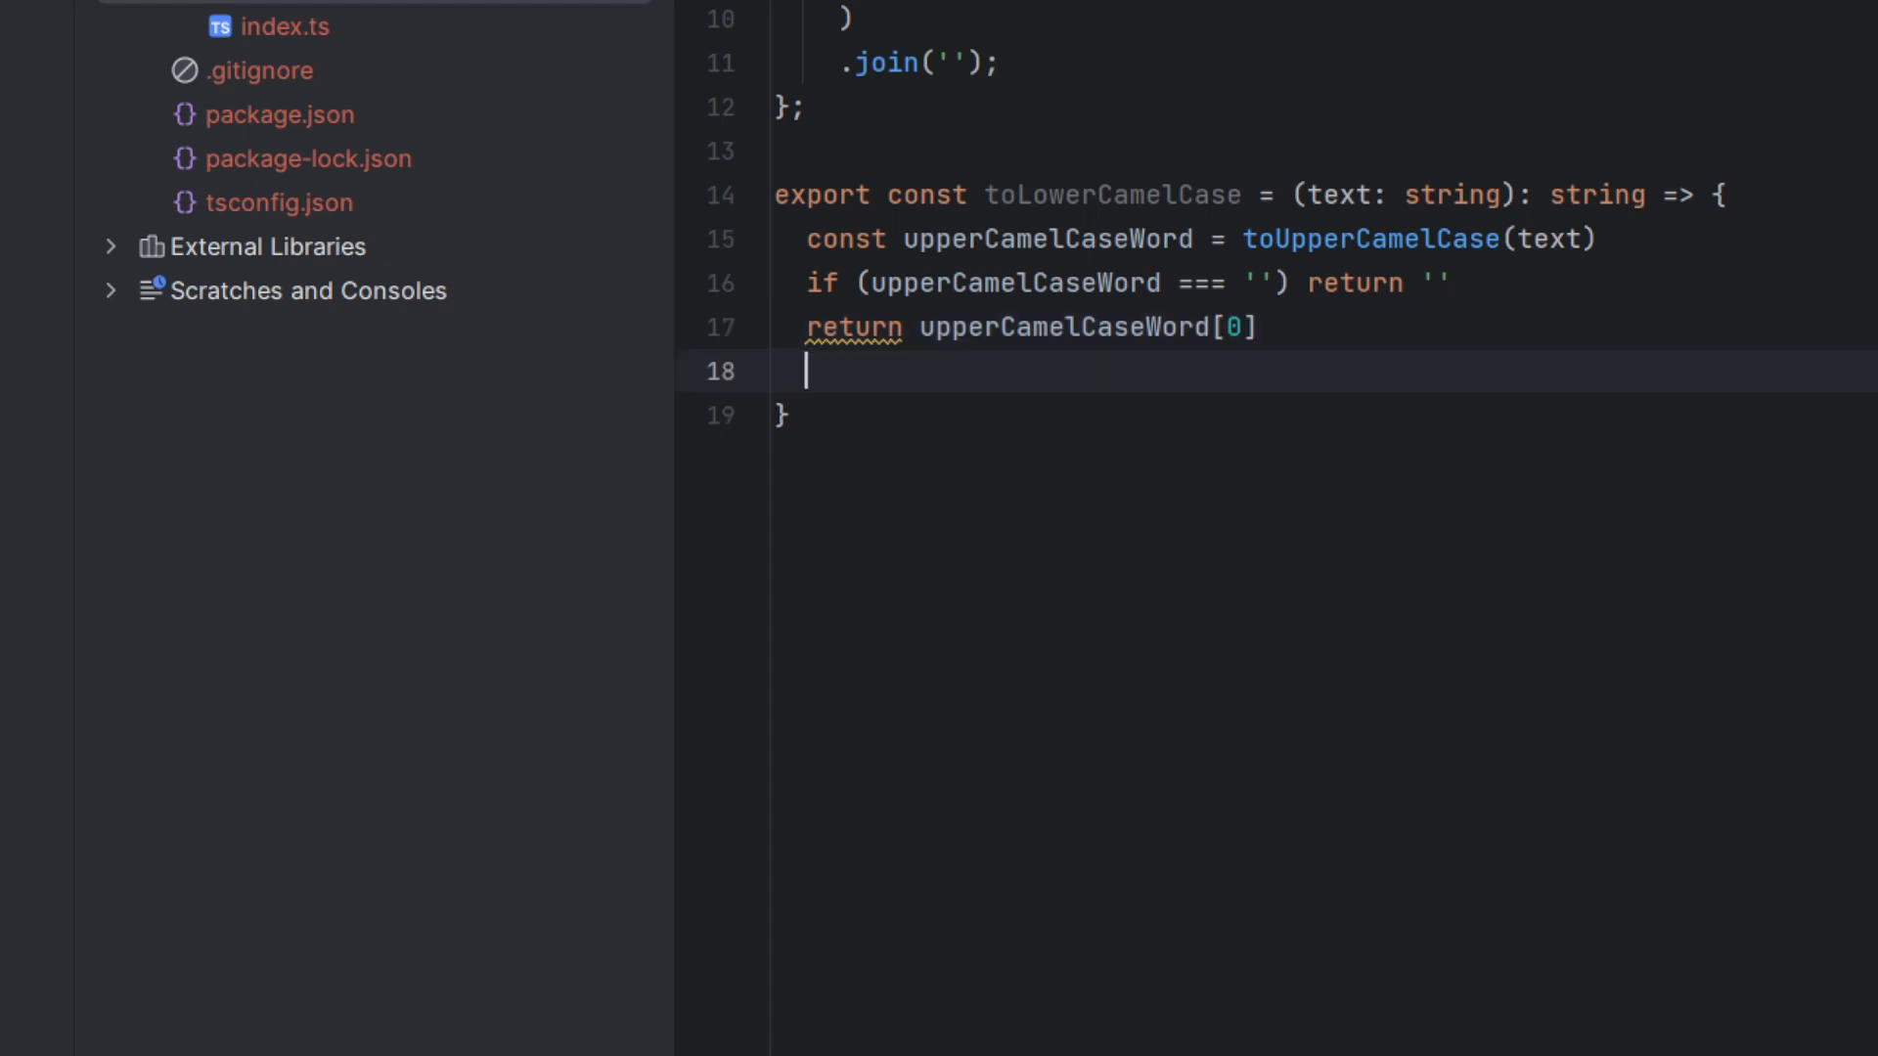
pyautogui.write('.toLowerCase(')
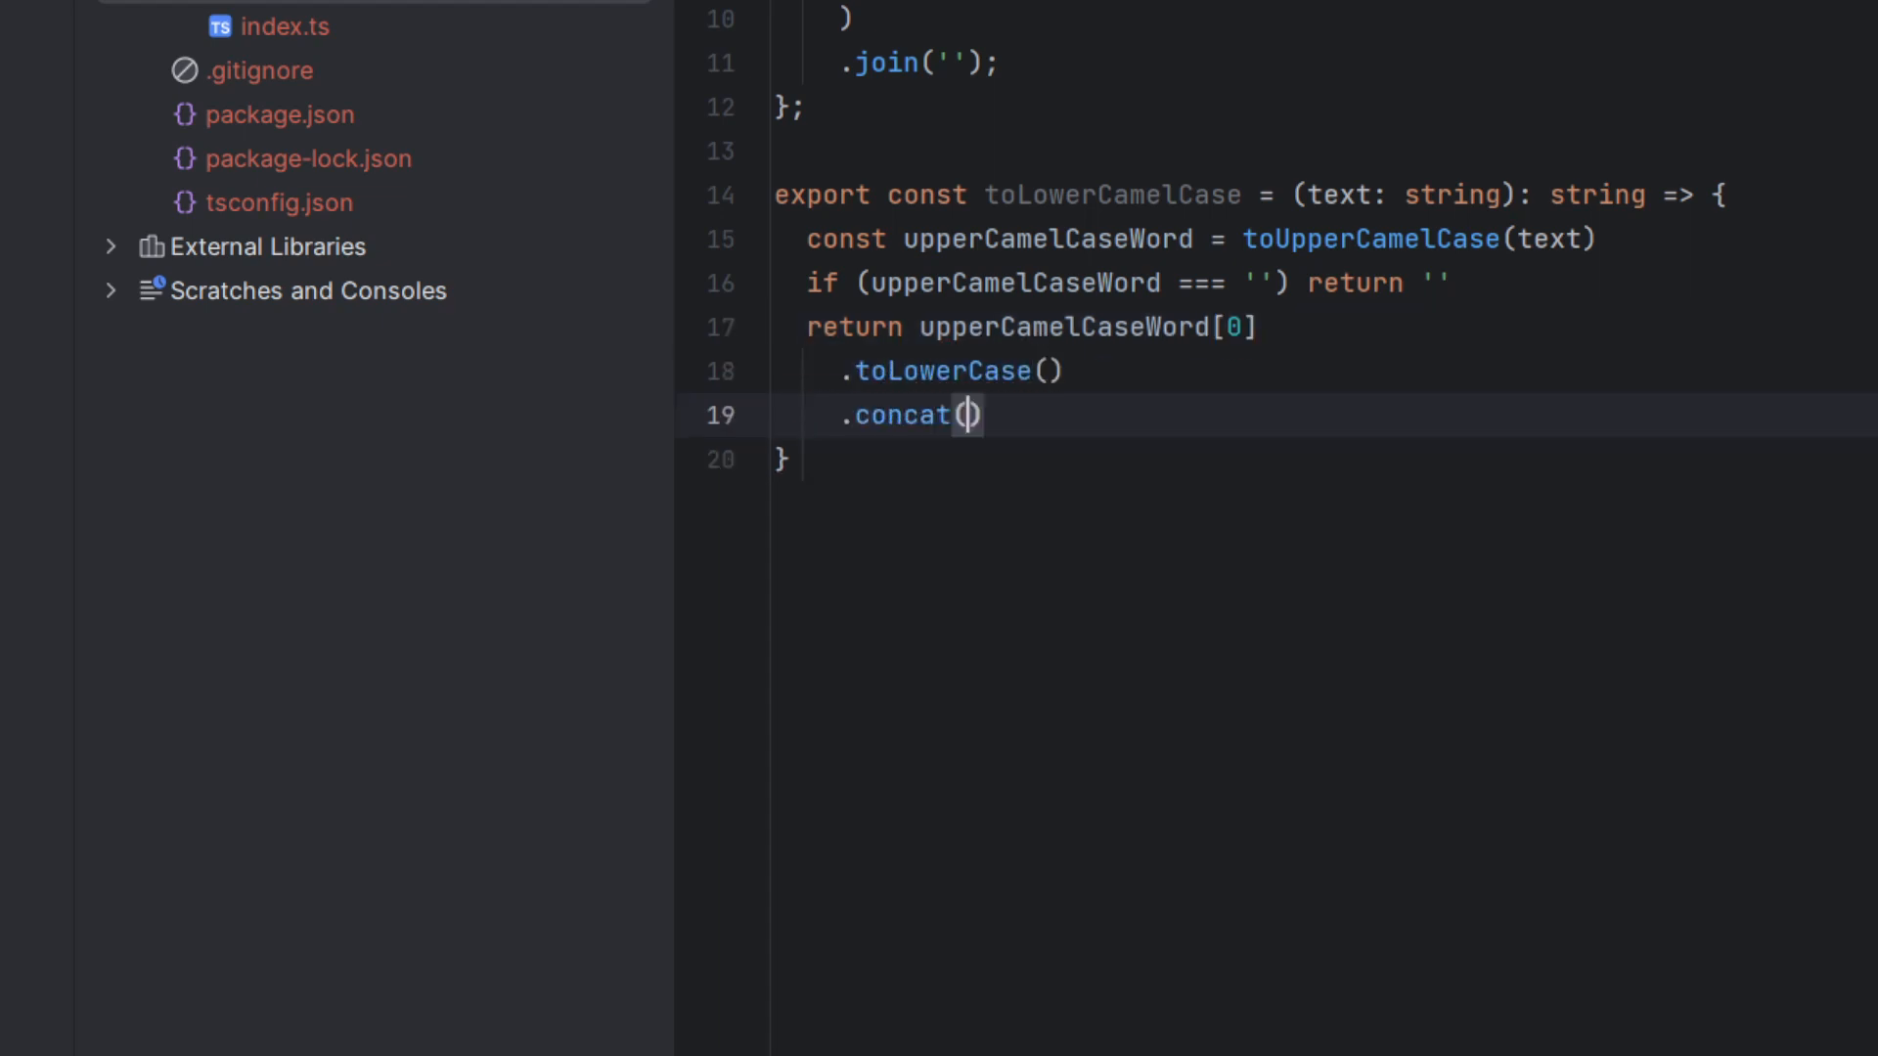
pyautogui.write('upperCamelCaseWord')
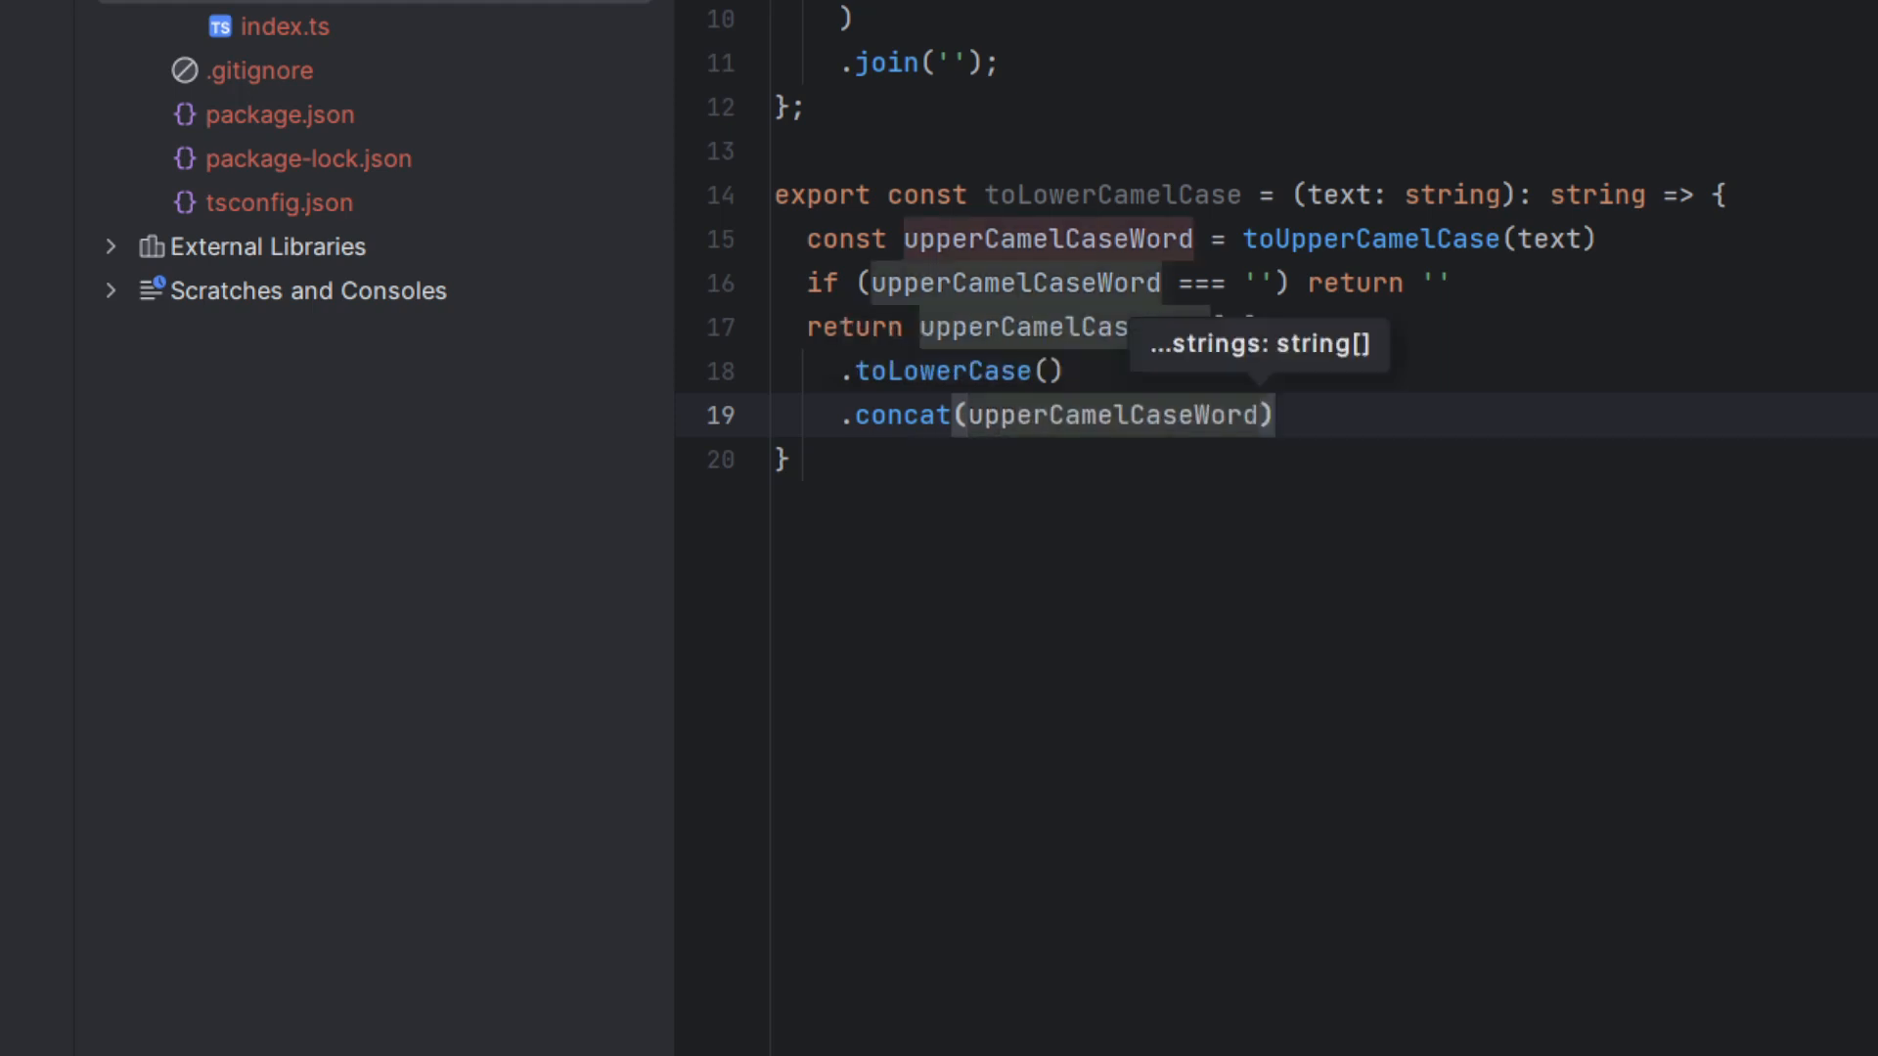
pyautogui.write('.')
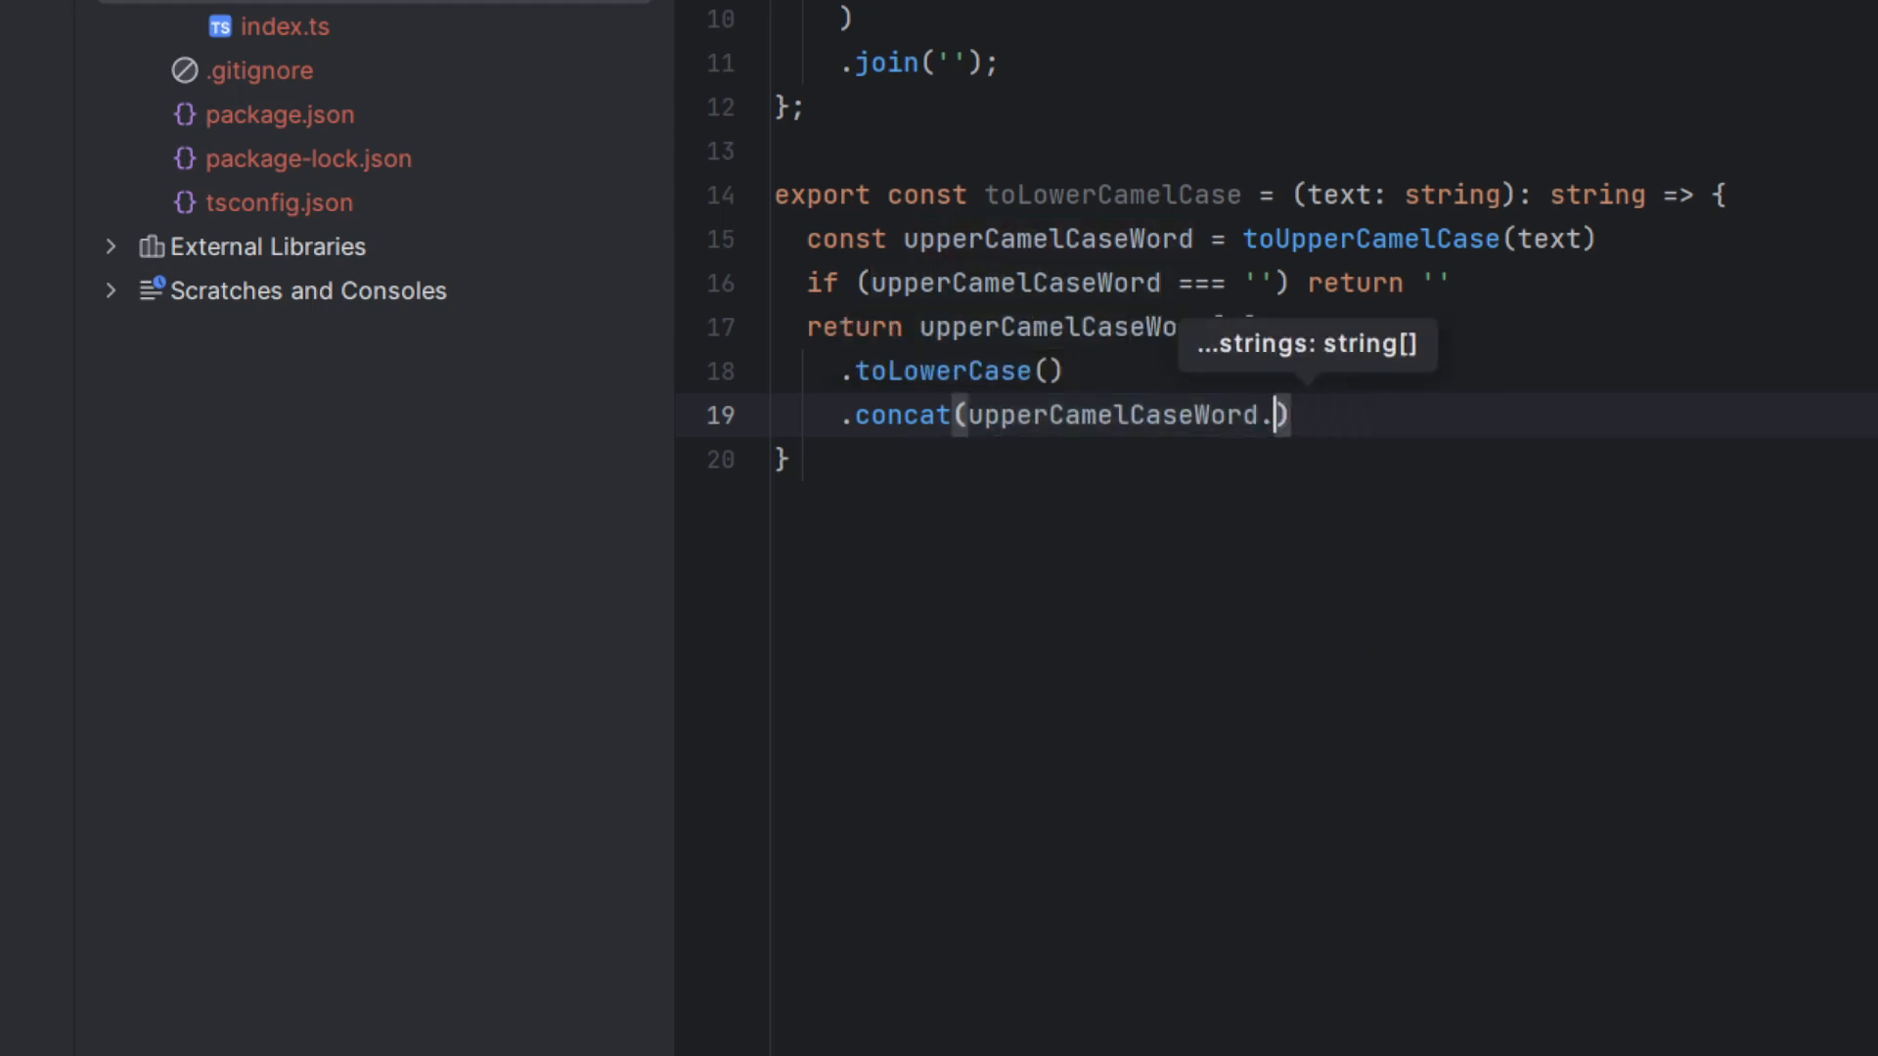
pyautogui.write('substring(')
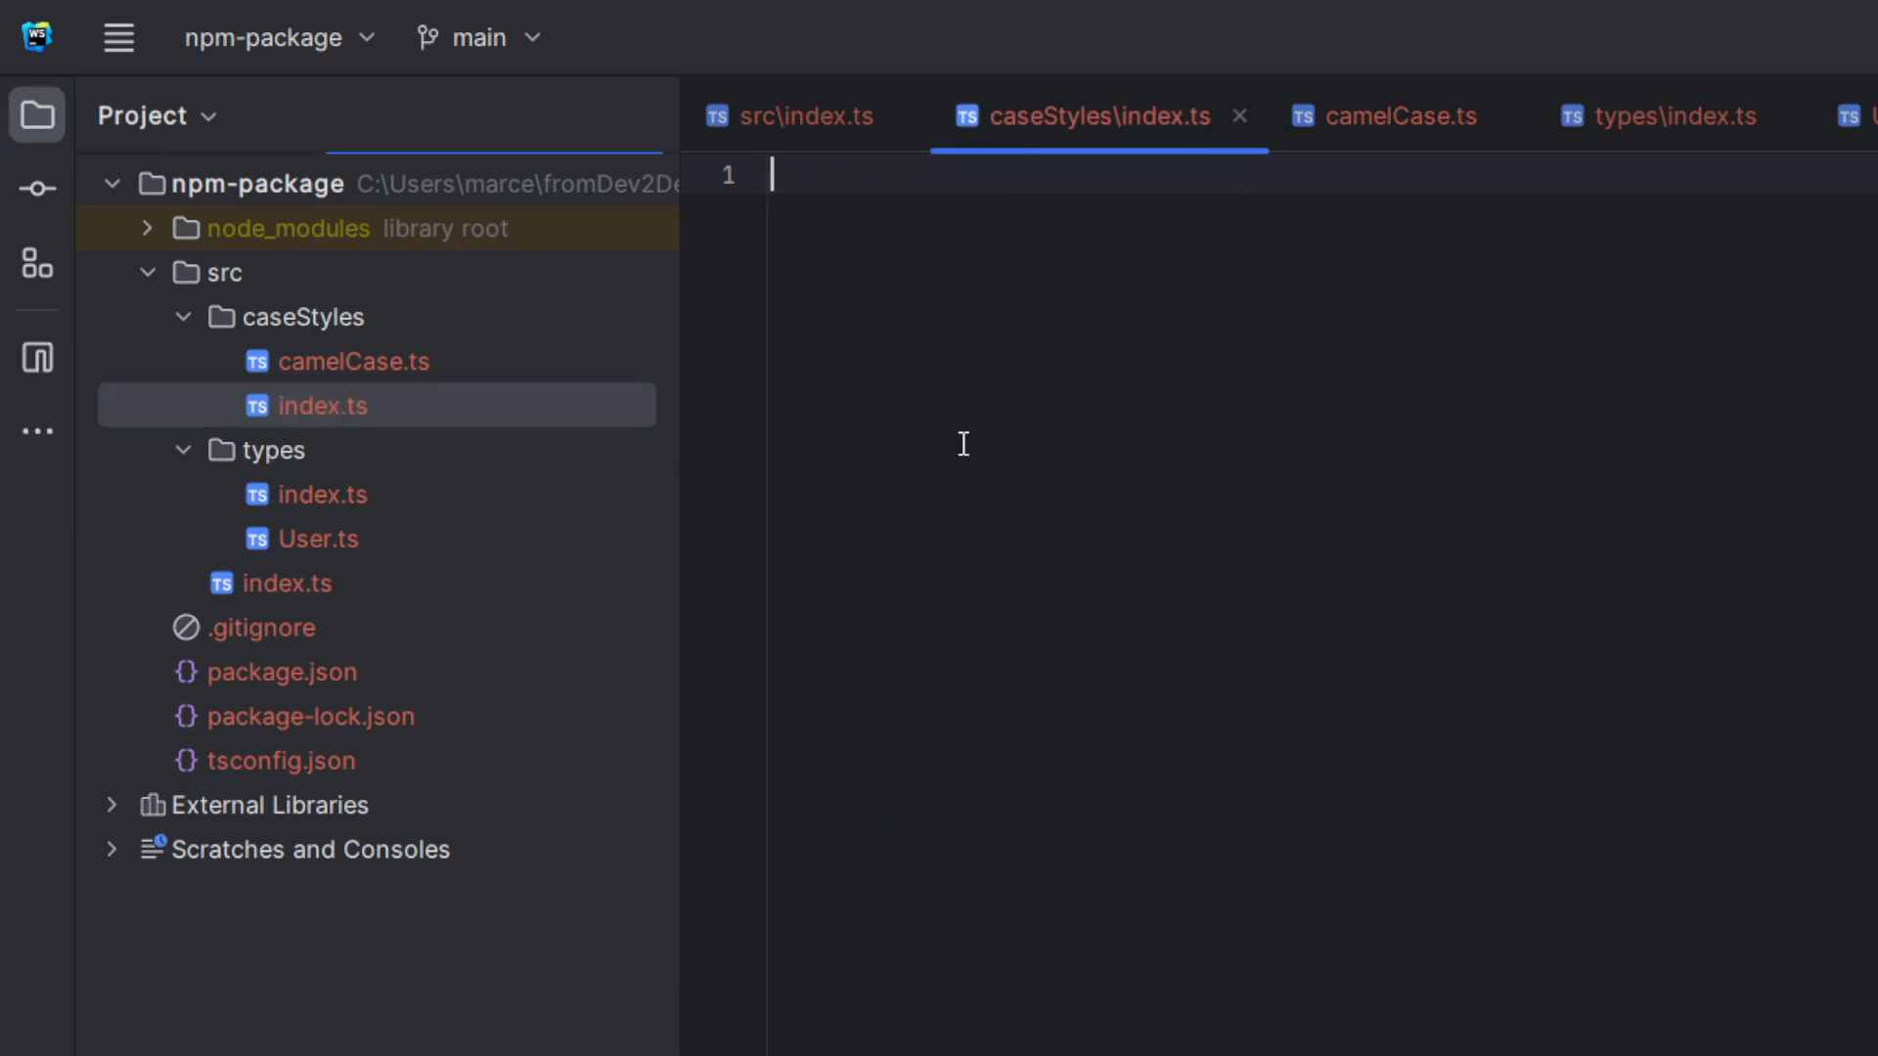
# - Export * from './camelCase.js' in caseStyles/index.ts and from './caseStyles/' in src/index.ts
pyautogui.write('export *')
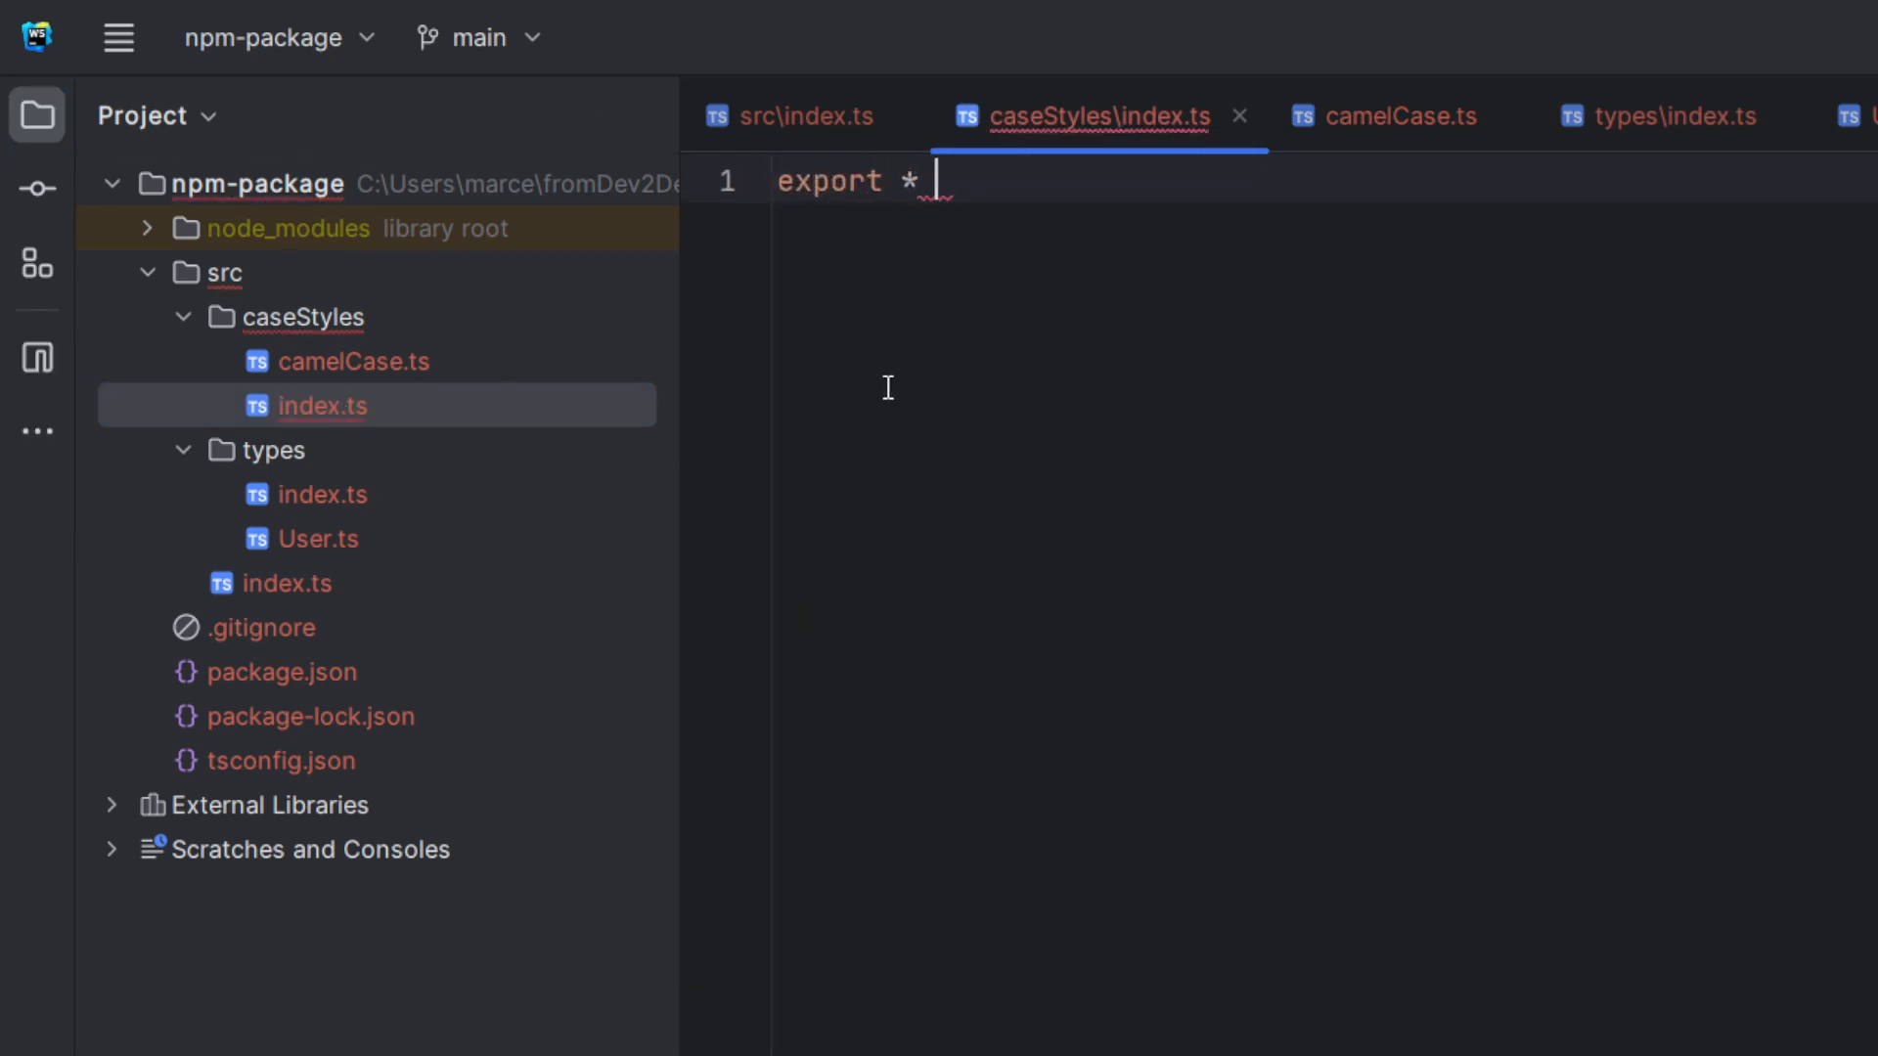
pyautogui.write("from './camelCase.js';")
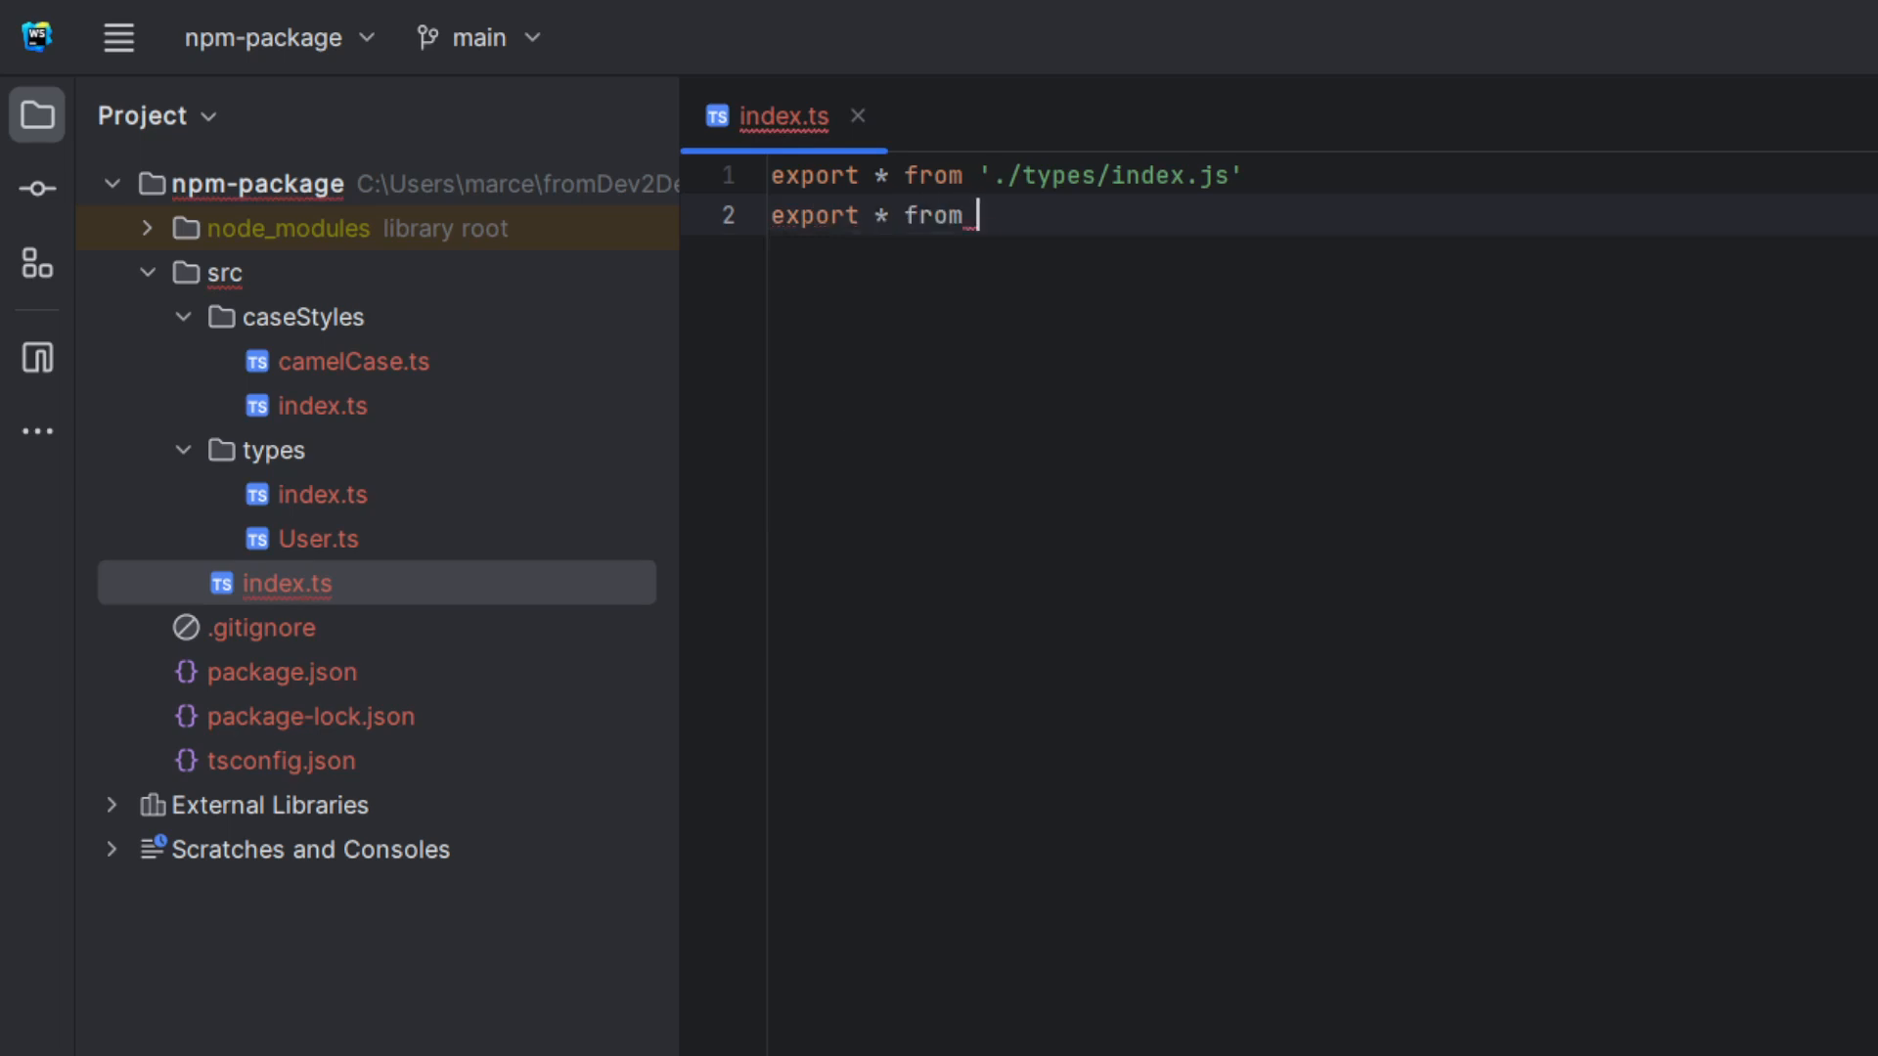
pyautogui.write("'./caseStyles/'")
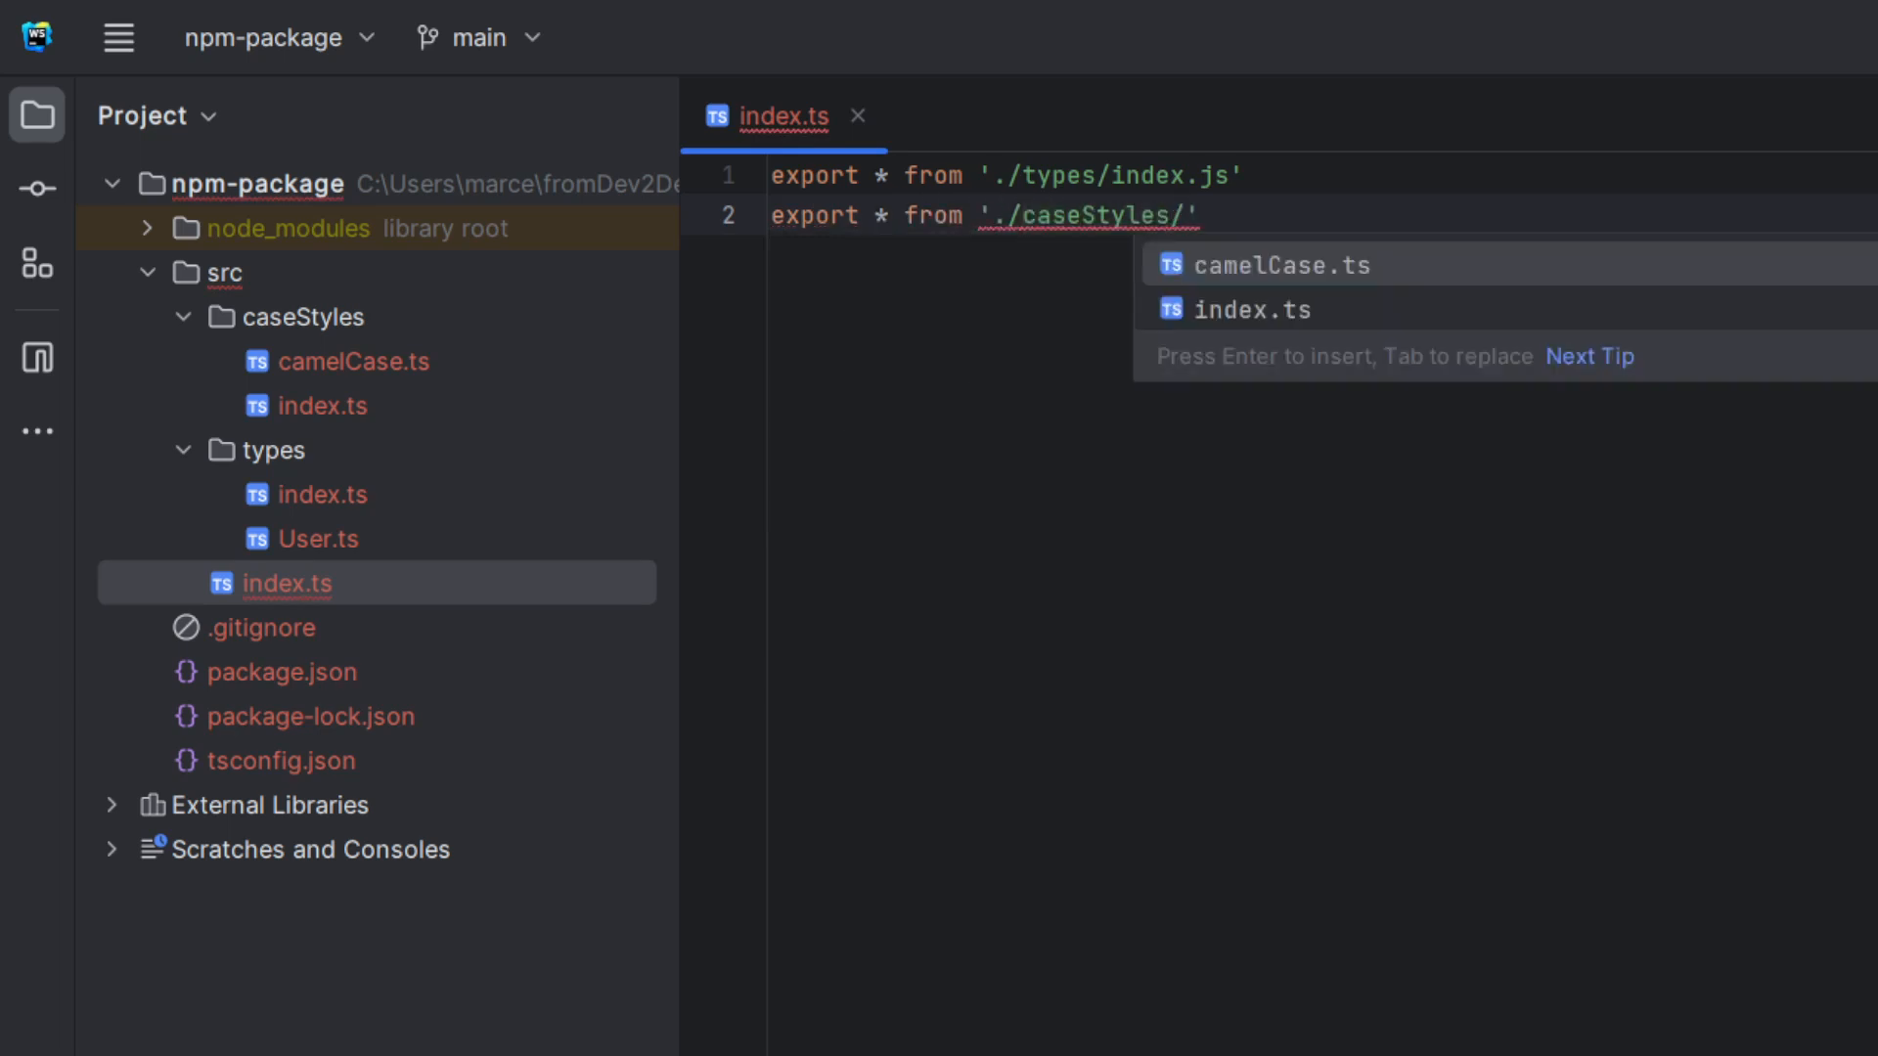
pyautogui.press('Enter')
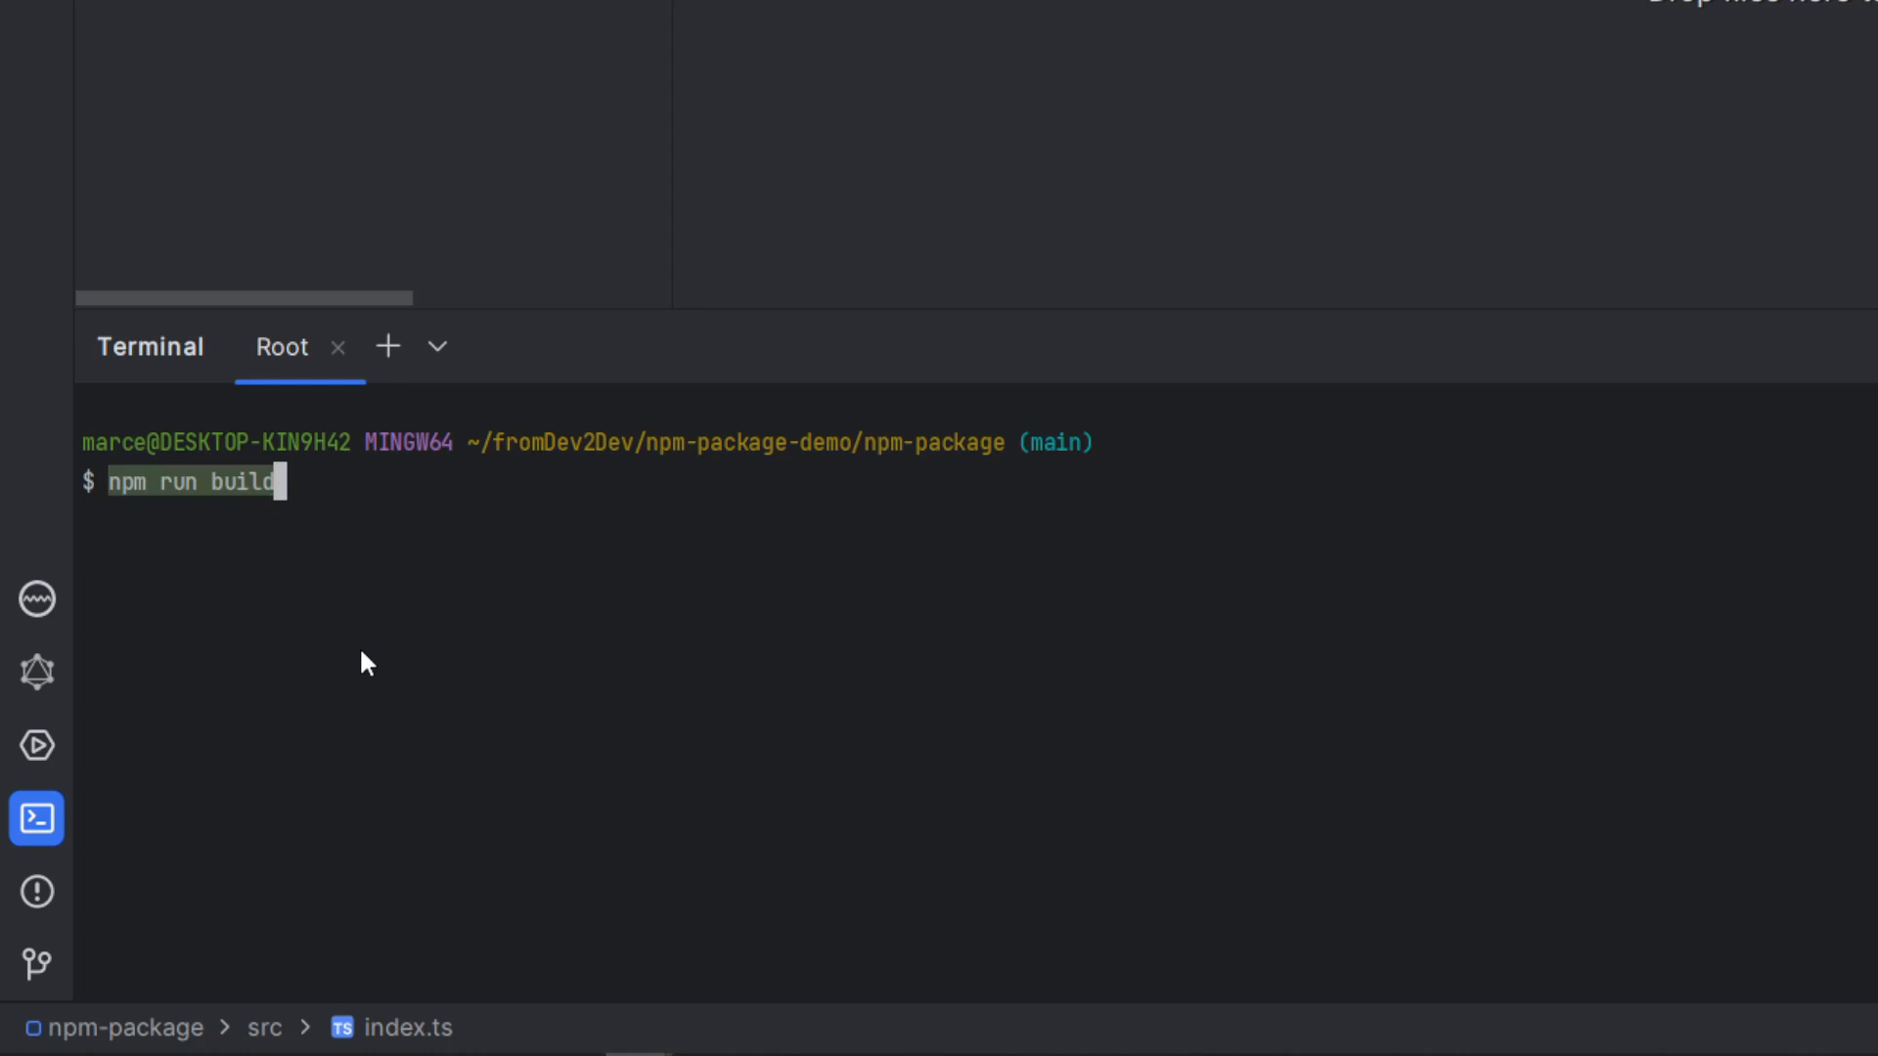
# - Run npm run build and npm publish, then inspect the compiled dist folder
pyautogui.write('cle')
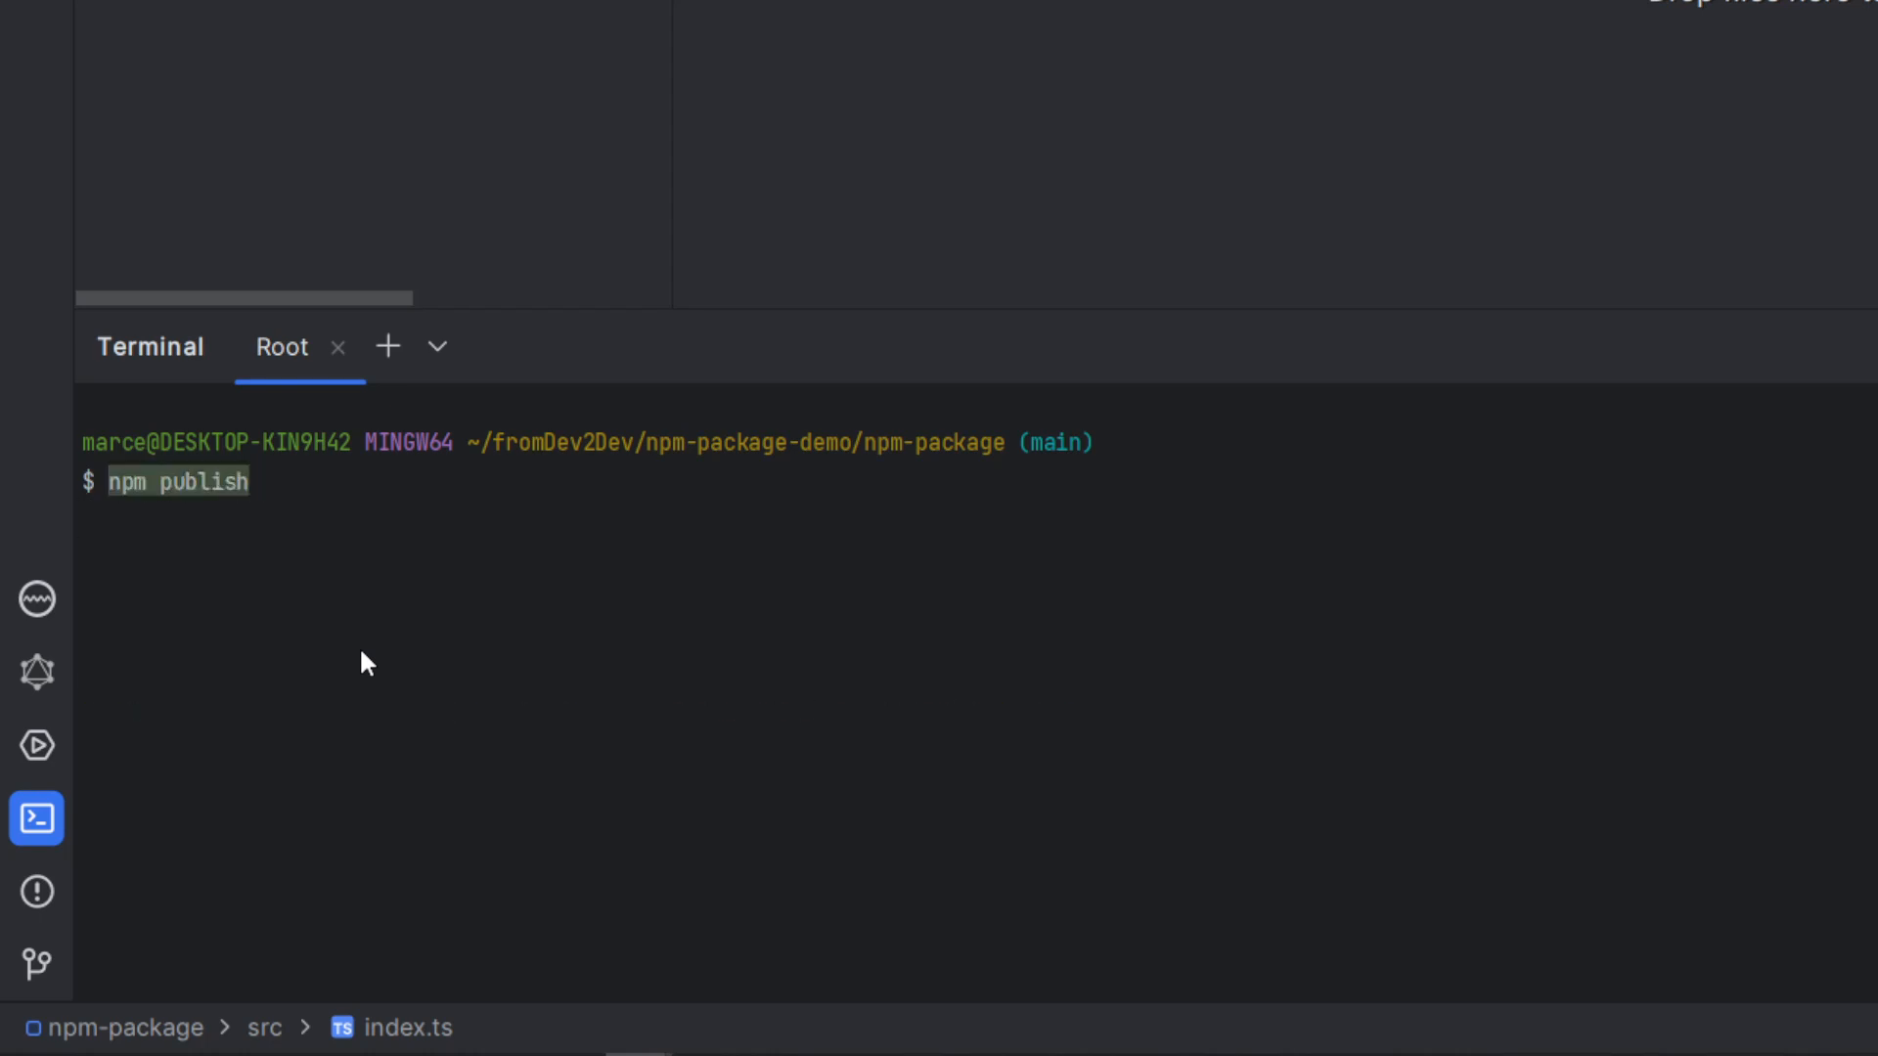
pyautogui.press('Enter')
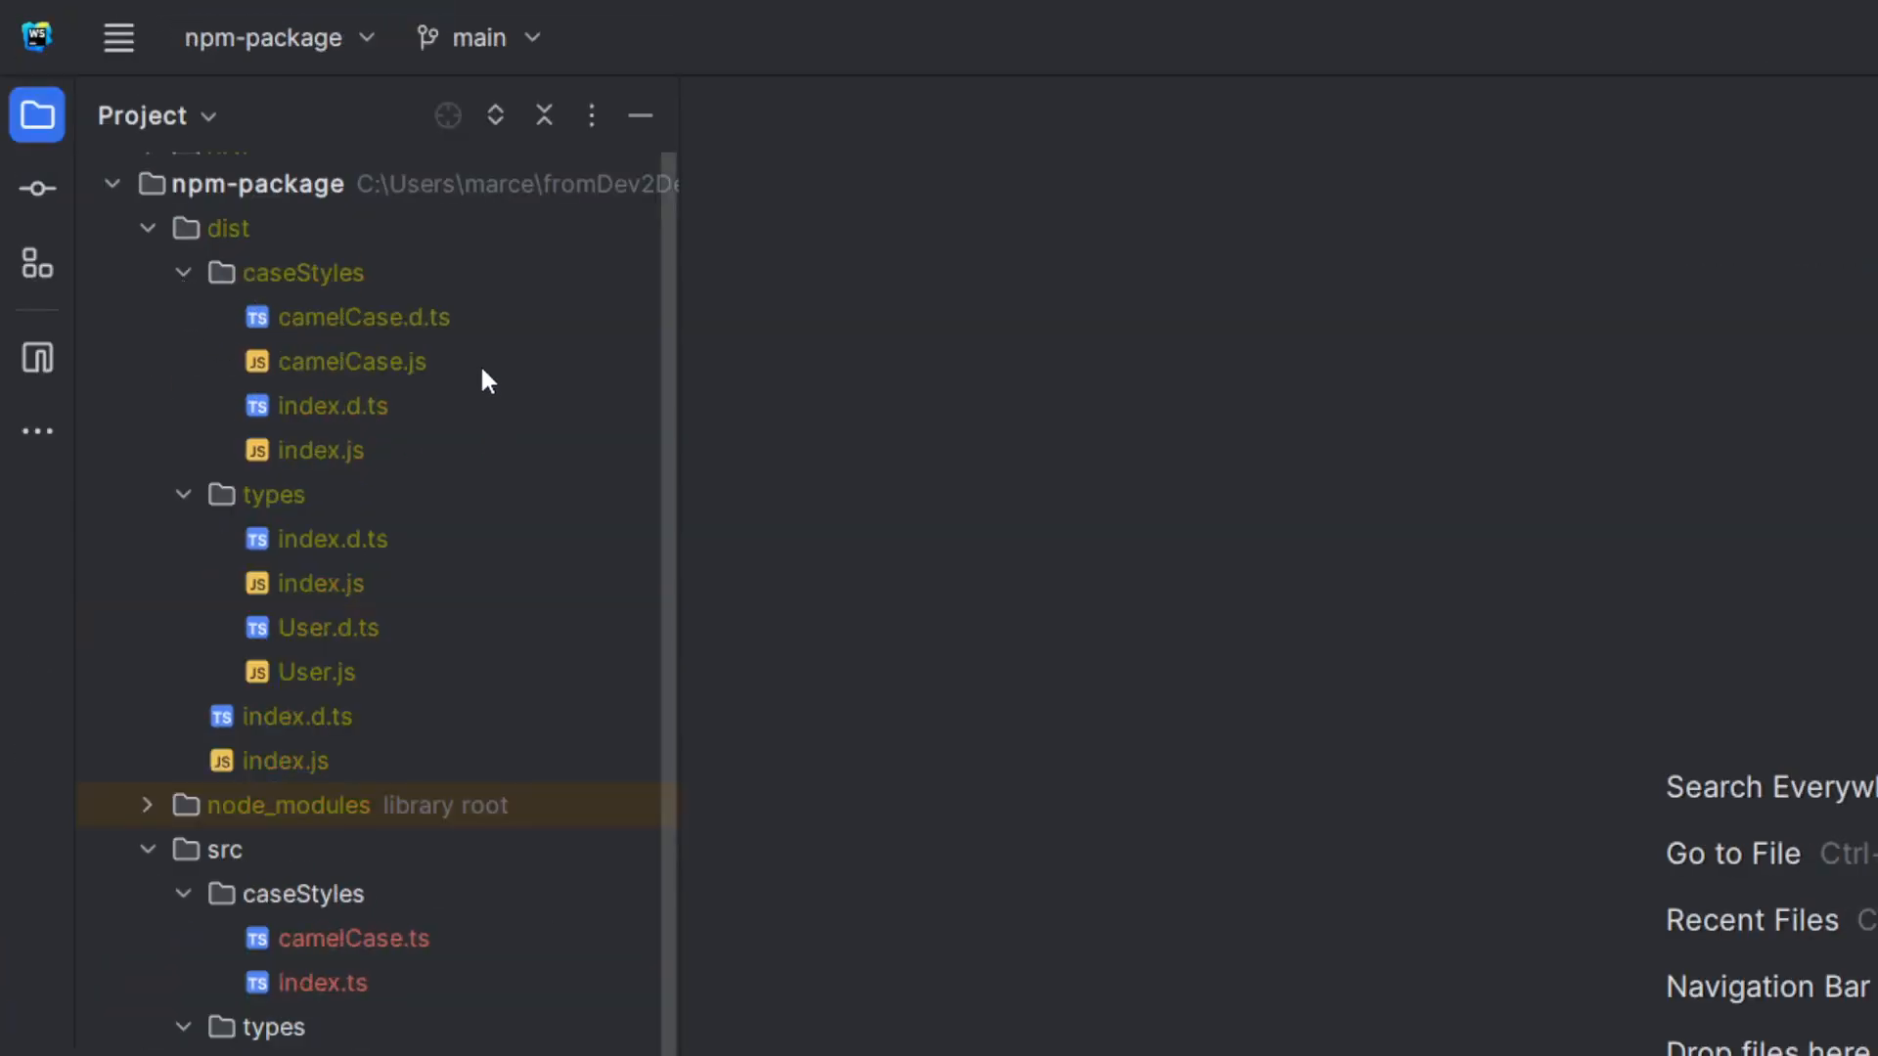
pyautogui.click(329, 628)
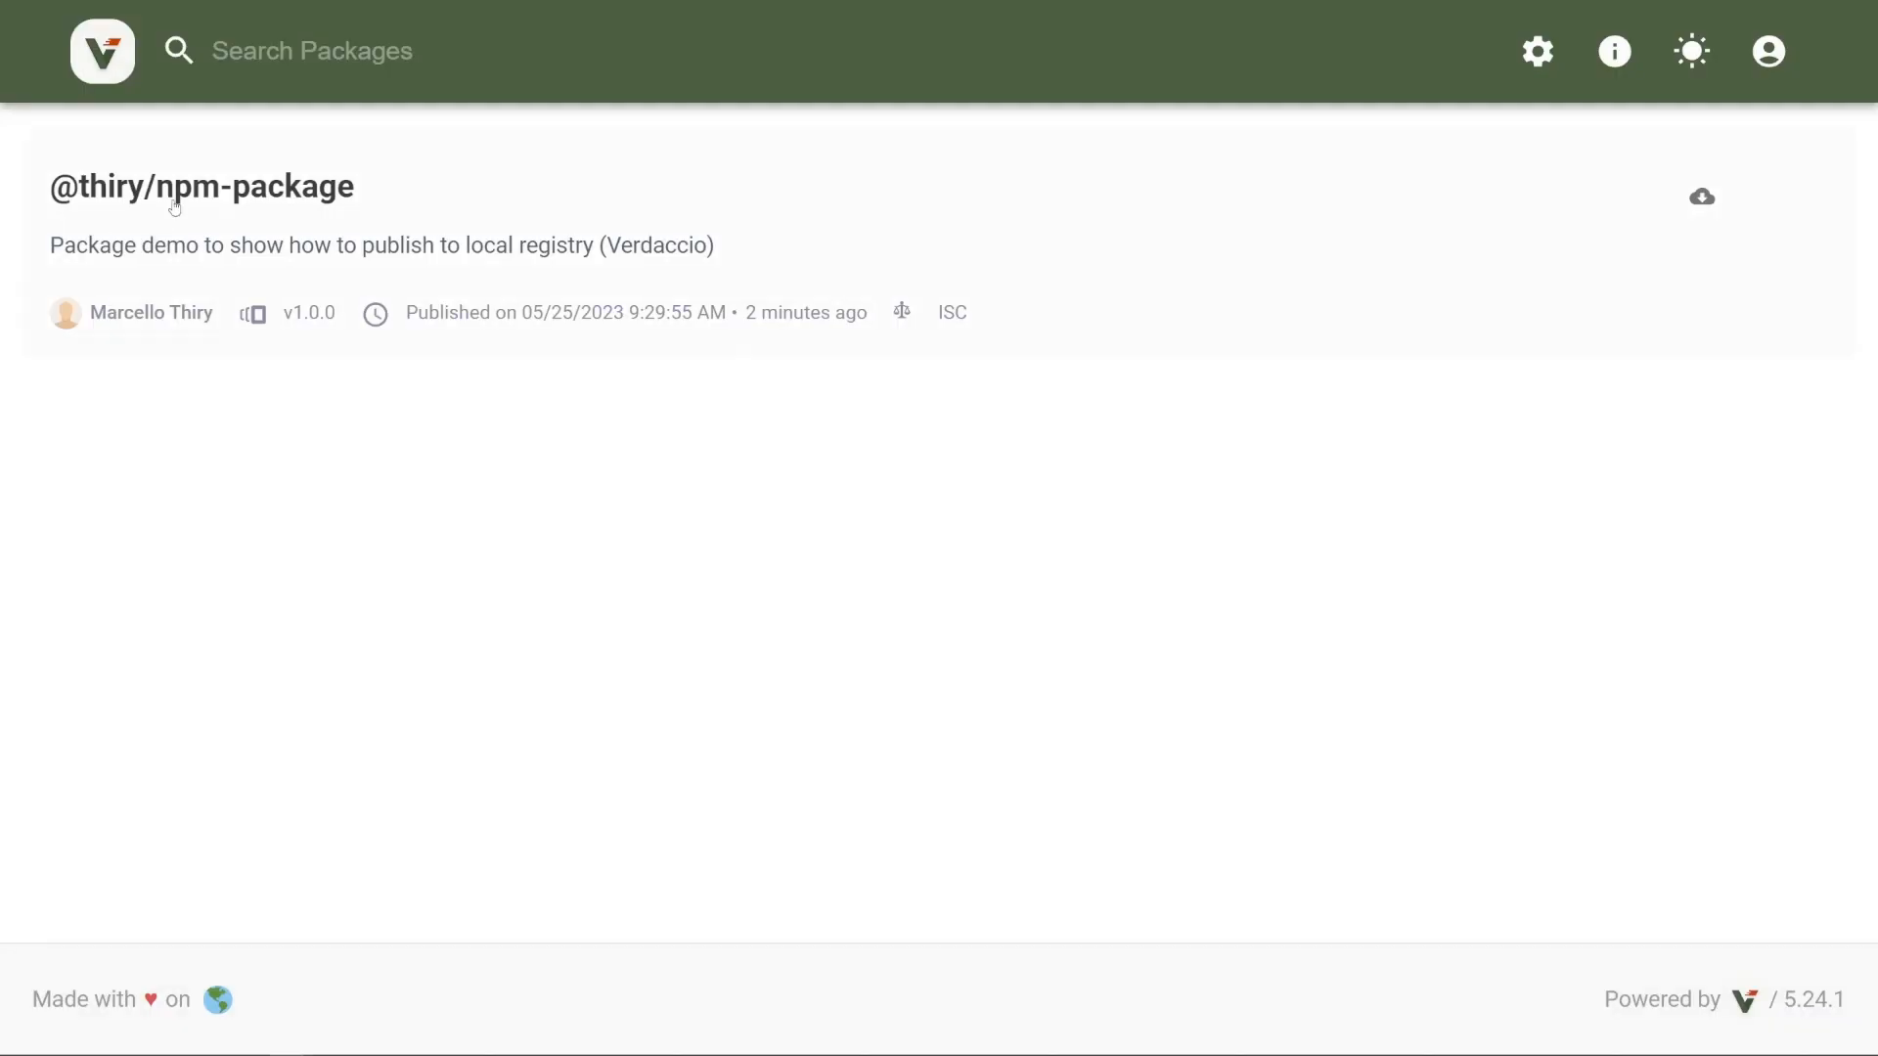
pyautogui.click(173, 186)
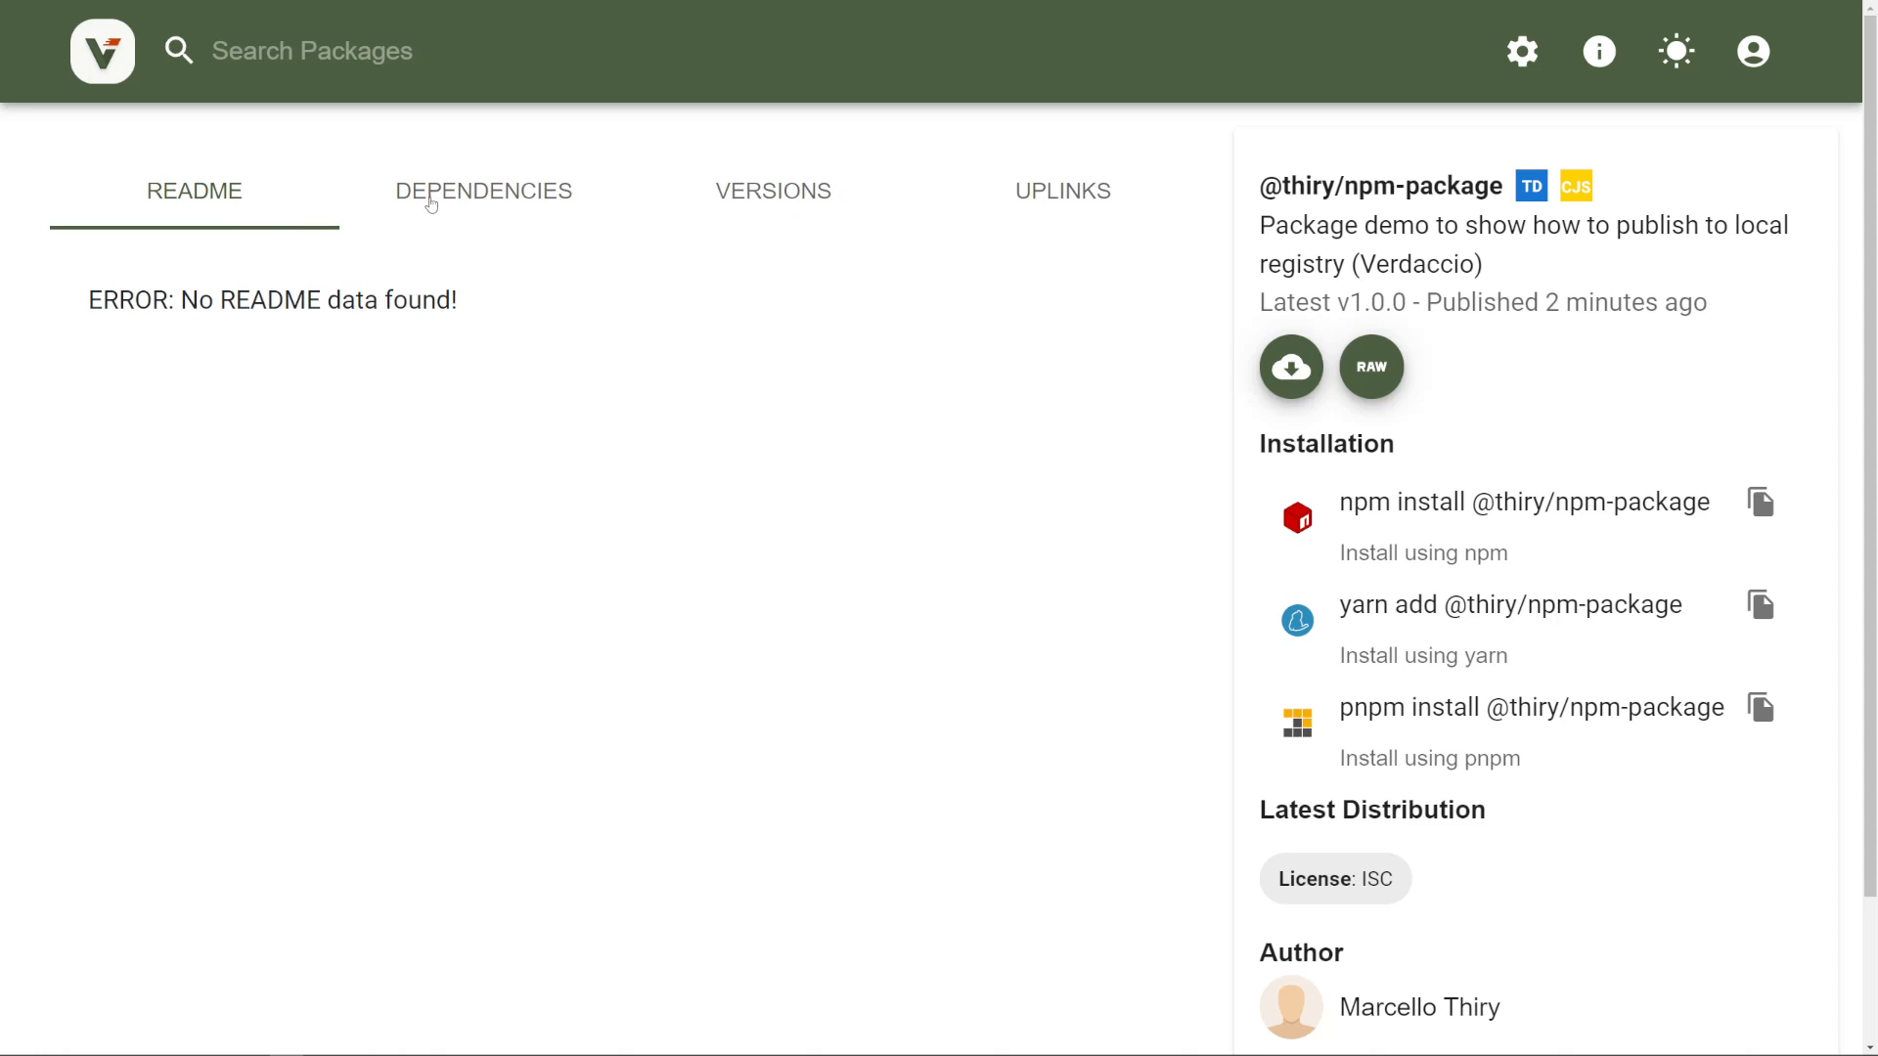
pyautogui.click(483, 191)
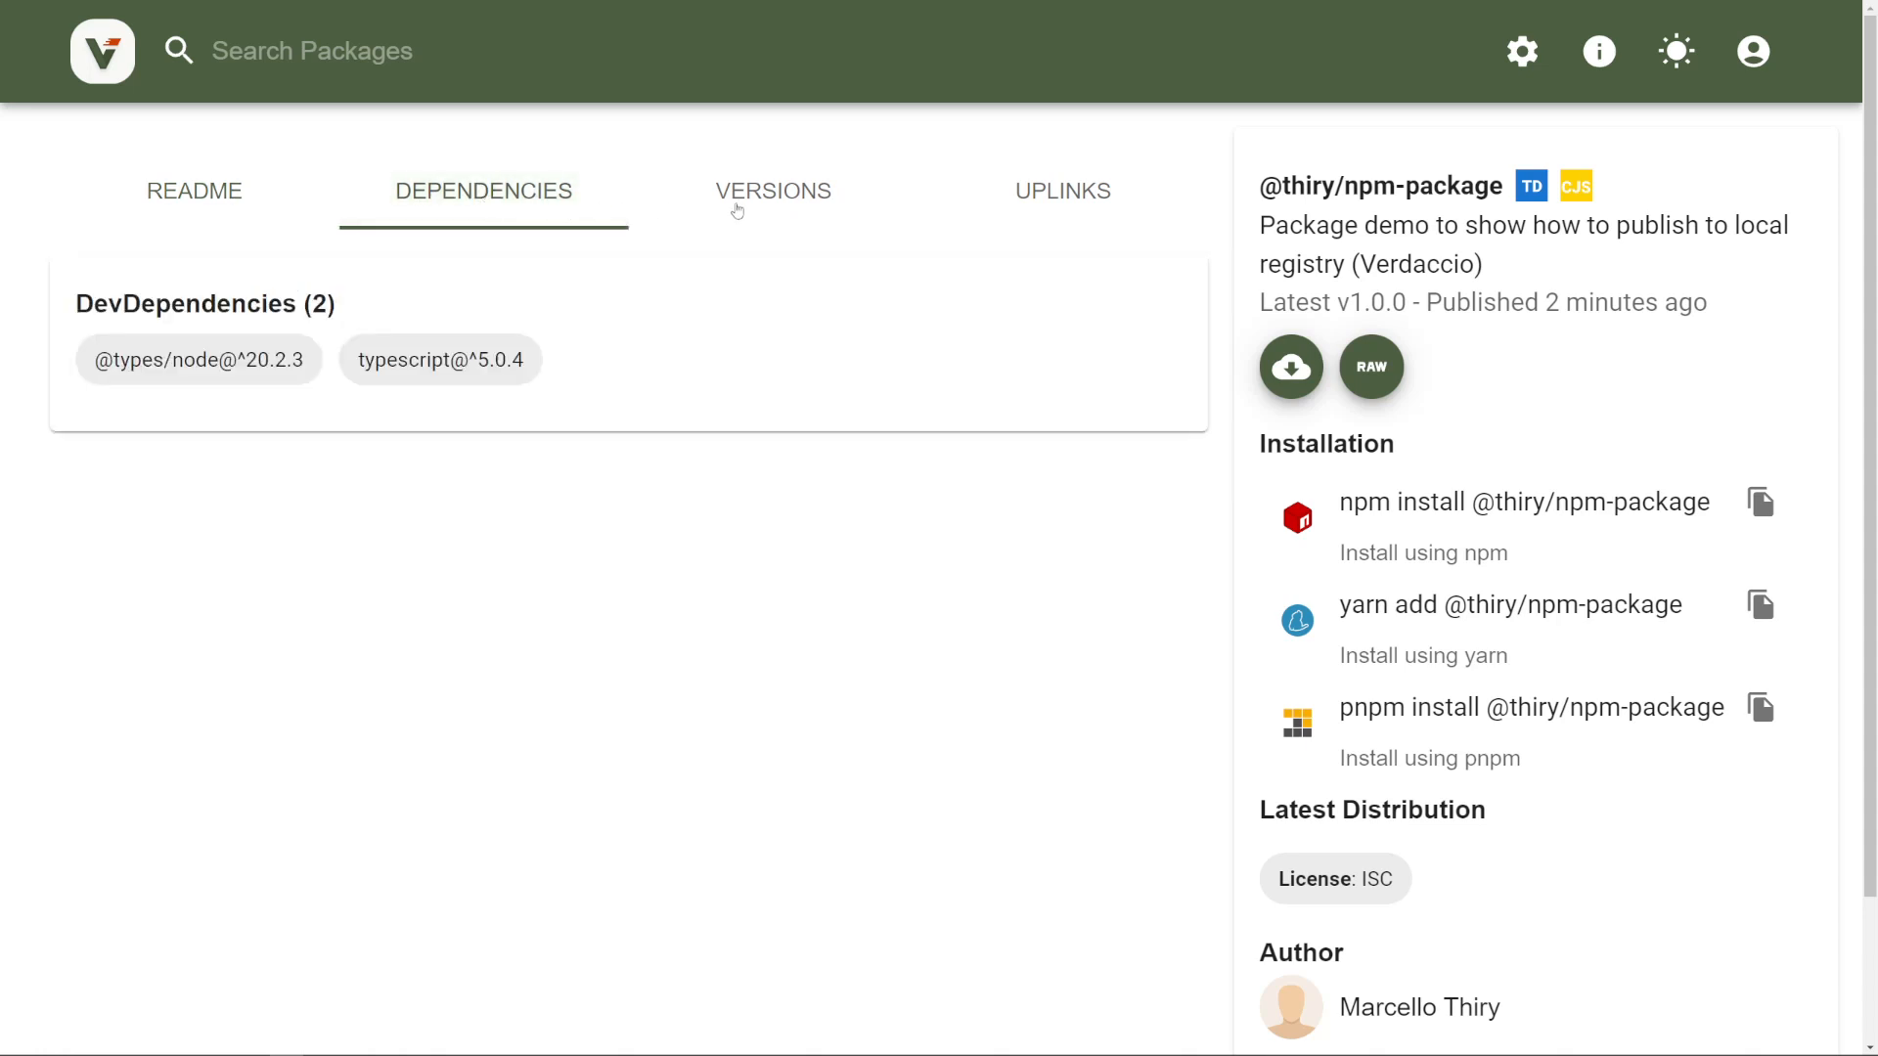
pyautogui.click(772, 190)
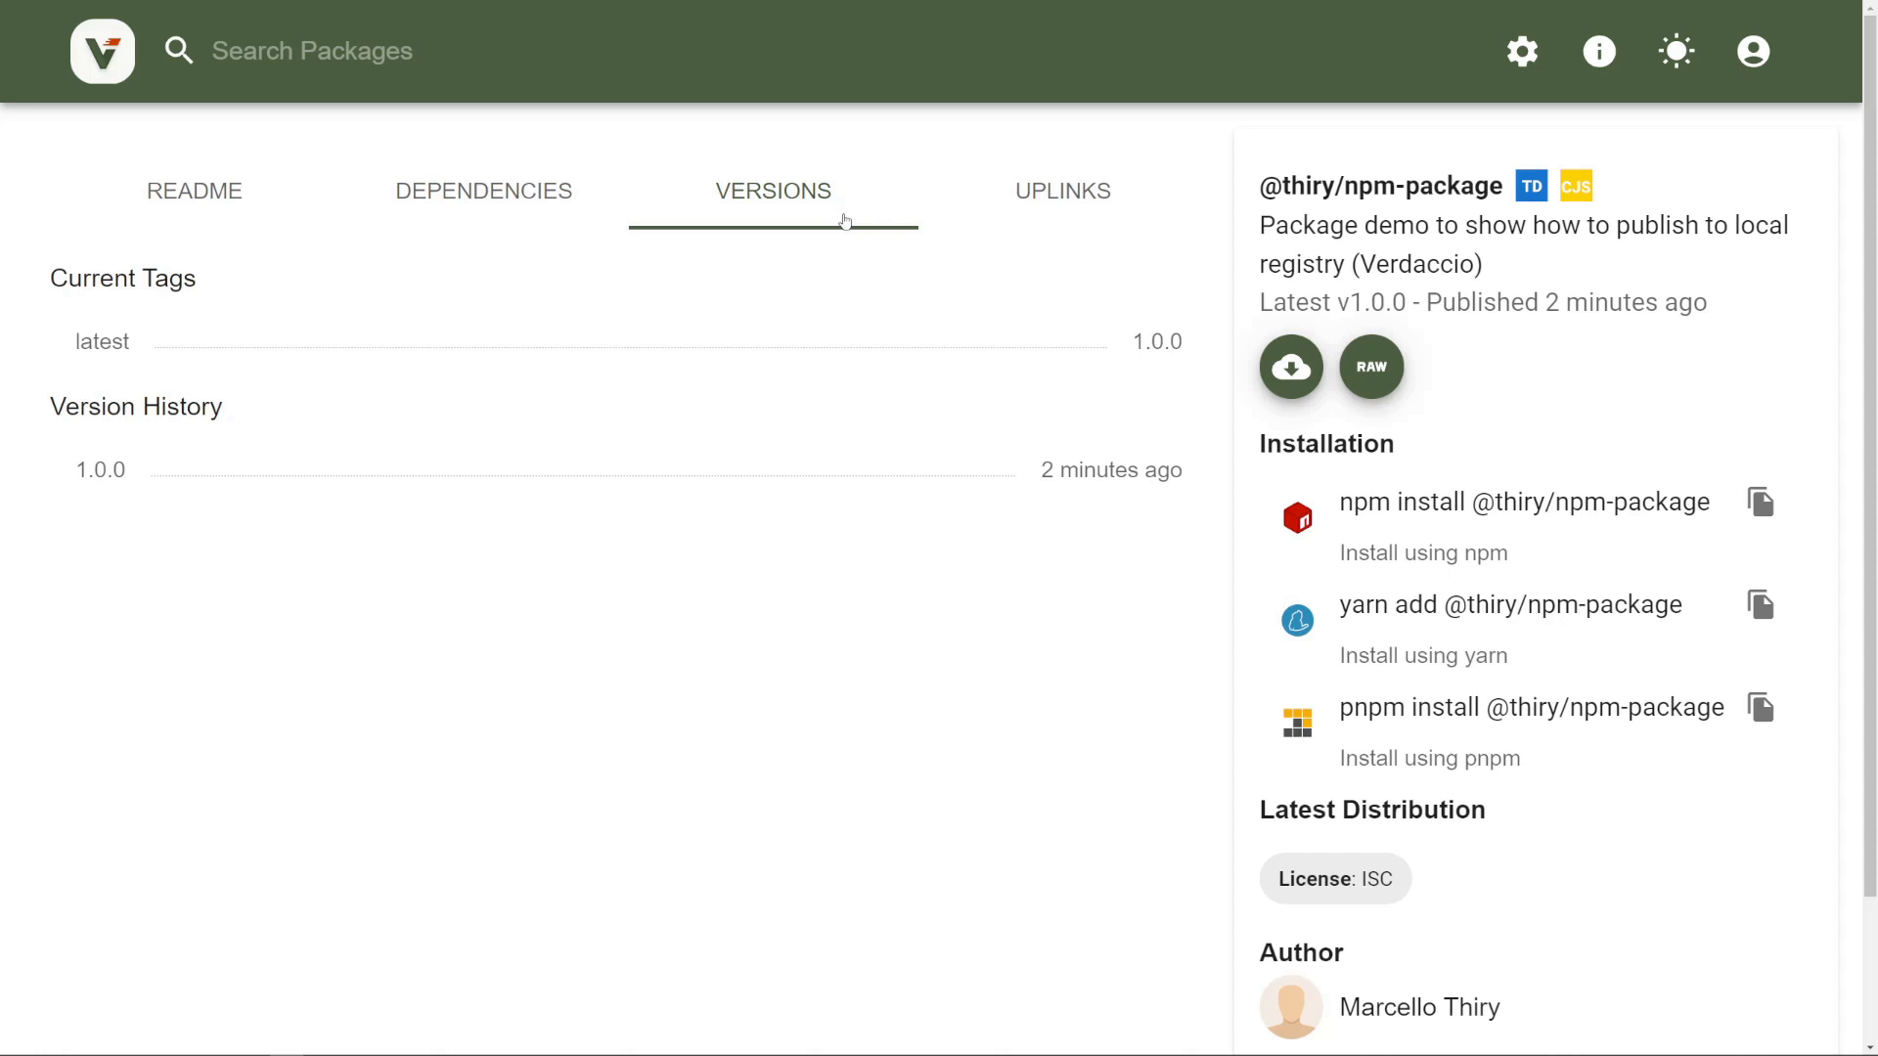
pyautogui.click(1062, 191)
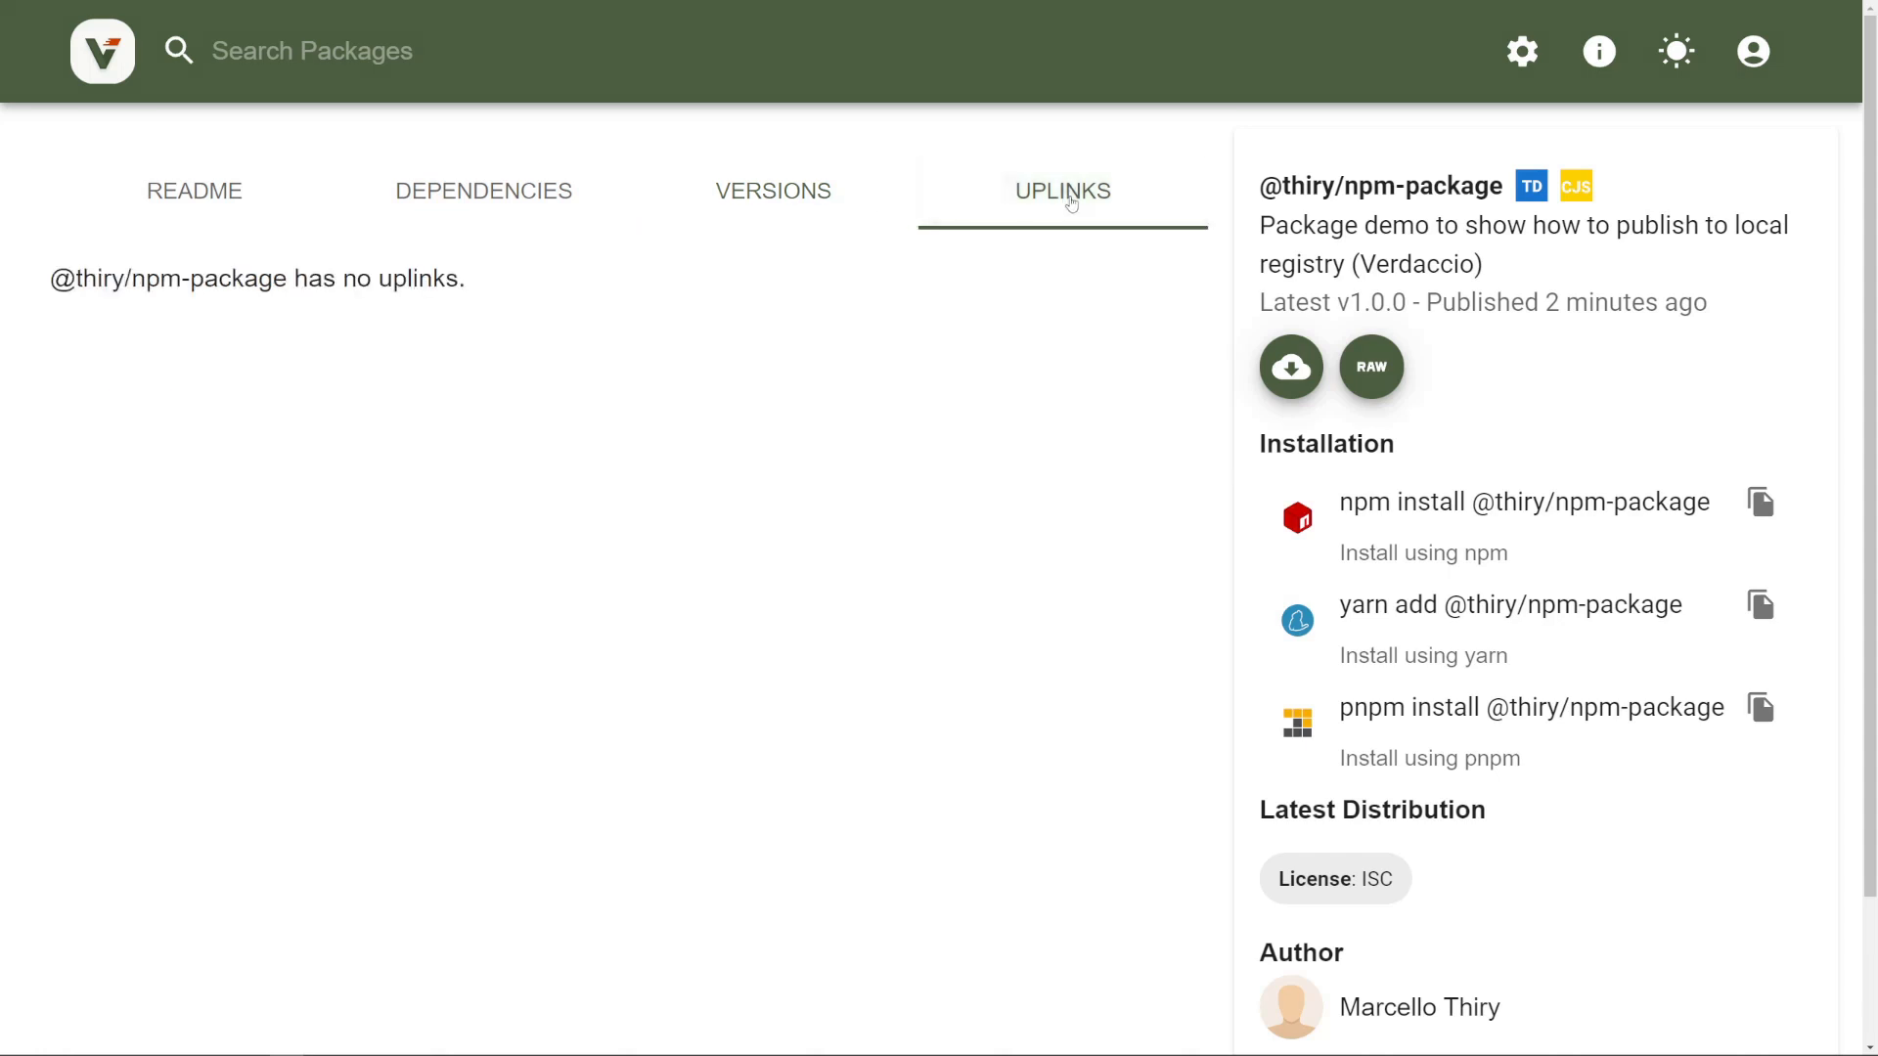
pyautogui.moveTo(1243, 647)
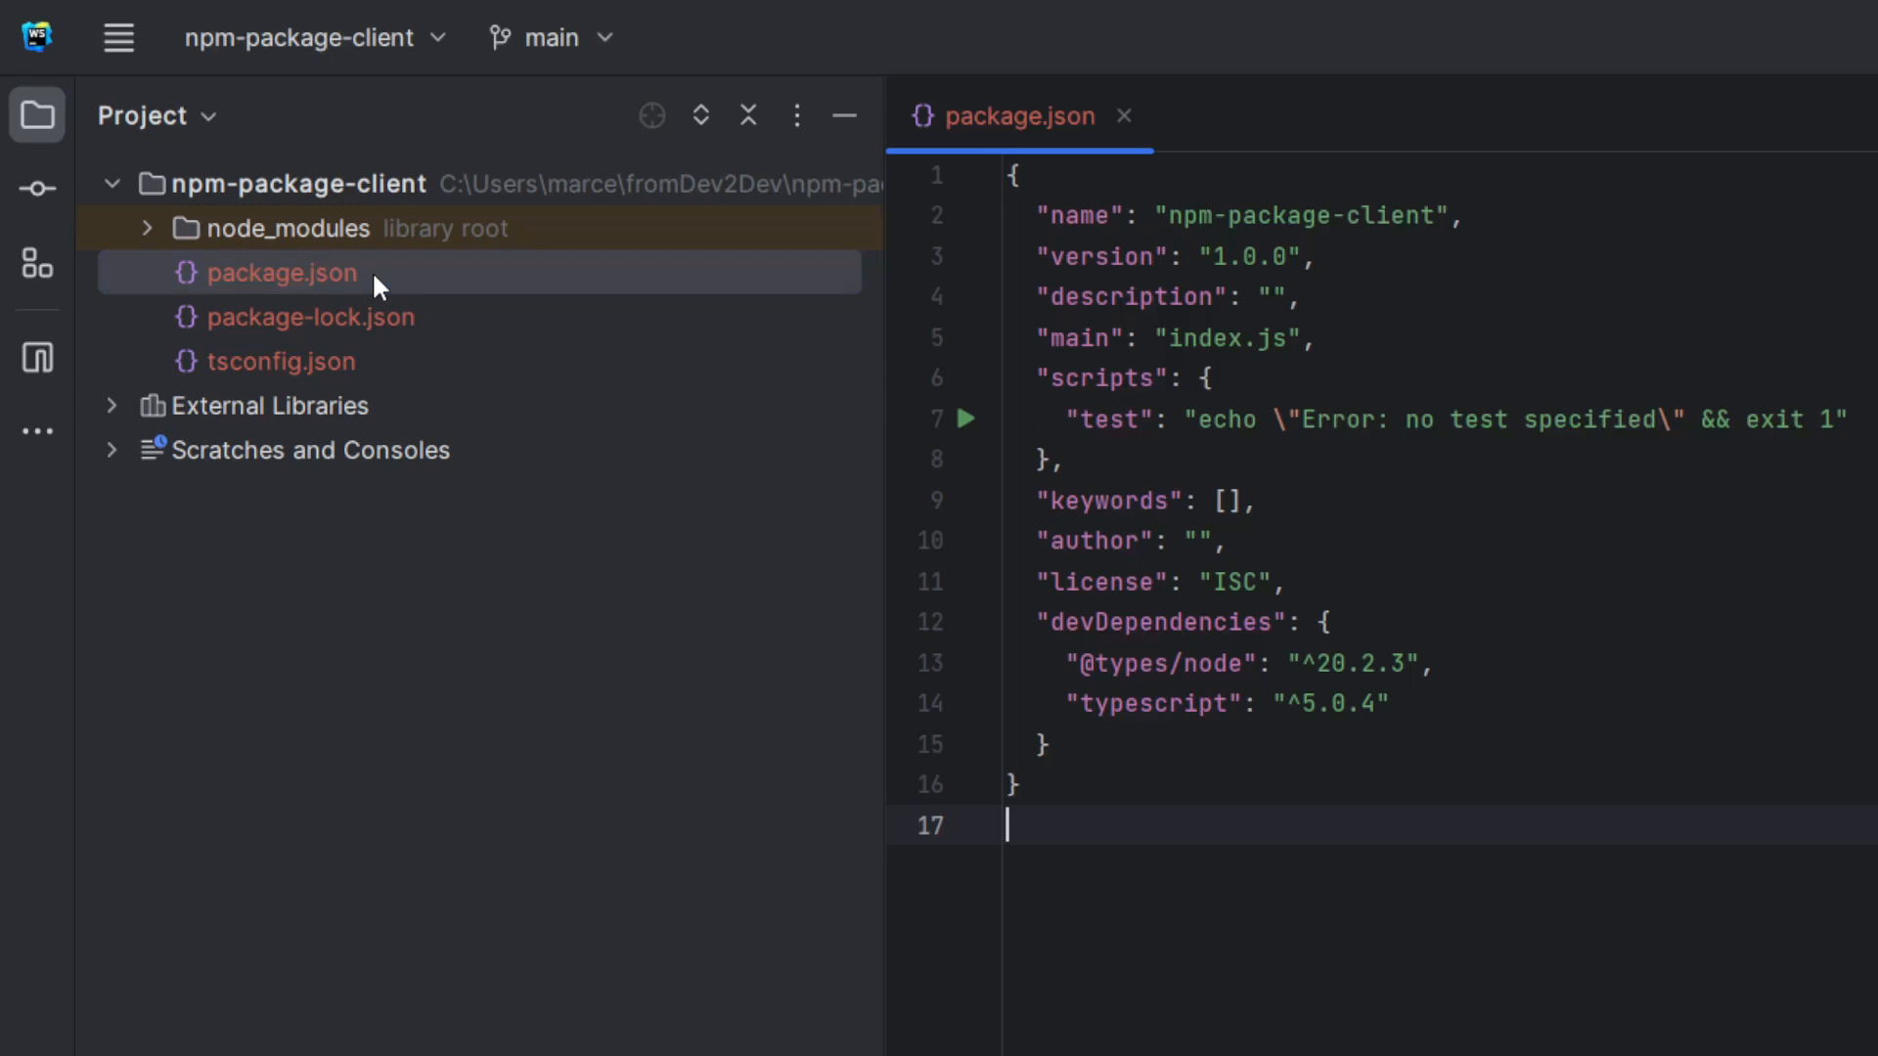
# - Give package.json description 'NPM package client', main ./dist/index.js, author and module type, then close it
pyautogui.click(1275, 298)
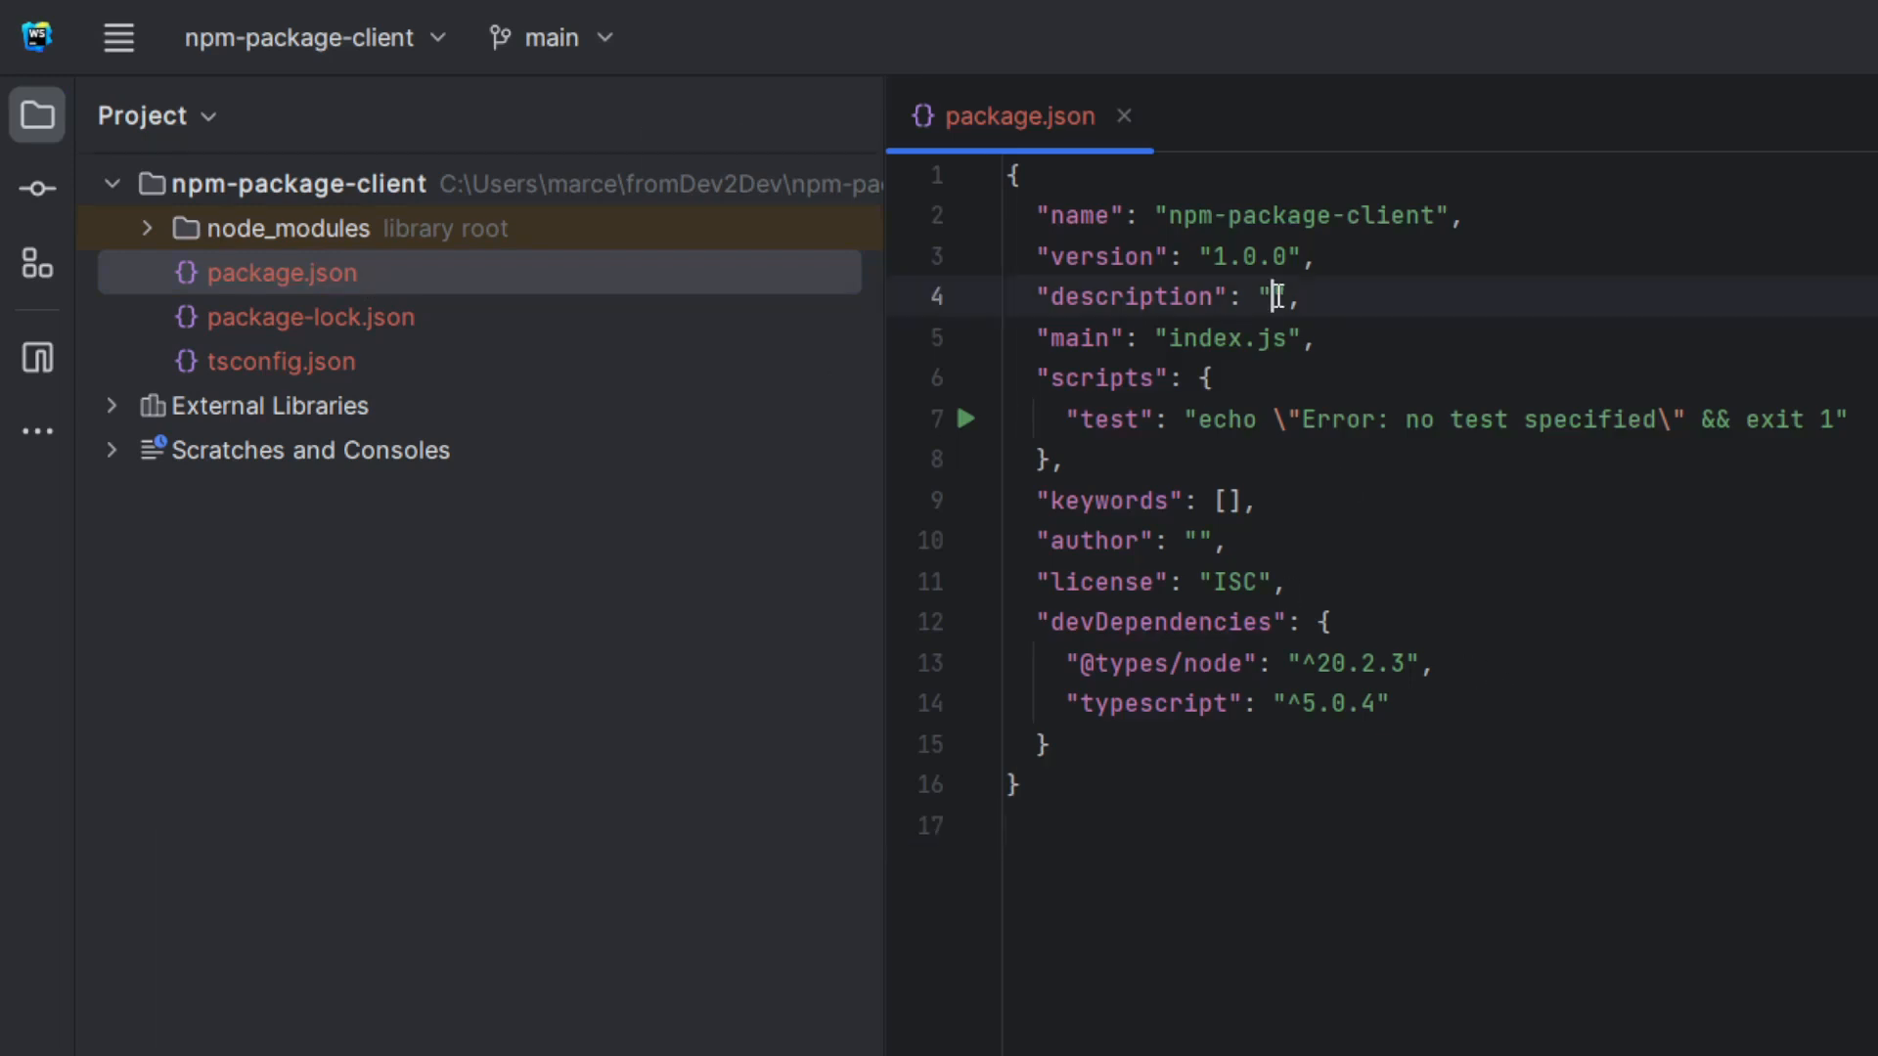
pyautogui.write('NPM package client')
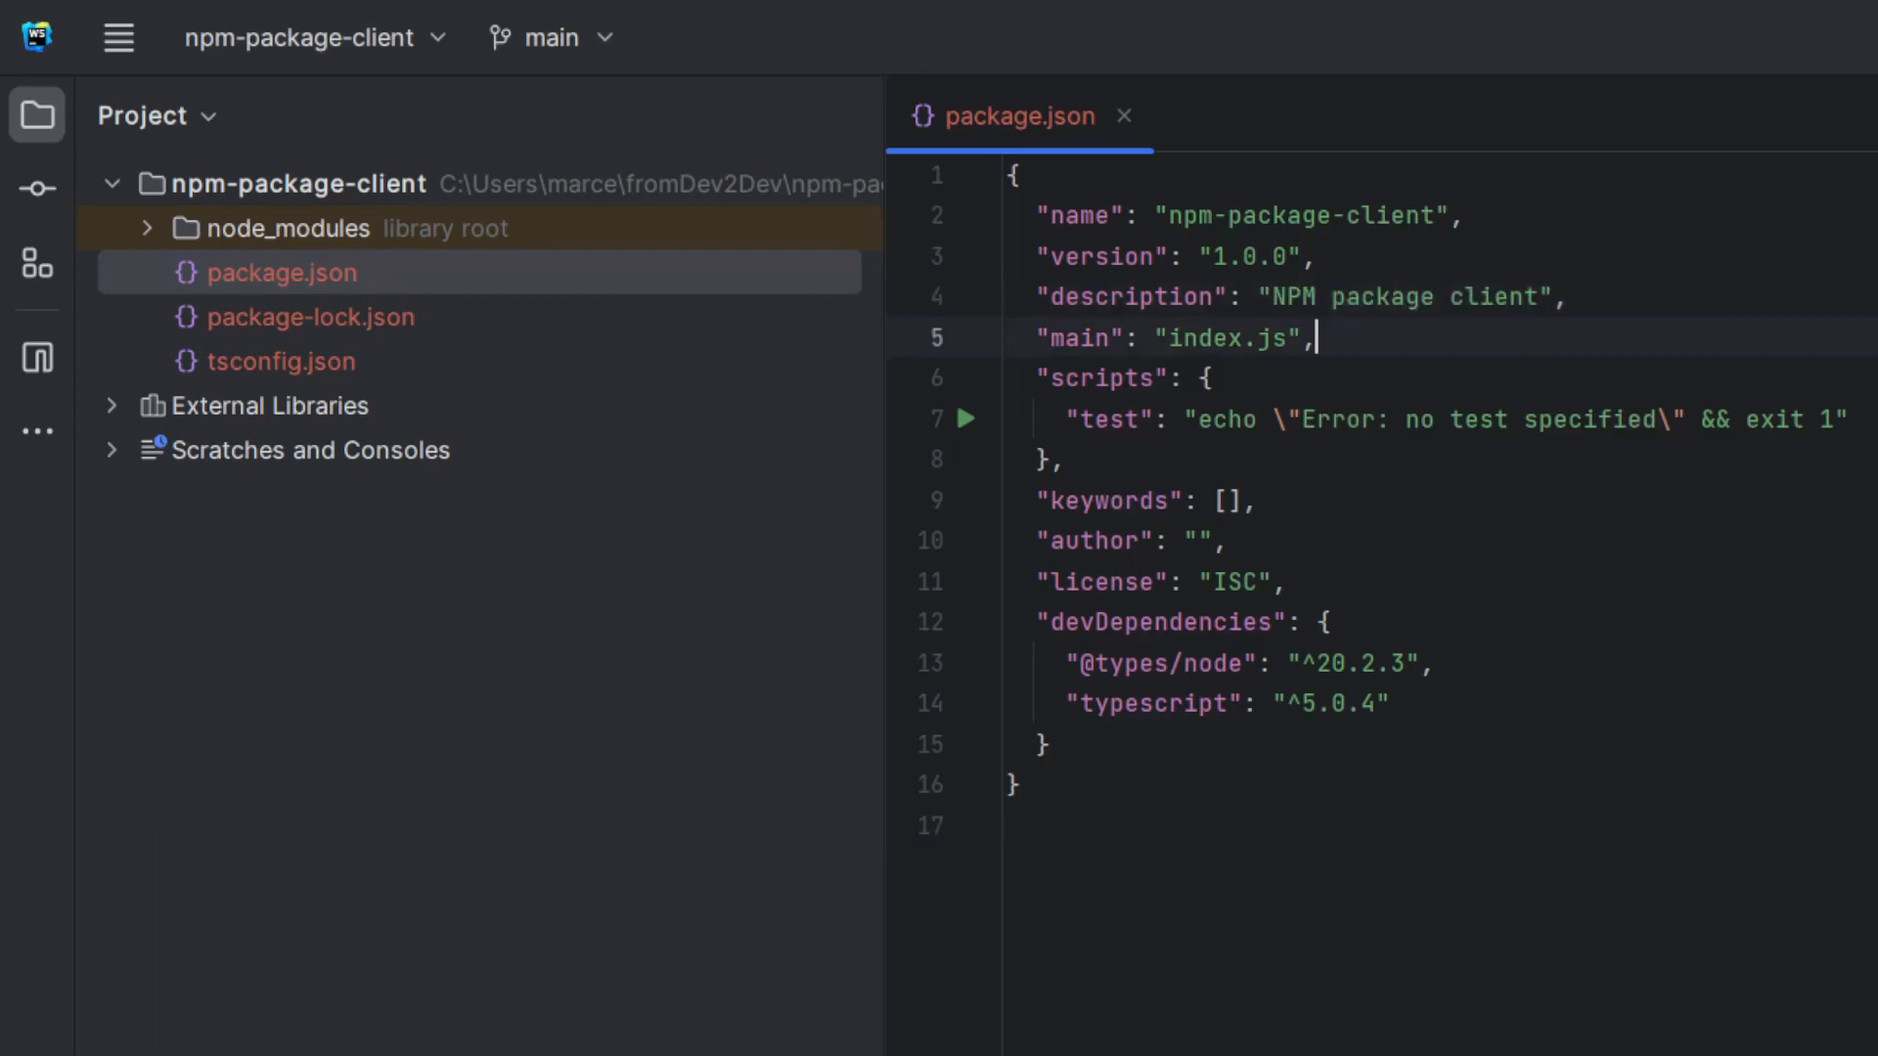
pyautogui.write('./dist/')
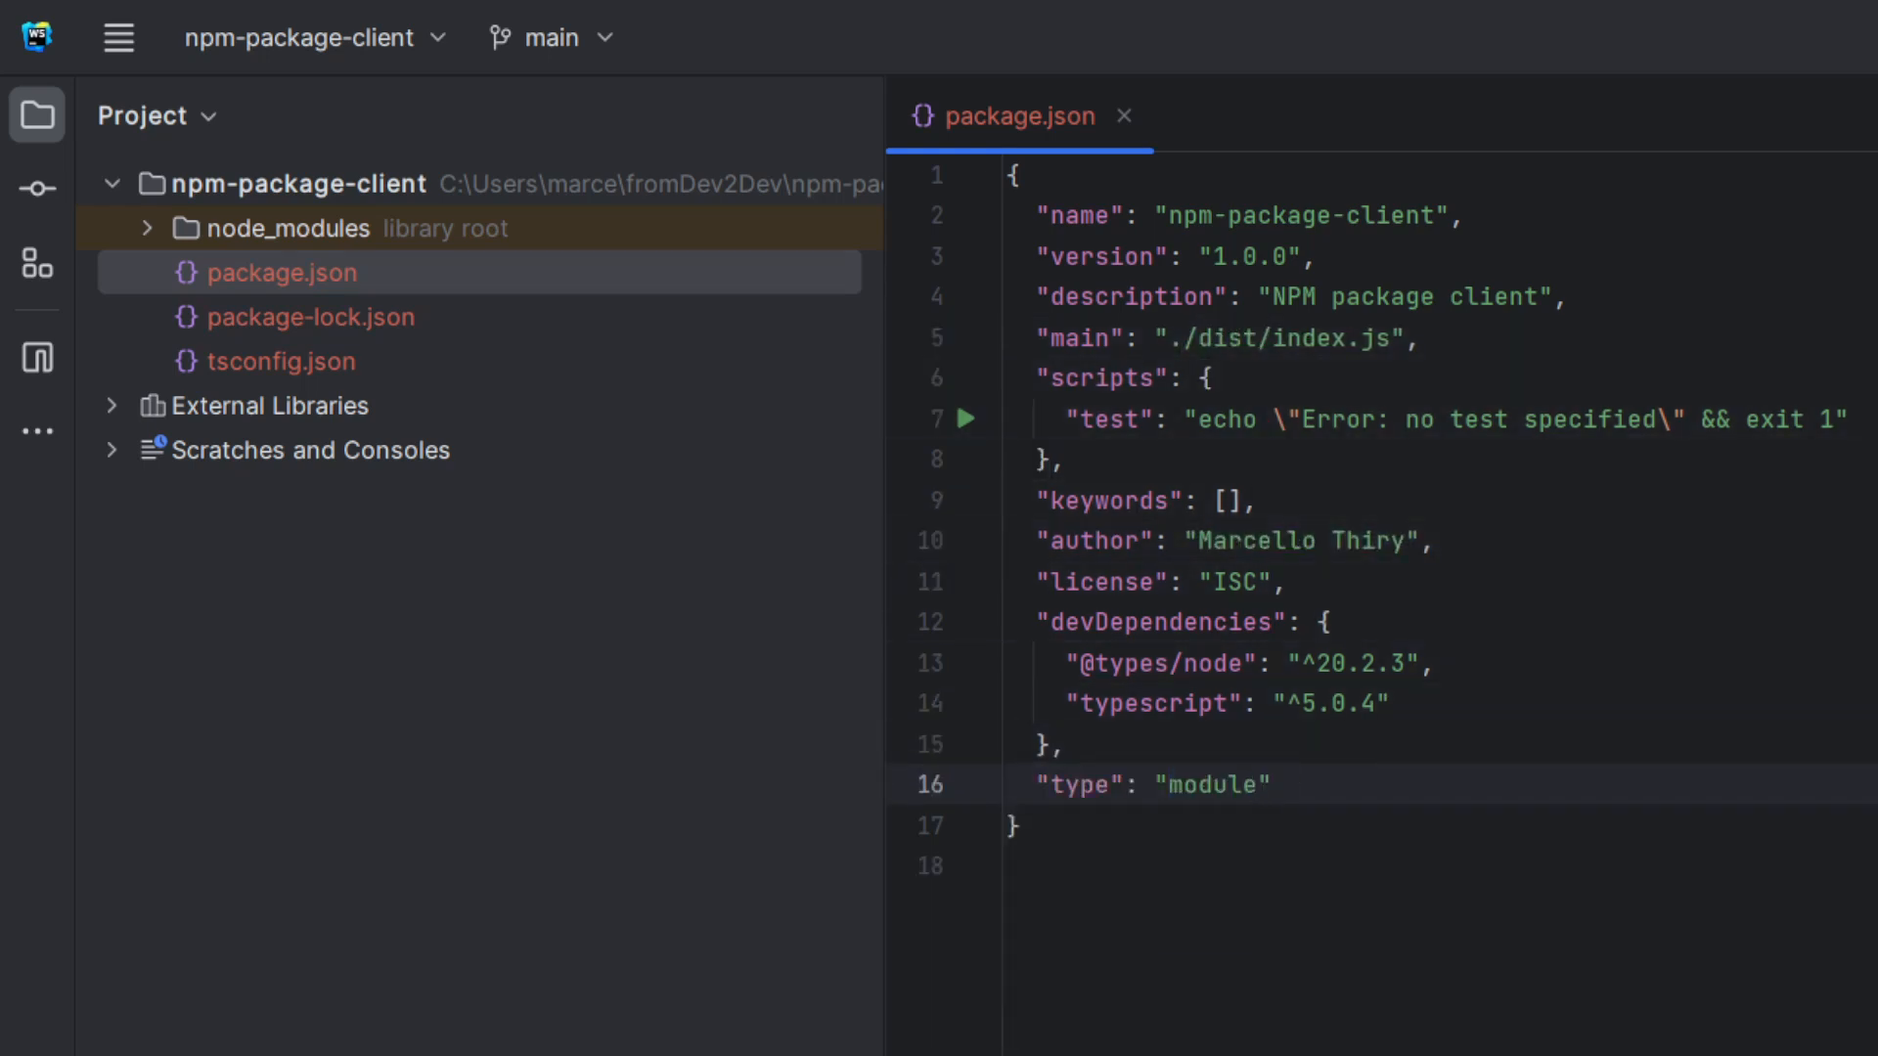
pyautogui.doubleClick(281, 361)
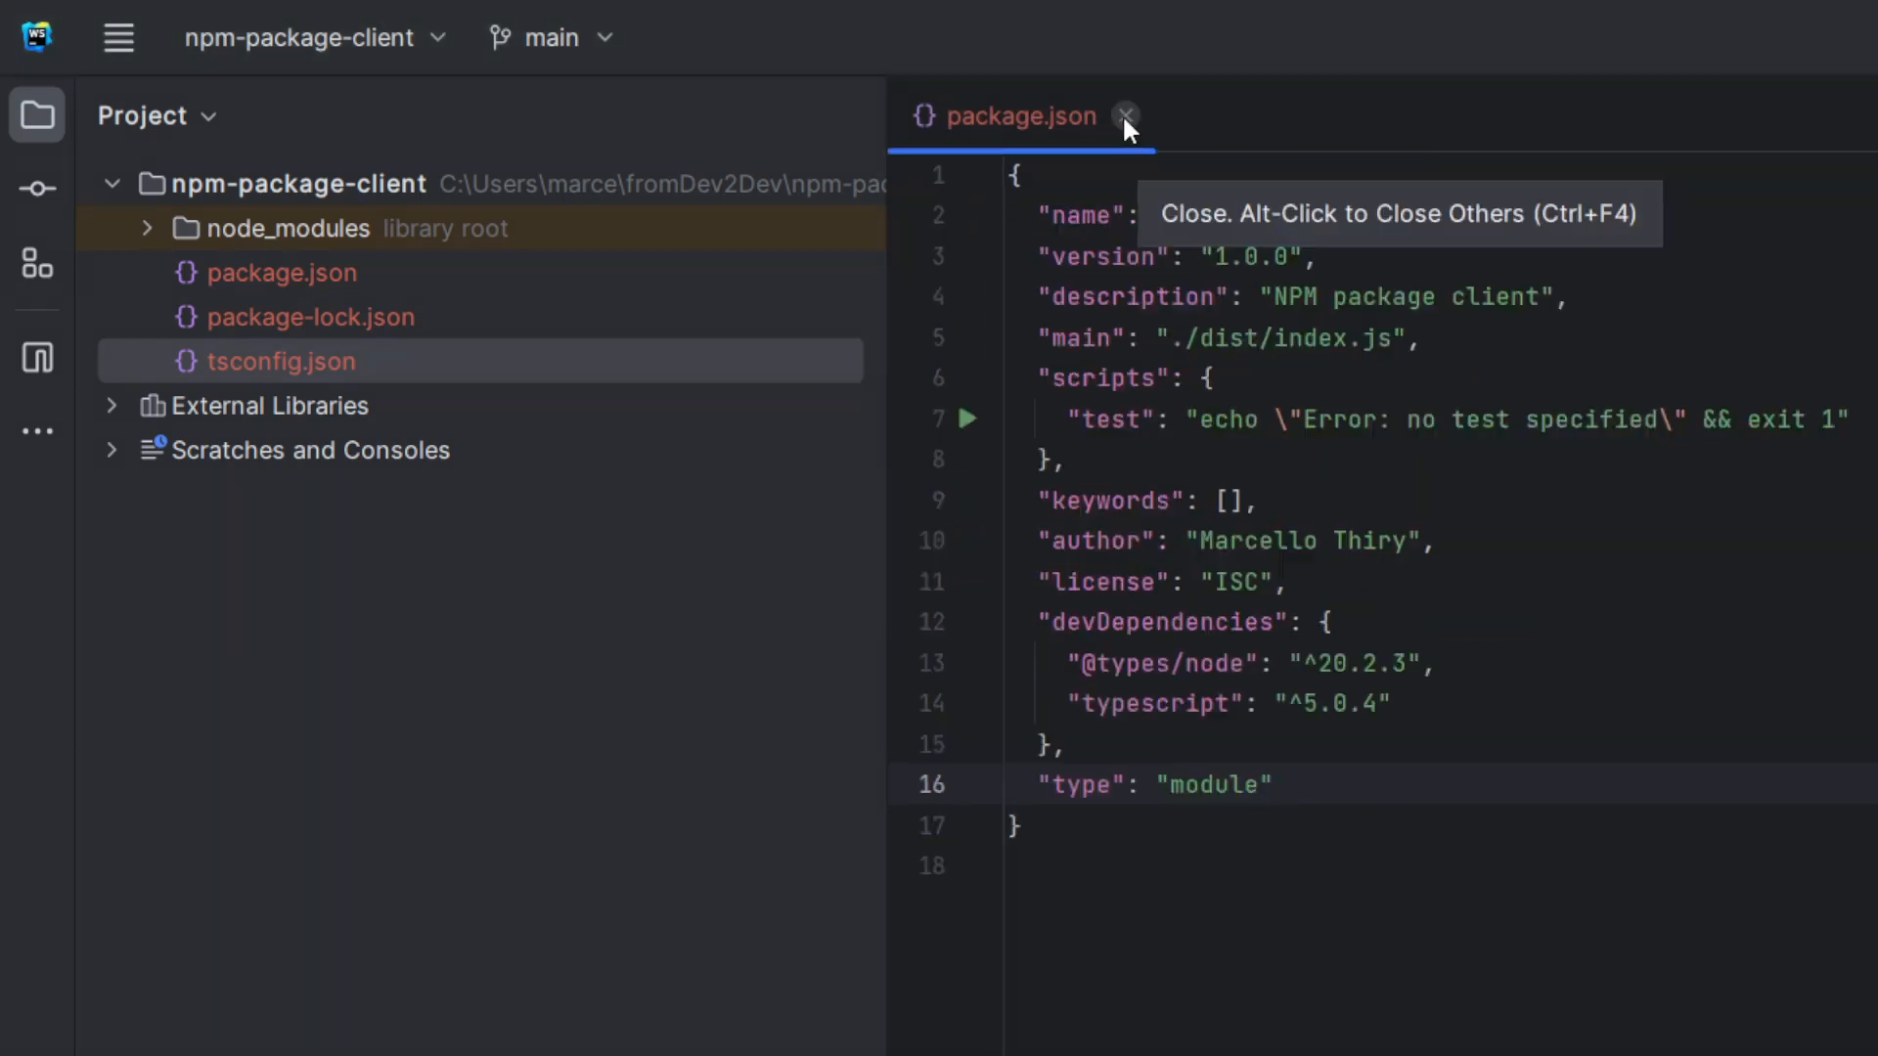
pyautogui.click(1125, 116)
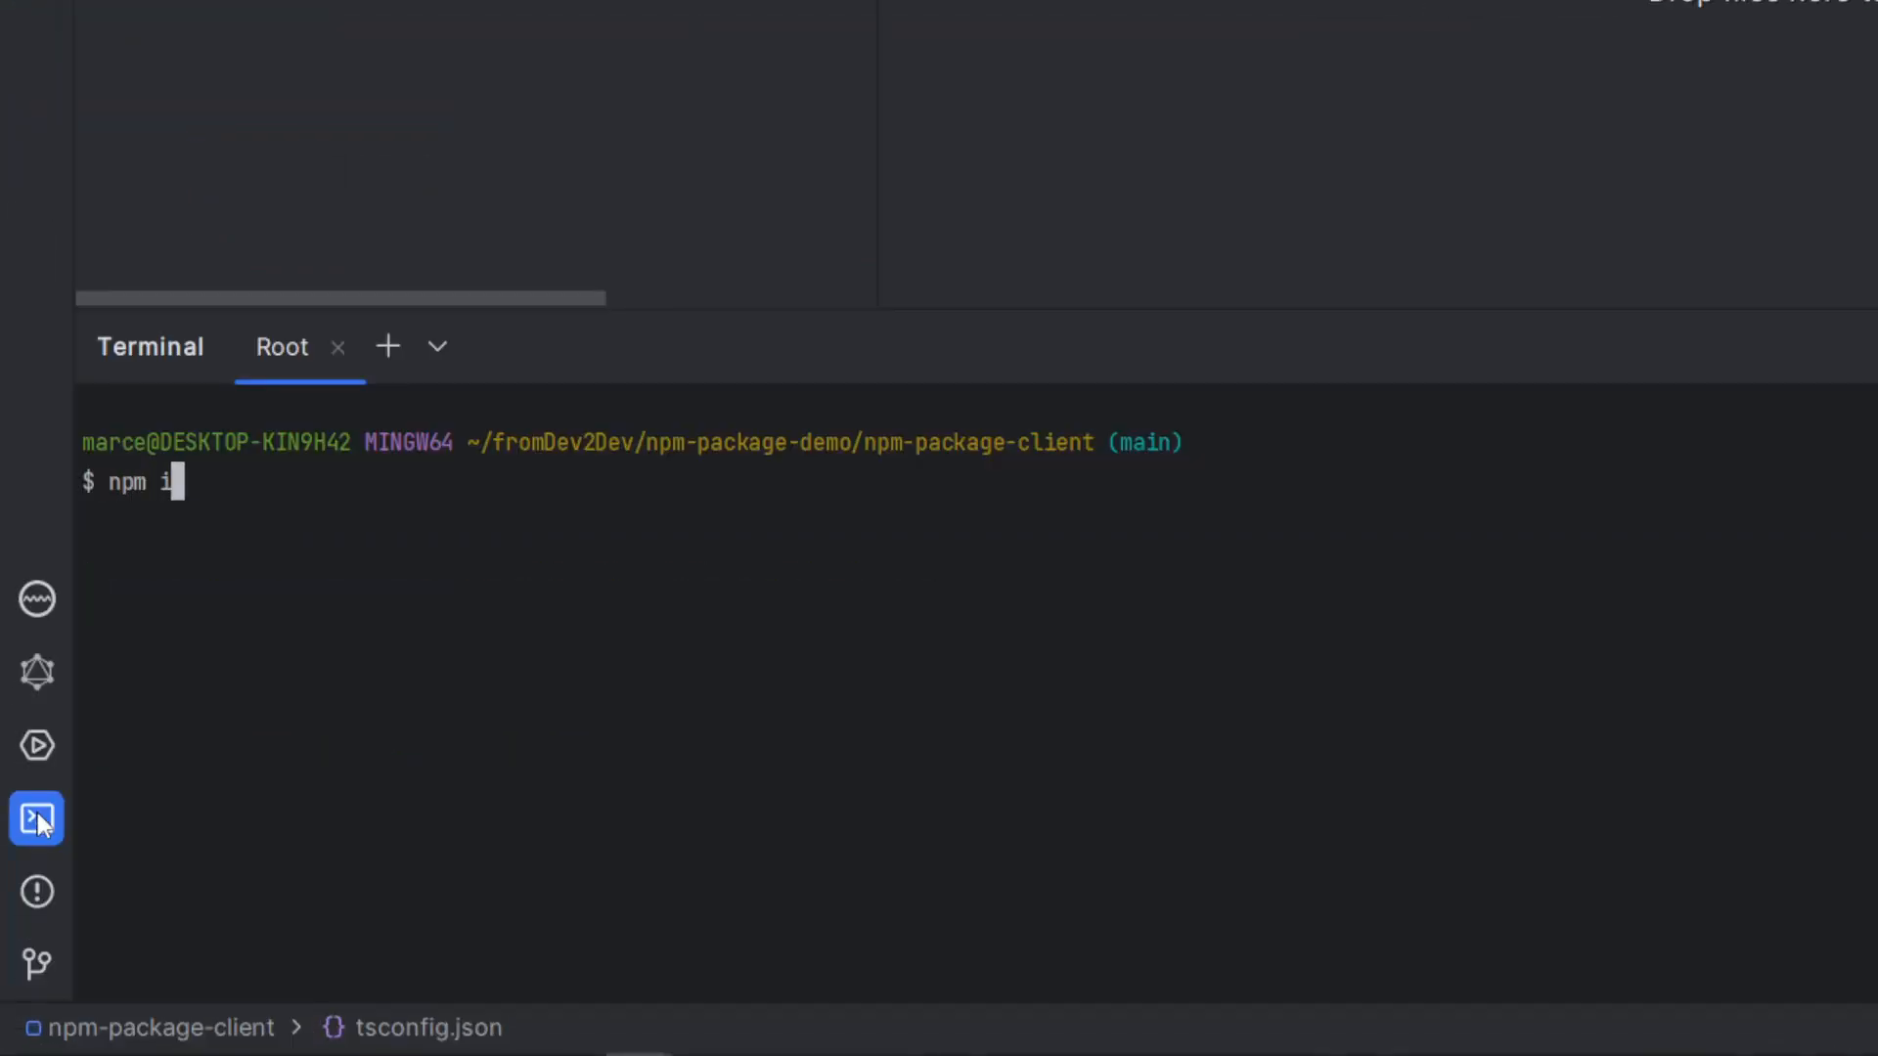
pyautogui.write('@thiry/npm')
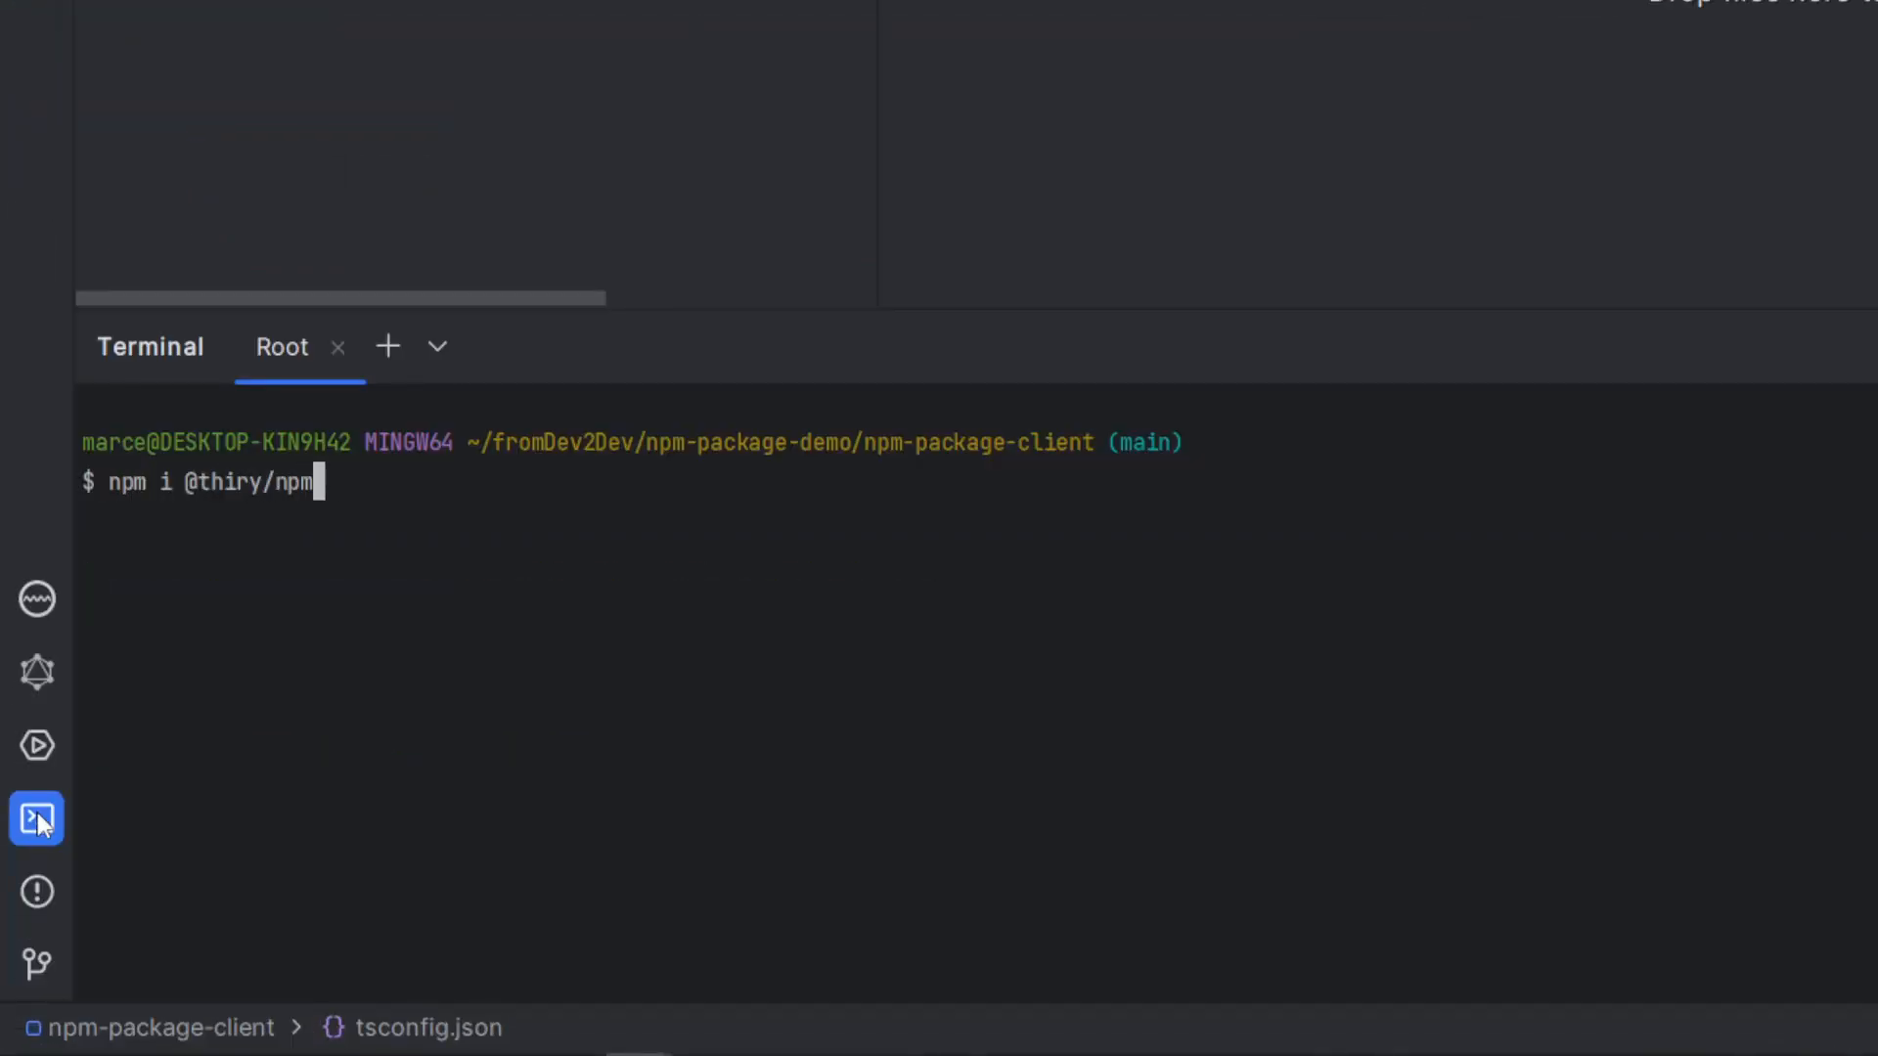
pyautogui.write('-package')
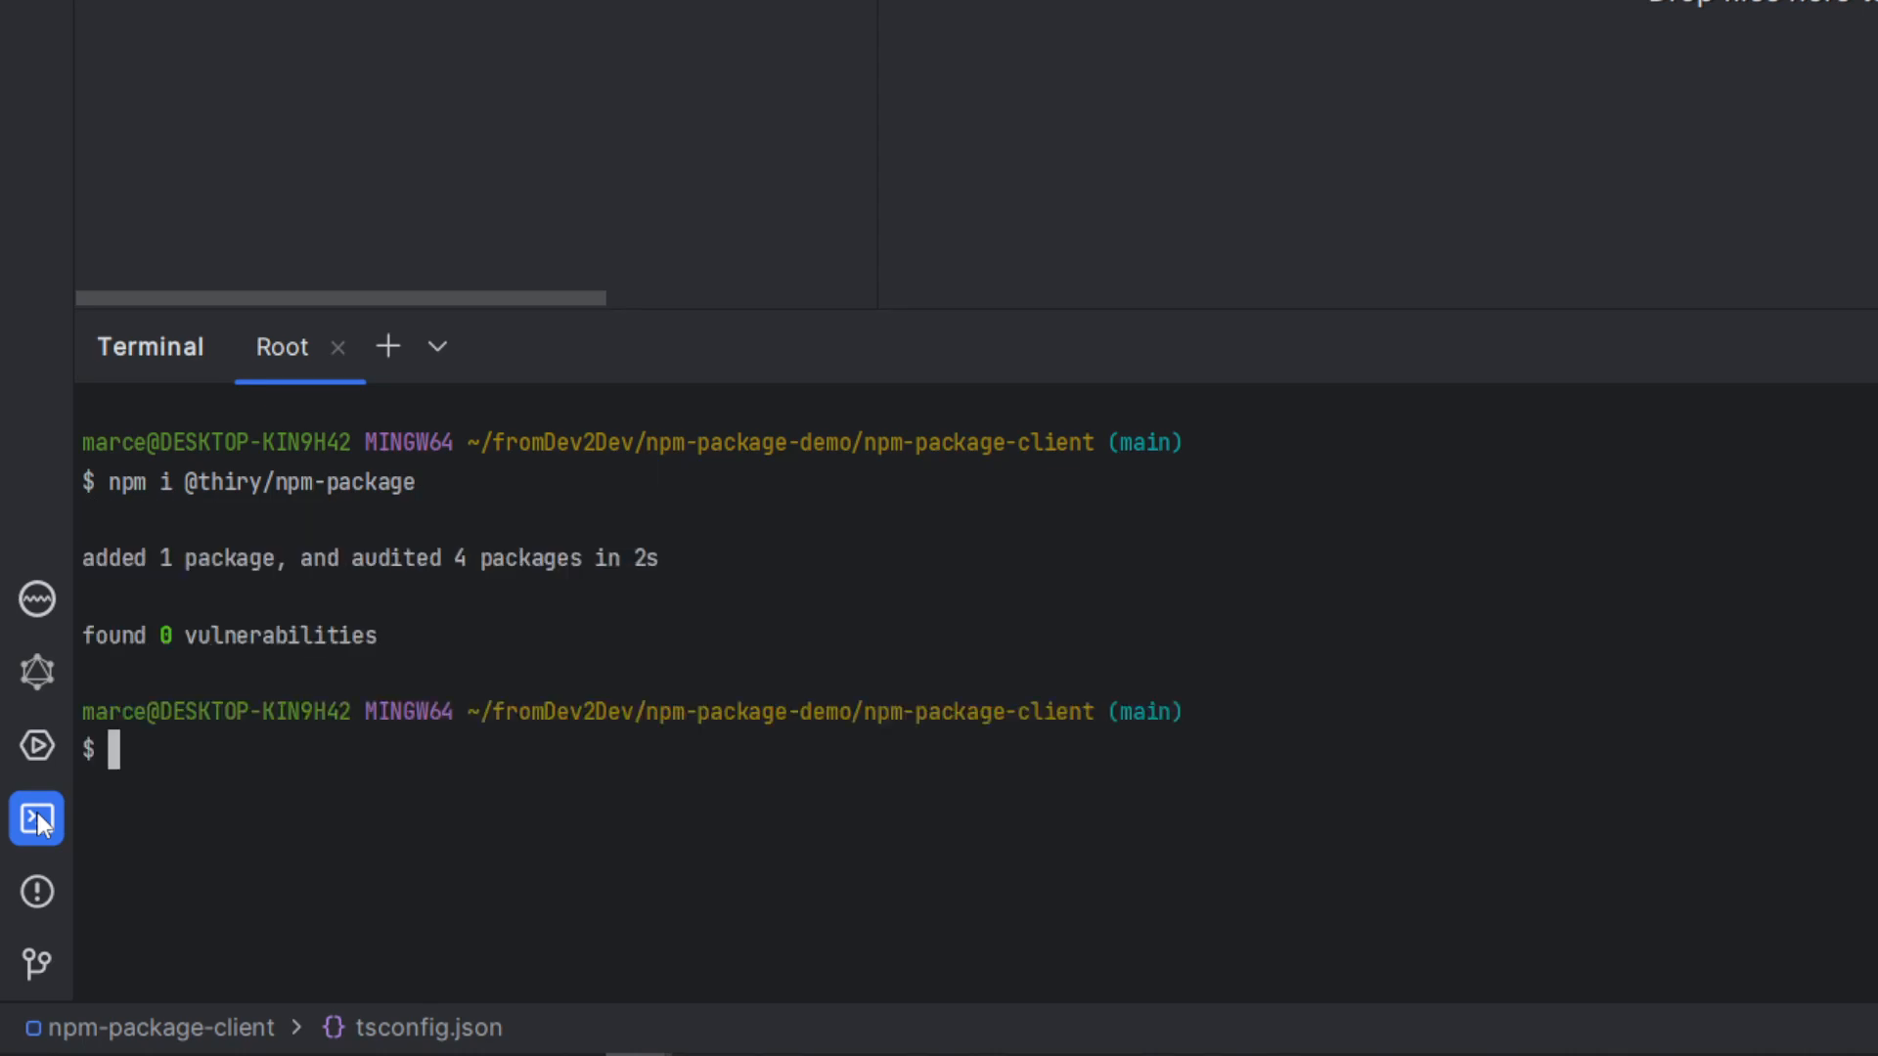
pyautogui.click(32, 814)
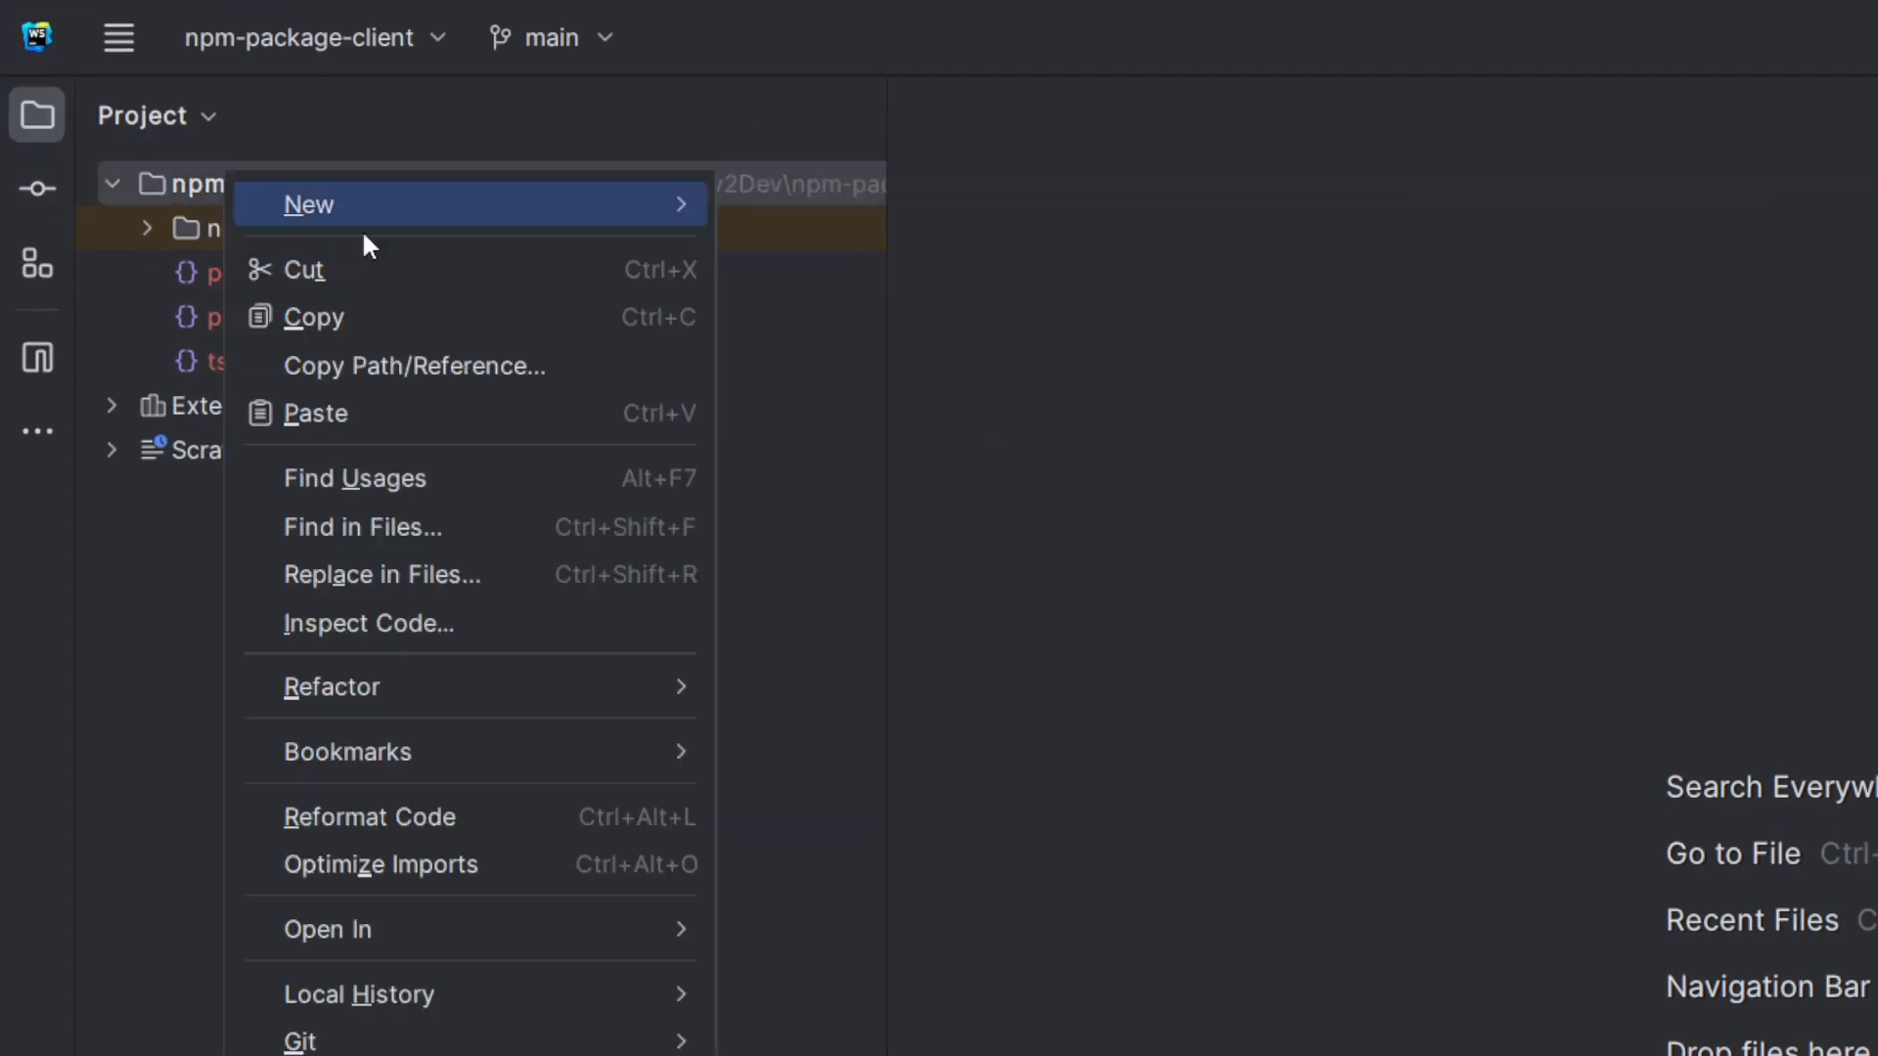
pyautogui.click(308, 204)
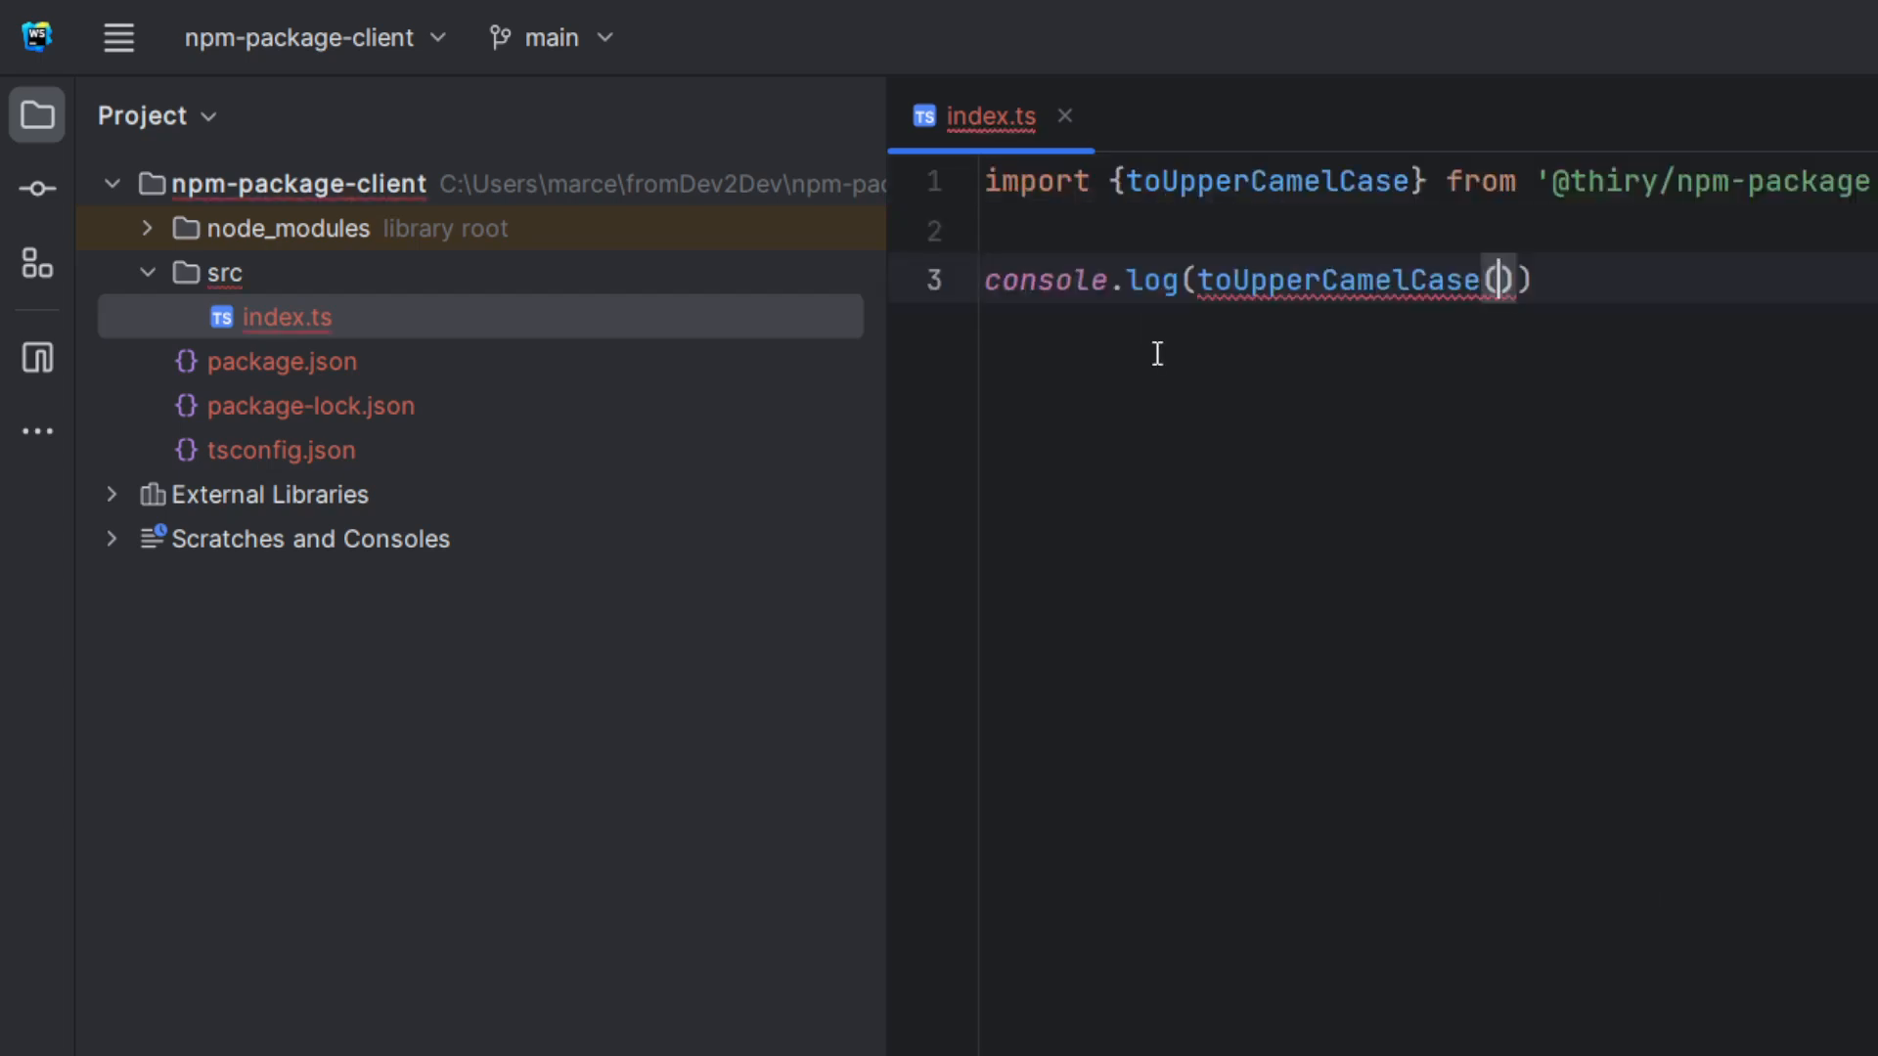
pyautogui.write("'this'")
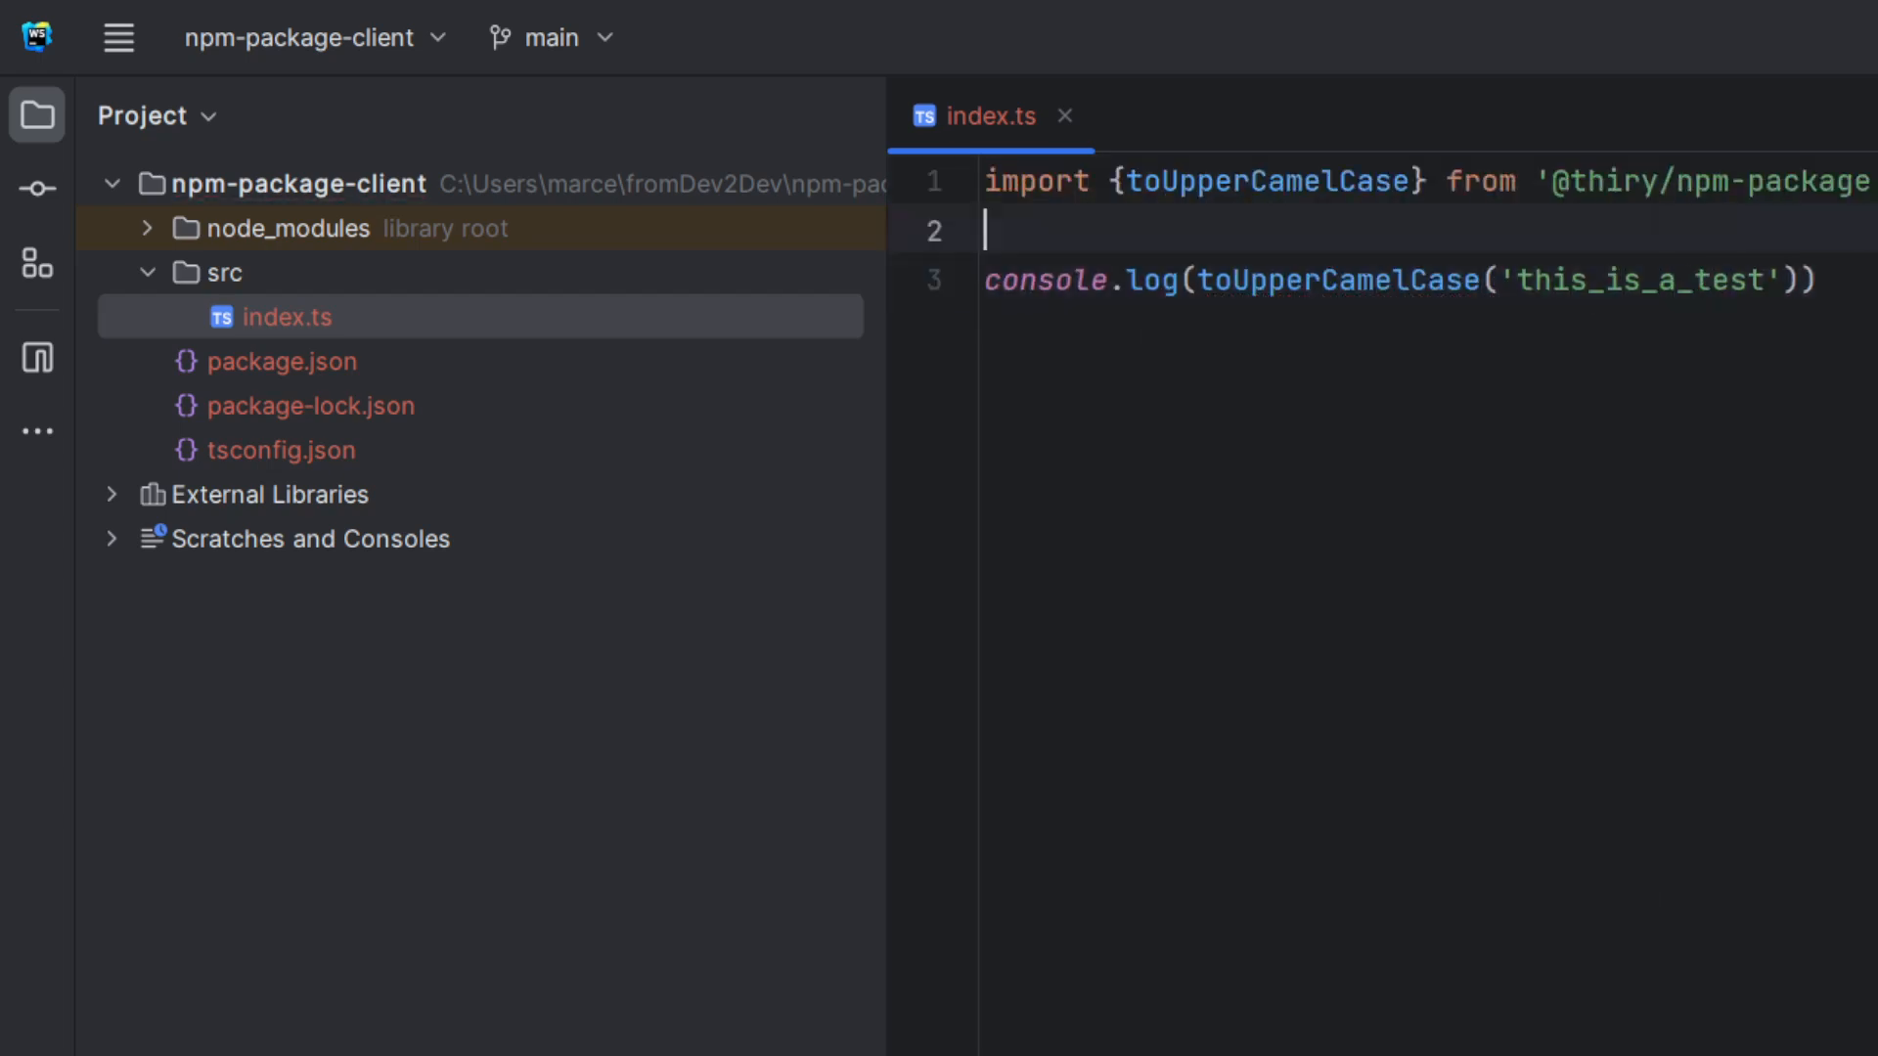
pyautogui.write('const user: User =')
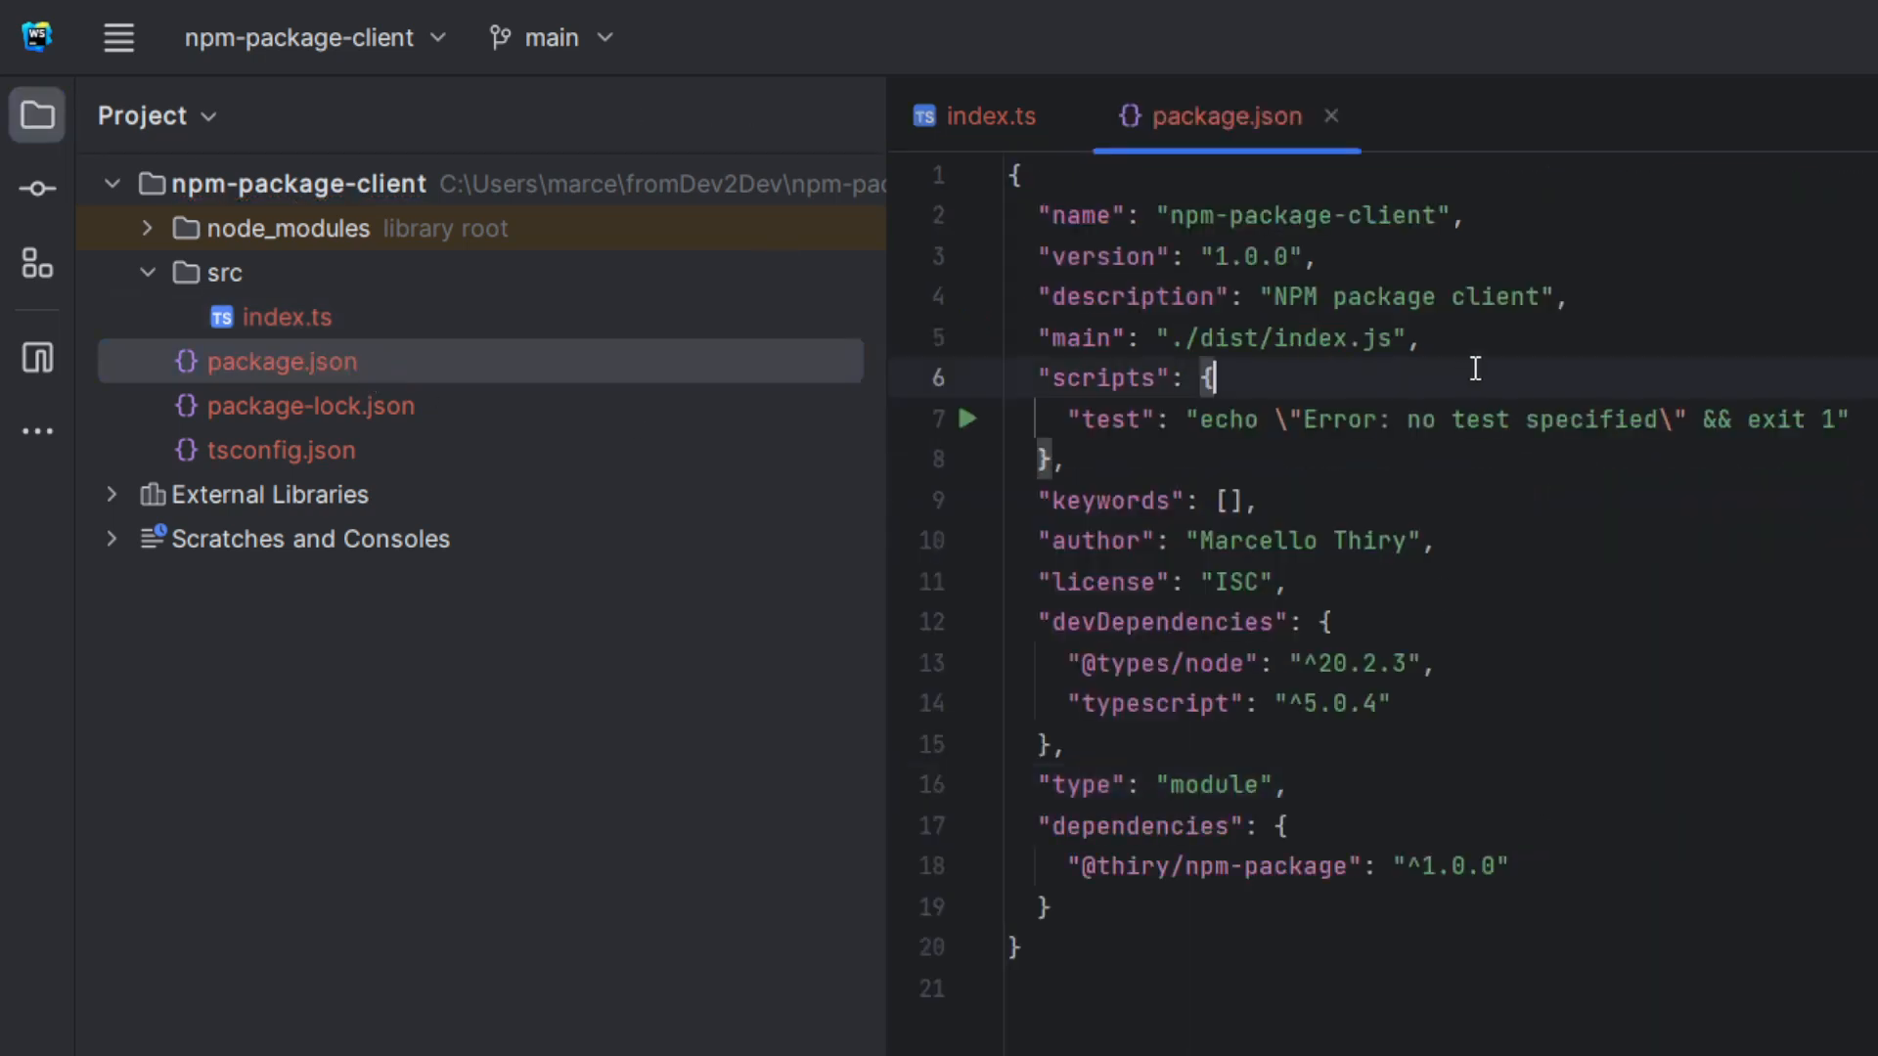
# - Add scripts "build": "rm -rf ./dist && tsc" and "start": "npm run build && node ./dist/index.js"
pyautogui.write('"build": "r",')
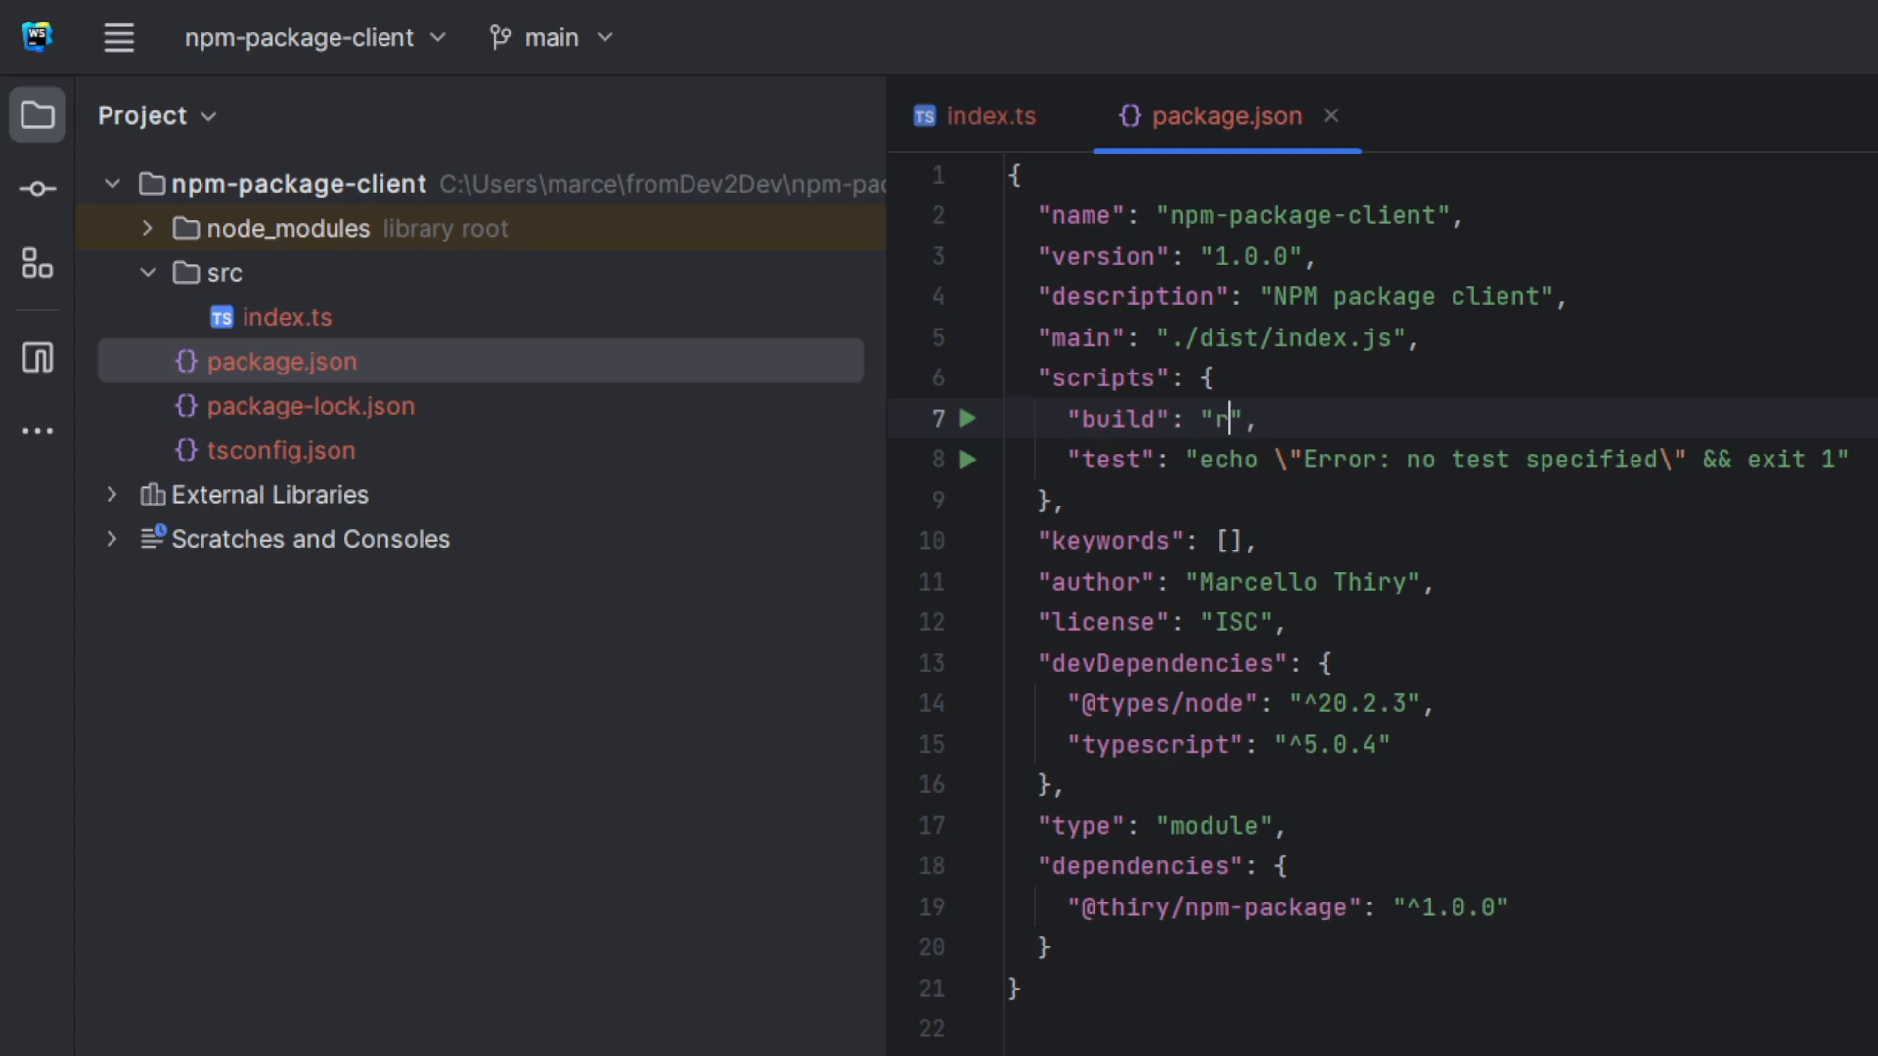
pyautogui.write('rm -rf ./dist && tsc')
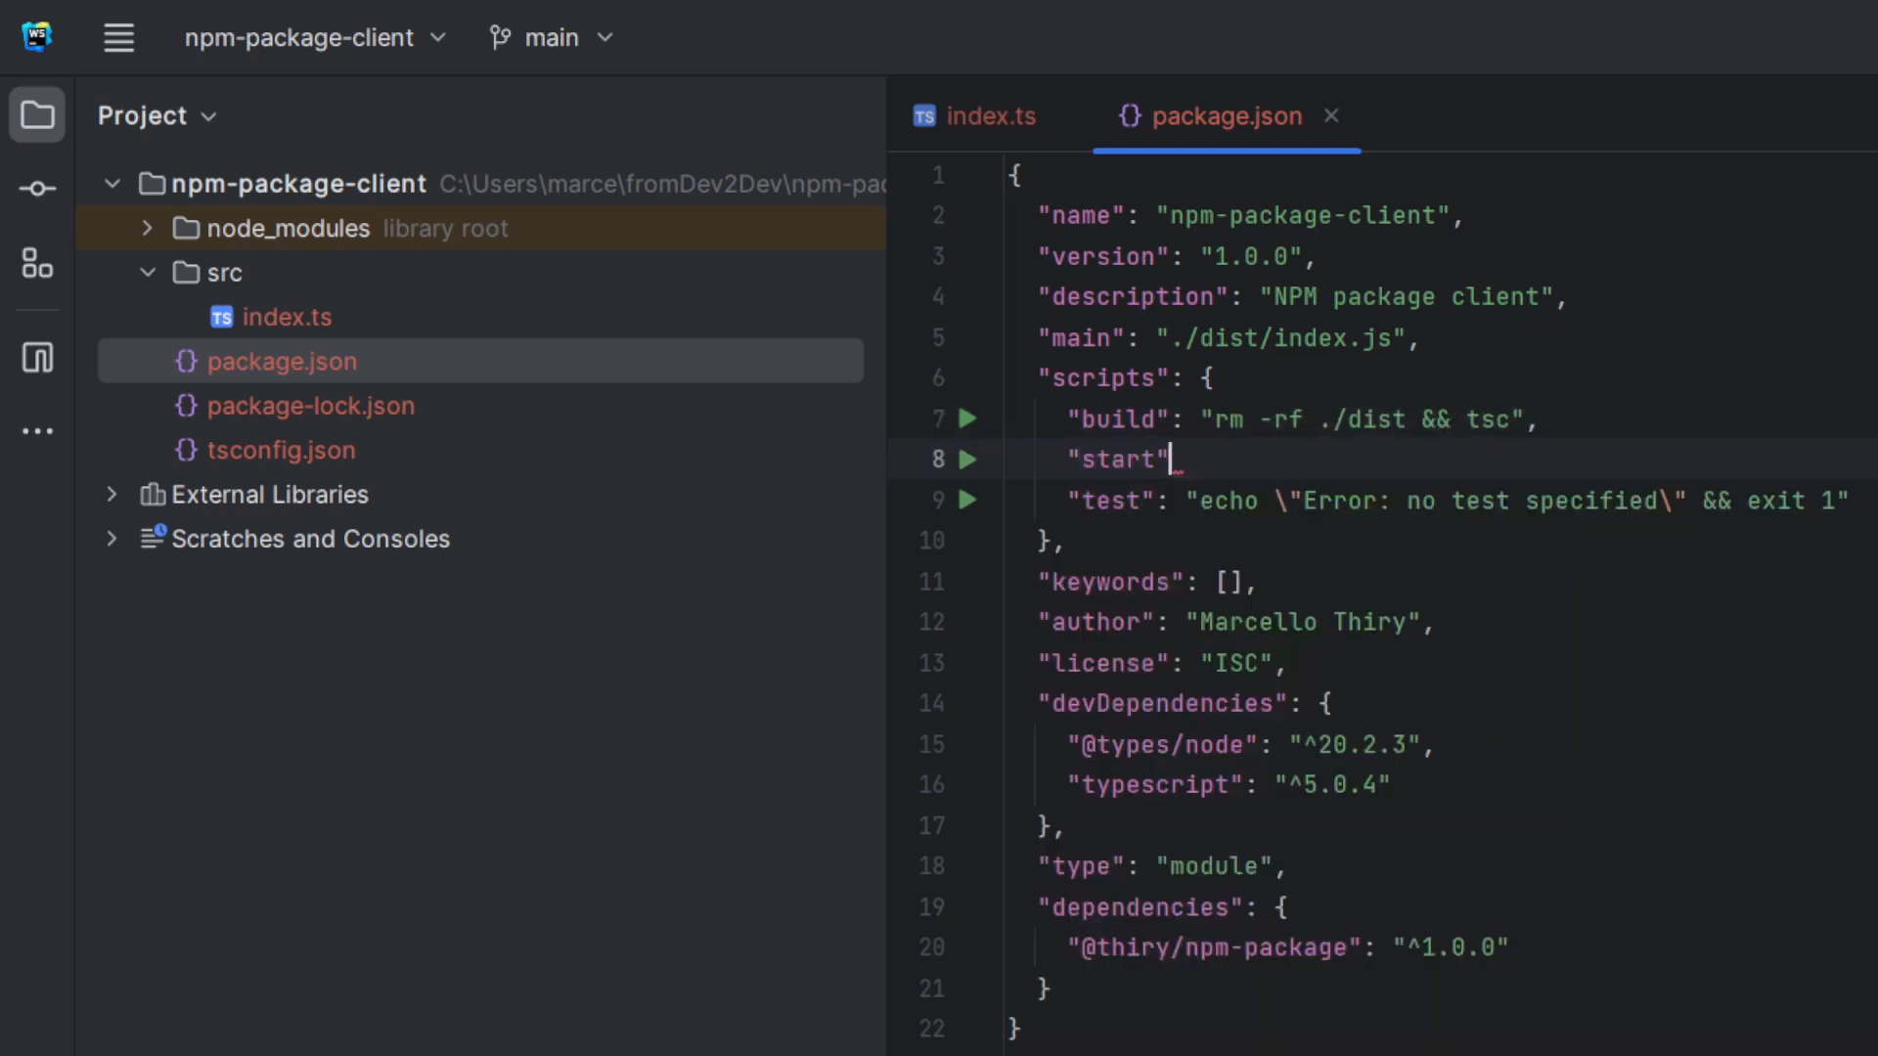
pyautogui.write('npm run build && ",')
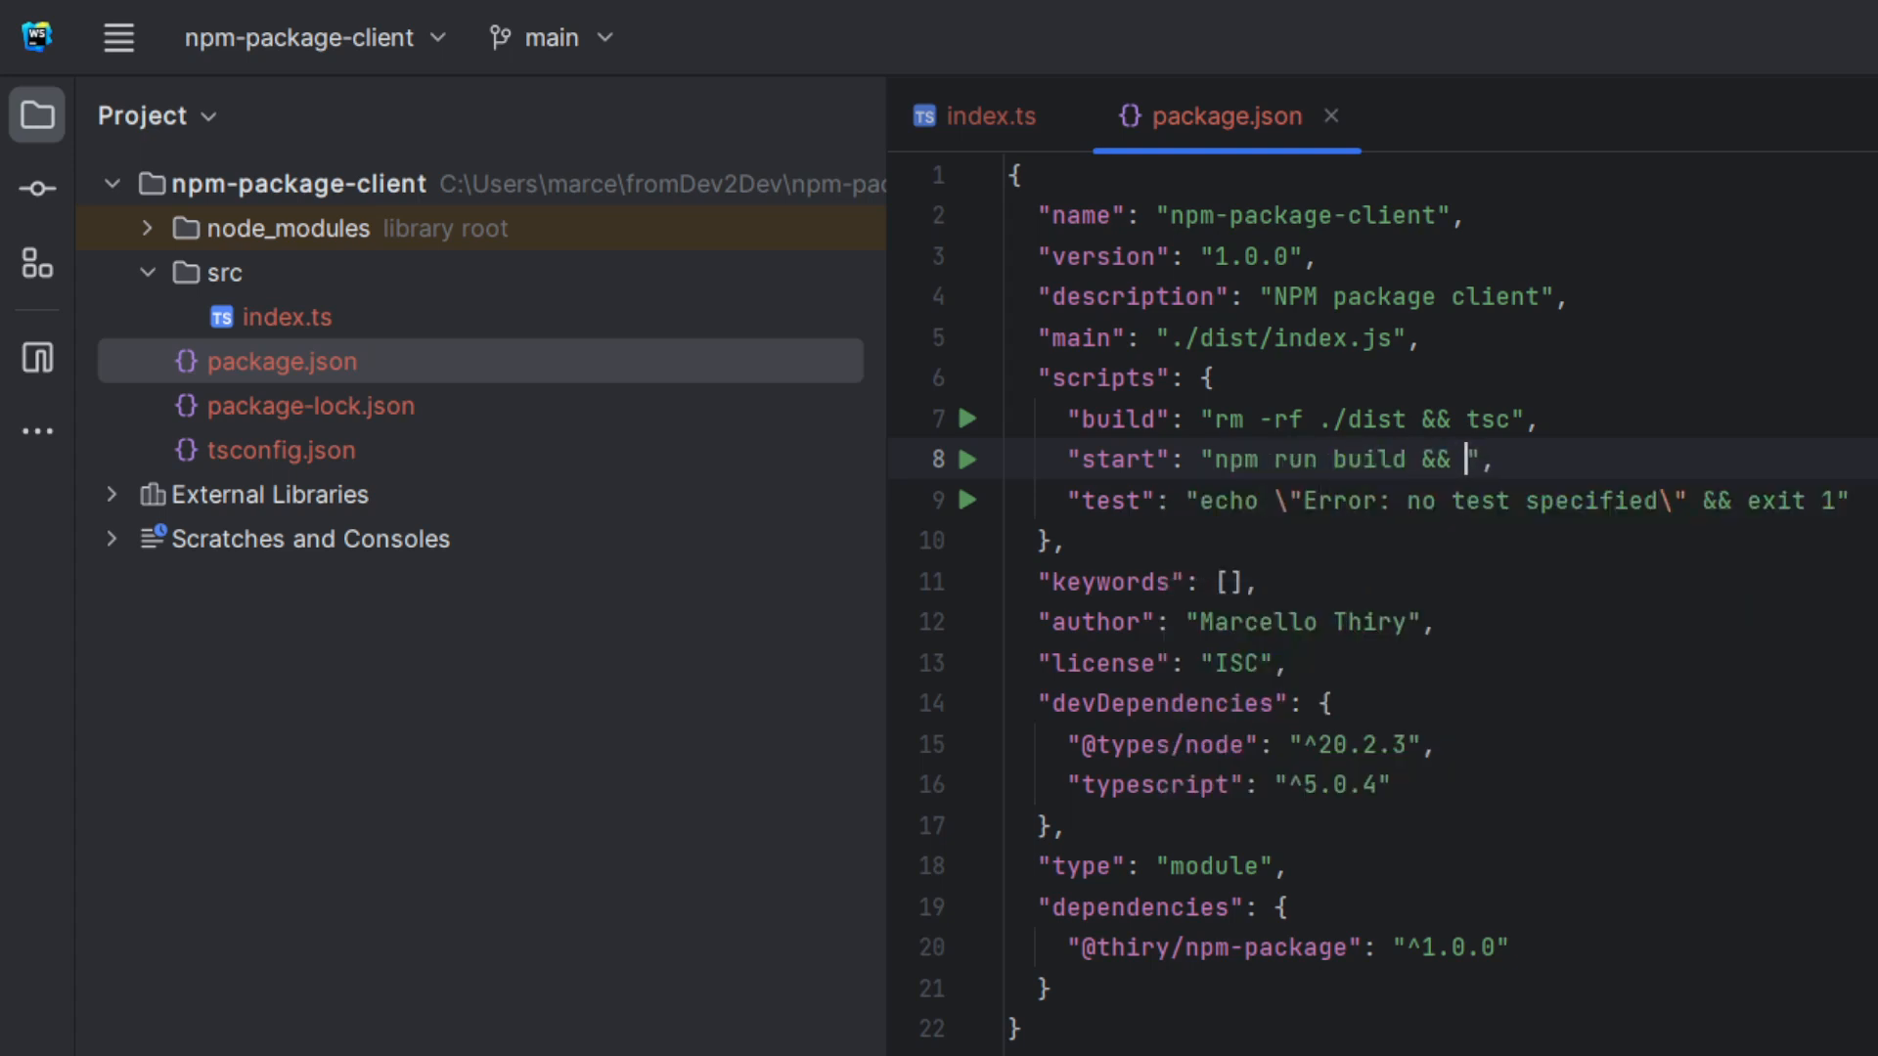
pyautogui.write('node ./dist/index.js')
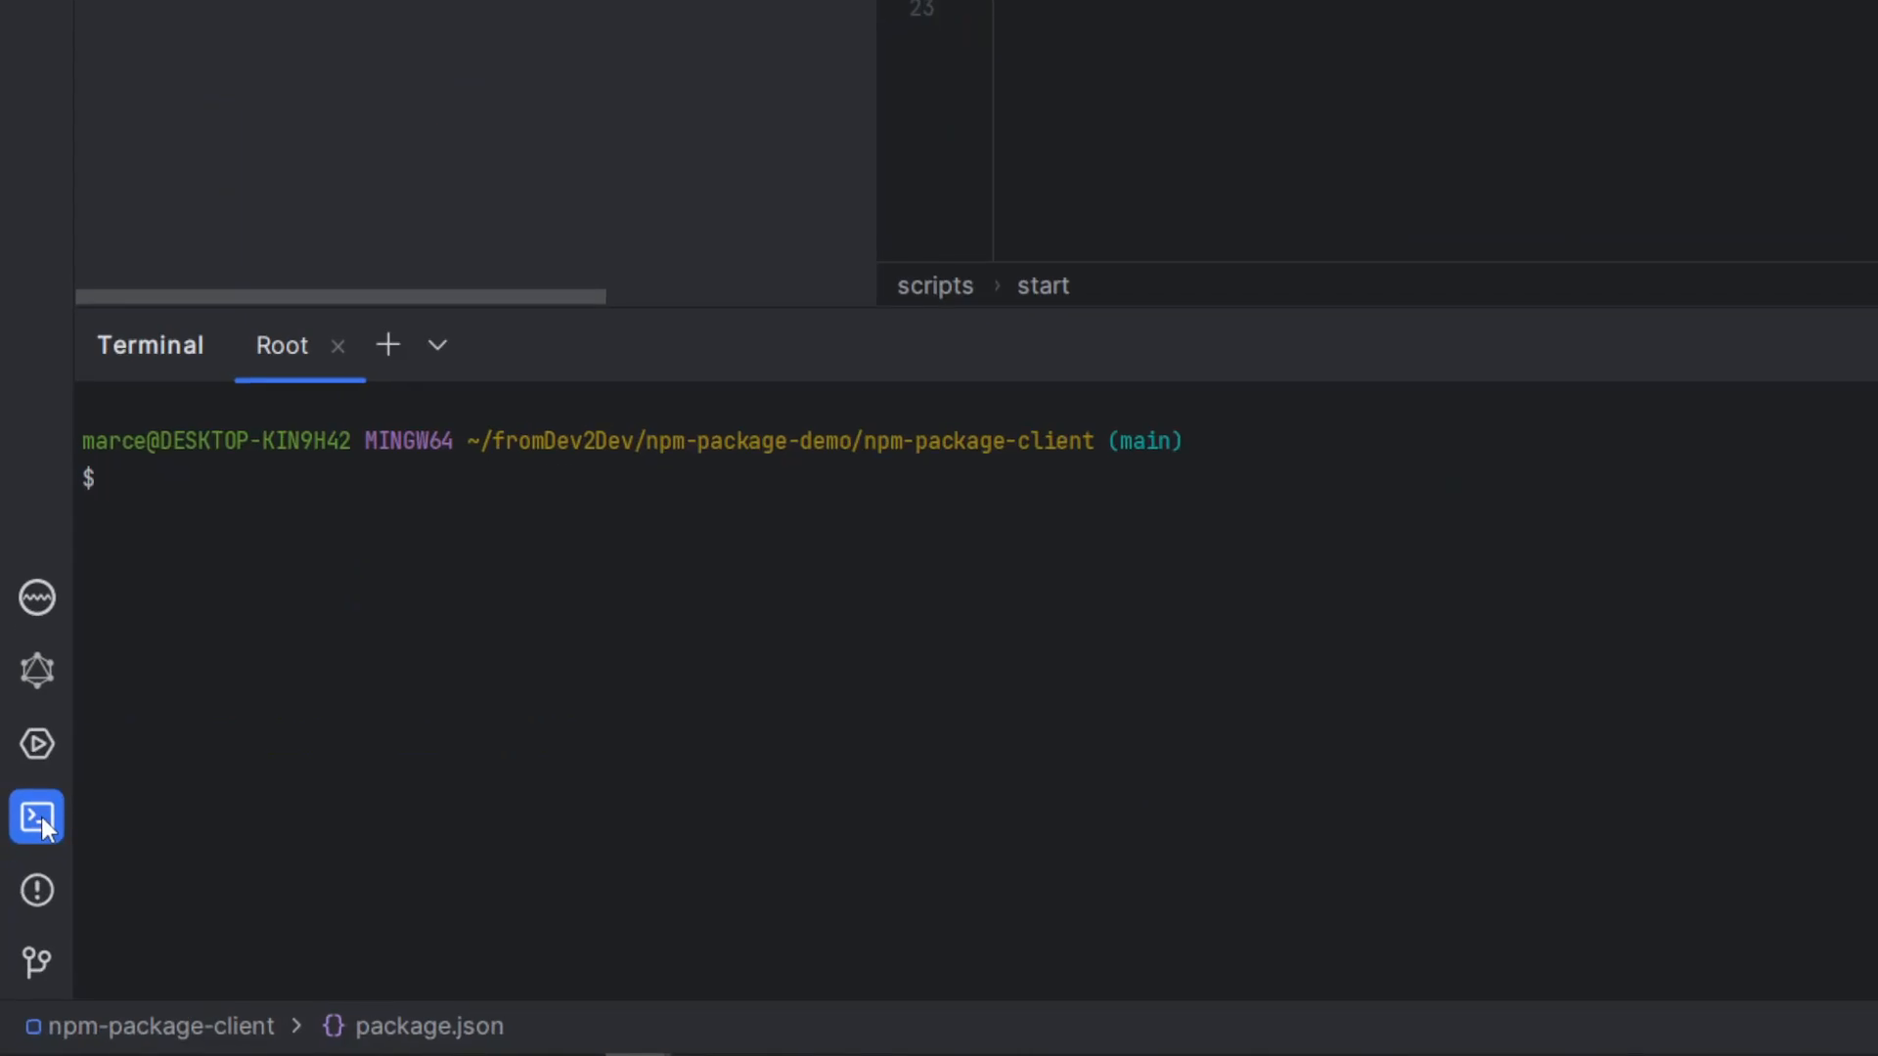
# - Run npm run start in the terminal to build the client and print ThisIsATest
pyautogui.write('npm run s')
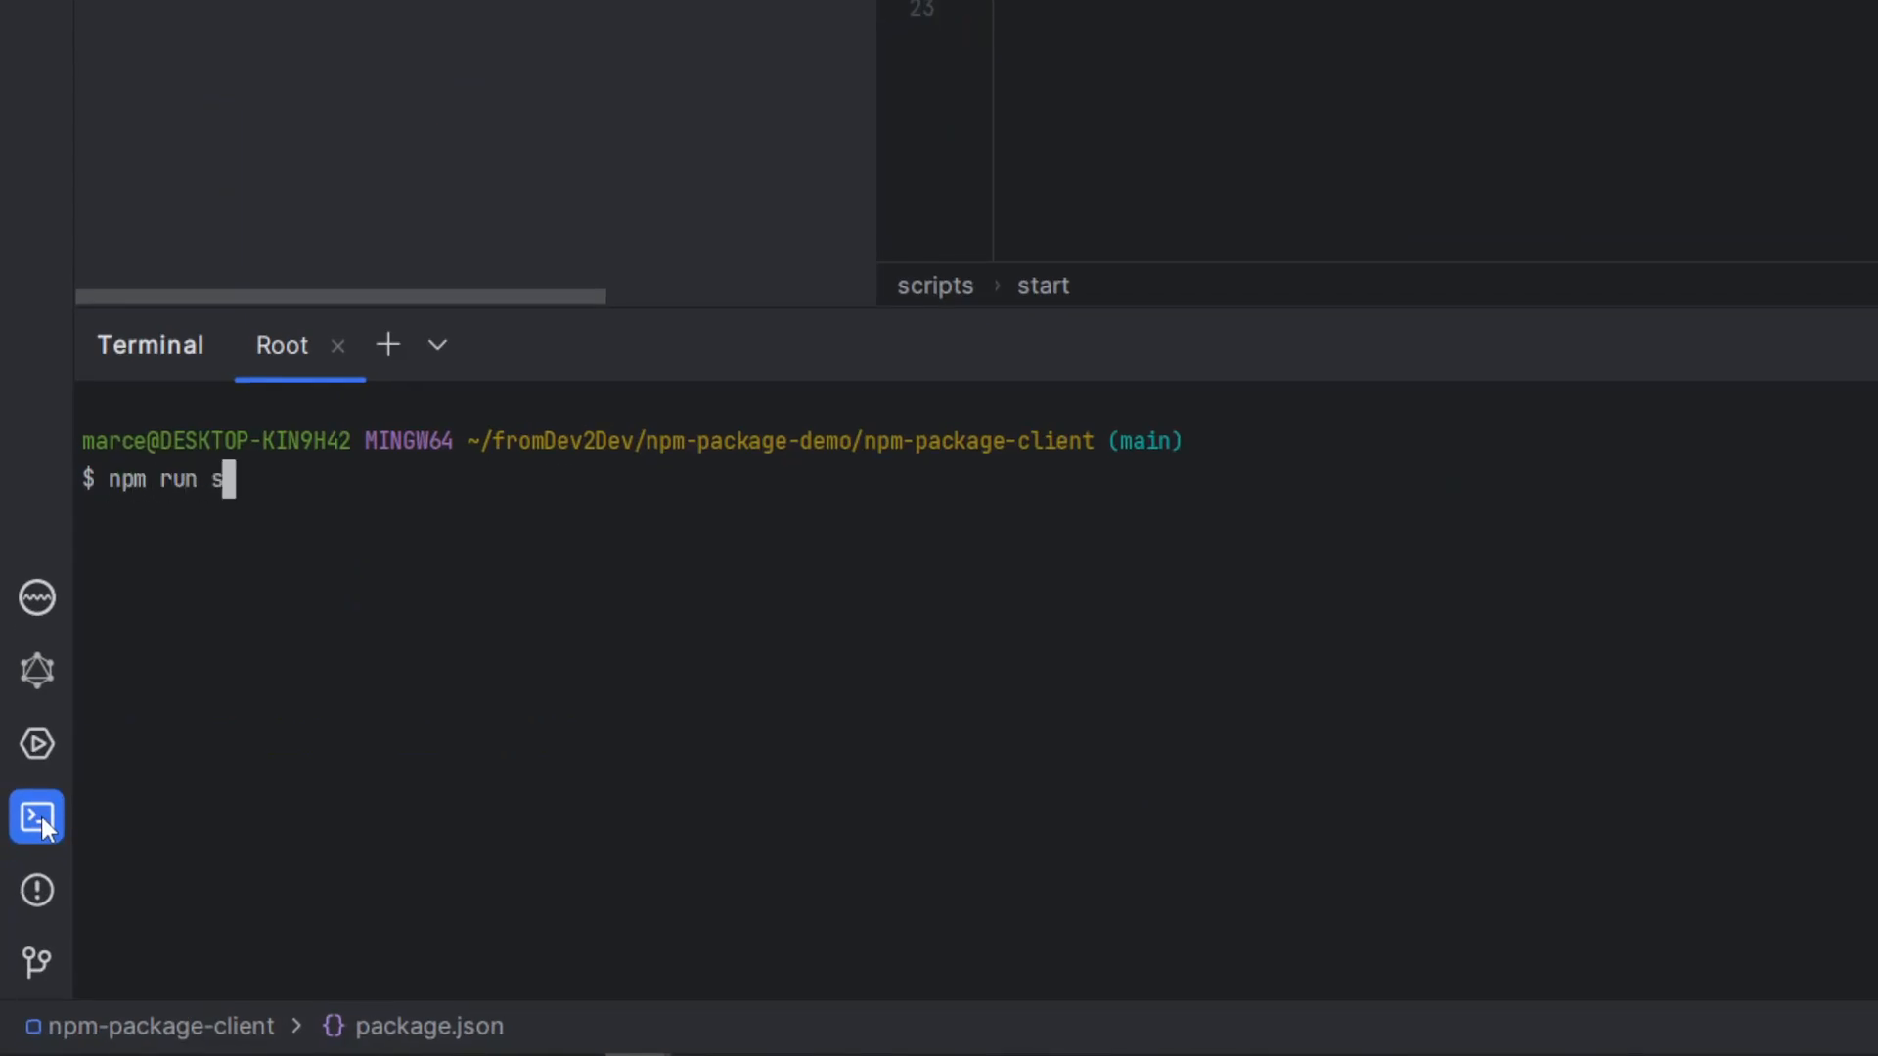
pyautogui.press('Enter')
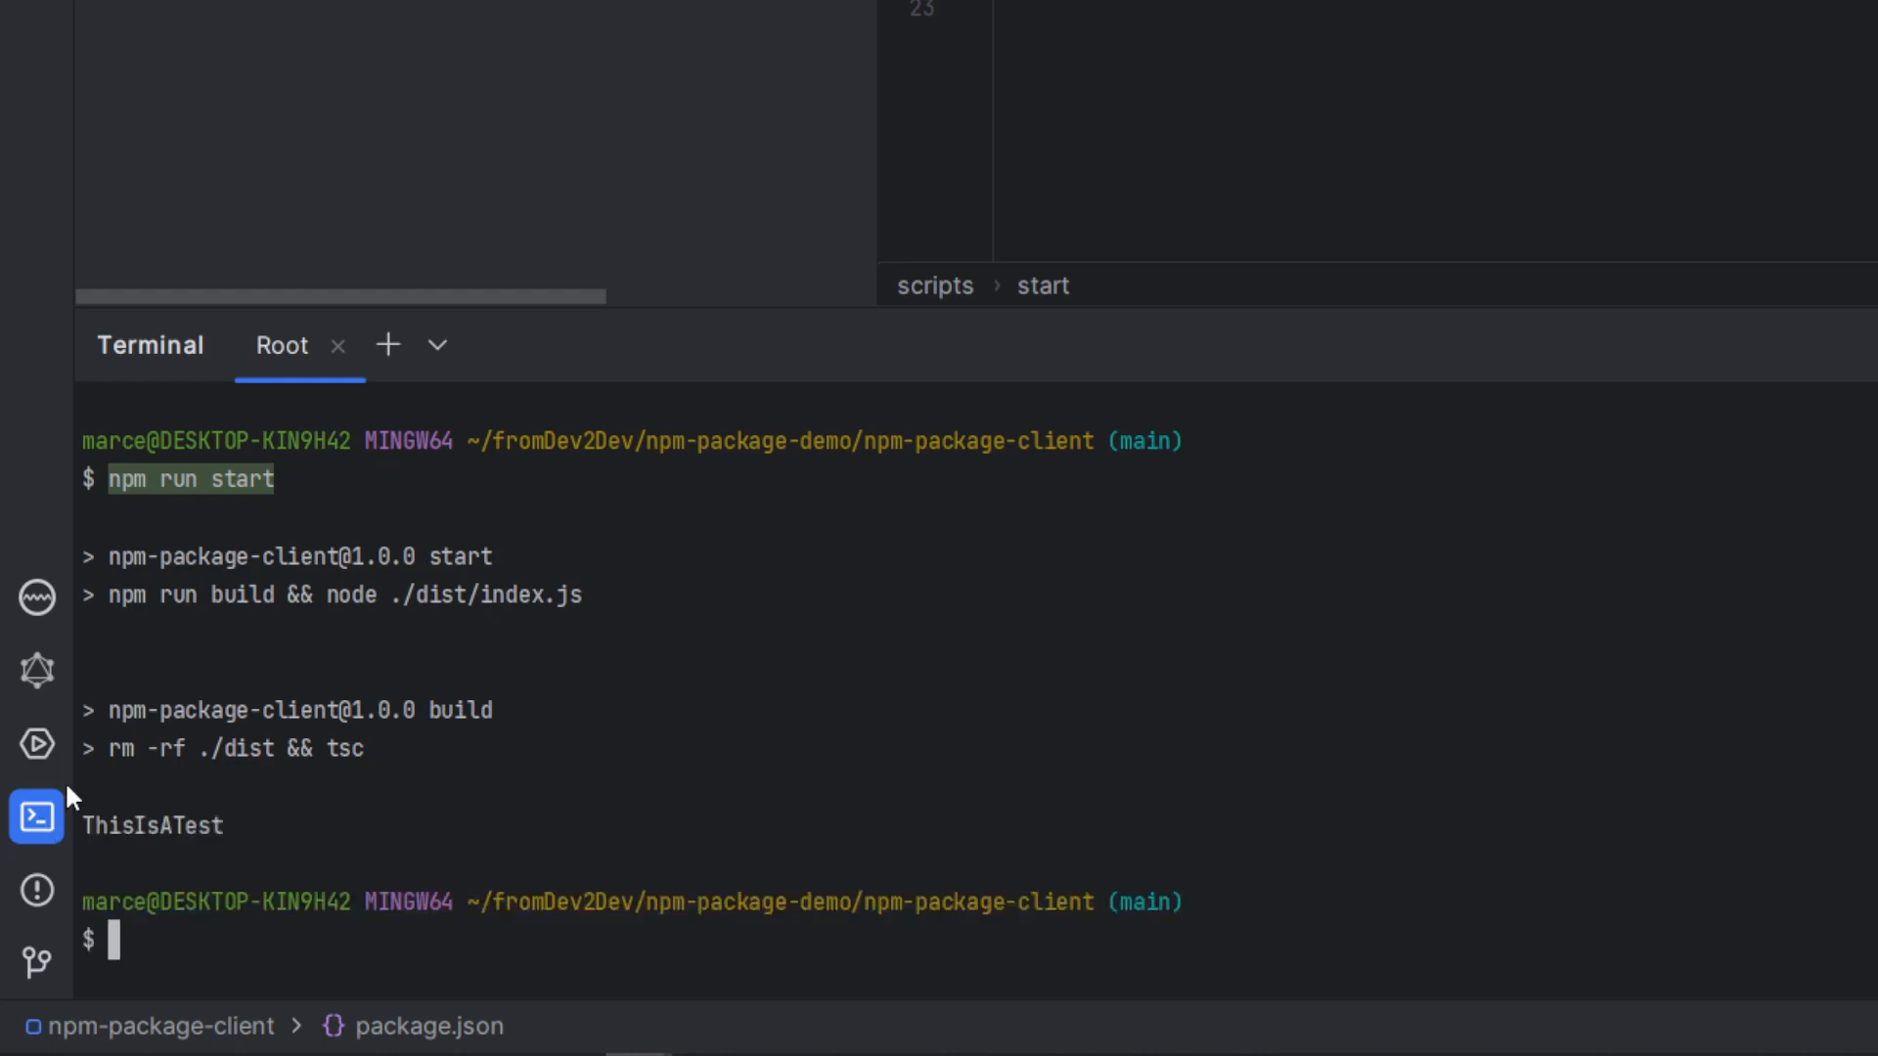
pyautogui.moveTo(1798, 697)
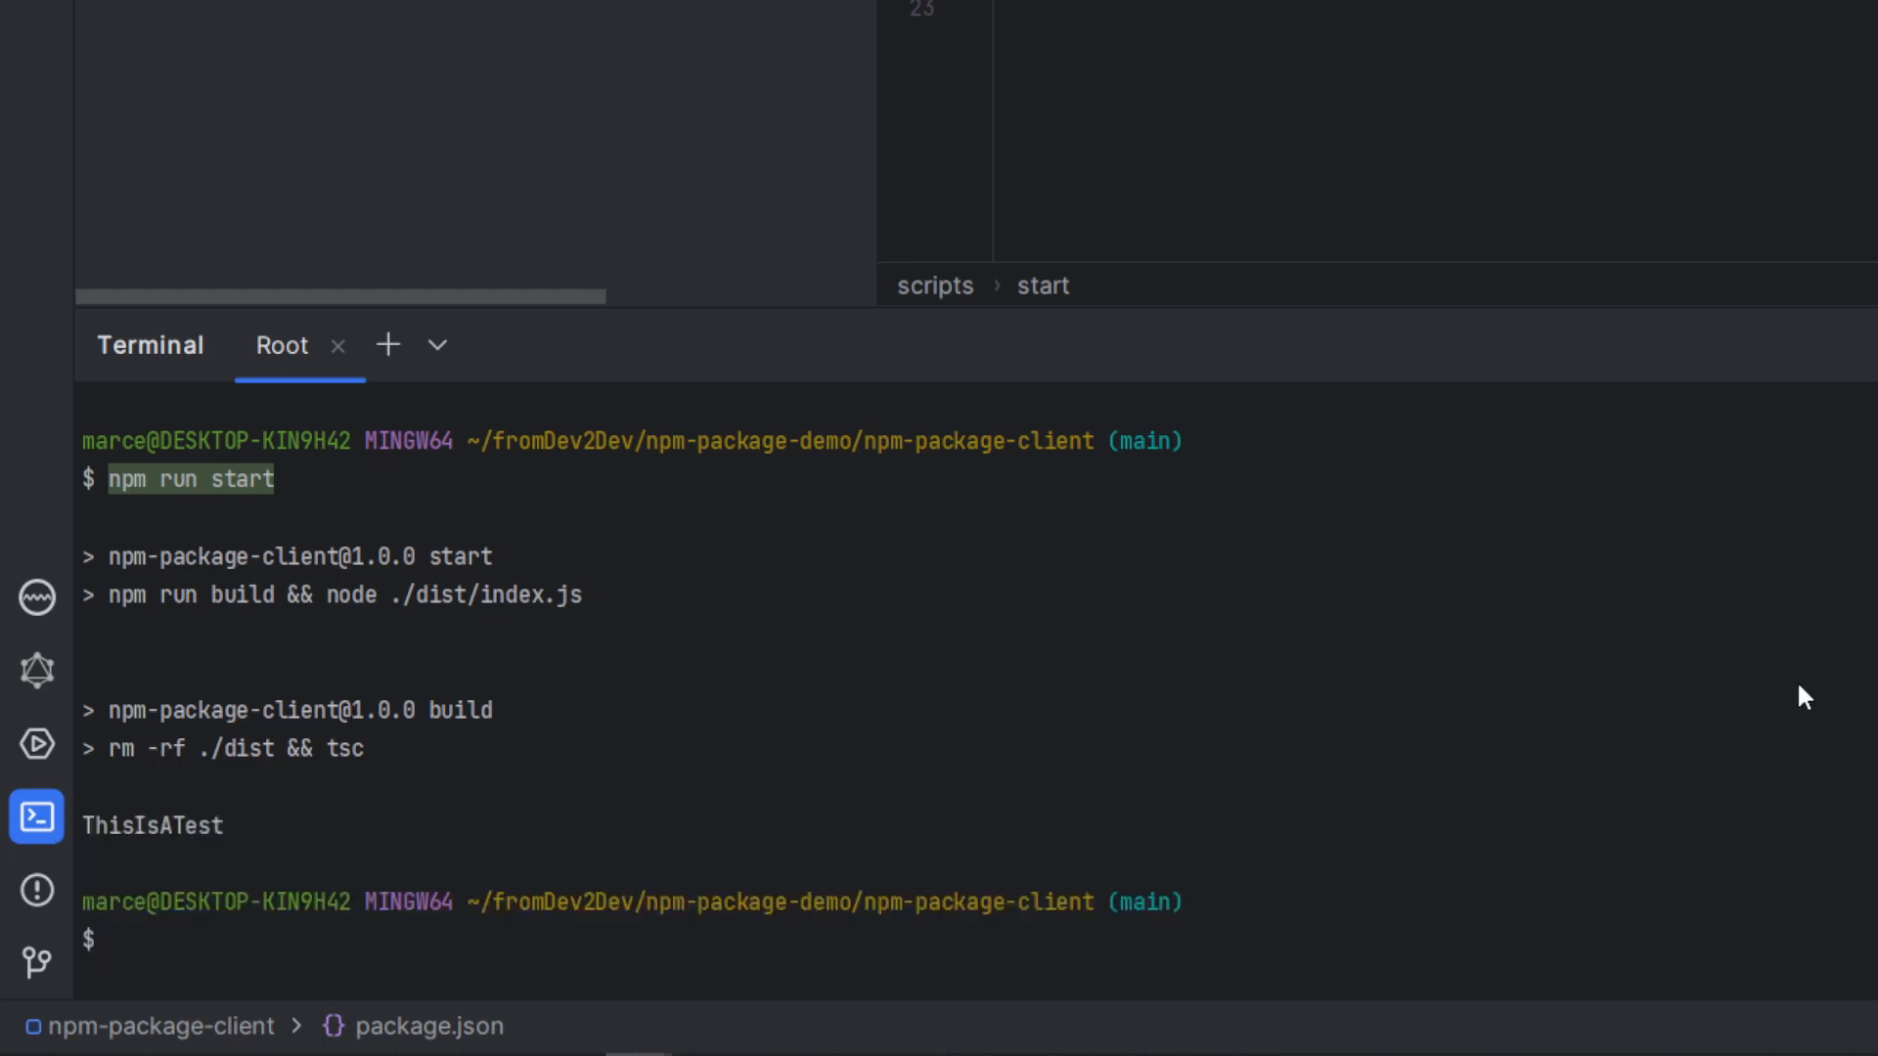